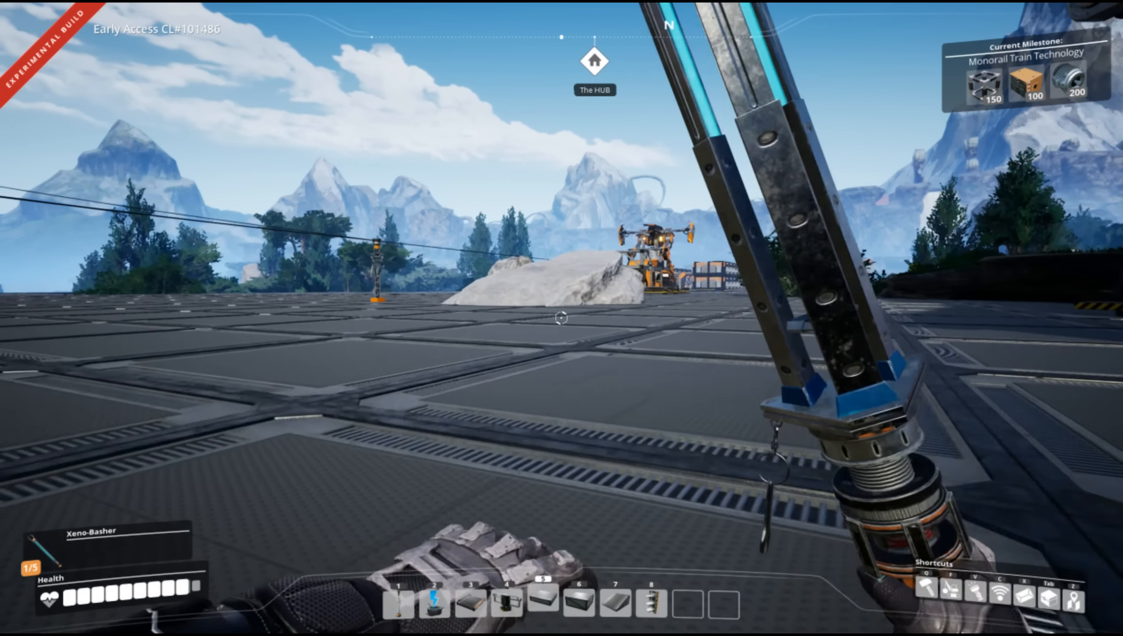
pyautogui.moveTo(561, 318)
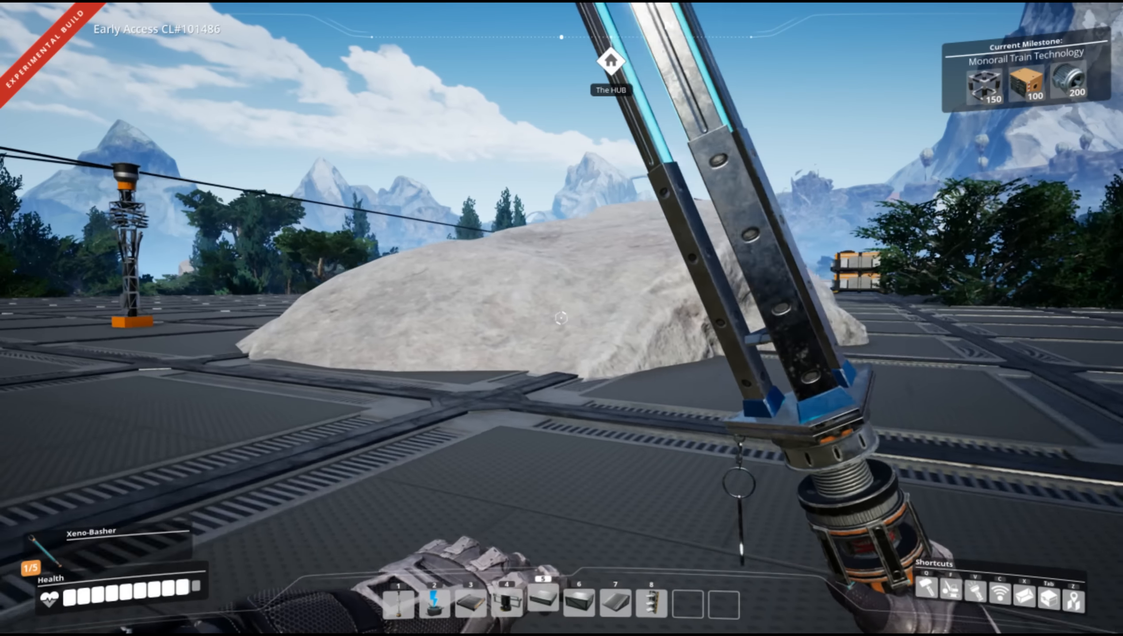
pyautogui.moveTo(562, 318)
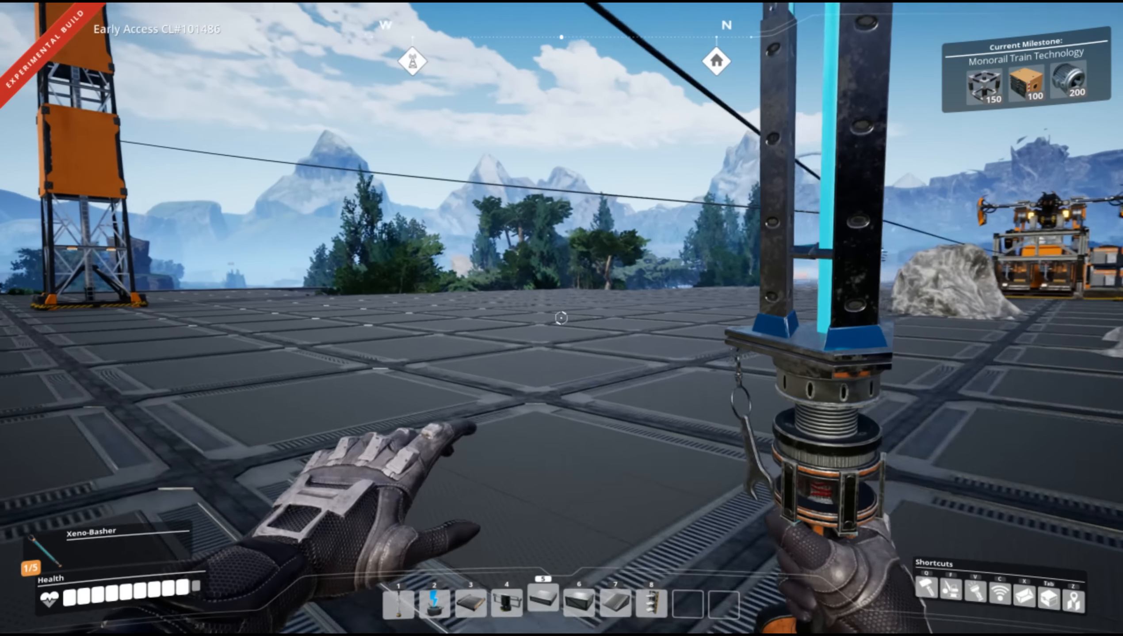
pyautogui.moveTo(562, 319)
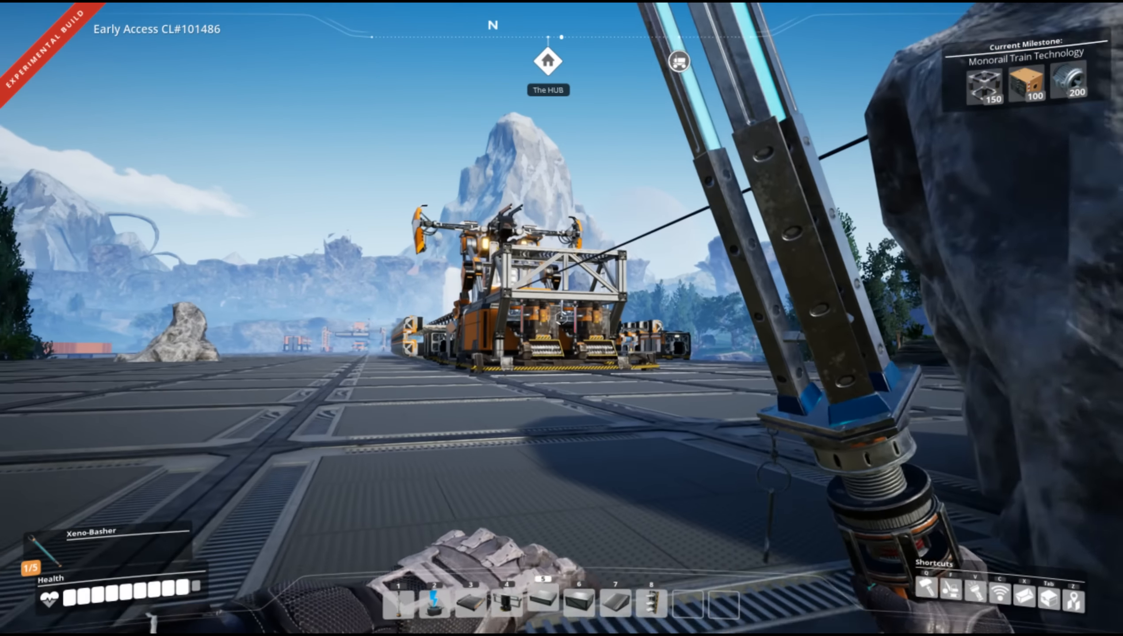
pyautogui.moveTo(561, 318)
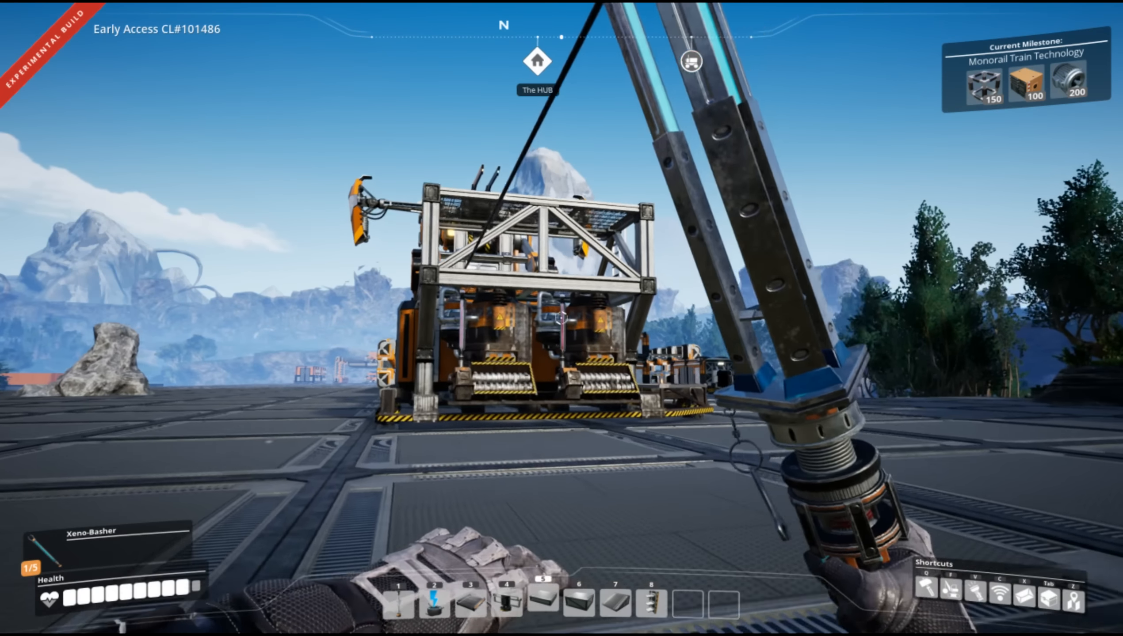
pyautogui.moveTo(562, 318)
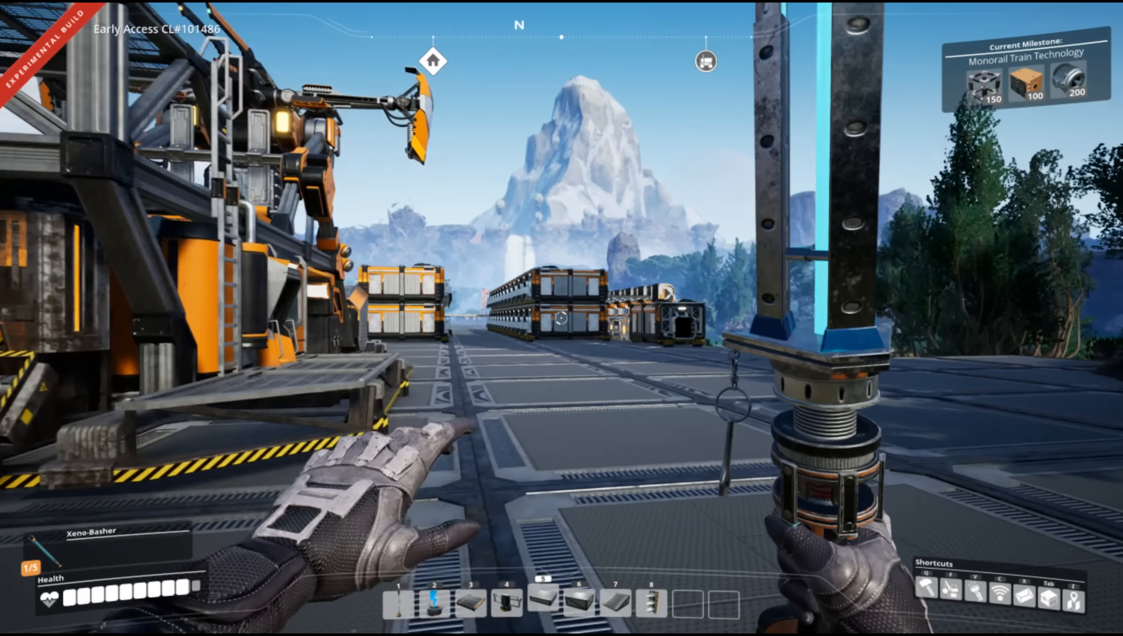
pyautogui.moveTo(561, 319)
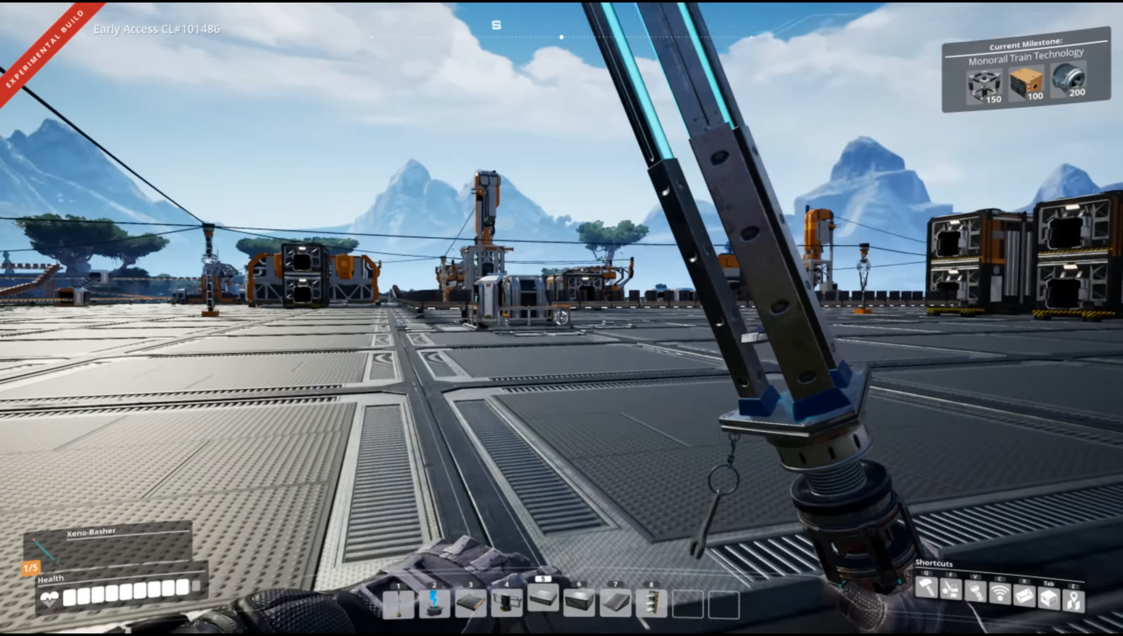
pyautogui.moveTo(561, 319)
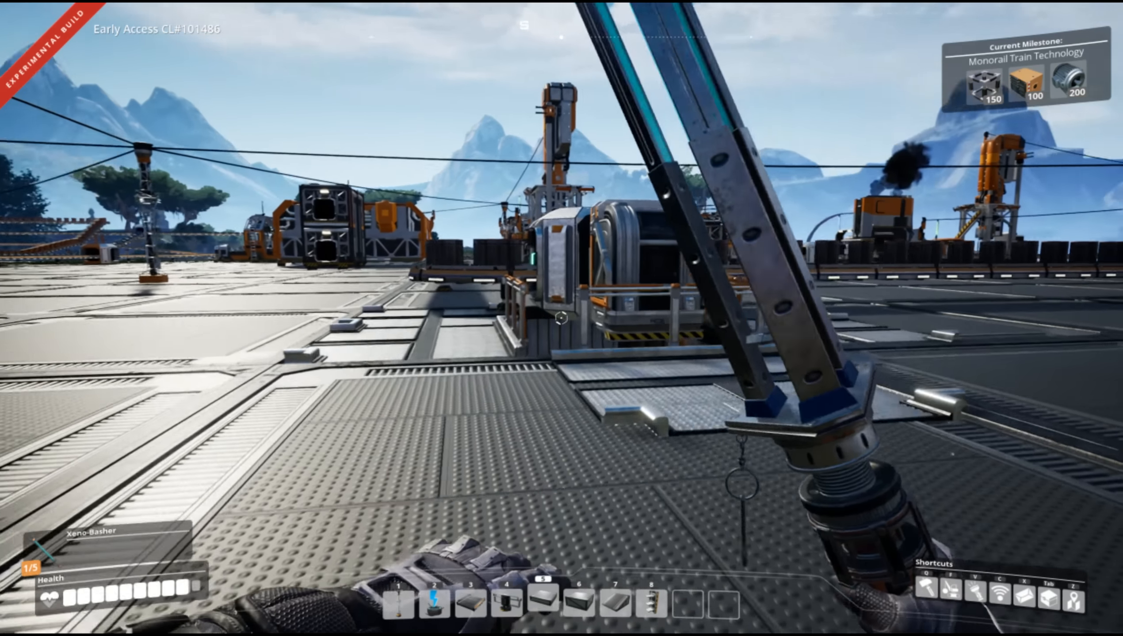
pyautogui.moveTo(561, 318)
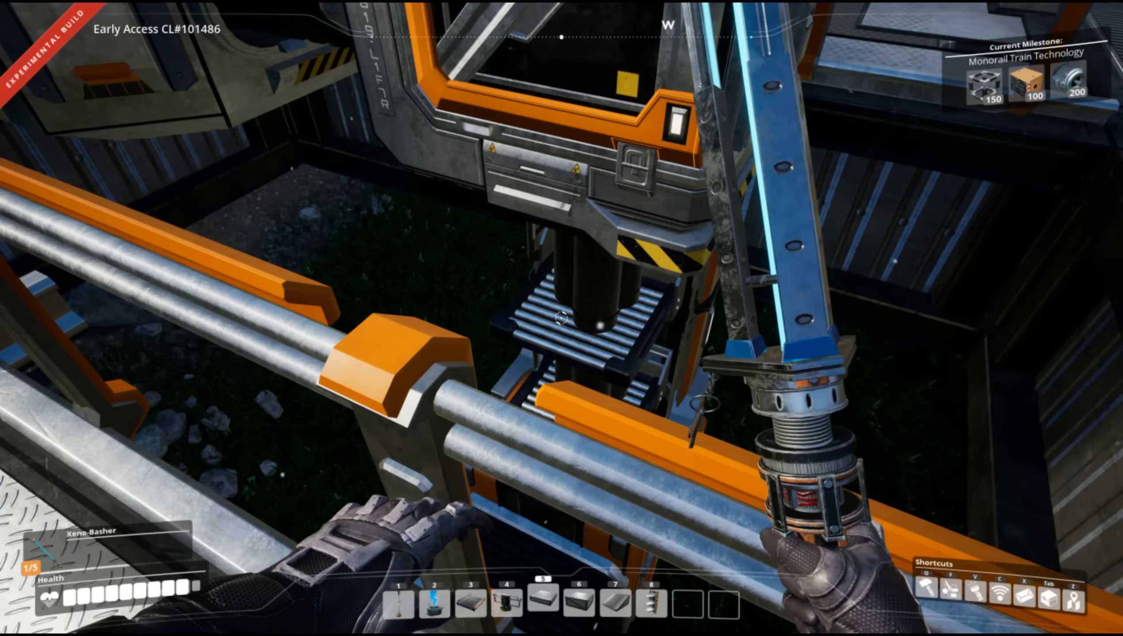
pyautogui.moveTo(562, 318)
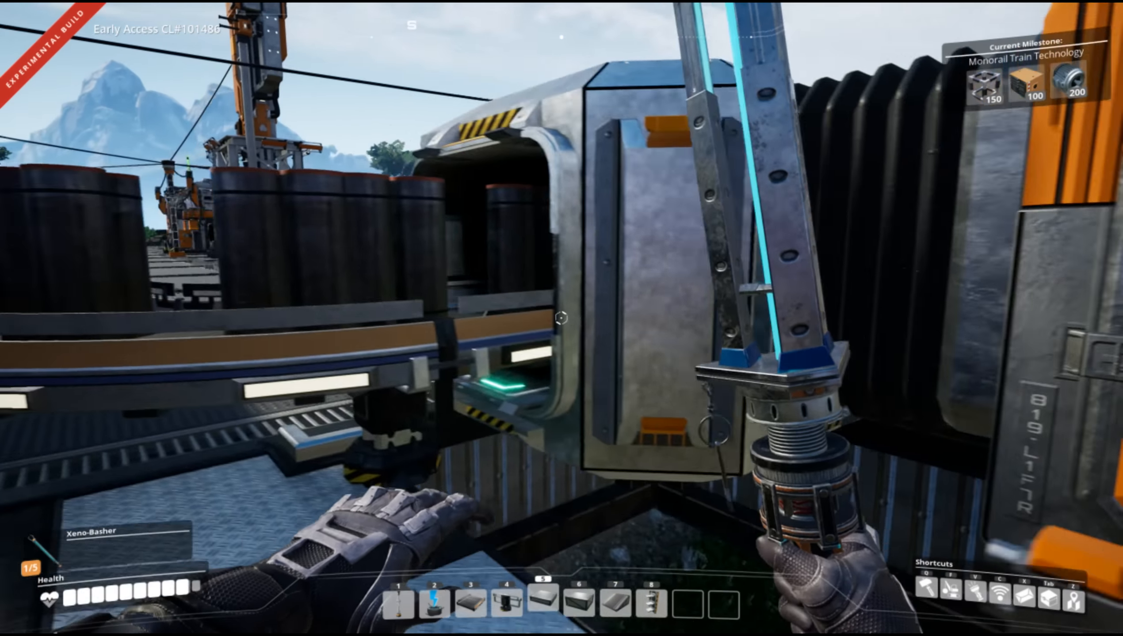
pyautogui.moveTo(562, 318)
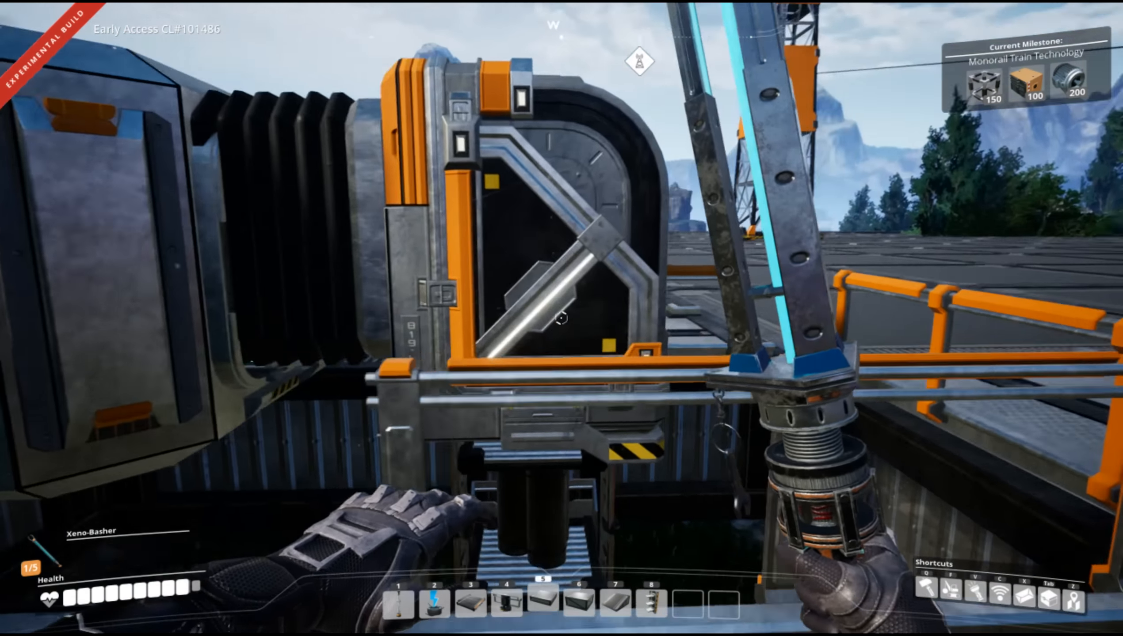
pyautogui.moveTo(561, 318)
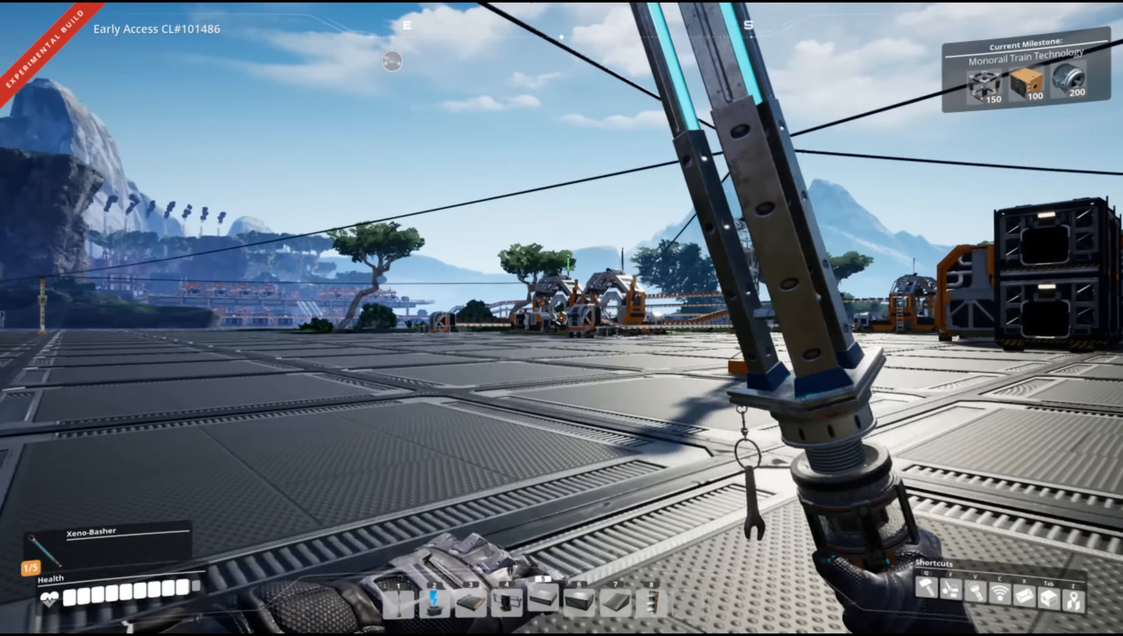
pyautogui.moveTo(561, 318)
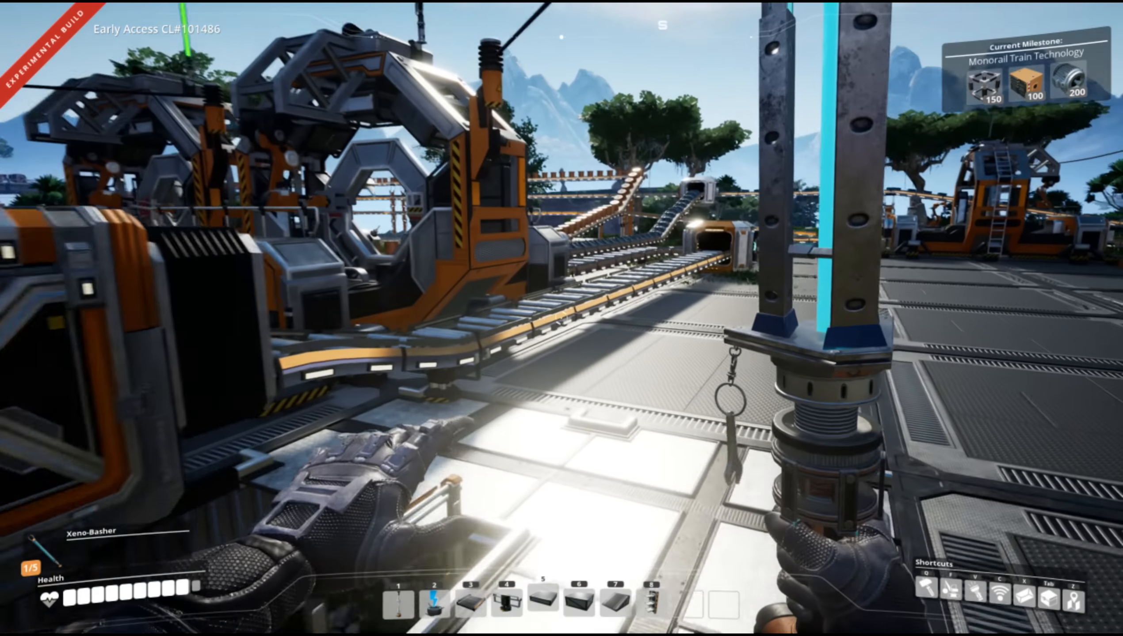
pyautogui.moveTo(561, 318)
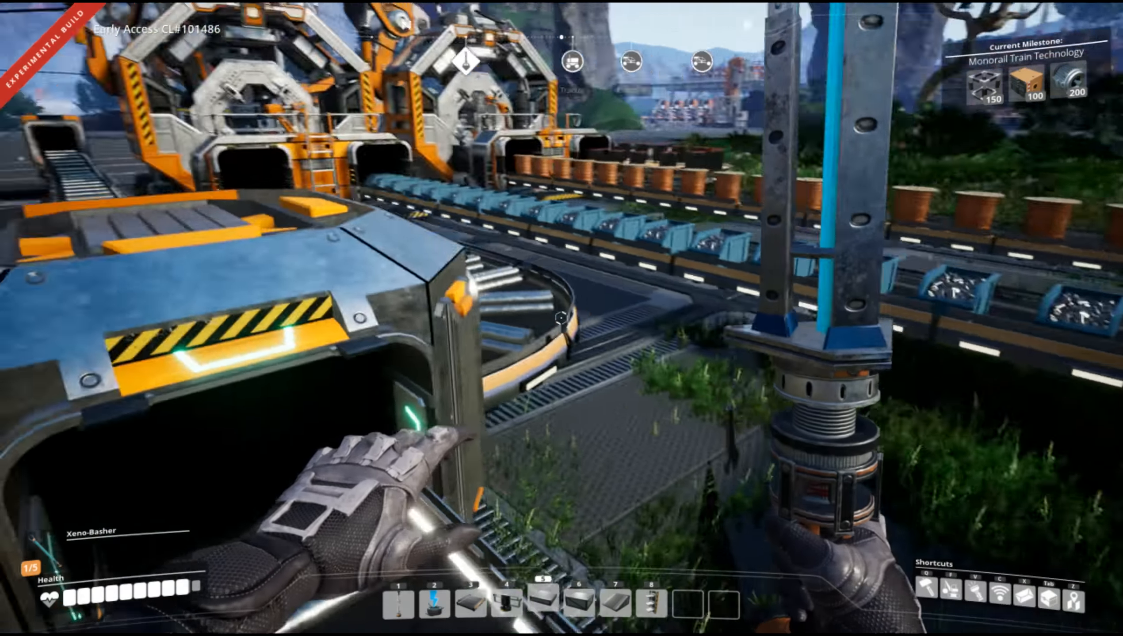
pyautogui.moveTo(561, 318)
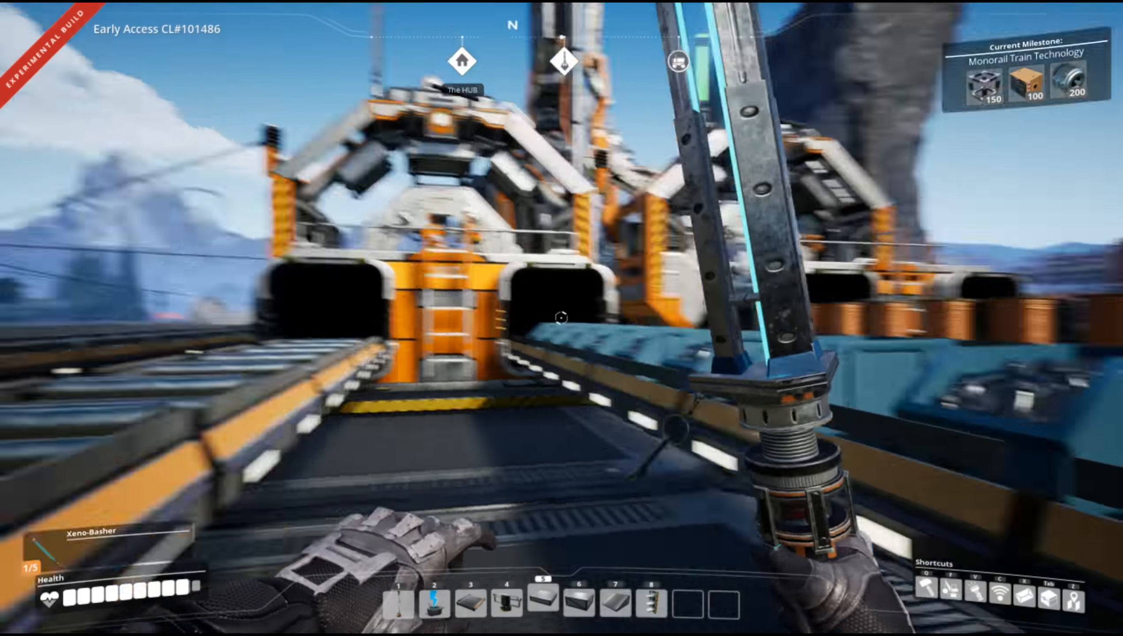
pyautogui.moveTo(561, 318)
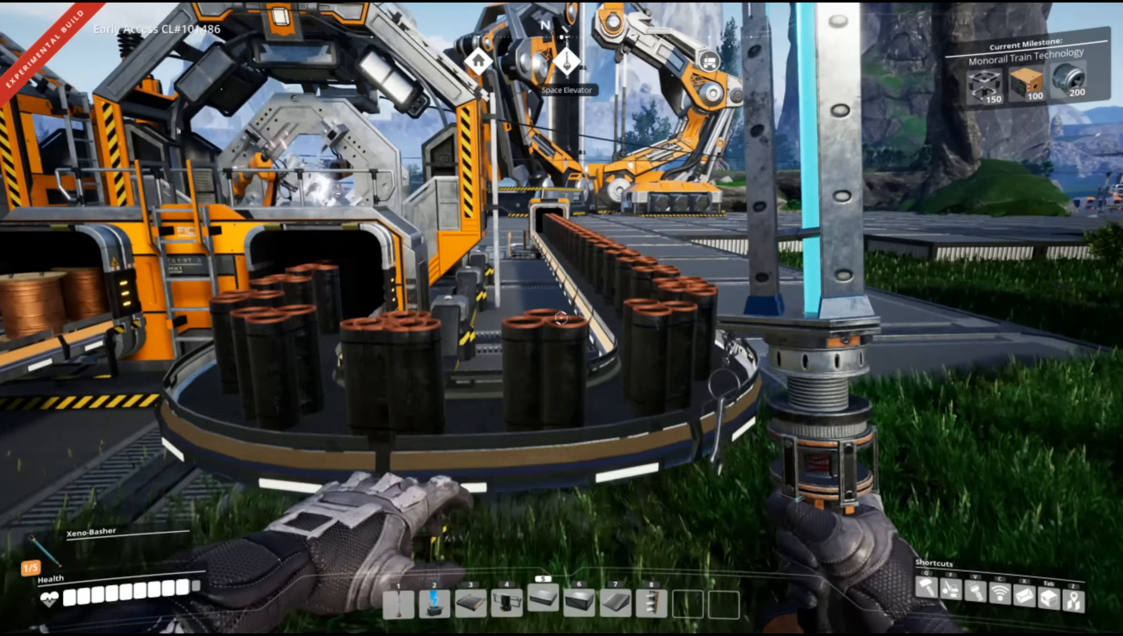
pyautogui.moveTo(561, 318)
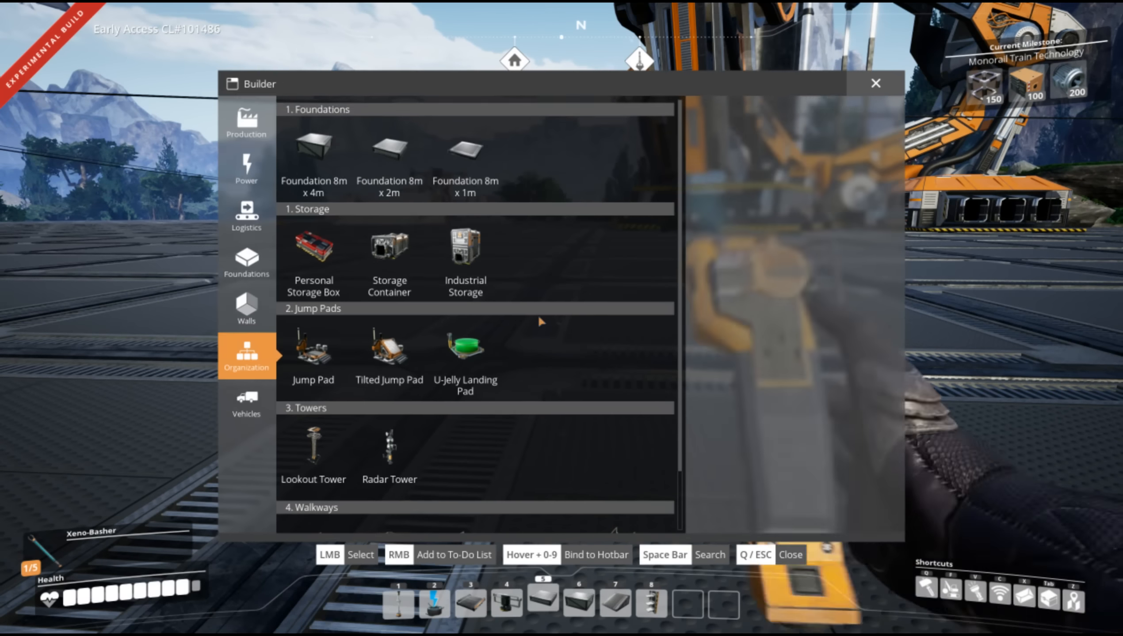
# Select the Foundation 8m x 2m piece from the Foundations category to start placing it.
pyautogui.click(246, 122)
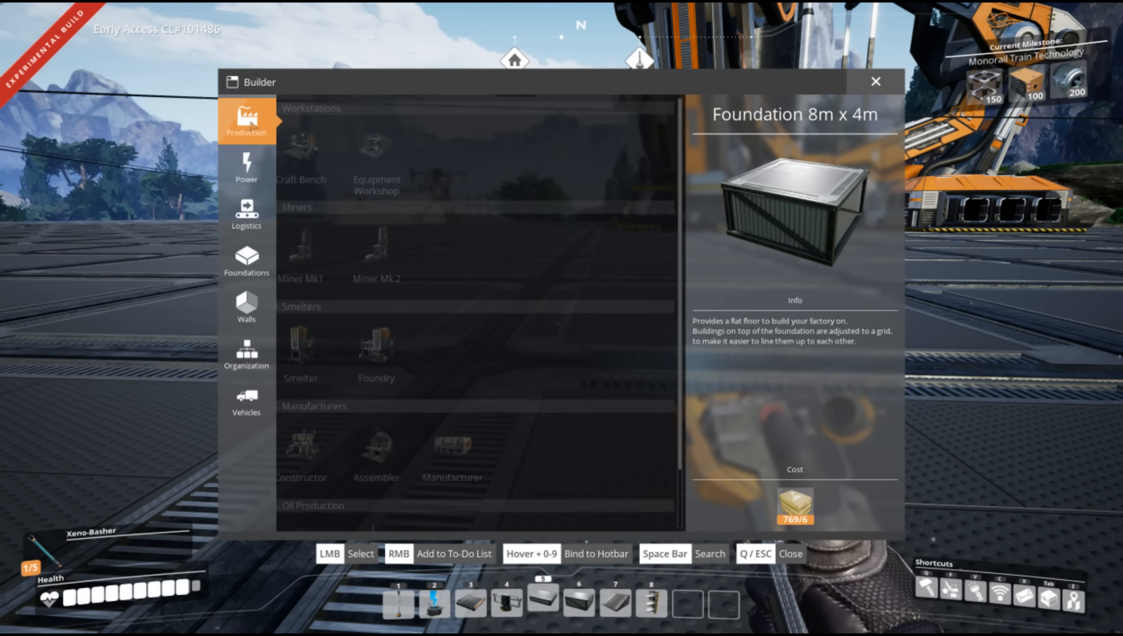
pyautogui.click(390, 454)
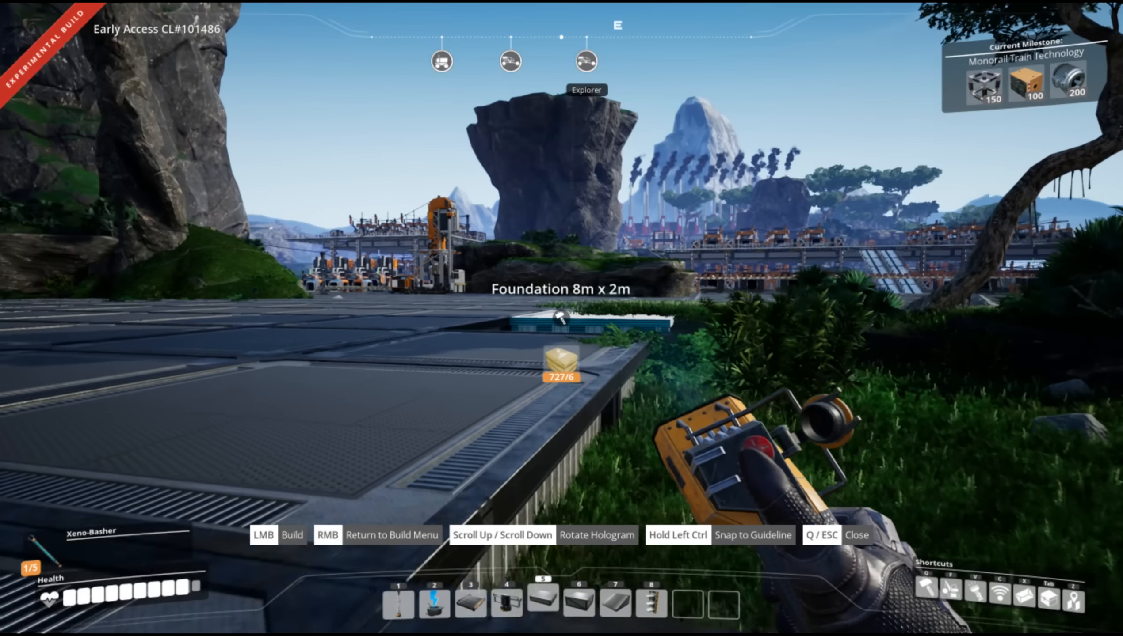
# Place an 8m x 2m foundation at the platform edge, then dismiss the Builder menu.
pyautogui.click(561, 319)
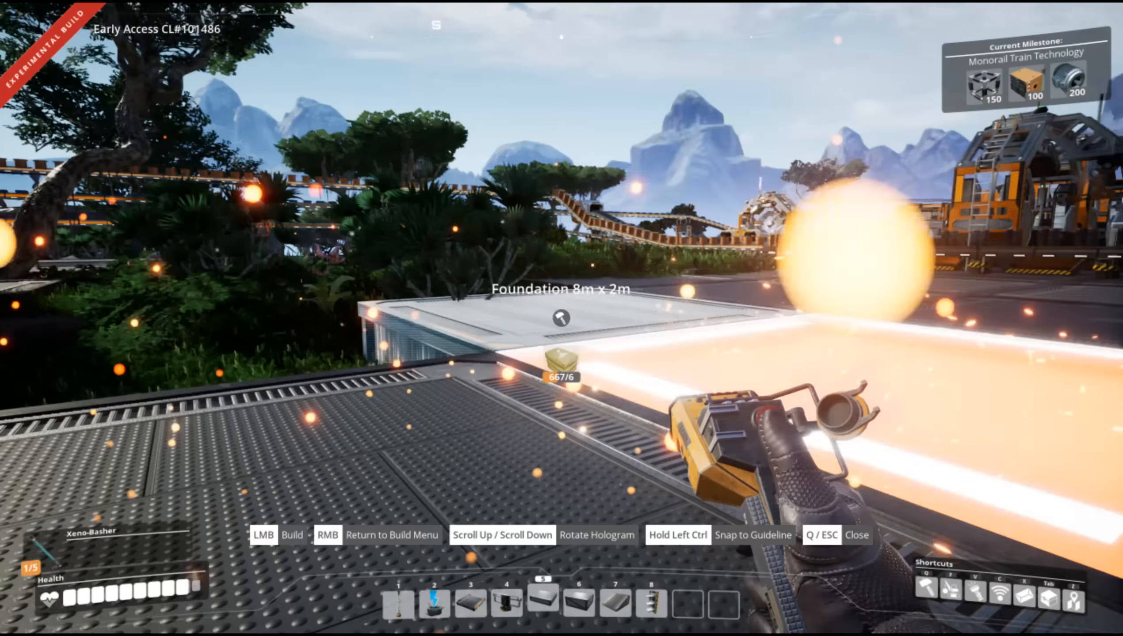
pyautogui.moveTo(561, 318)
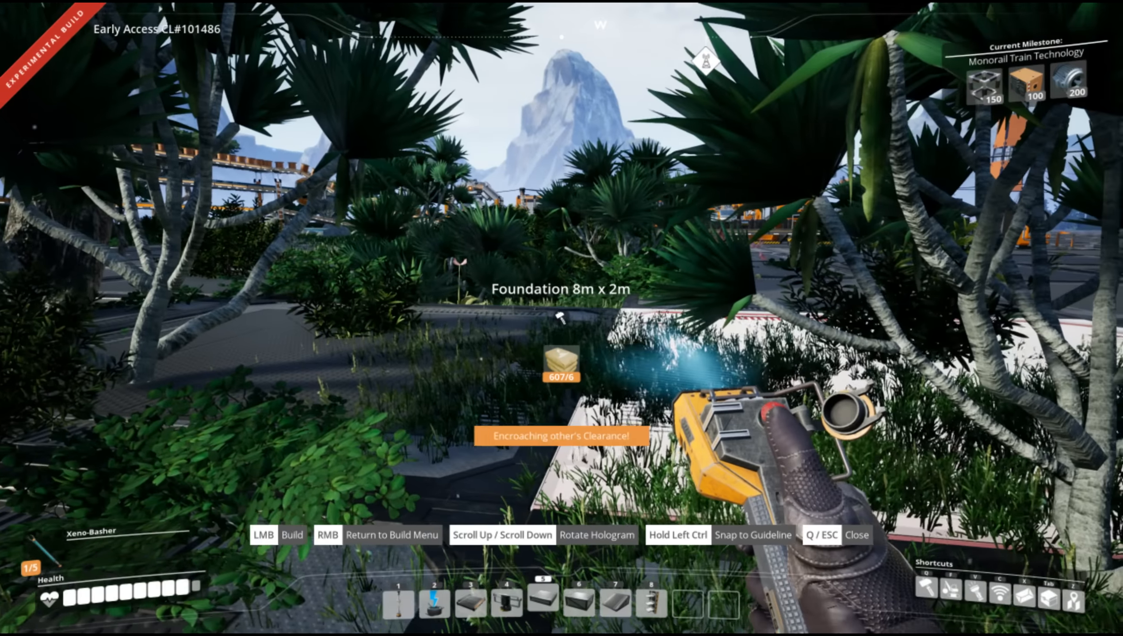
pyautogui.moveTo(561, 319)
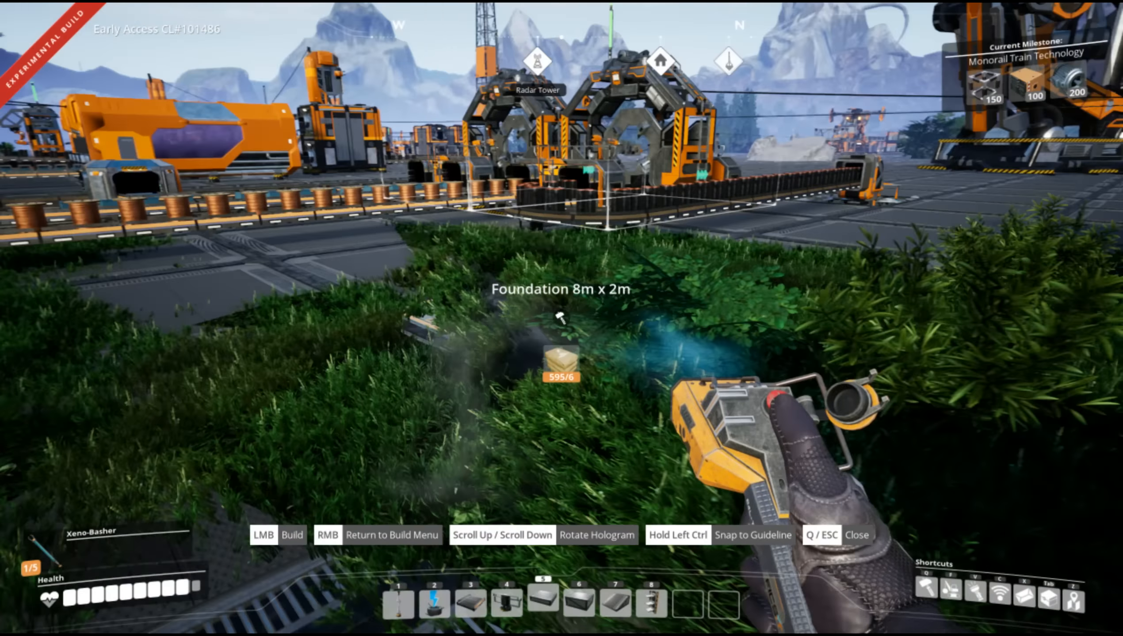
pyautogui.press('q')
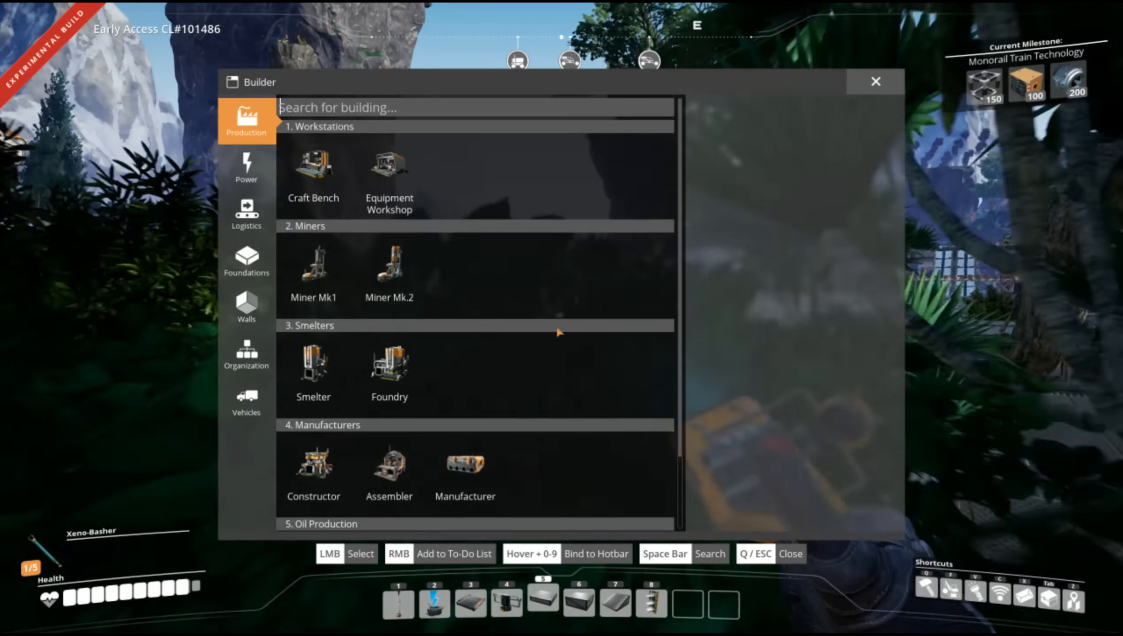
pyautogui.press('Escape')
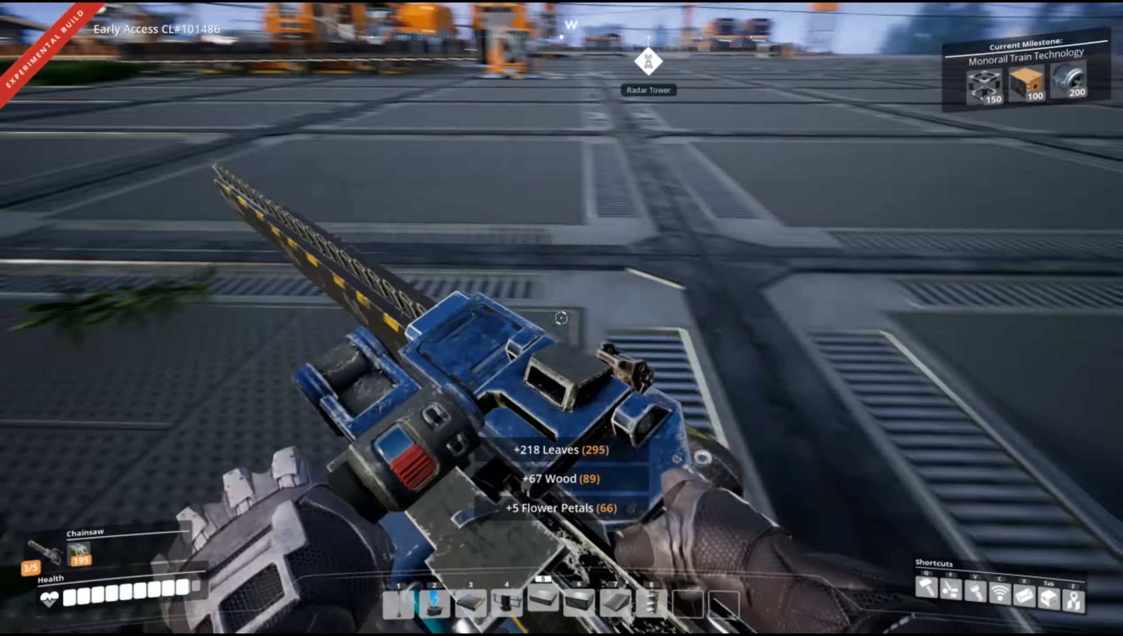
pyautogui.moveTo(562, 318)
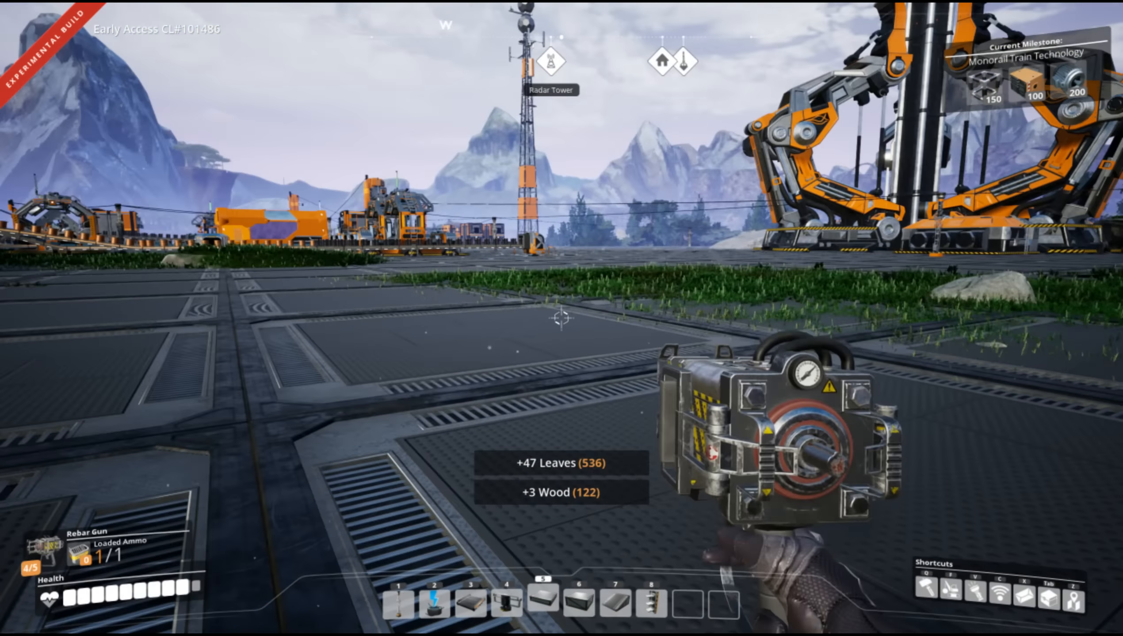
pyautogui.moveTo(562, 321)
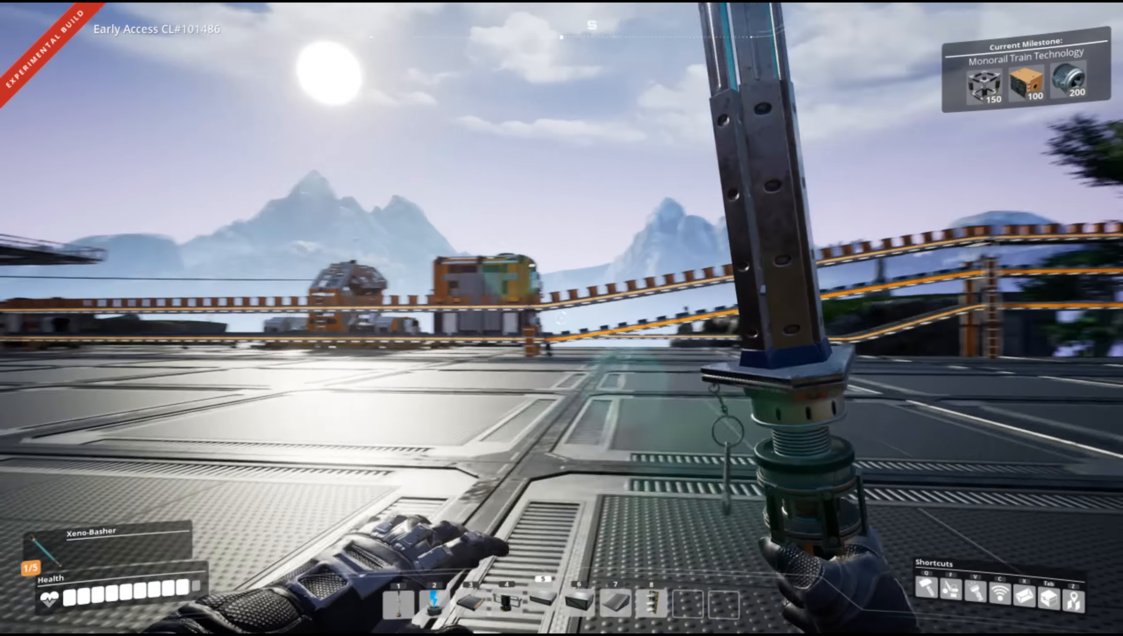
pyautogui.moveTo(561, 318)
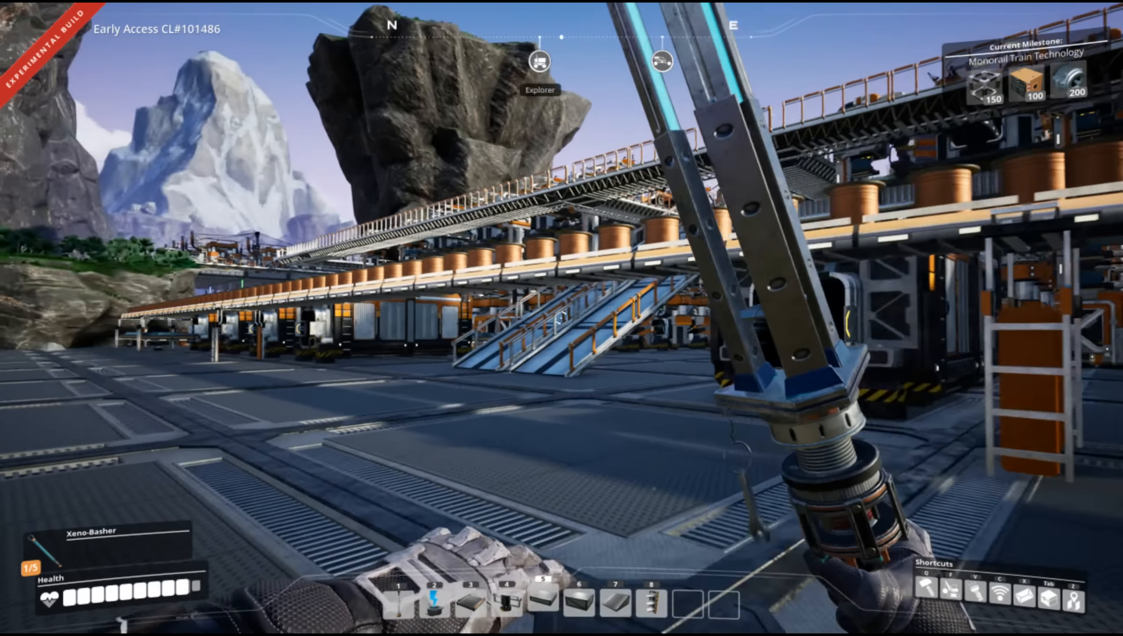
pyautogui.moveTo(561, 318)
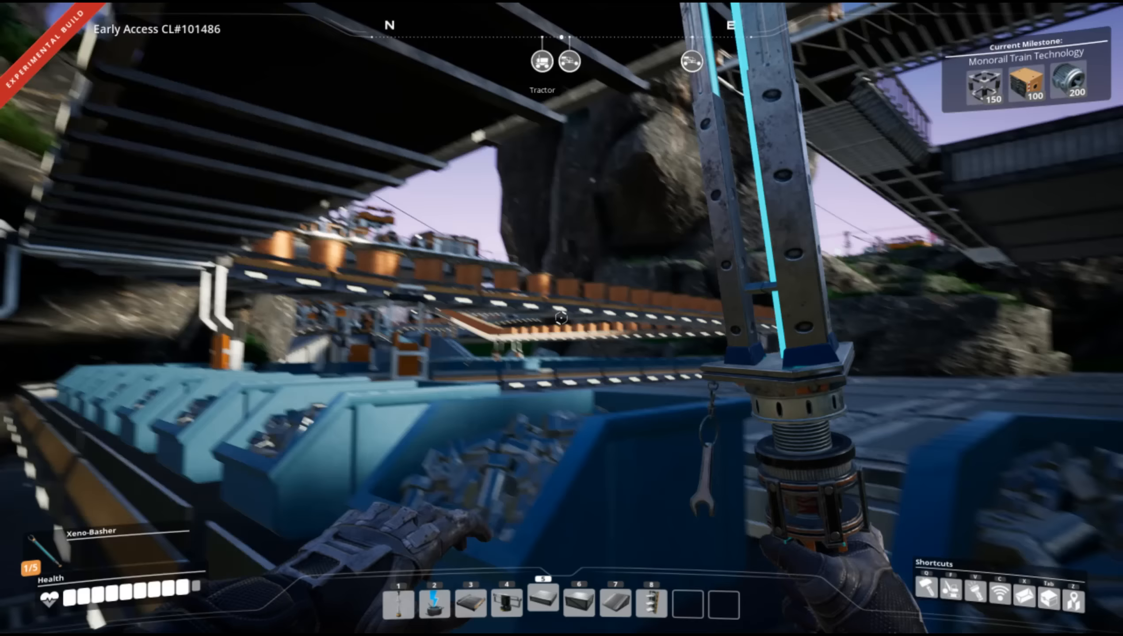
pyautogui.moveTo(562, 318)
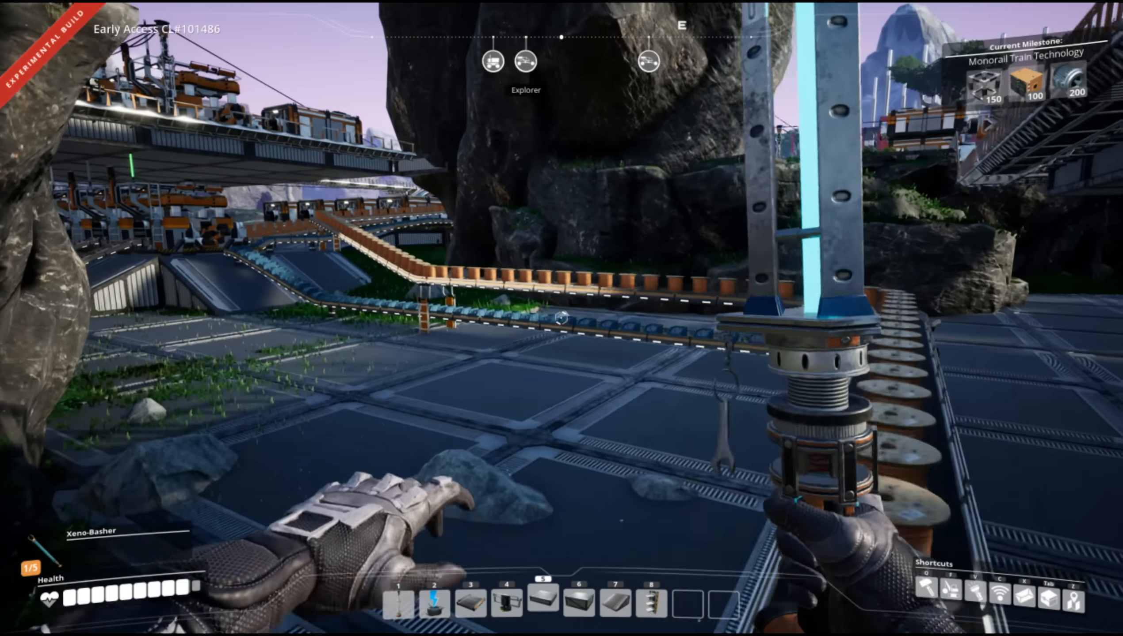
pyautogui.moveTo(561, 318)
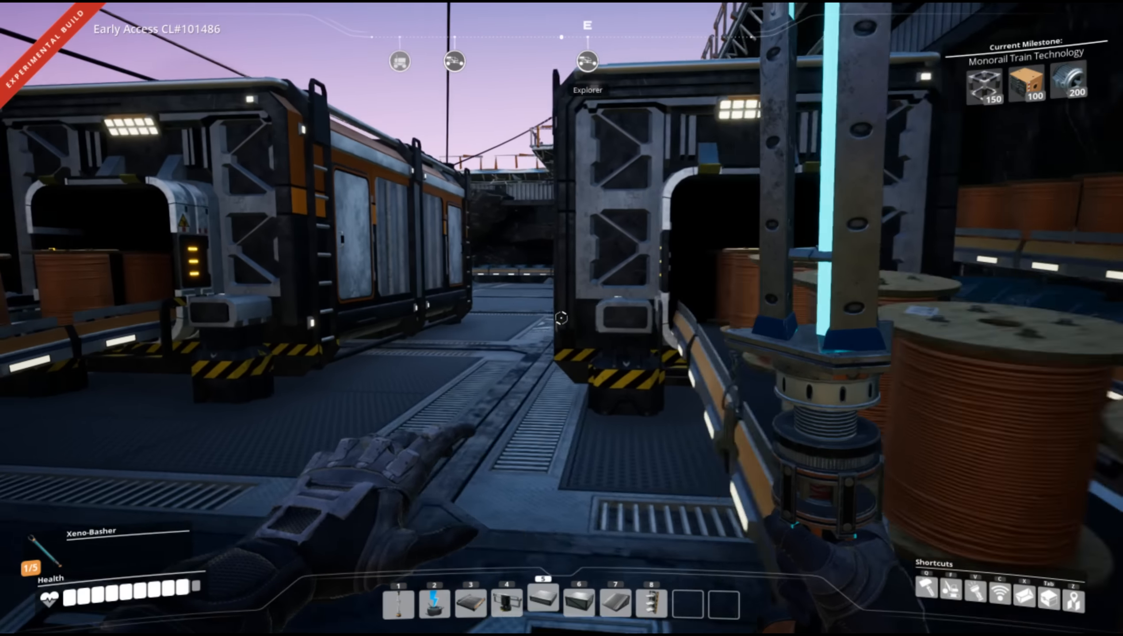
pyautogui.moveTo(561, 318)
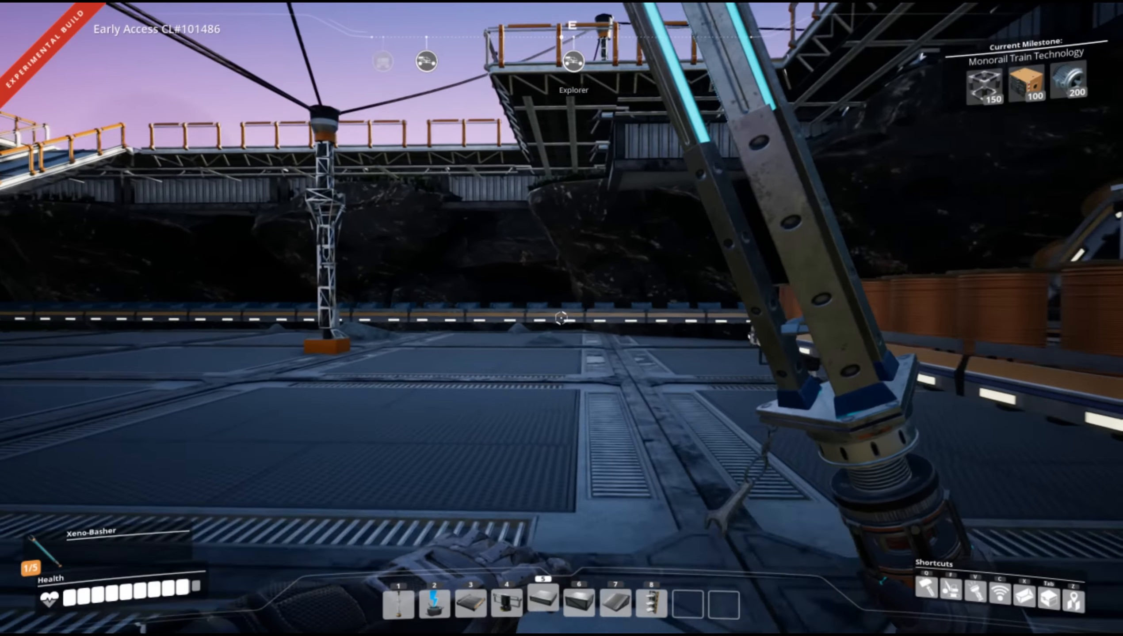
pyautogui.moveTo(561, 318)
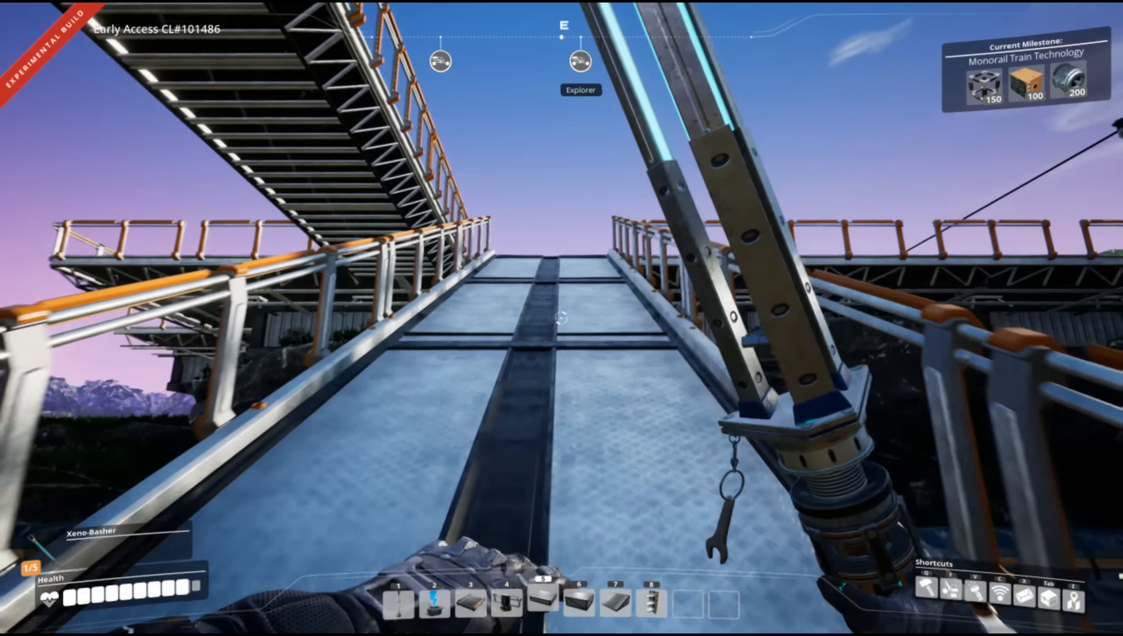
pyautogui.press('q')
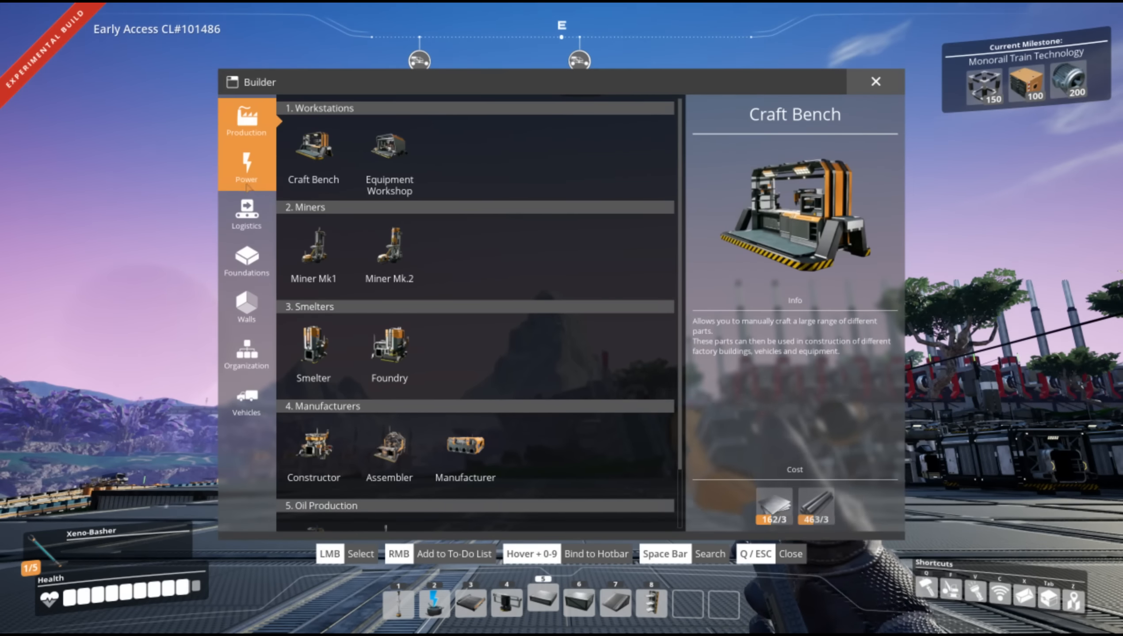
pyautogui.click(246, 263)
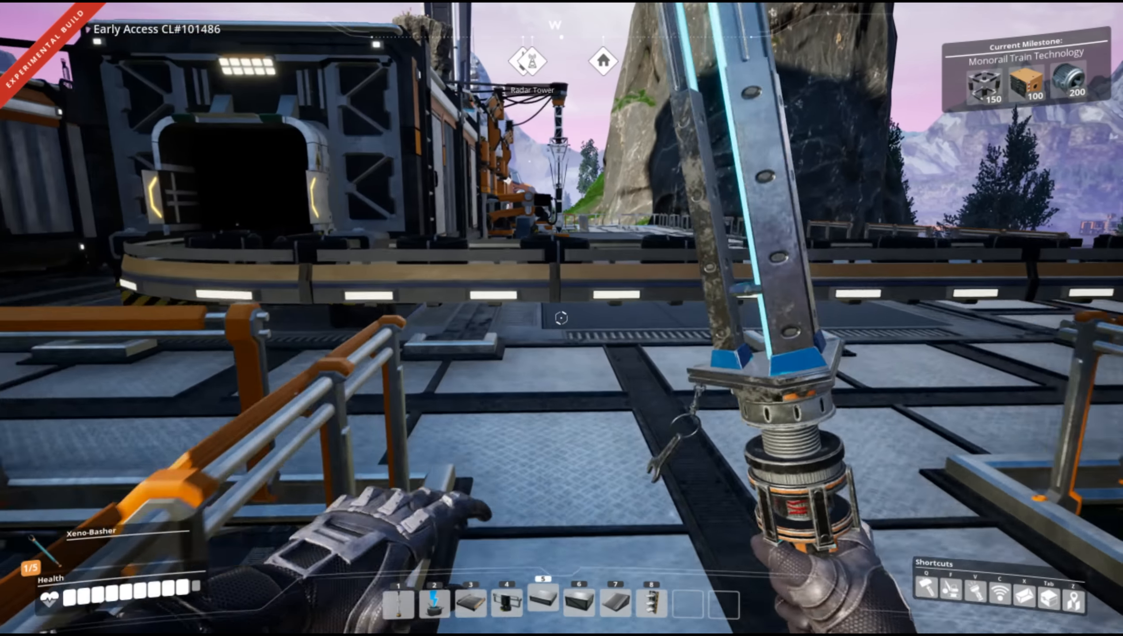
pyautogui.moveTo(561, 318)
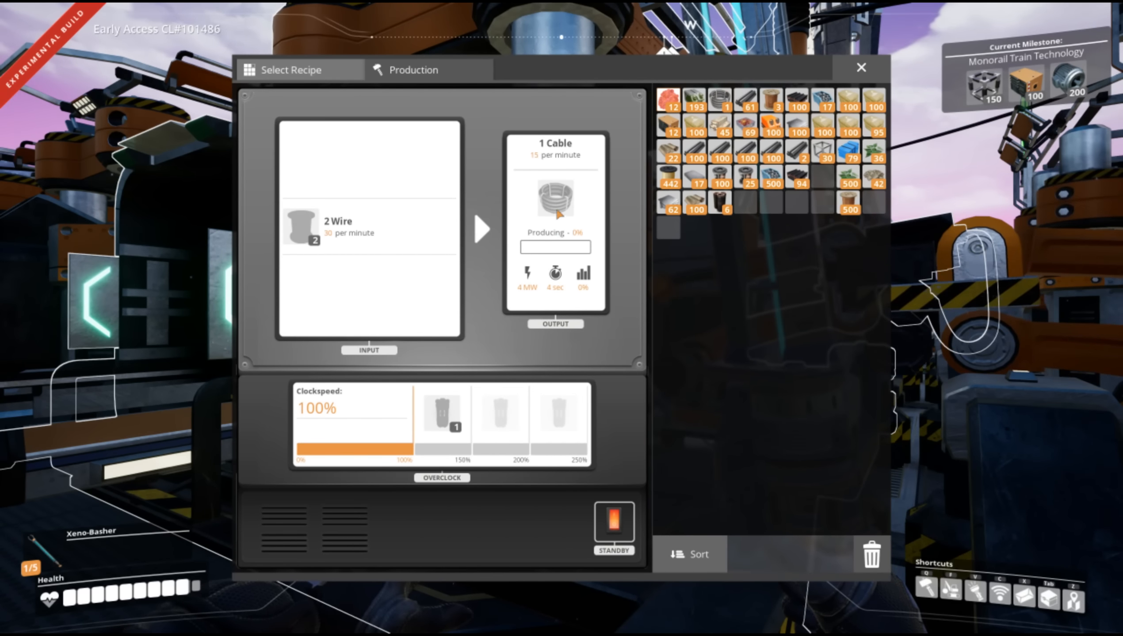
pyautogui.click(861, 68)
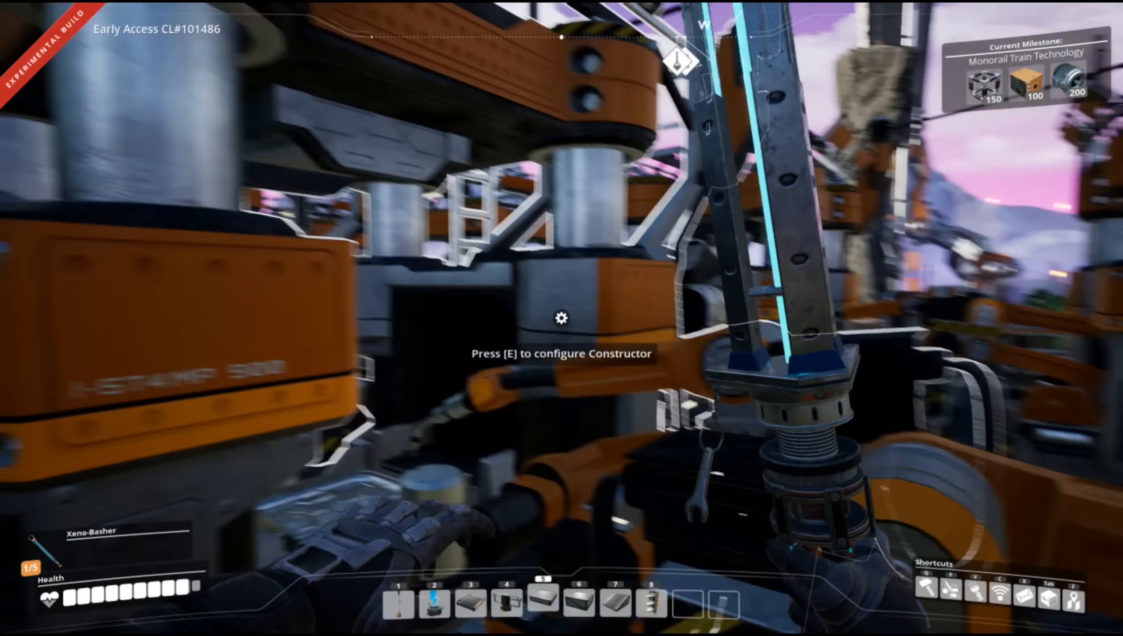
pyautogui.moveTo(561, 318)
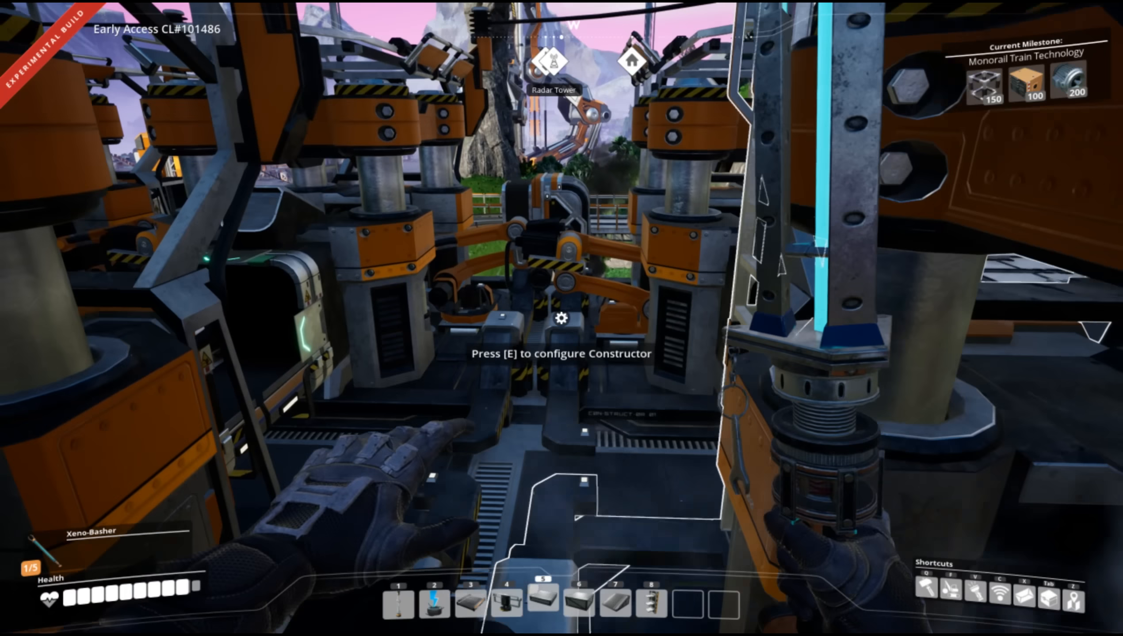
pyautogui.moveTo(561, 318)
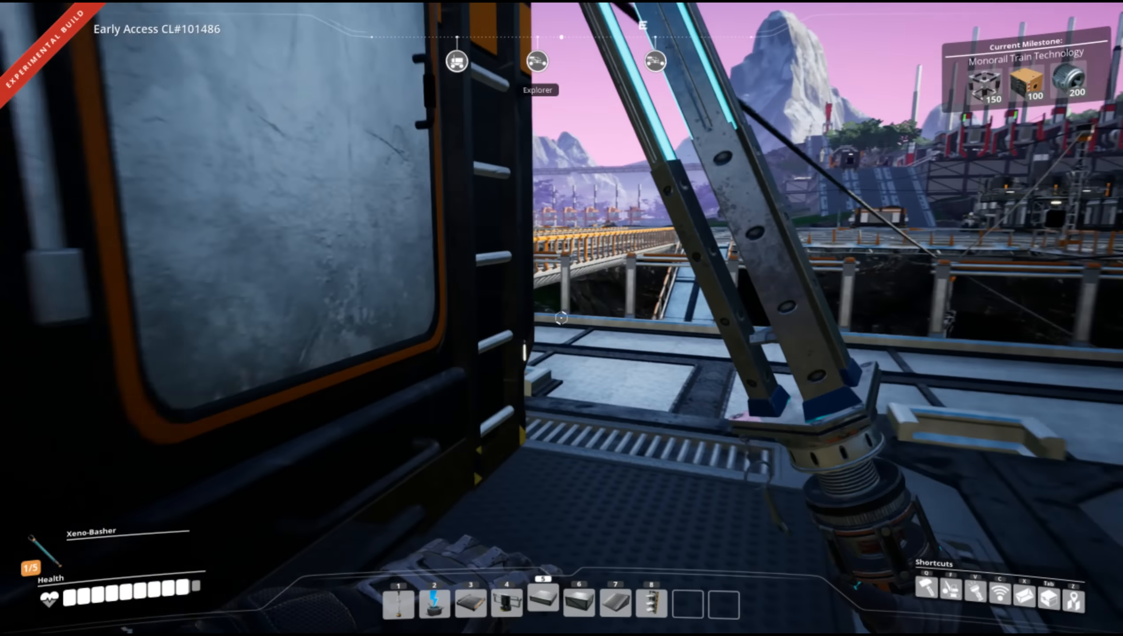
pyautogui.moveTo(562, 319)
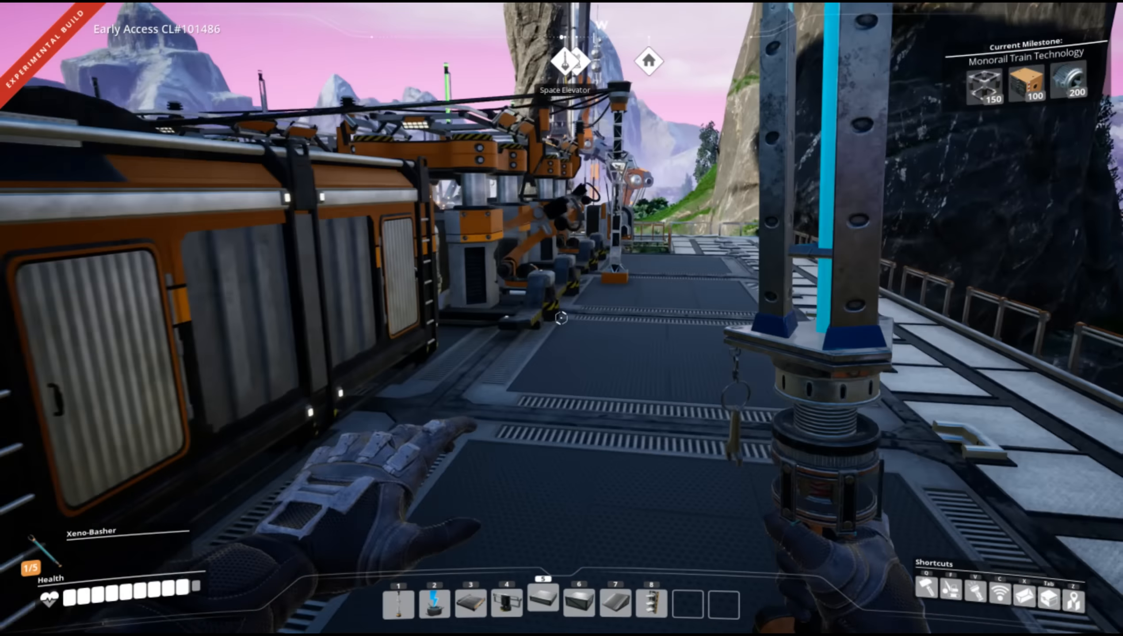
pyautogui.moveTo(561, 318)
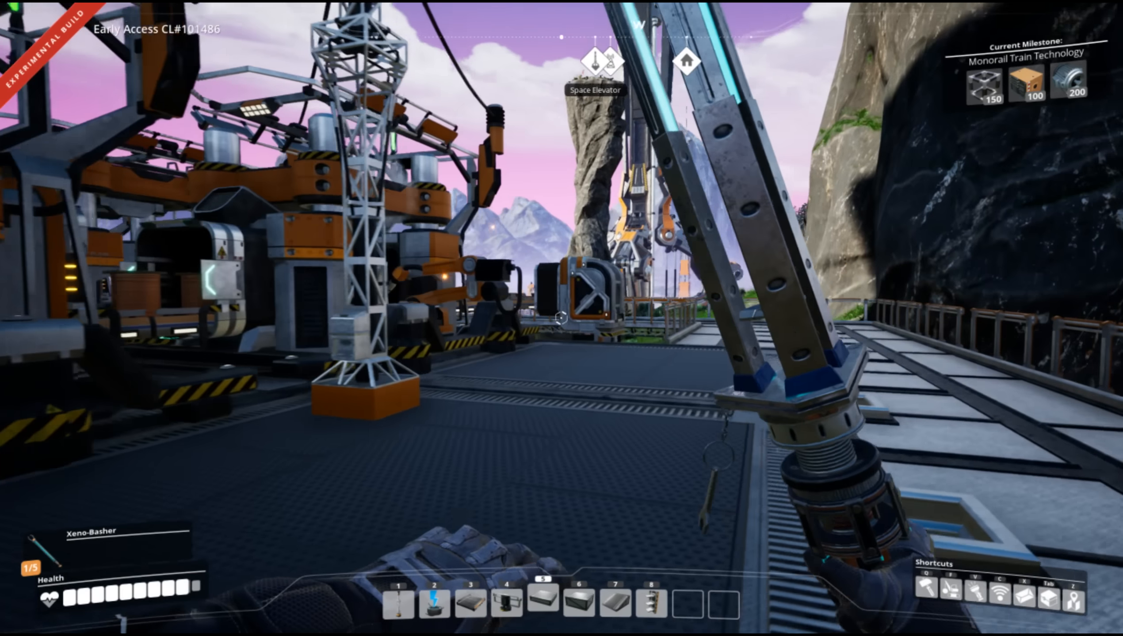
pyautogui.moveTo(562, 318)
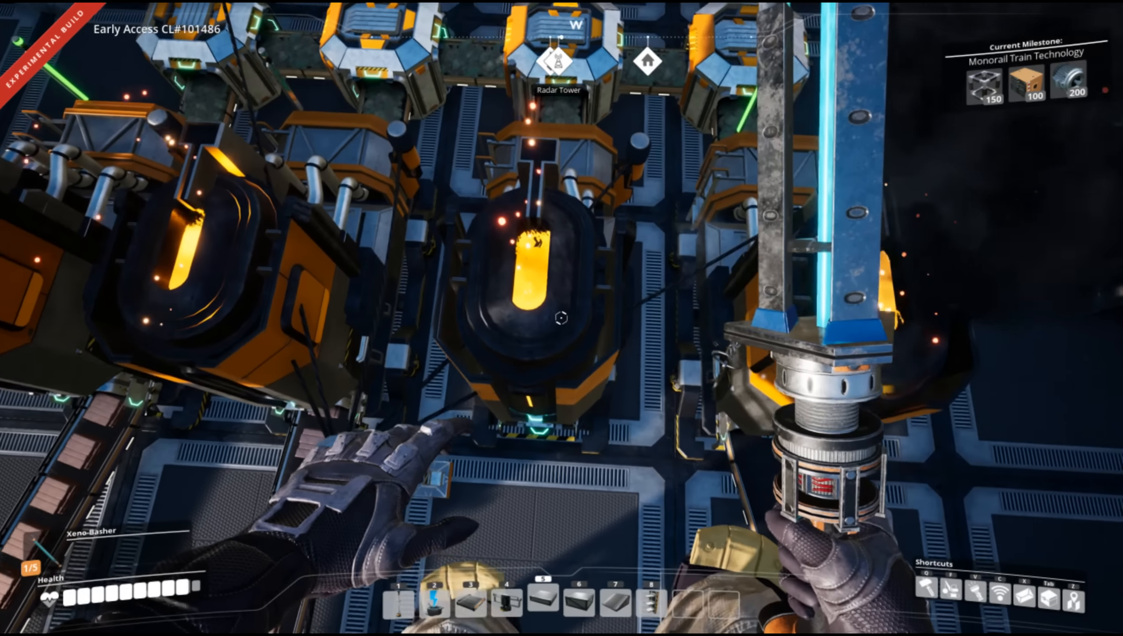
pyautogui.moveTo(562, 319)
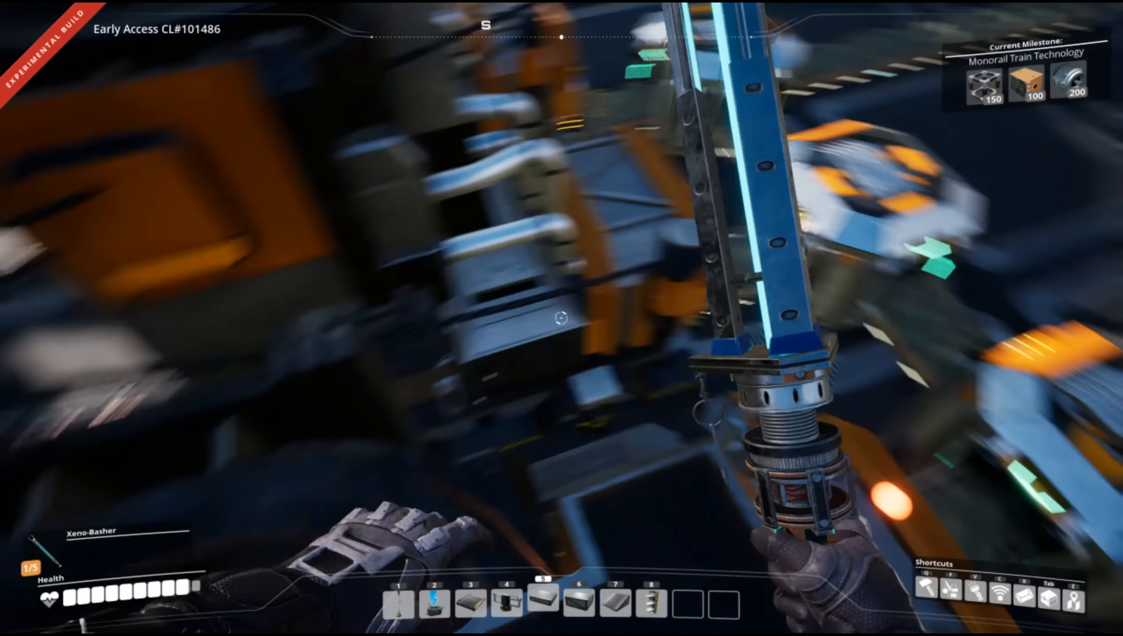
pyautogui.moveTo(562, 318)
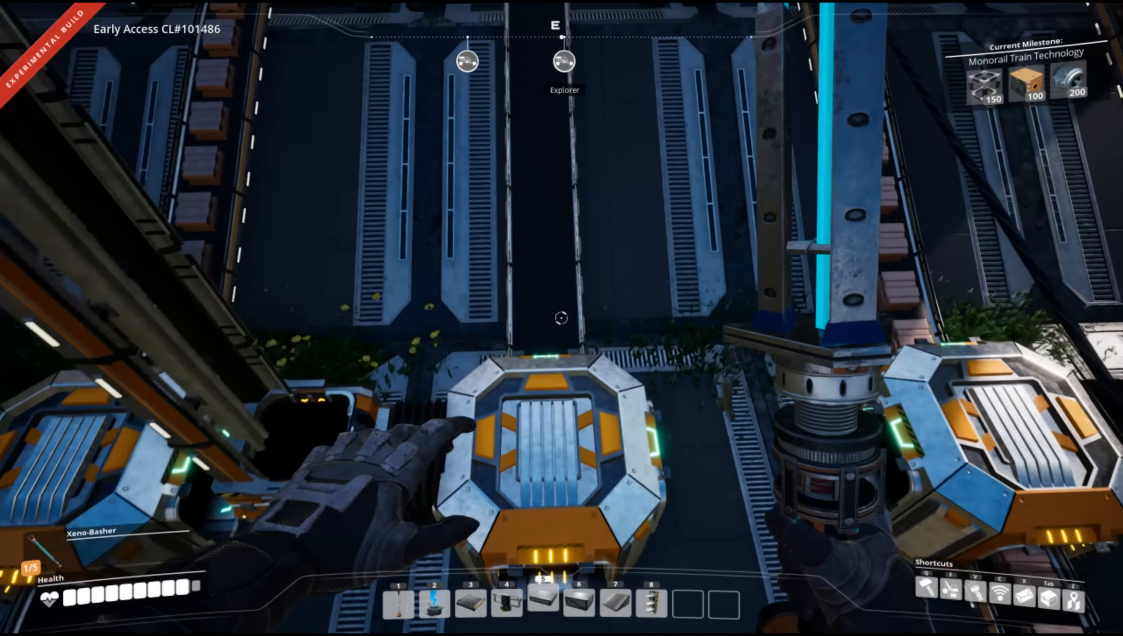
pyautogui.moveTo(562, 318)
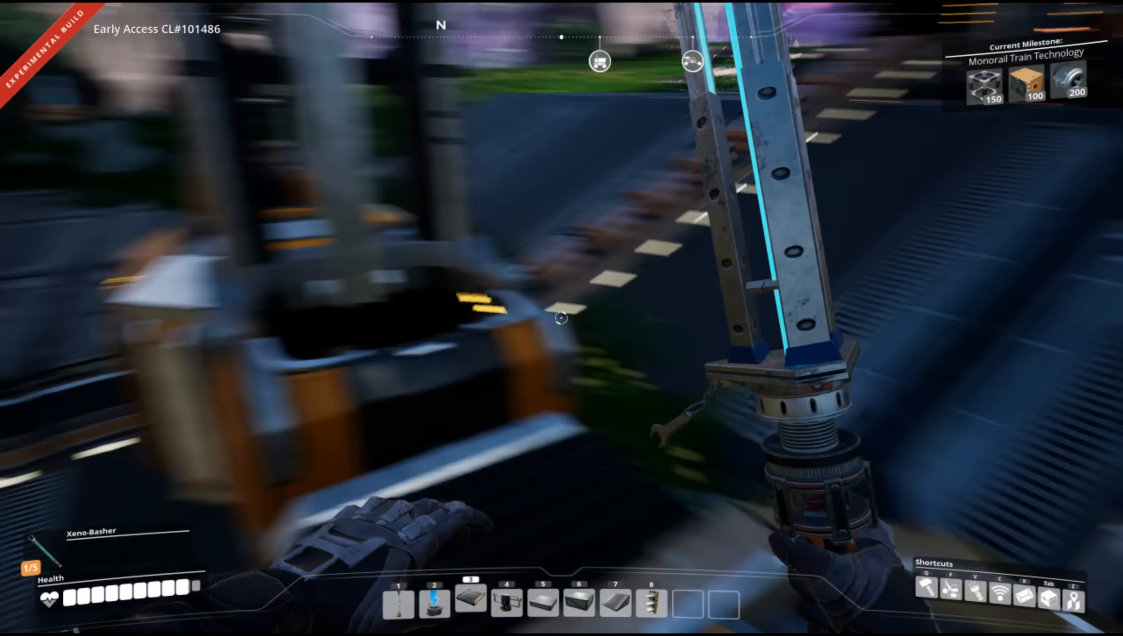
pyautogui.moveTo(561, 318)
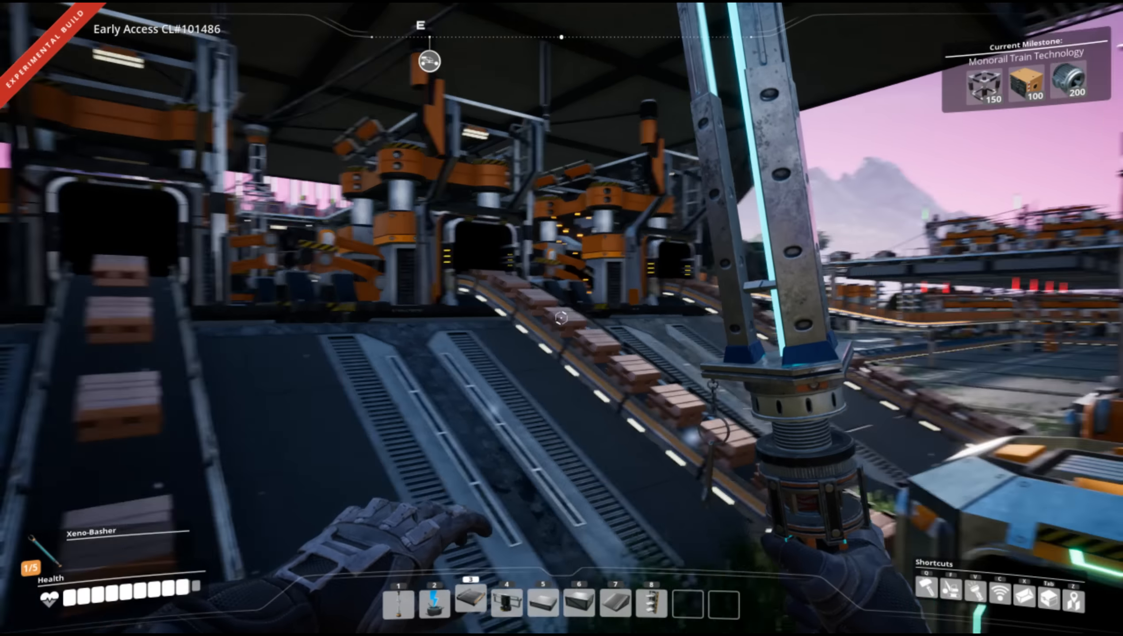
pyautogui.moveTo(561, 319)
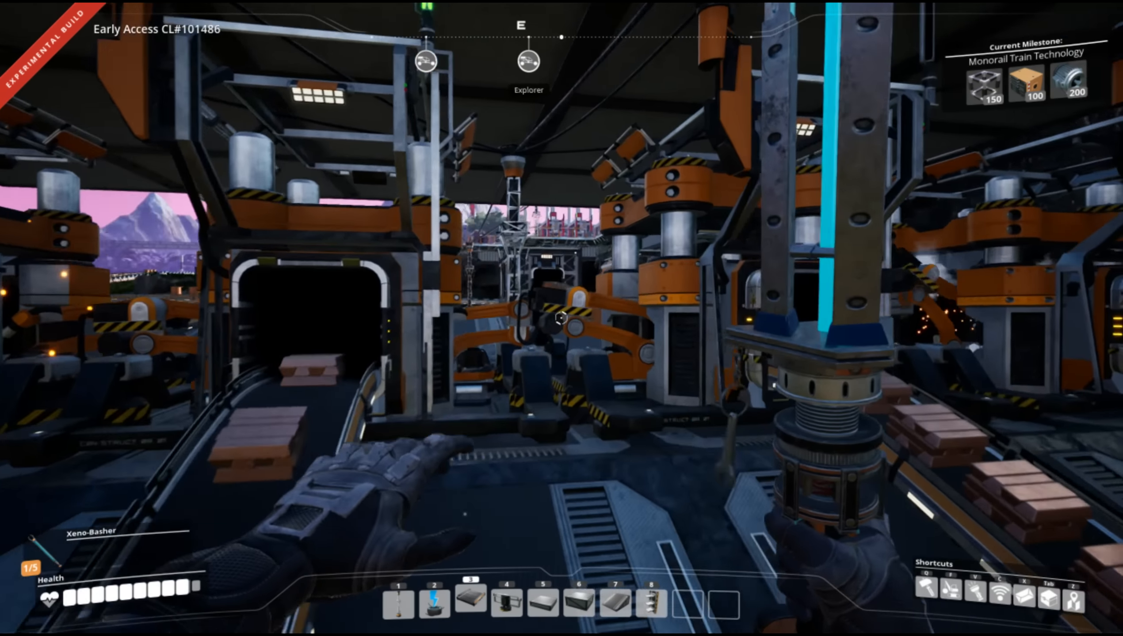
pyautogui.moveTo(561, 318)
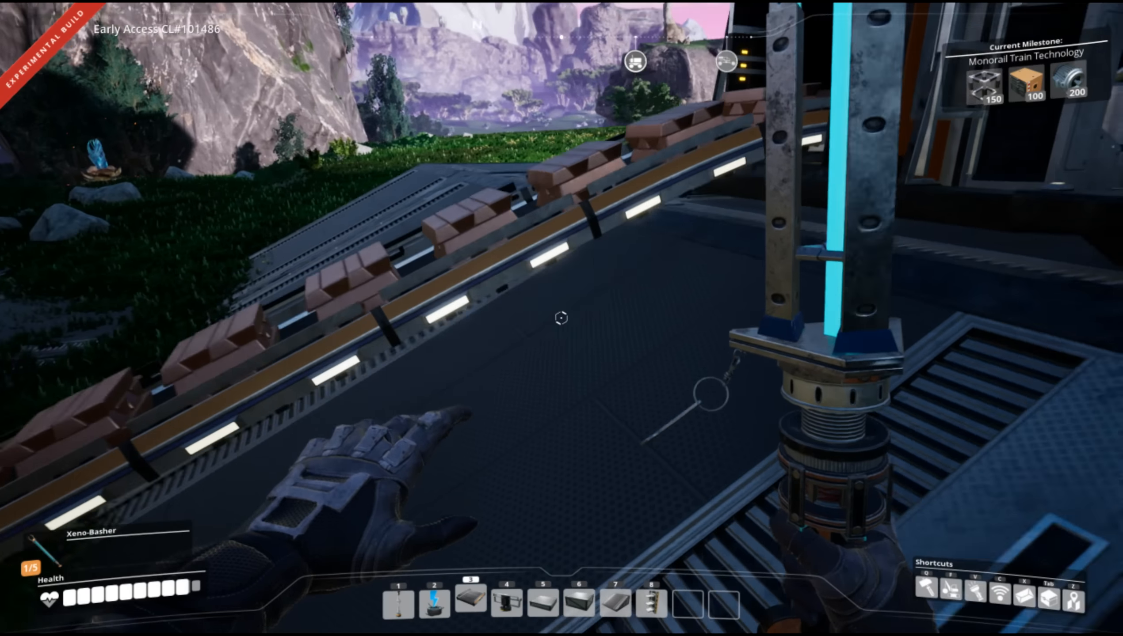
pyautogui.moveTo(561, 317)
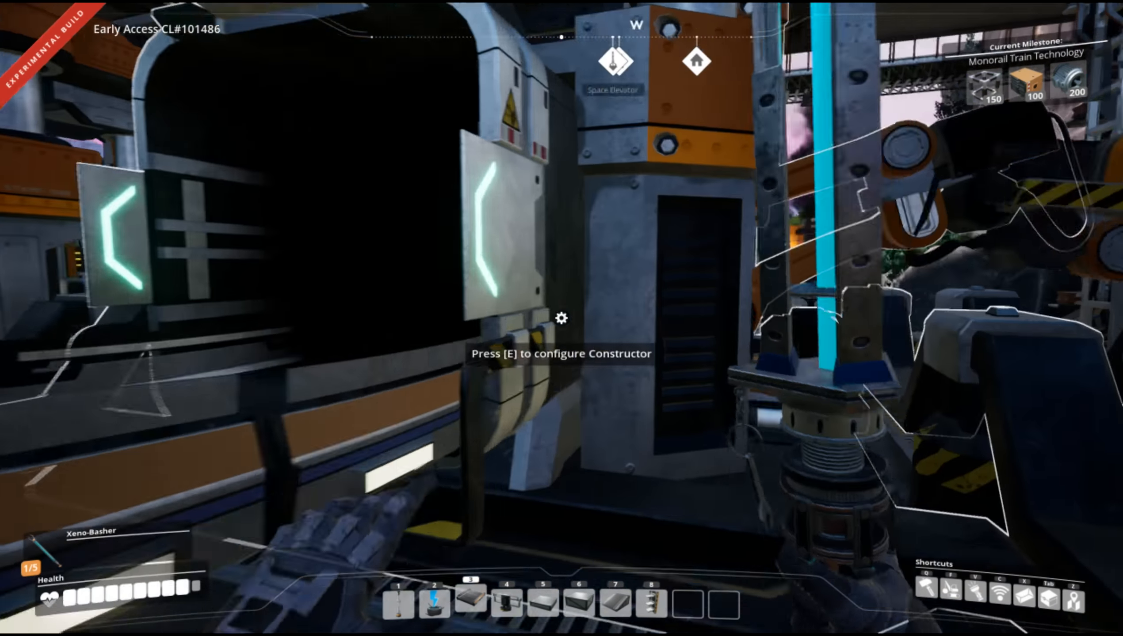
pyautogui.moveTo(561, 319)
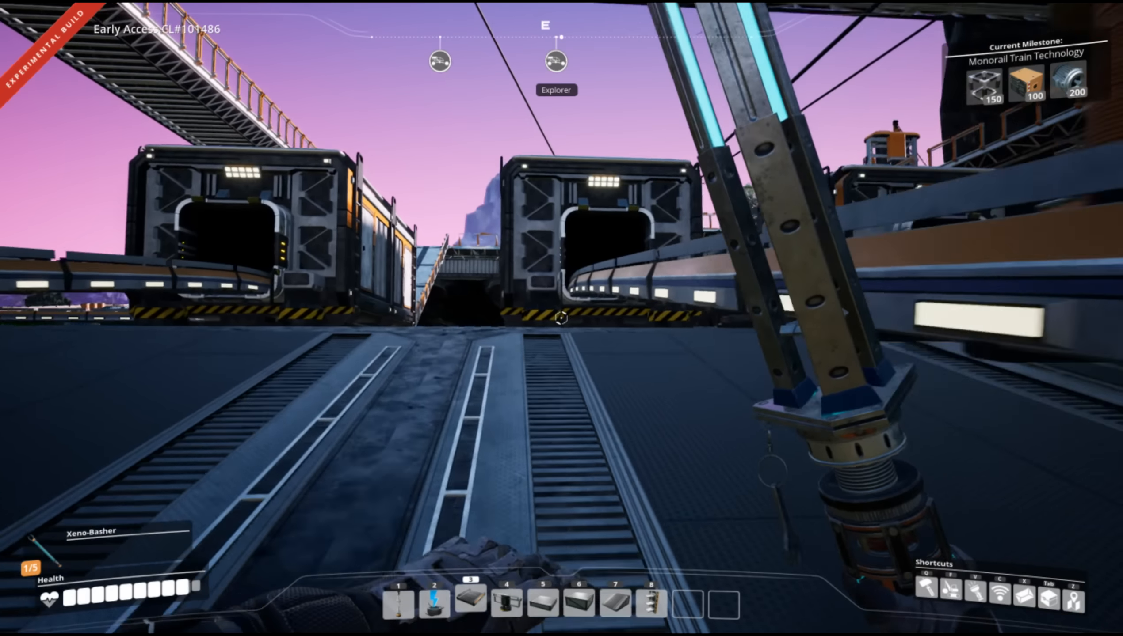
# Take the 100 Cable stack from the storage container, bringing the inventory to 101 Cable.
pyautogui.click(561, 320)
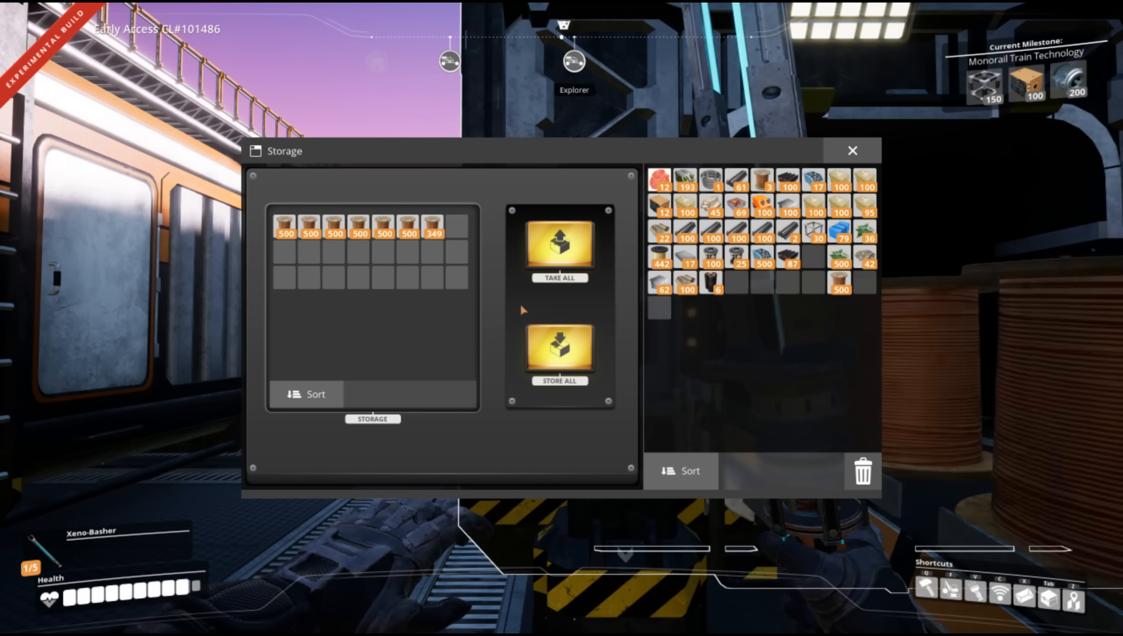
pyautogui.moveTo(432, 224)
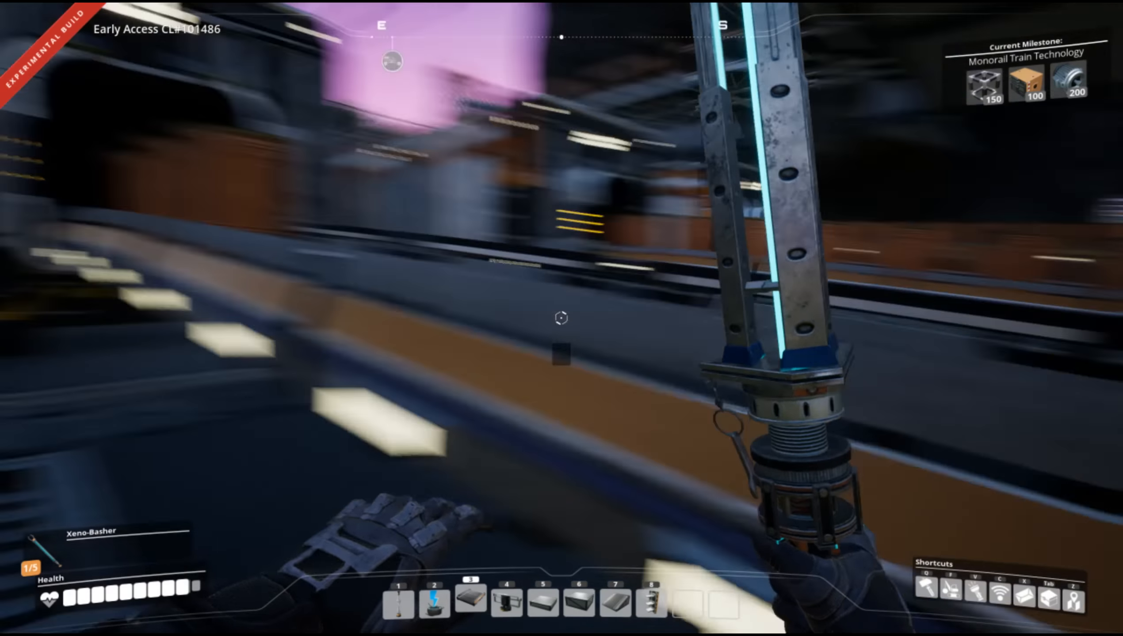
pyautogui.moveTo(561, 318)
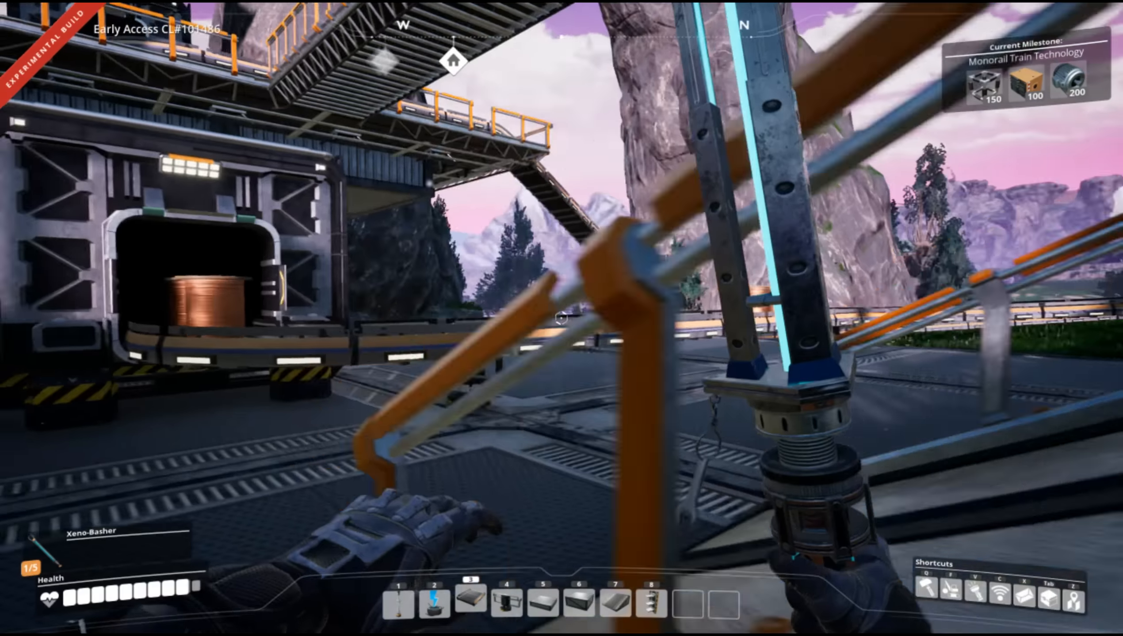
pyautogui.moveTo(561, 318)
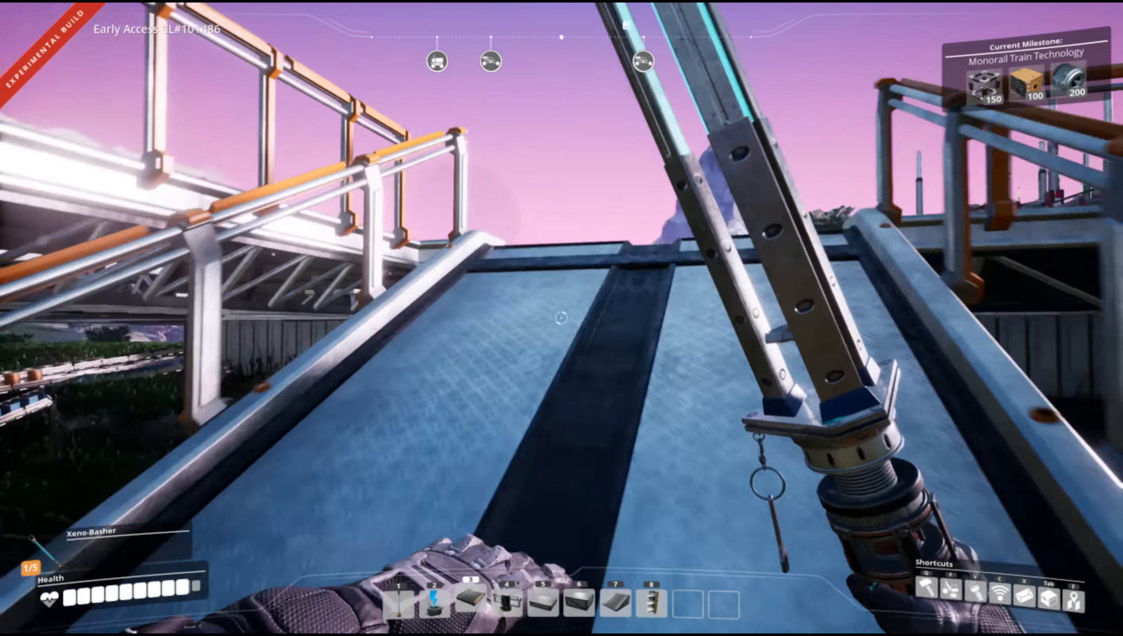
pyautogui.moveTo(561, 318)
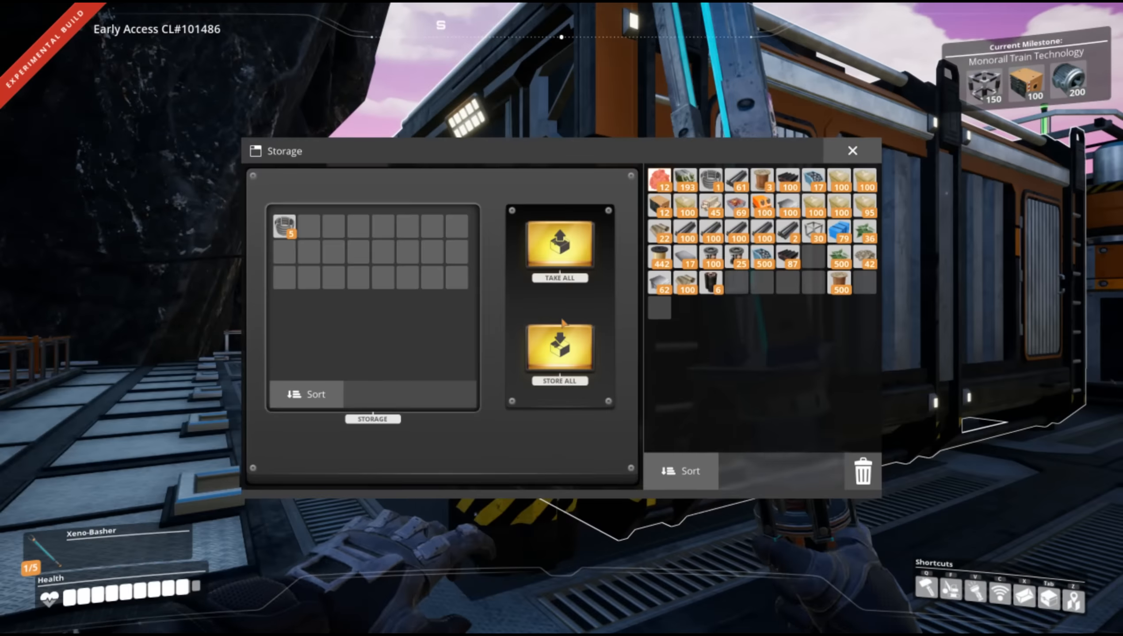
pyautogui.click(560, 246)
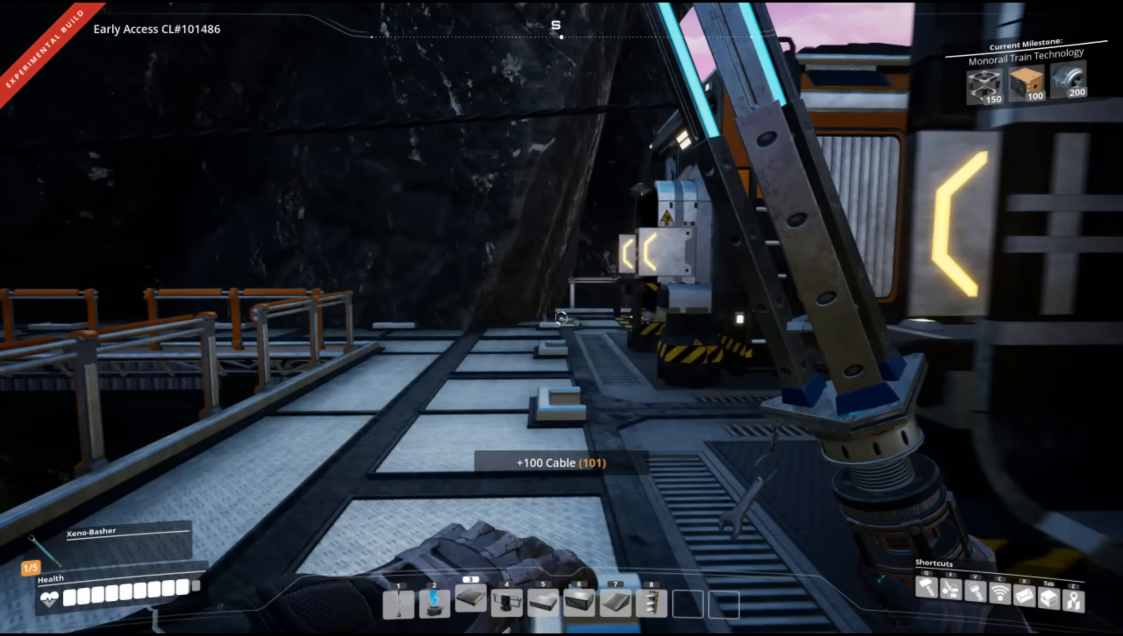
pyautogui.moveTo(561, 319)
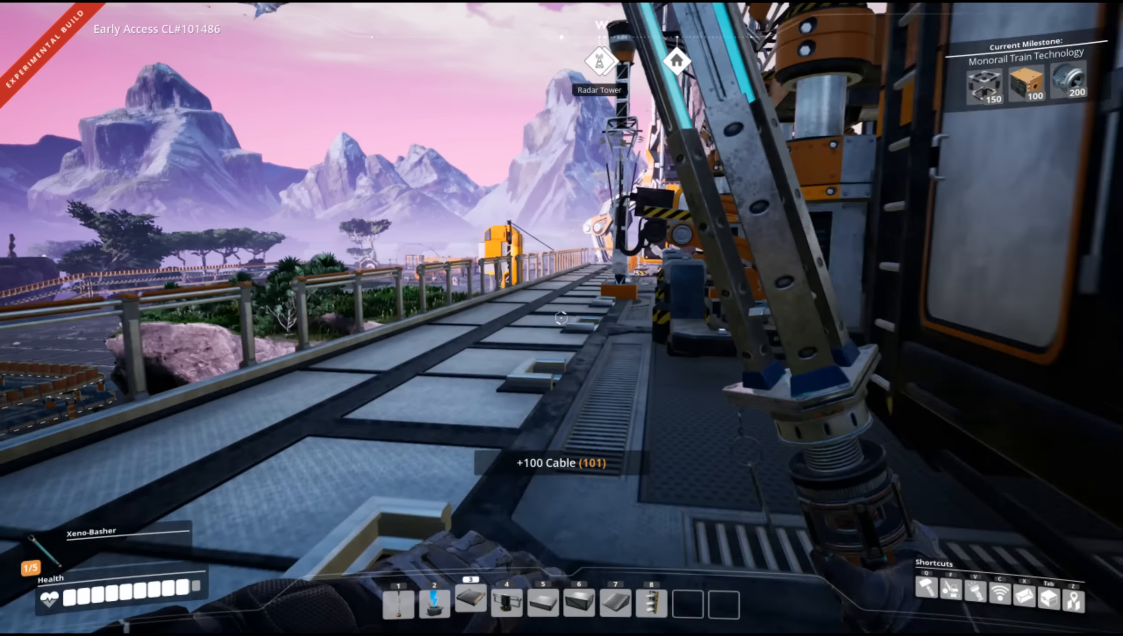
pyautogui.moveTo(561, 318)
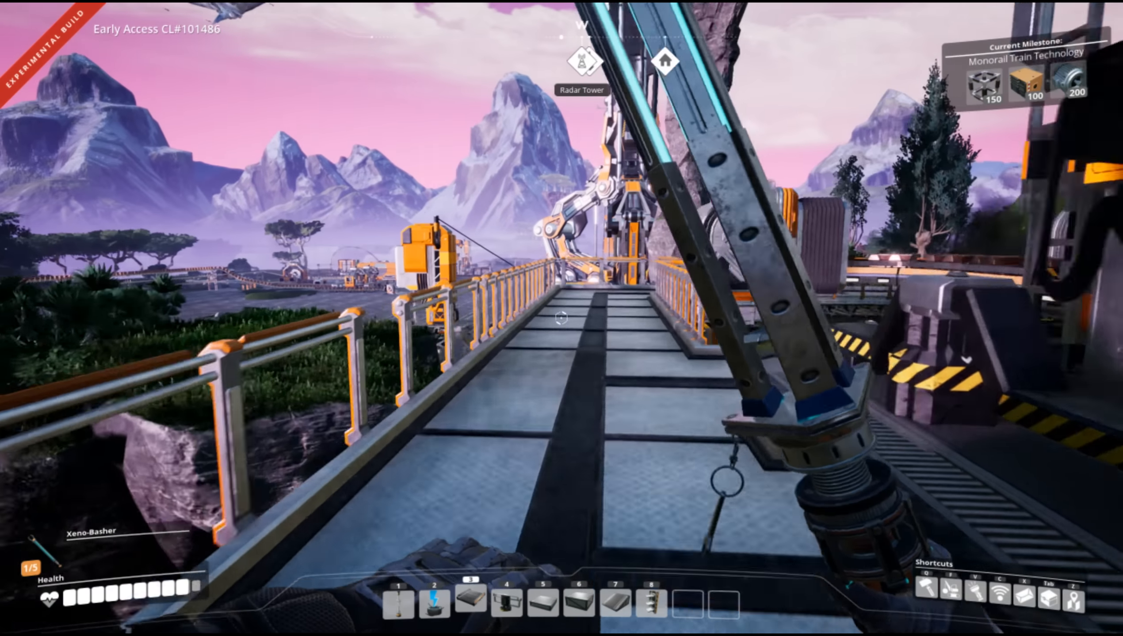
pyautogui.moveTo(561, 318)
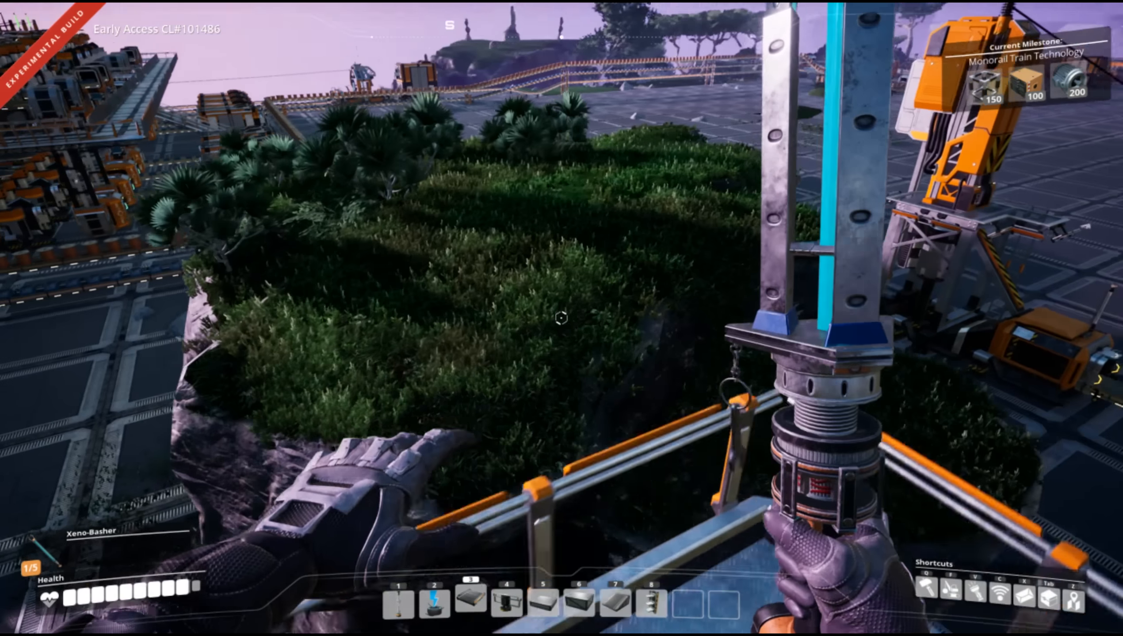
pyautogui.moveTo(562, 319)
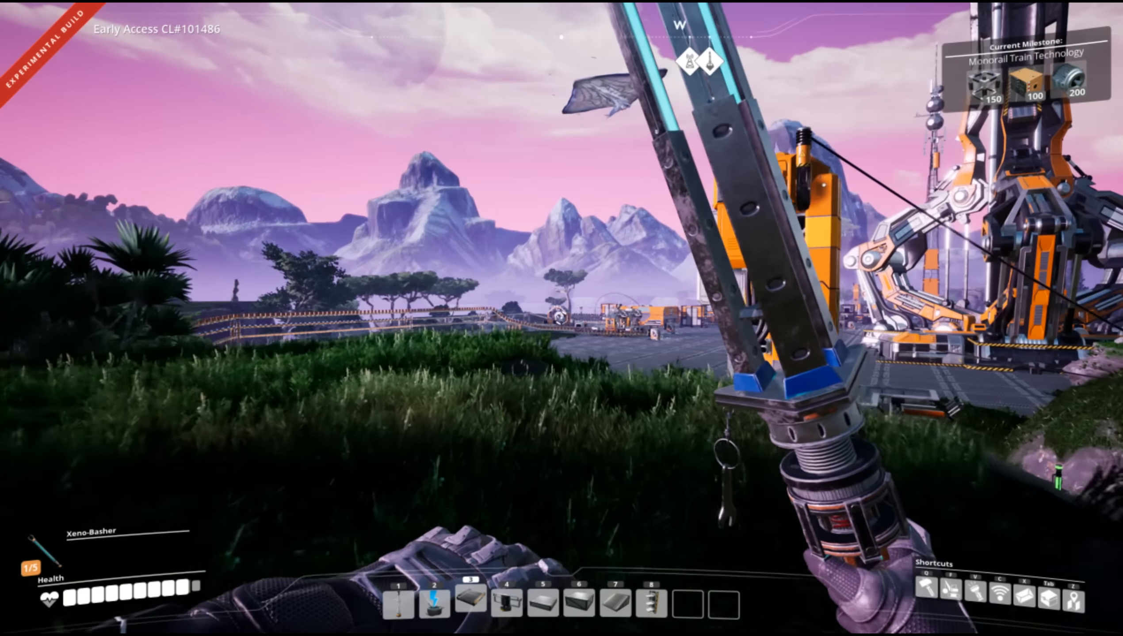
pyautogui.moveTo(561, 318)
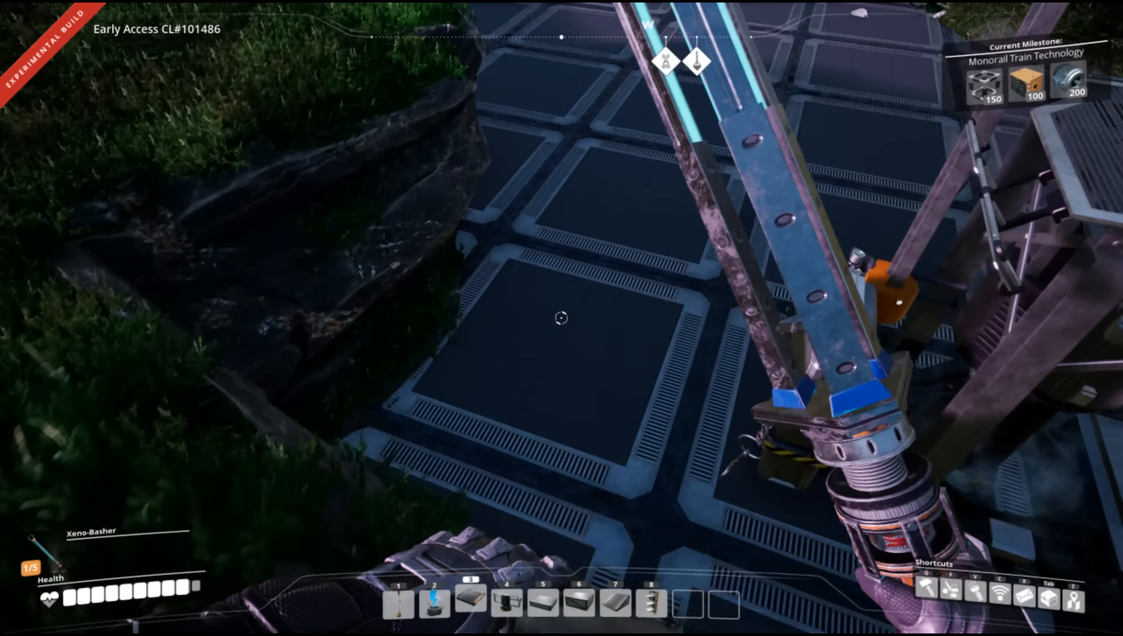
pyautogui.moveTo(561, 318)
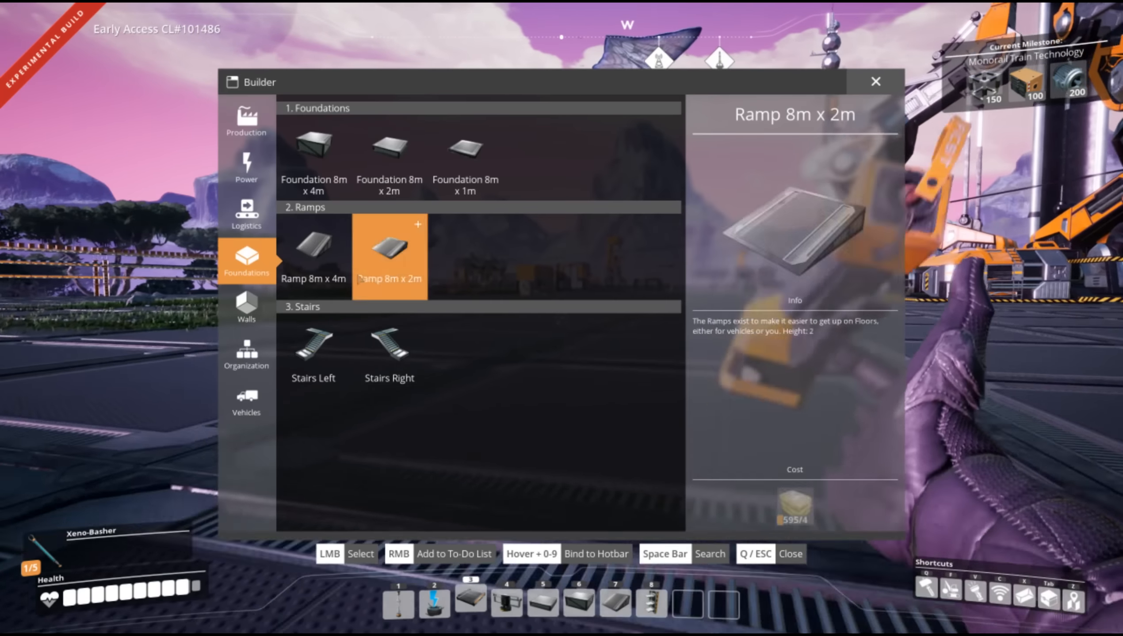
# Browse the Production category of the Builder menu to the Assembler entry.
pyautogui.click(246, 121)
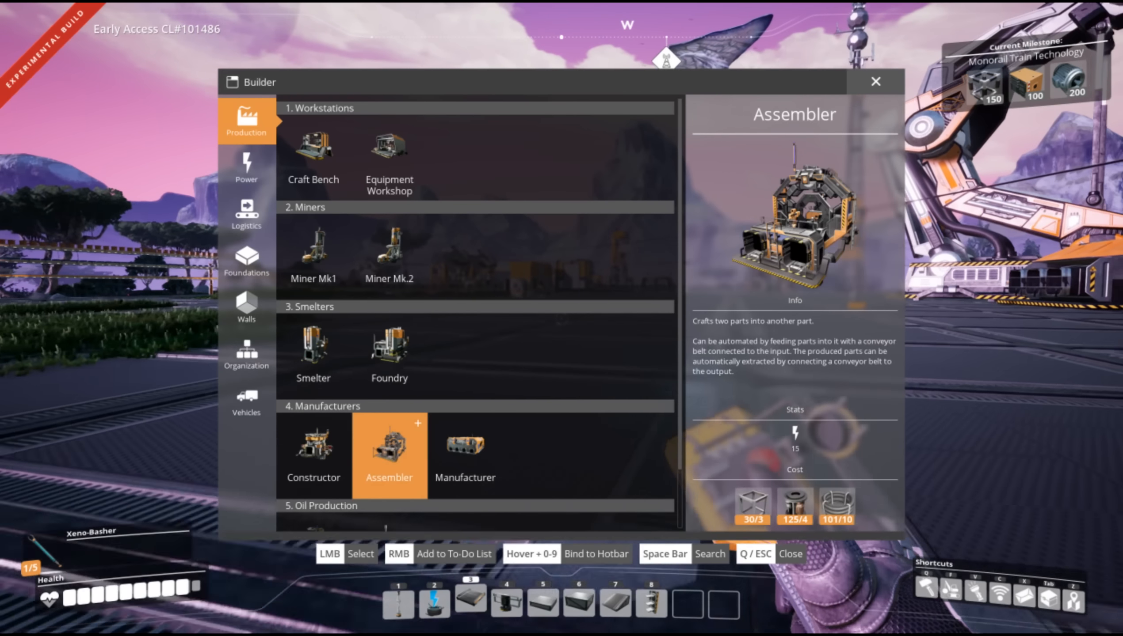
pyautogui.click(390, 454)
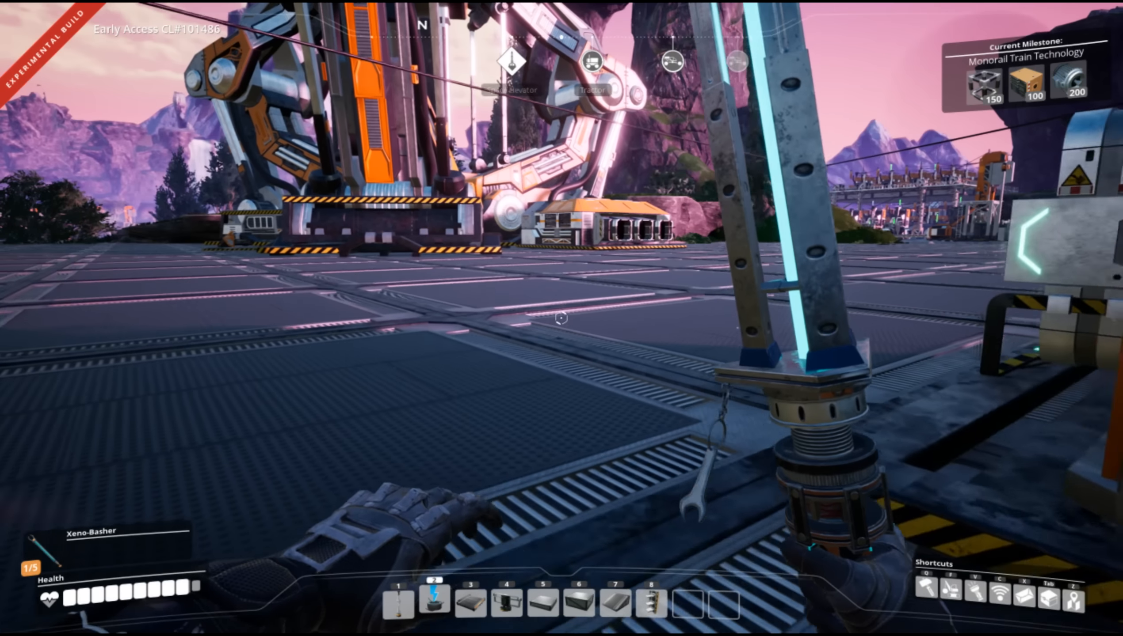
pyautogui.moveTo(562, 318)
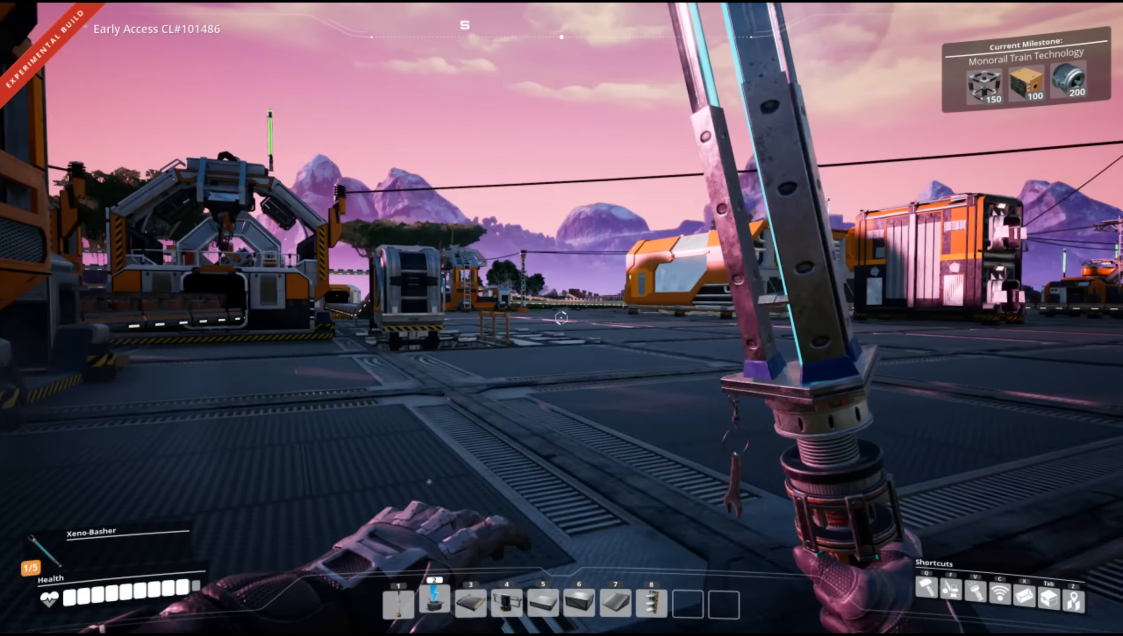
pyautogui.moveTo(561, 318)
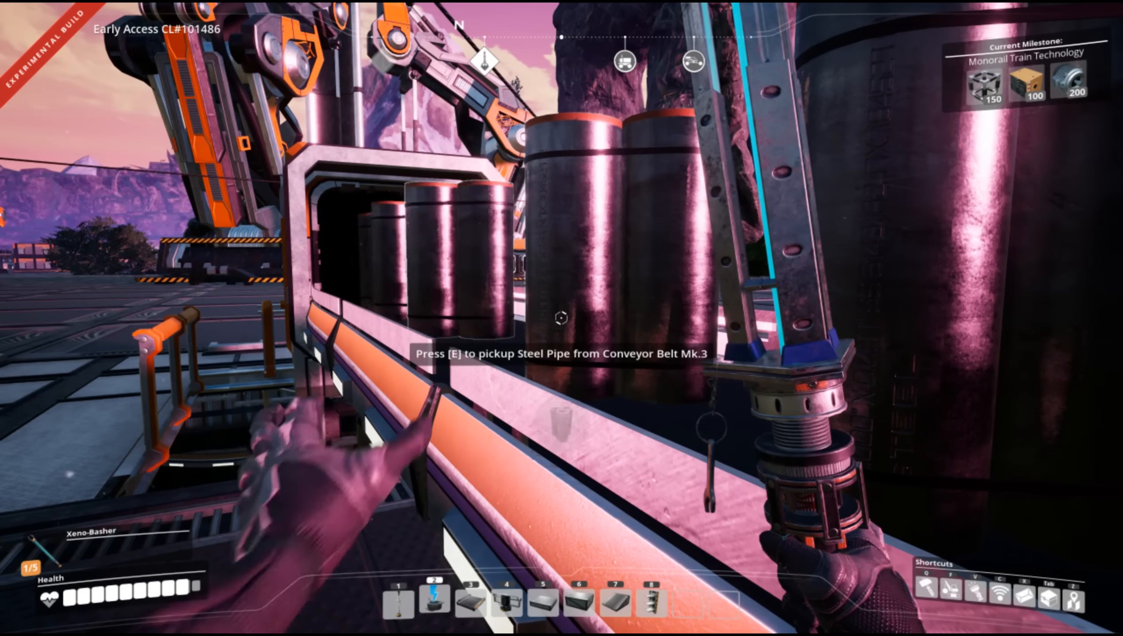
# Pick up 11 Steel Pipe from the Conveyor Belt Mk.3 and try the Industrial Storage Container.
pyautogui.press('e')
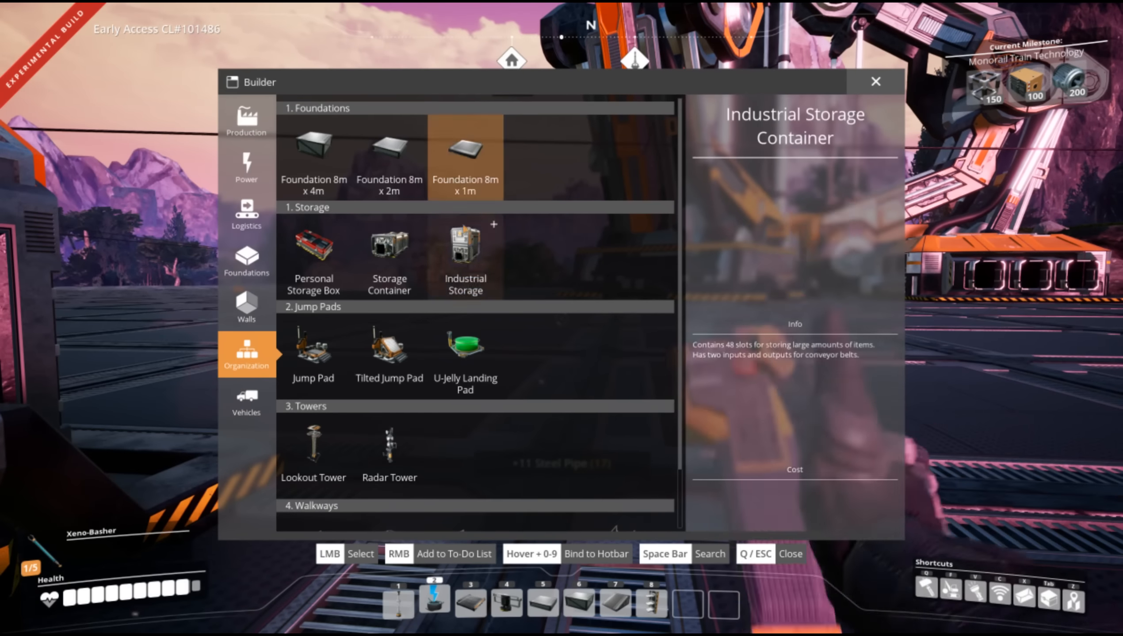
pyautogui.click(465, 258)
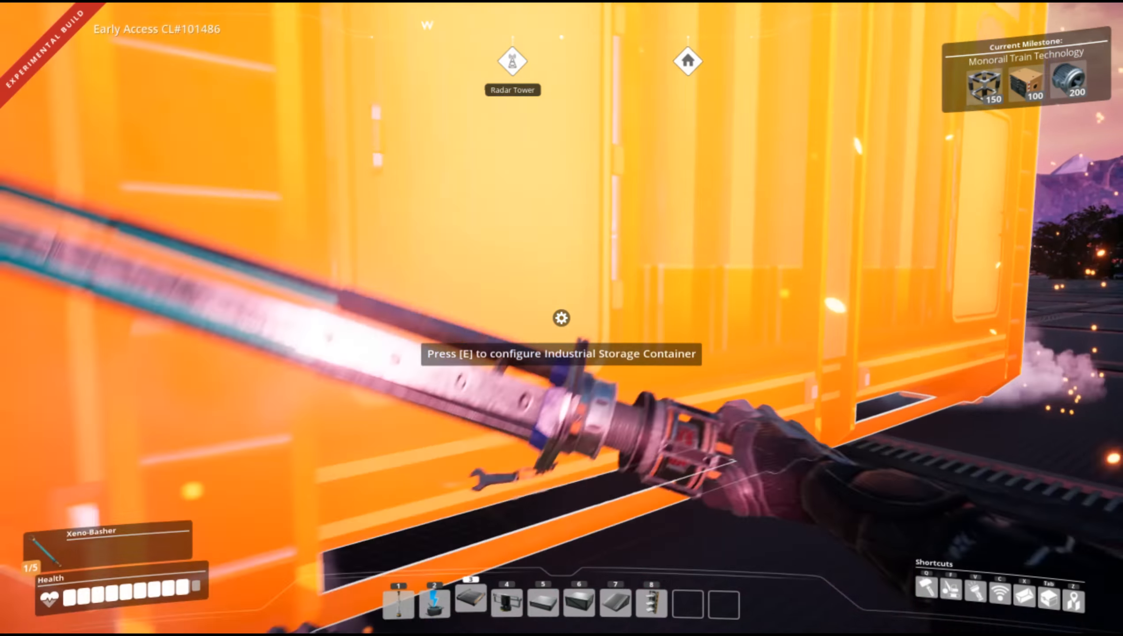
pyautogui.press('e')
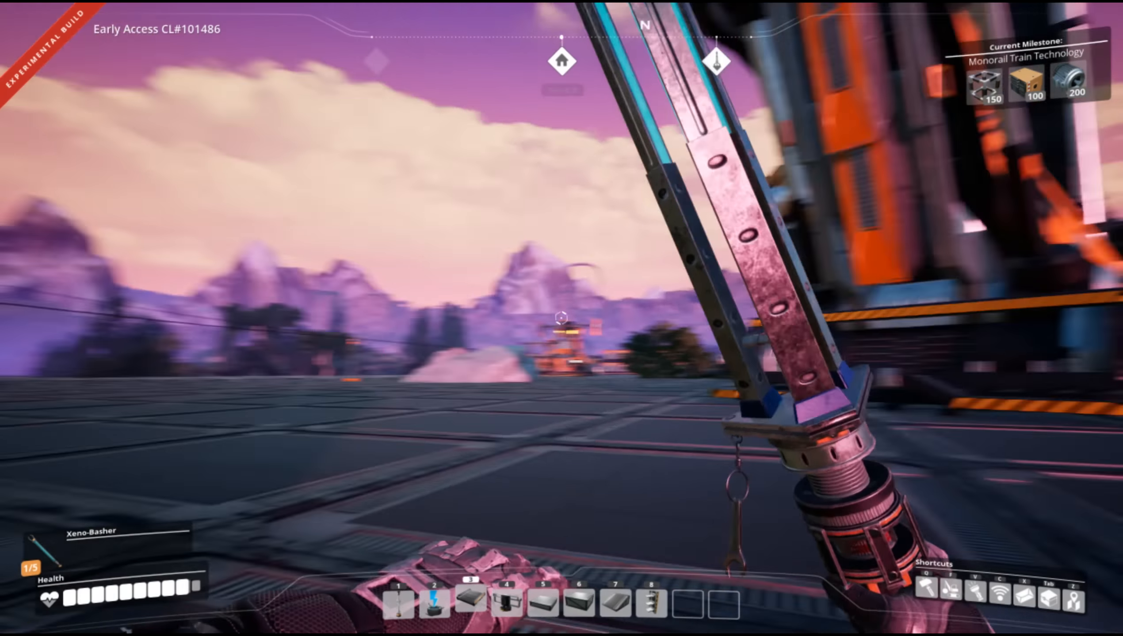
pyautogui.moveTo(562, 319)
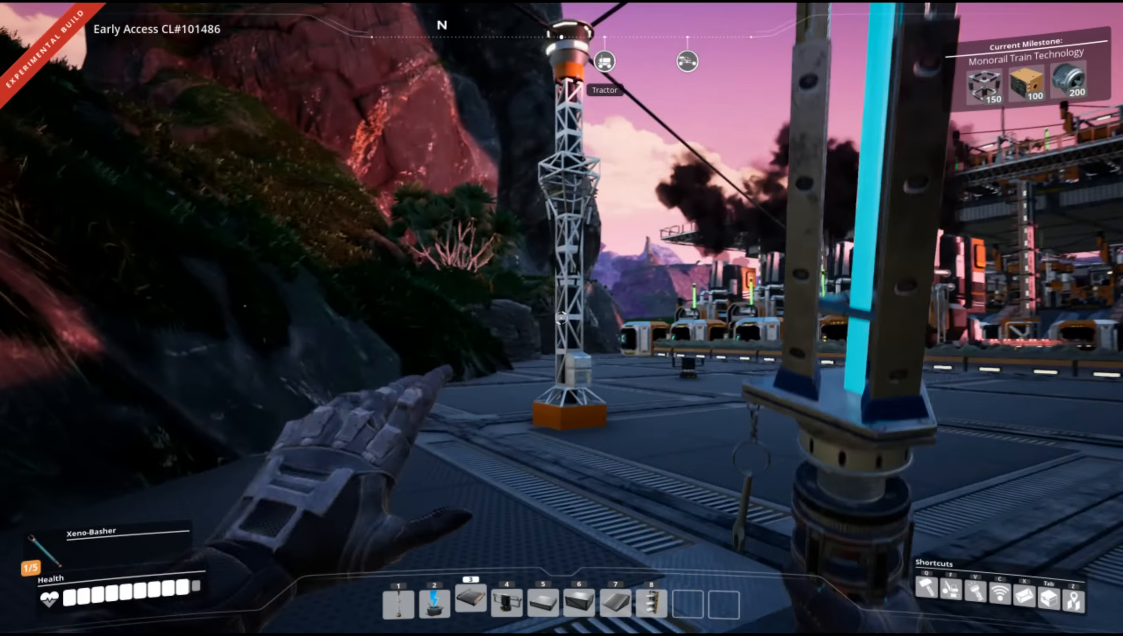
pyautogui.moveTo(561, 318)
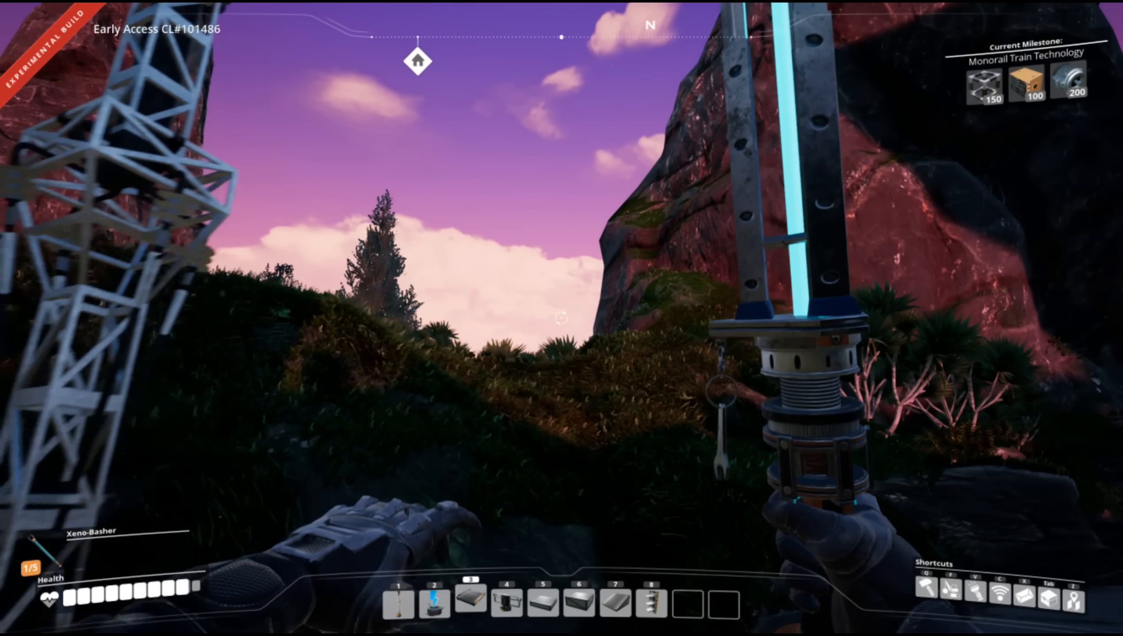
pyautogui.moveTo(561, 318)
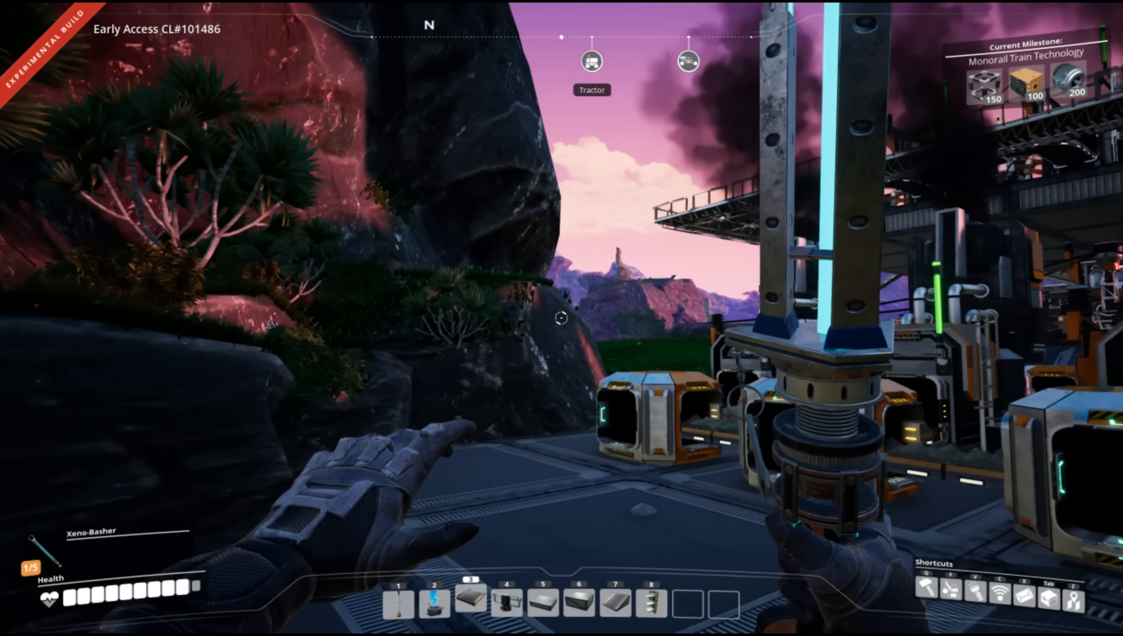
pyautogui.moveTo(561, 320)
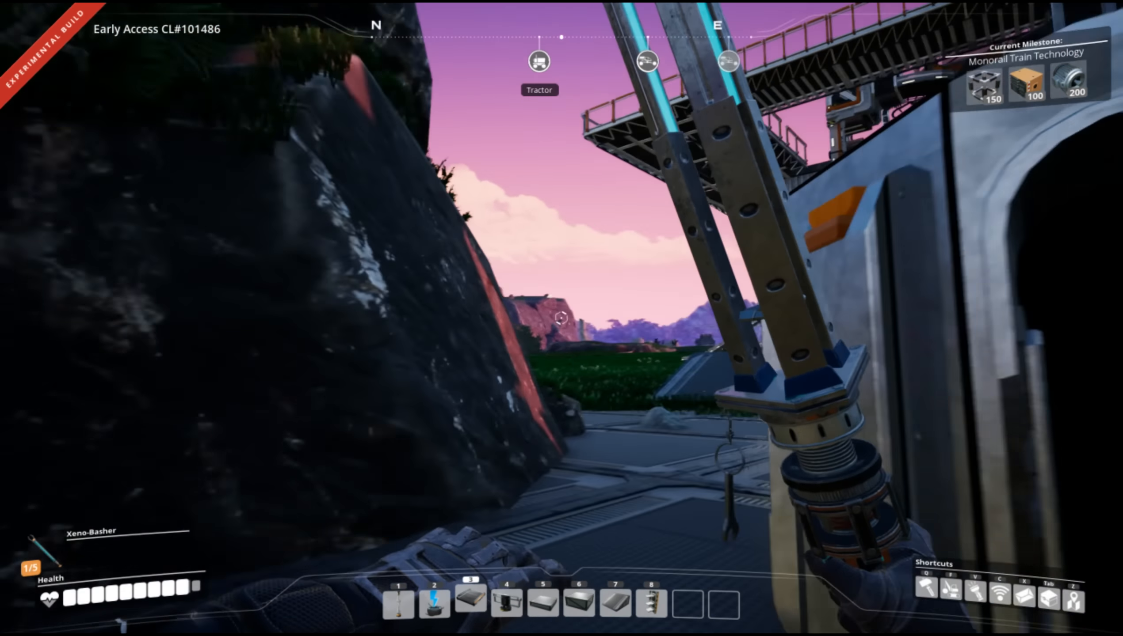
pyautogui.moveTo(561, 318)
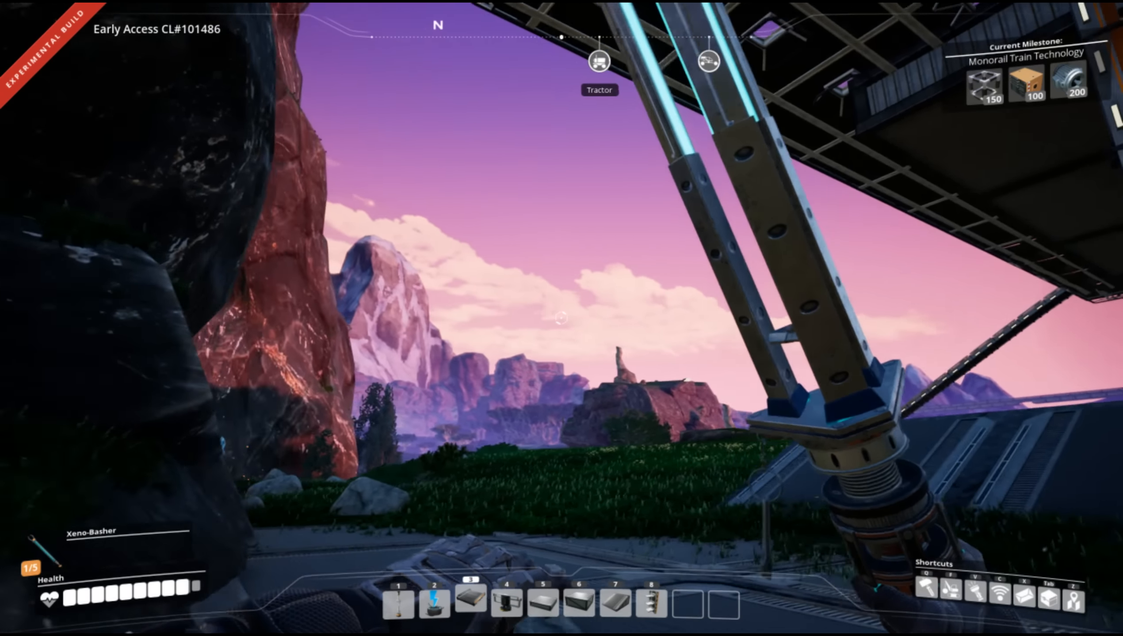
pyautogui.moveTo(562, 318)
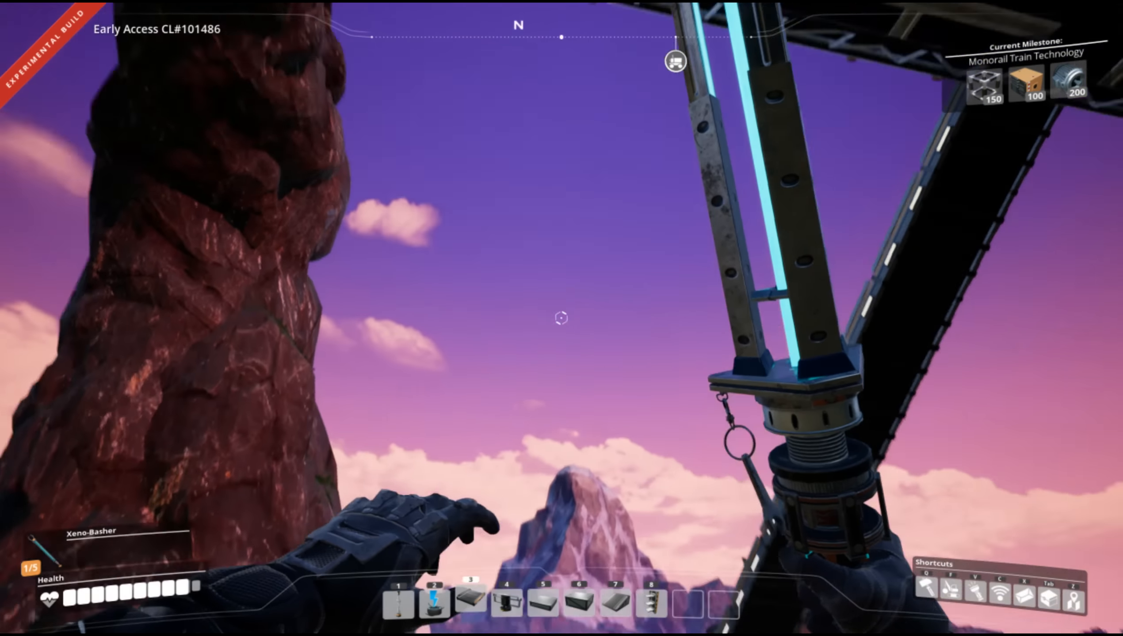
pyautogui.moveTo(562, 319)
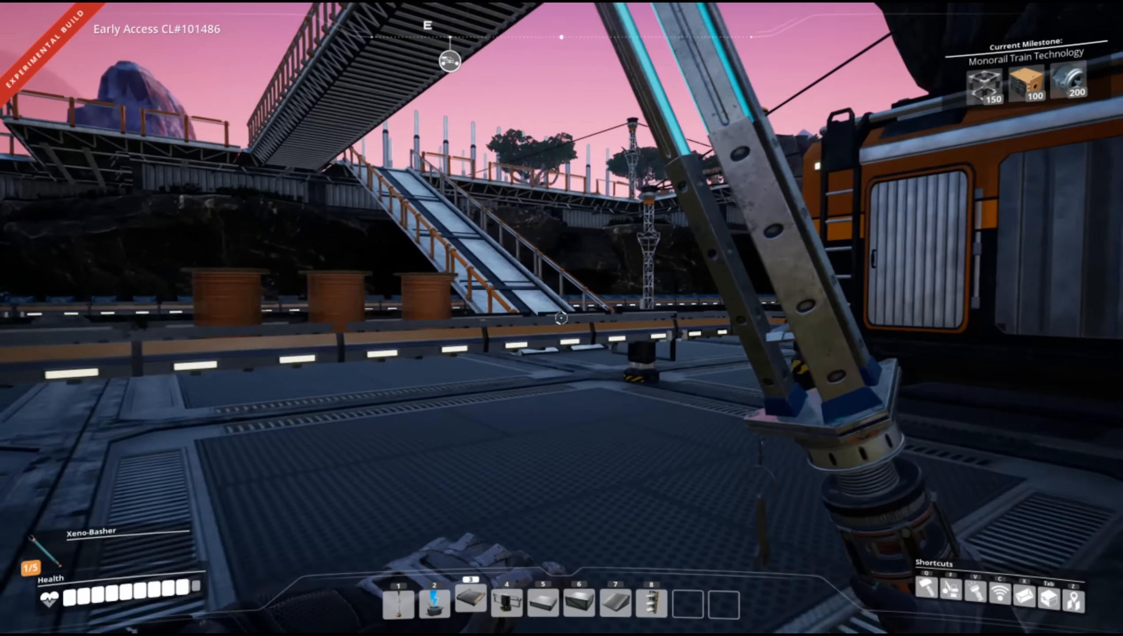
pyautogui.moveTo(561, 318)
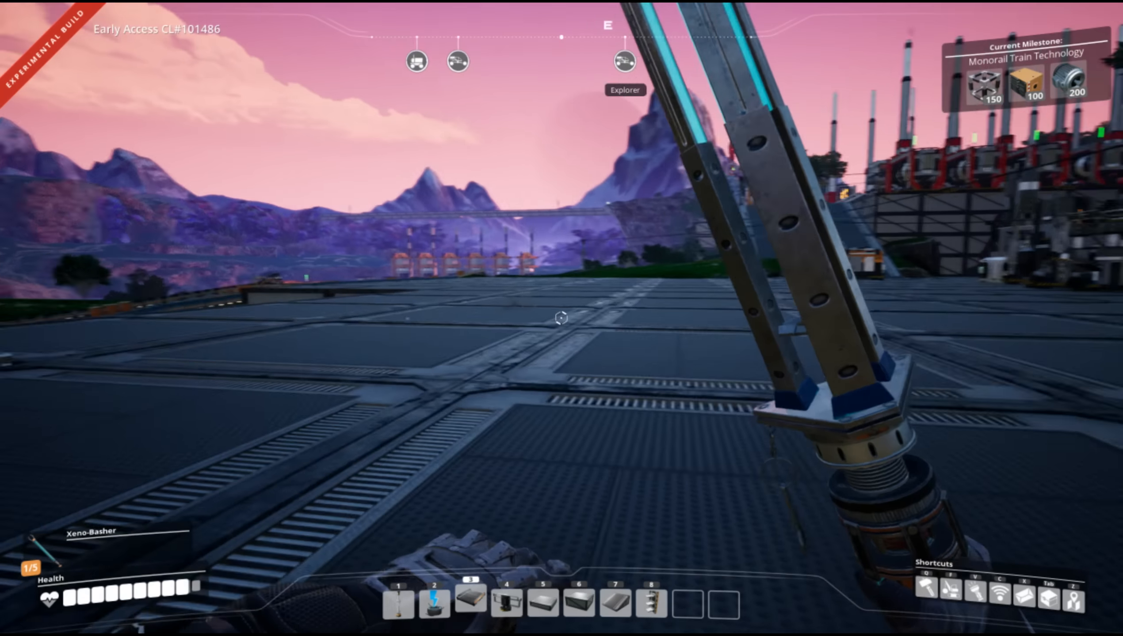
pyautogui.moveTo(561, 318)
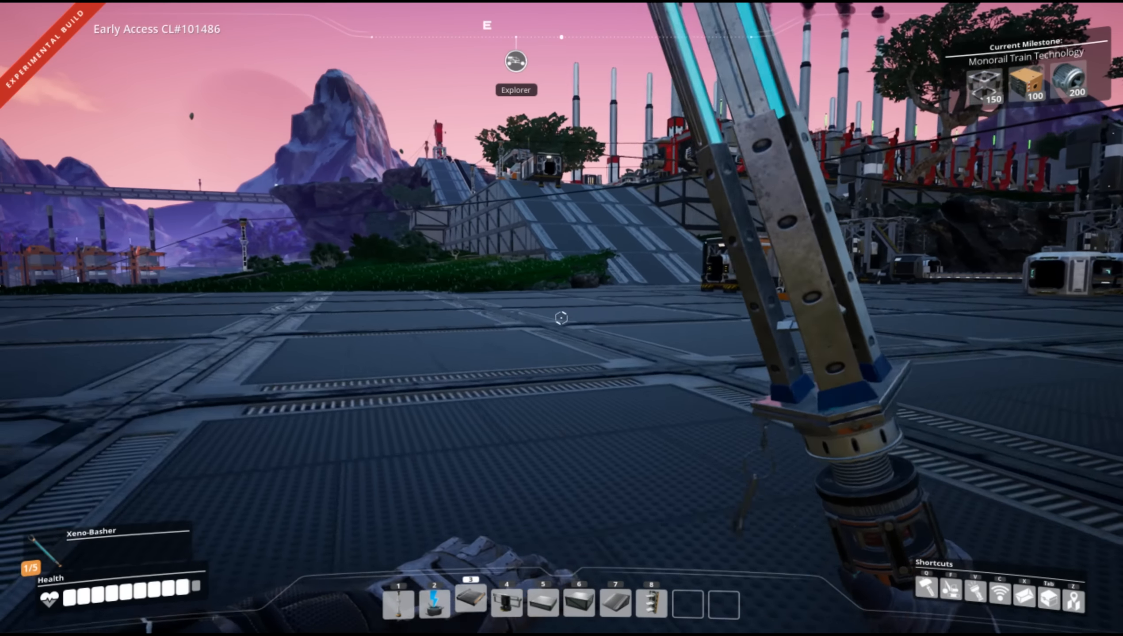
pyautogui.moveTo(562, 318)
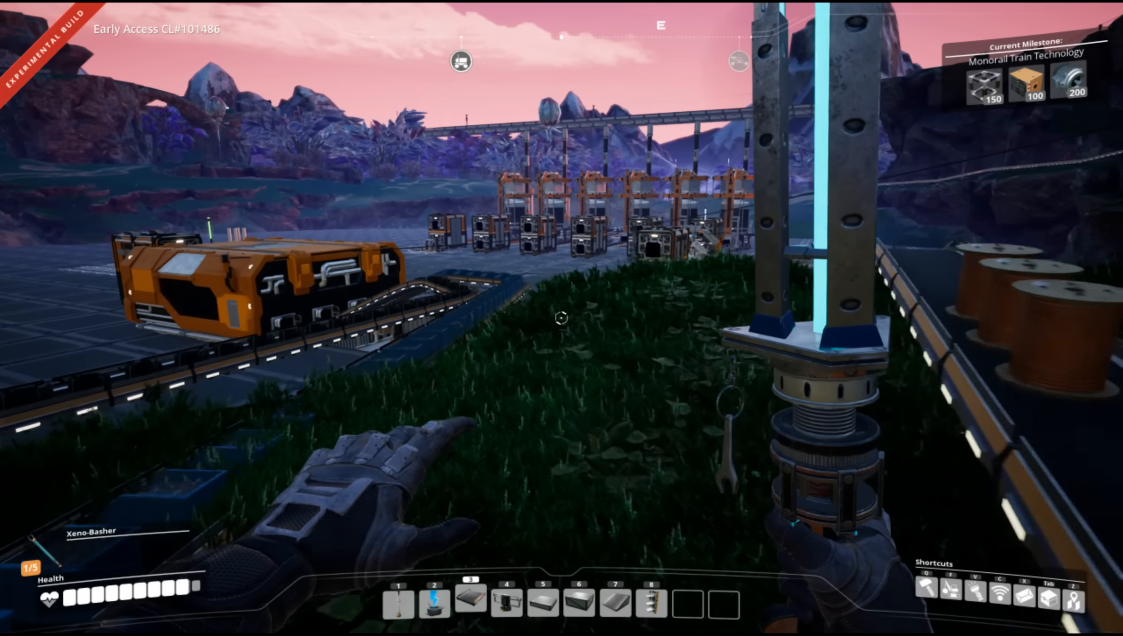
pyautogui.moveTo(562, 318)
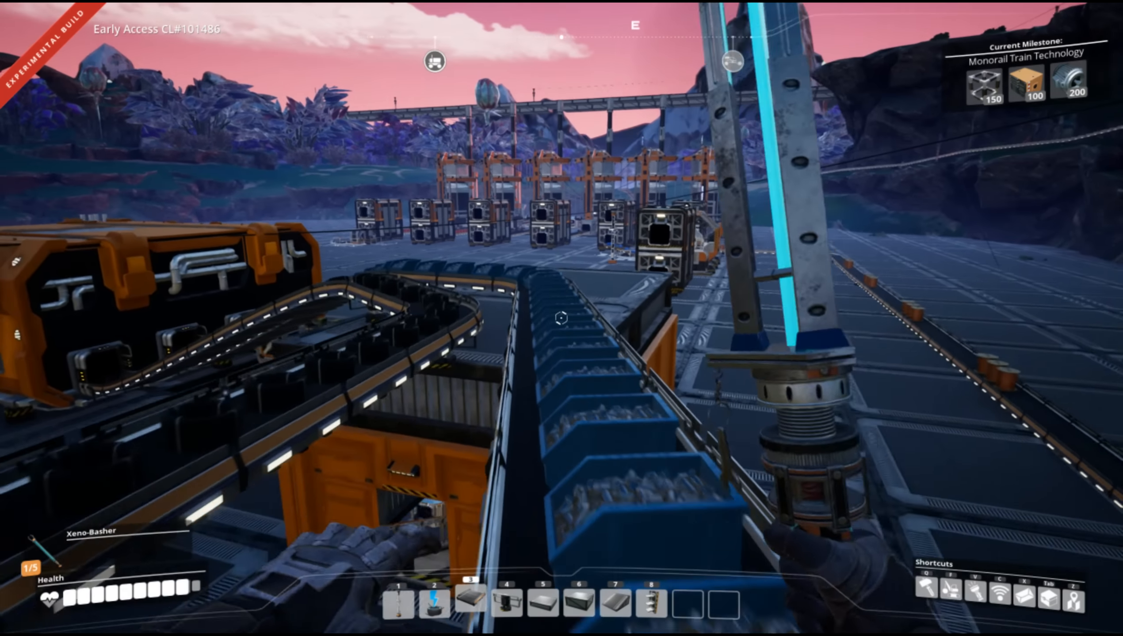
pyautogui.moveTo(561, 319)
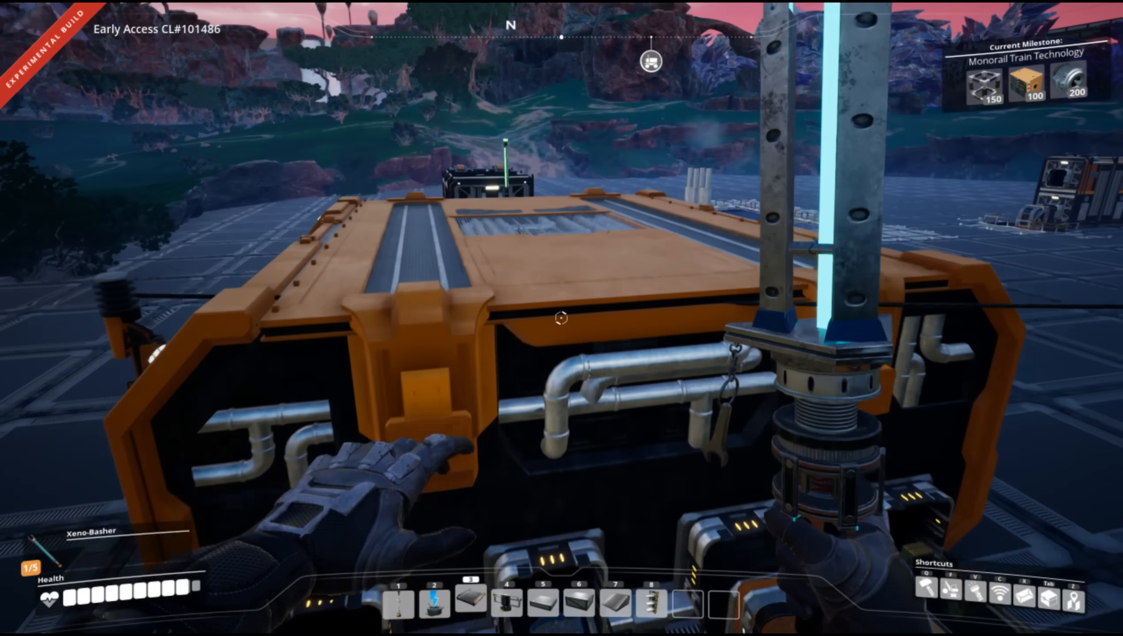
pyautogui.moveTo(561, 318)
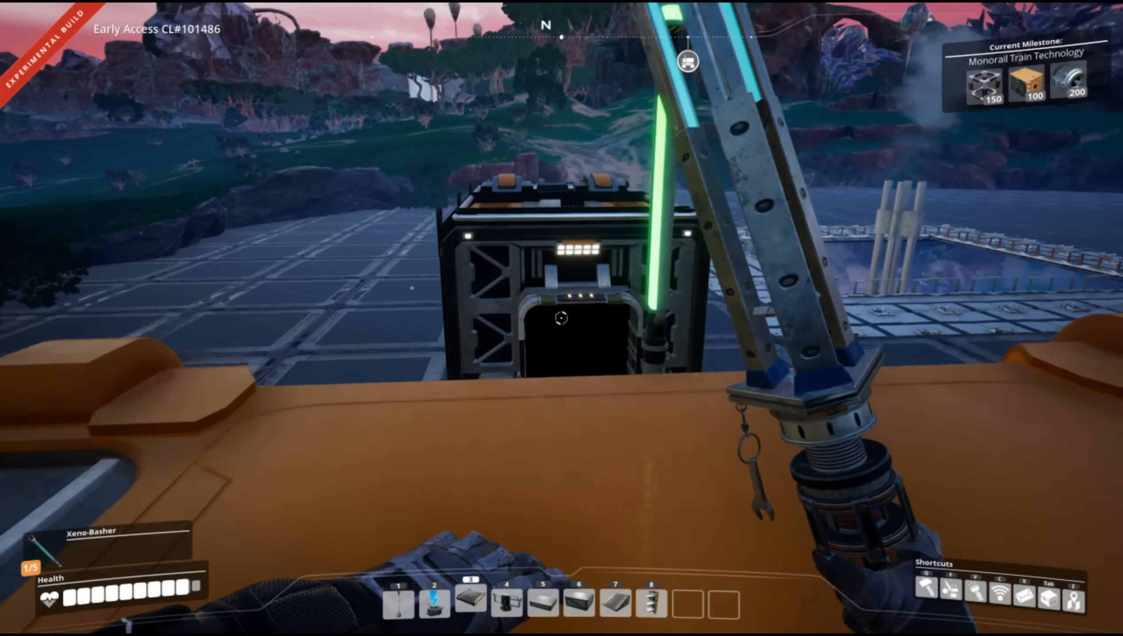
# Take all 100 Computers from the storage container, bringing the inventory to 112.
pyautogui.click(561, 318)
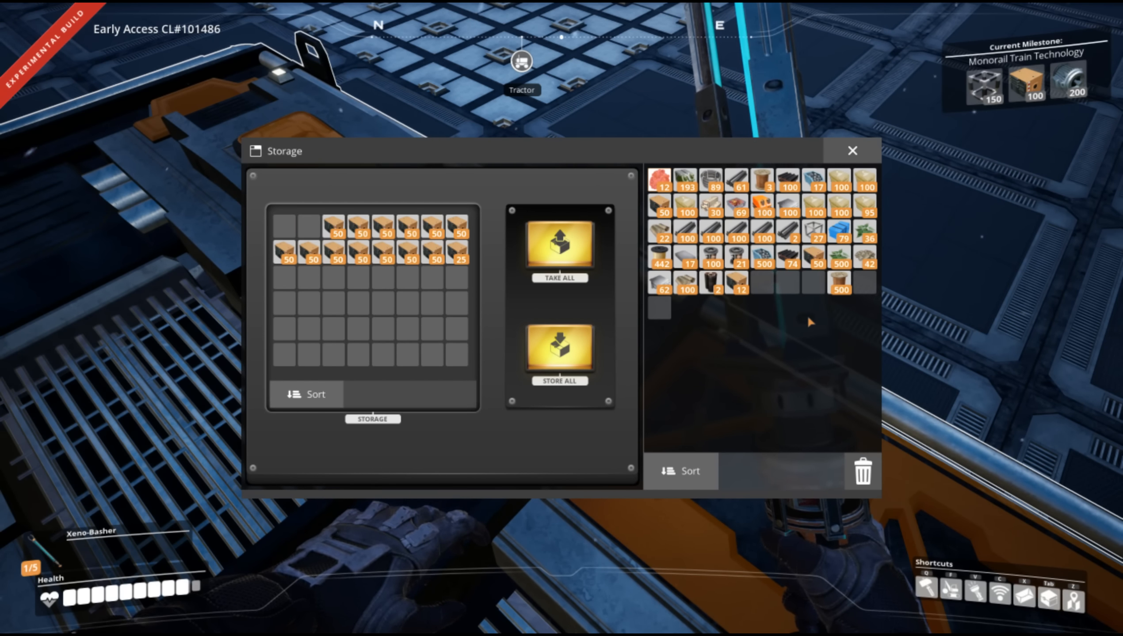
pyautogui.click(852, 150)
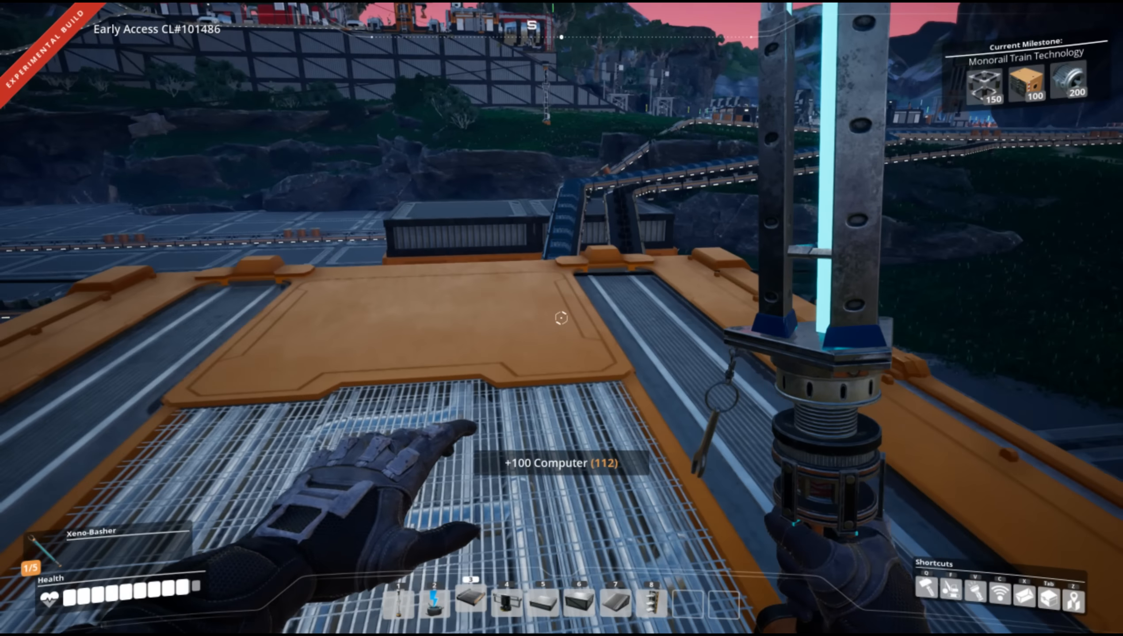
pyautogui.moveTo(561, 318)
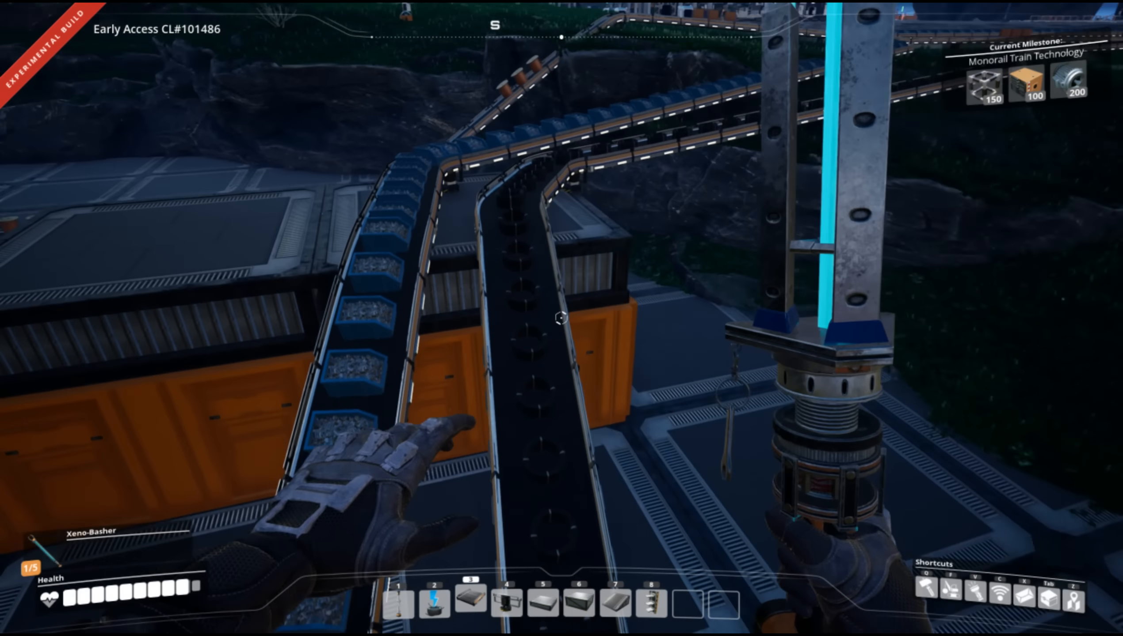
pyautogui.moveTo(561, 319)
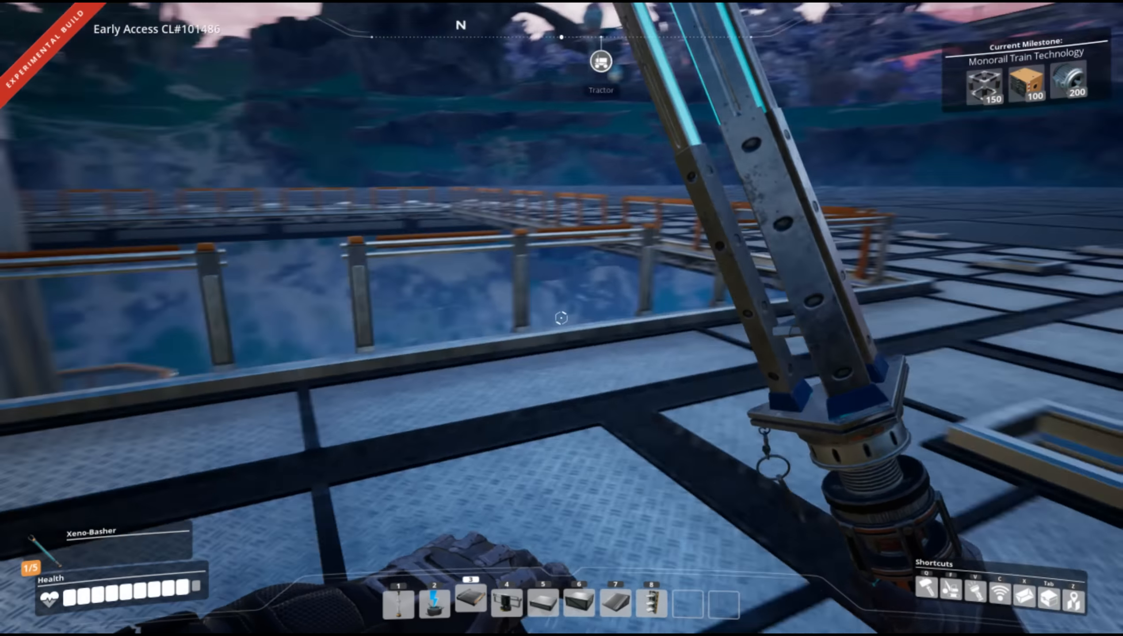
pyautogui.moveTo(562, 318)
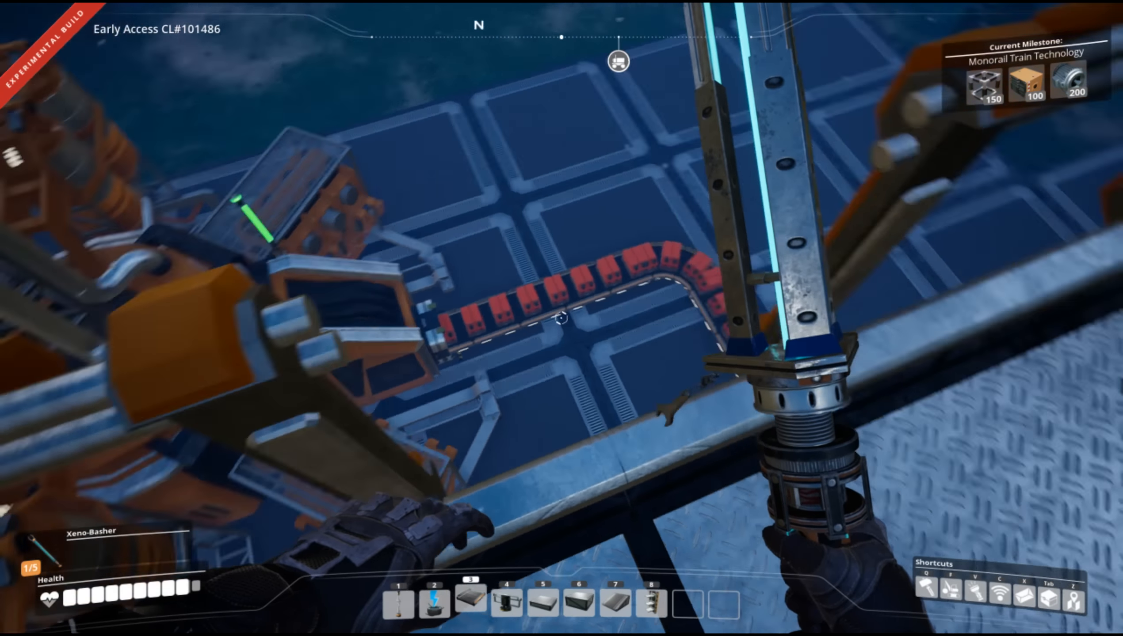
pyautogui.moveTo(562, 319)
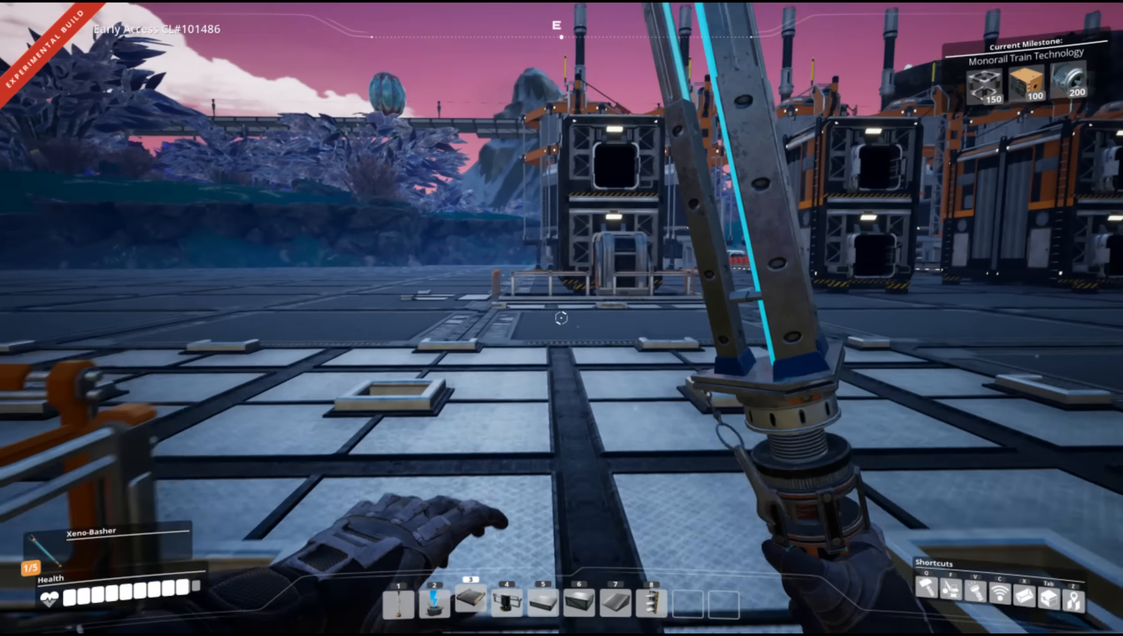
pyautogui.moveTo(561, 318)
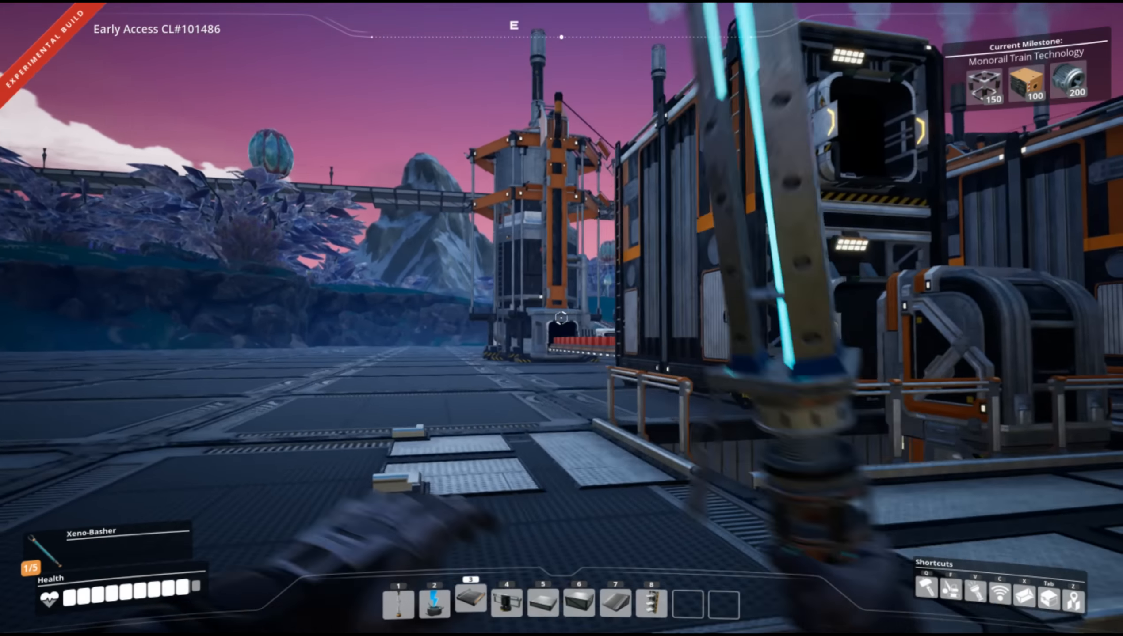
pyautogui.moveTo(562, 319)
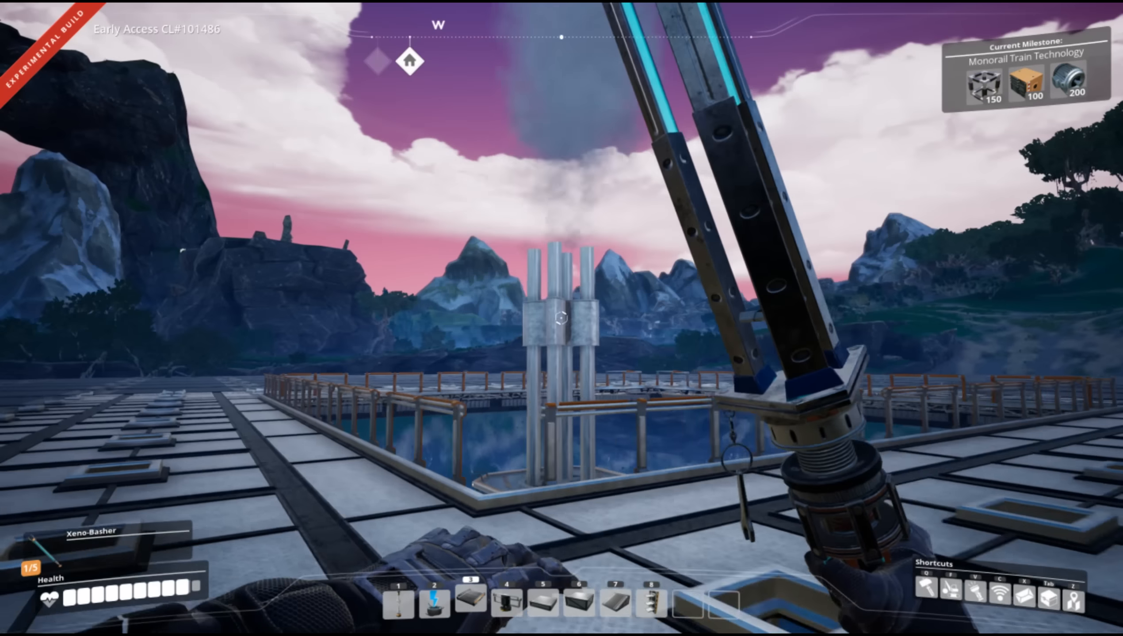
pyautogui.moveTo(561, 318)
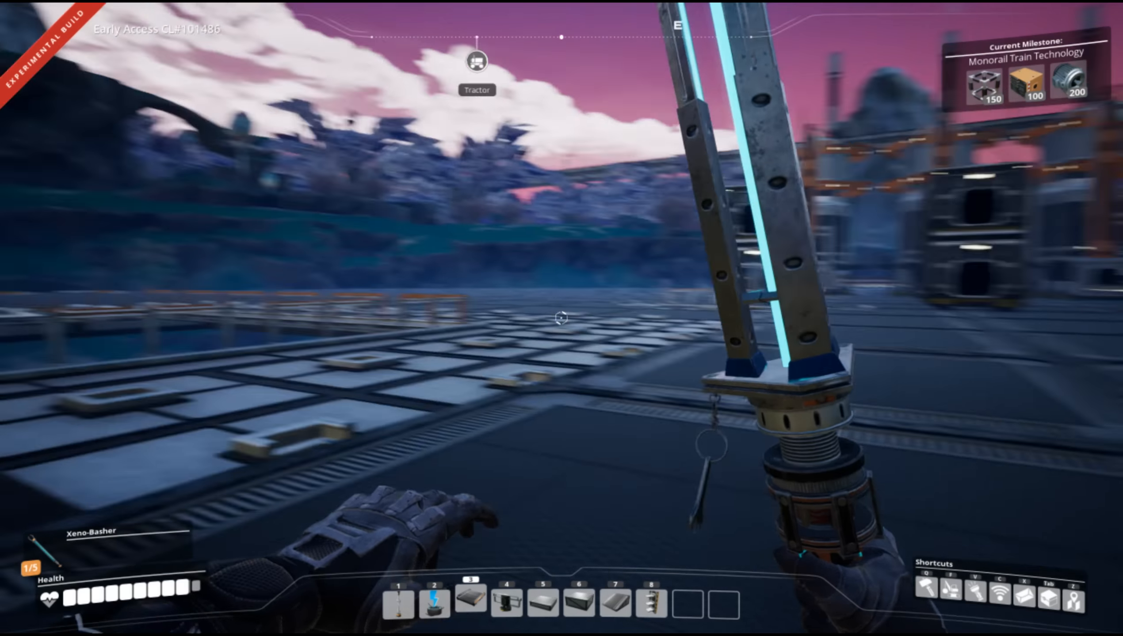
pyautogui.moveTo(561, 318)
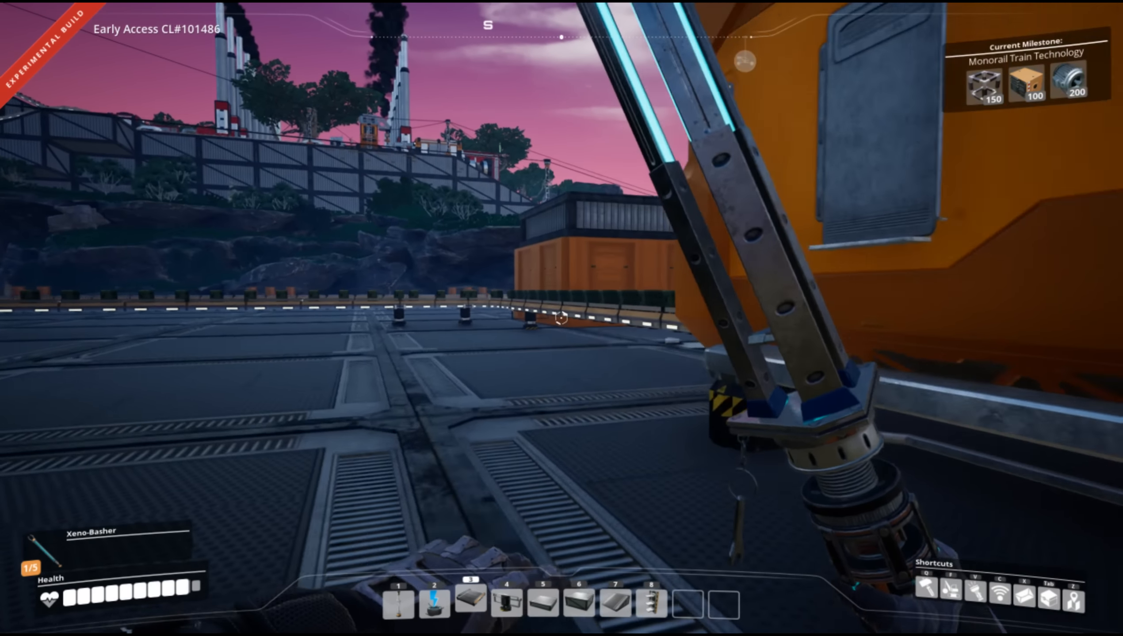
pyautogui.click(562, 319)
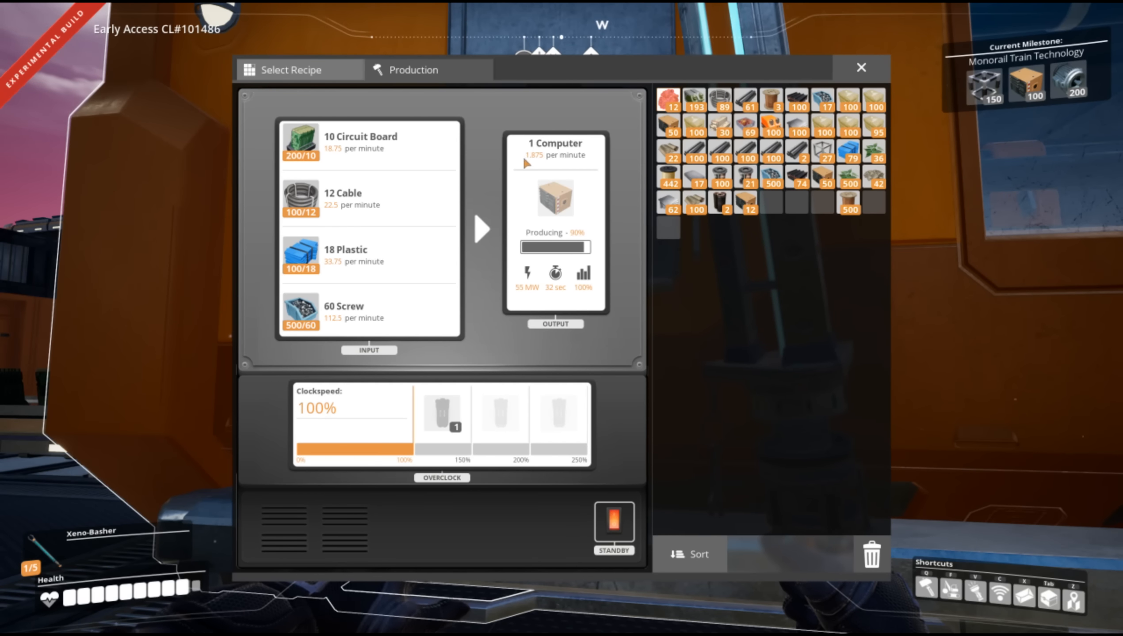
pyautogui.click(860, 67)
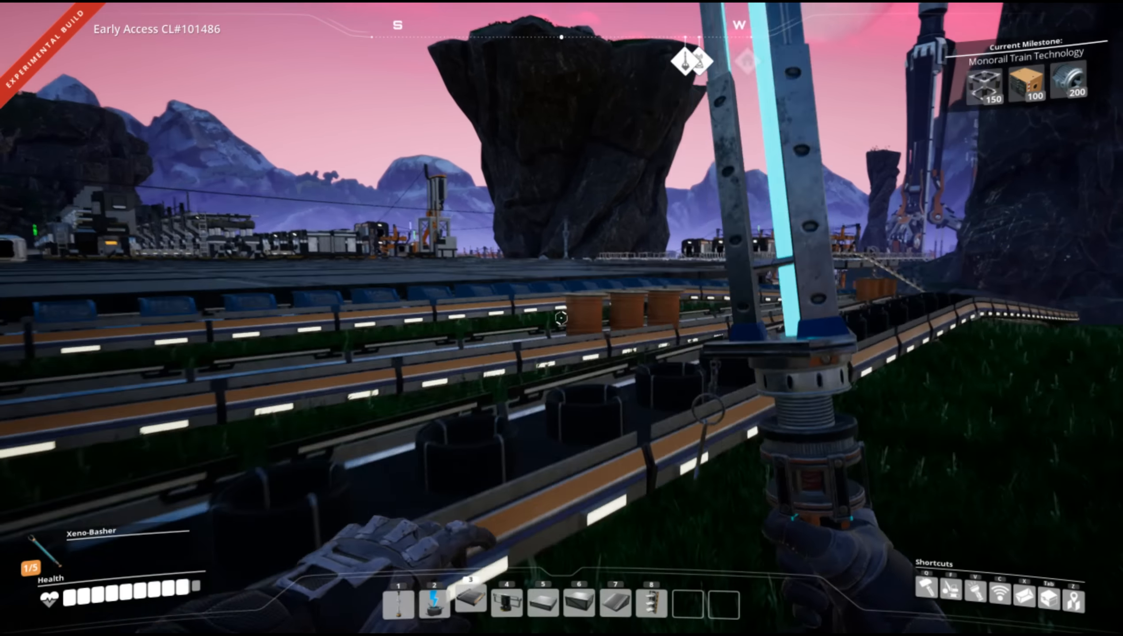
pyautogui.moveTo(561, 318)
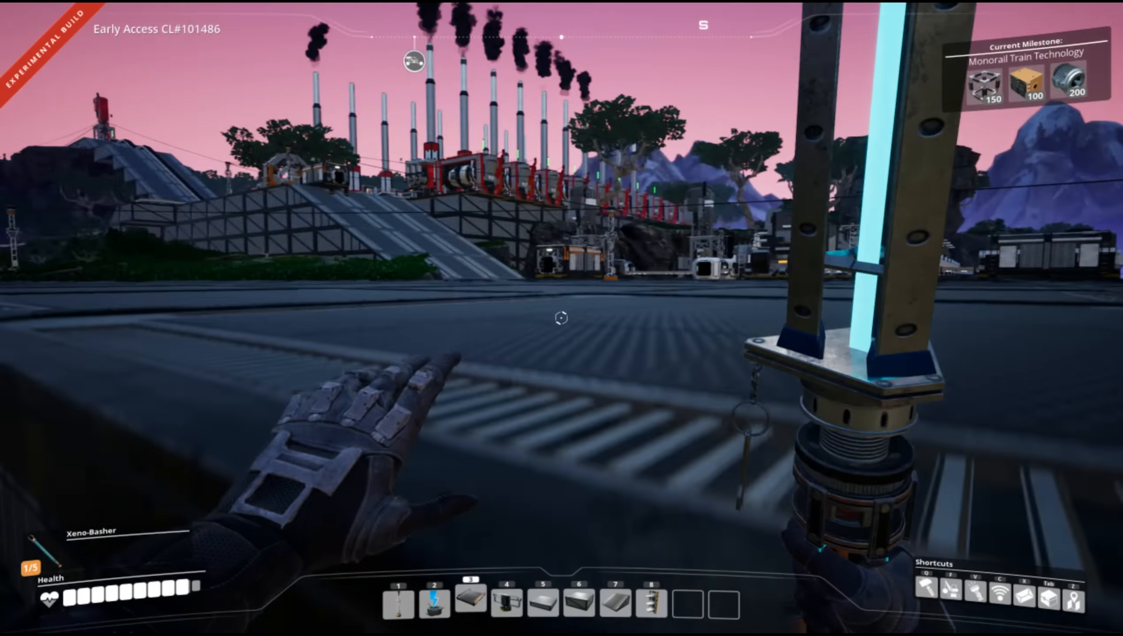
pyautogui.moveTo(558, 318)
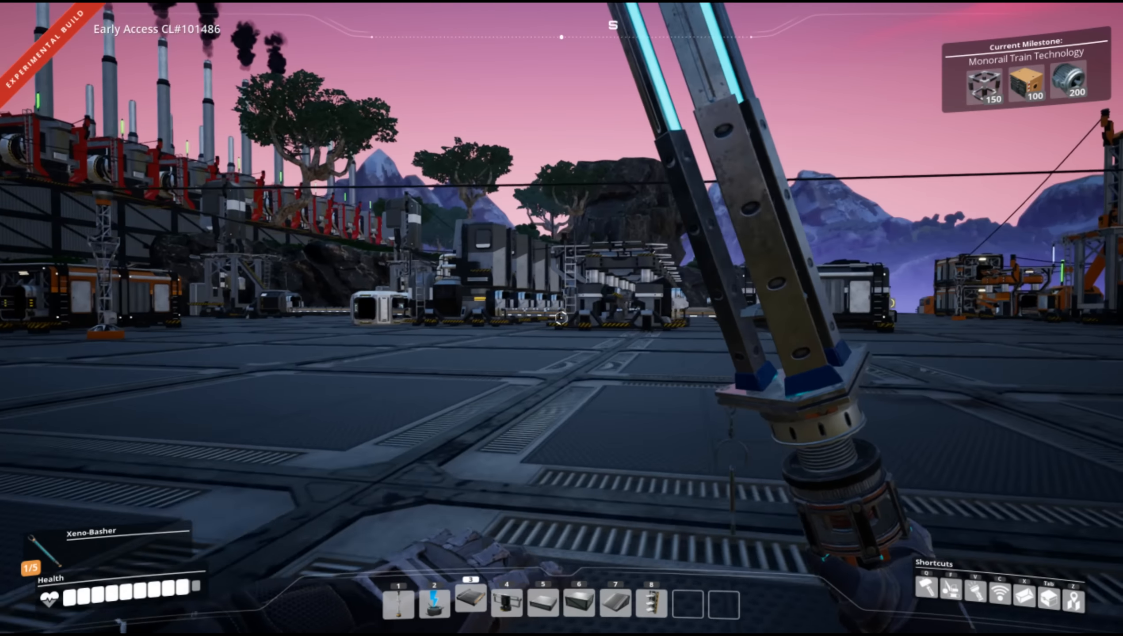
pyautogui.moveTo(562, 318)
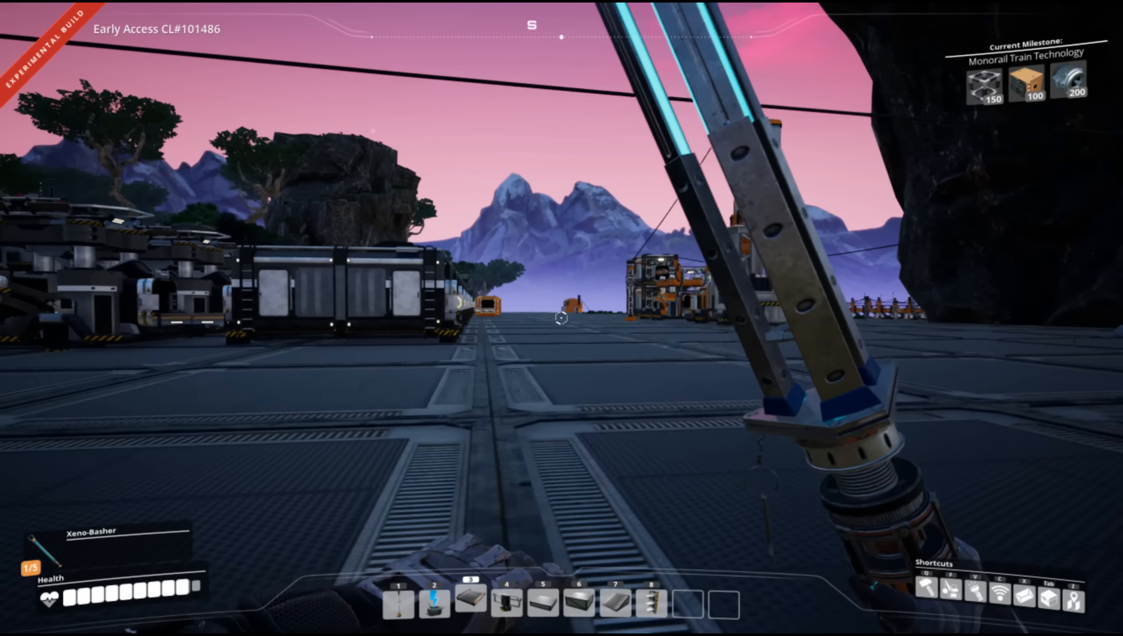
pyautogui.moveTo(561, 318)
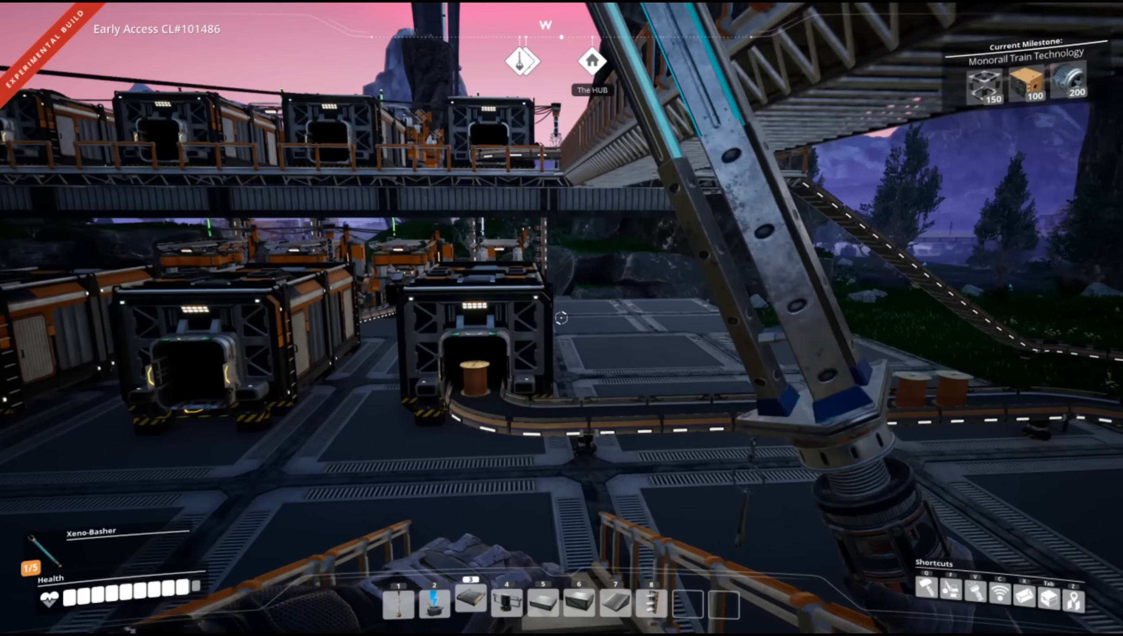
pyautogui.moveTo(561, 318)
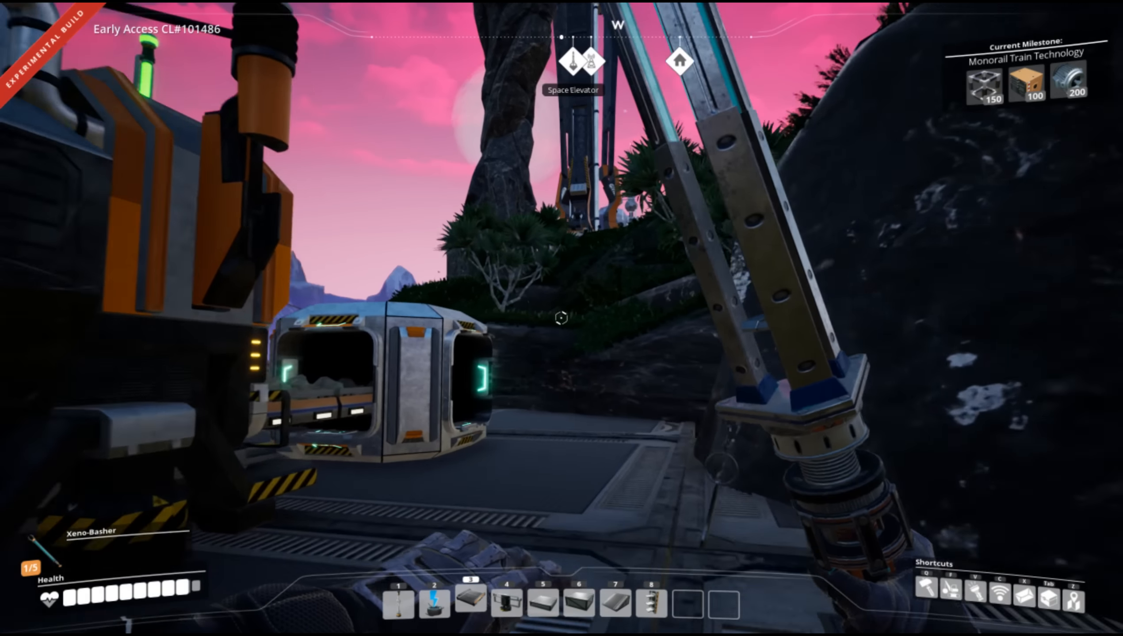
pyautogui.moveTo(561, 319)
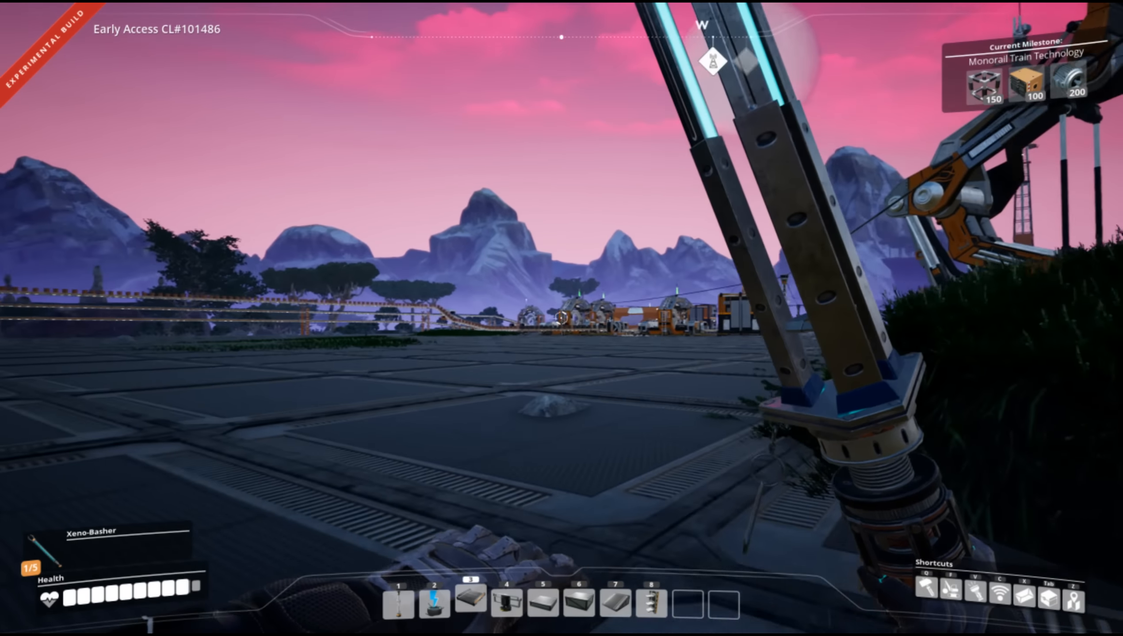
pyautogui.moveTo(562, 318)
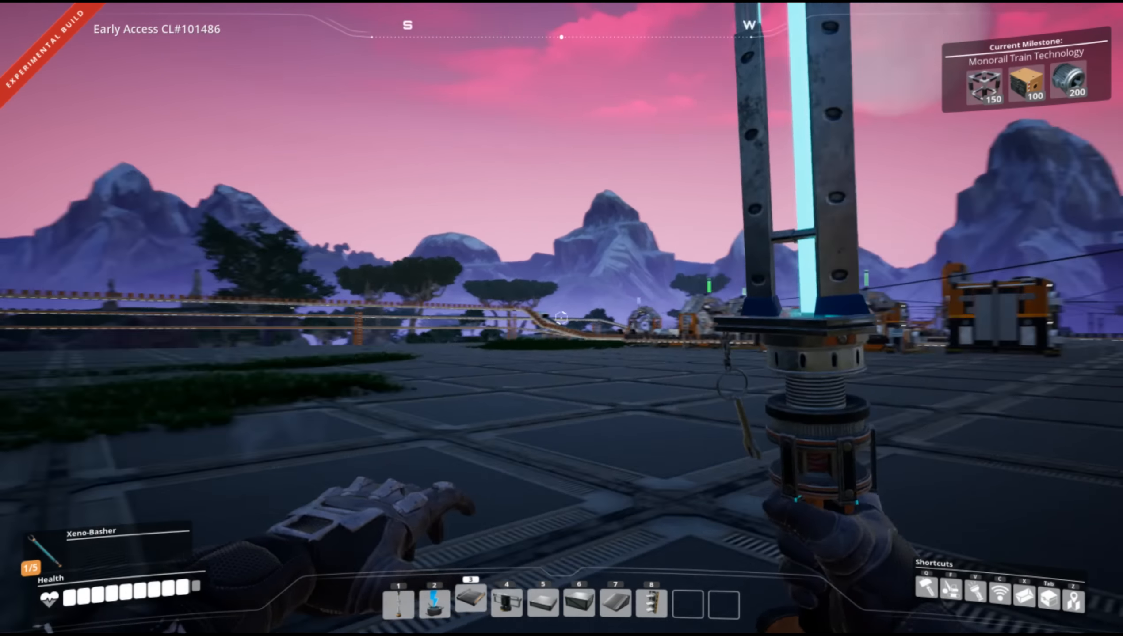
pyautogui.moveTo(561, 318)
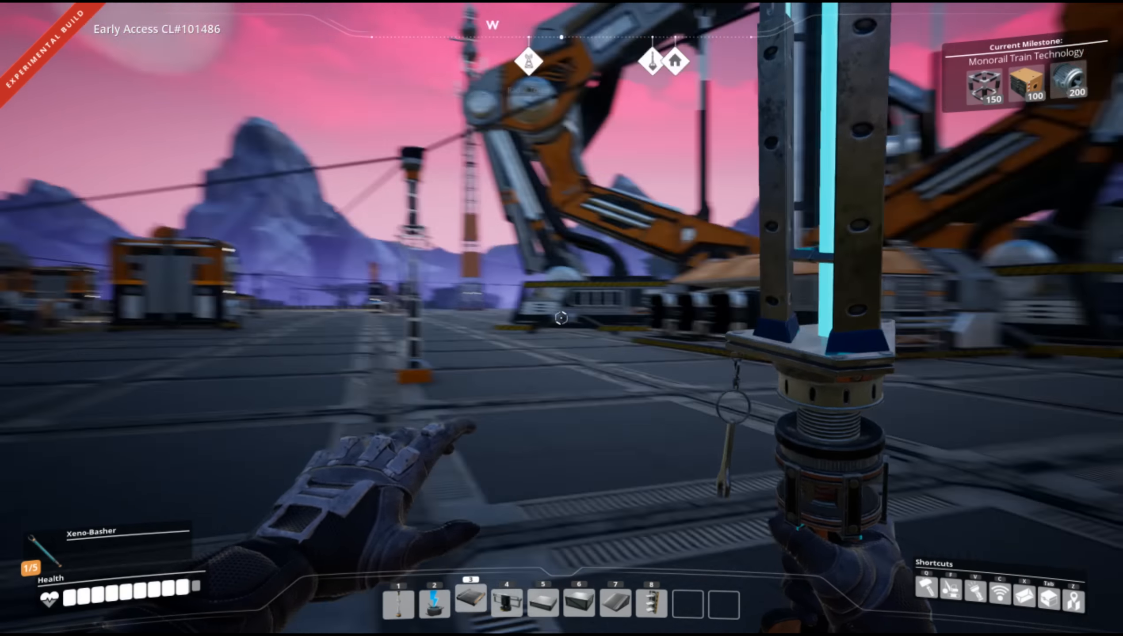
pyautogui.moveTo(561, 318)
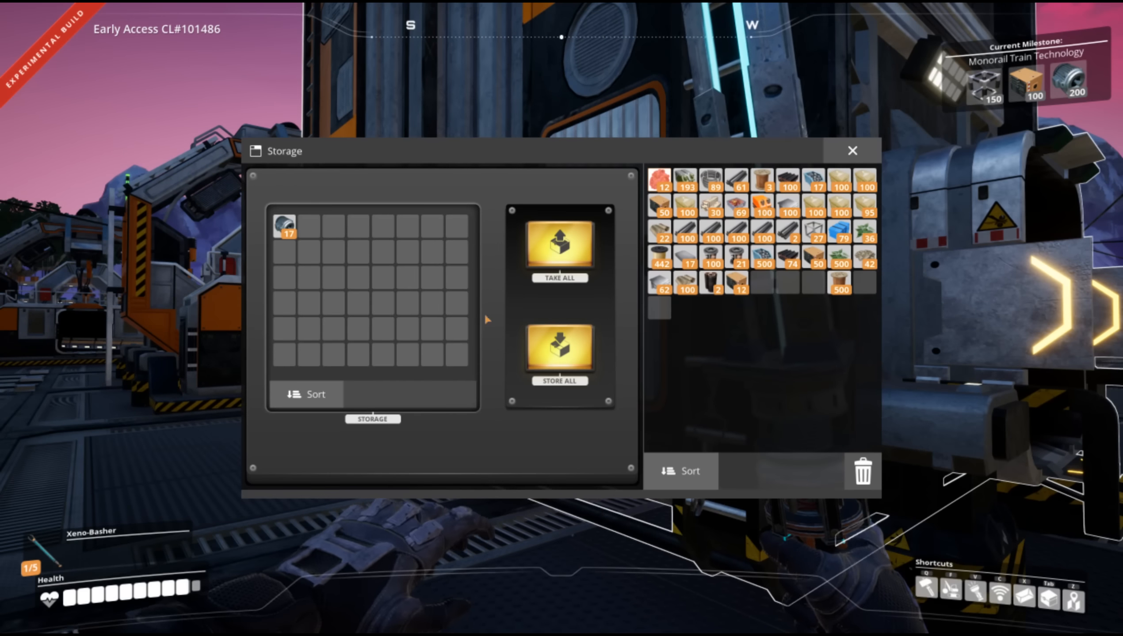
pyautogui.moveTo(344, 254)
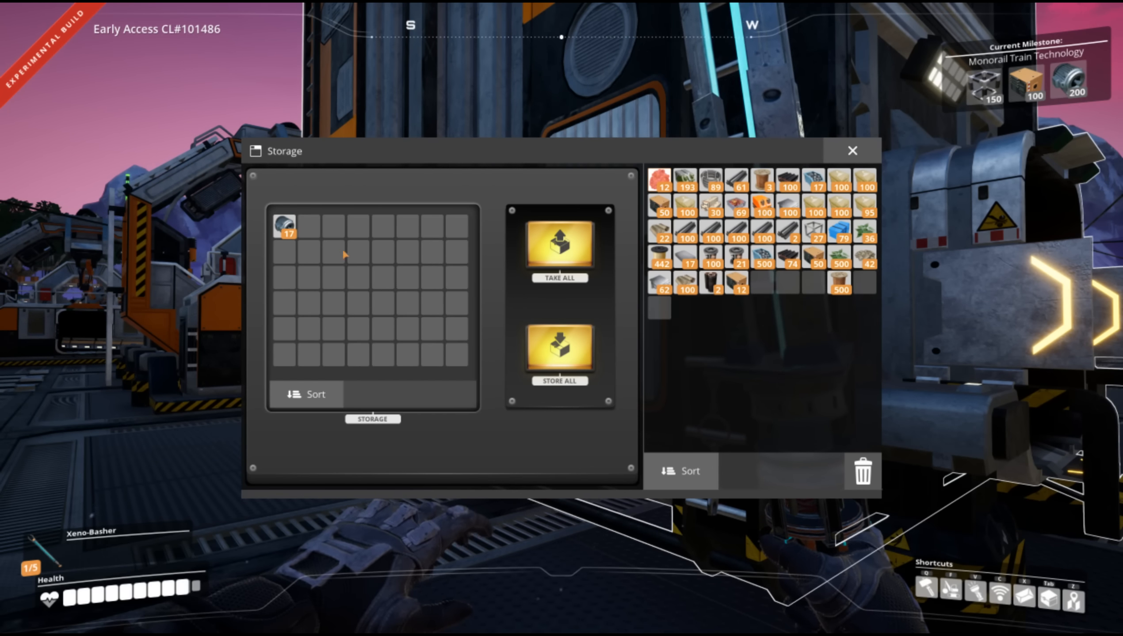
pyautogui.click(851, 150)
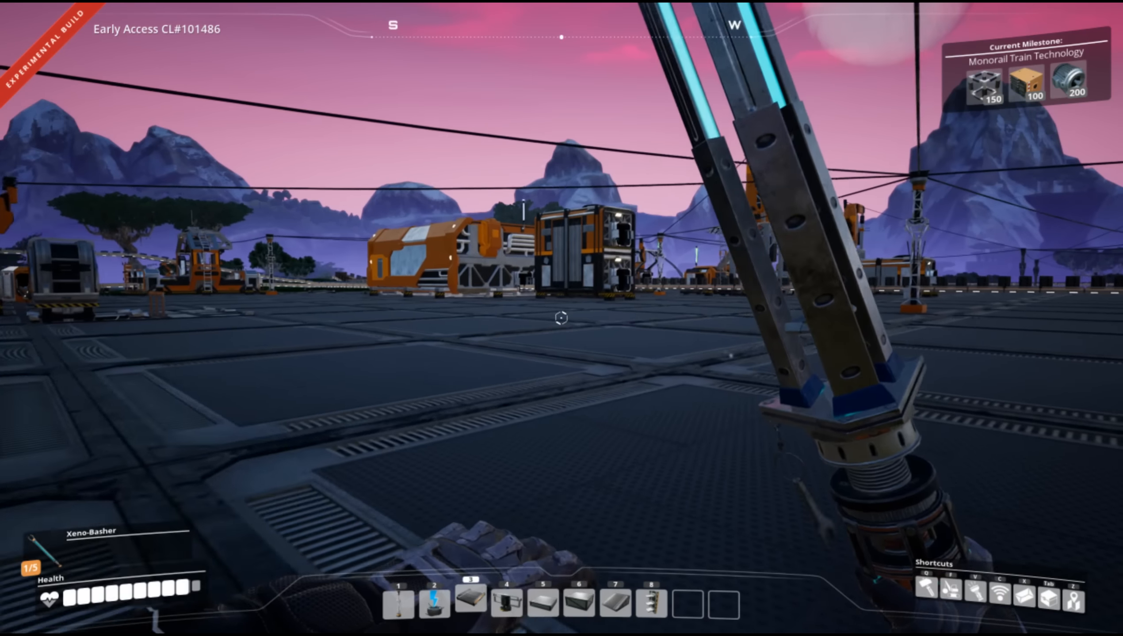
pyautogui.moveTo(561, 319)
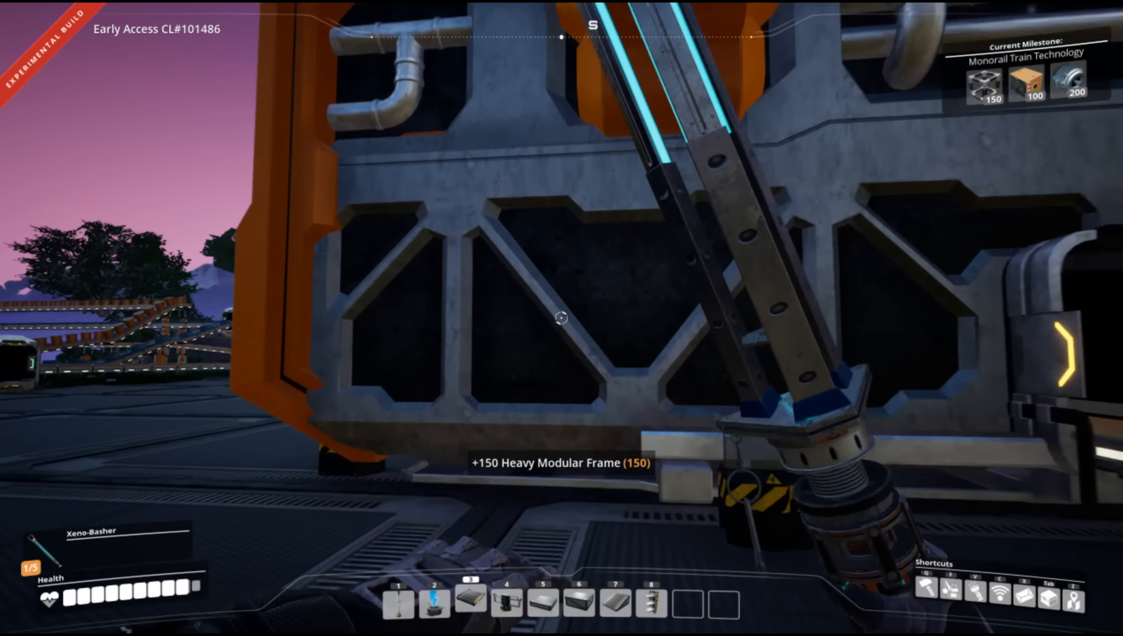
# Check the Heavy Modular Frame manufacturer's production screen and close it.
pyautogui.click(561, 318)
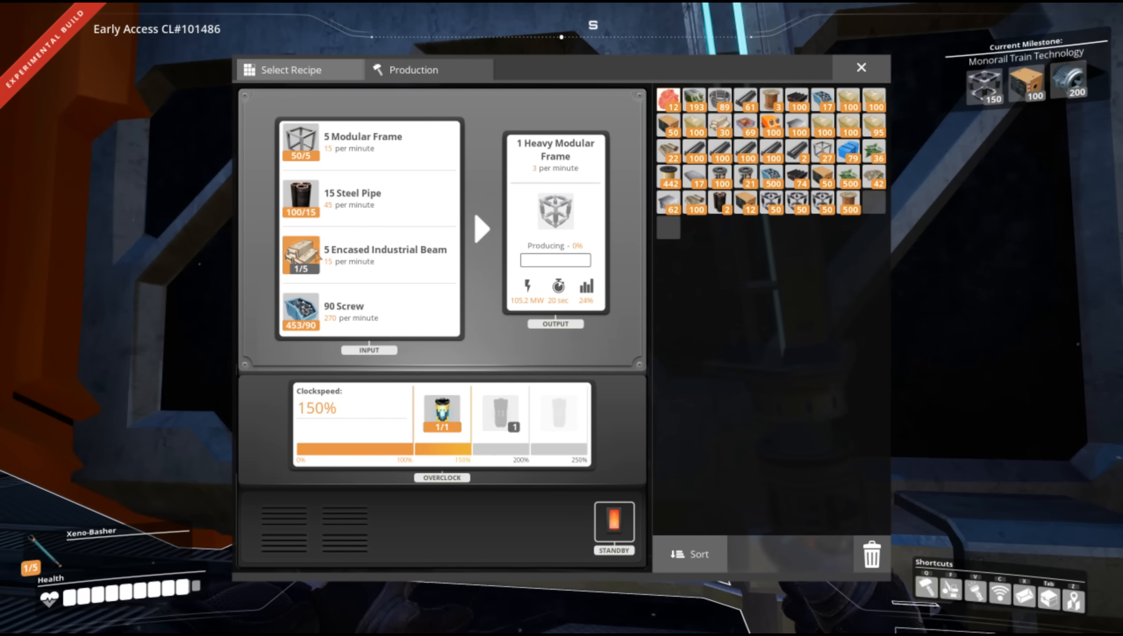
pyautogui.click(860, 67)
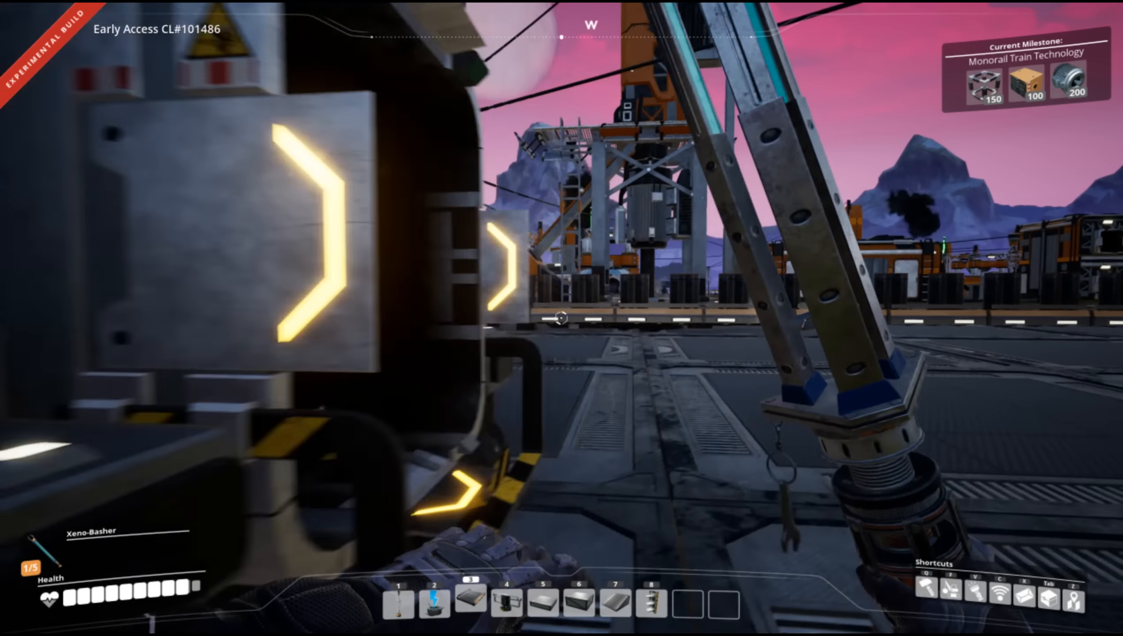
pyautogui.moveTo(562, 318)
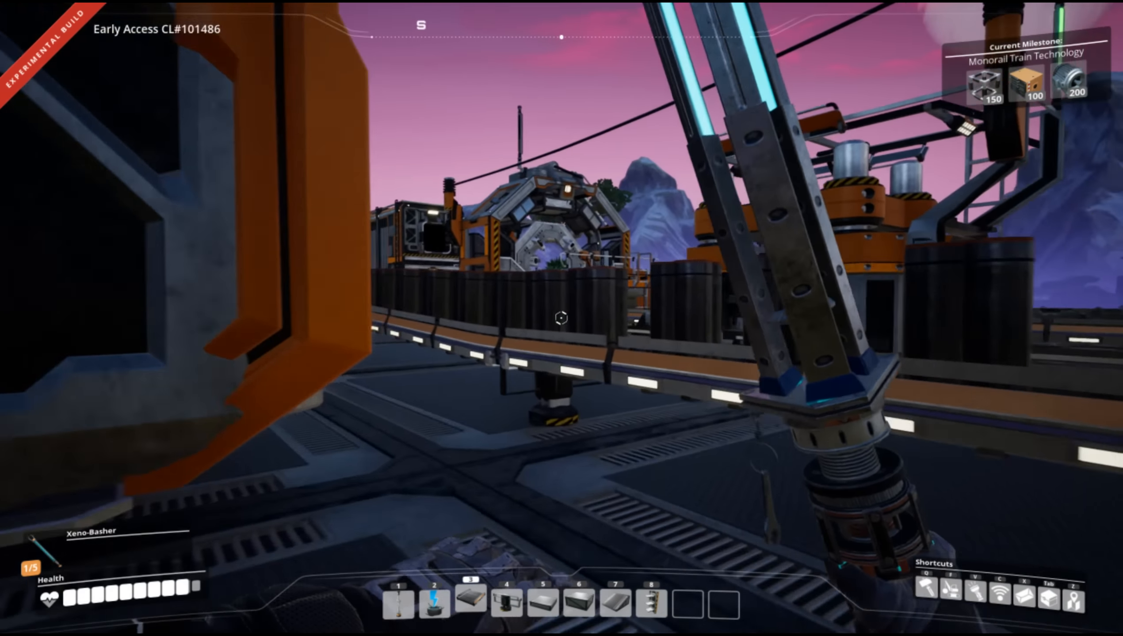
pyautogui.moveTo(561, 318)
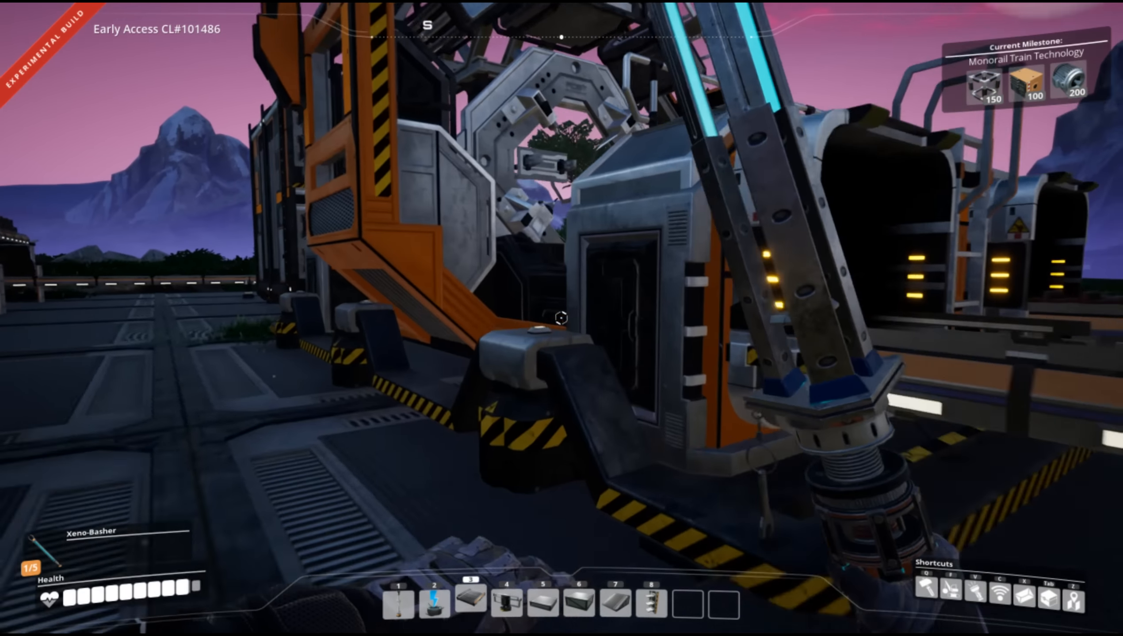
pyautogui.moveTo(561, 318)
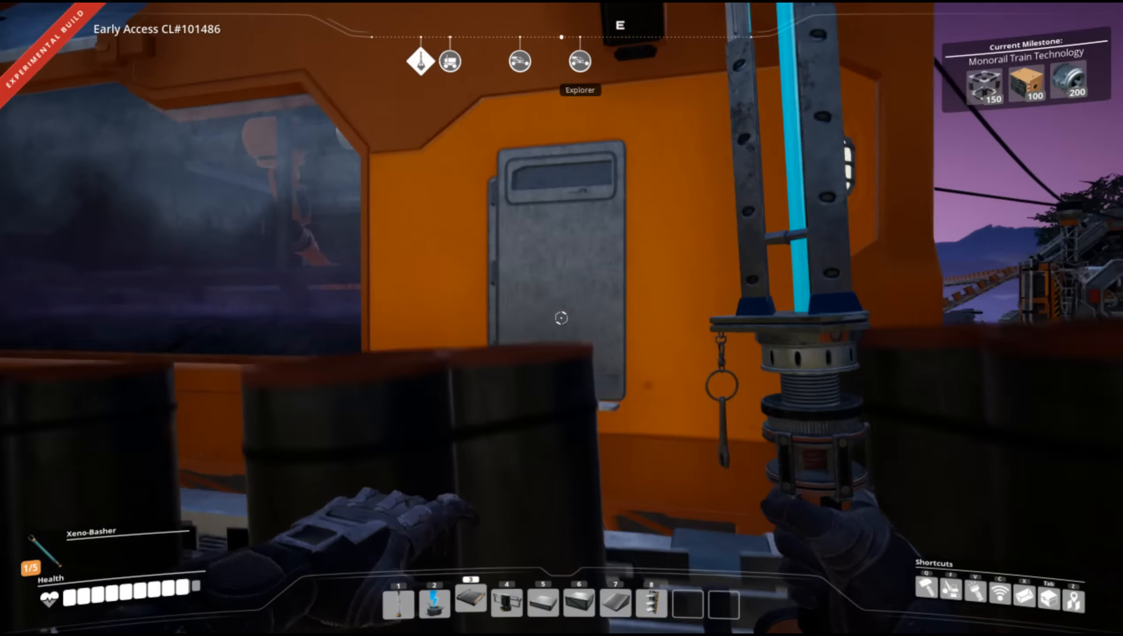
pyautogui.moveTo(562, 319)
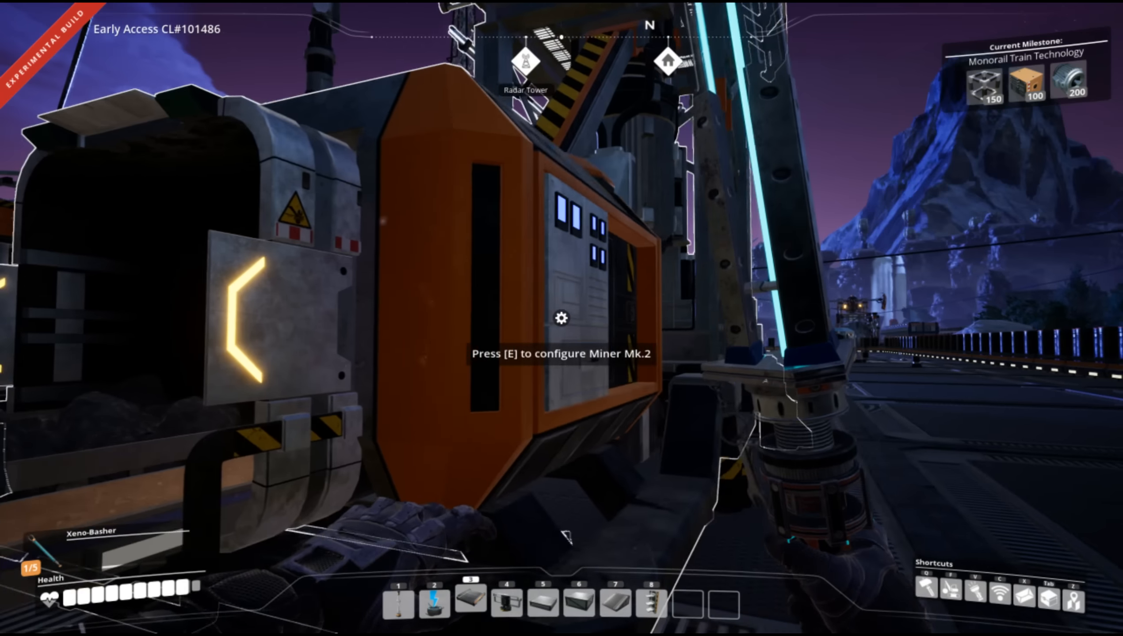
pyautogui.press('e')
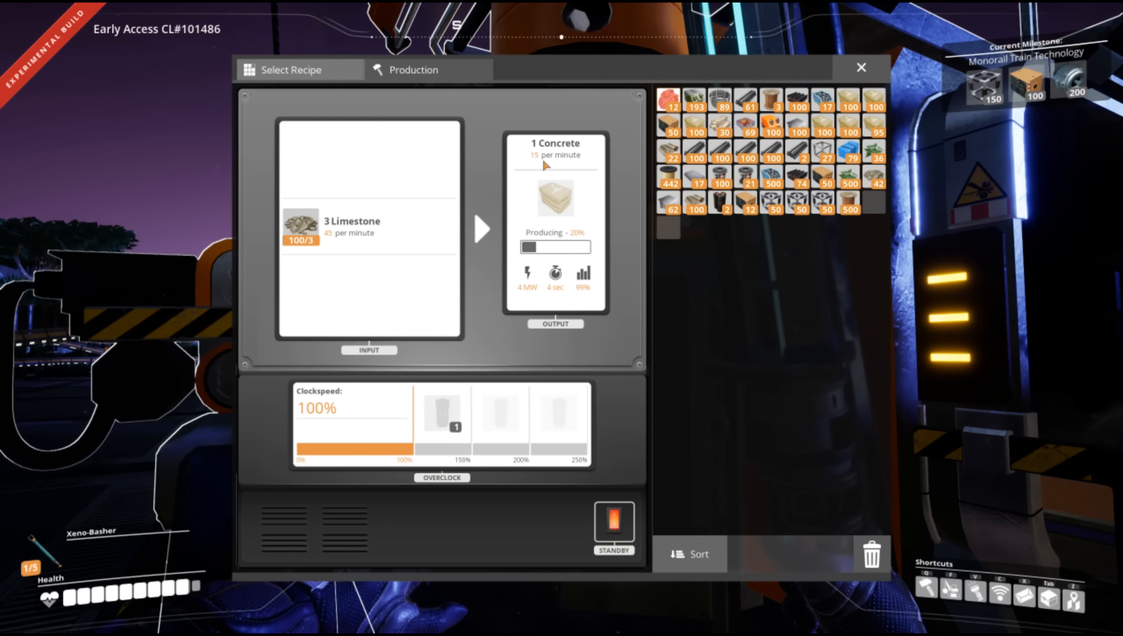
pyautogui.click(861, 67)
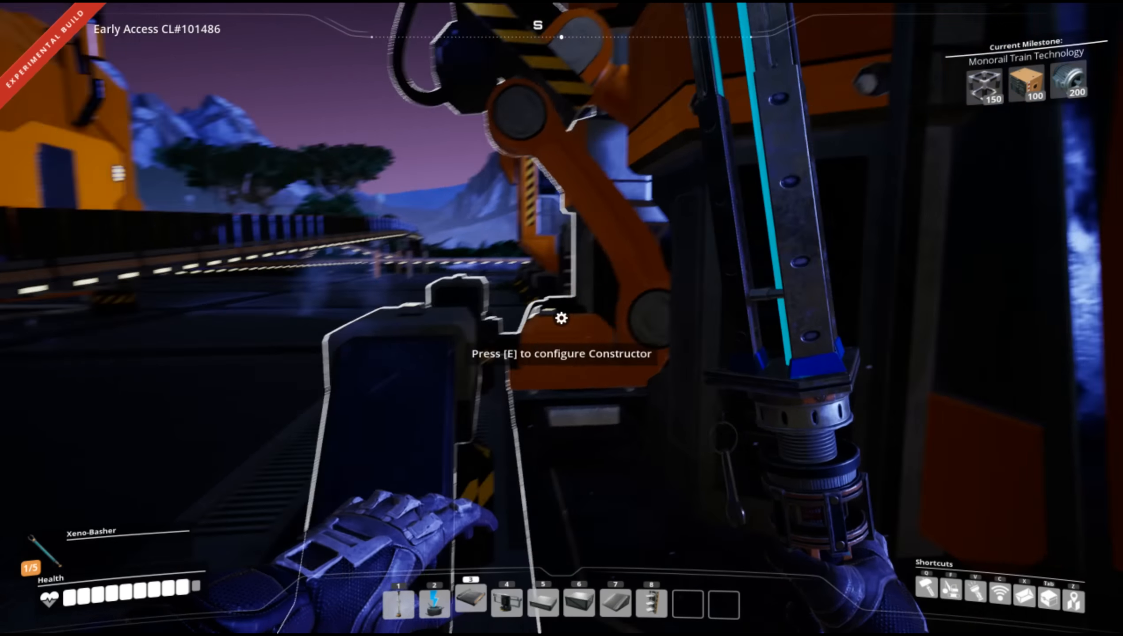
pyautogui.press('e')
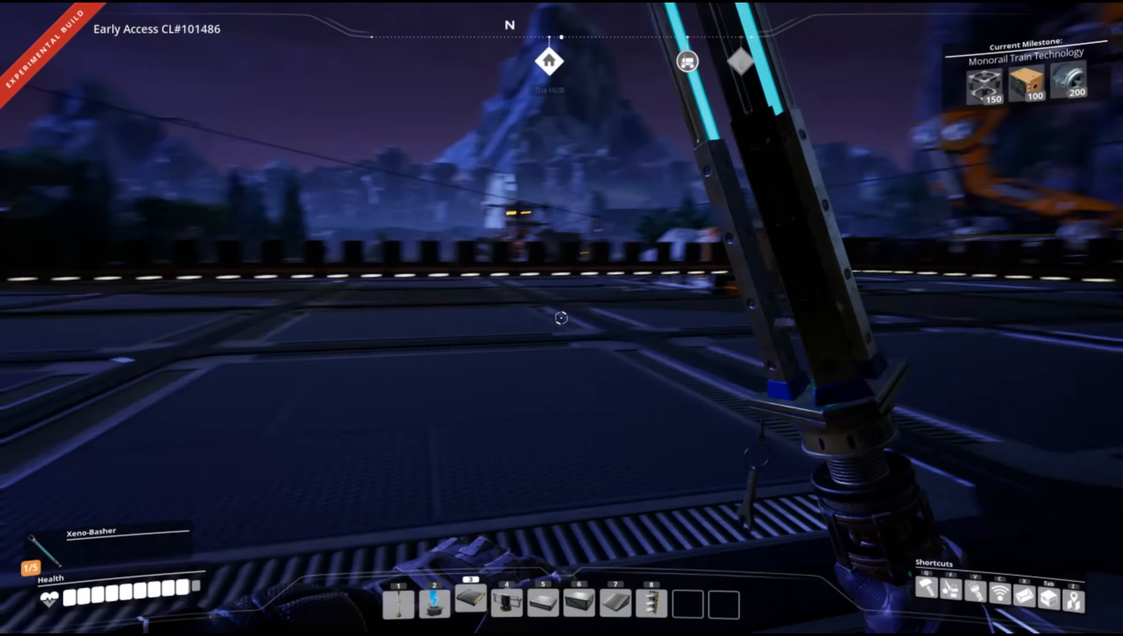
pyautogui.moveTo(562, 318)
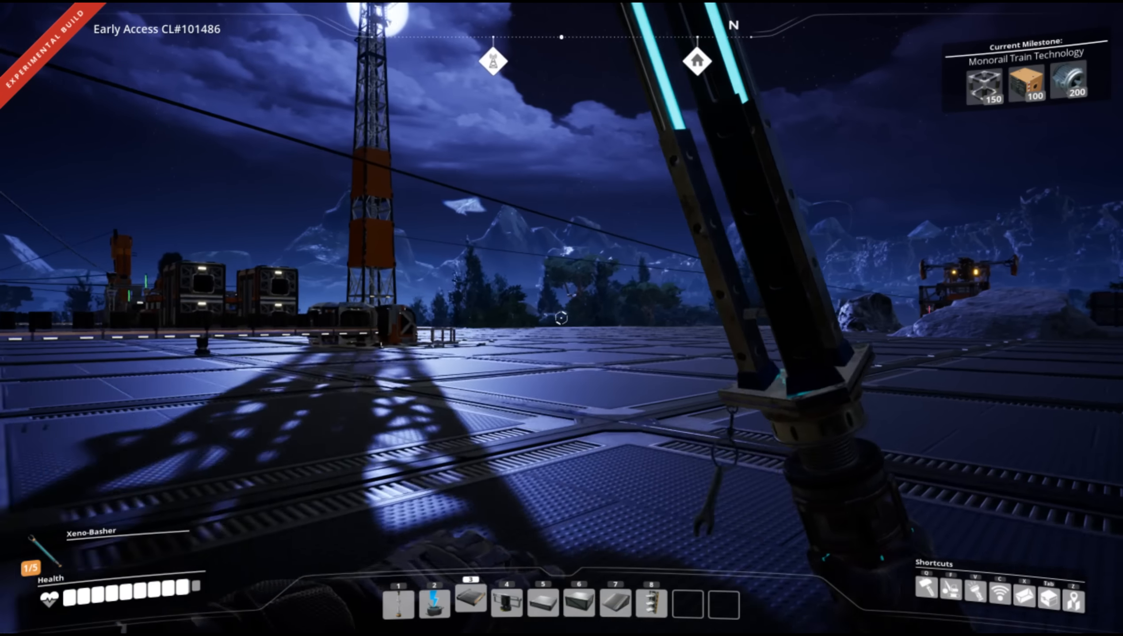
pyautogui.moveTo(562, 318)
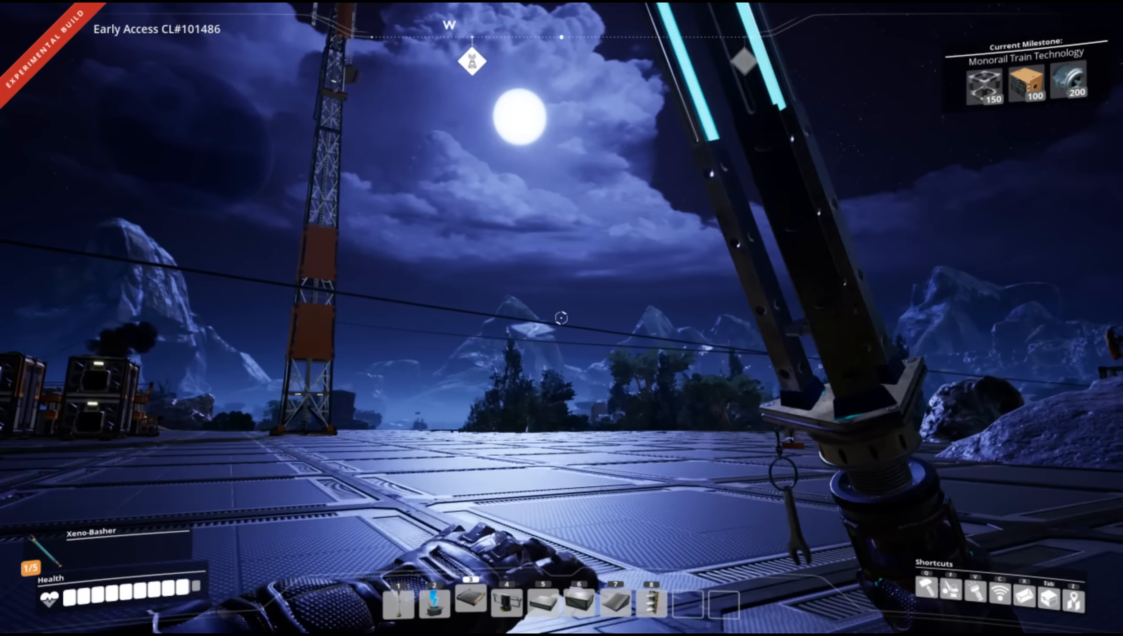
pyautogui.moveTo(561, 319)
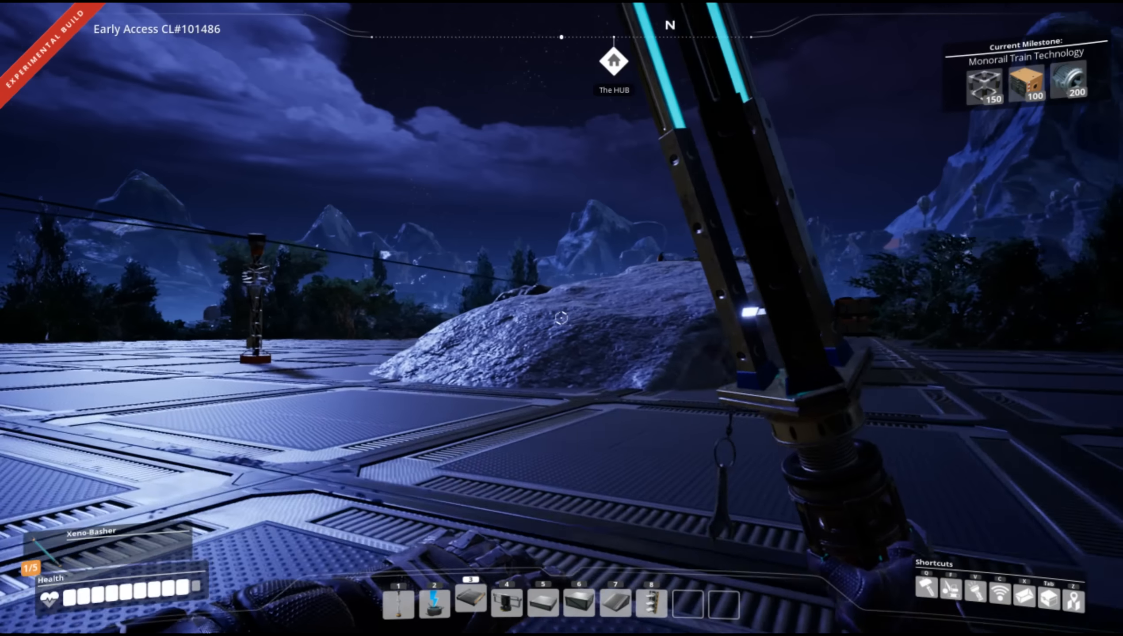
pyautogui.moveTo(562, 318)
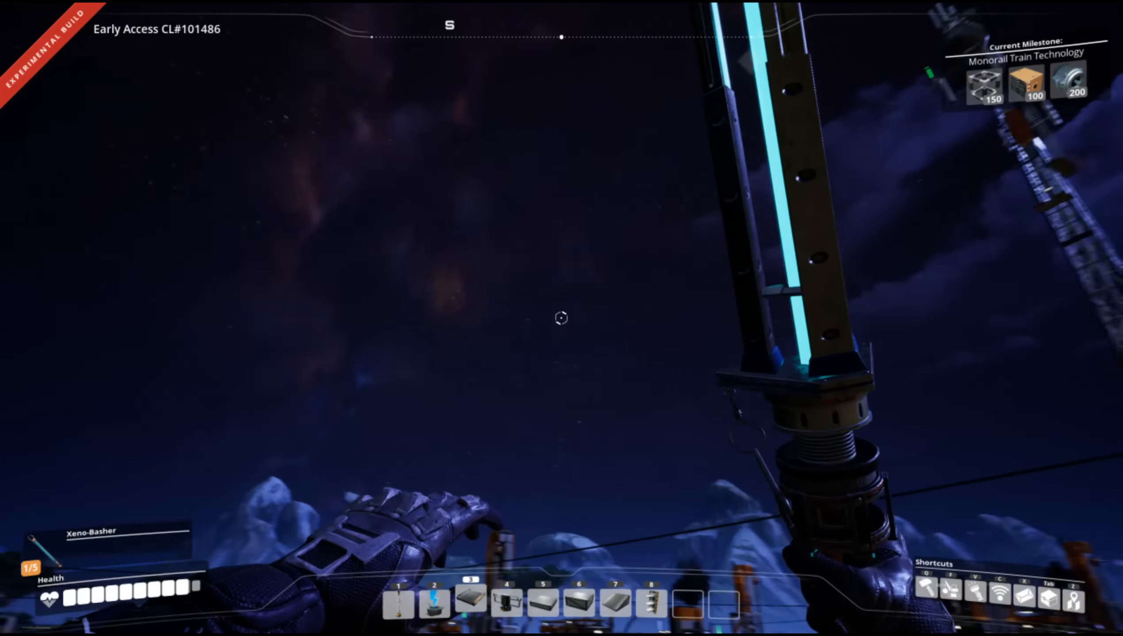
pyautogui.moveTo(562, 318)
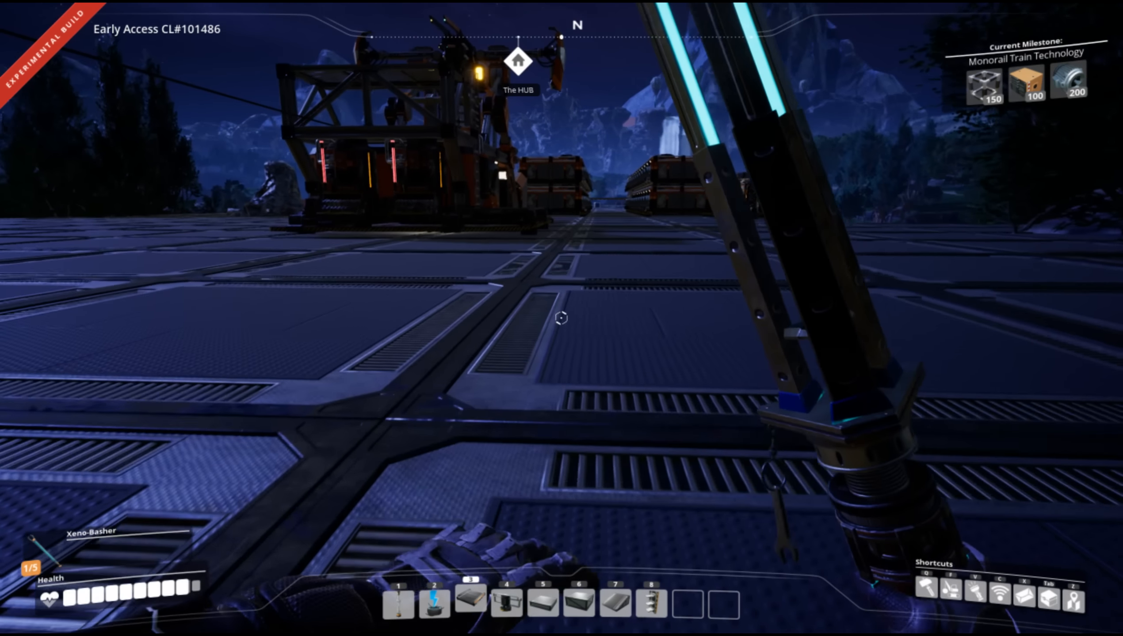
pyautogui.moveTo(561, 318)
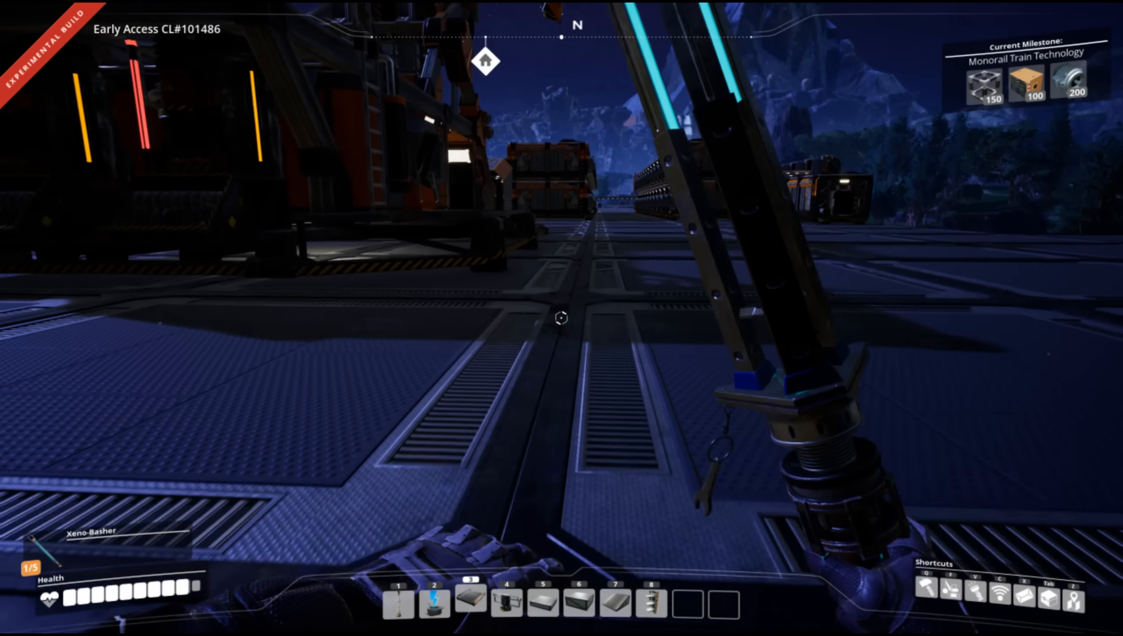
pyautogui.moveTo(562, 318)
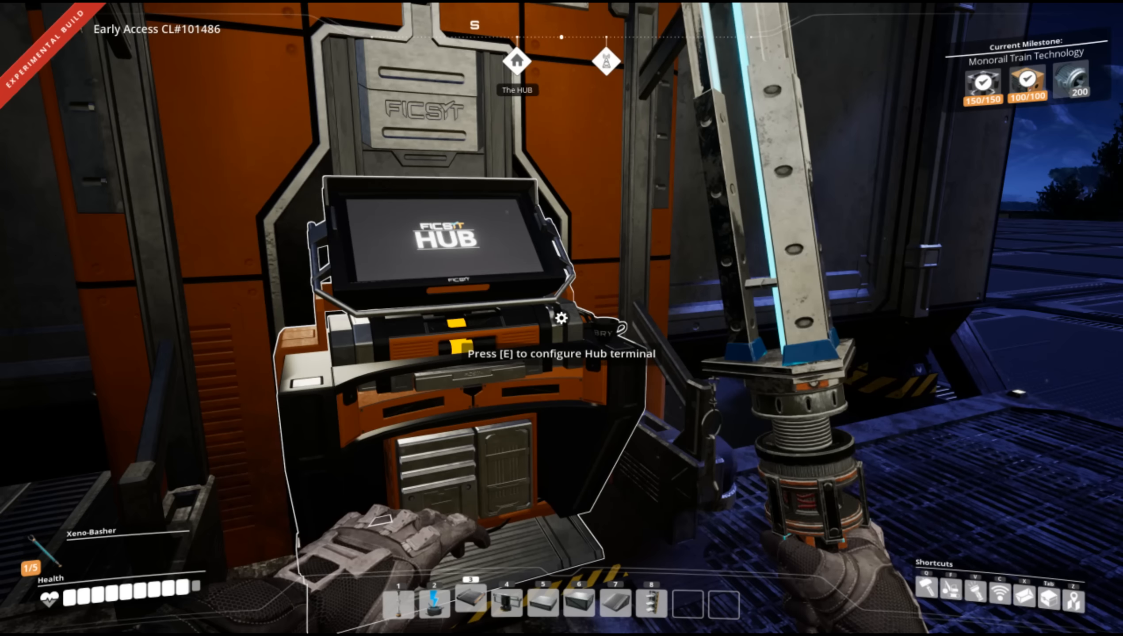
pyautogui.moveTo(562, 318)
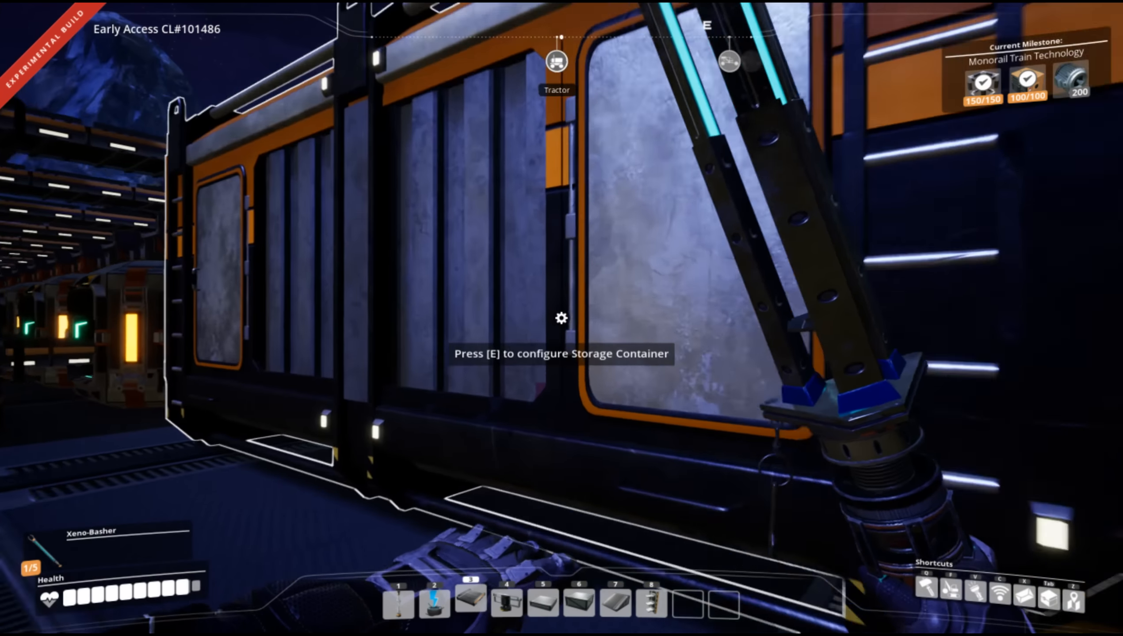
# Craft a Power Shard at the craft bench and store it in the storage container.
pyautogui.press('e')
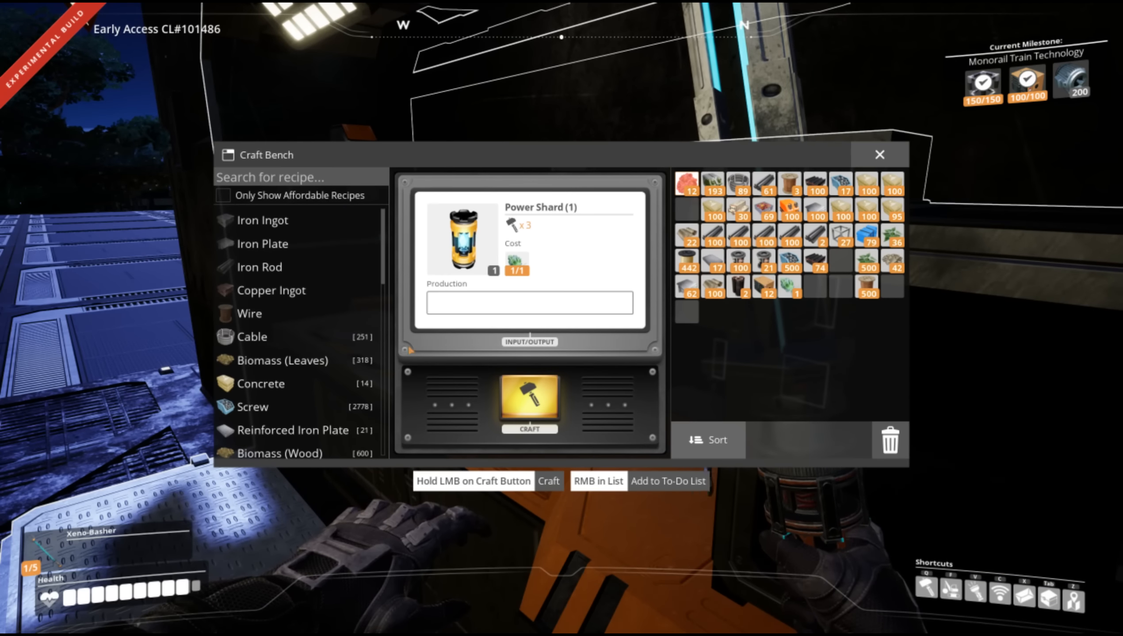
pyautogui.click(529, 401)
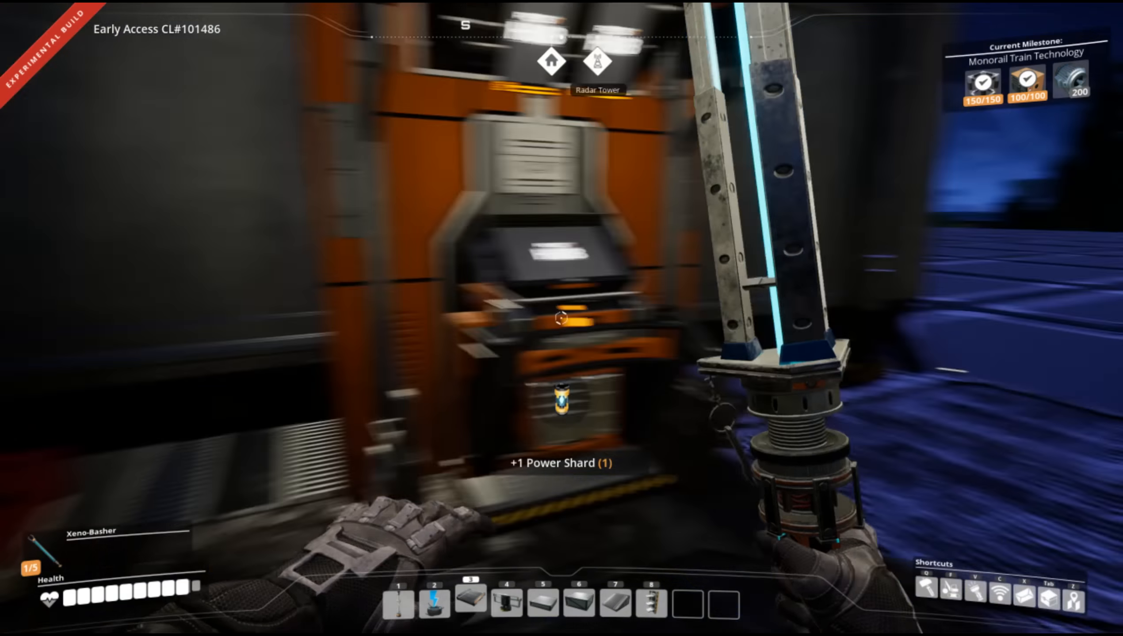
pyautogui.click(562, 318)
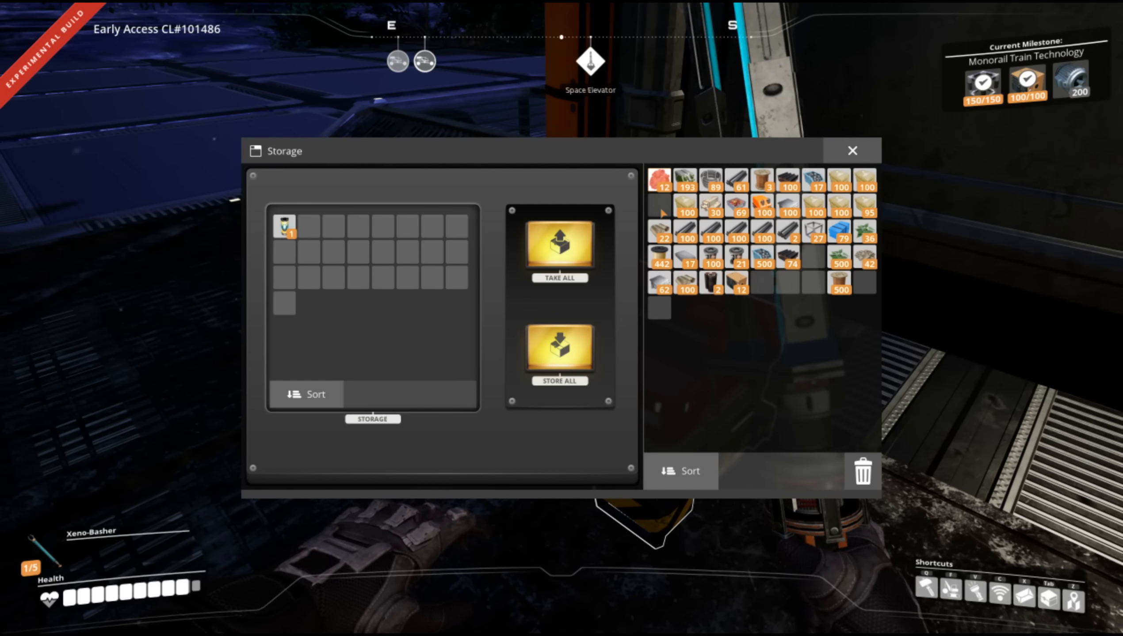
pyautogui.click(852, 150)
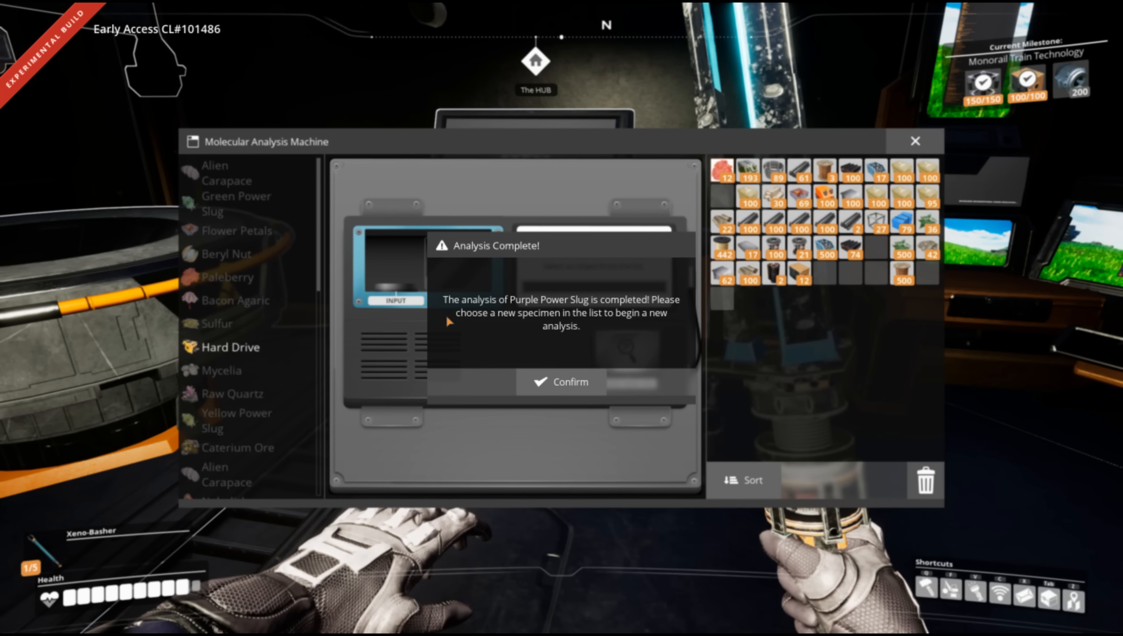
# Confirm the completed Purple Power Slug analysis and hear ADA's HUB tier 3 message.
pyautogui.click(560, 382)
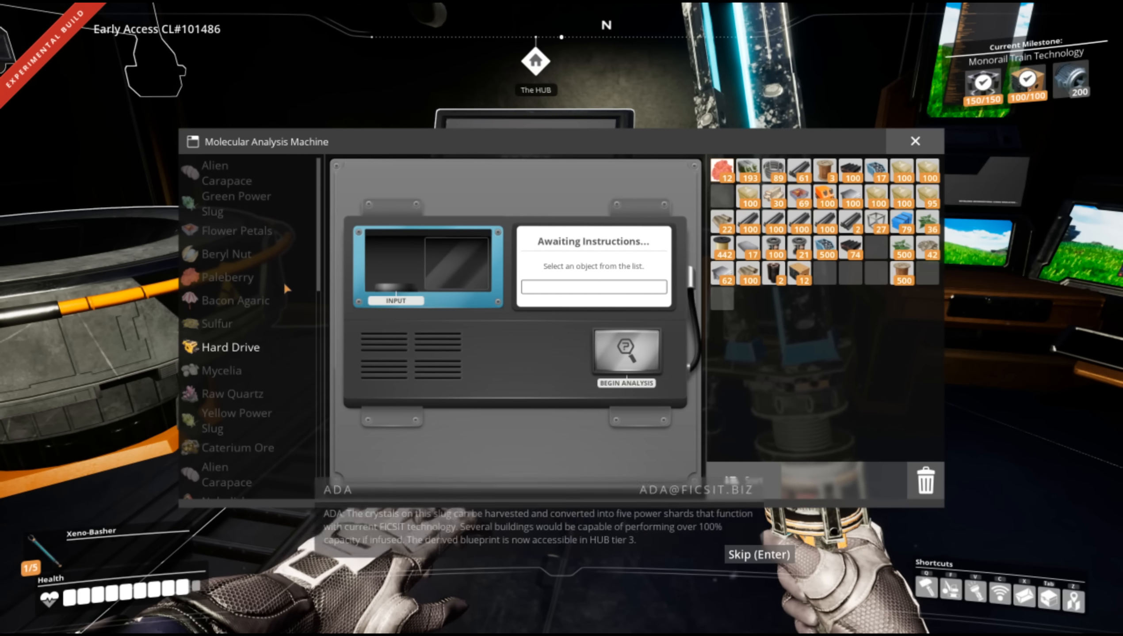
pyautogui.scroll(-3)
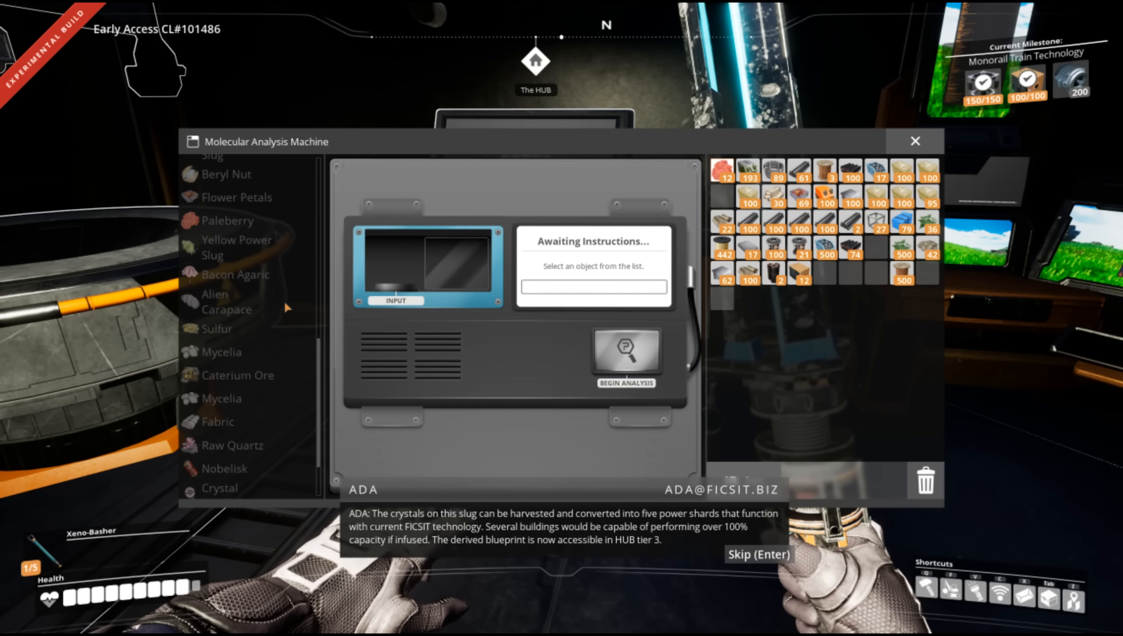
pyautogui.scroll(-3)
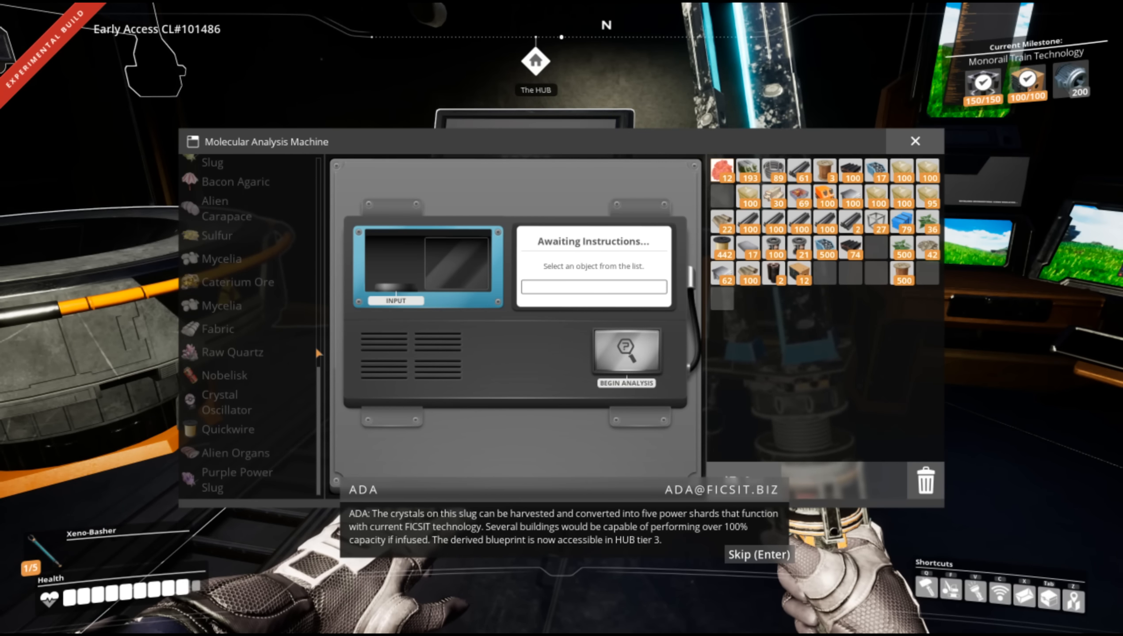
# Scroll back through the specimen list and close the Molecular Analysis Machine.
pyautogui.scroll(3)
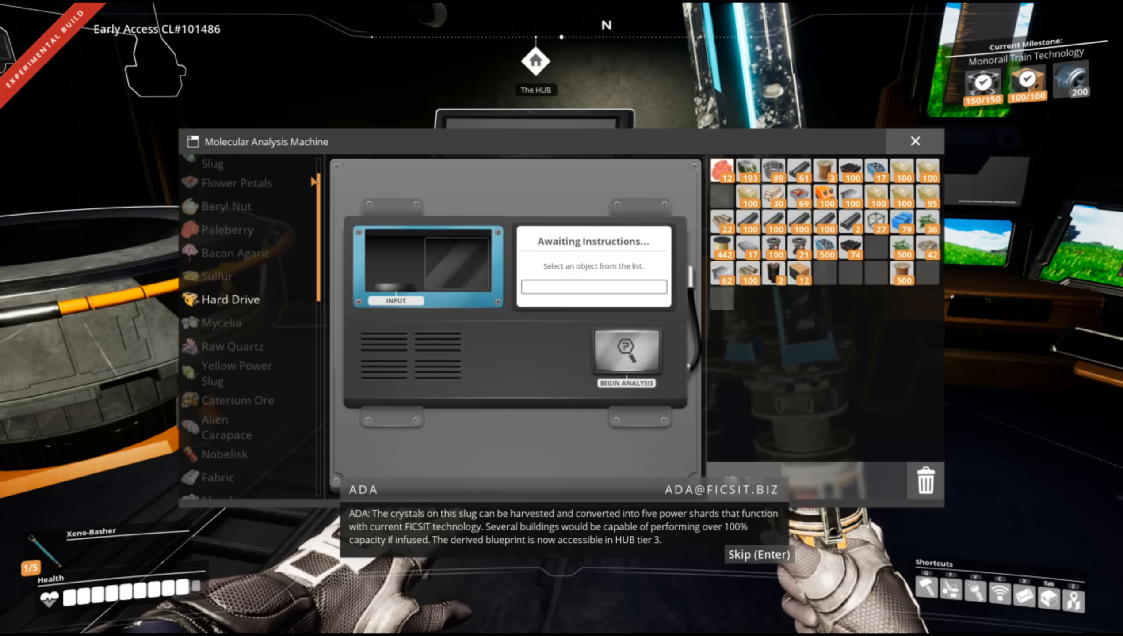
pyautogui.scroll(3)
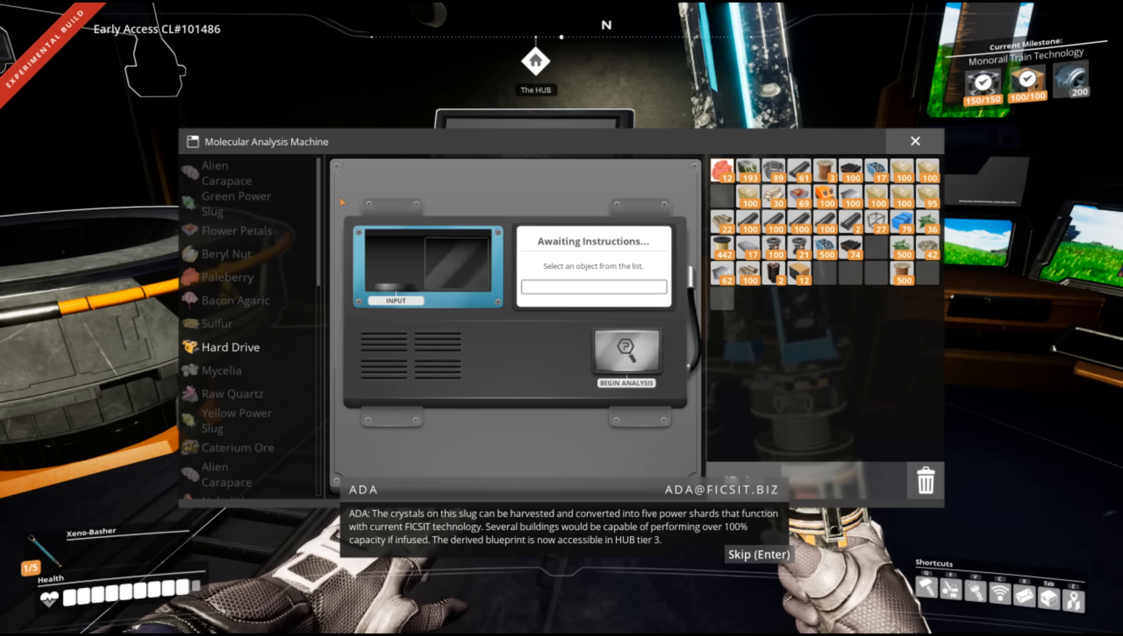
pyautogui.click(914, 141)
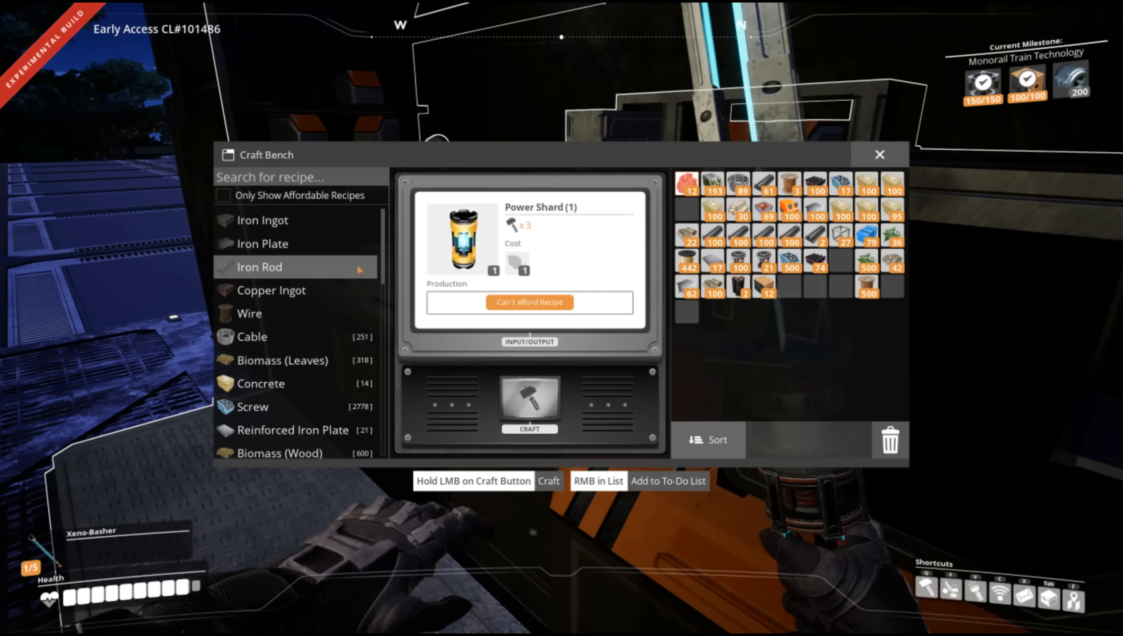
# Scroll the craft bench recipe list down to the Power Shard recipes.
pyautogui.scroll(-3)
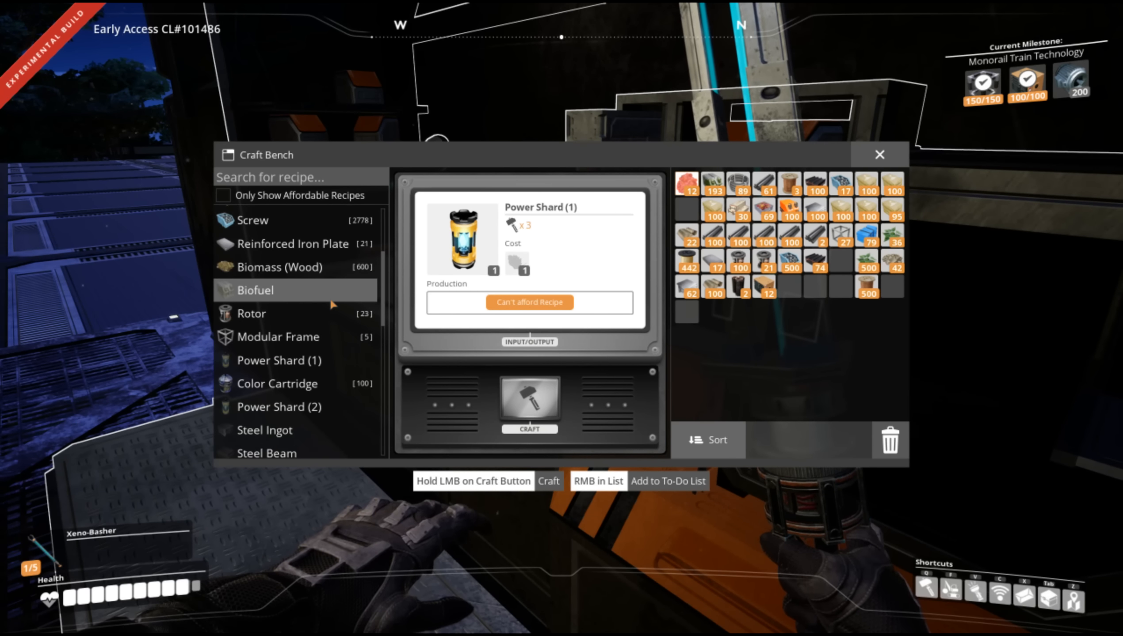
pyautogui.scroll(-3)
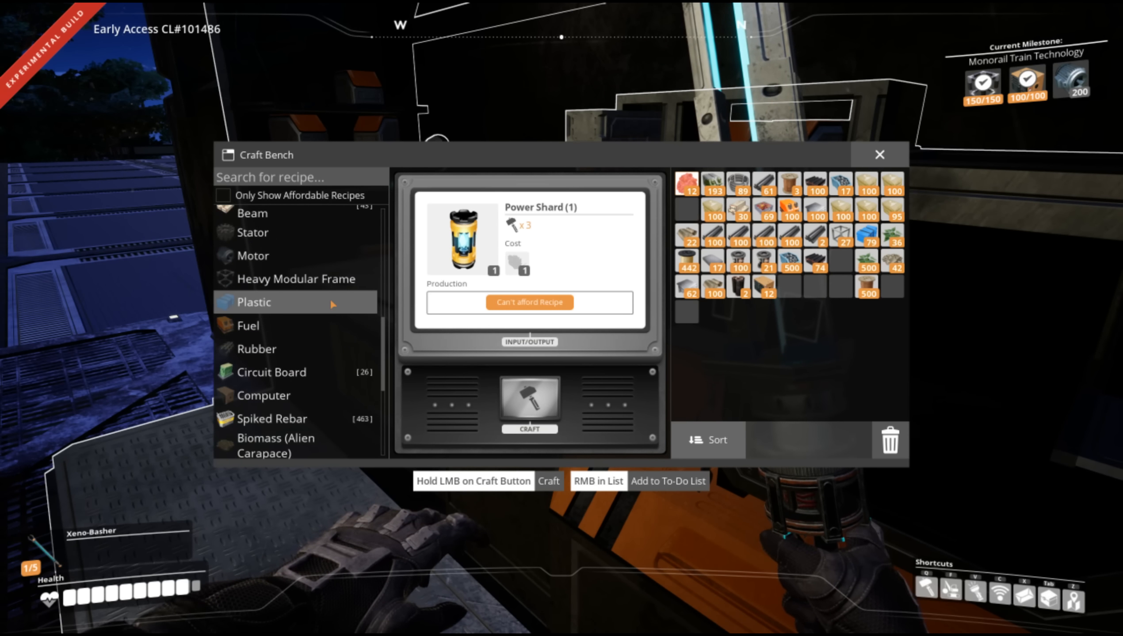
pyautogui.scroll(-3)
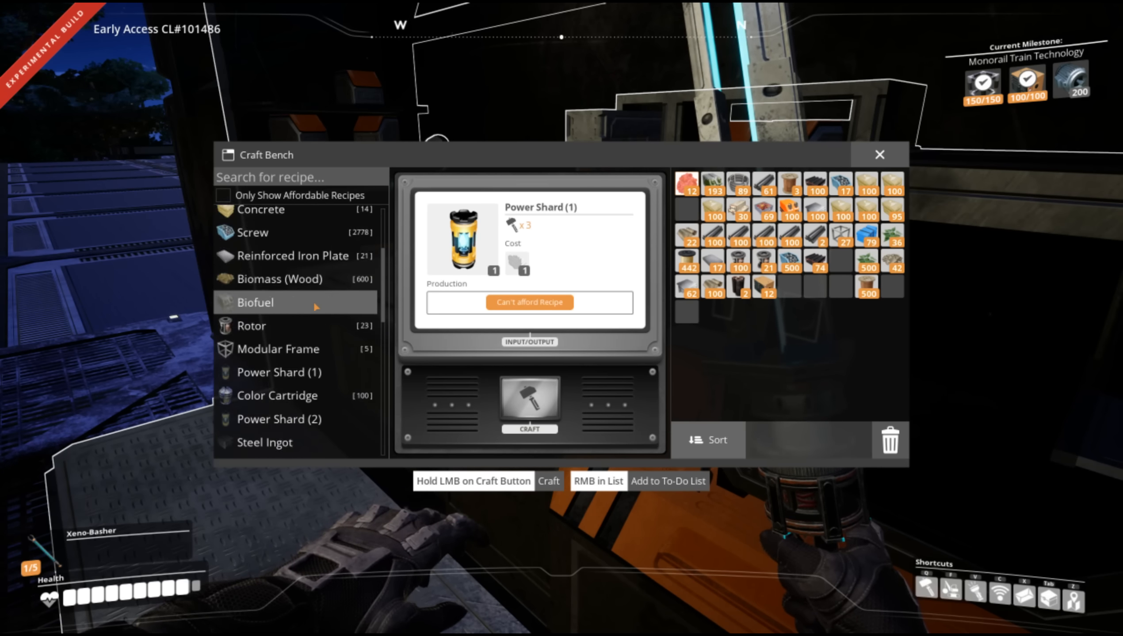
# Leave the craft bench and review the Tier 3 Purple Shards milestone at the HUB terminal.
pyautogui.press('Escape')
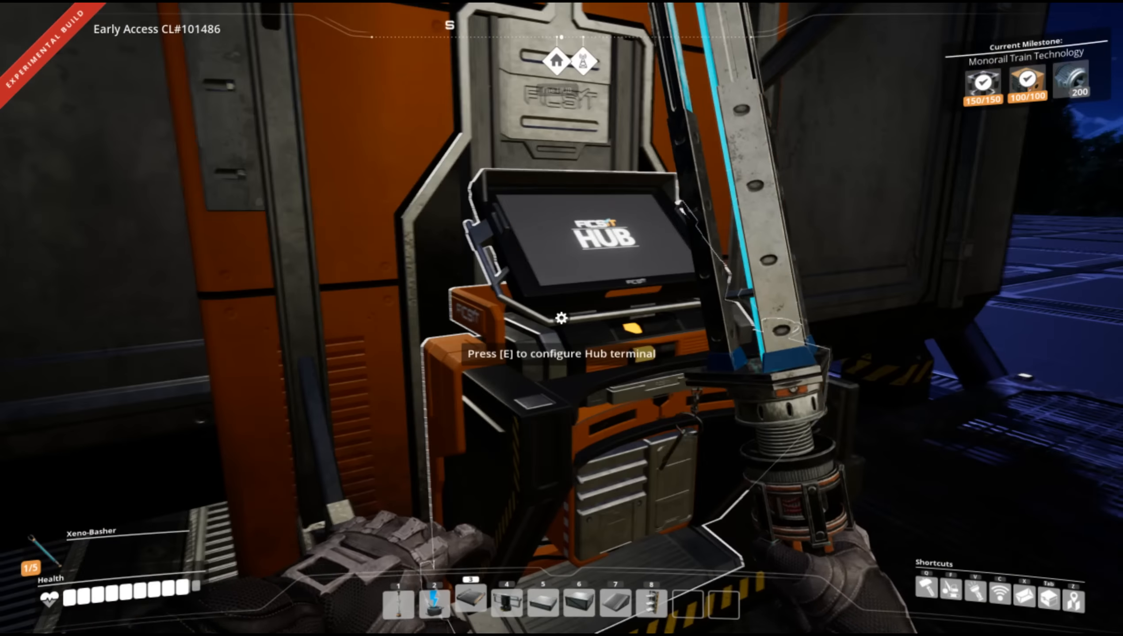
pyautogui.press('e')
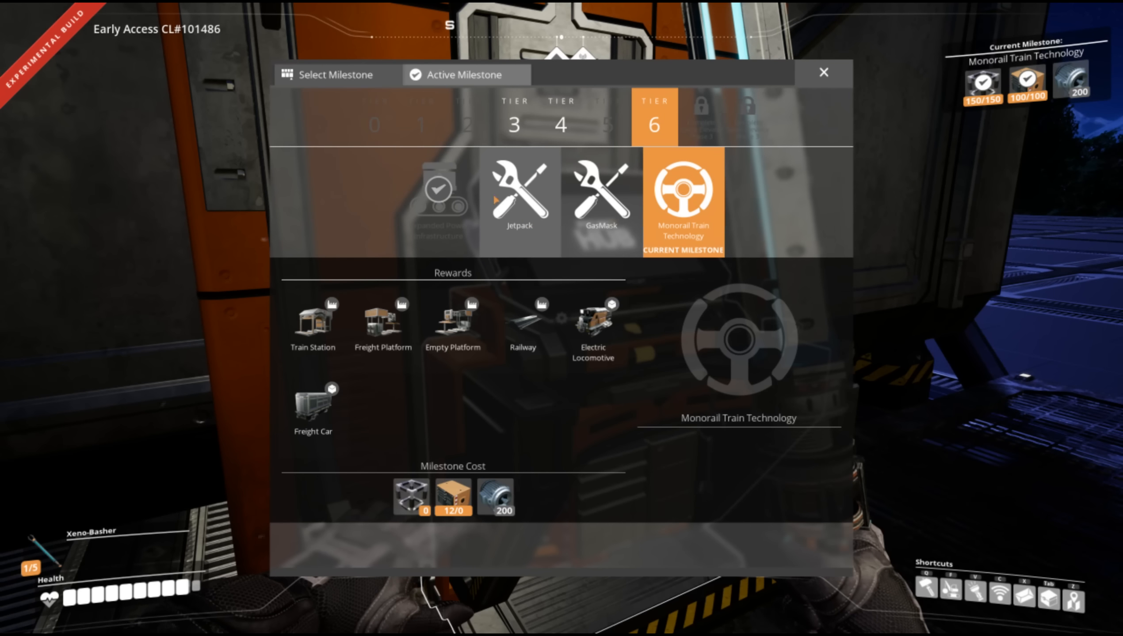
pyautogui.click(514, 118)
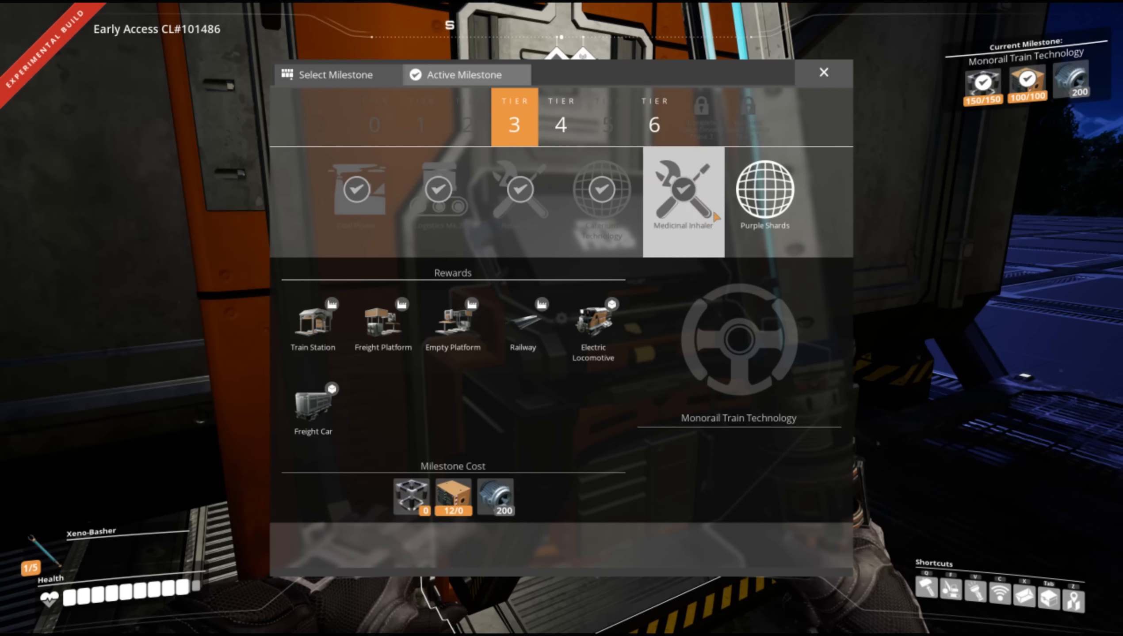
pyautogui.click(765, 192)
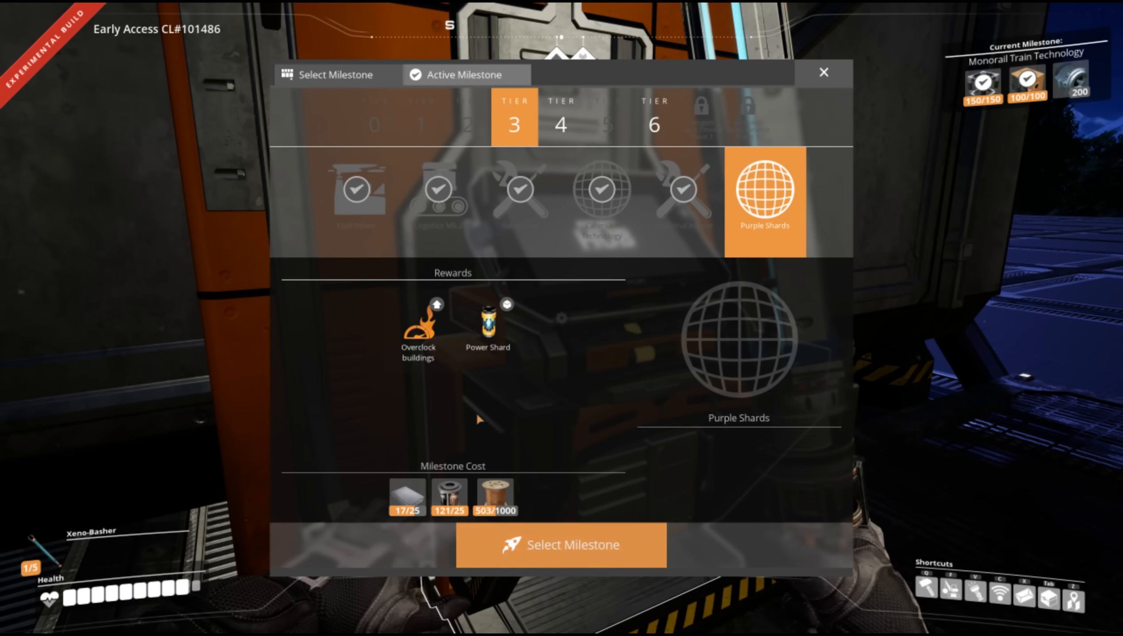
pyautogui.moveTo(417, 320)
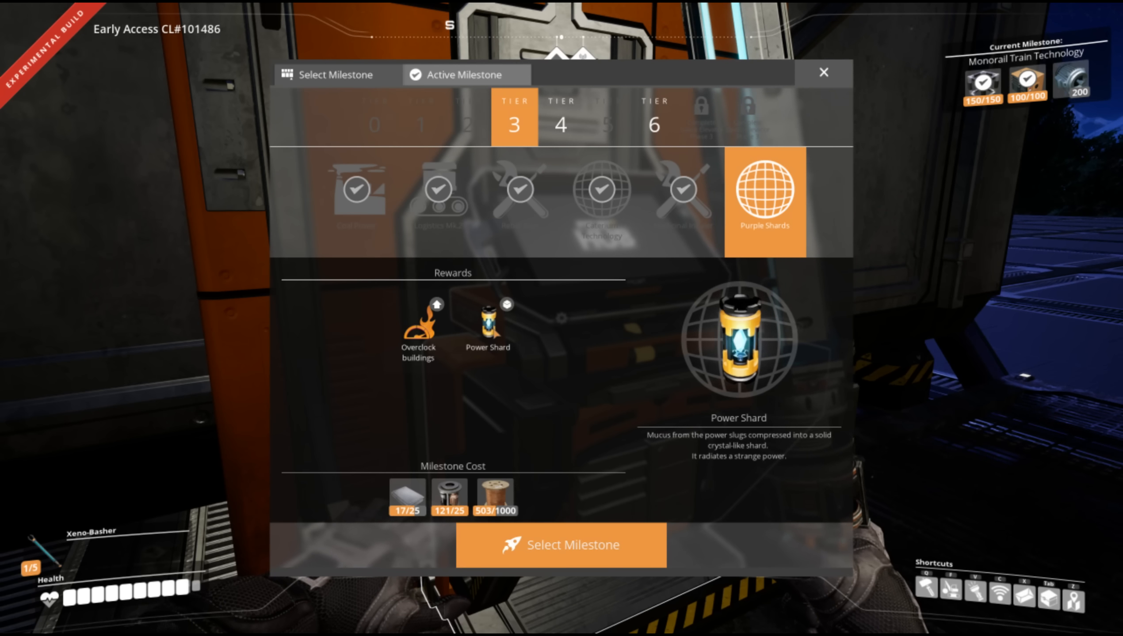
# Review the Tier 4 Medicinal Inhaler: Alien Organs milestone.
pyautogui.click(559, 120)
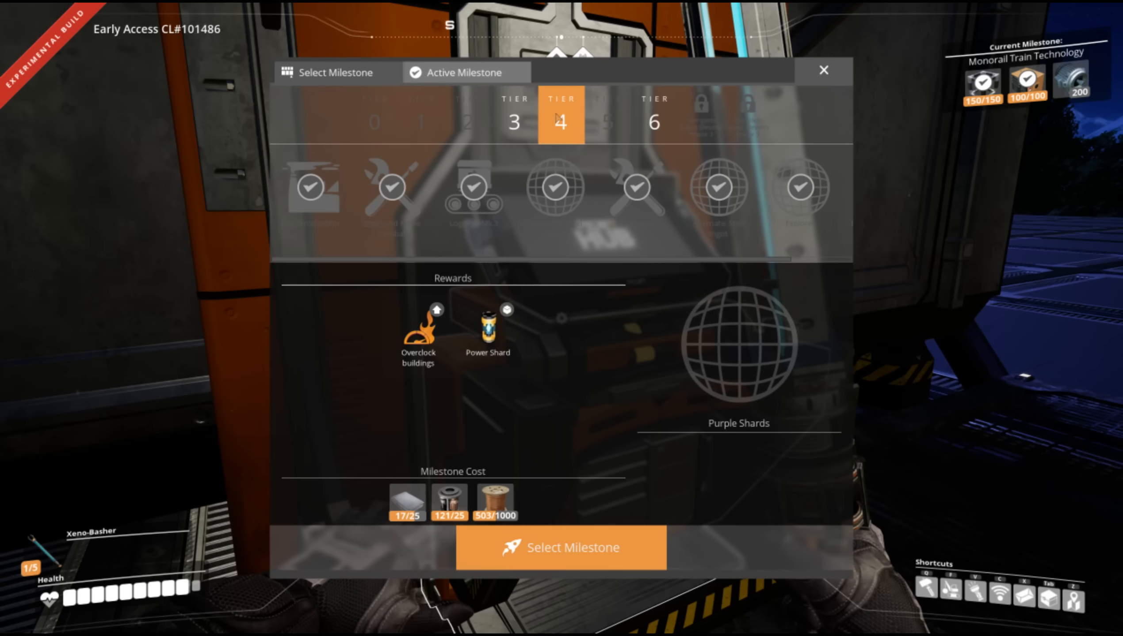
pyautogui.click(810, 188)
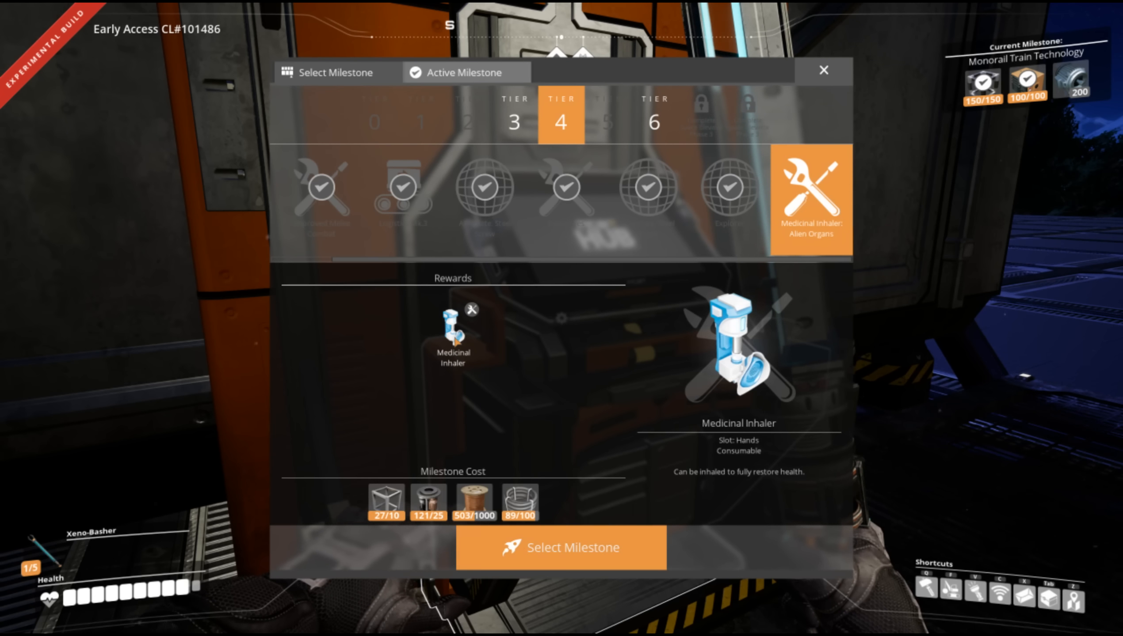
pyautogui.moveTo(456, 338)
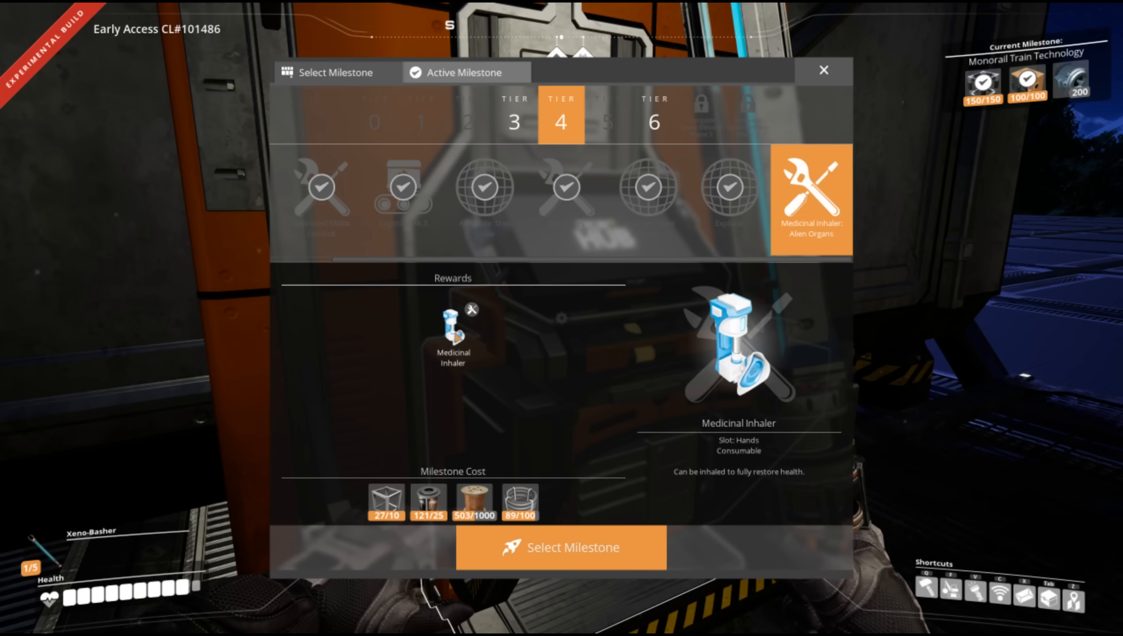
pyautogui.moveTo(437, 339)
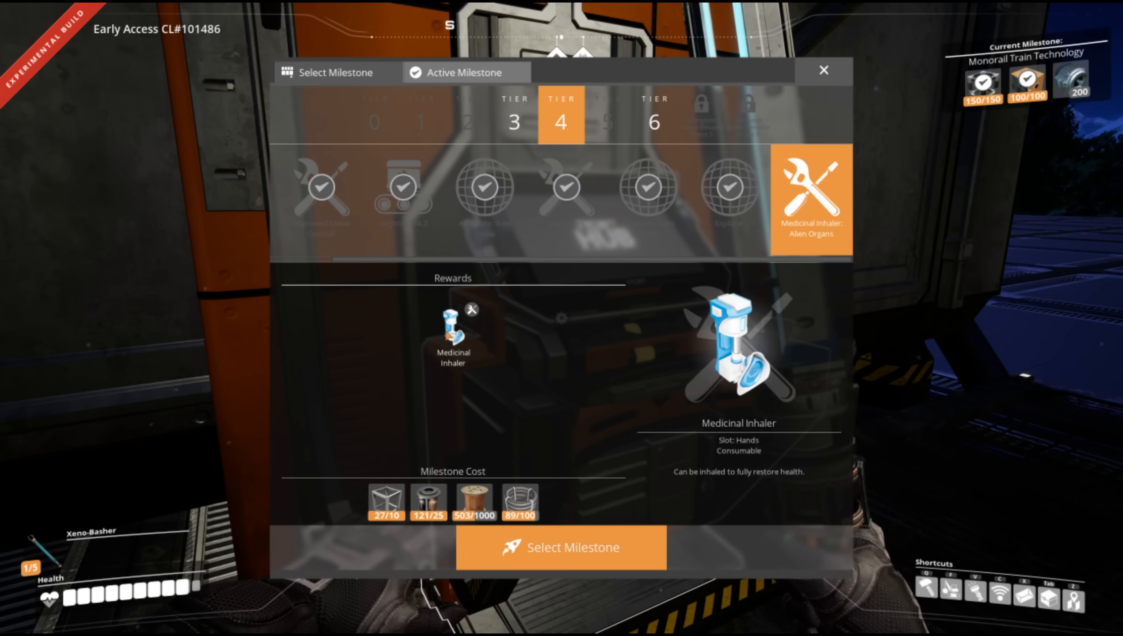
# Review the Tier 6 Jetpack, Gas Mask and Monorail Train Technology milestones, then leave the terminal.
pyautogui.click(652, 115)
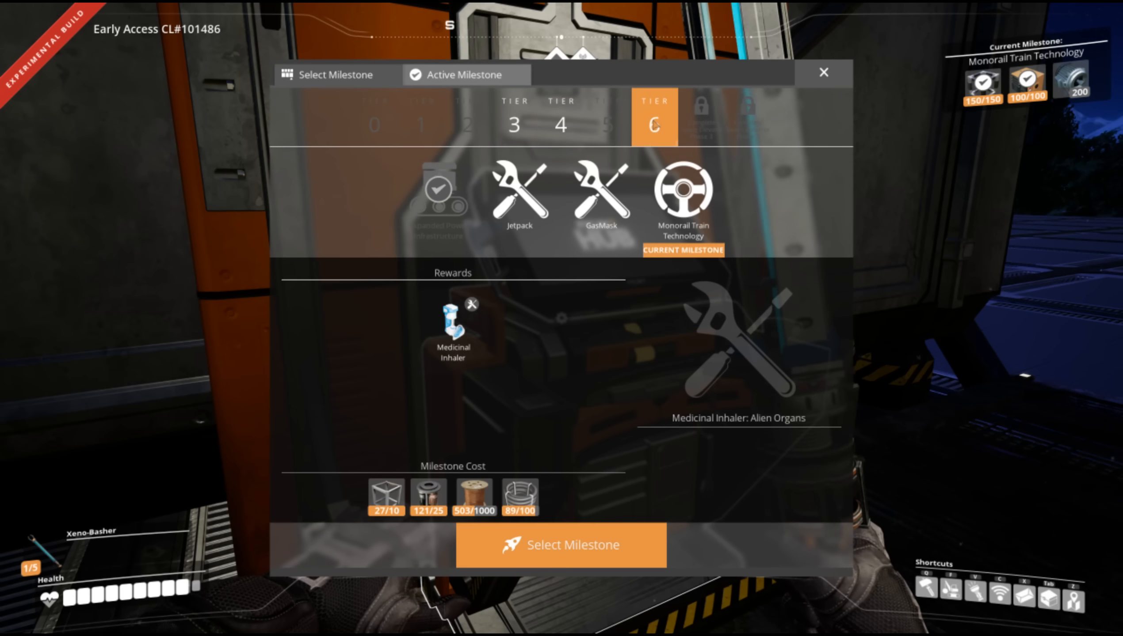
pyautogui.click(518, 194)
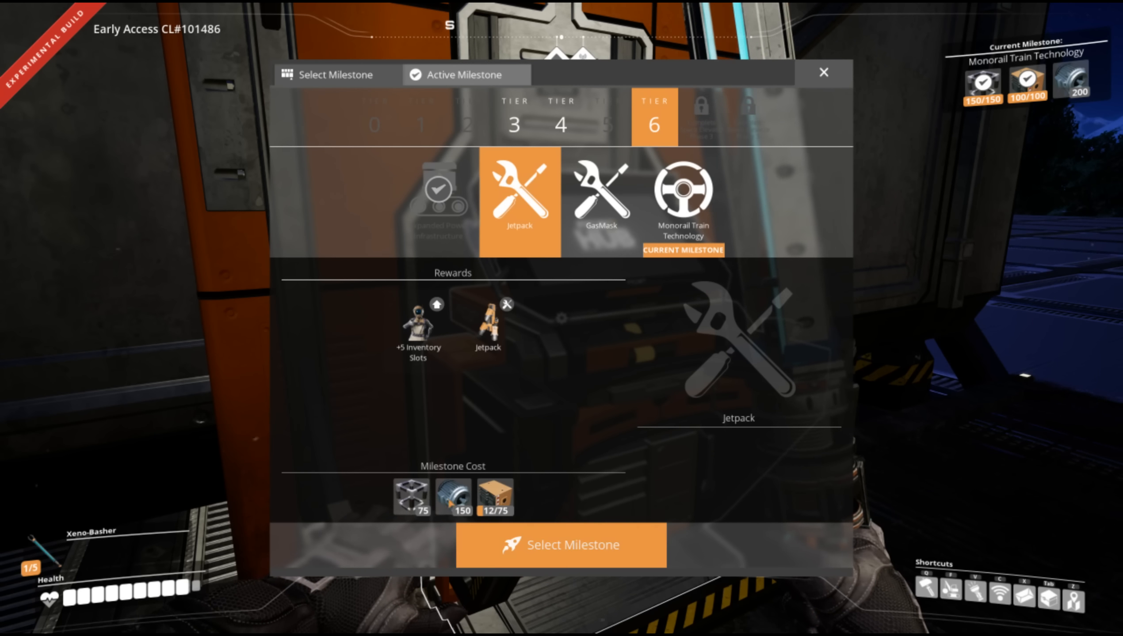
pyautogui.click(600, 199)
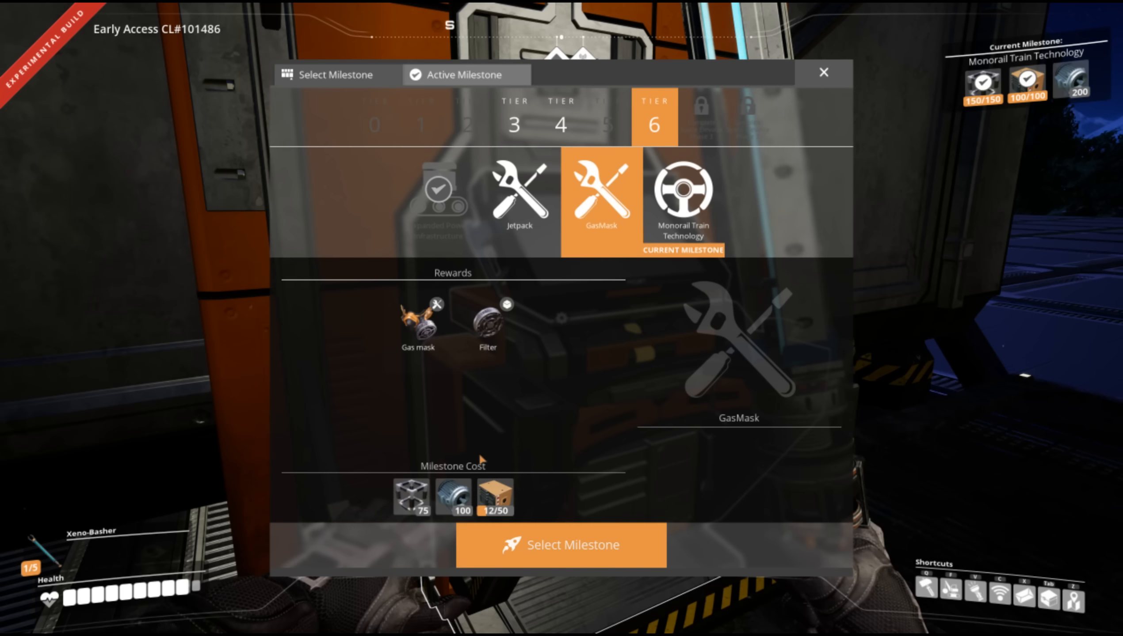
pyautogui.click(683, 191)
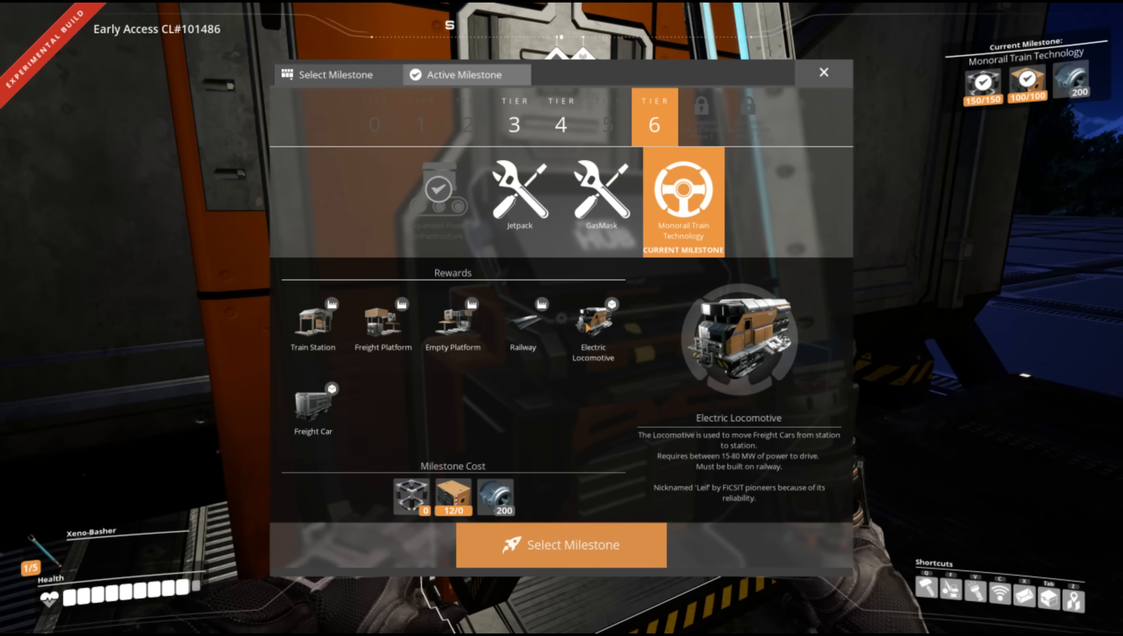
pyautogui.click(823, 73)
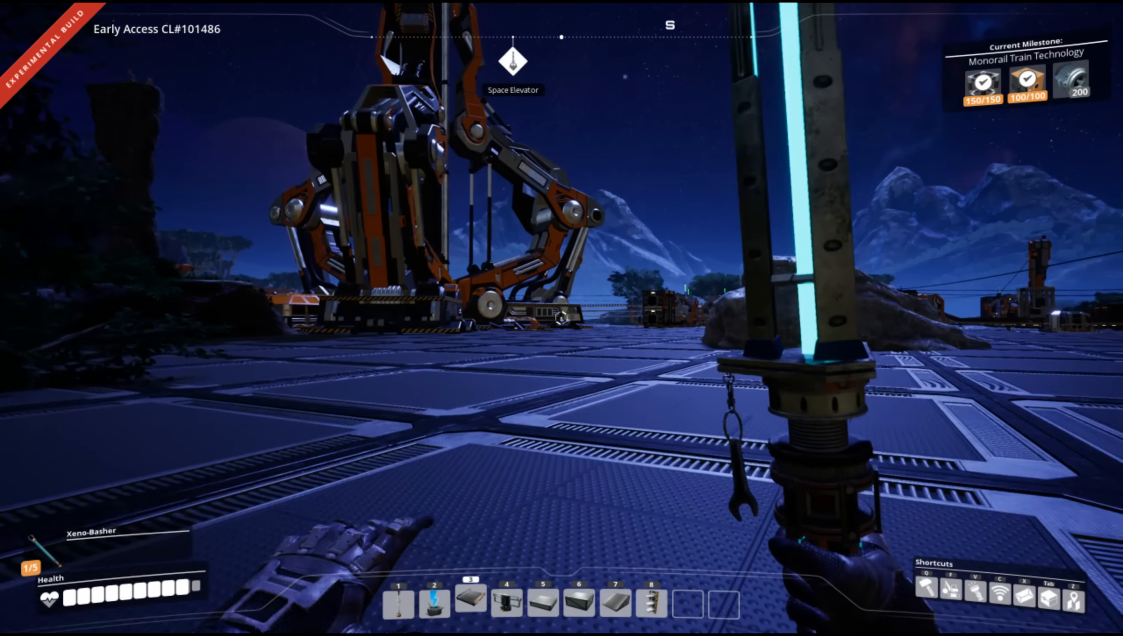
pyautogui.moveTo(561, 318)
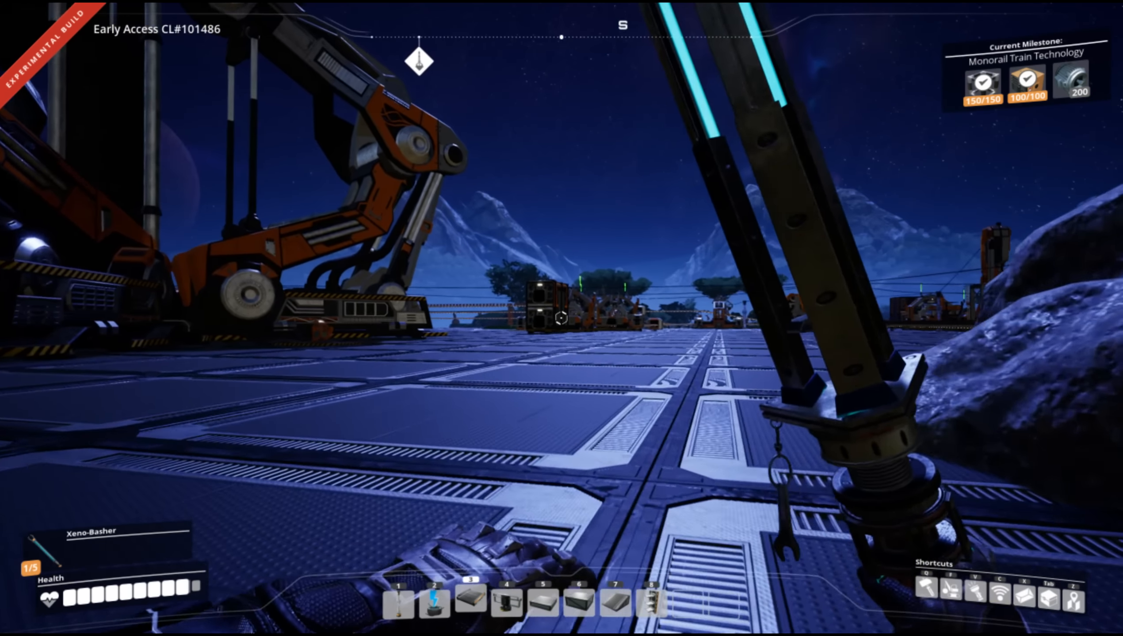
pyautogui.moveTo(561, 318)
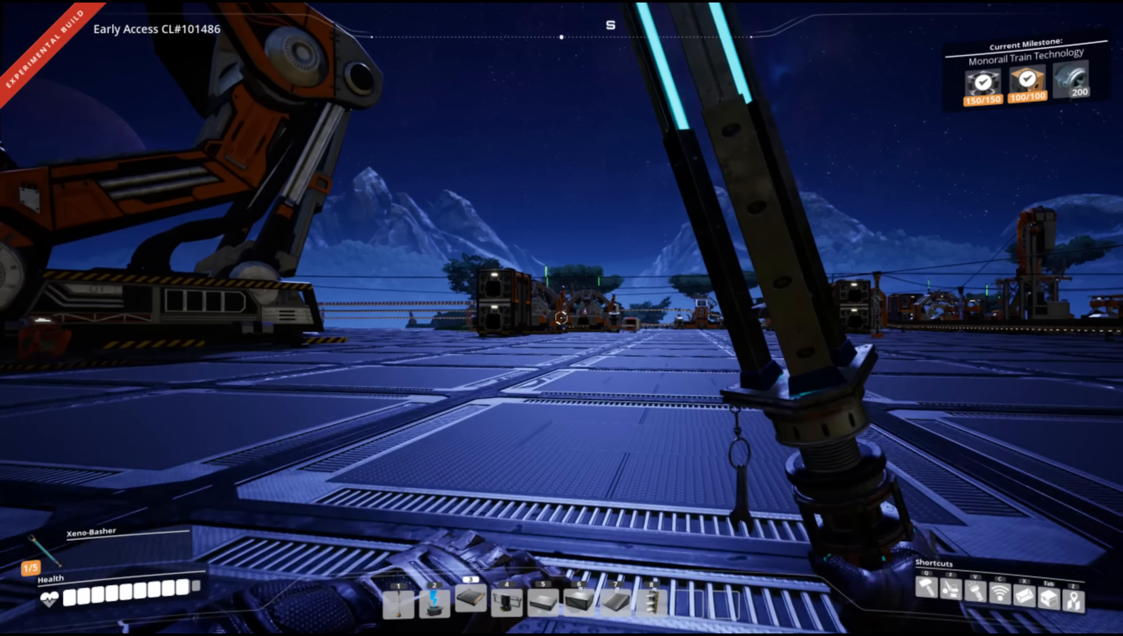
# Take the 37 finished Motors from the Motor assembler's output and close its panel.
pyautogui.press('tab')
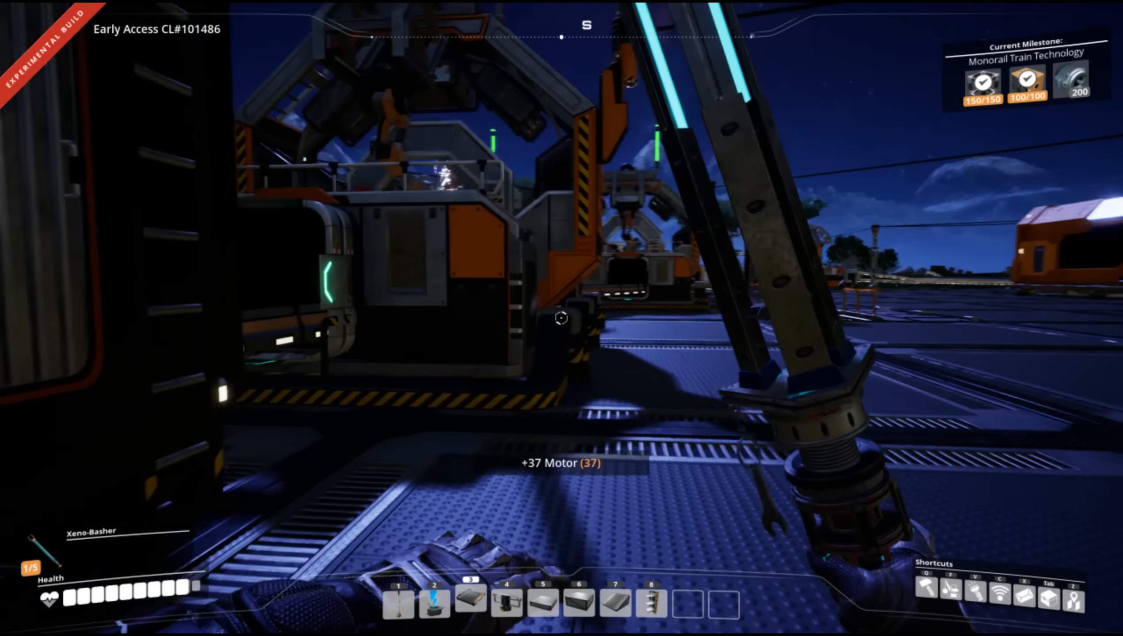
pyautogui.click(560, 319)
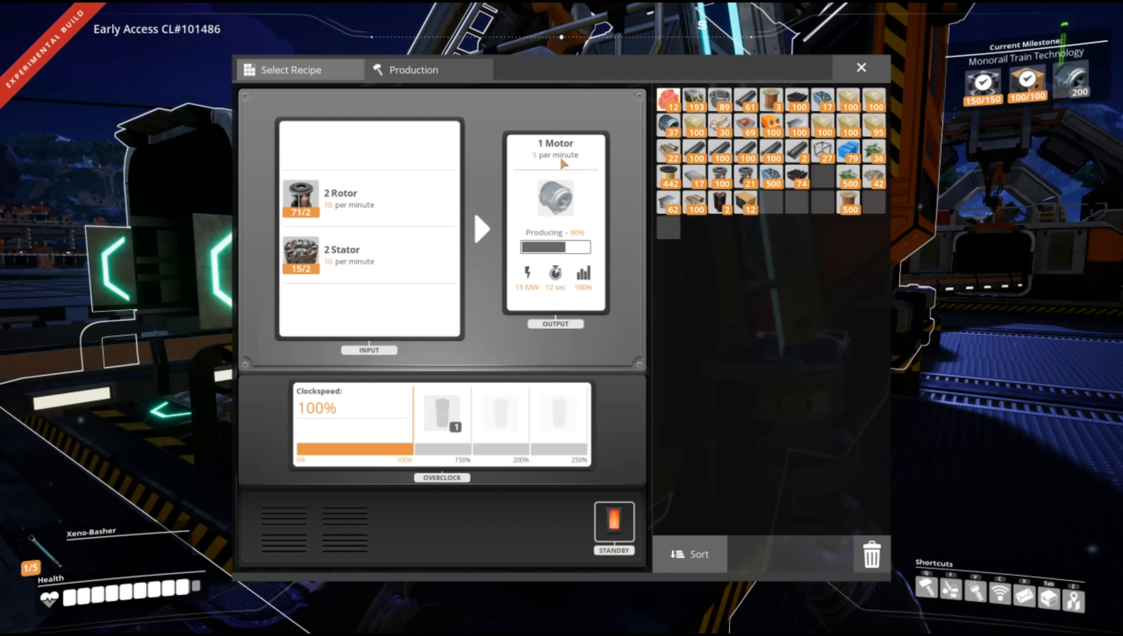
pyautogui.click(861, 68)
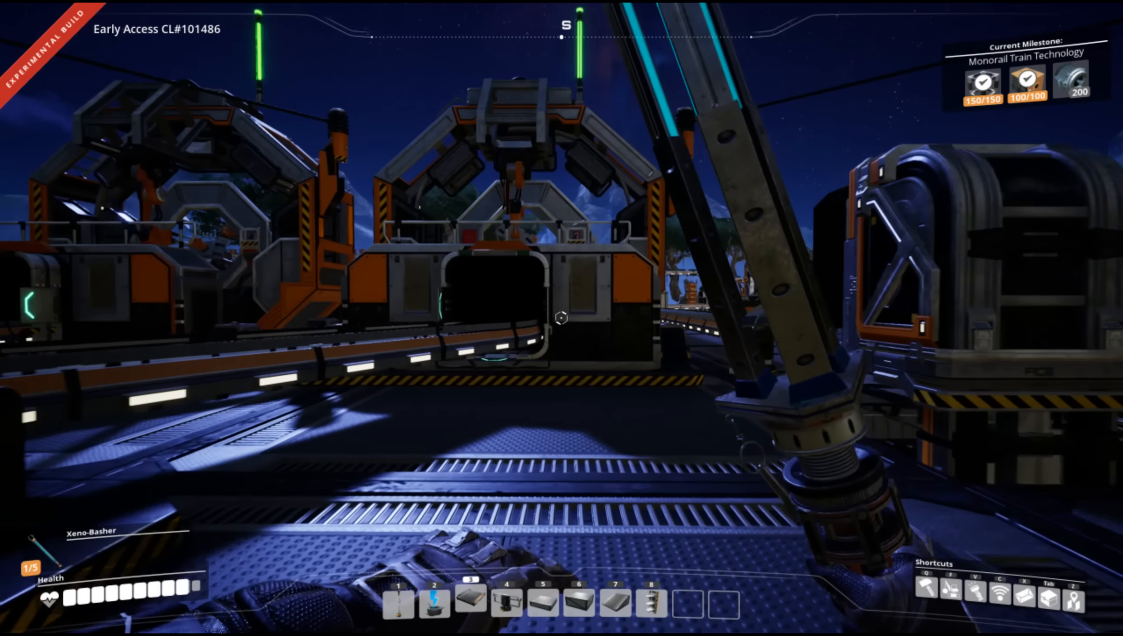
pyautogui.click(561, 318)
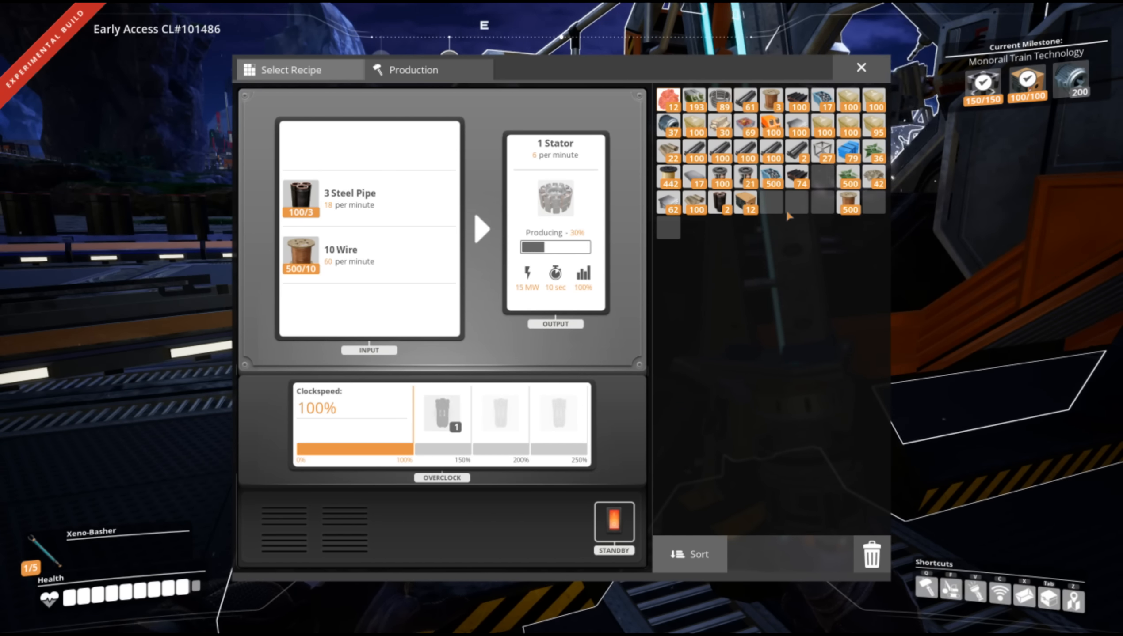
pyautogui.click(861, 67)
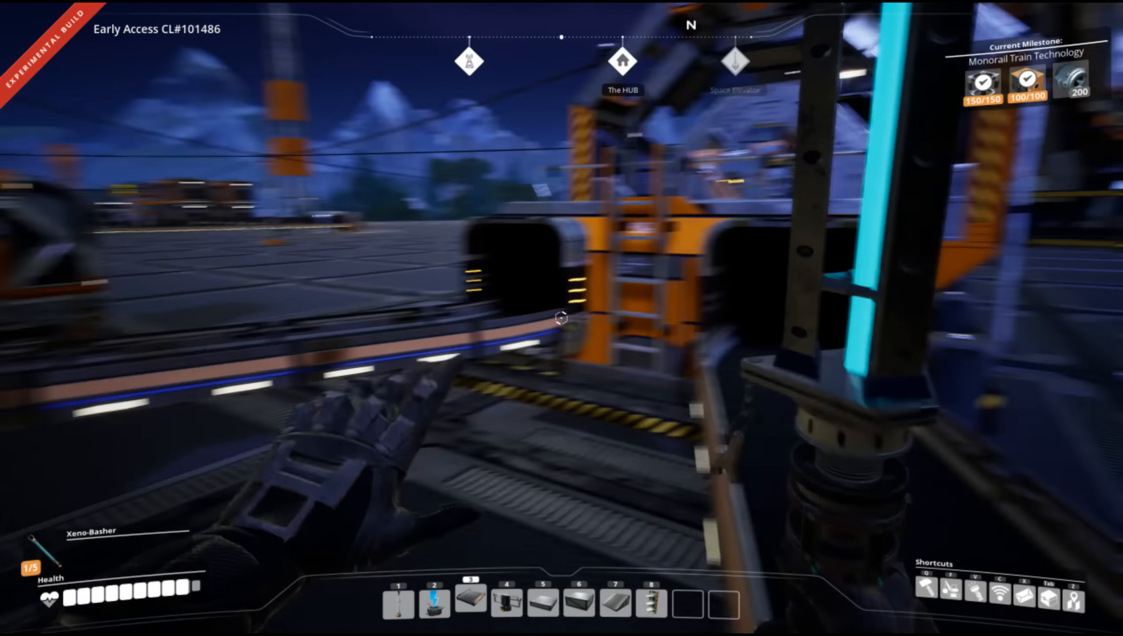
pyautogui.moveTo(561, 318)
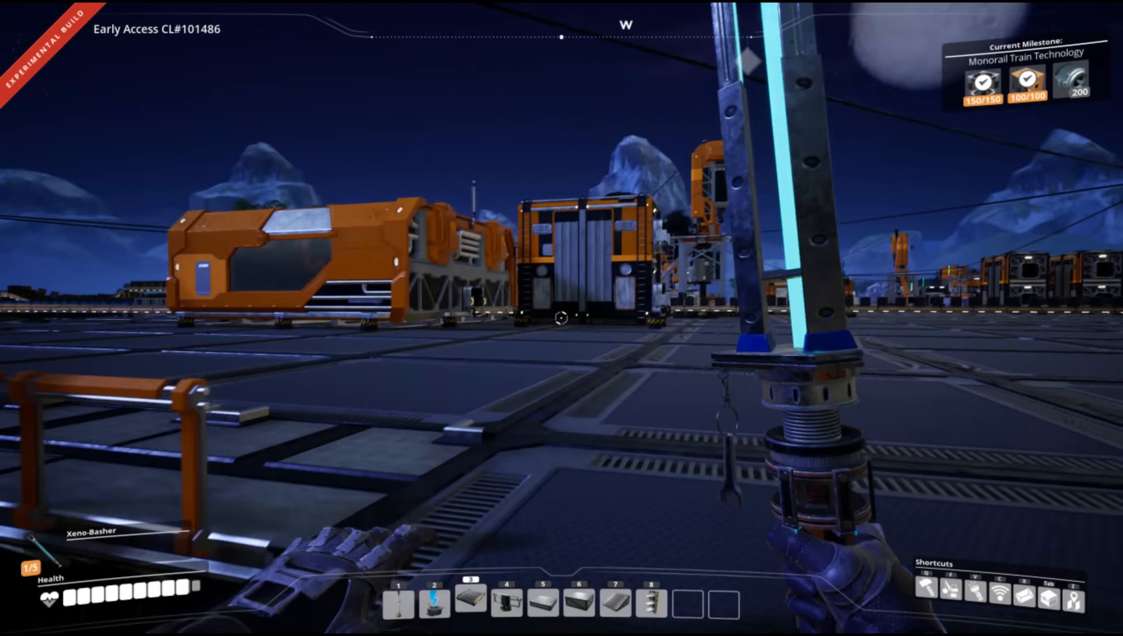
pyautogui.moveTo(561, 318)
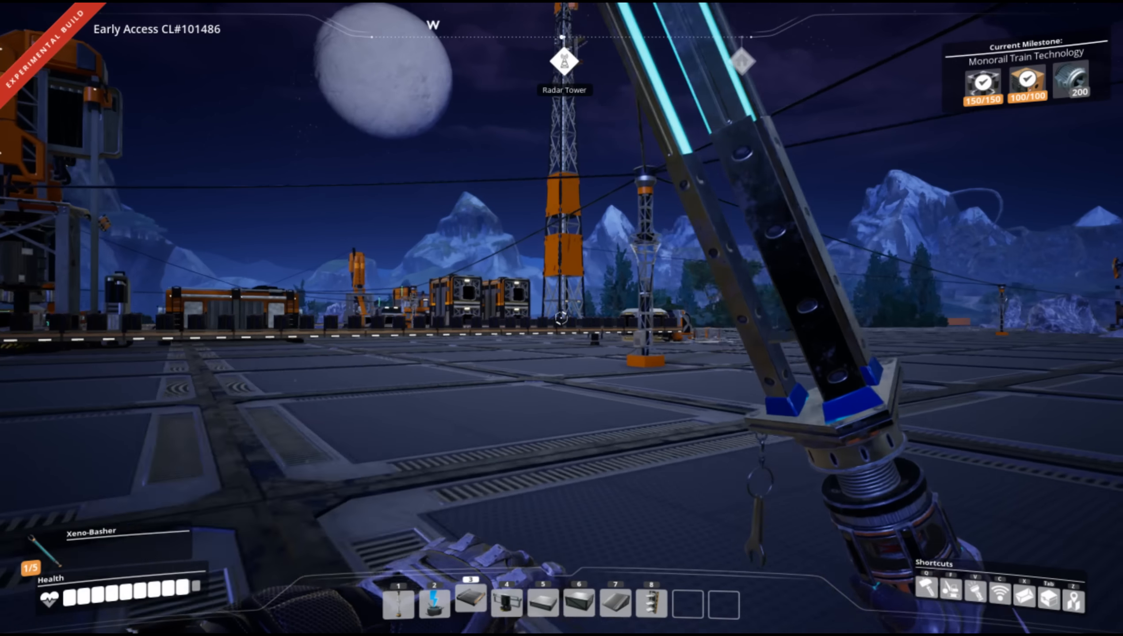
pyautogui.moveTo(561, 318)
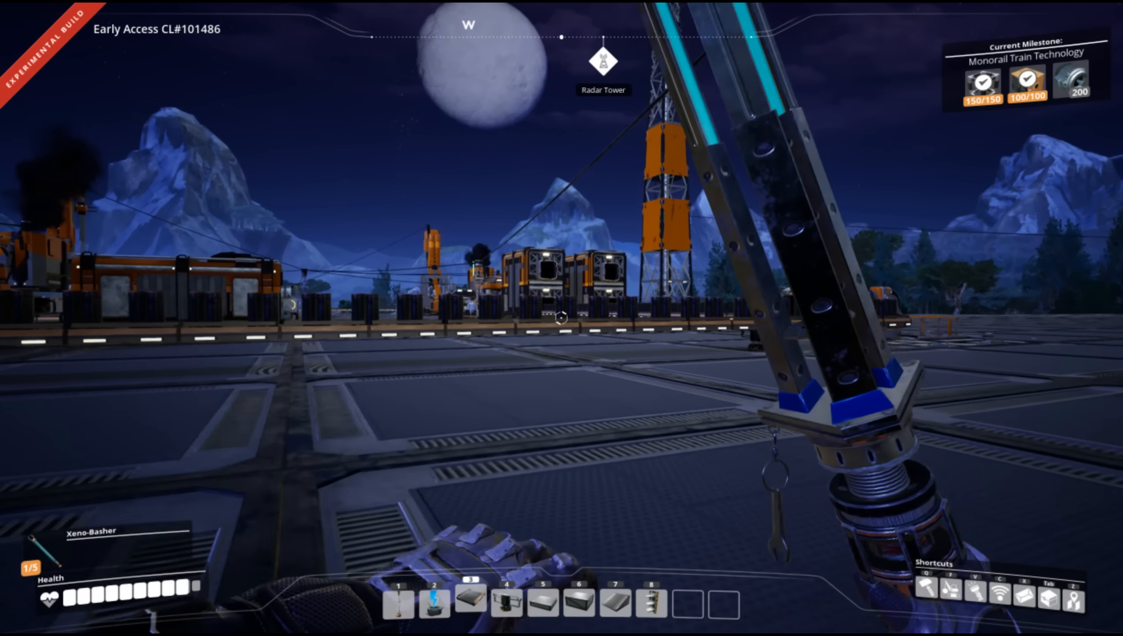
pyautogui.moveTo(561, 318)
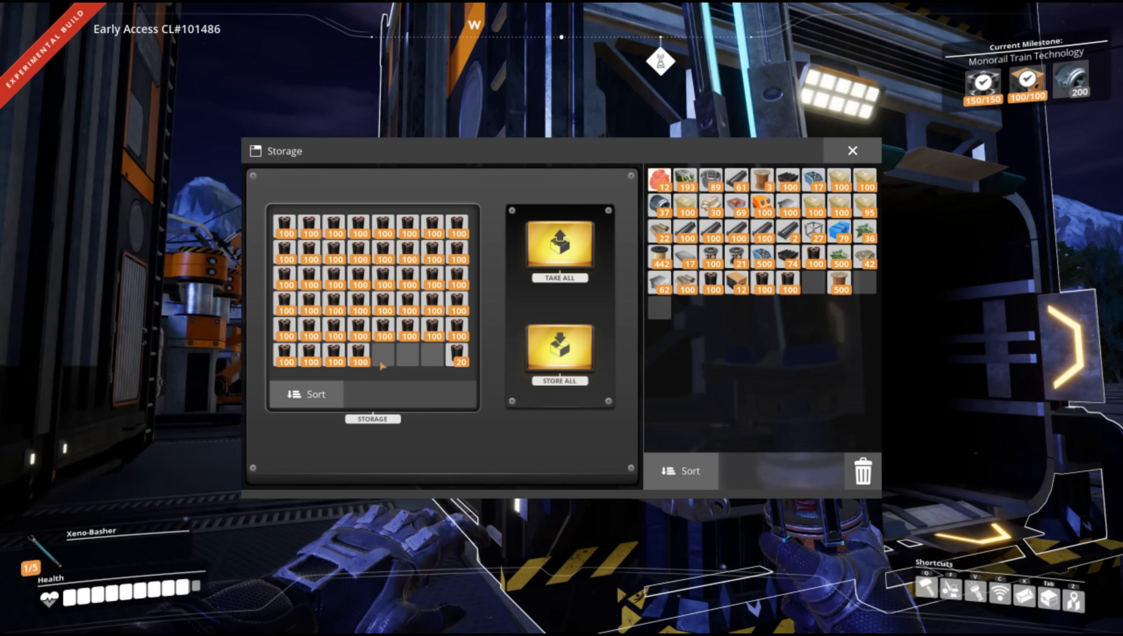
pyautogui.click(851, 151)
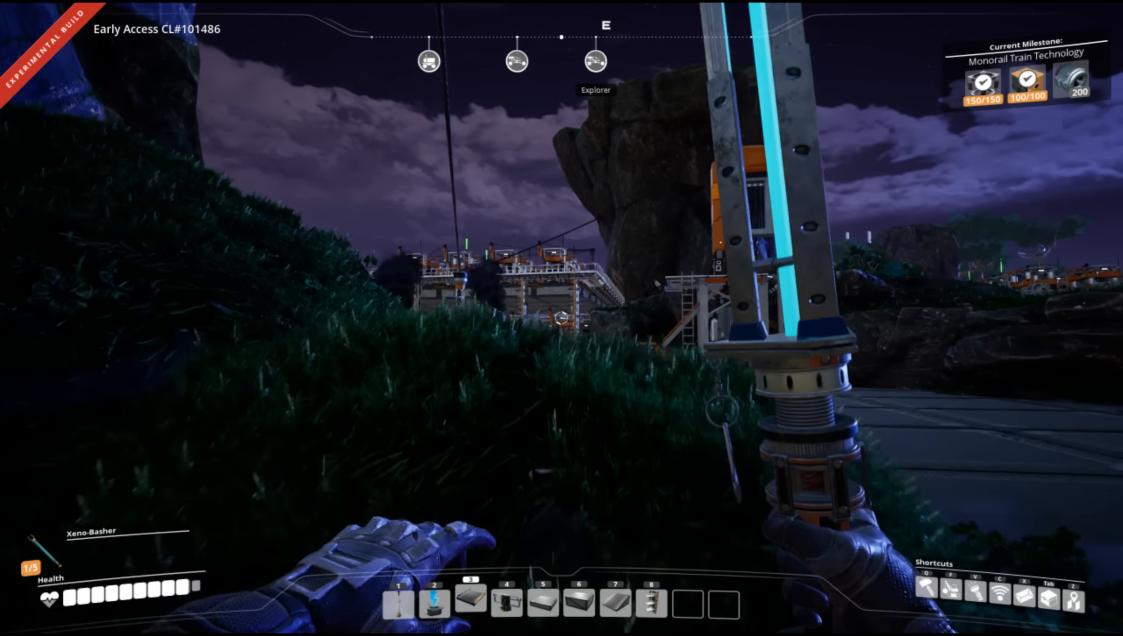
pyautogui.moveTo(561, 319)
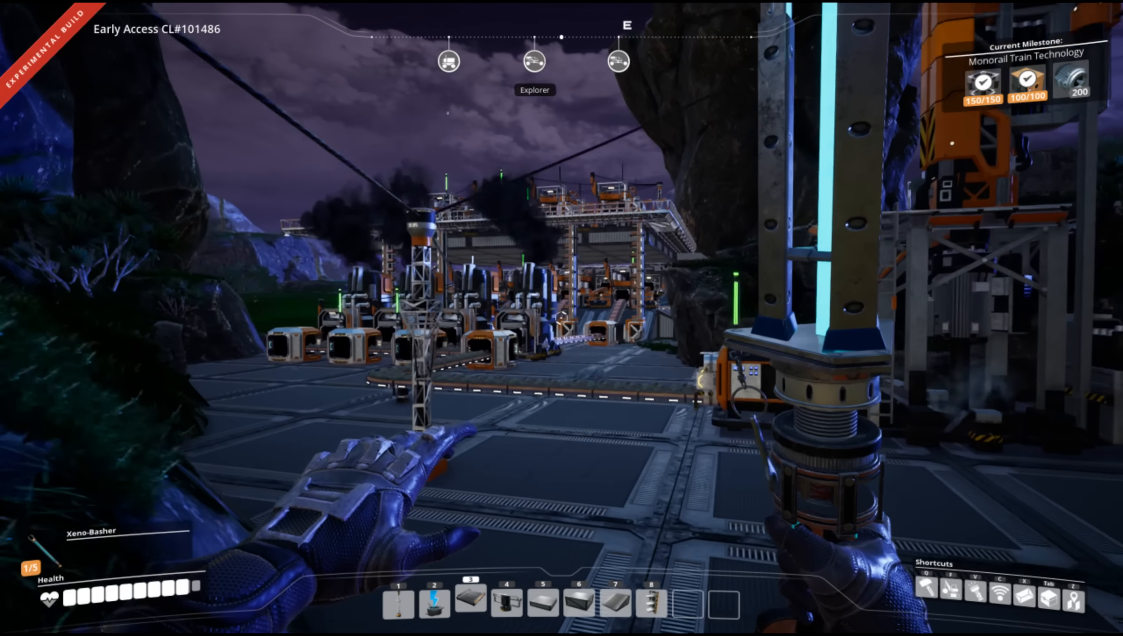
pyautogui.moveTo(562, 319)
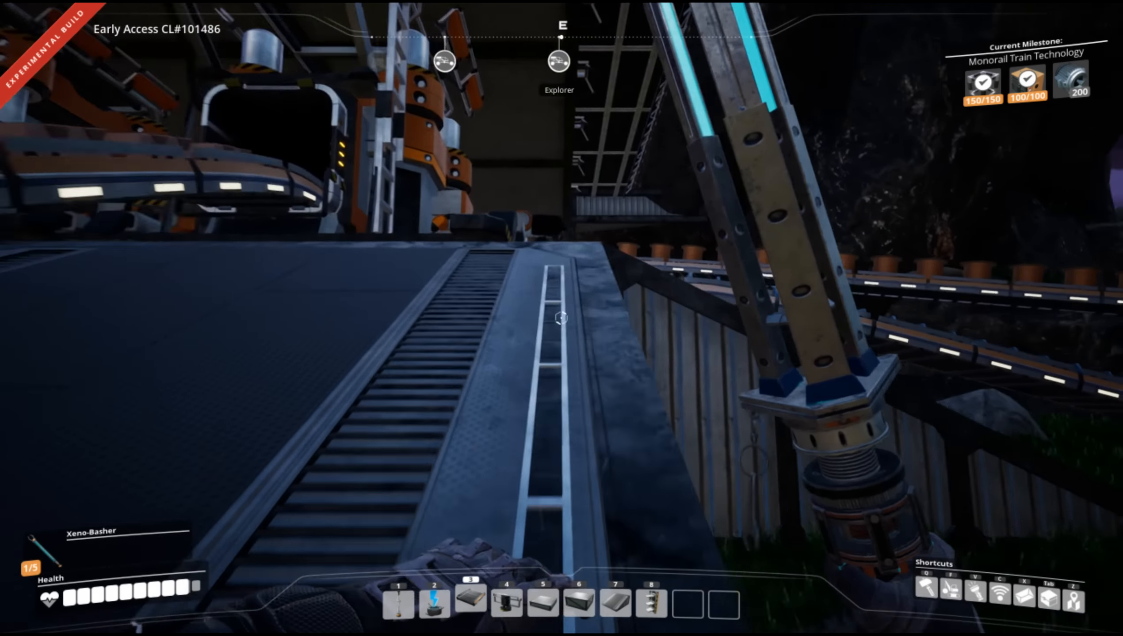
pyautogui.moveTo(561, 318)
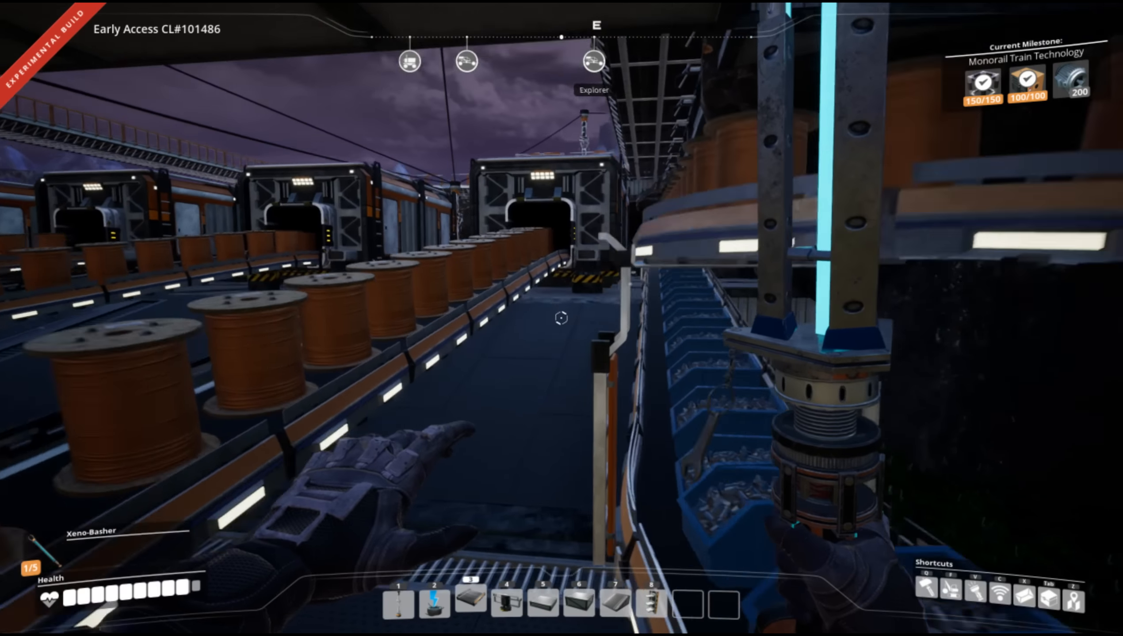
pyautogui.moveTo(562, 319)
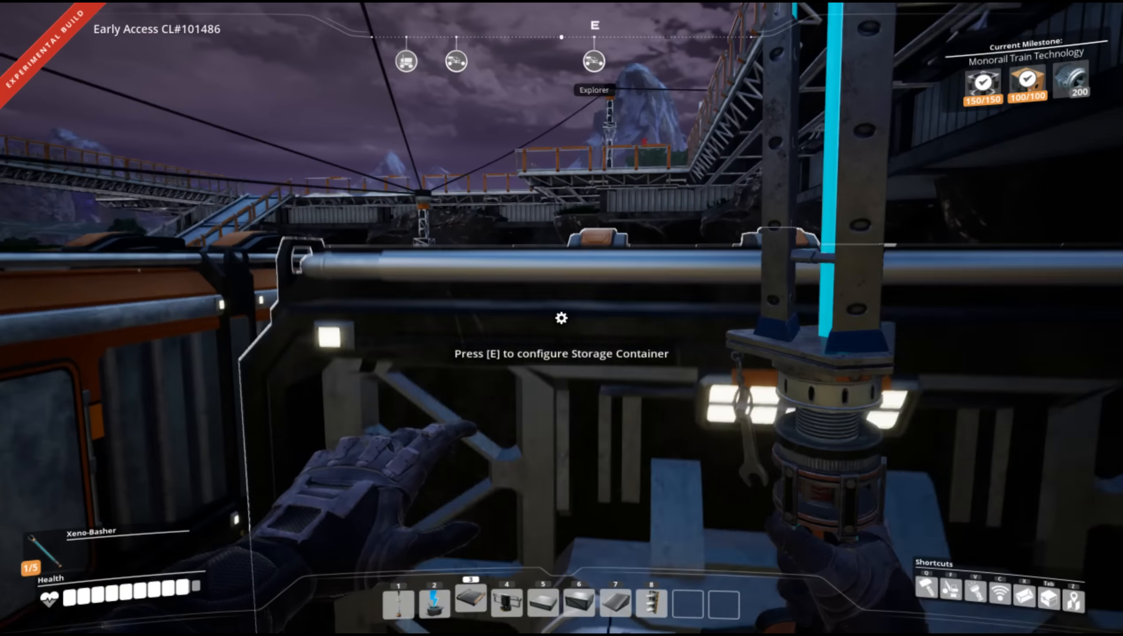
pyautogui.press('e')
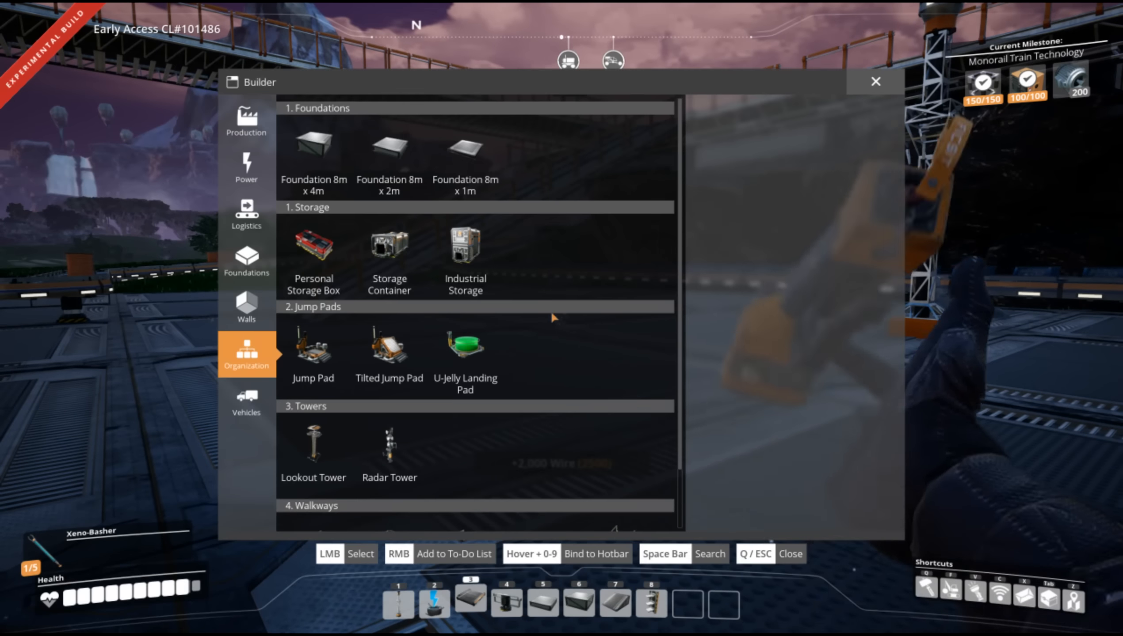
pyautogui.click(389, 150)
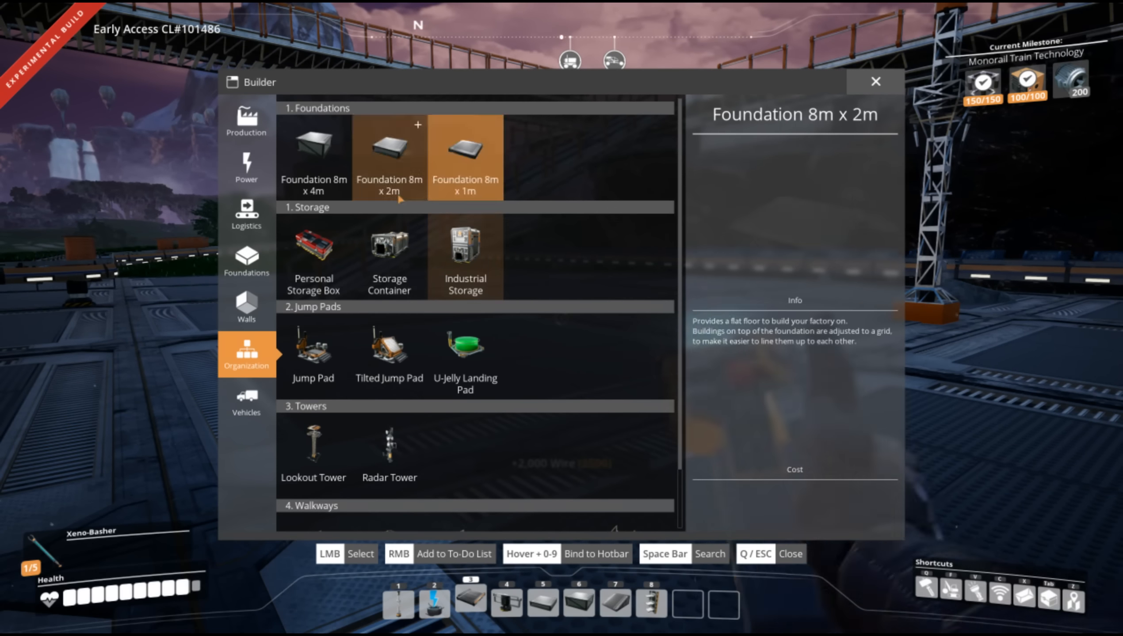
pyautogui.click(247, 122)
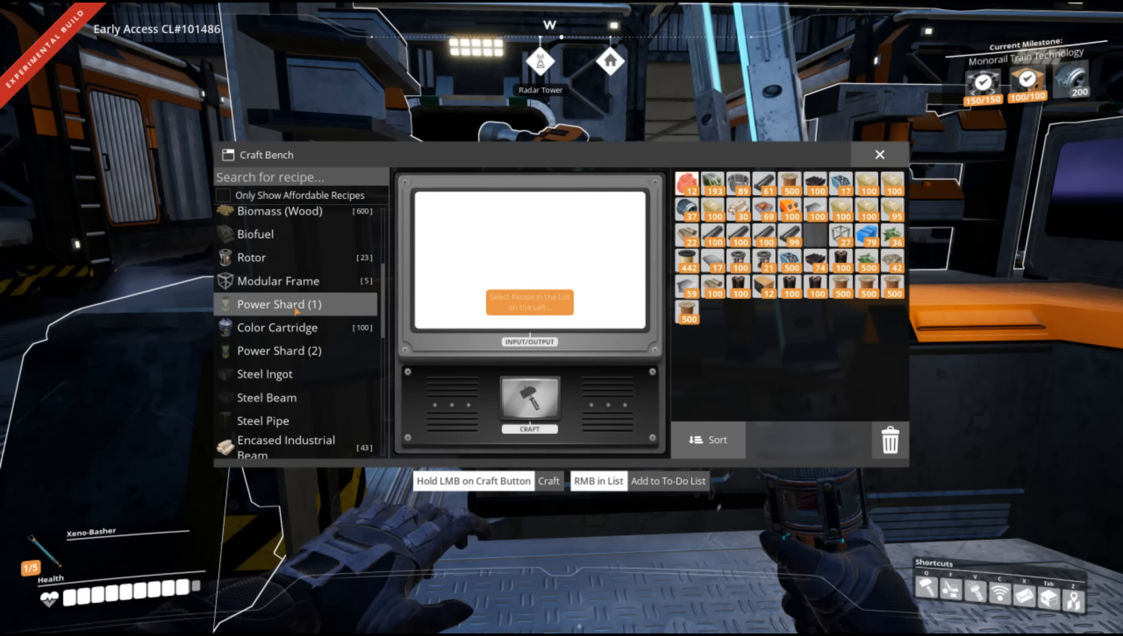
# Hand-craft Stators repeatedly until Steel Pipe runs out, reaching 135 Stators in total.
pyautogui.scroll(-3)
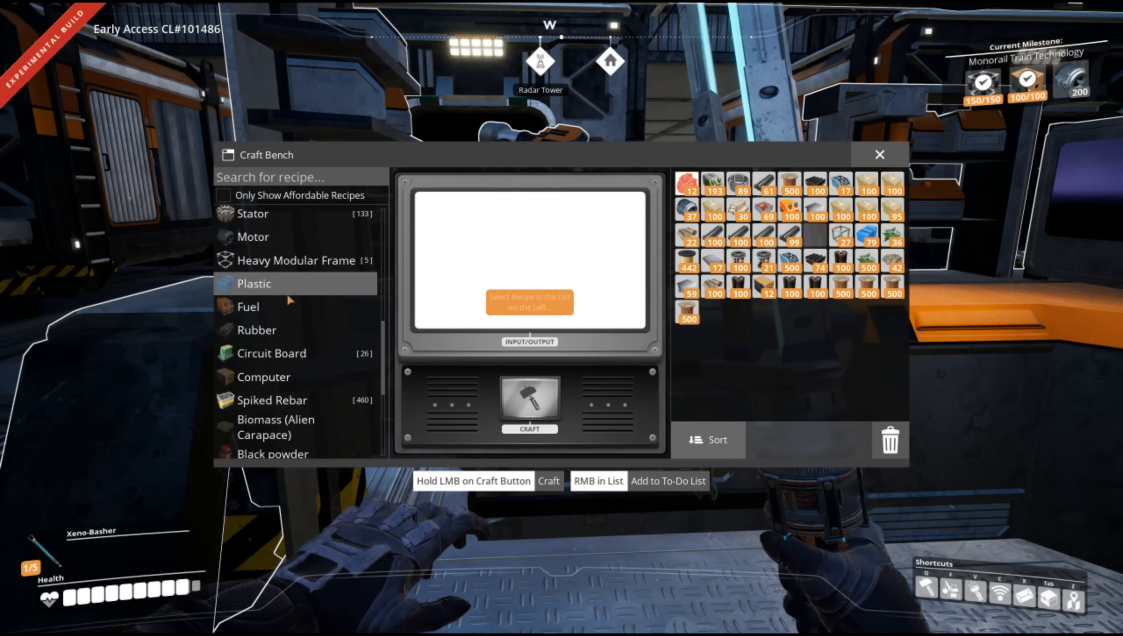
pyautogui.scroll(3)
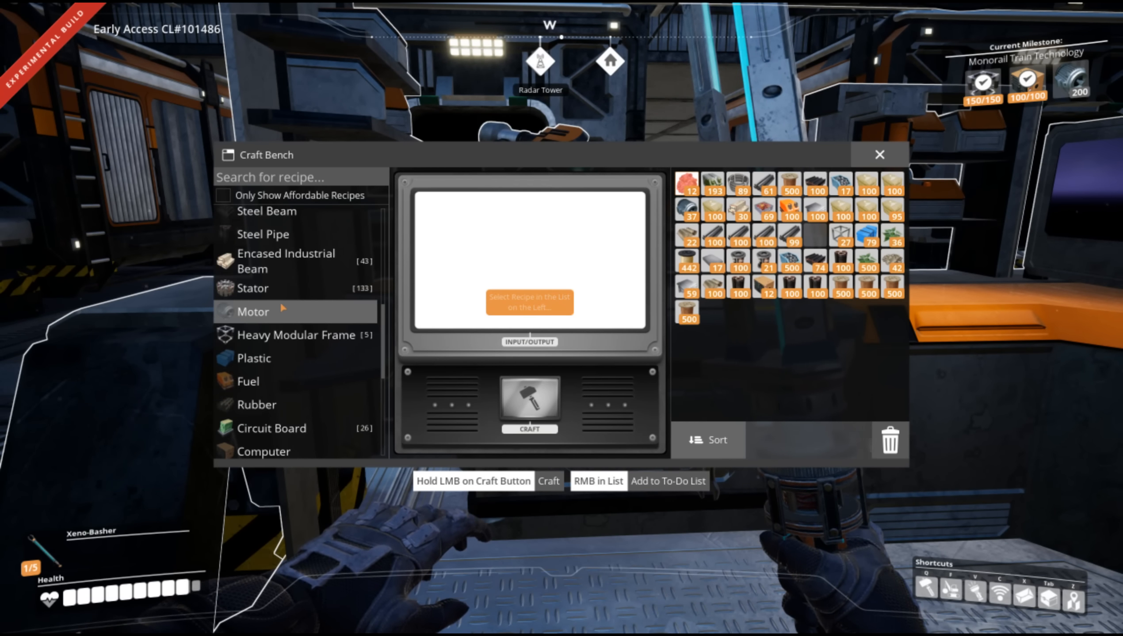
pyautogui.click(253, 288)
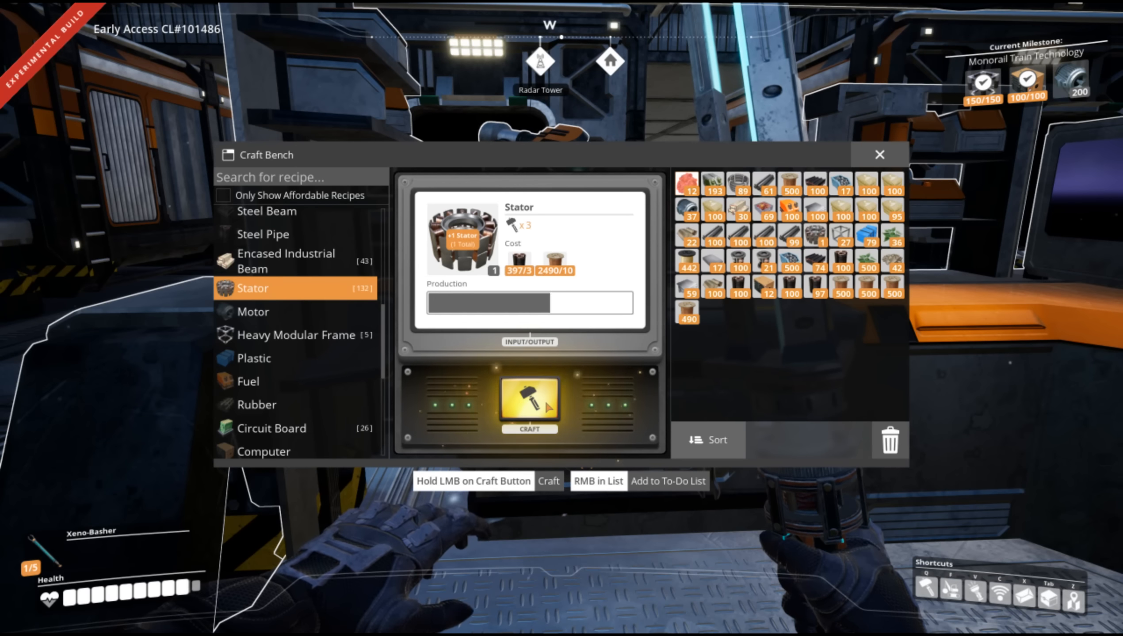
pyautogui.click(530, 402)
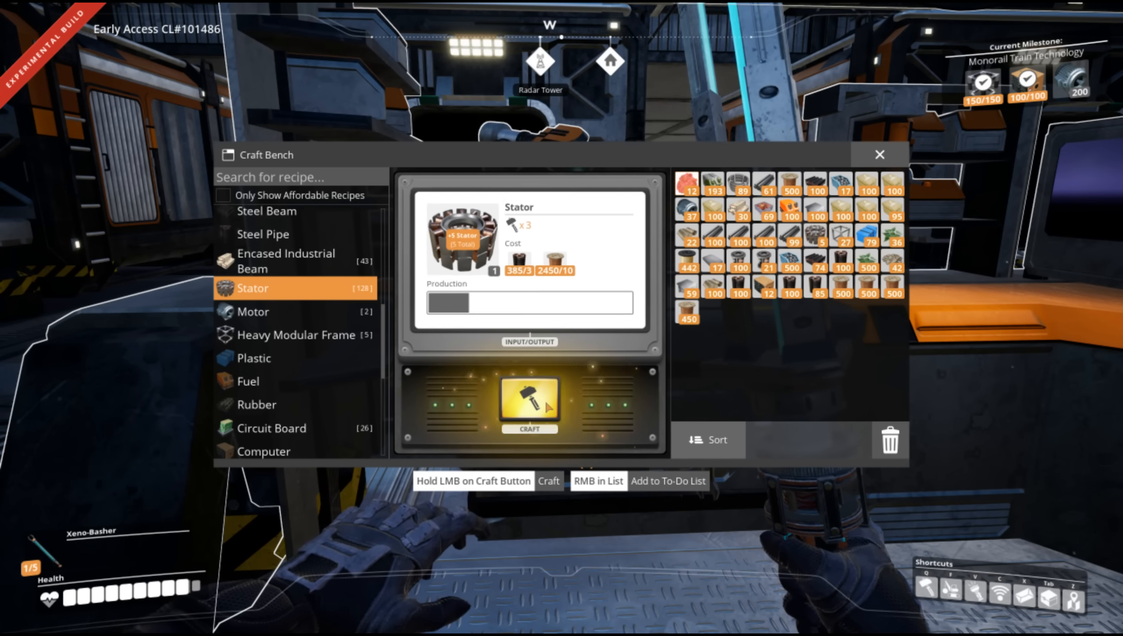
pyautogui.click(529, 406)
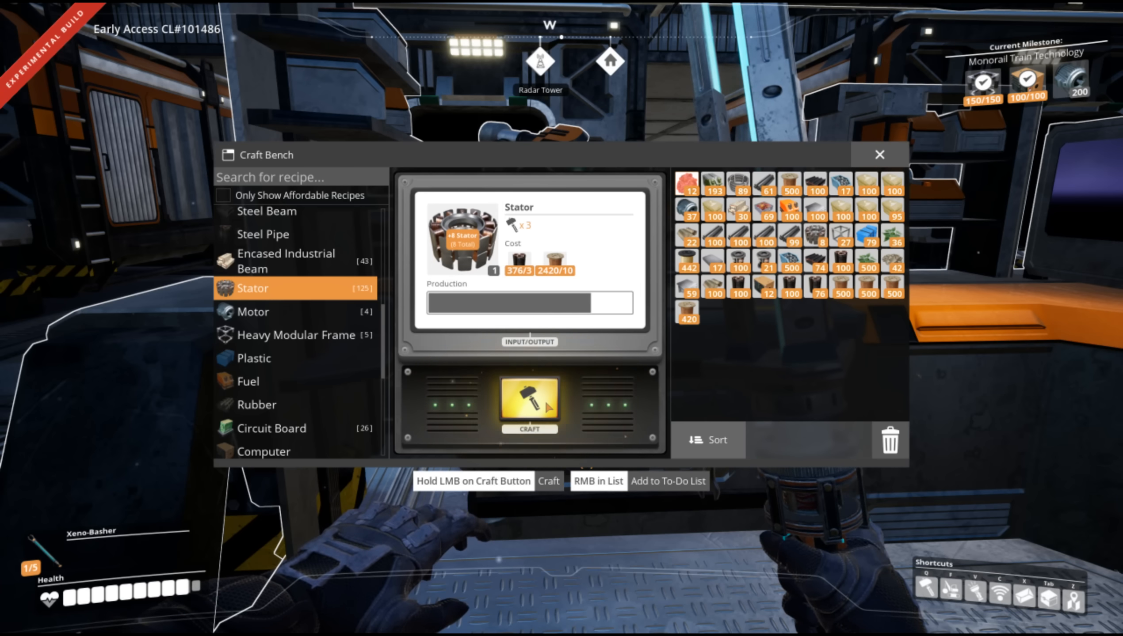
pyautogui.click(530, 407)
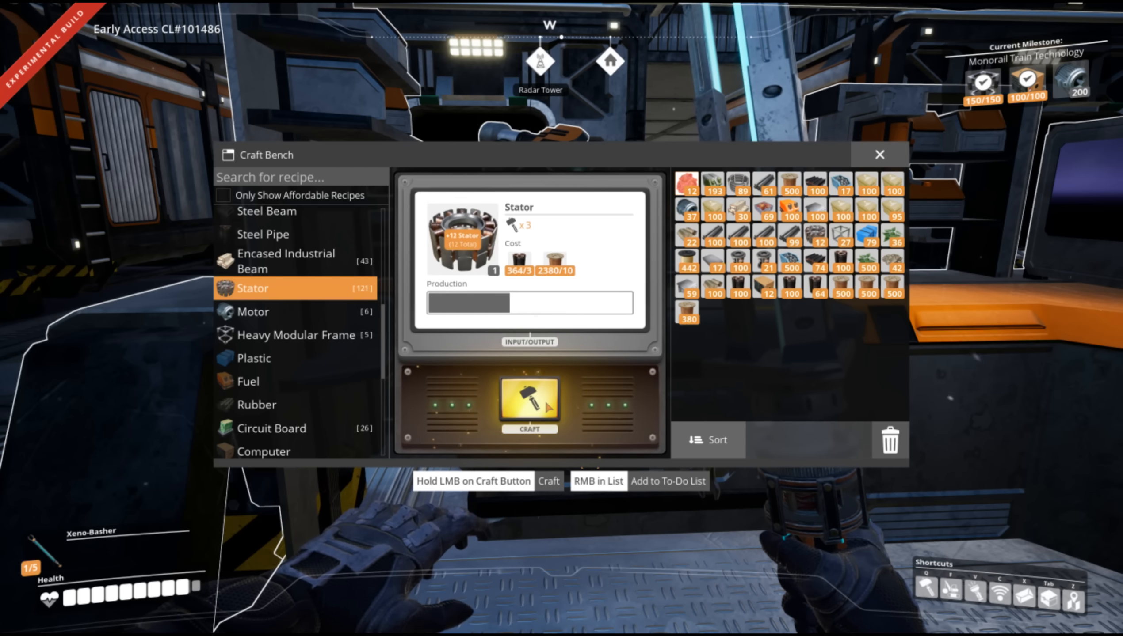
pyautogui.click(529, 404)
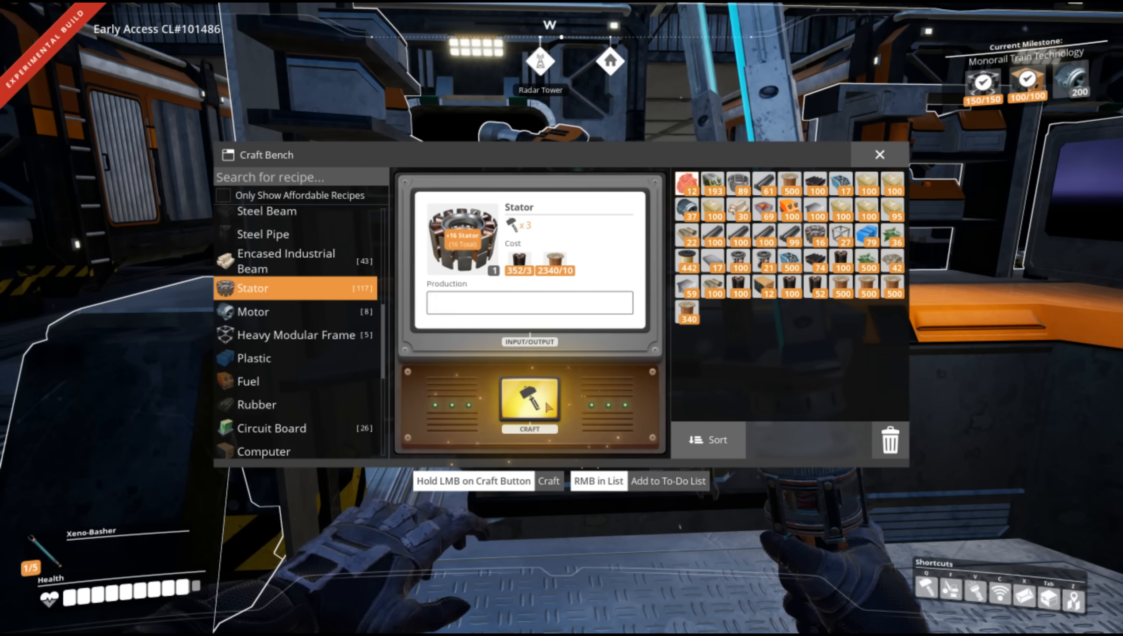
pyautogui.click(529, 405)
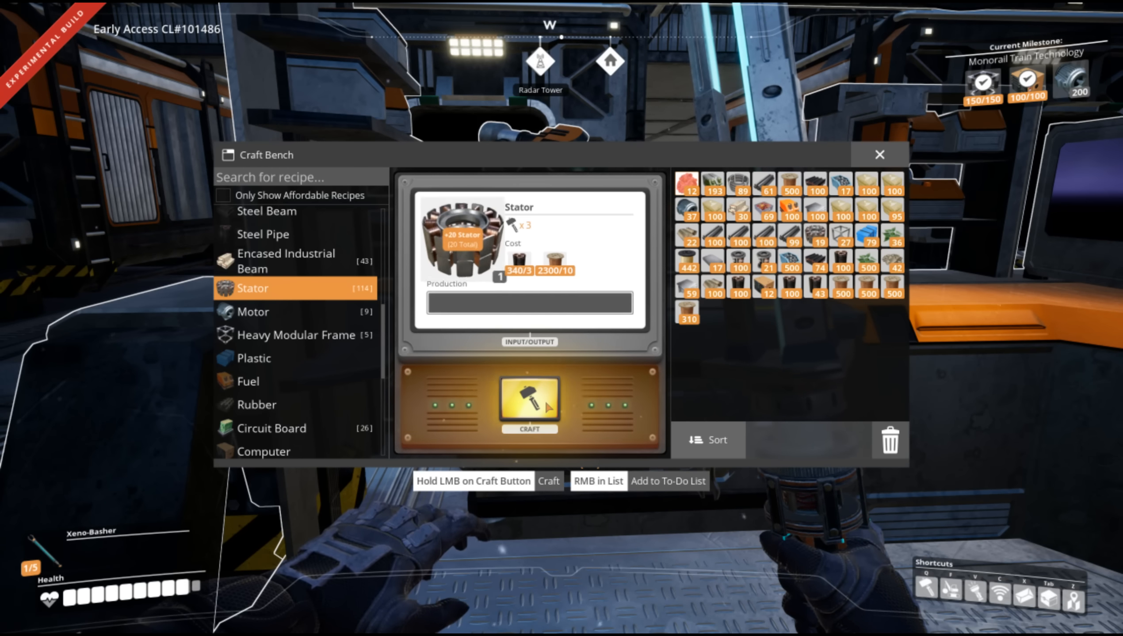
pyautogui.click(530, 403)
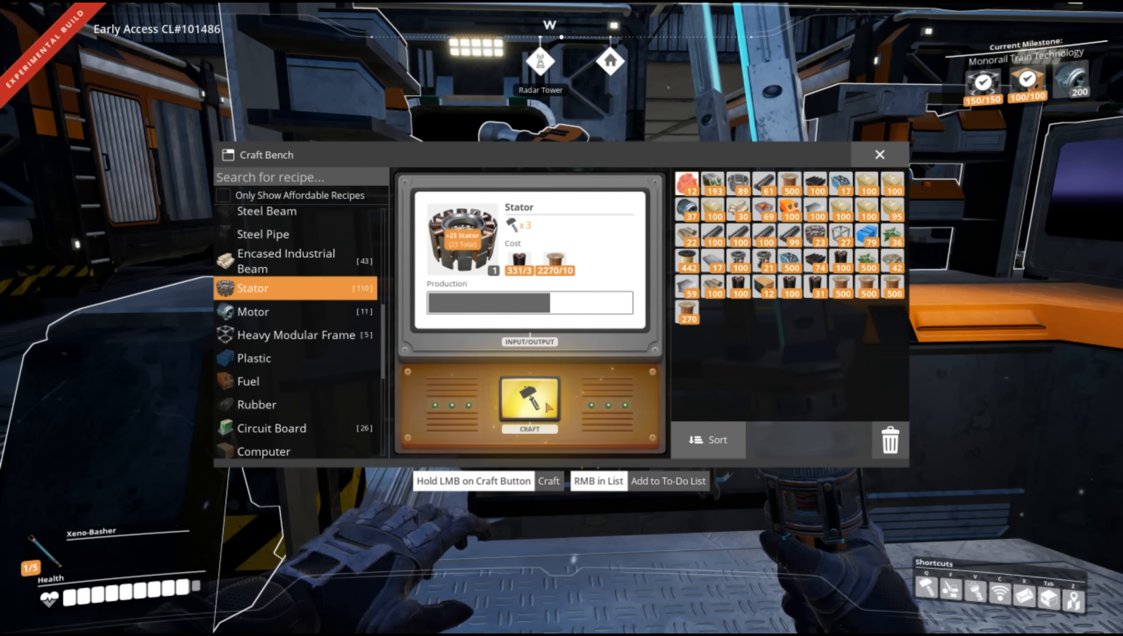
pyautogui.click(529, 398)
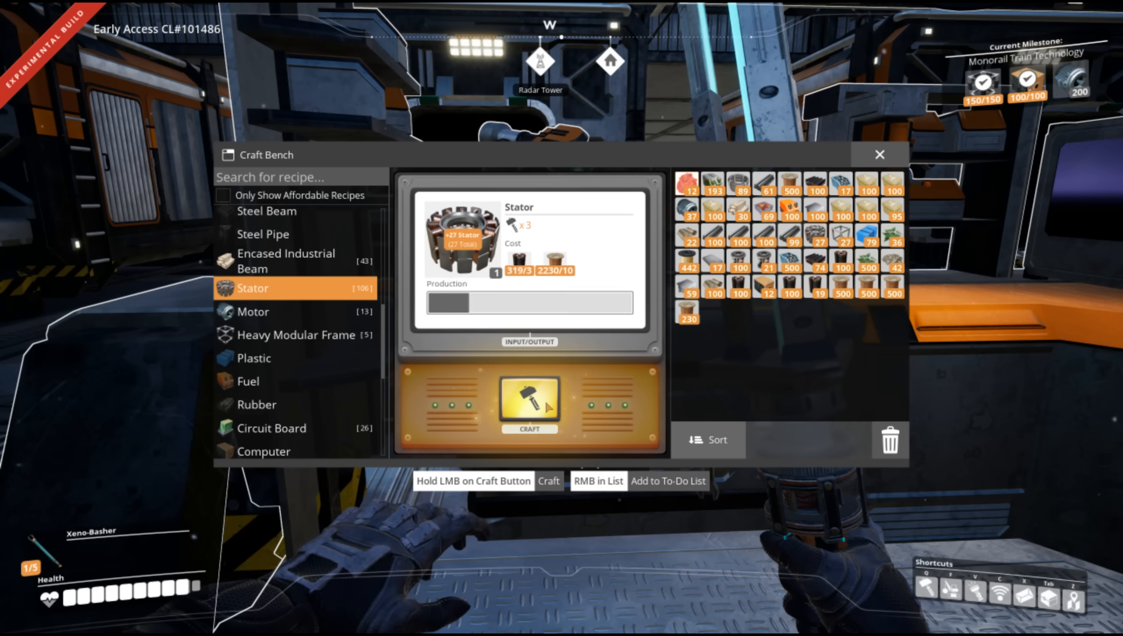
pyautogui.click(529, 401)
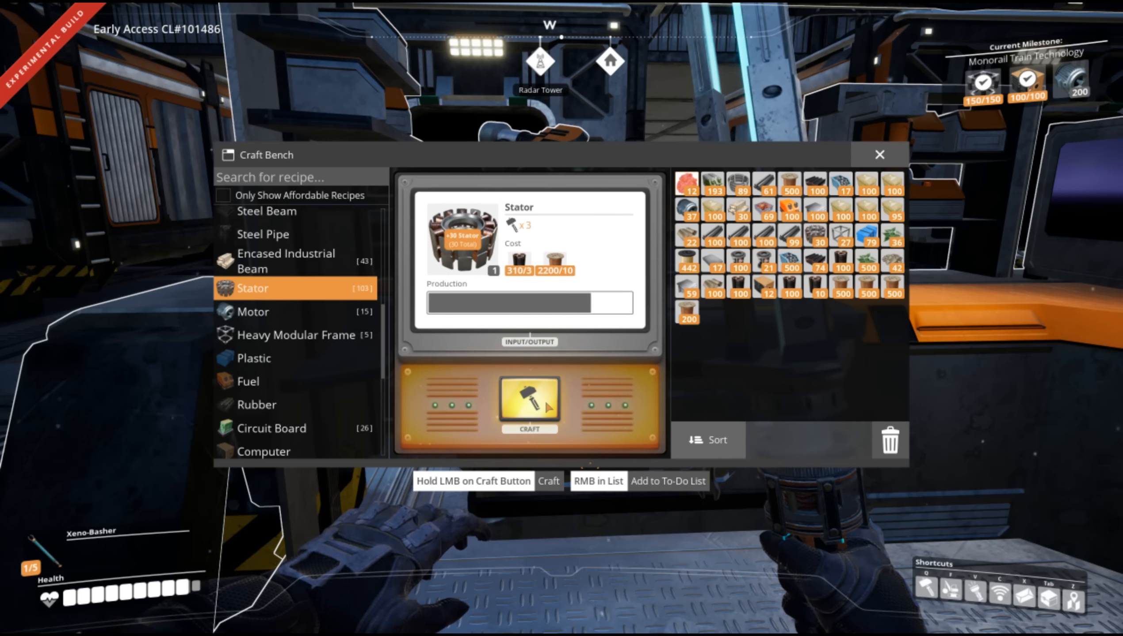
pyautogui.click(529, 404)
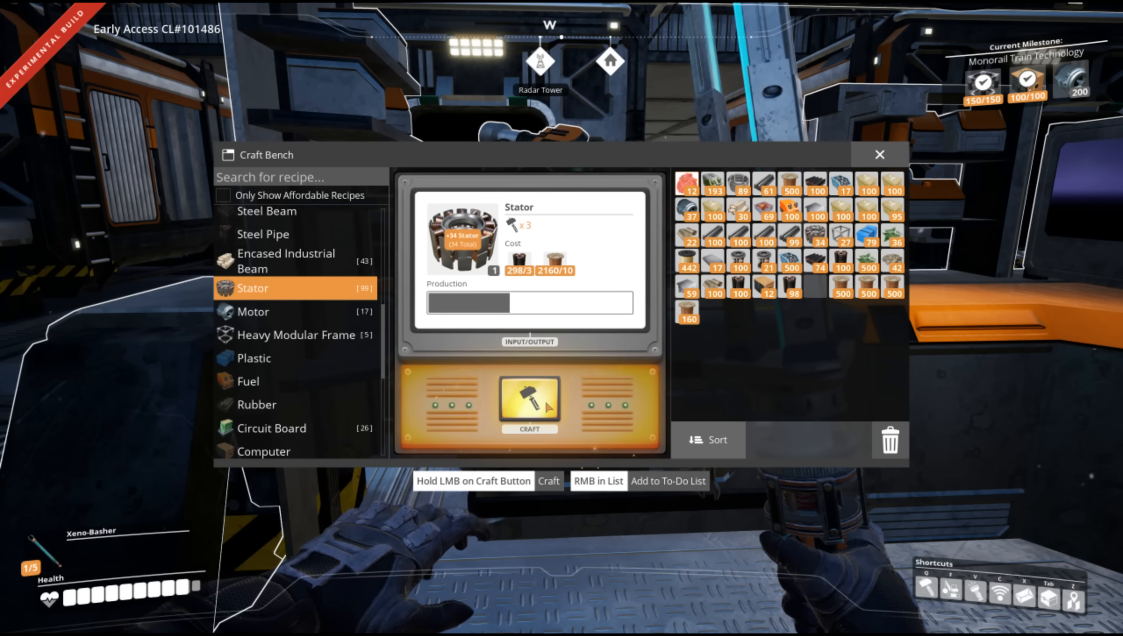
pyautogui.click(529, 405)
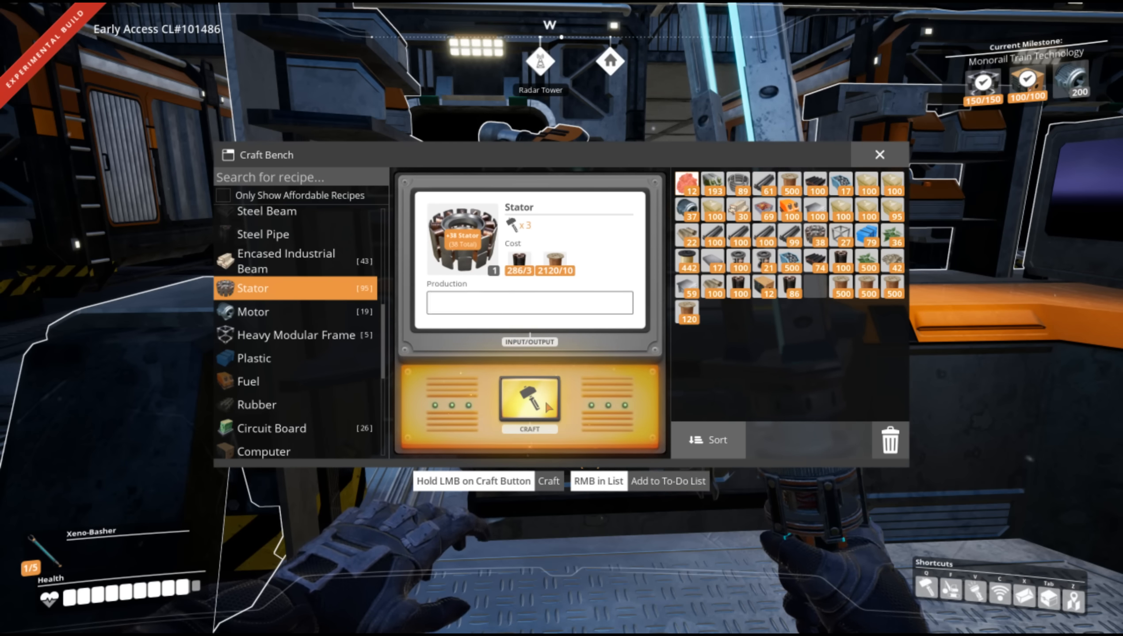
pyautogui.click(529, 404)
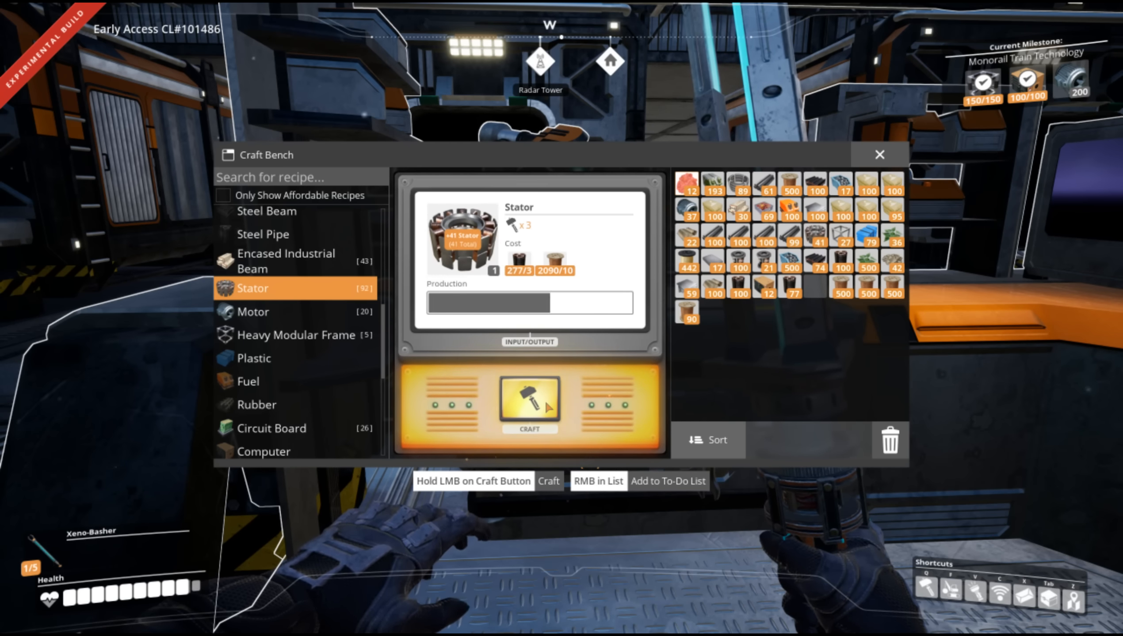
pyautogui.click(529, 401)
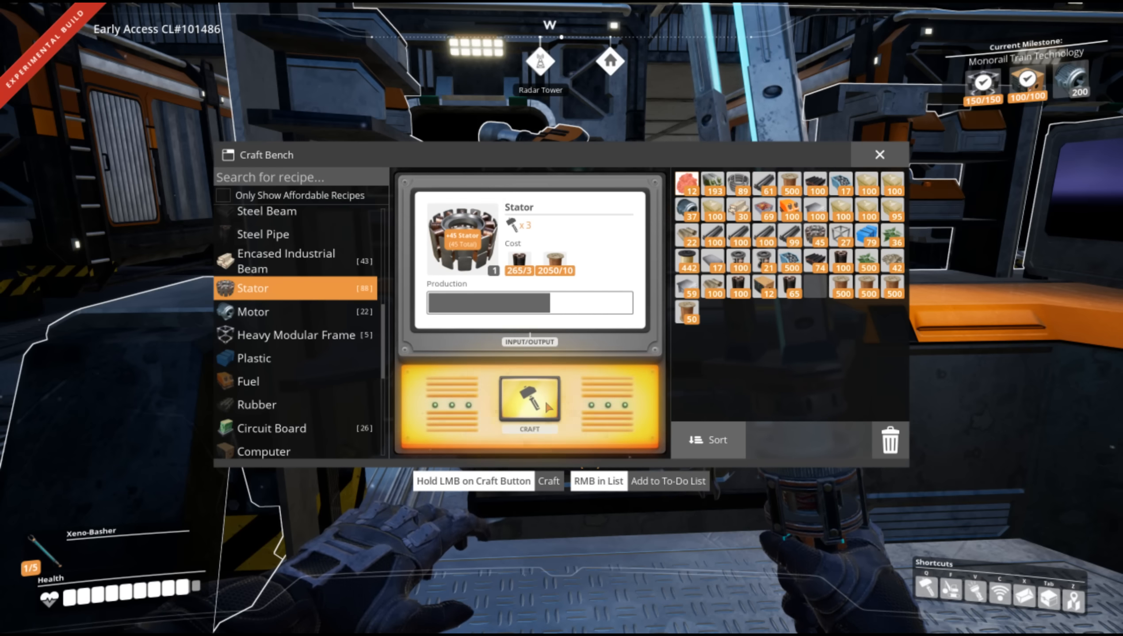
pyautogui.click(530, 401)
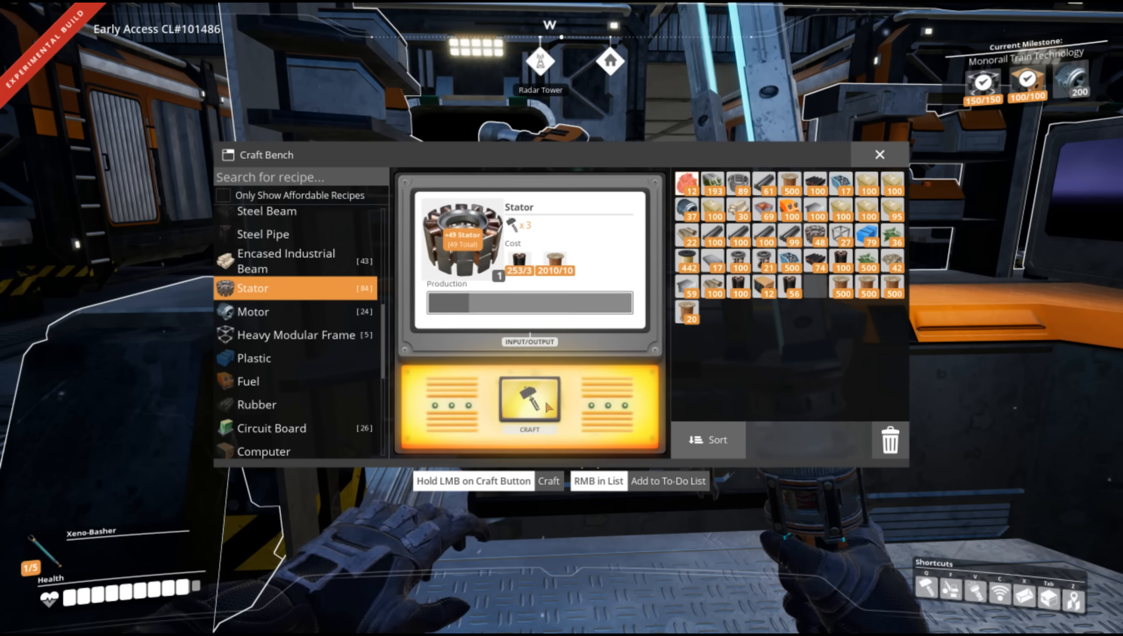
pyautogui.click(530, 400)
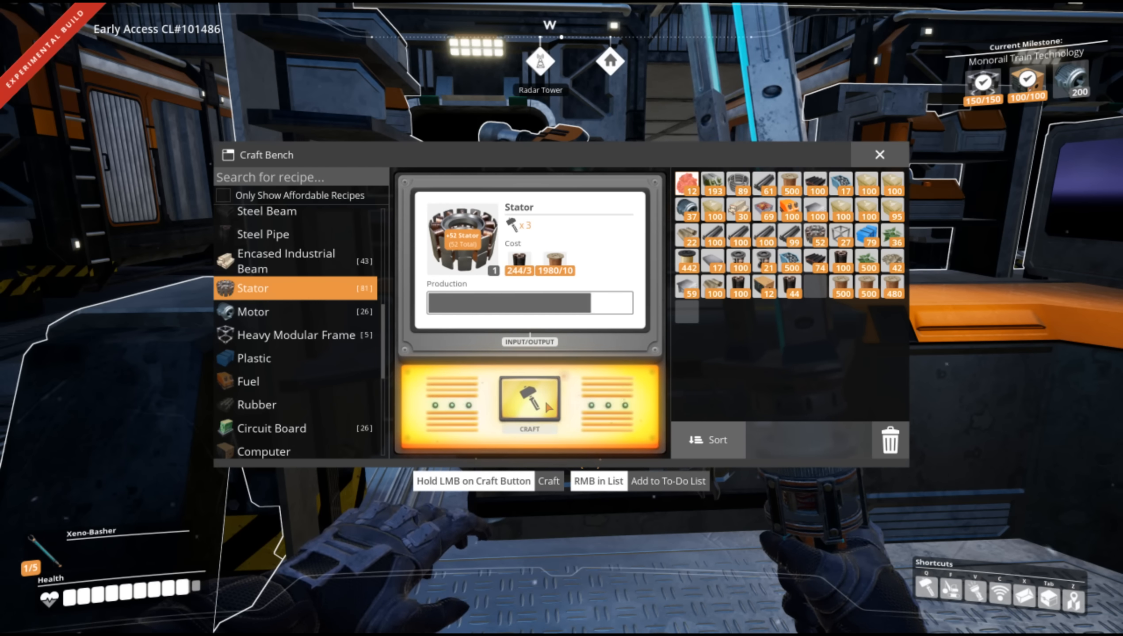
pyautogui.click(529, 401)
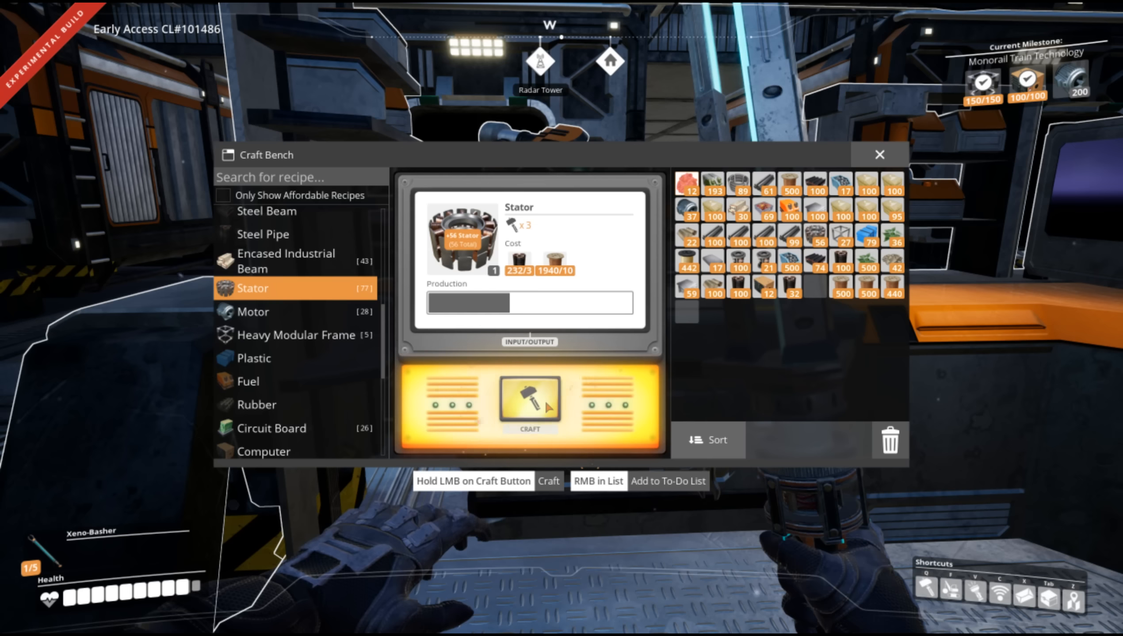
pyautogui.click(529, 403)
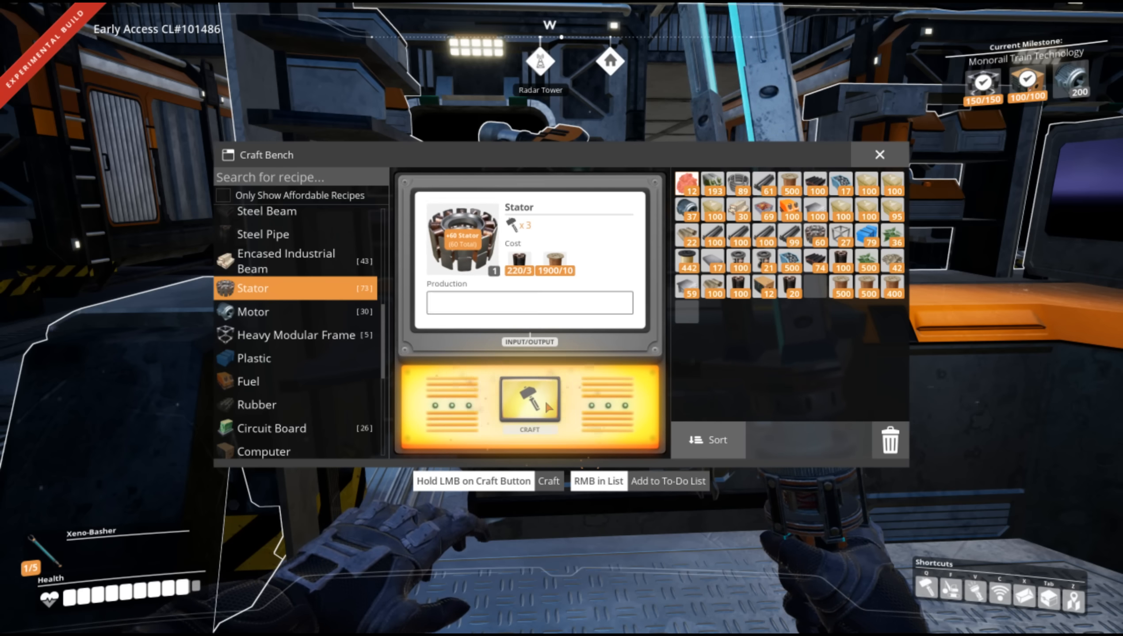
pyautogui.click(529, 401)
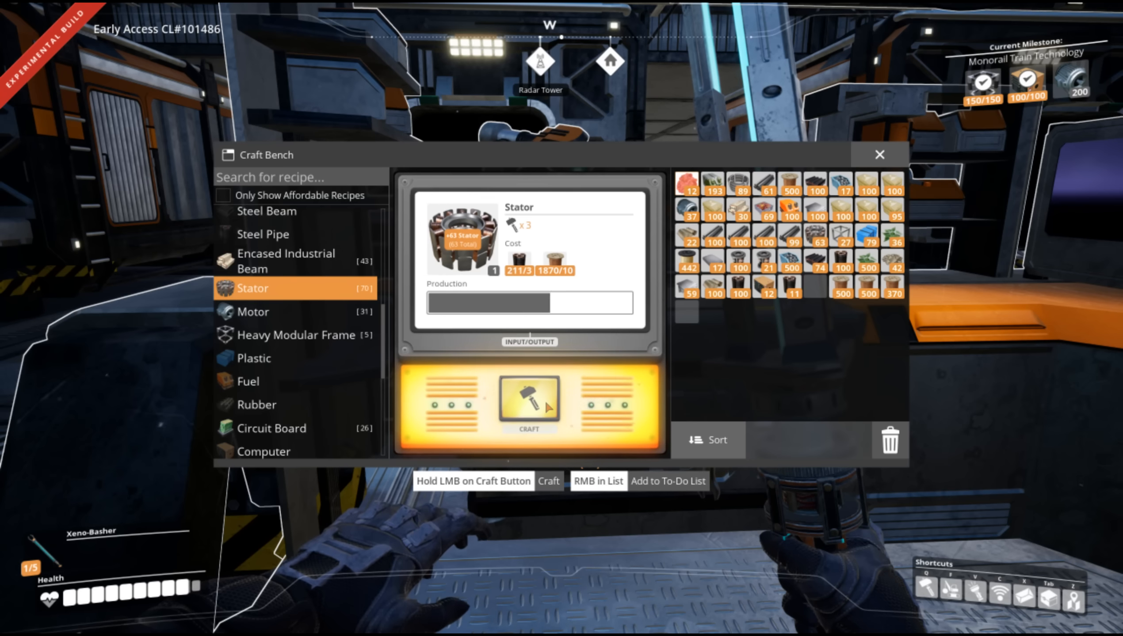
pyautogui.click(530, 405)
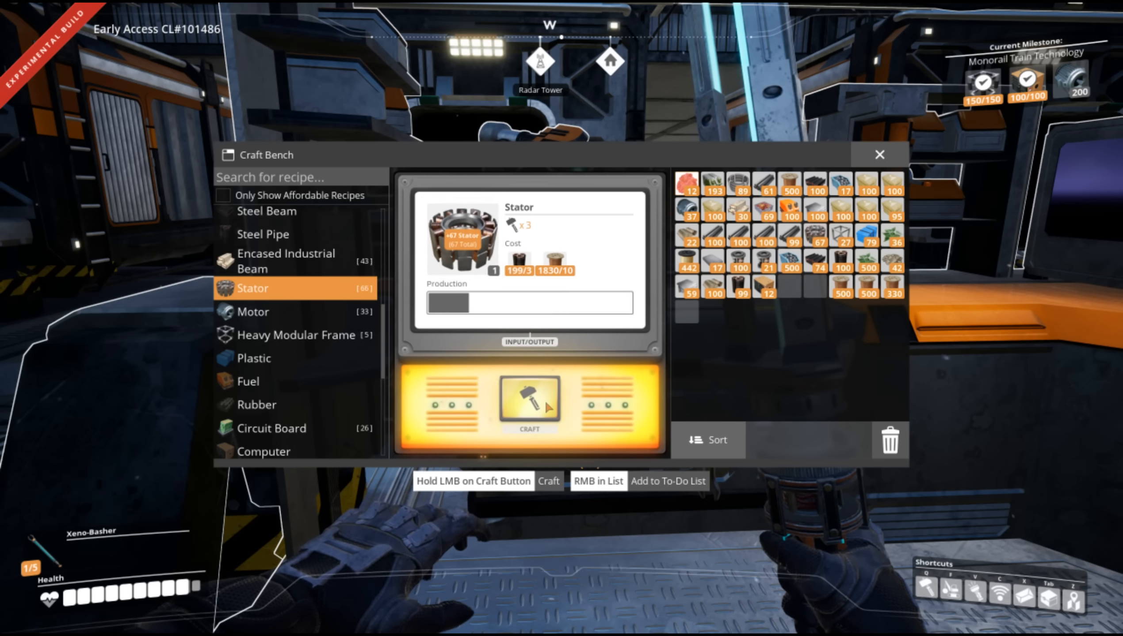
pyautogui.click(529, 401)
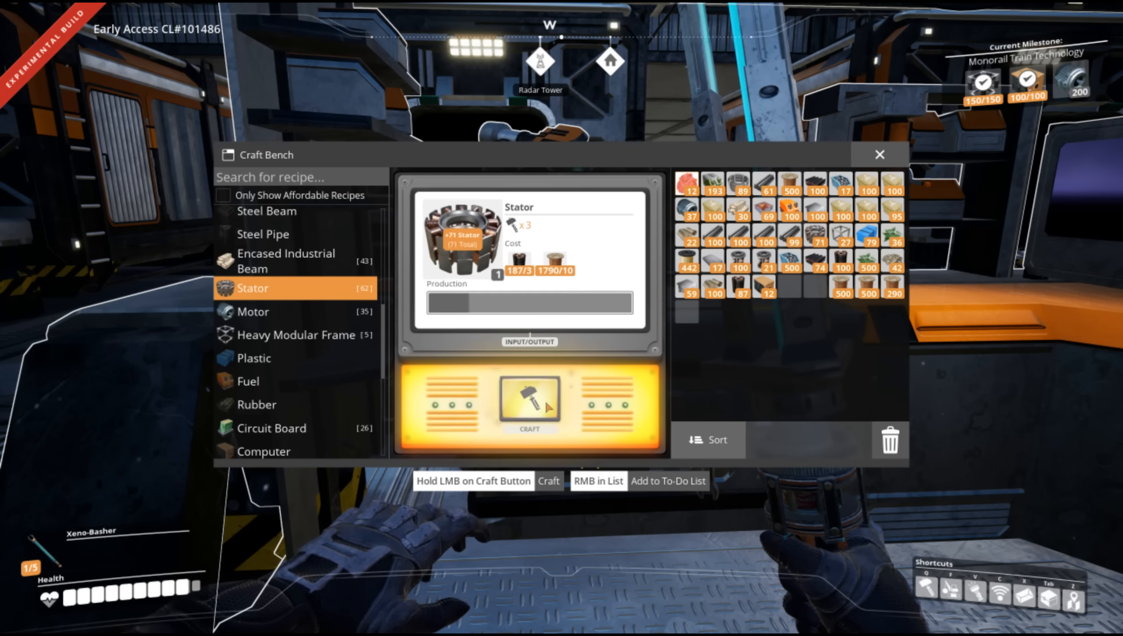
pyautogui.click(529, 399)
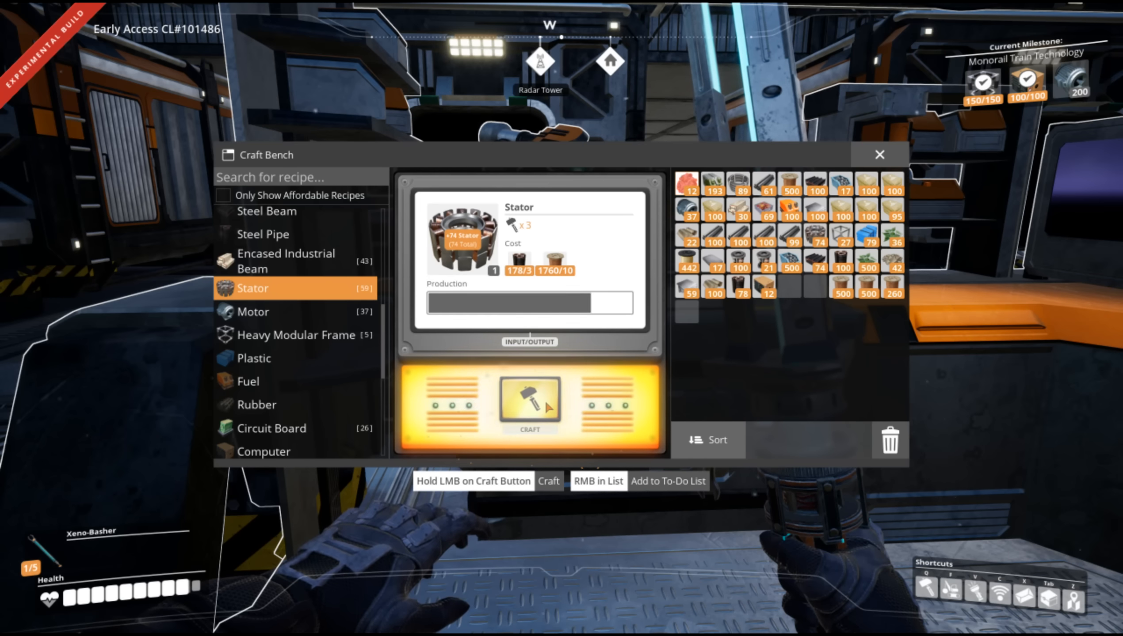
pyautogui.click(530, 401)
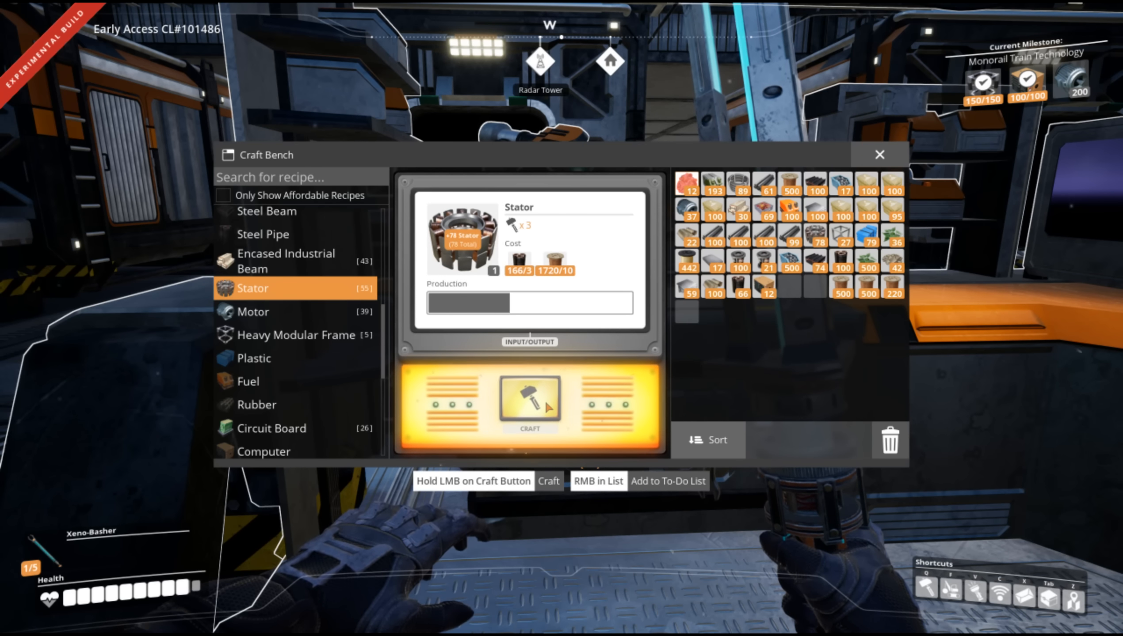
pyautogui.click(529, 402)
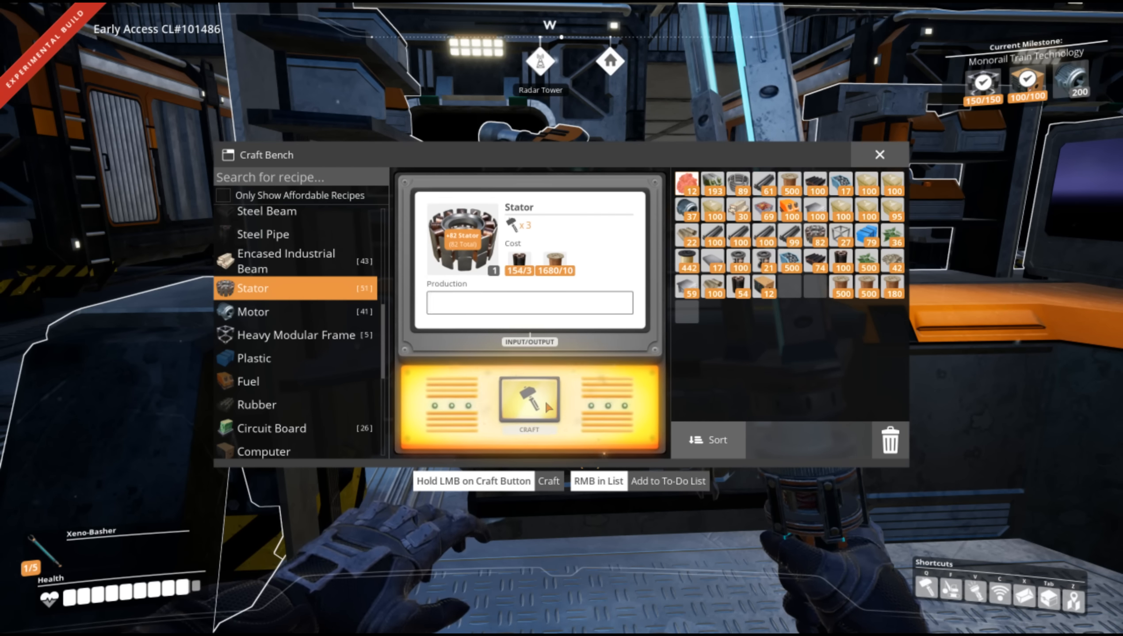
pyautogui.click(530, 404)
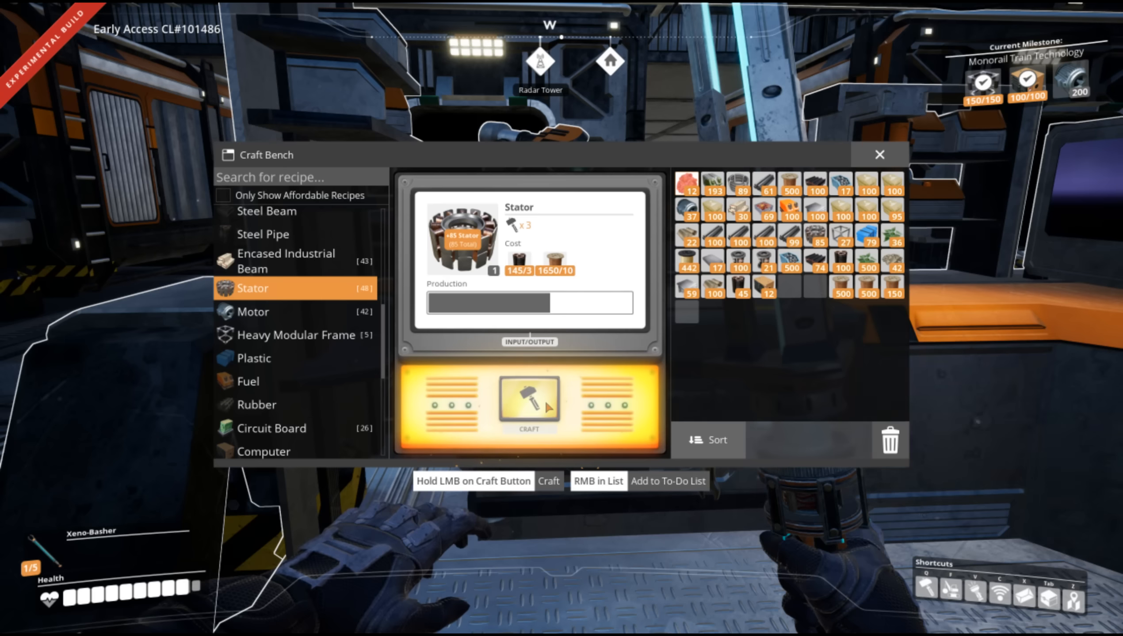
pyautogui.click(529, 401)
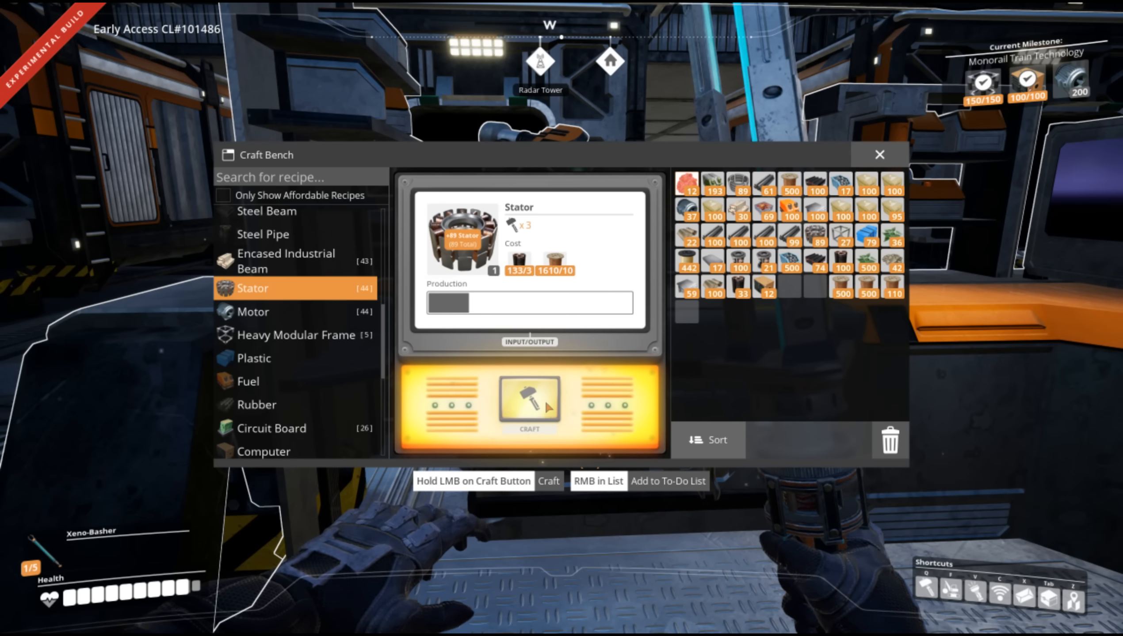
pyautogui.click(529, 401)
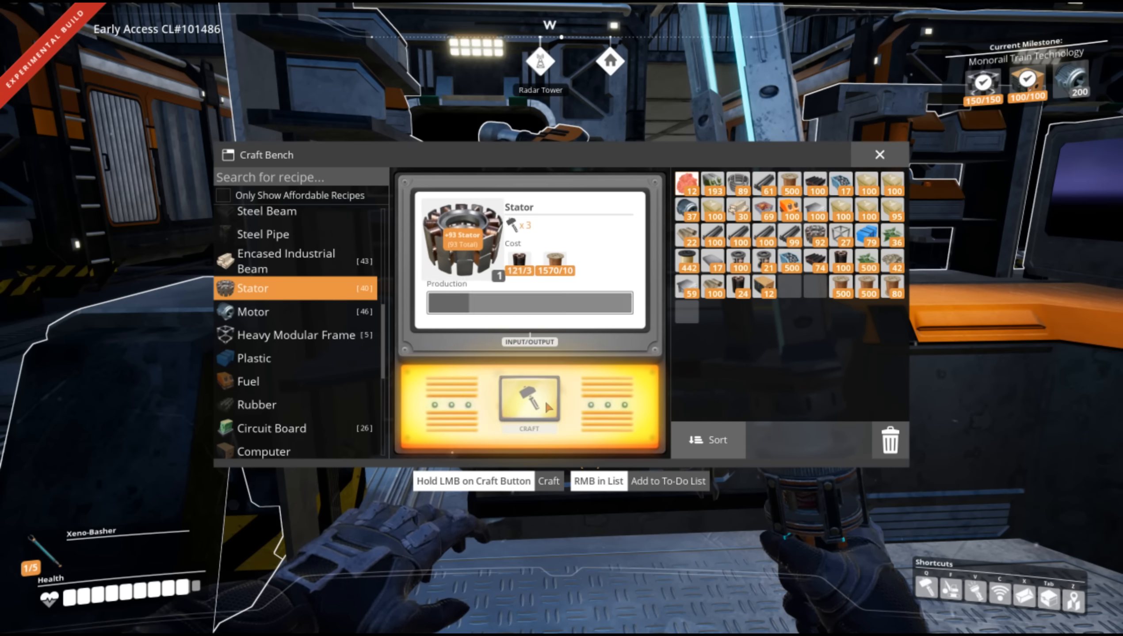
pyautogui.click(529, 401)
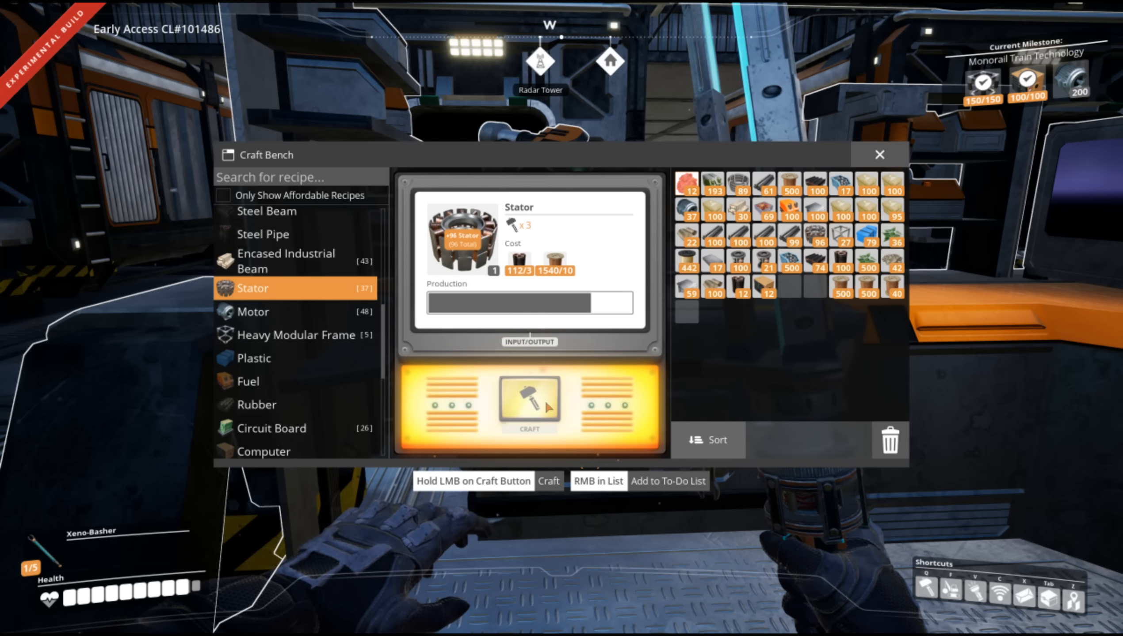
pyautogui.click(530, 403)
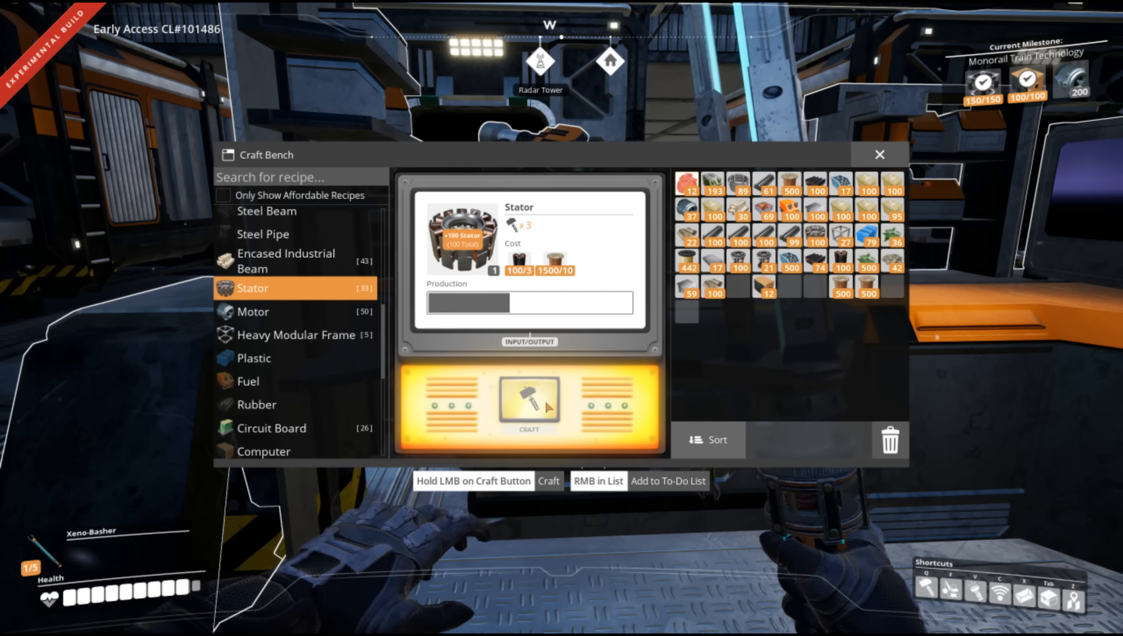
pyautogui.click(529, 405)
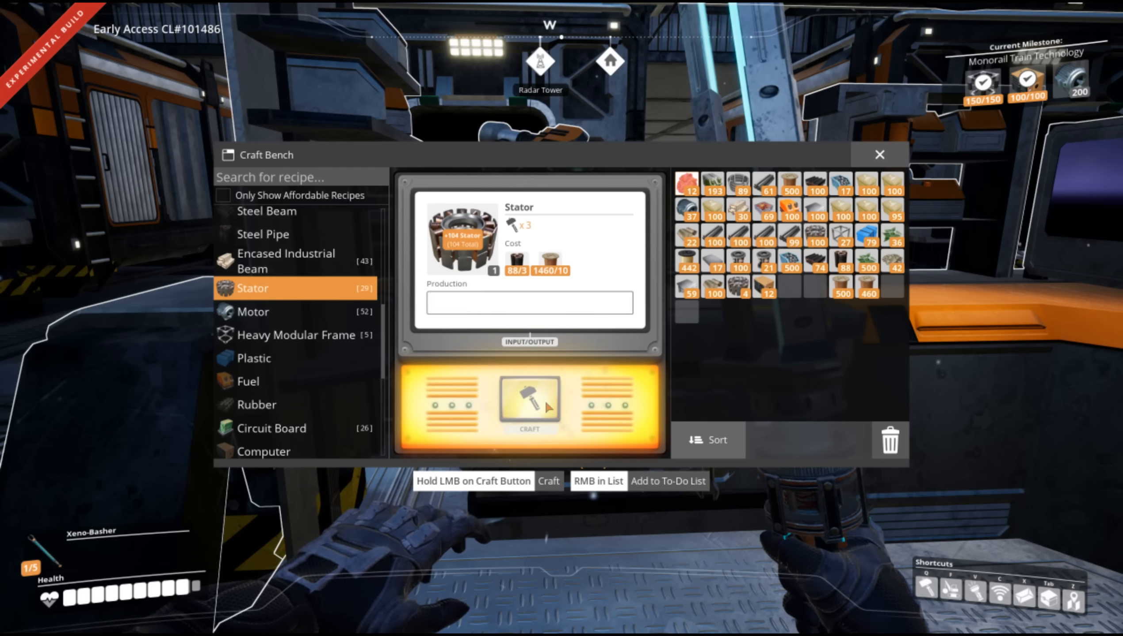
pyautogui.click(529, 406)
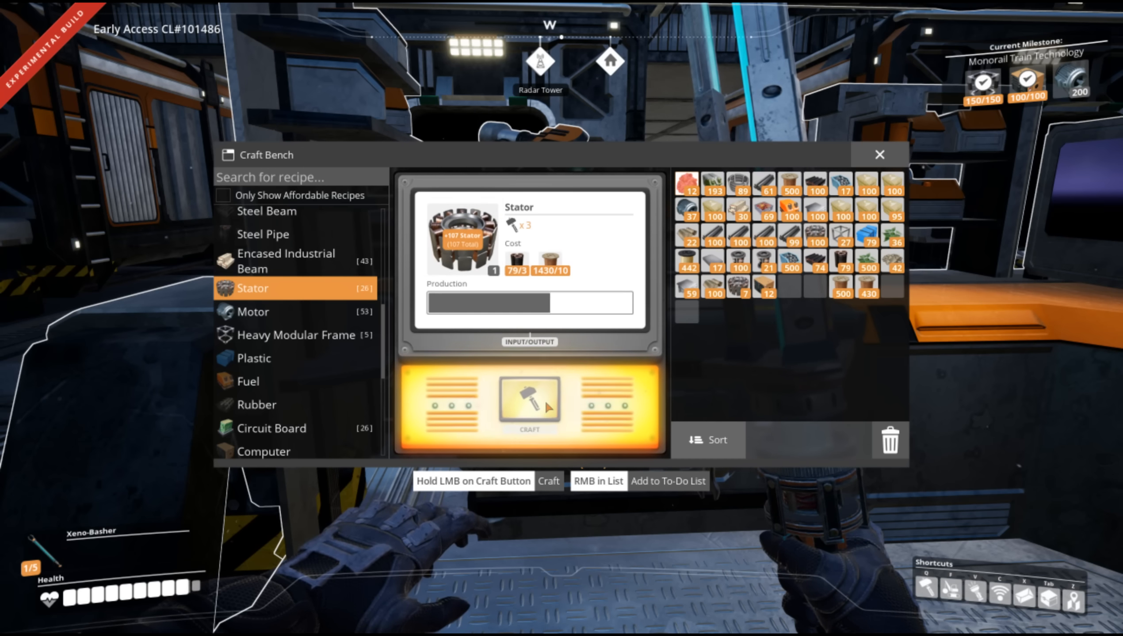
pyautogui.click(529, 404)
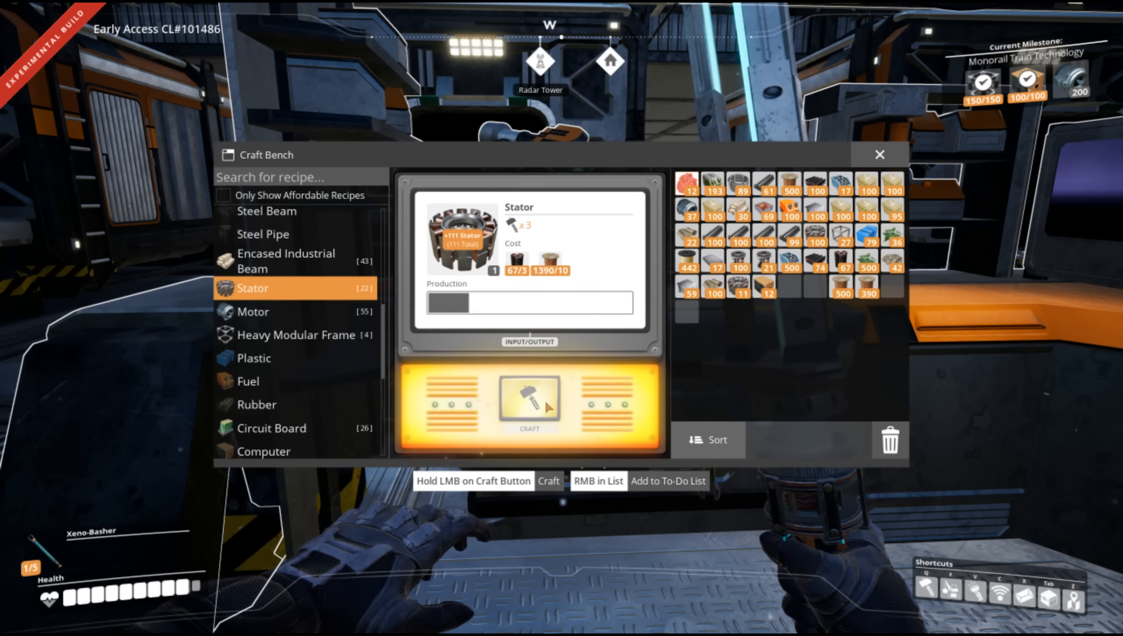
pyautogui.click(529, 402)
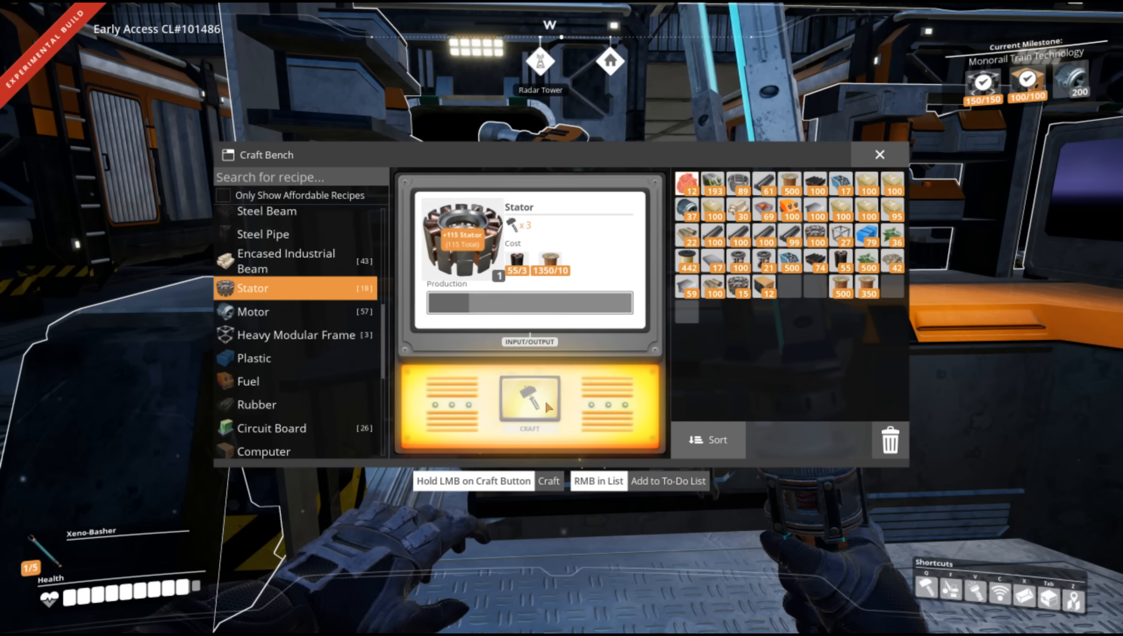
pyautogui.click(530, 408)
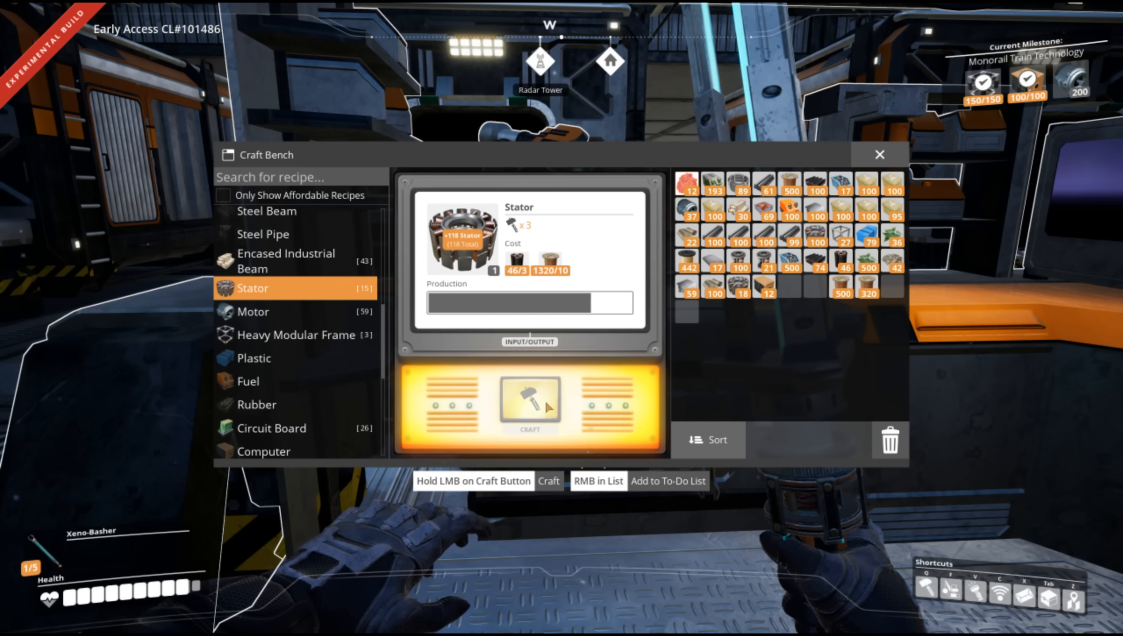
pyautogui.click(530, 405)
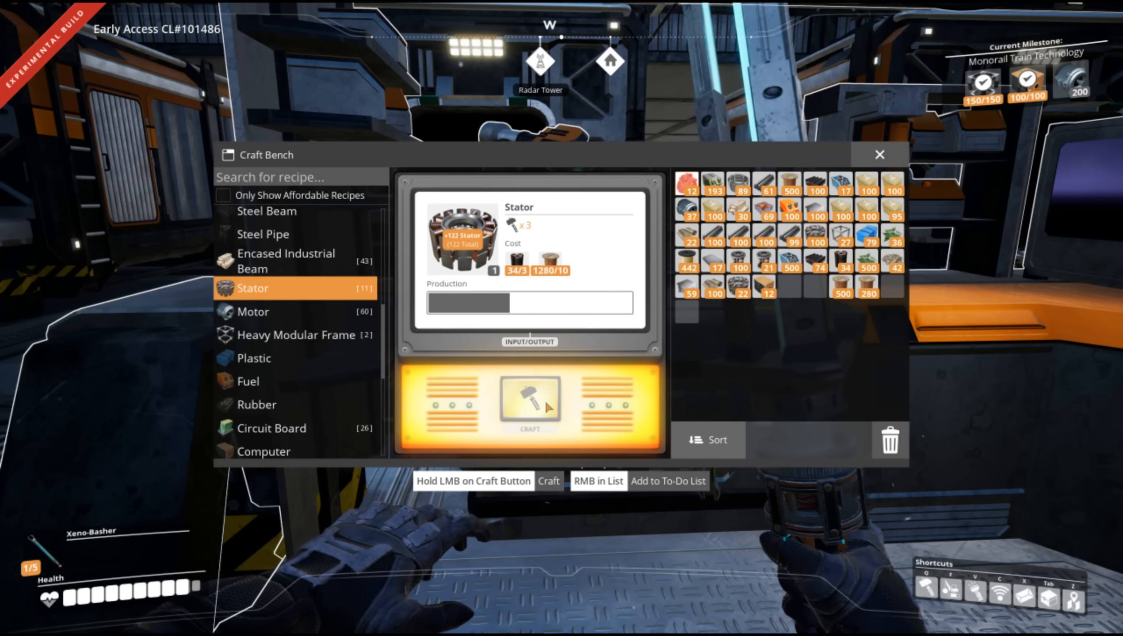
pyautogui.click(530, 403)
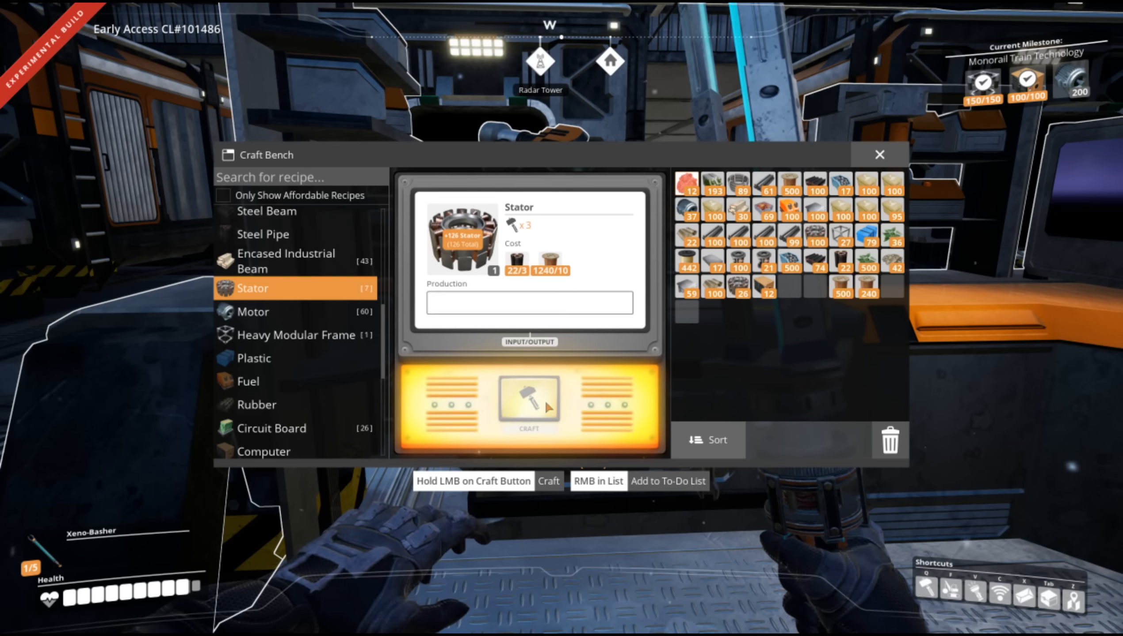
pyautogui.click(529, 403)
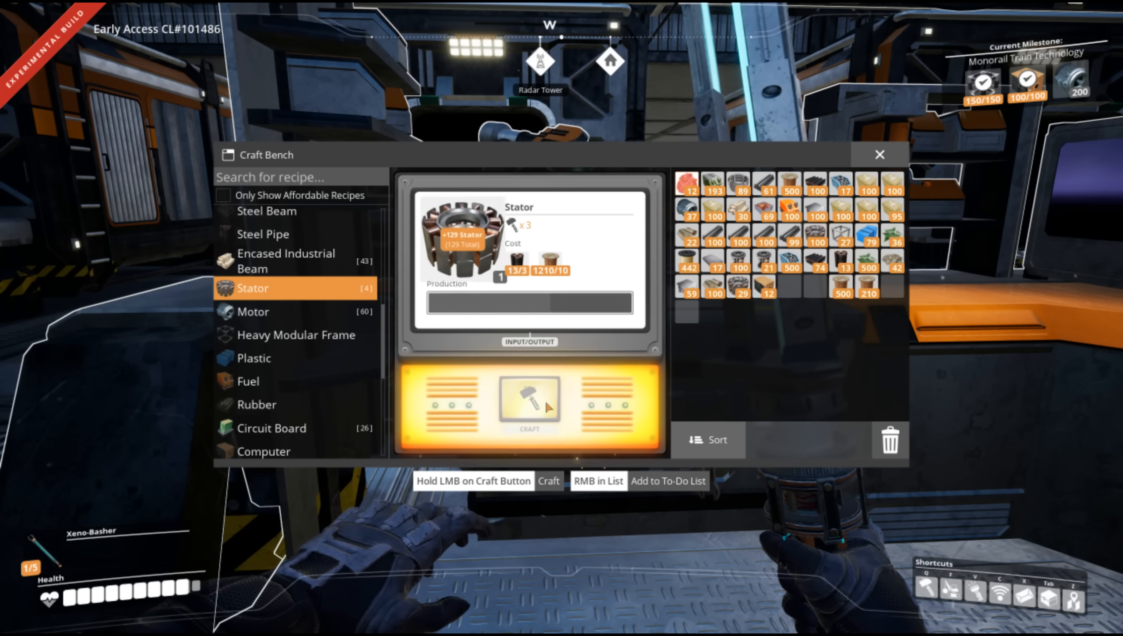
pyautogui.click(530, 402)
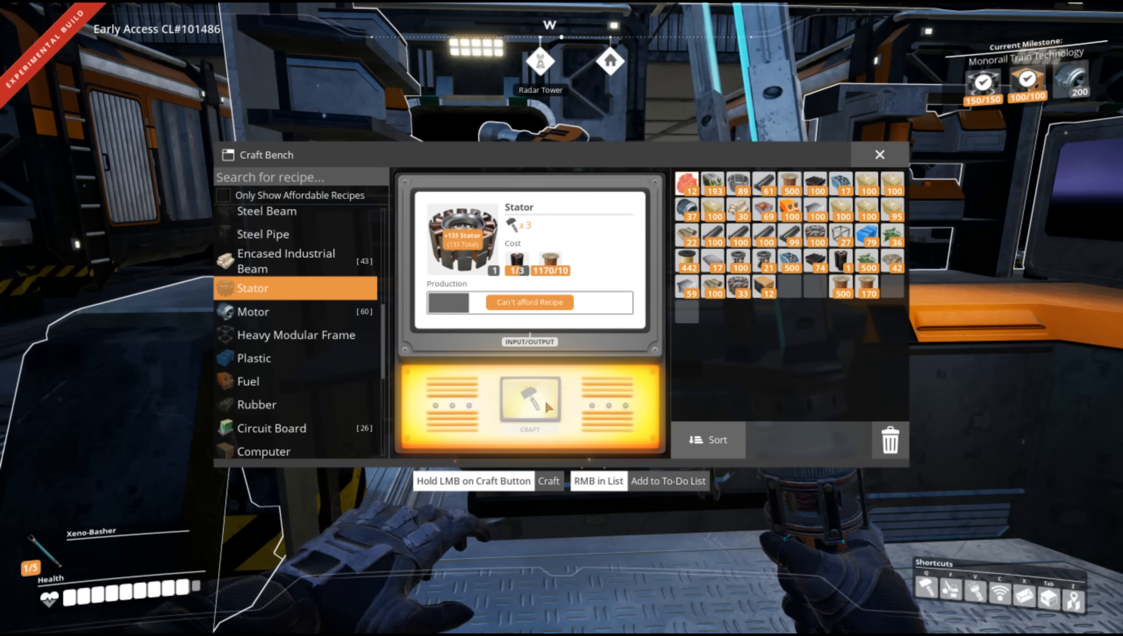
# Switch to the Motor recipe and hand-craft Motors from the Stators, reaching 92 in total.
pyautogui.click(273, 311)
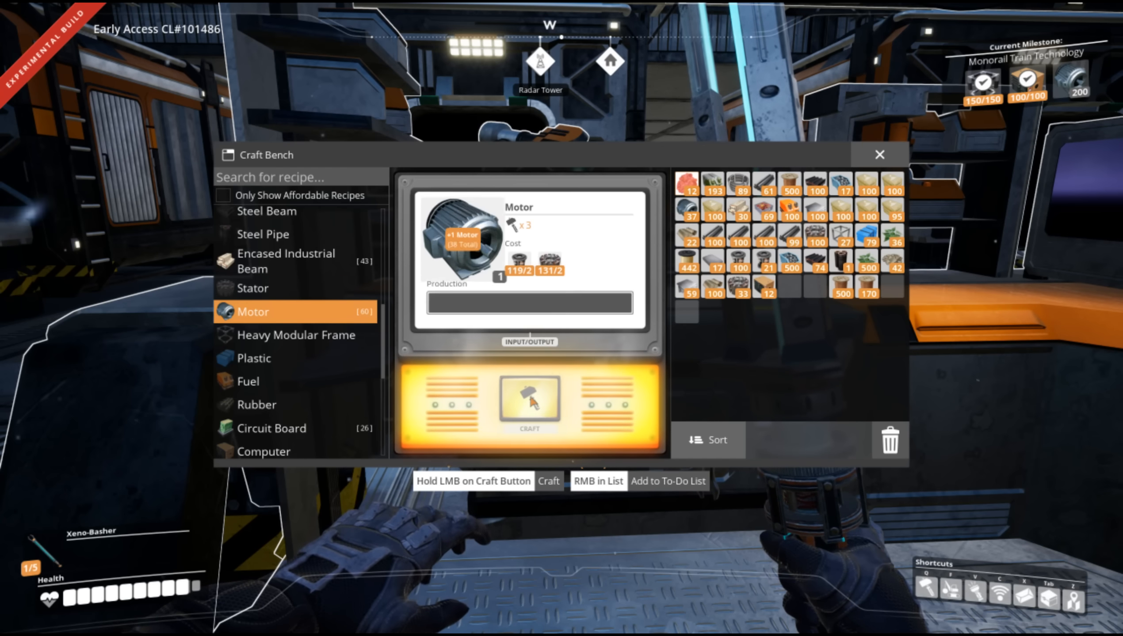
pyautogui.click(529, 402)
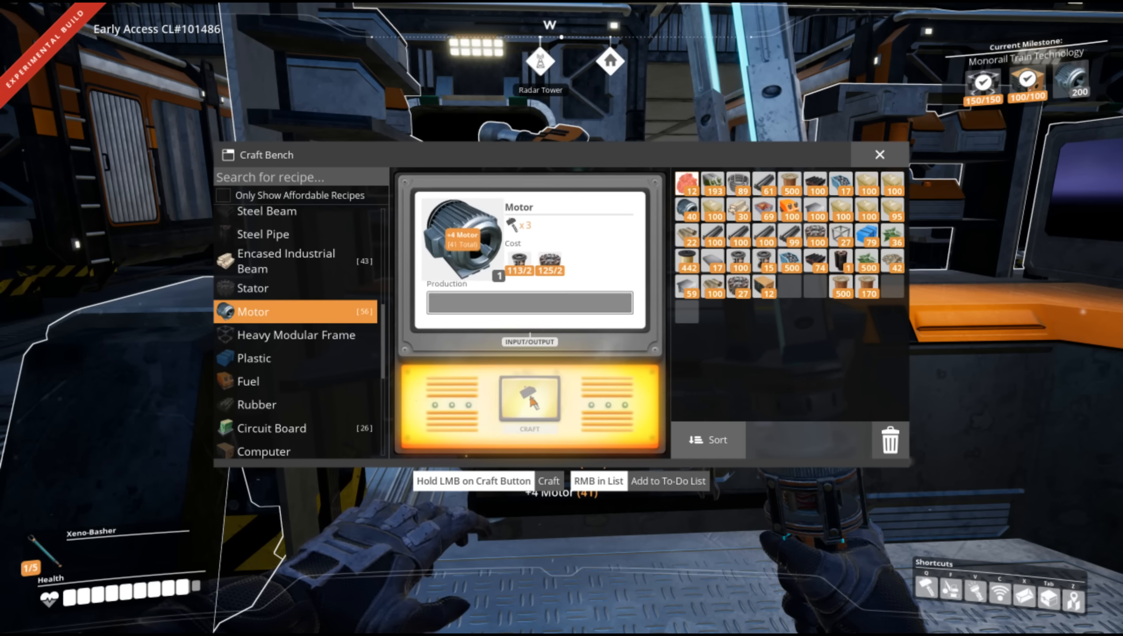
pyautogui.click(529, 406)
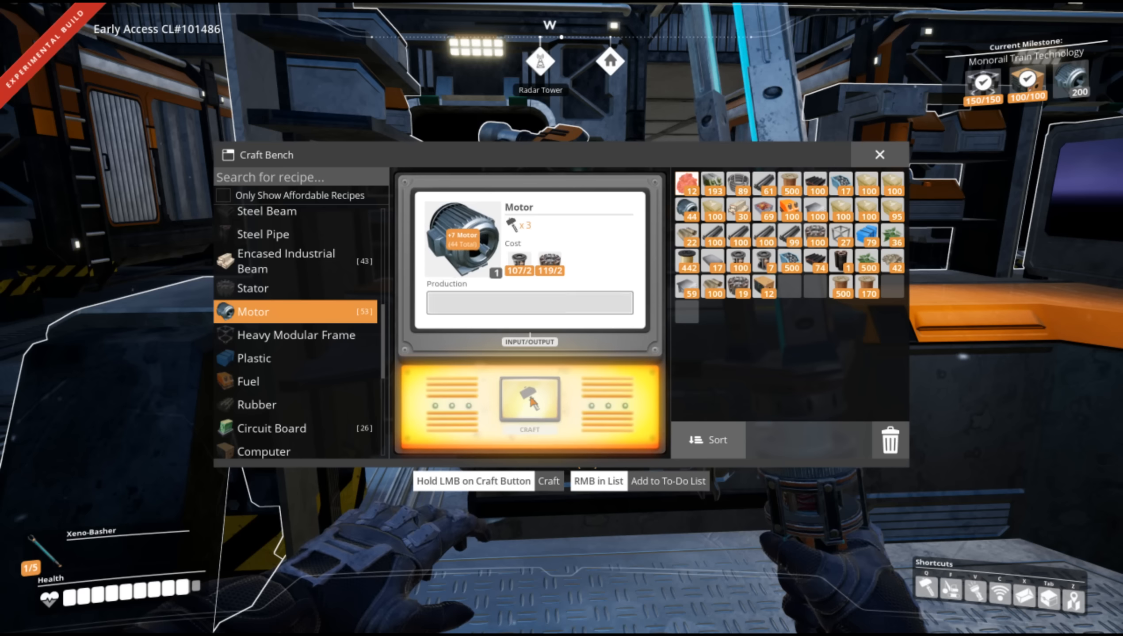
pyautogui.click(530, 402)
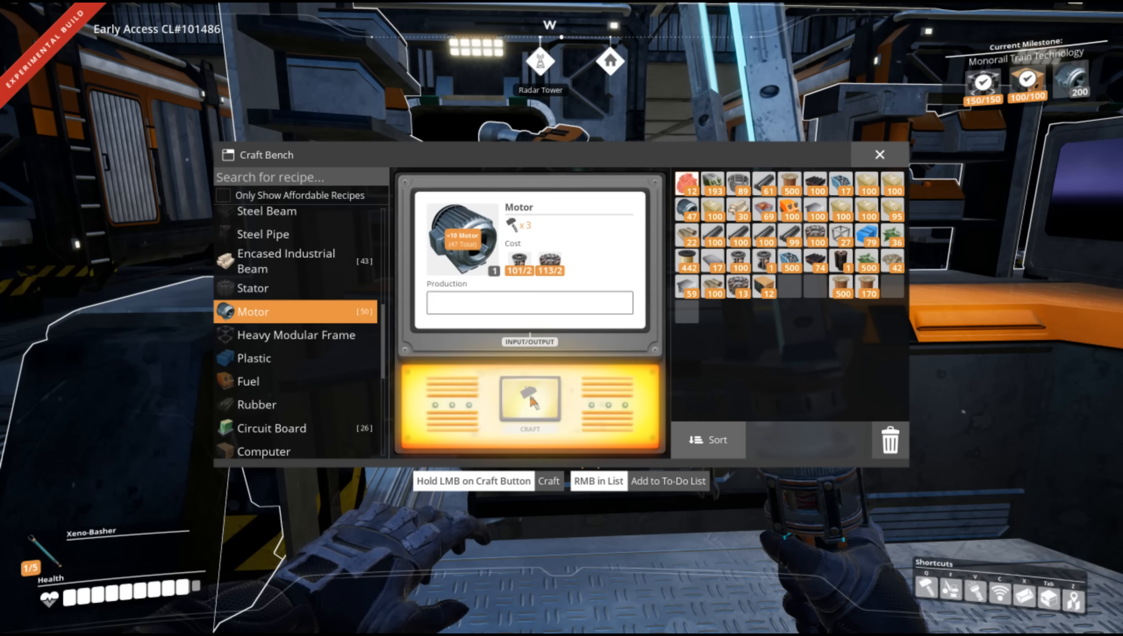
pyautogui.click(529, 404)
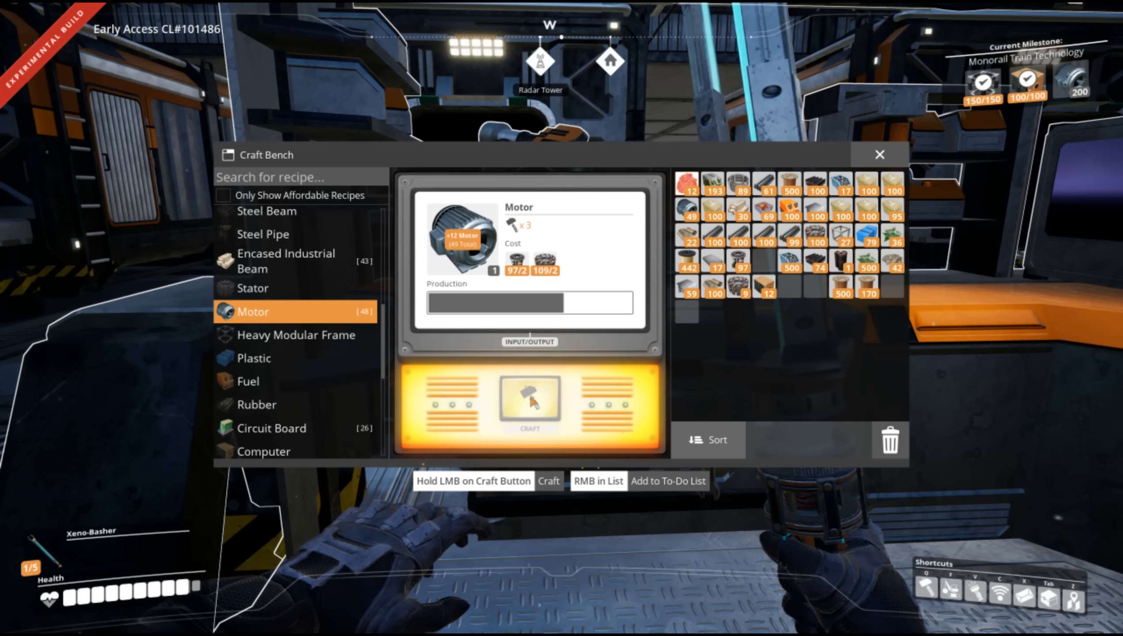
pyautogui.click(530, 405)
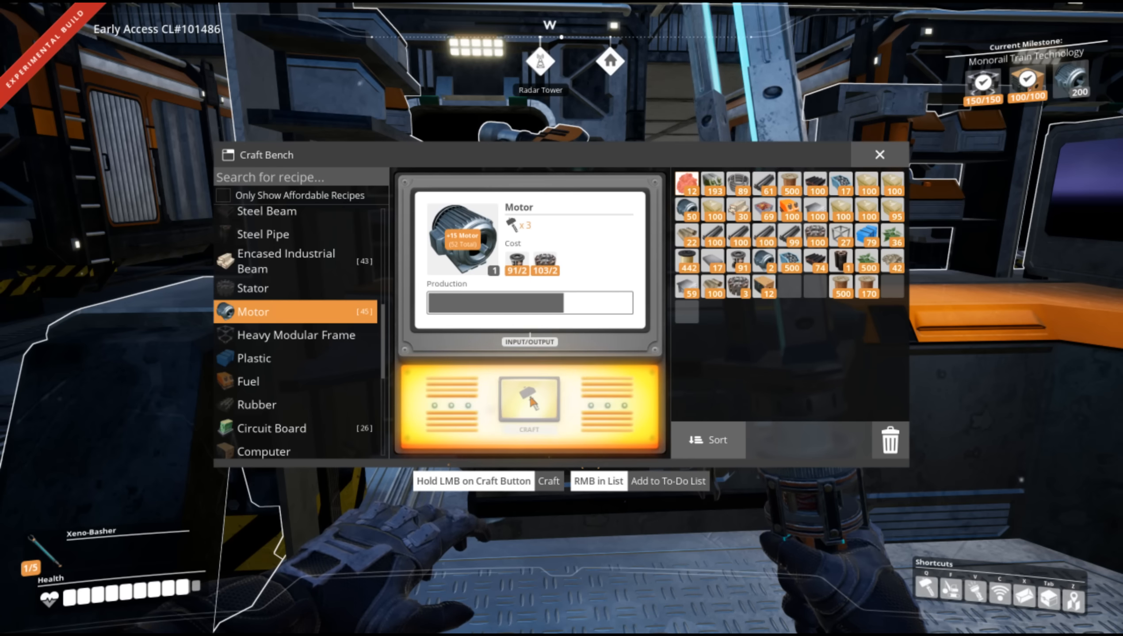
pyautogui.click(530, 405)
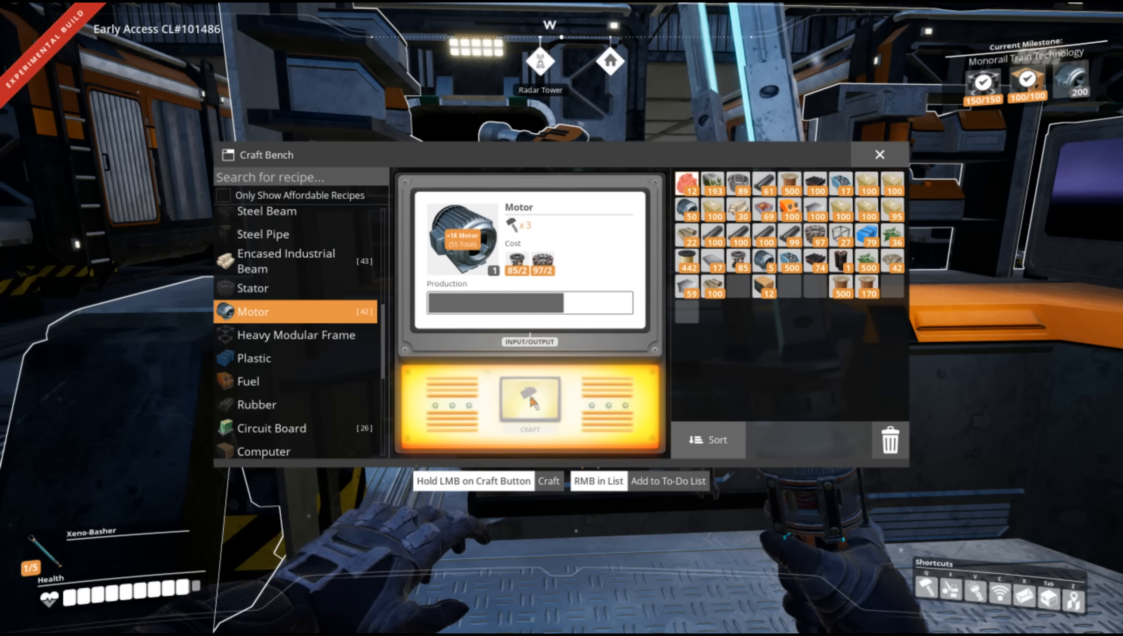
pyautogui.click(530, 406)
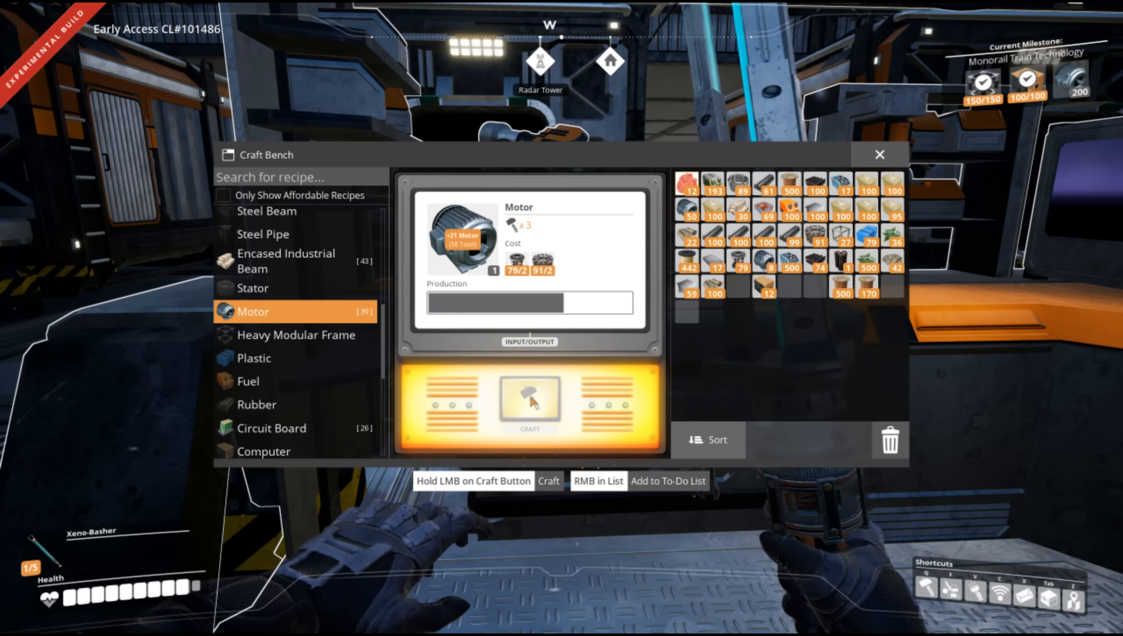
pyautogui.click(530, 404)
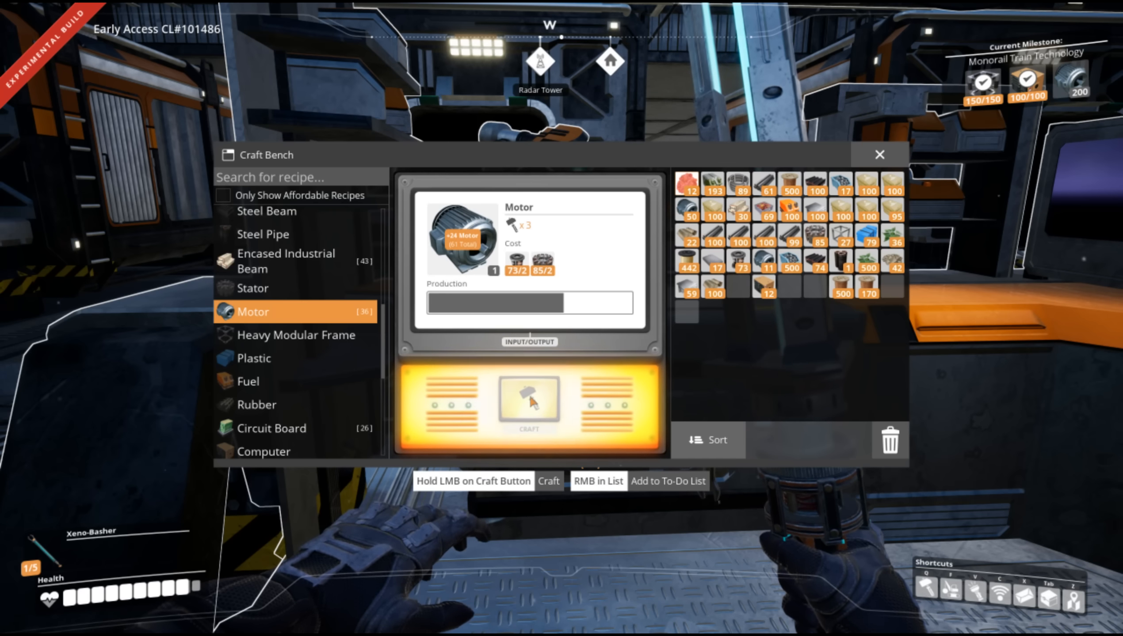
pyautogui.click(530, 404)
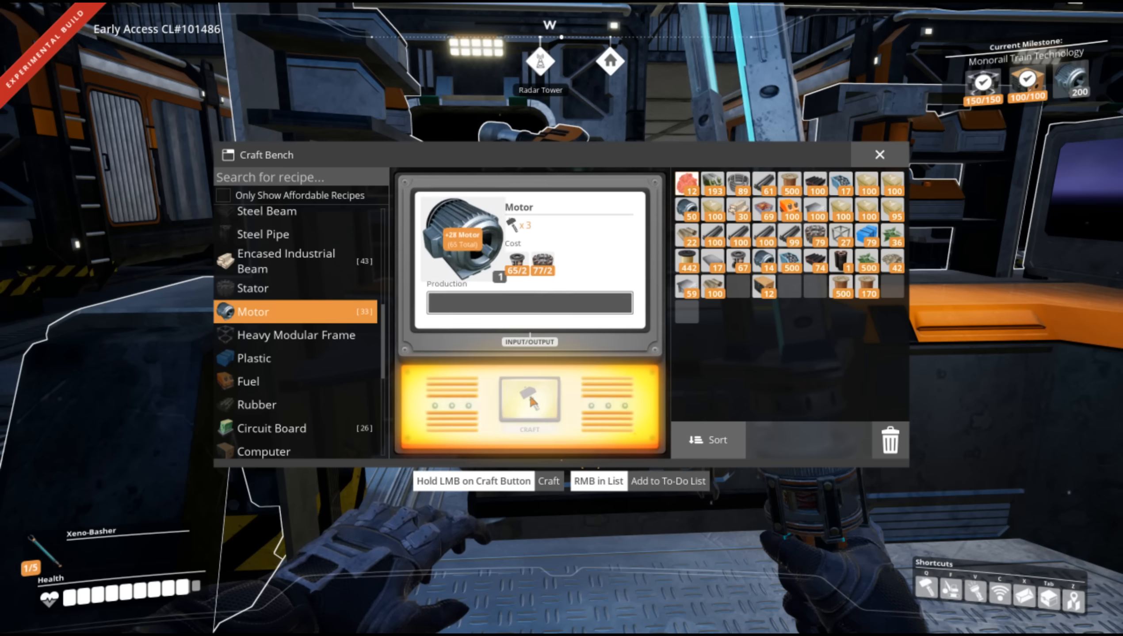
pyautogui.click(529, 402)
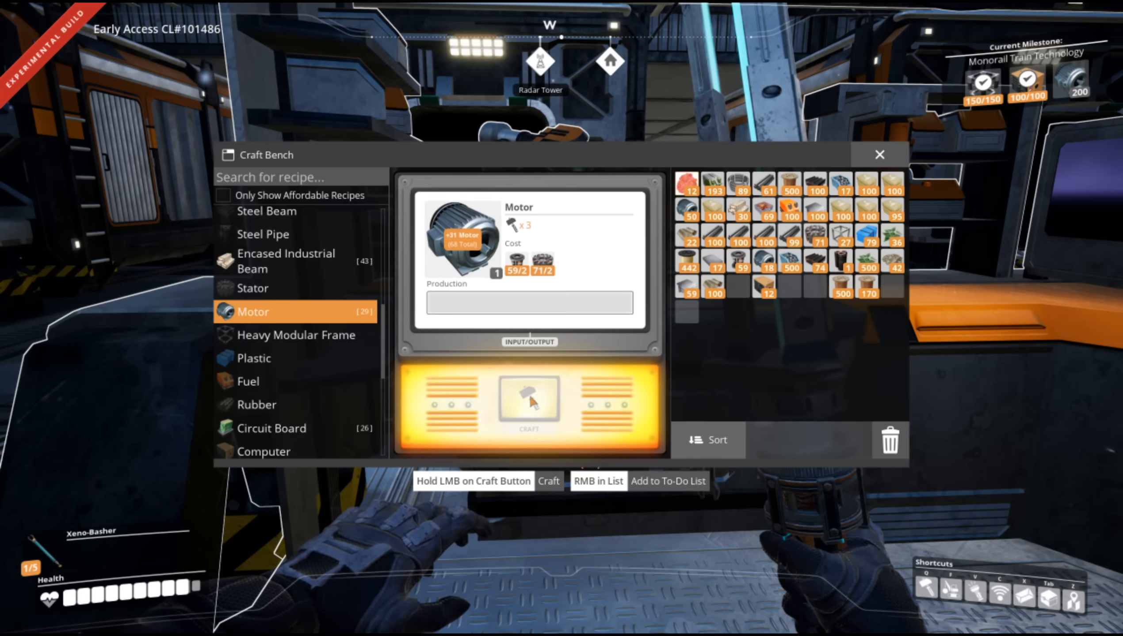
pyautogui.click(530, 403)
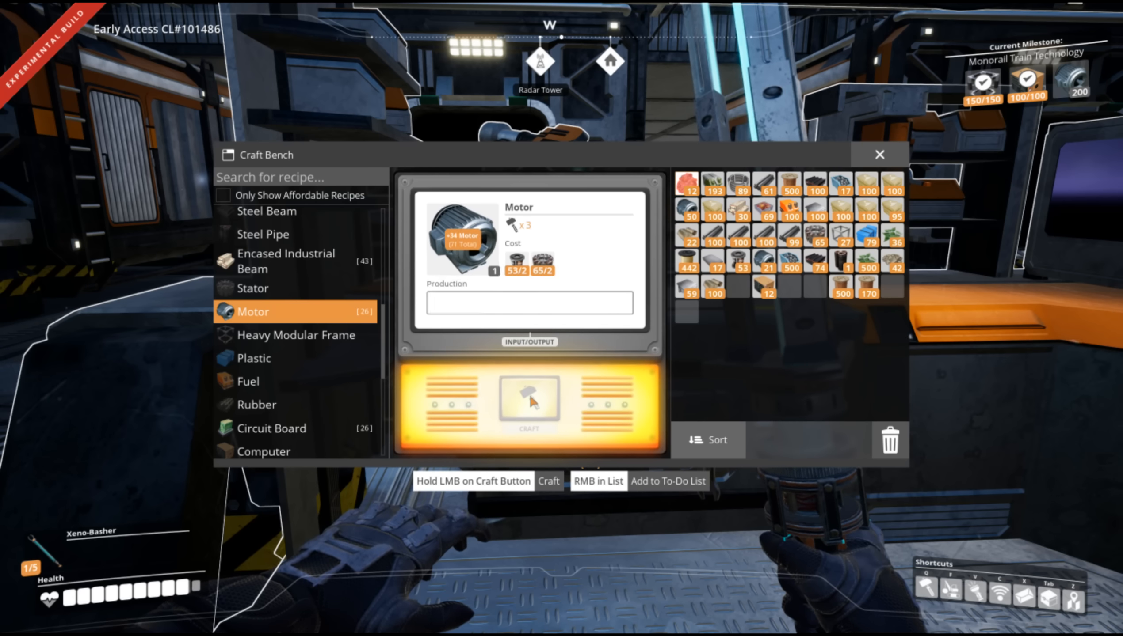
pyautogui.click(528, 401)
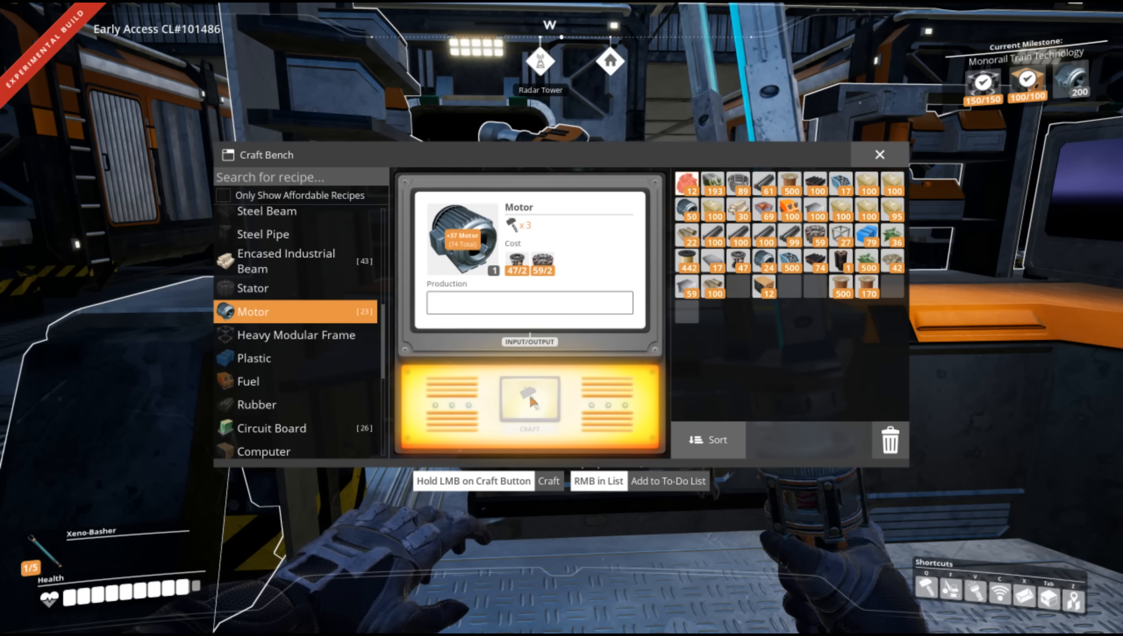
pyautogui.click(529, 404)
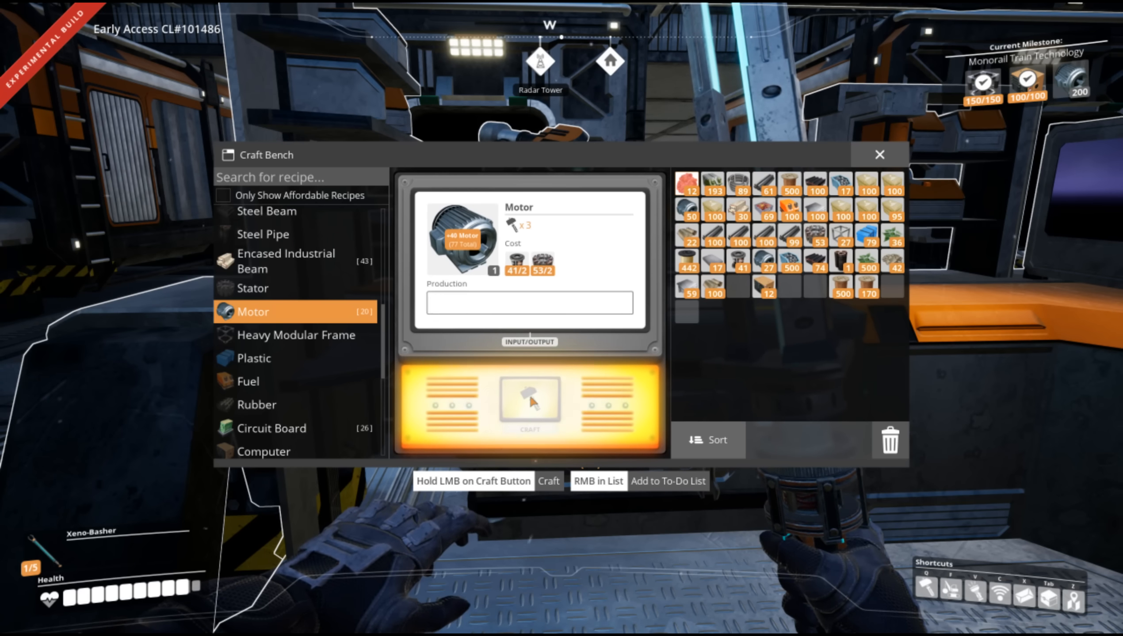
pyautogui.click(530, 408)
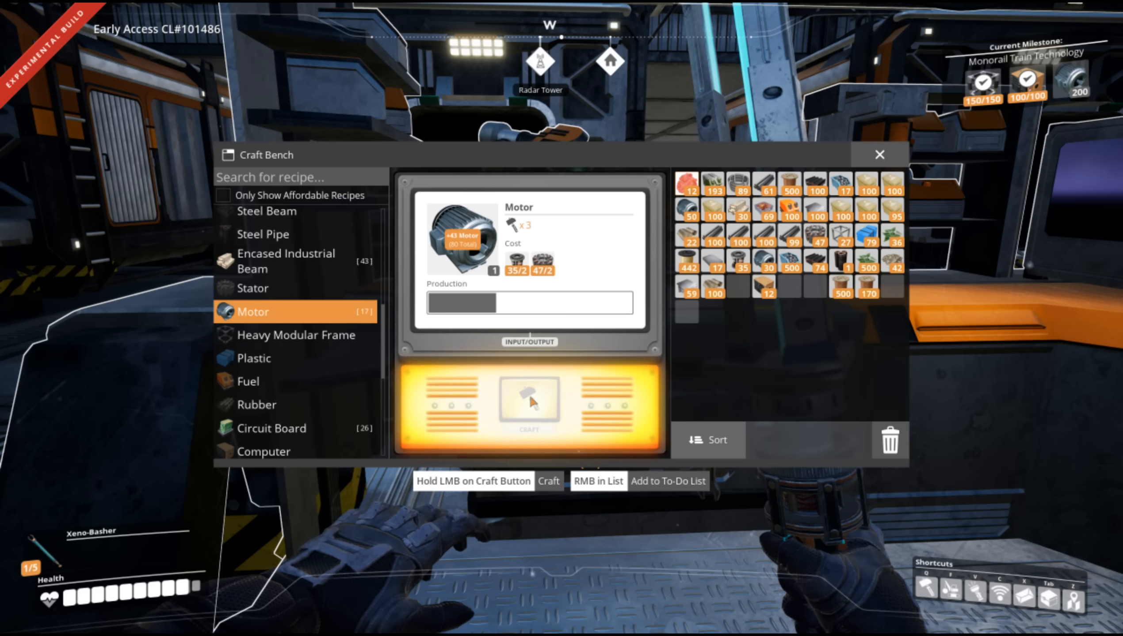
pyautogui.click(529, 403)
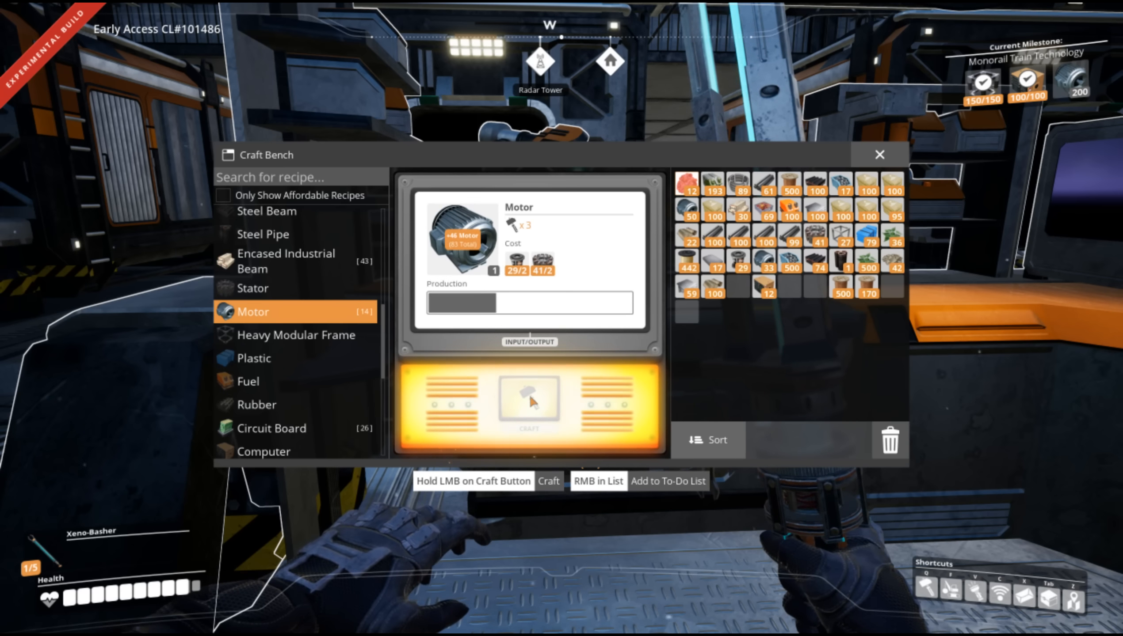
pyautogui.click(528, 404)
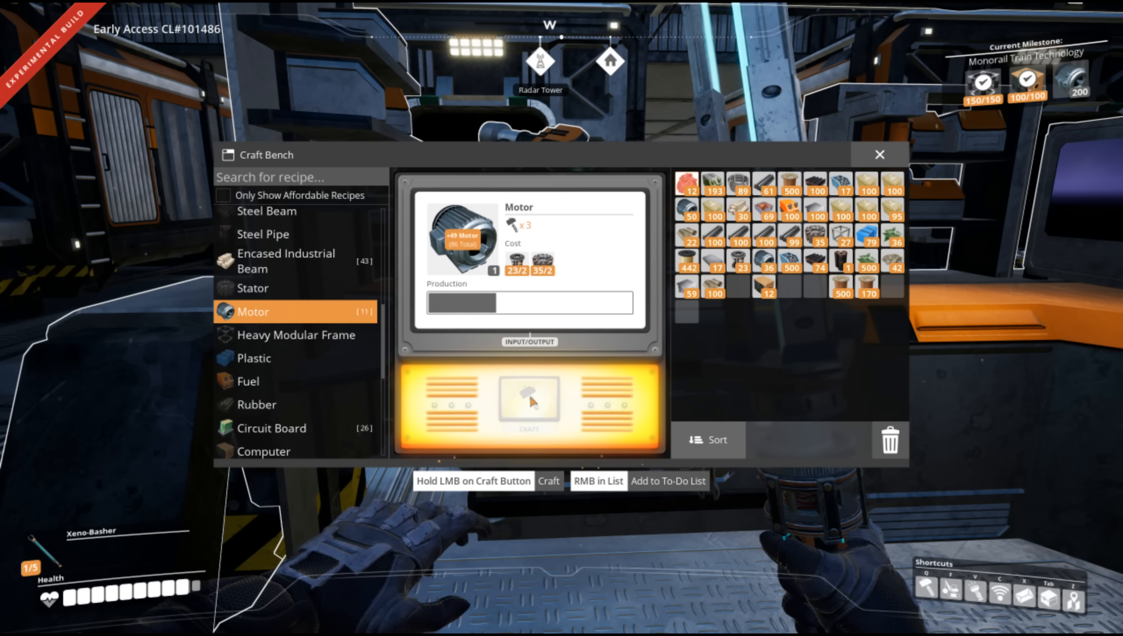
pyautogui.click(529, 405)
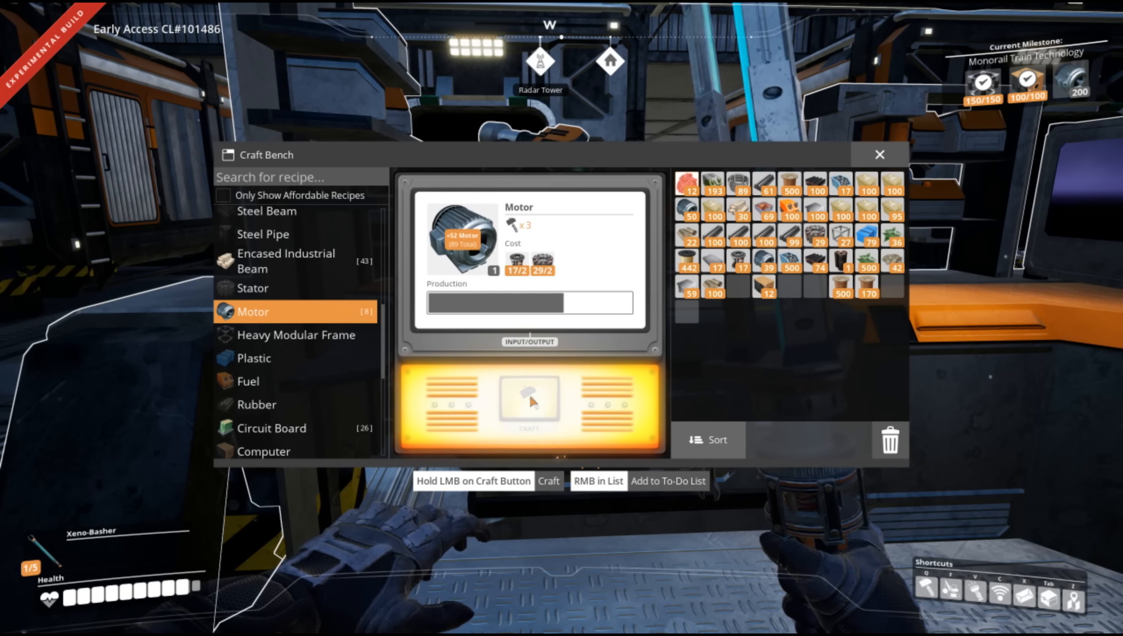
pyautogui.click(529, 405)
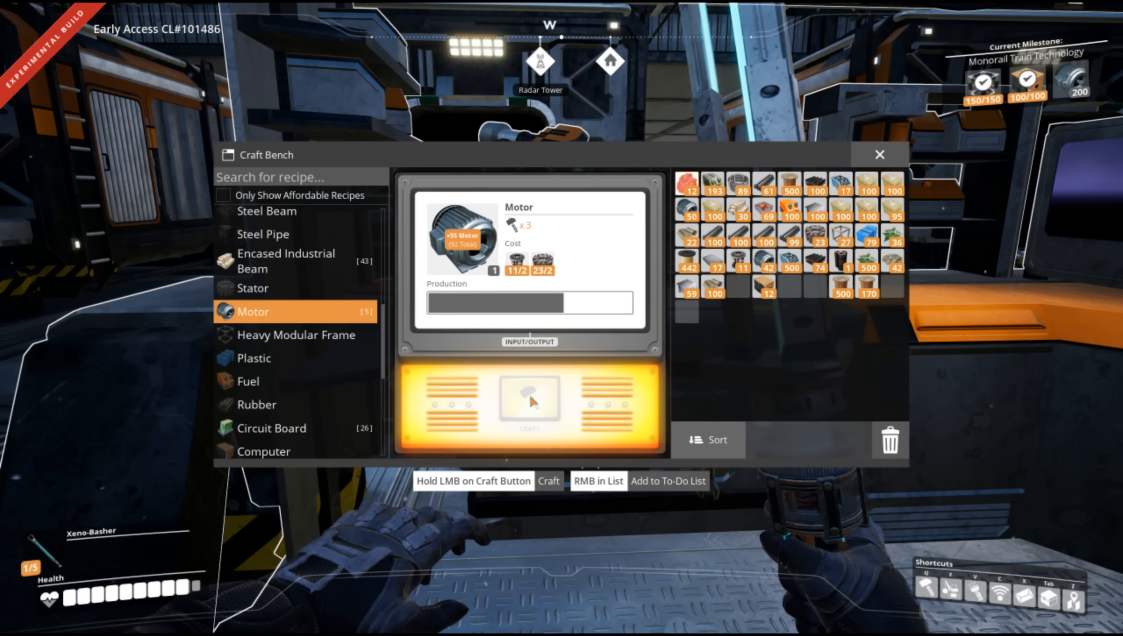
pyautogui.click(530, 405)
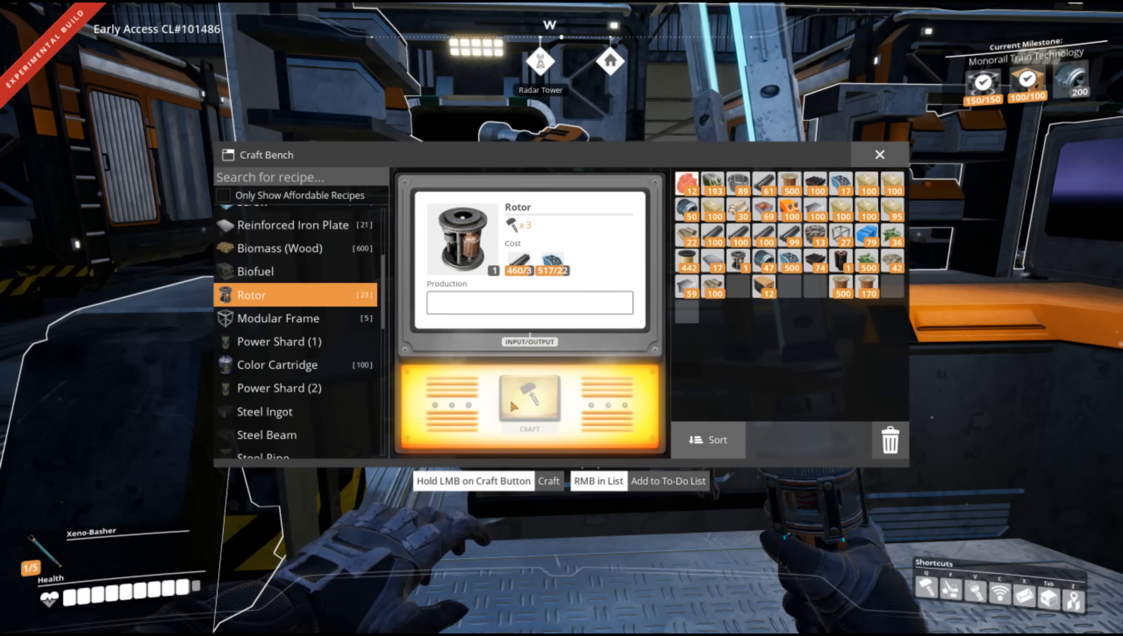
# Hand-craft a few batches of Rotors, then scroll down the recipe list.
pyautogui.click(528, 405)
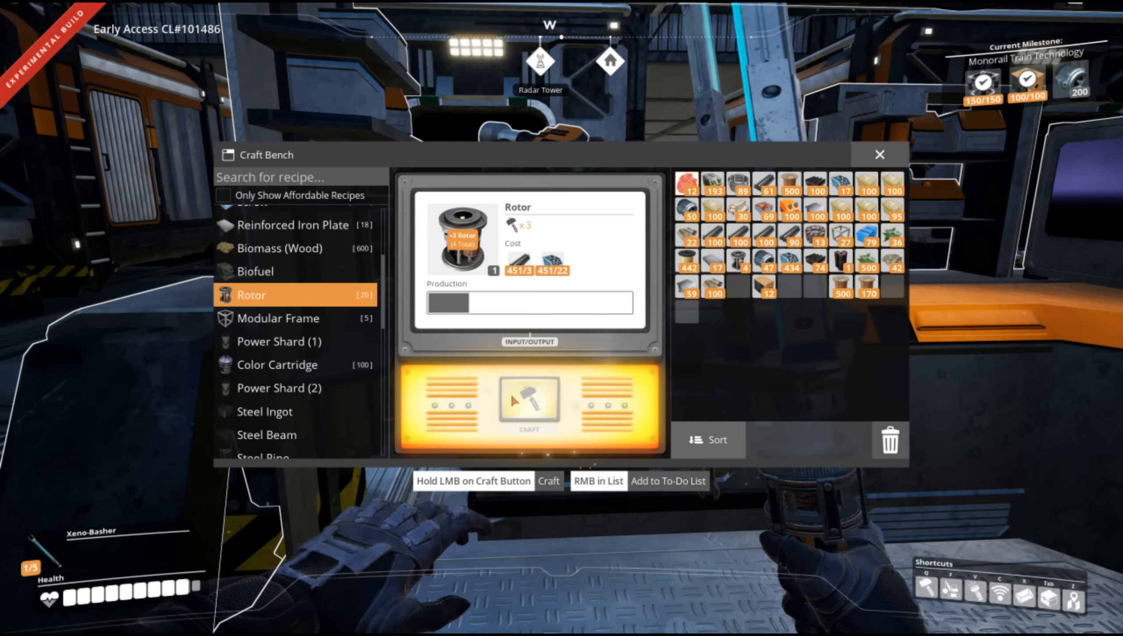
pyautogui.click(529, 407)
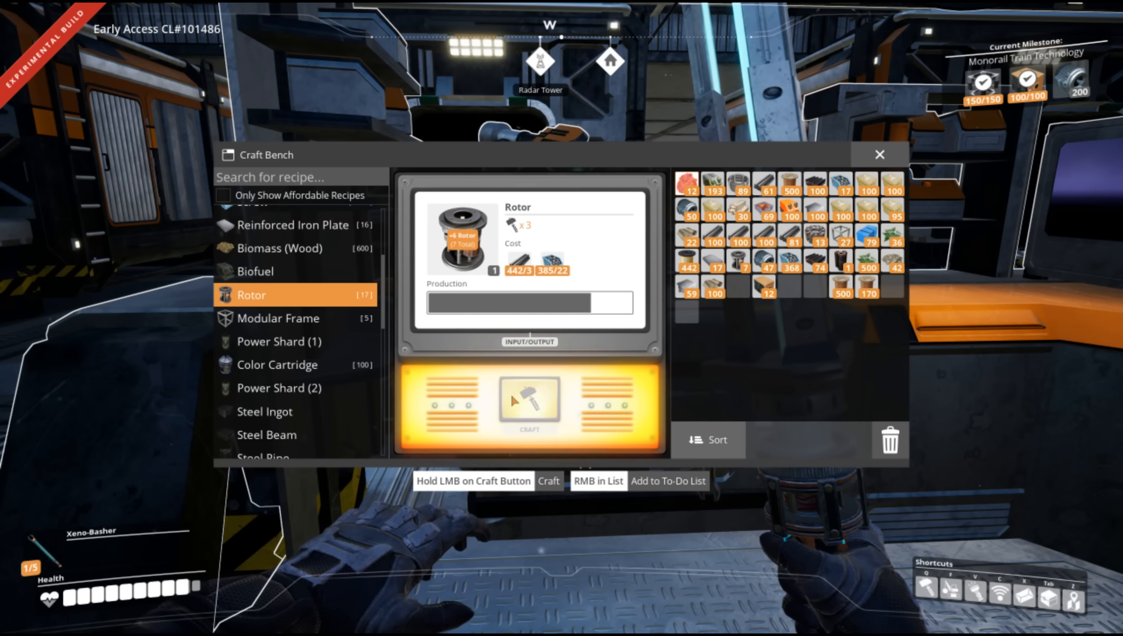
pyautogui.click(528, 406)
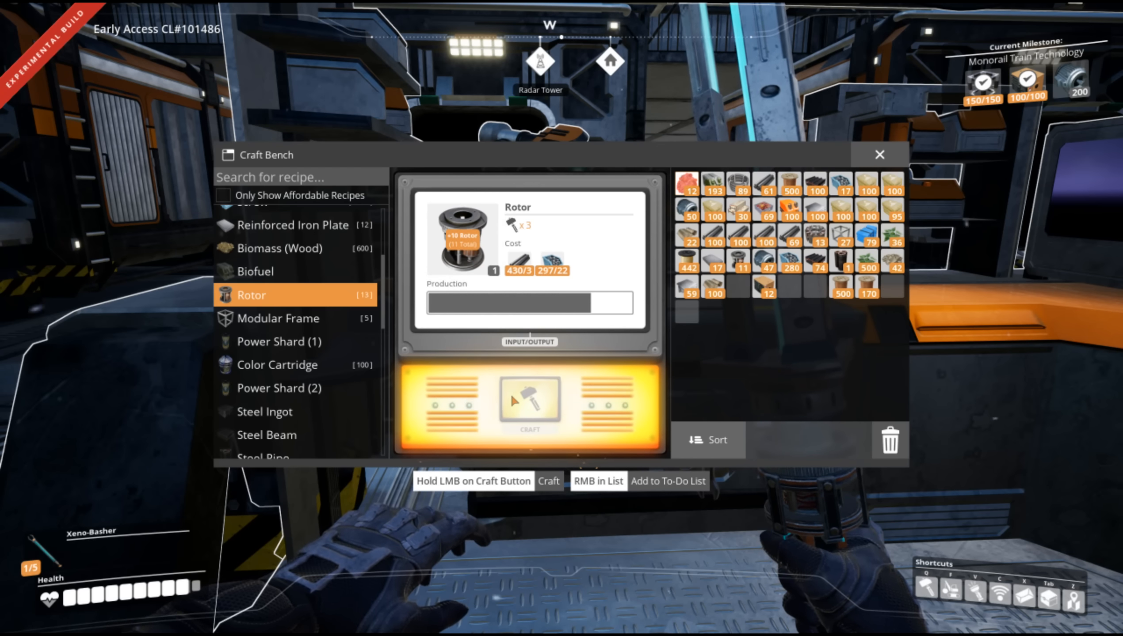
pyautogui.scroll(-3)
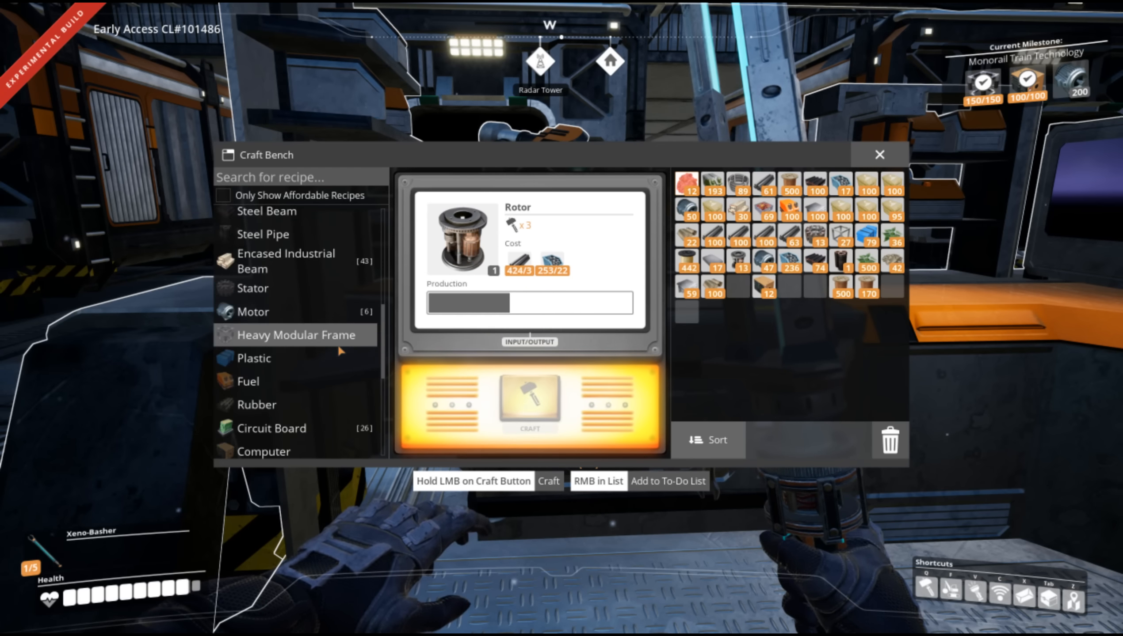
pyautogui.scroll(-3)
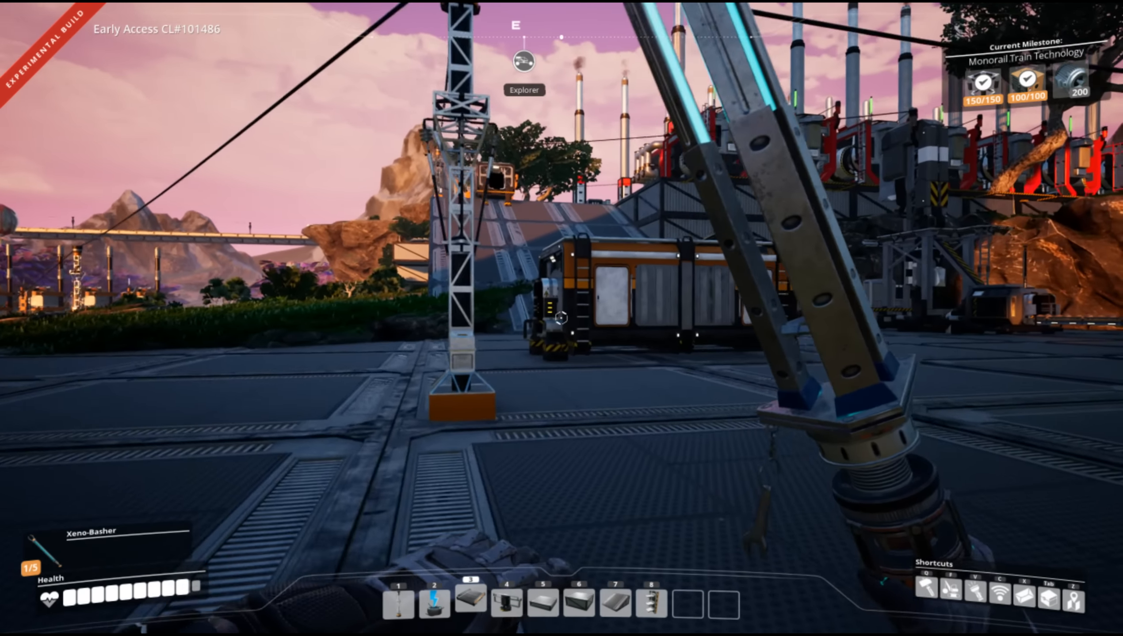
# Take all the Rotors and Wire out of the storage containers into the inventory.
pyautogui.click(561, 318)
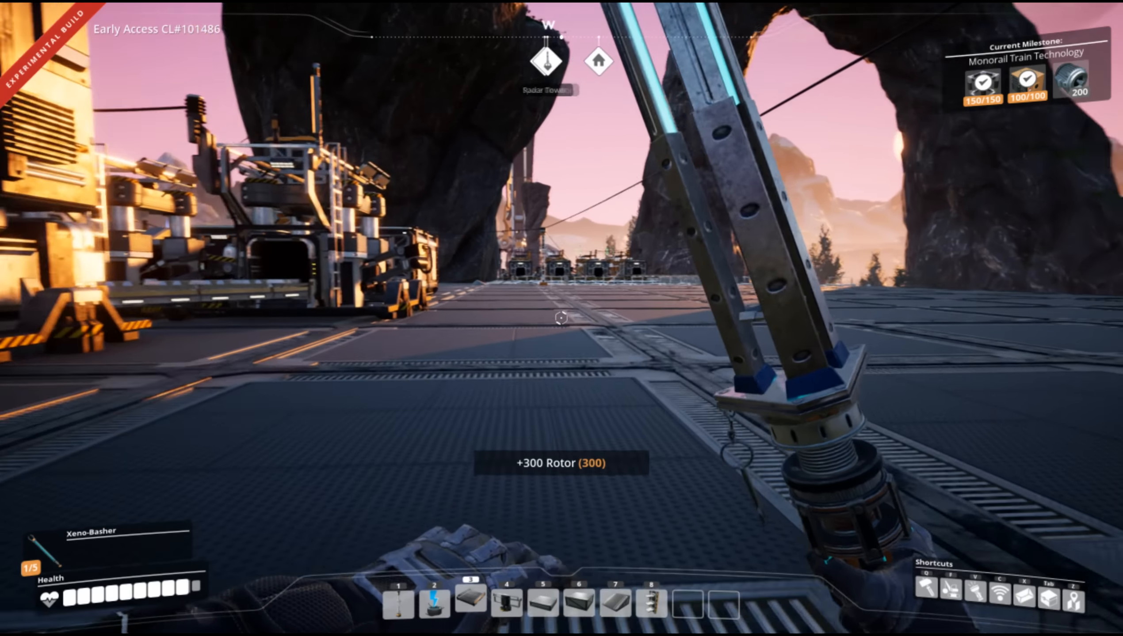
pyautogui.press('tab')
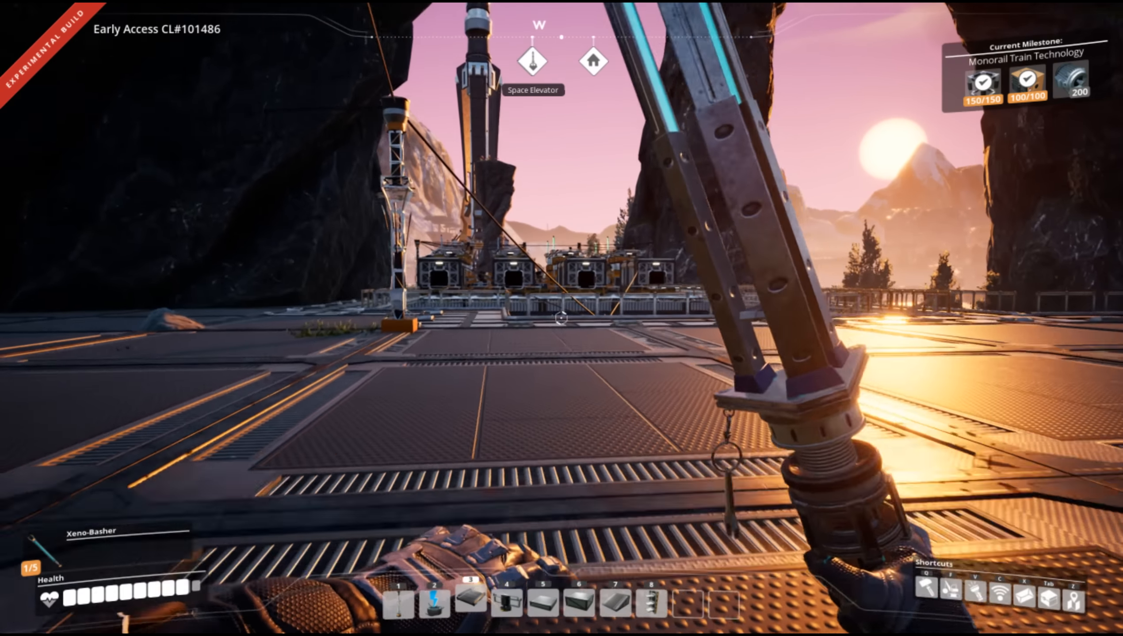
pyautogui.moveTo(561, 319)
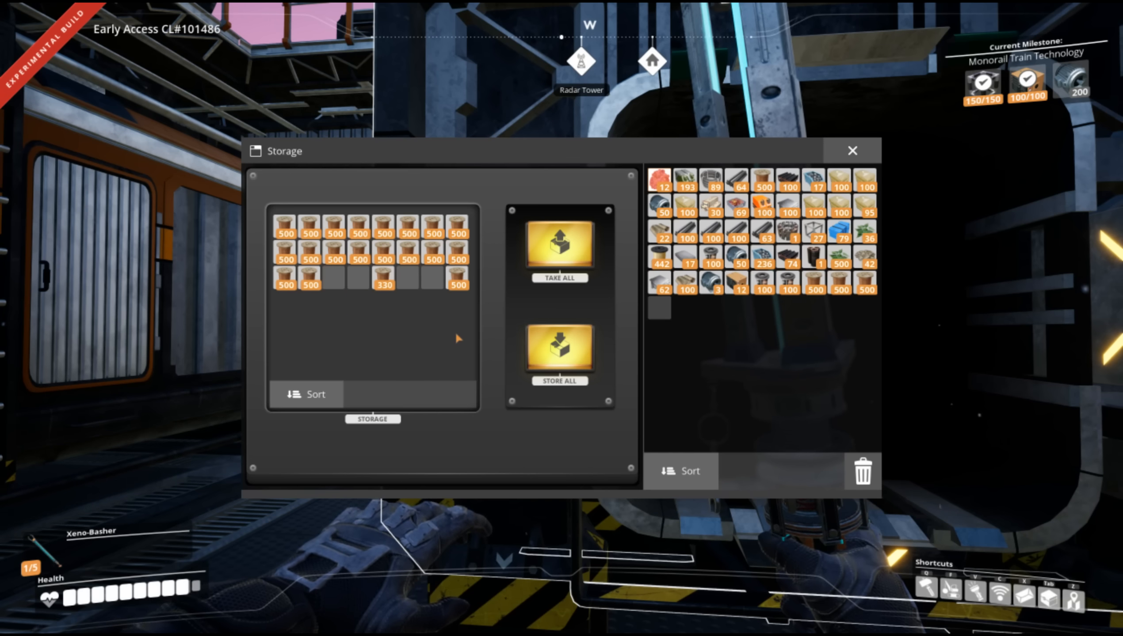
pyautogui.click(850, 151)
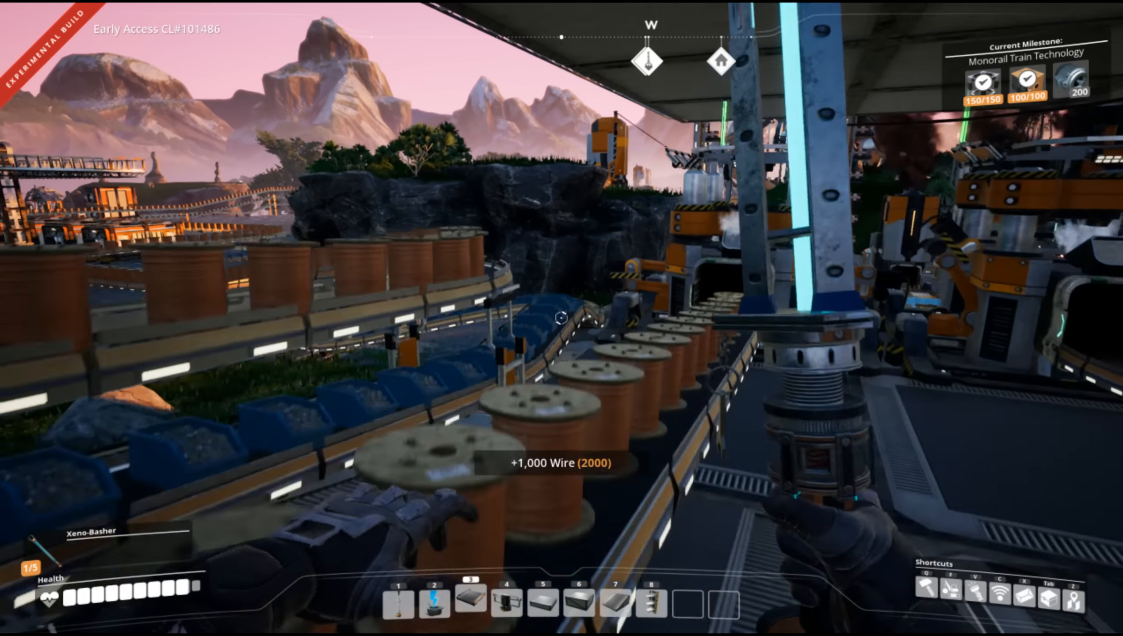
pyautogui.moveTo(562, 318)
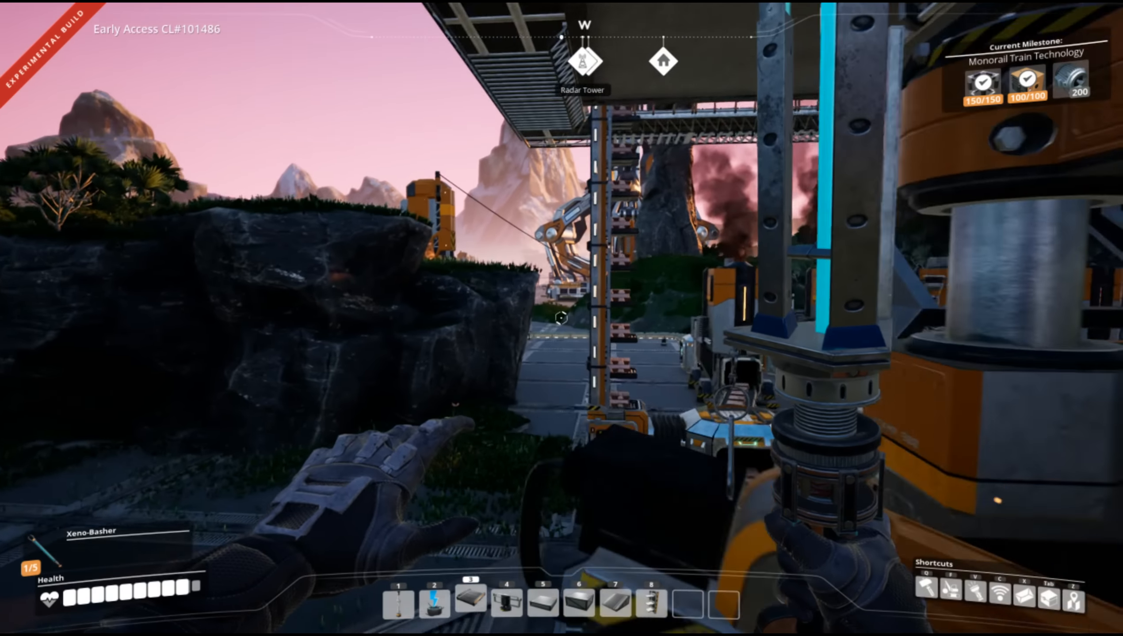
pyautogui.moveTo(562, 318)
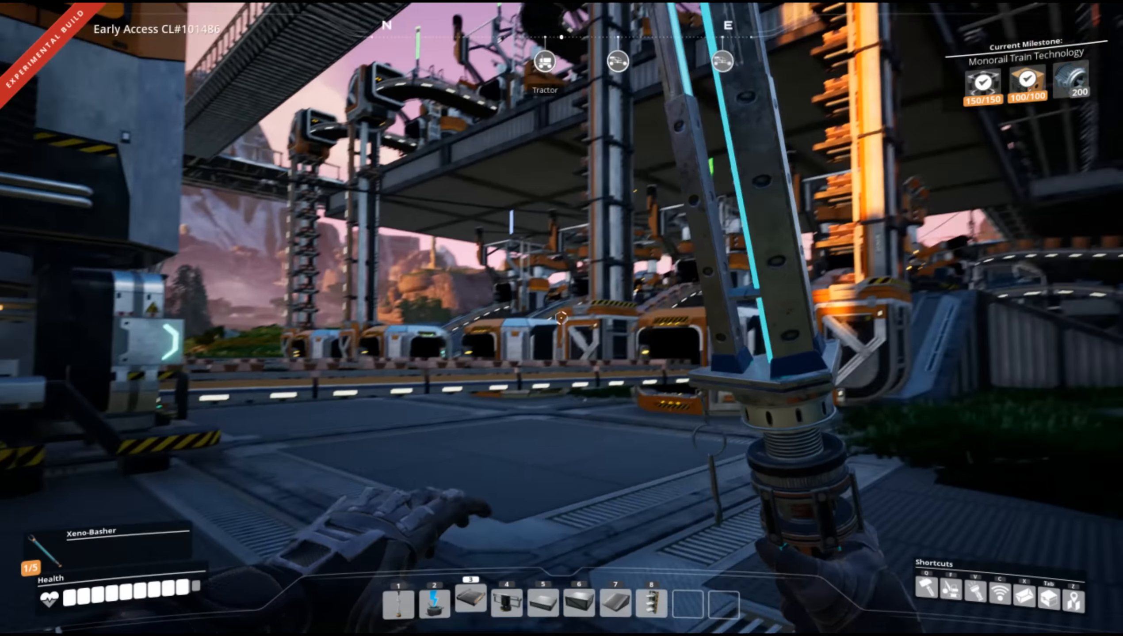
pyautogui.moveTo(561, 319)
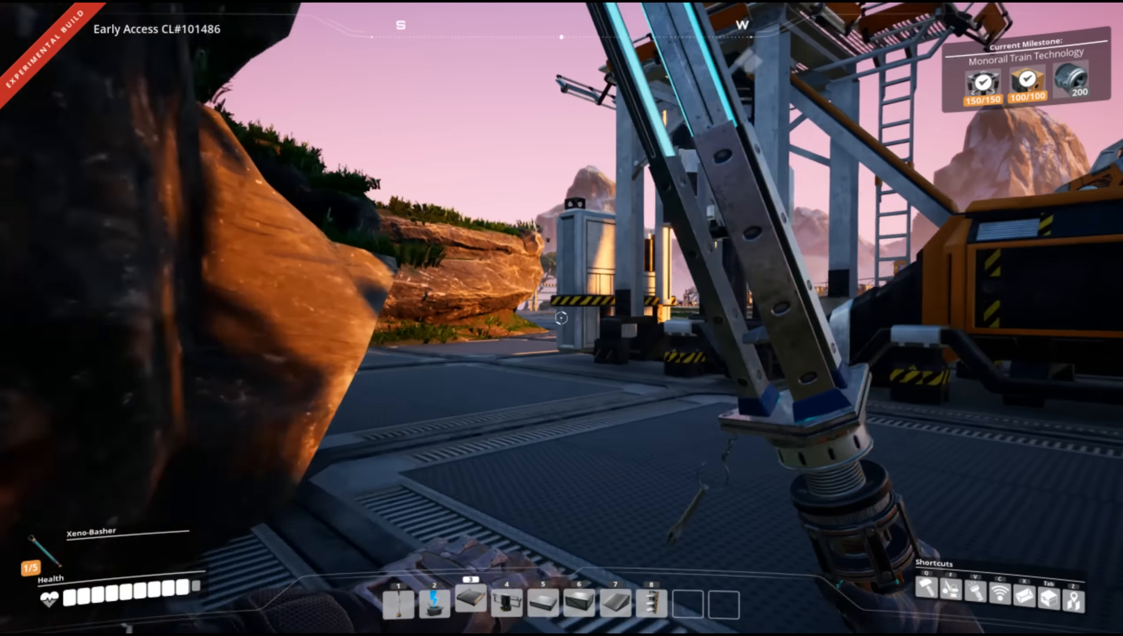
pyautogui.moveTo(561, 318)
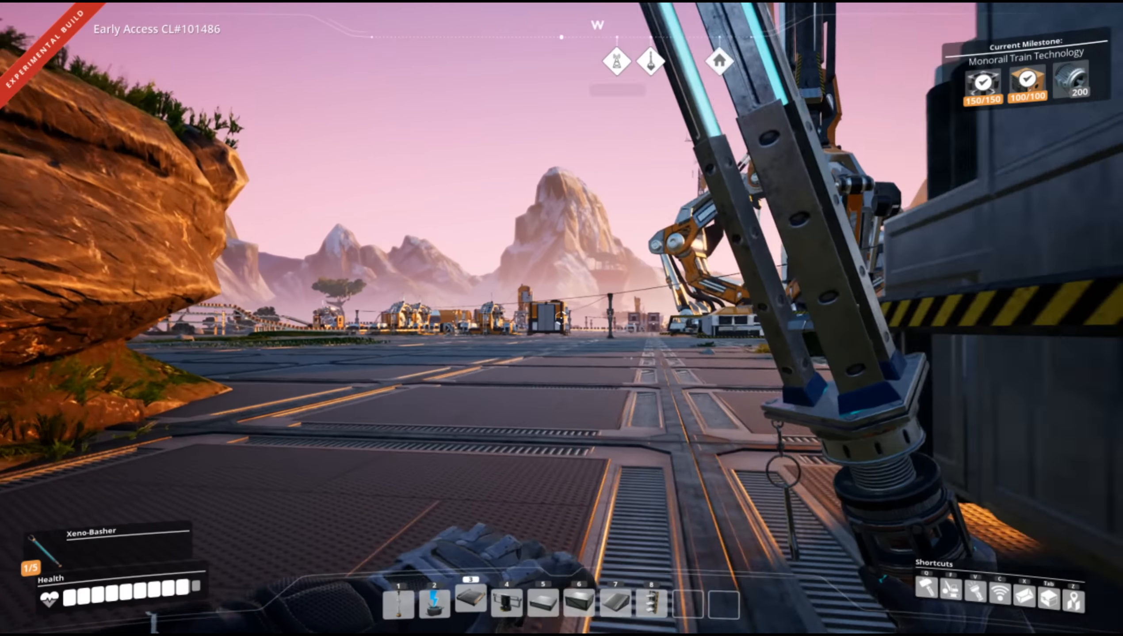
pyautogui.moveTo(562, 318)
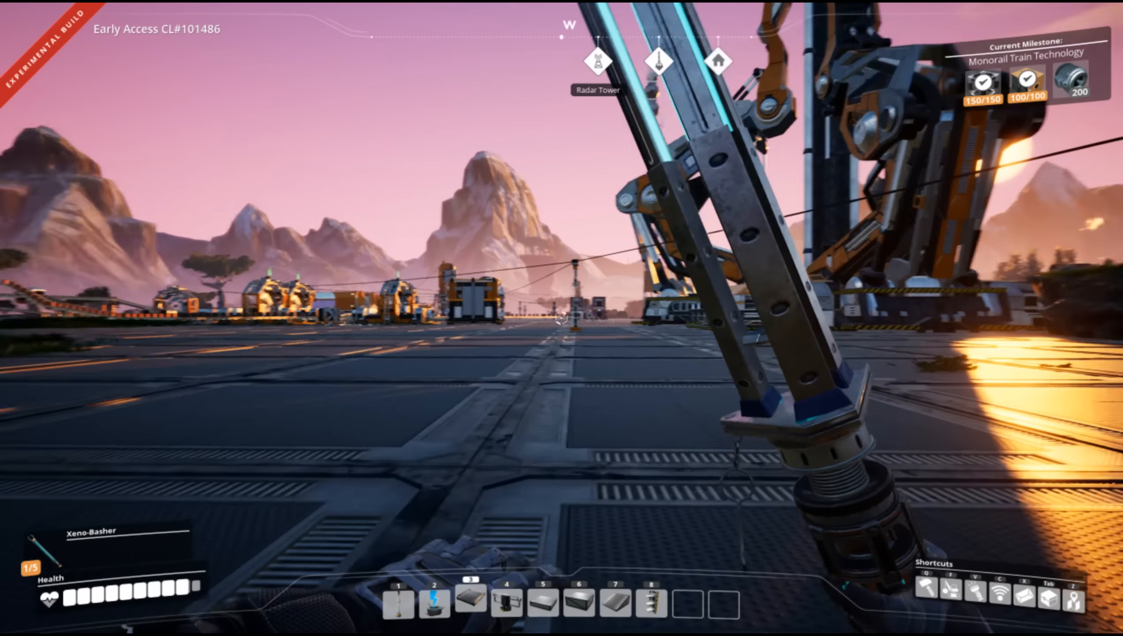
pyautogui.moveTo(561, 319)
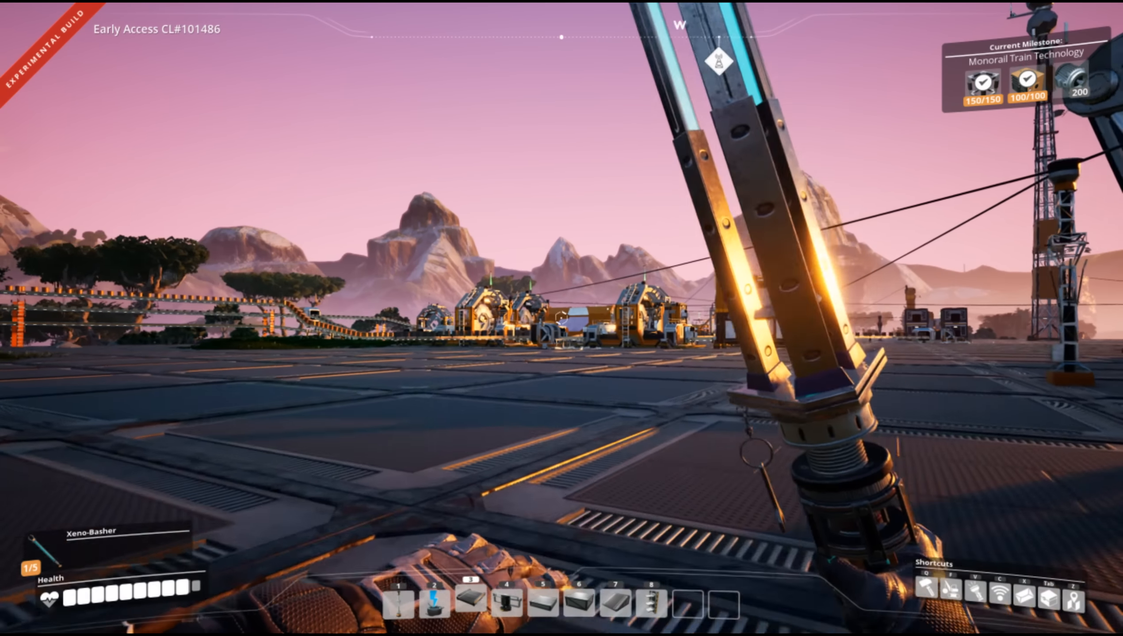
pyautogui.moveTo(559, 315)
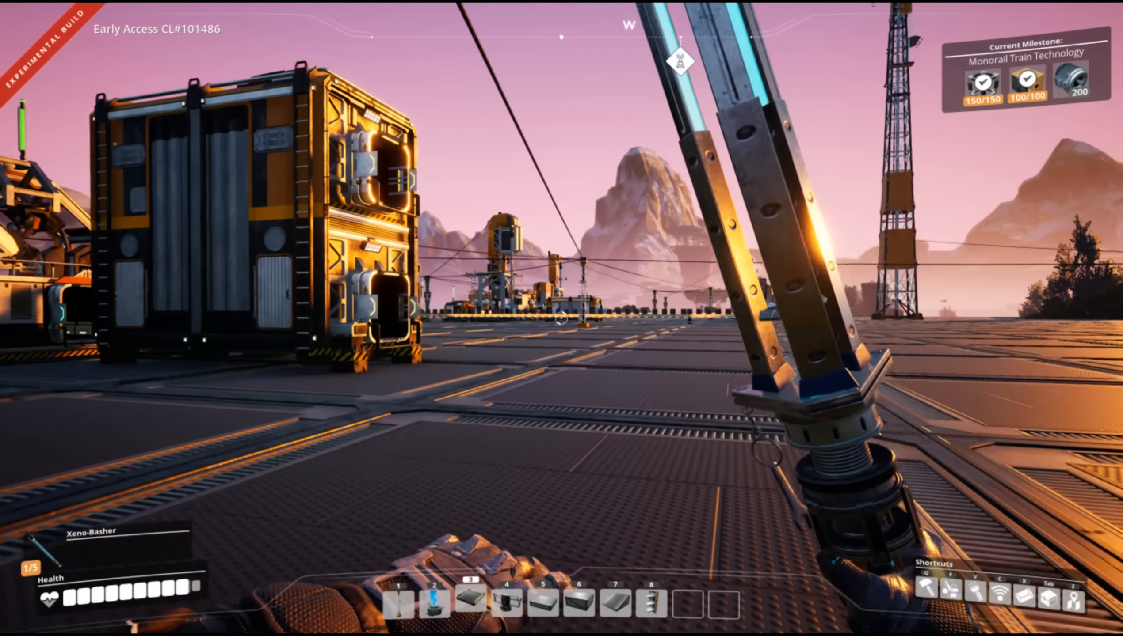
pyautogui.moveTo(561, 318)
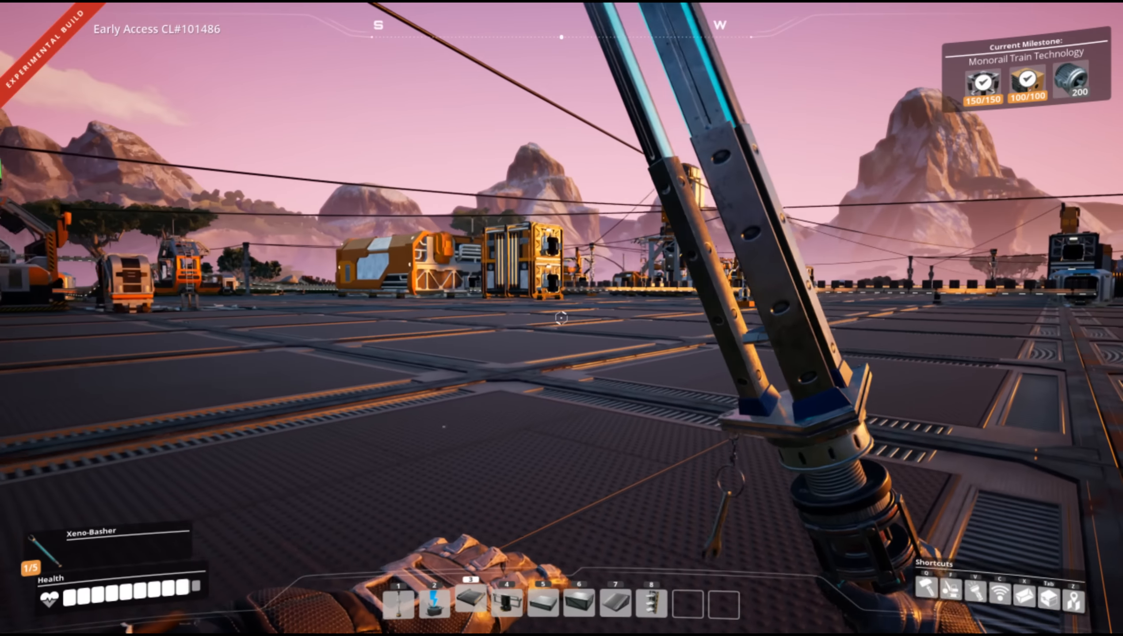
pyautogui.moveTo(562, 318)
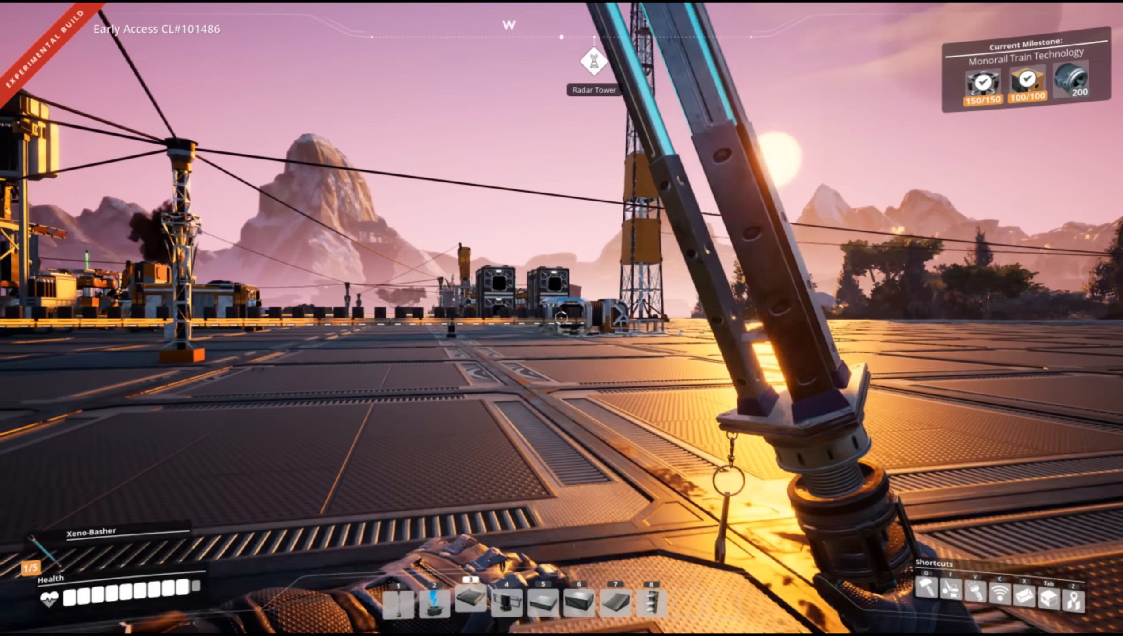
pyautogui.moveTo(562, 318)
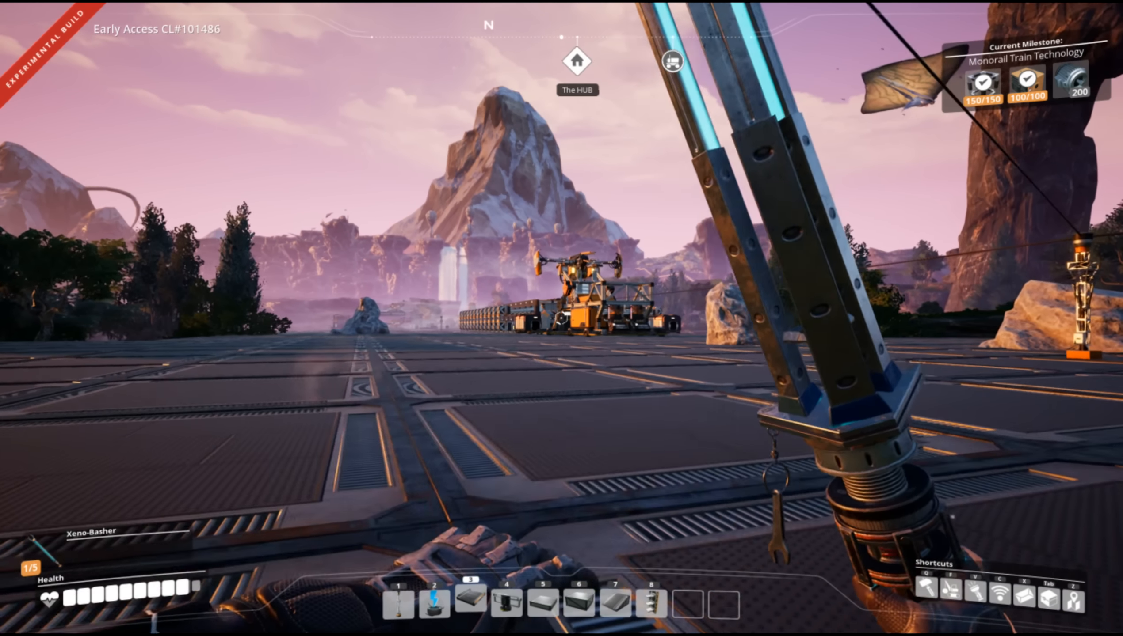
pyautogui.moveTo(561, 318)
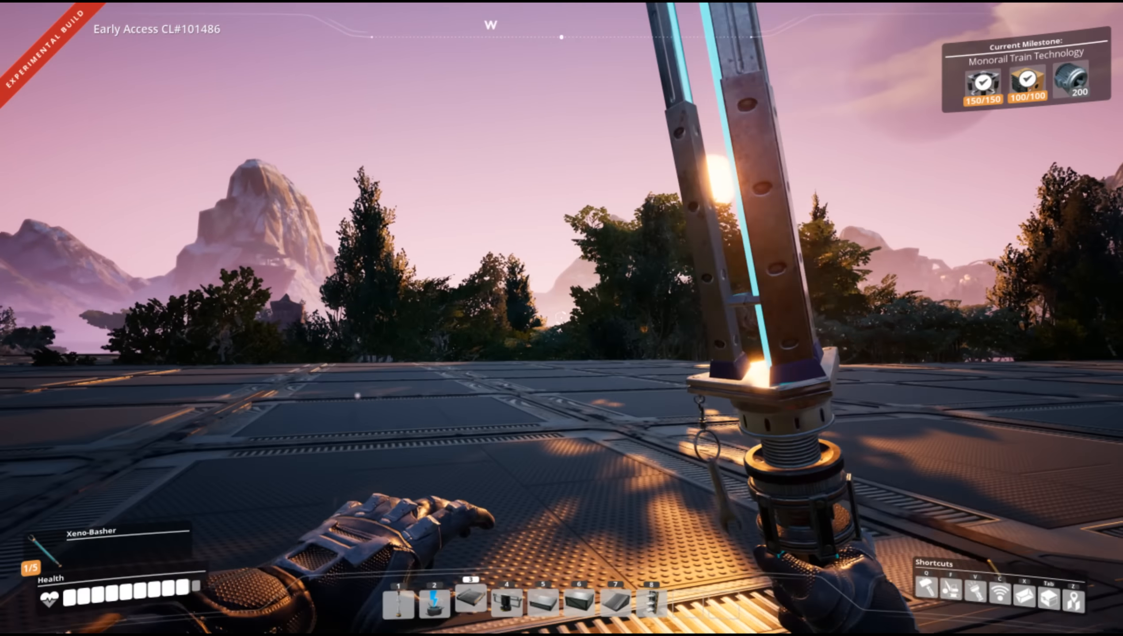
pyautogui.moveTo(561, 318)
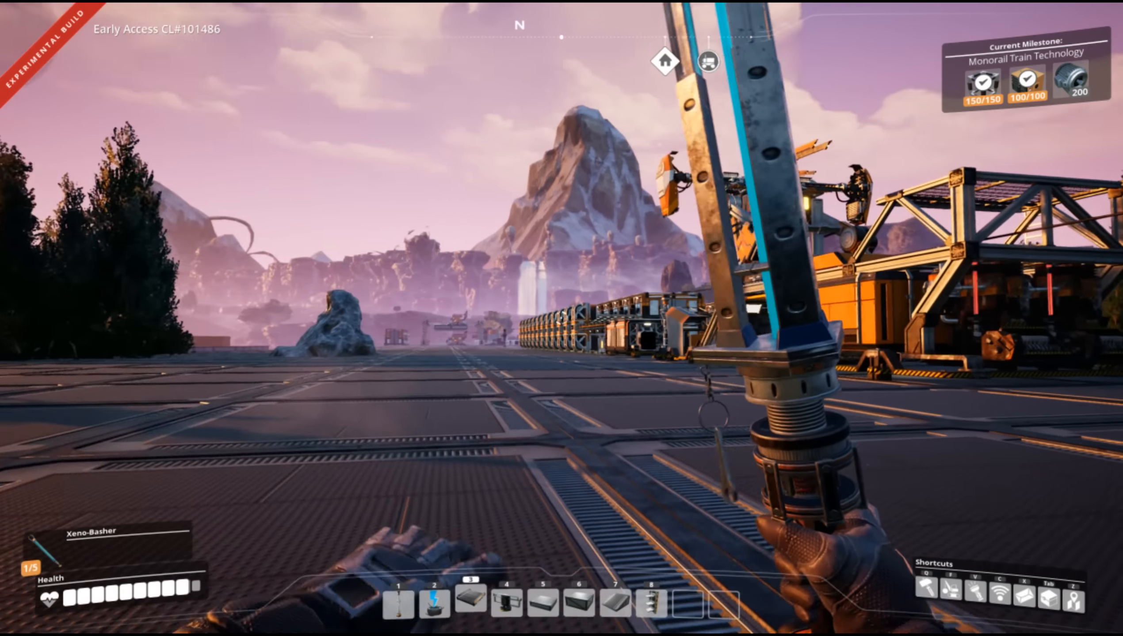
pyautogui.moveTo(561, 318)
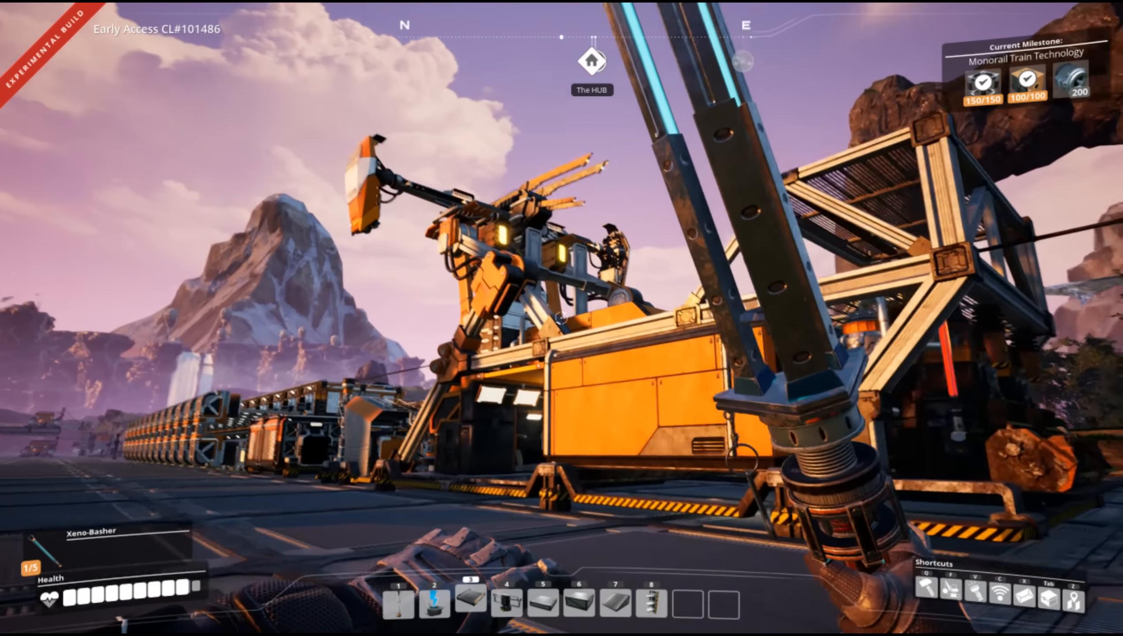
pyautogui.moveTo(562, 319)
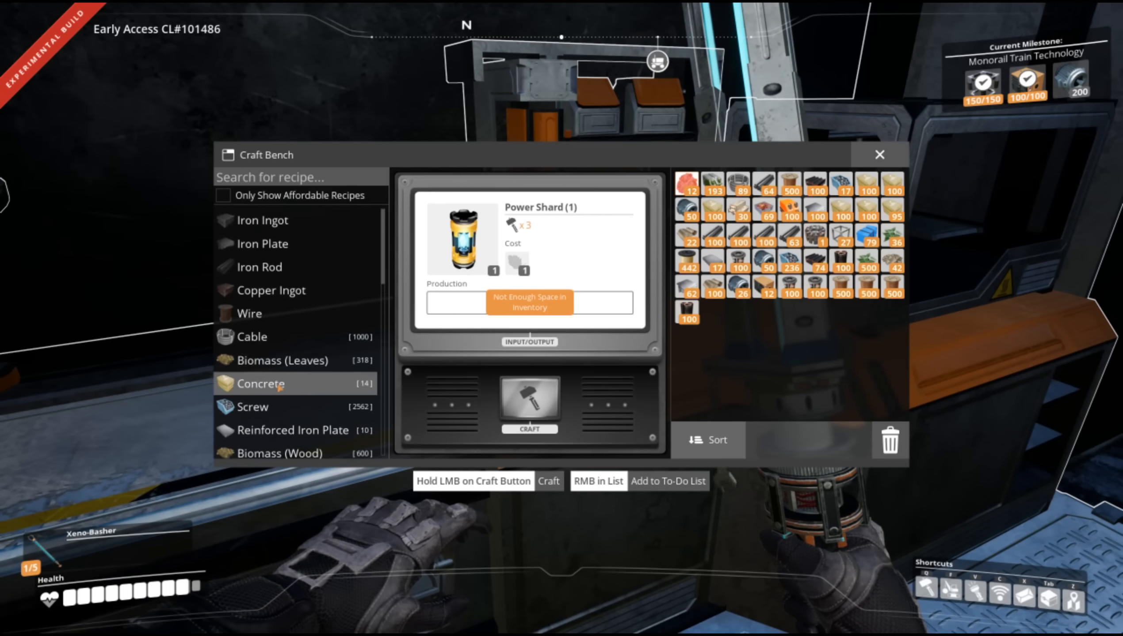
# Select the Stator recipe and hand-craft Stators until Steel Pipe runs out, reaching 66.
pyautogui.scroll(-3)
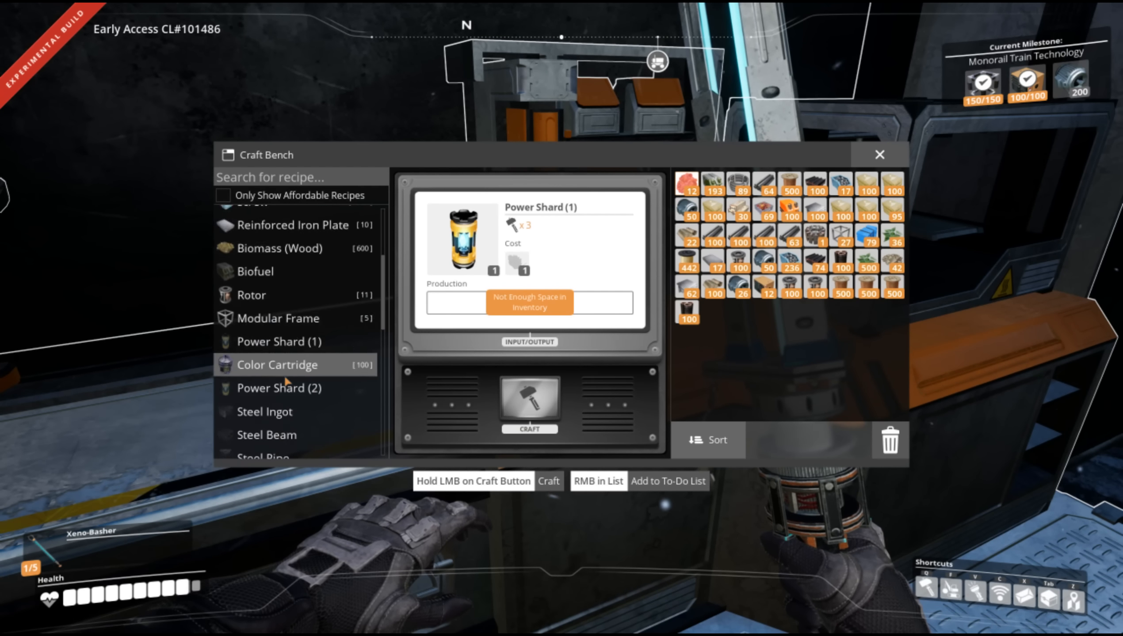
pyautogui.scroll(-3)
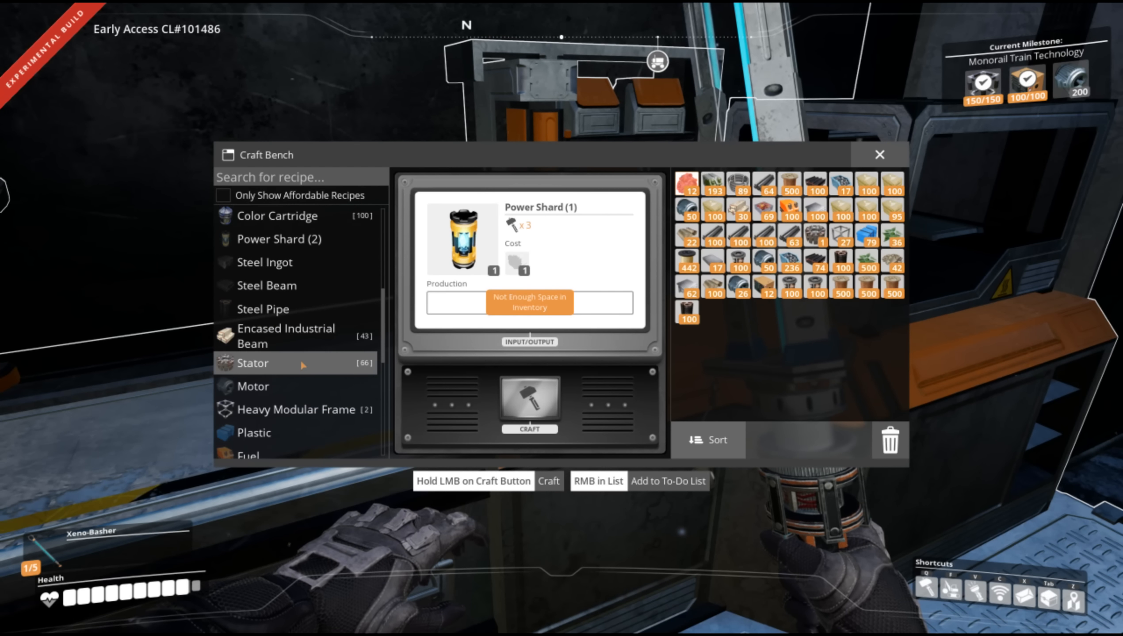
pyautogui.click(251, 363)
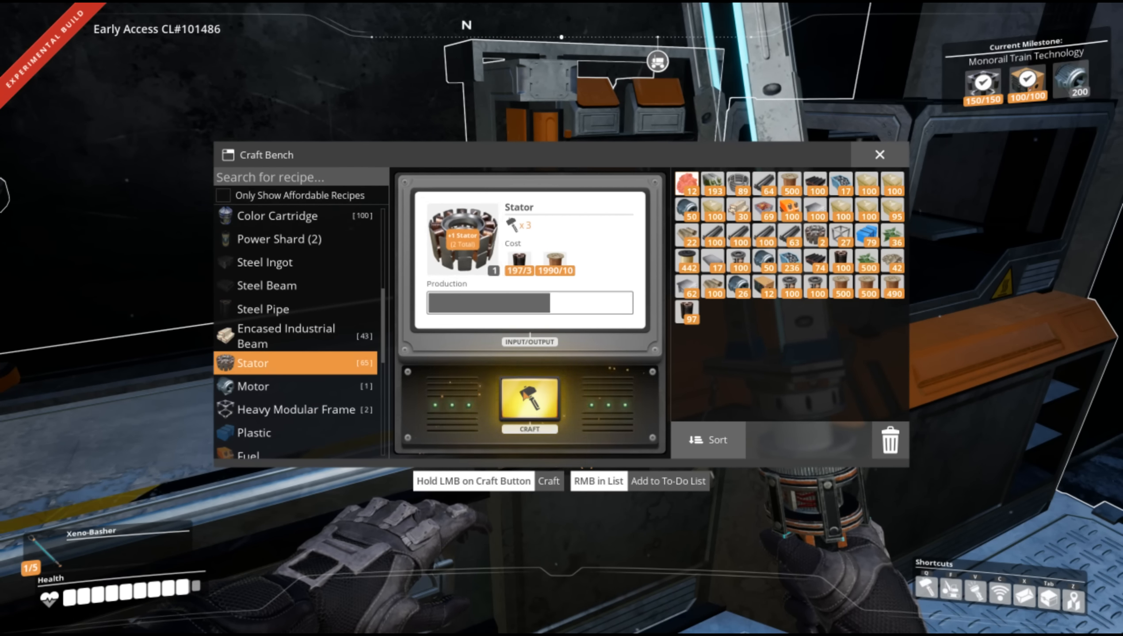
pyautogui.click(530, 407)
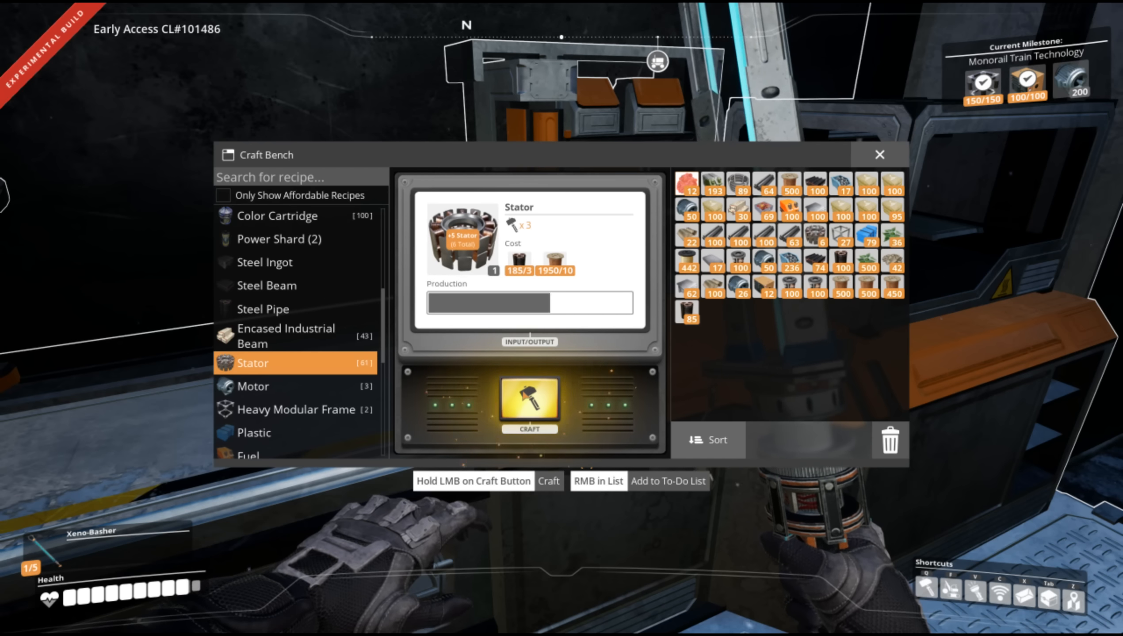
pyautogui.click(530, 403)
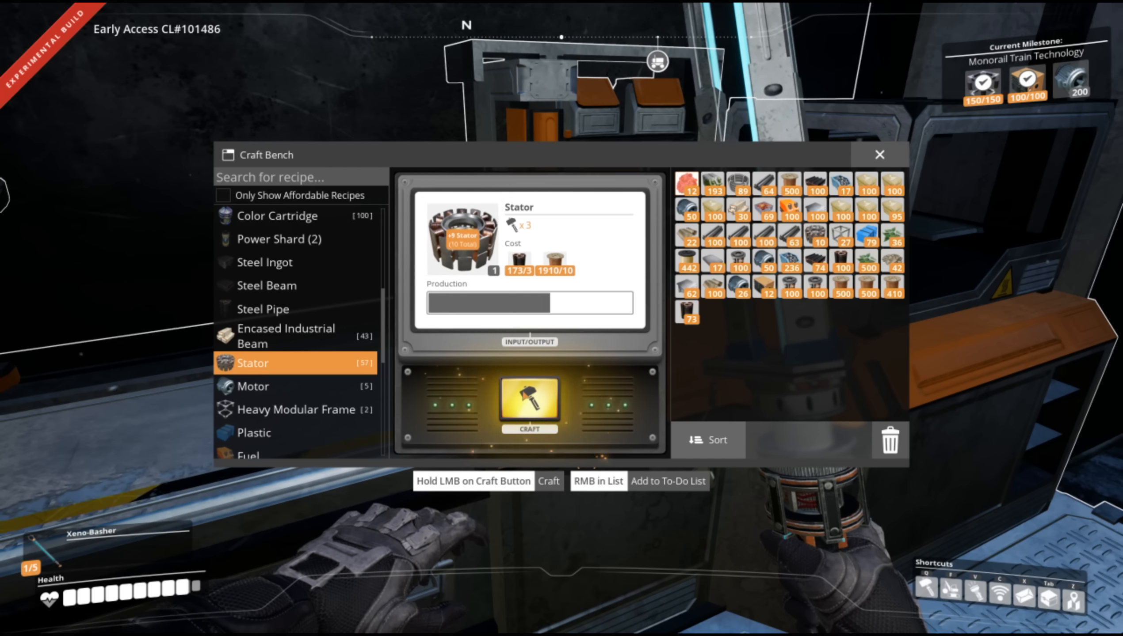
pyautogui.click(530, 402)
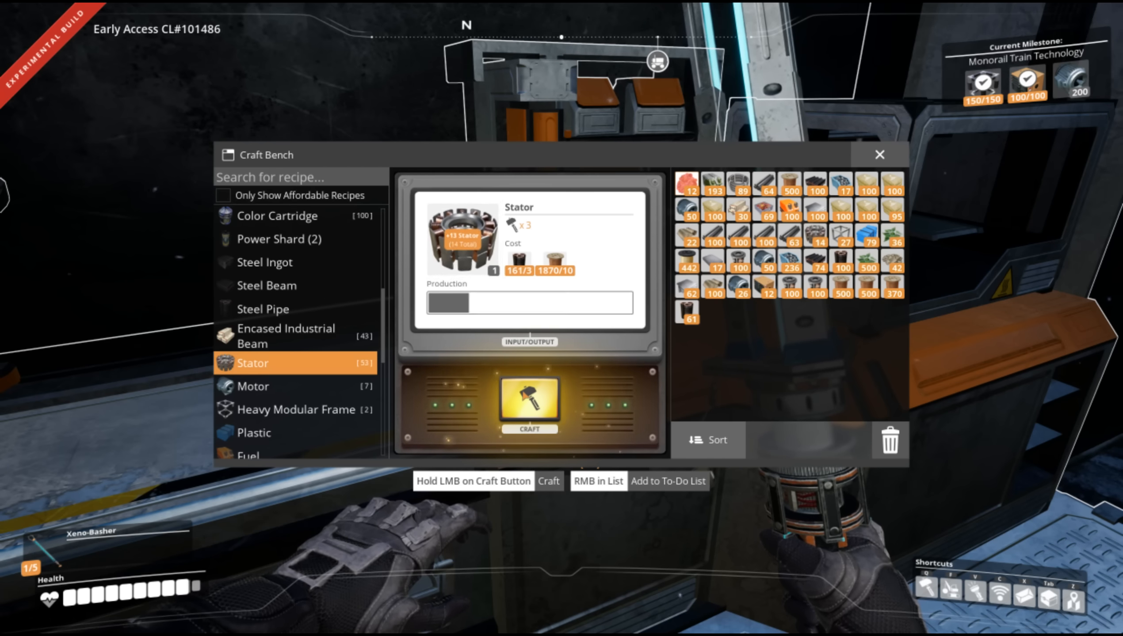
pyautogui.click(530, 405)
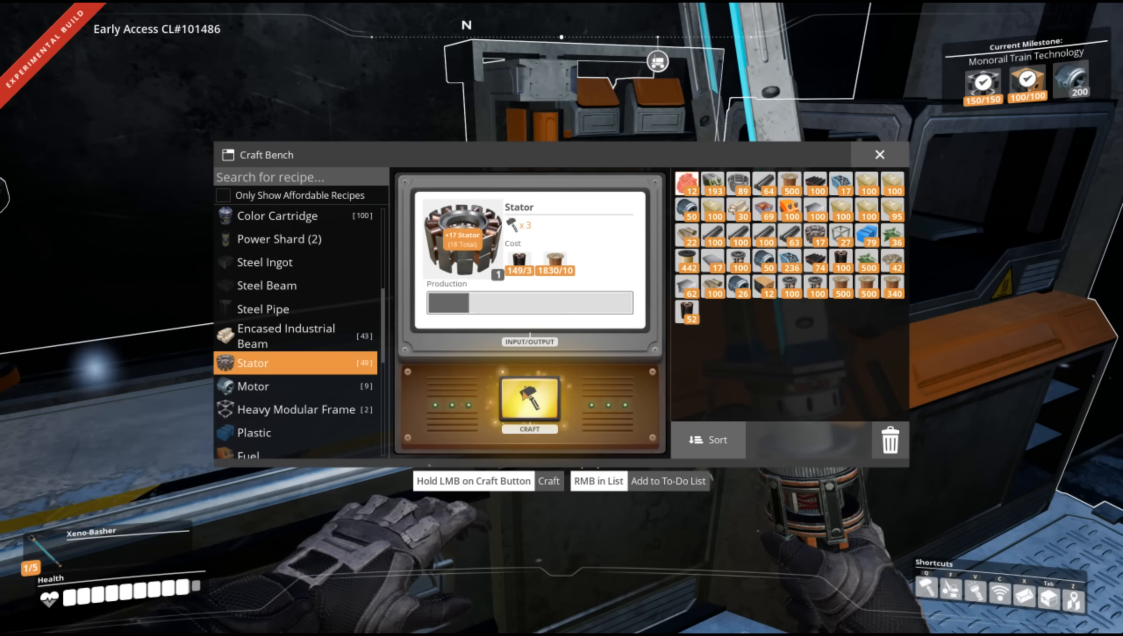
pyautogui.click(529, 405)
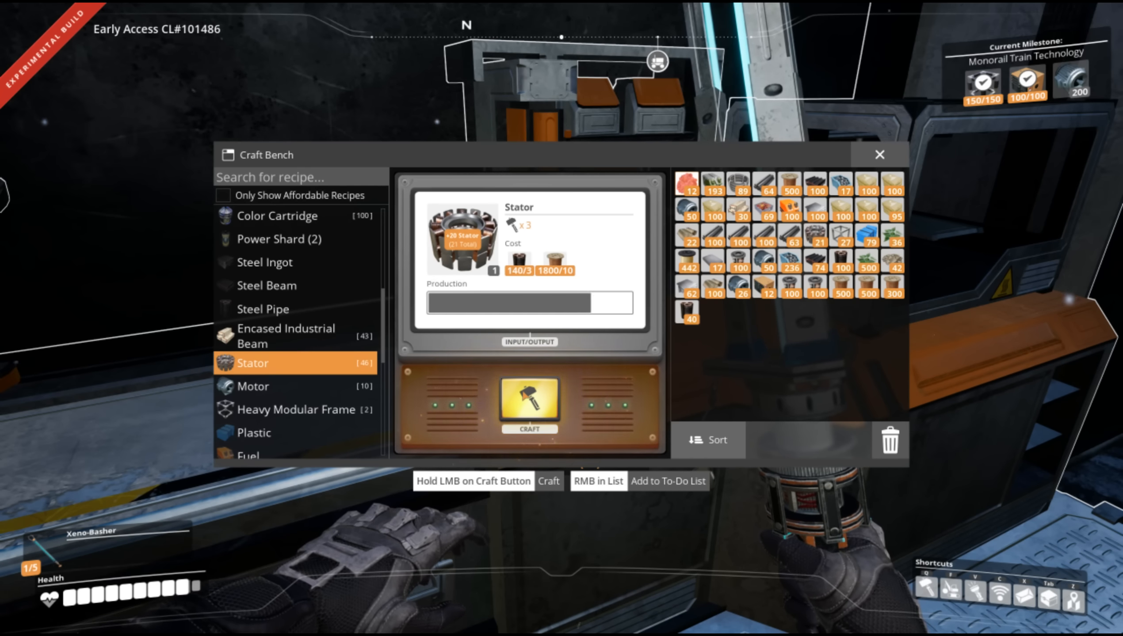
pyautogui.click(530, 405)
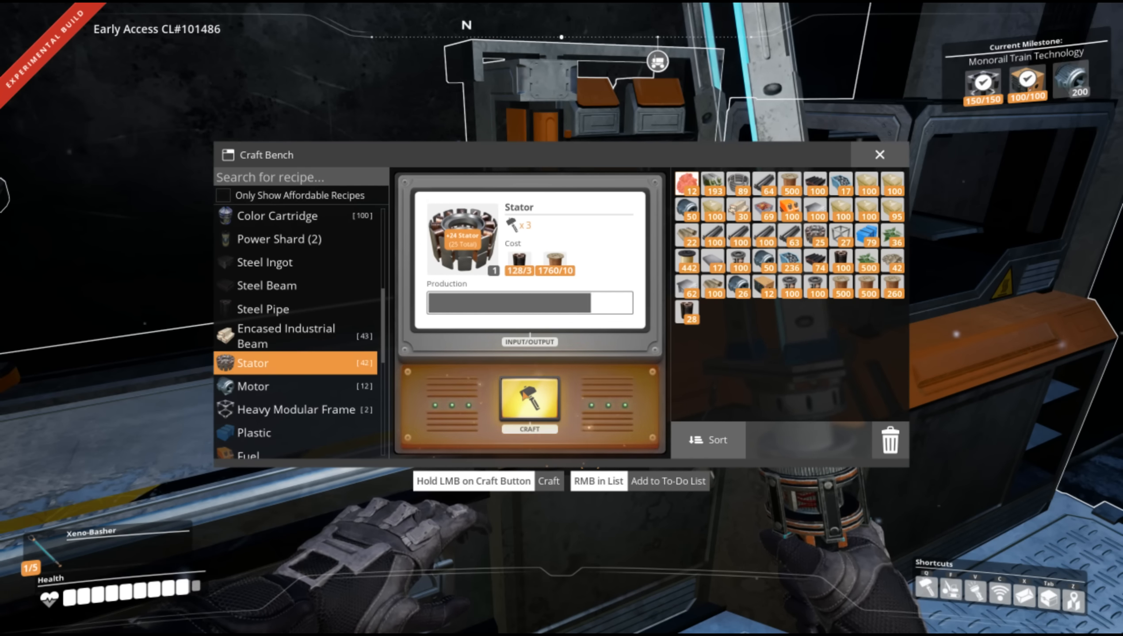
pyautogui.click(530, 399)
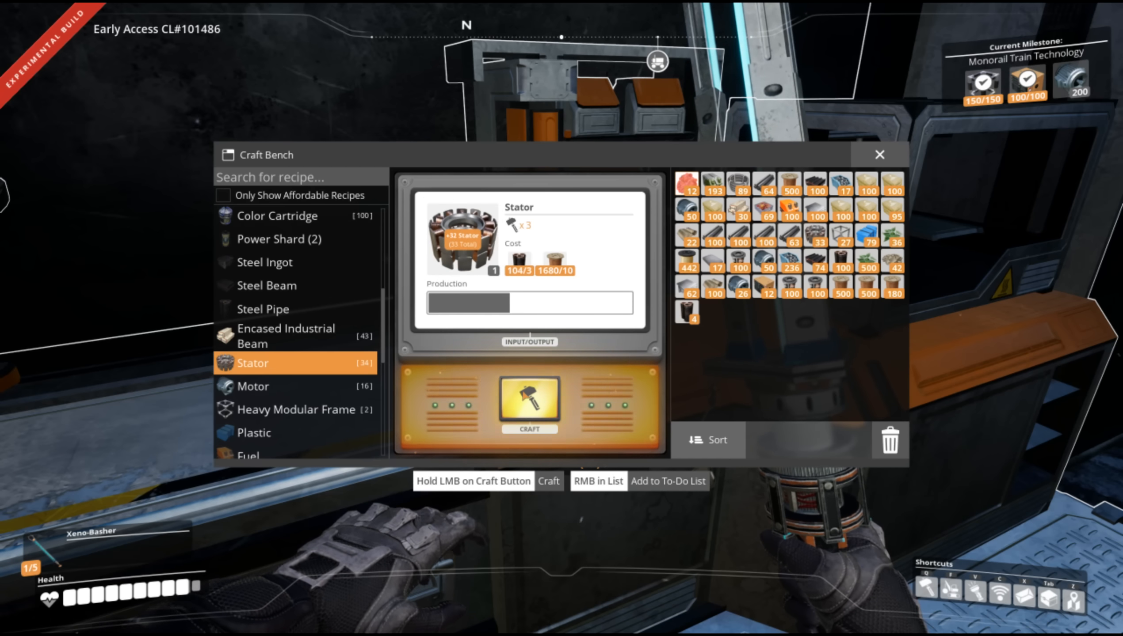
pyautogui.click(529, 399)
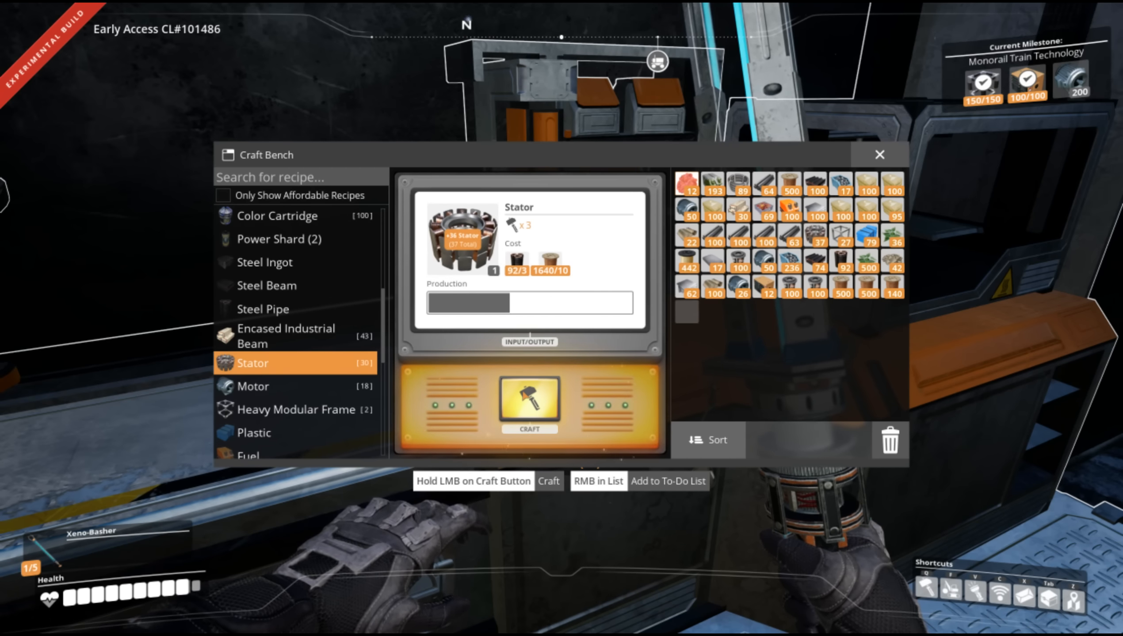
pyautogui.click(530, 401)
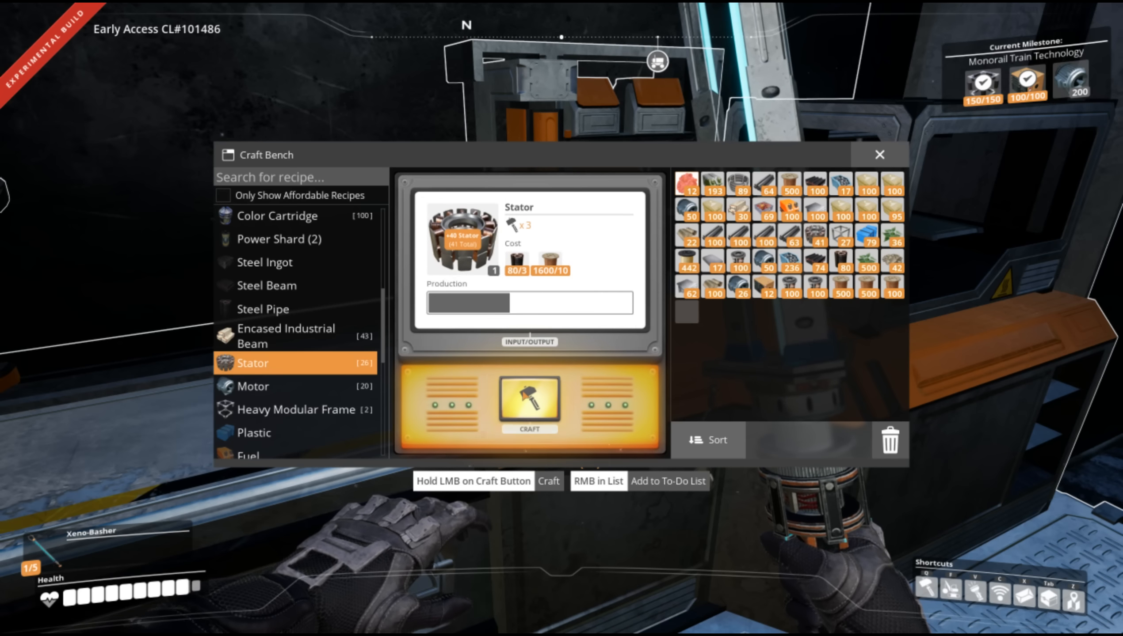
pyautogui.click(528, 405)
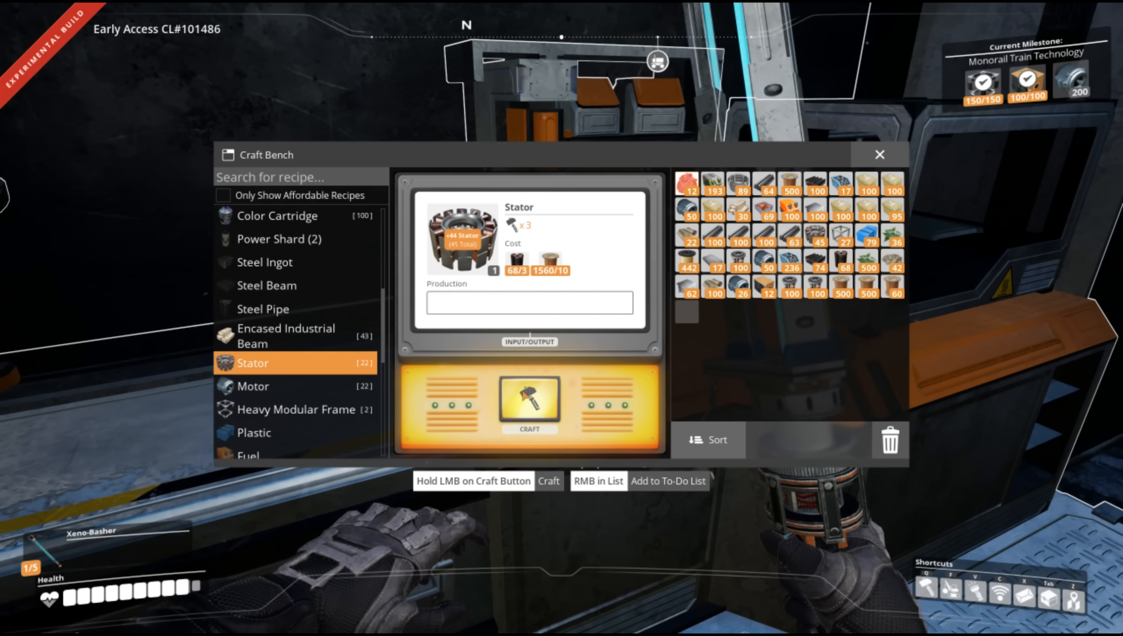
pyautogui.click(529, 401)
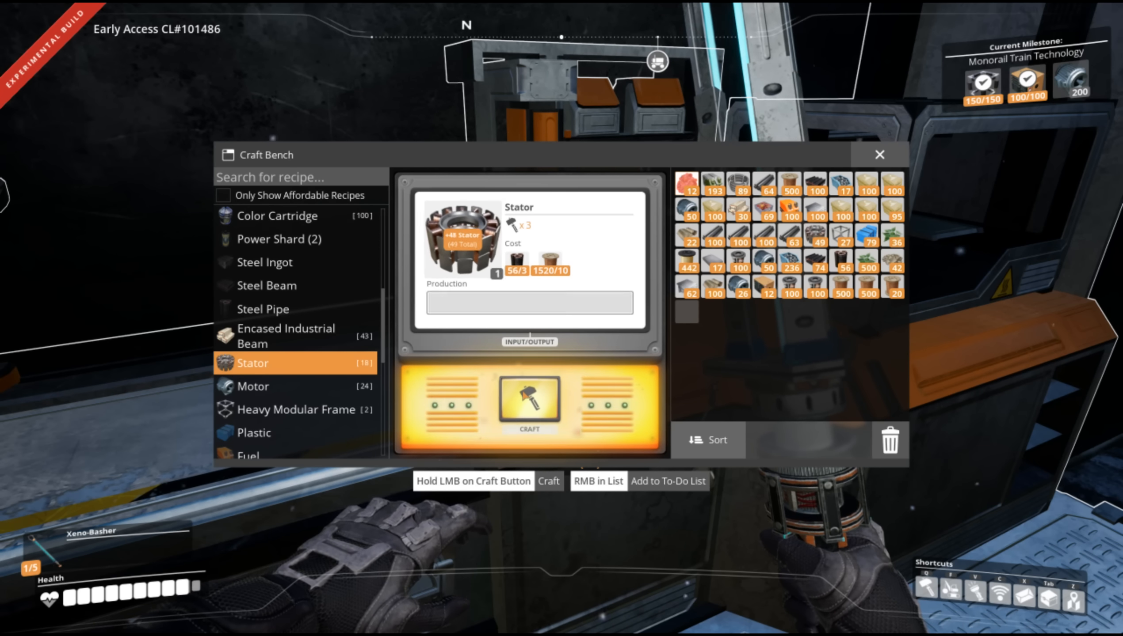
pyautogui.click(529, 403)
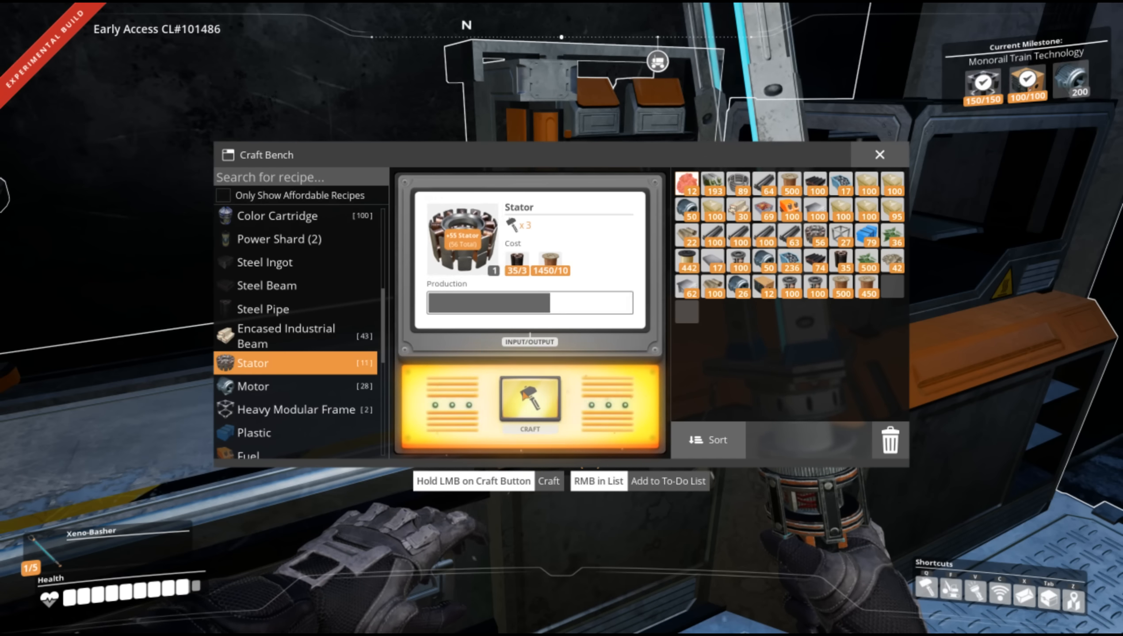
pyautogui.click(530, 399)
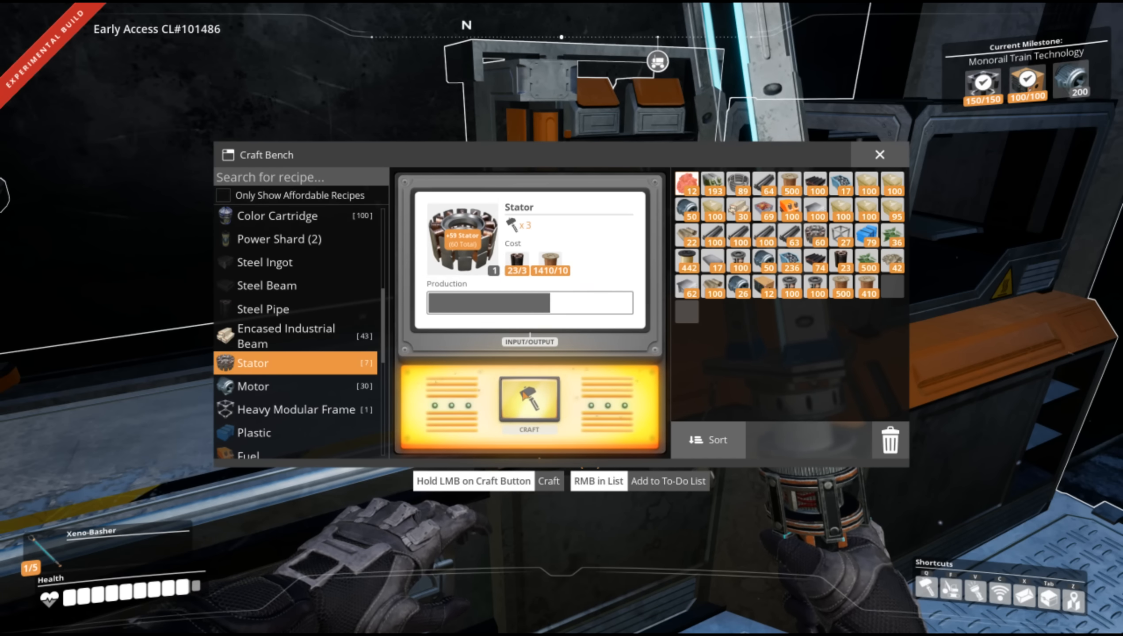
pyautogui.click(530, 403)
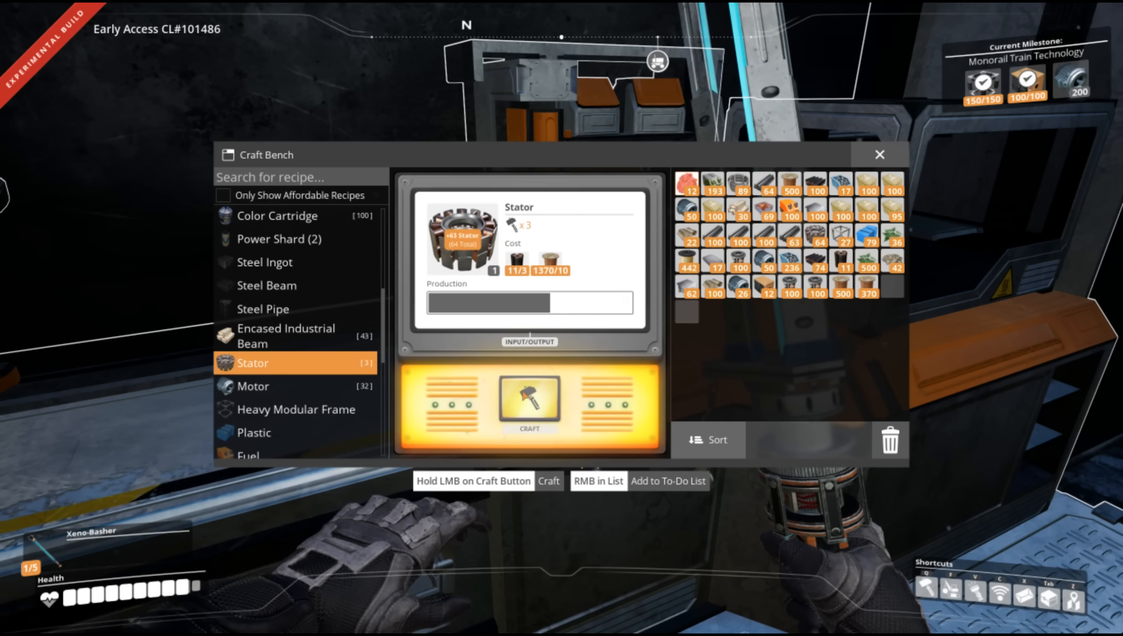
pyautogui.click(529, 402)
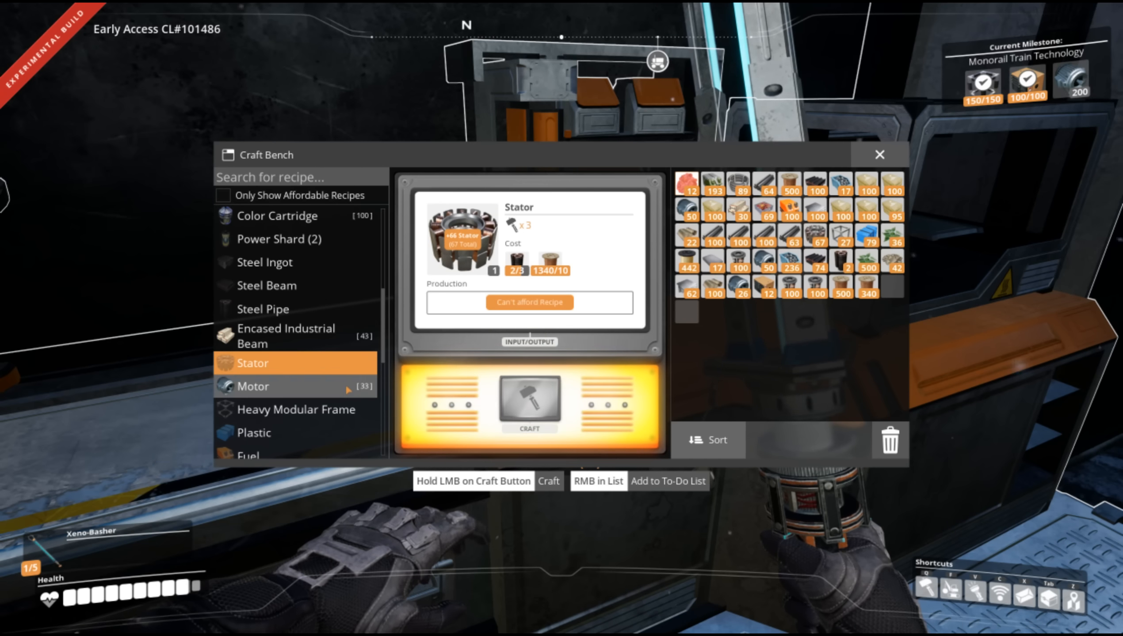
# Switch to the Motor recipe and hand-craft about 31 more Motors from the new Stators.
pyautogui.click(253, 386)
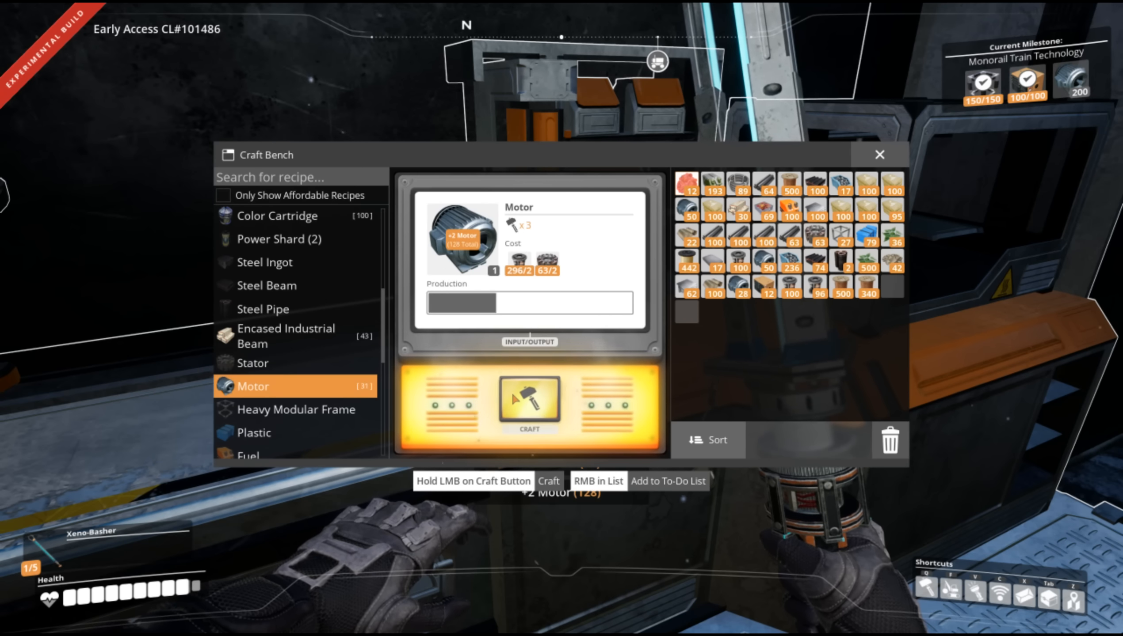
pyautogui.click(530, 403)
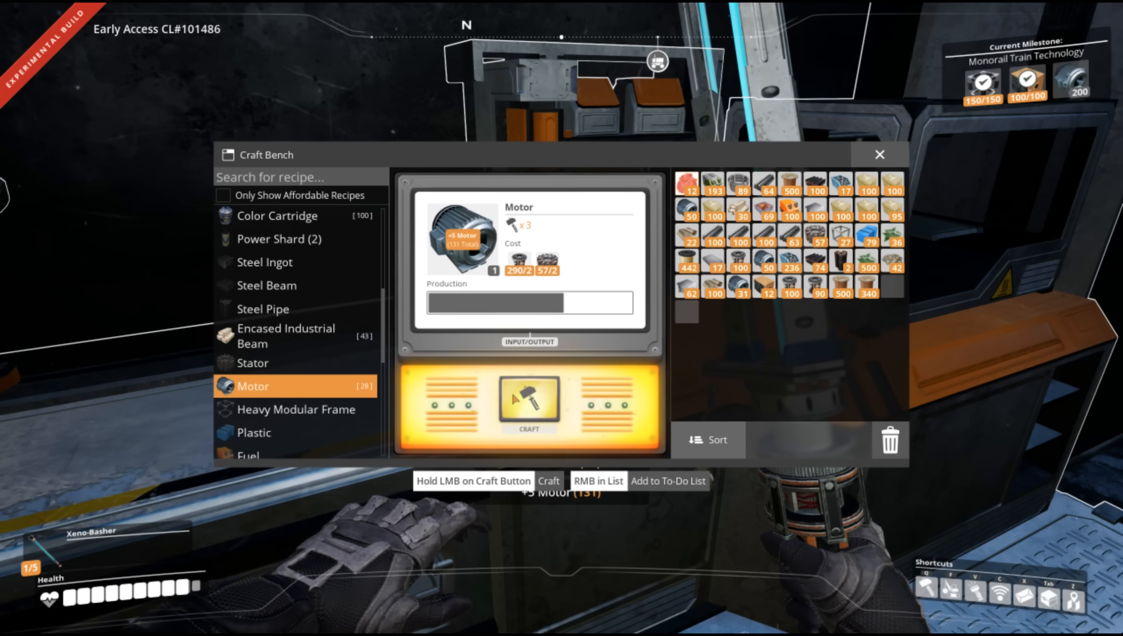
pyautogui.click(529, 404)
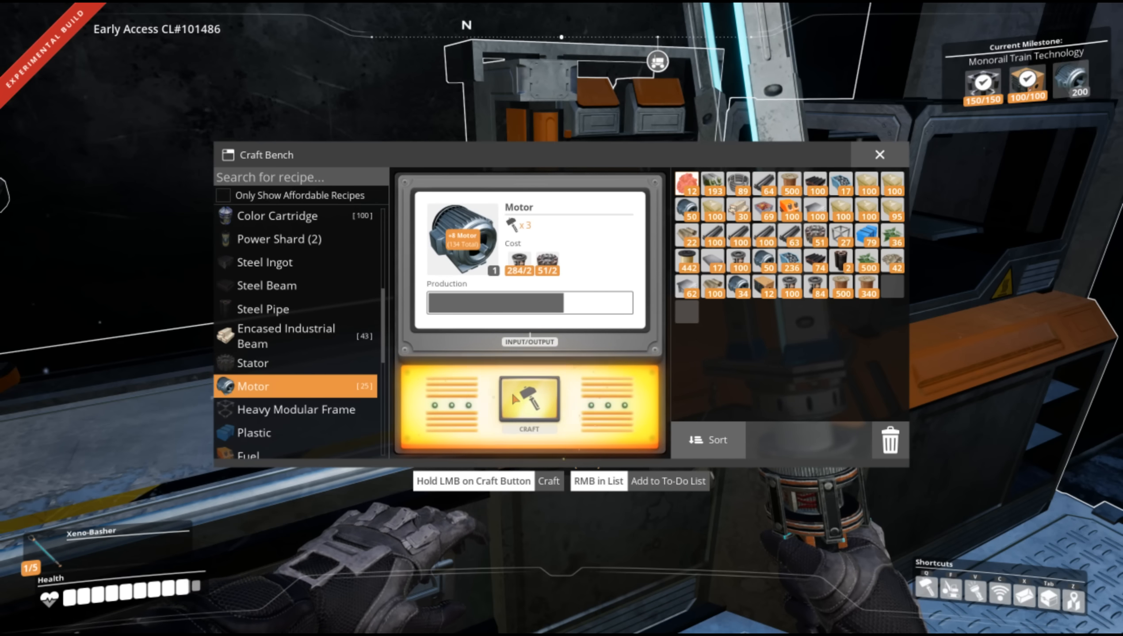
pyautogui.click(529, 403)
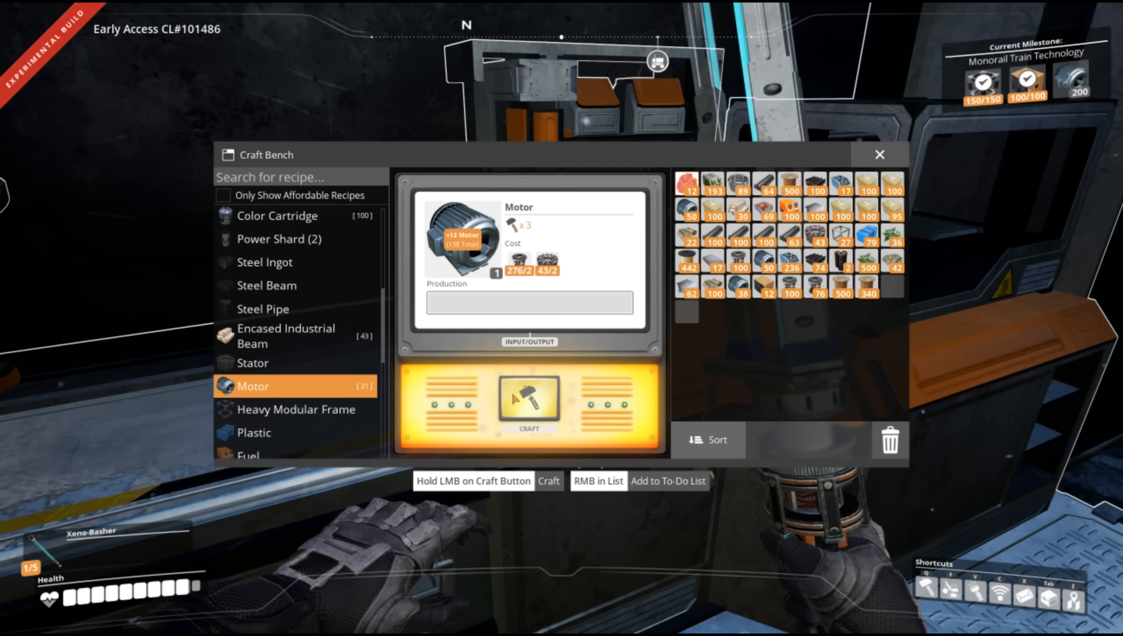
pyautogui.click(528, 405)
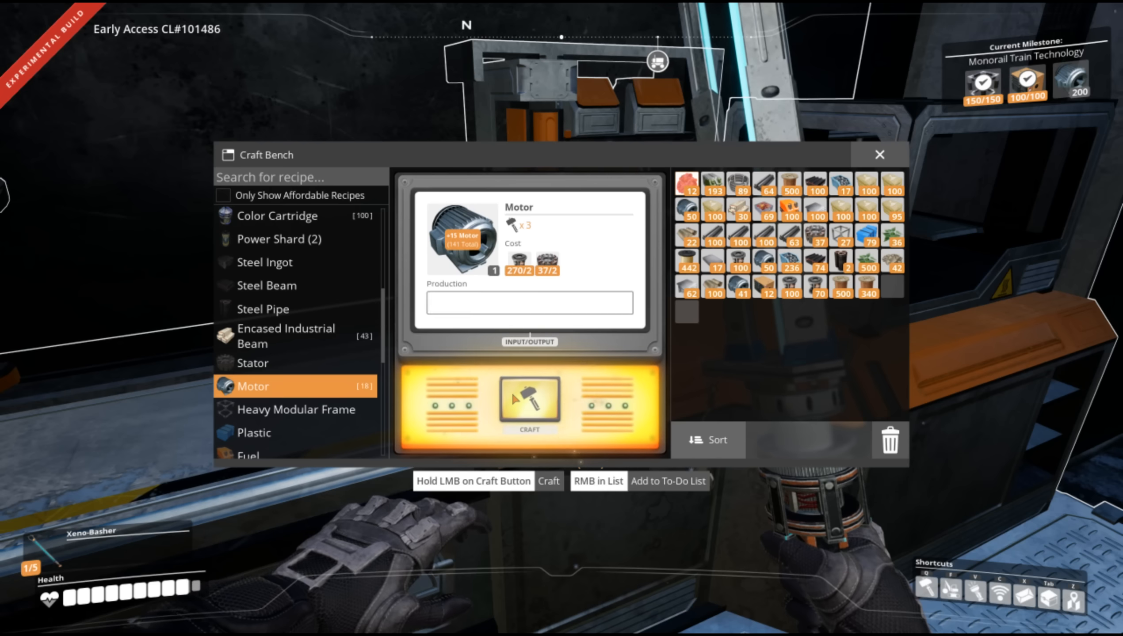
pyautogui.click(529, 405)
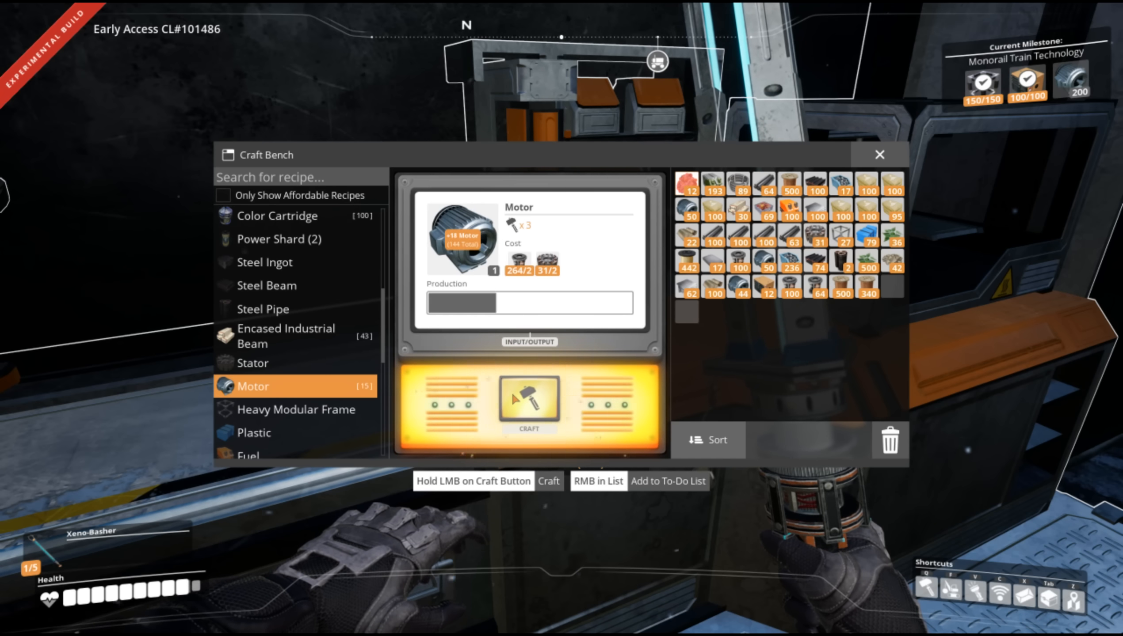
pyautogui.click(529, 406)
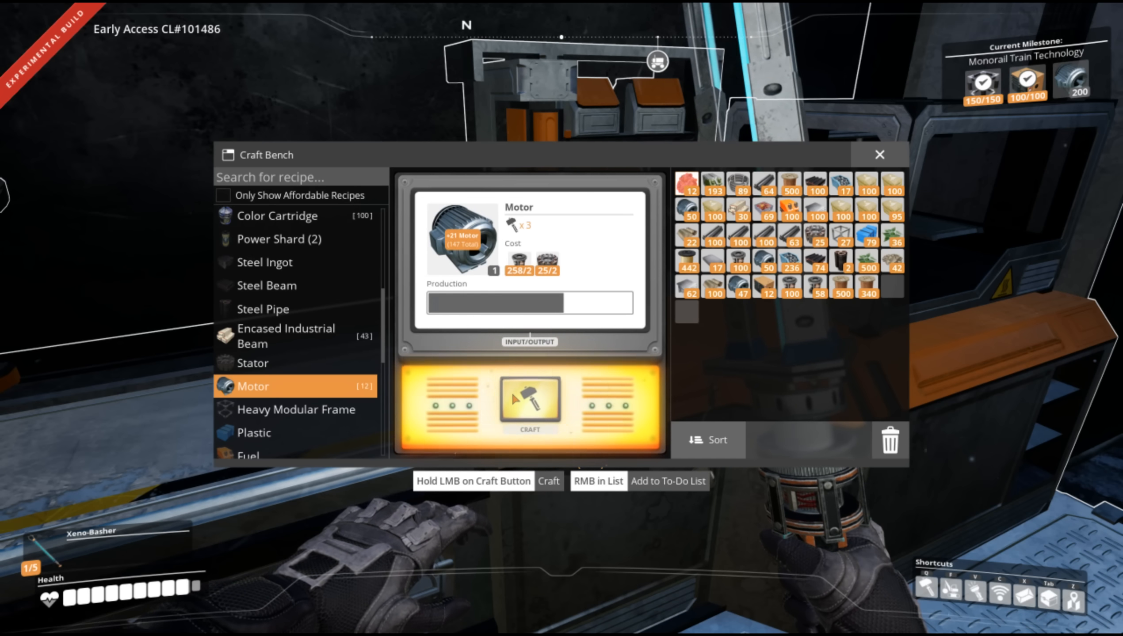
pyautogui.click(530, 402)
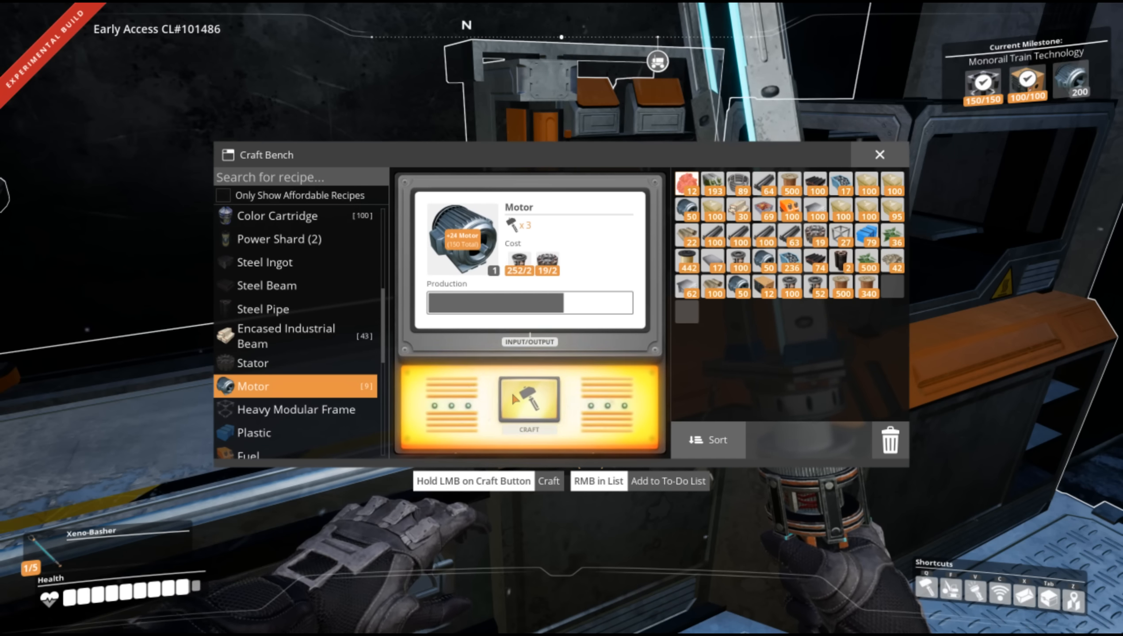
pyautogui.click(529, 405)
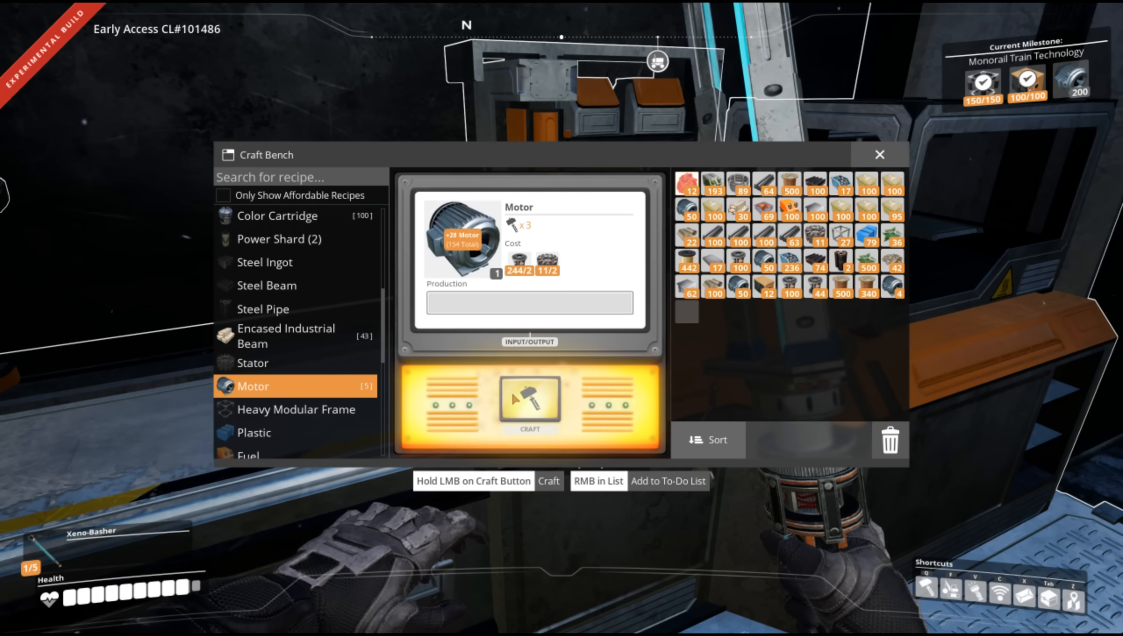
pyautogui.click(529, 403)
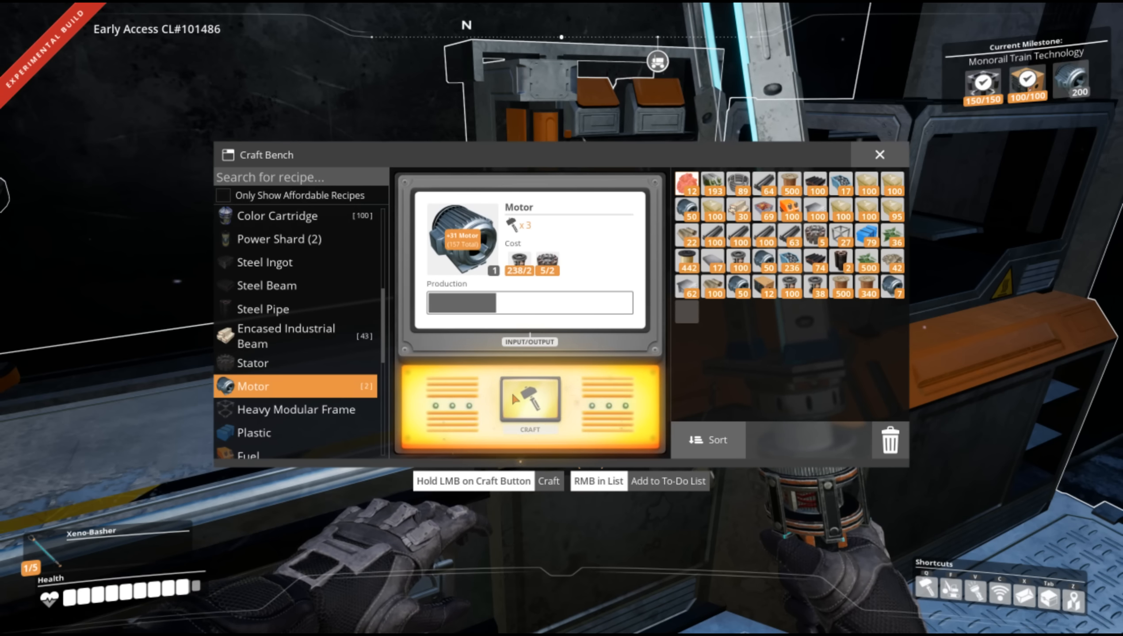
pyautogui.click(529, 403)
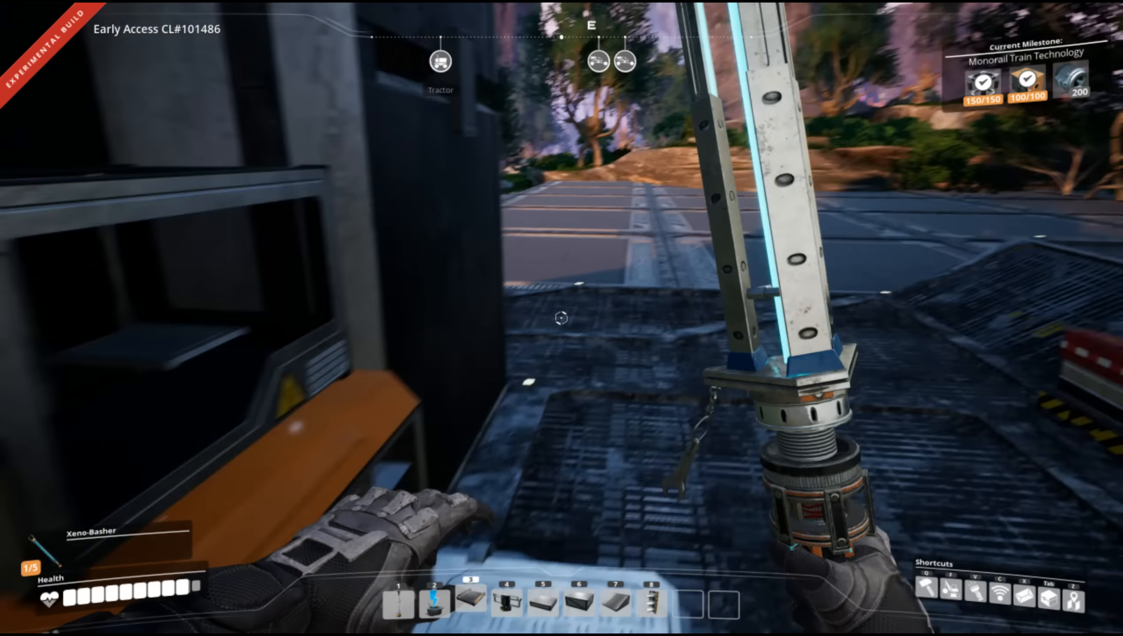
pyautogui.moveTo(562, 318)
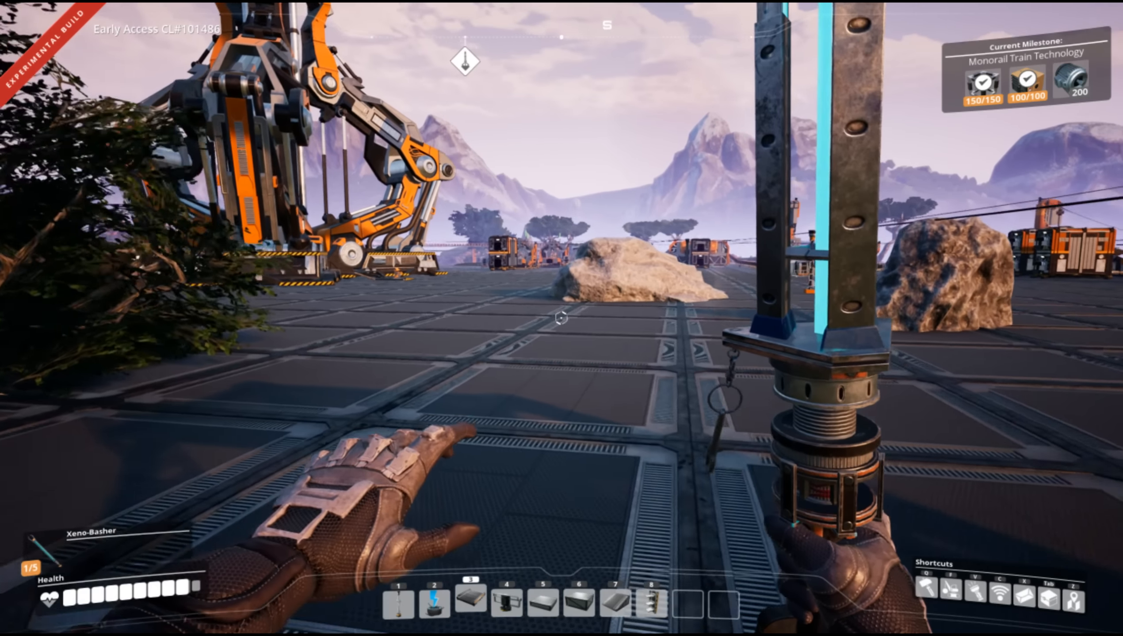
pyautogui.moveTo(561, 319)
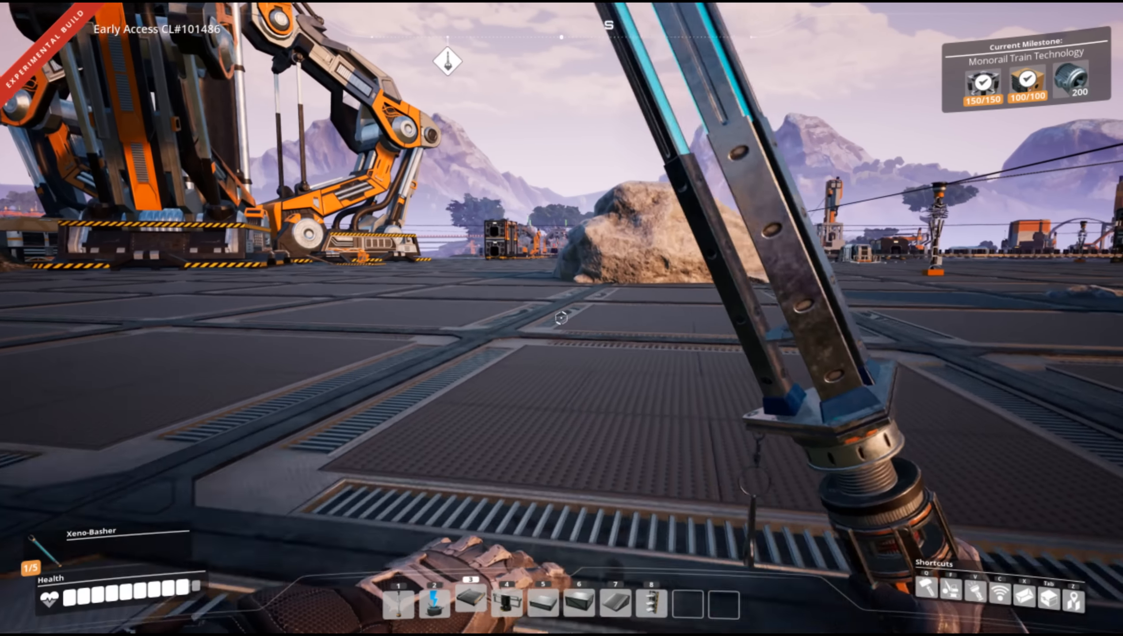
pyautogui.moveTo(561, 319)
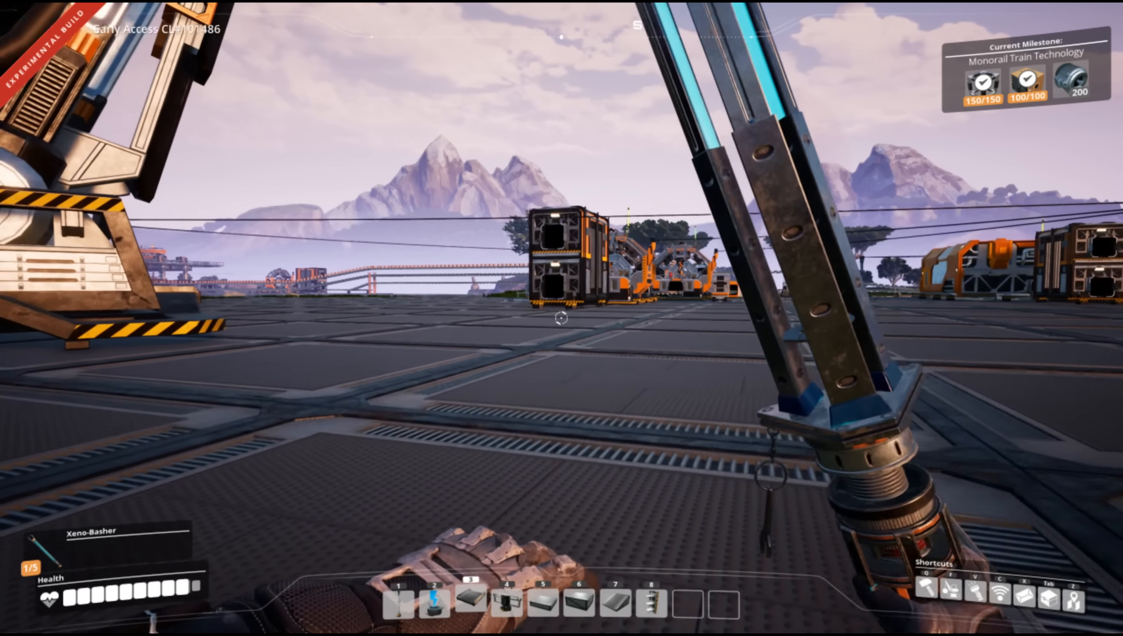
pyautogui.moveTo(561, 318)
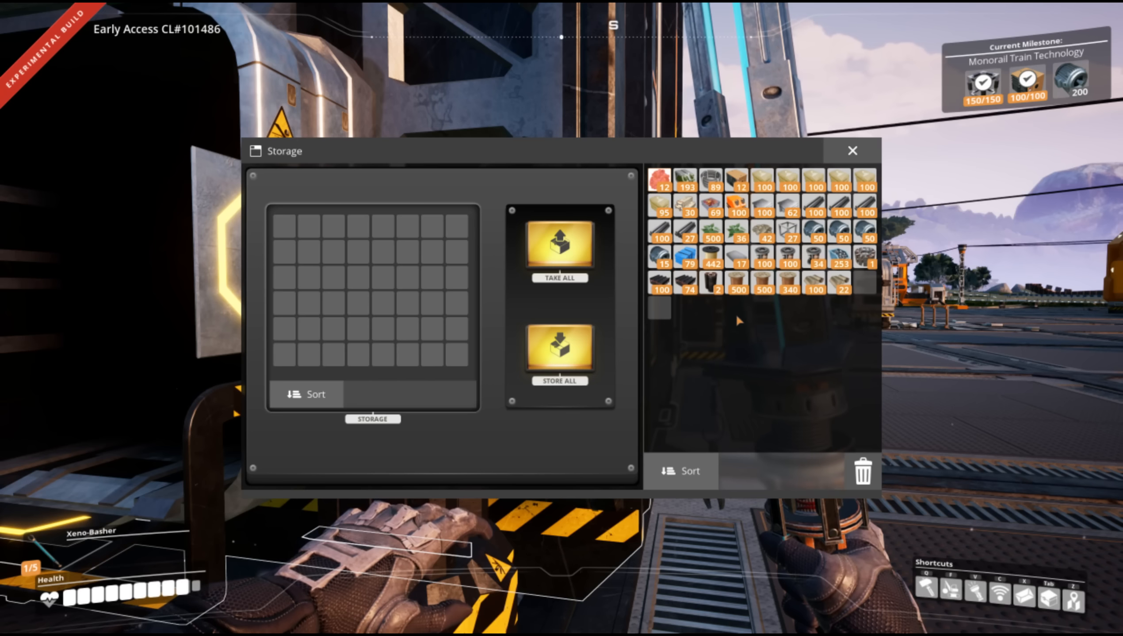
pyautogui.click(851, 151)
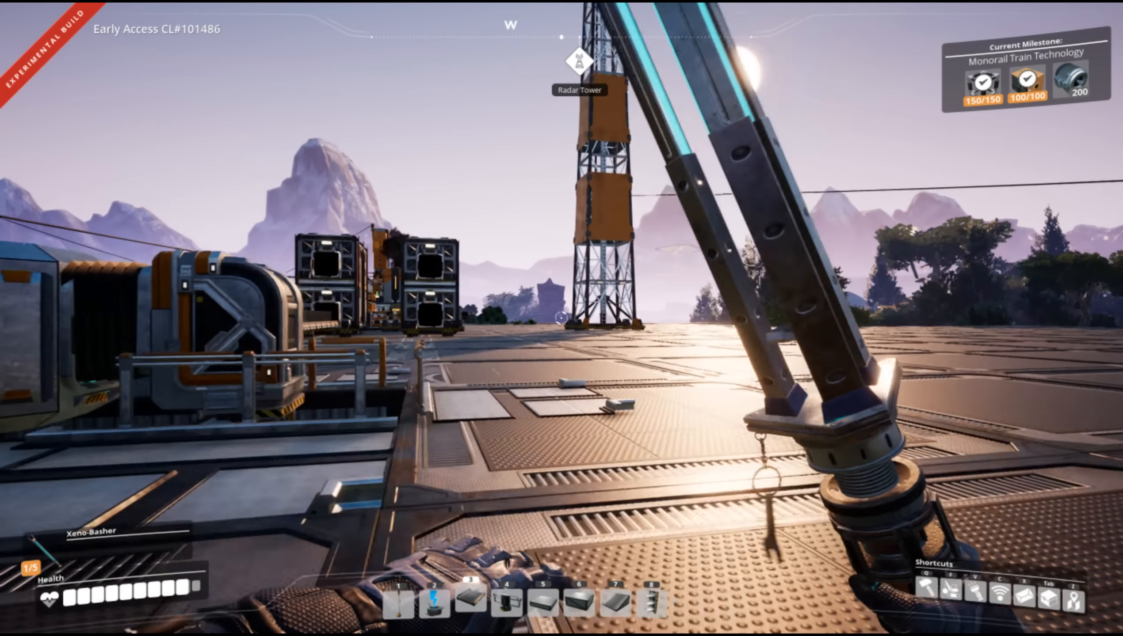
pyautogui.moveTo(561, 318)
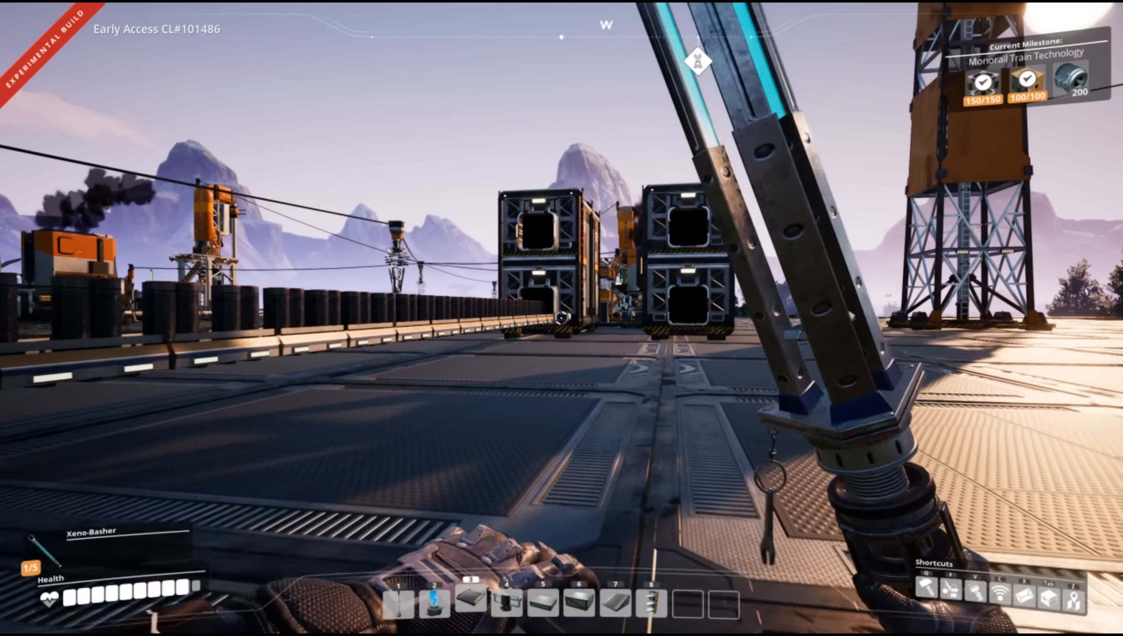
pyautogui.moveTo(562, 318)
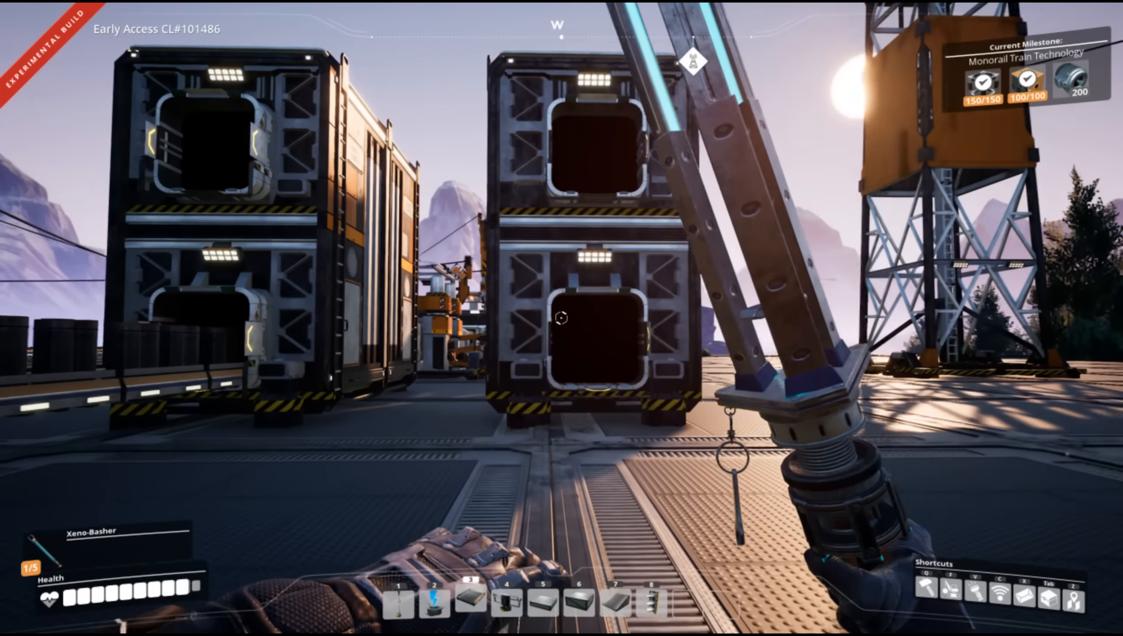
# Walk past the freight platforms and station back toward the craft bench.
pyautogui.click(562, 318)
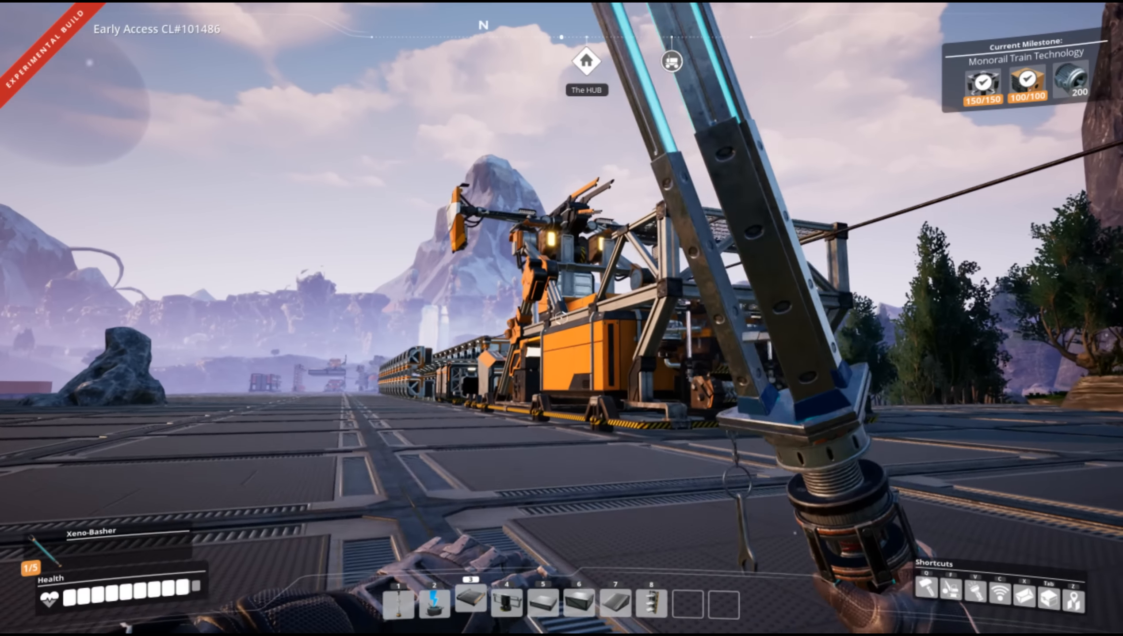
pyautogui.moveTo(562, 319)
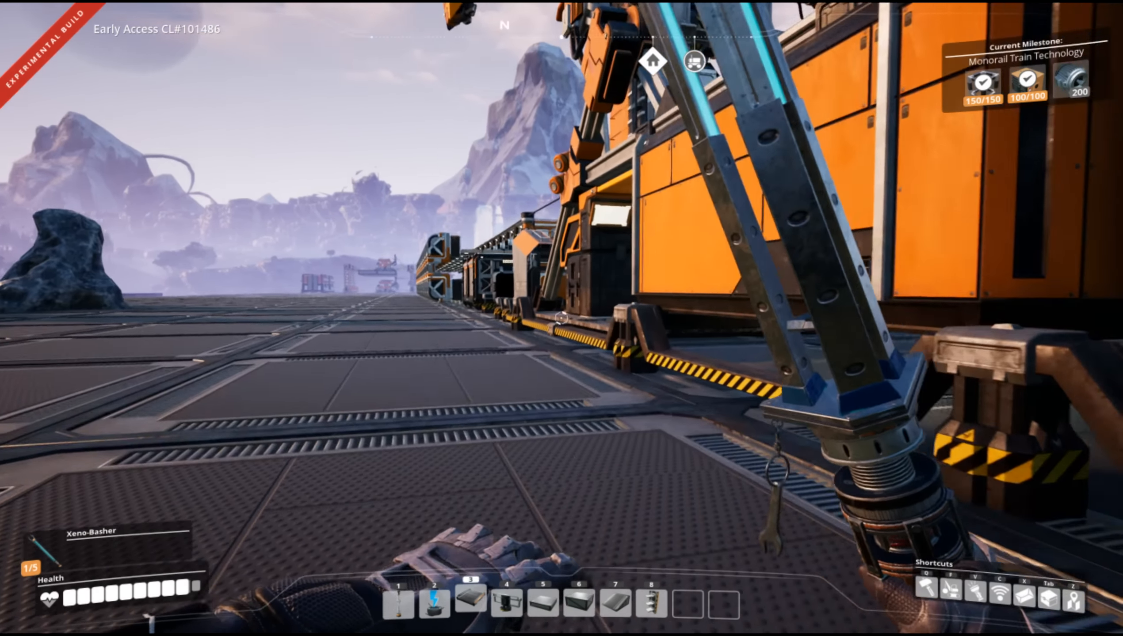
pyautogui.moveTo(562, 318)
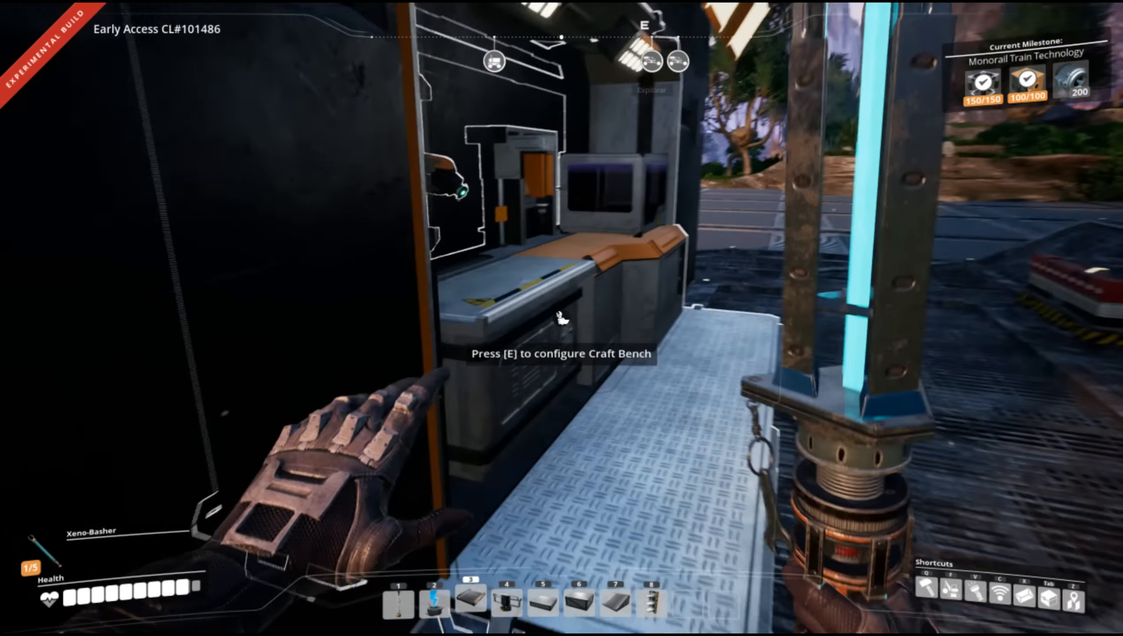
# Hand-craft repeated batches of Stators at the craft bench, raising the total to about 68.
pyautogui.press('e')
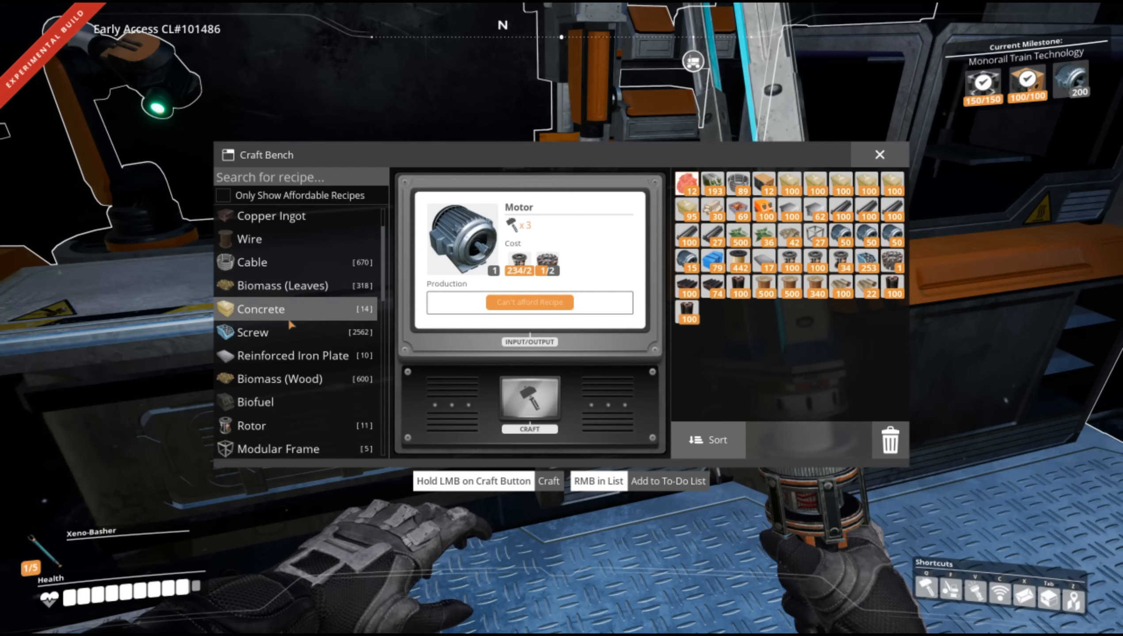
pyautogui.scroll(-3)
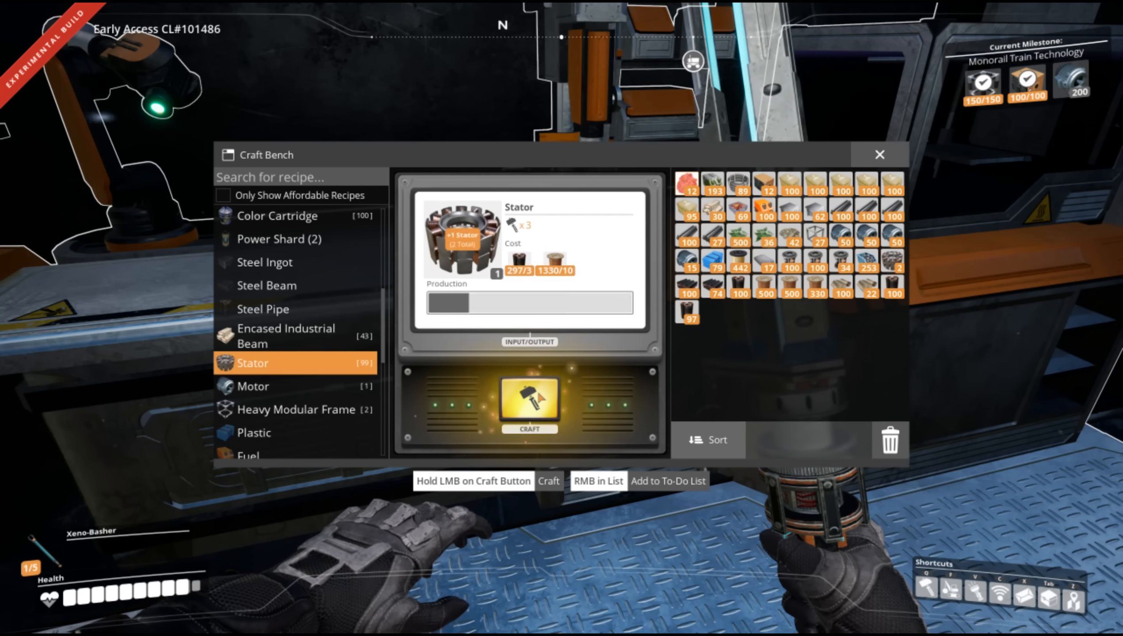
pyautogui.click(530, 406)
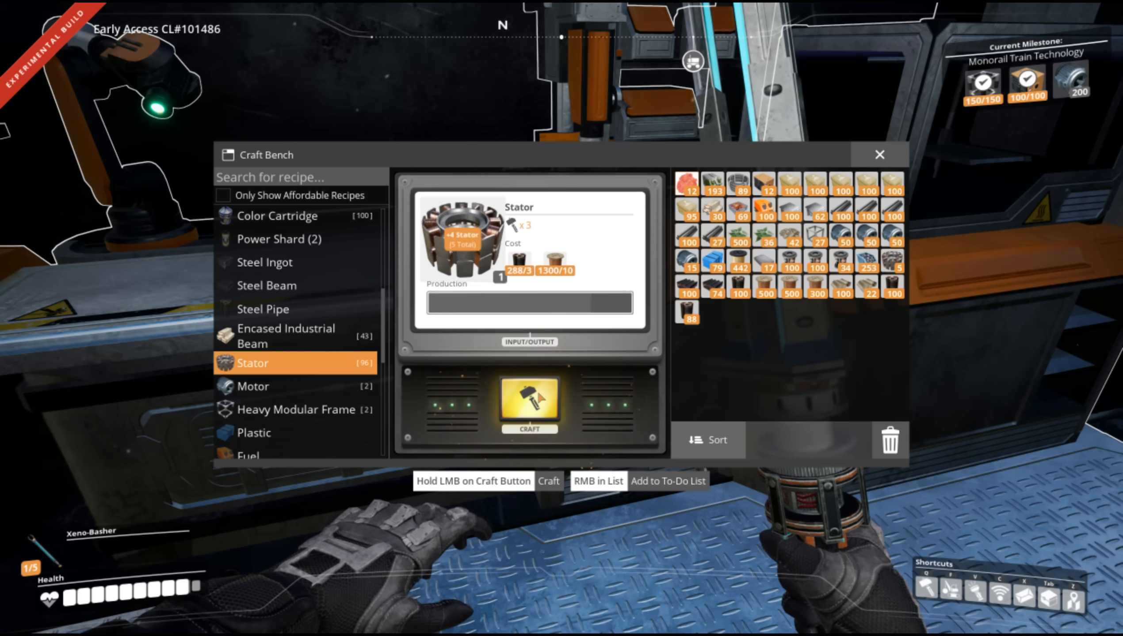
pyautogui.click(529, 409)
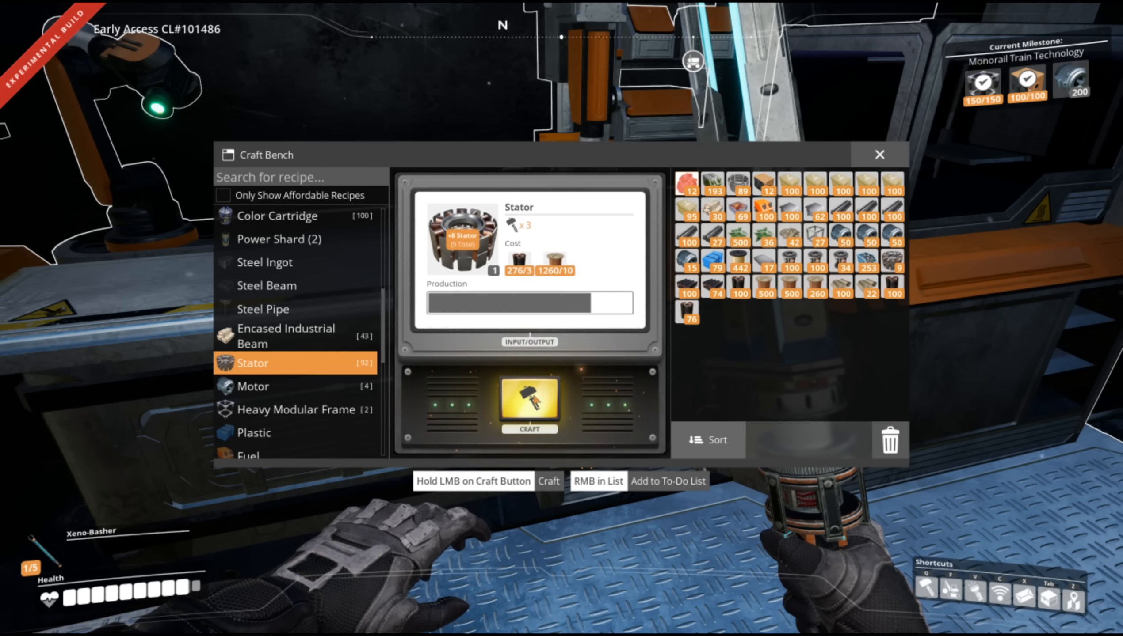
pyautogui.click(530, 409)
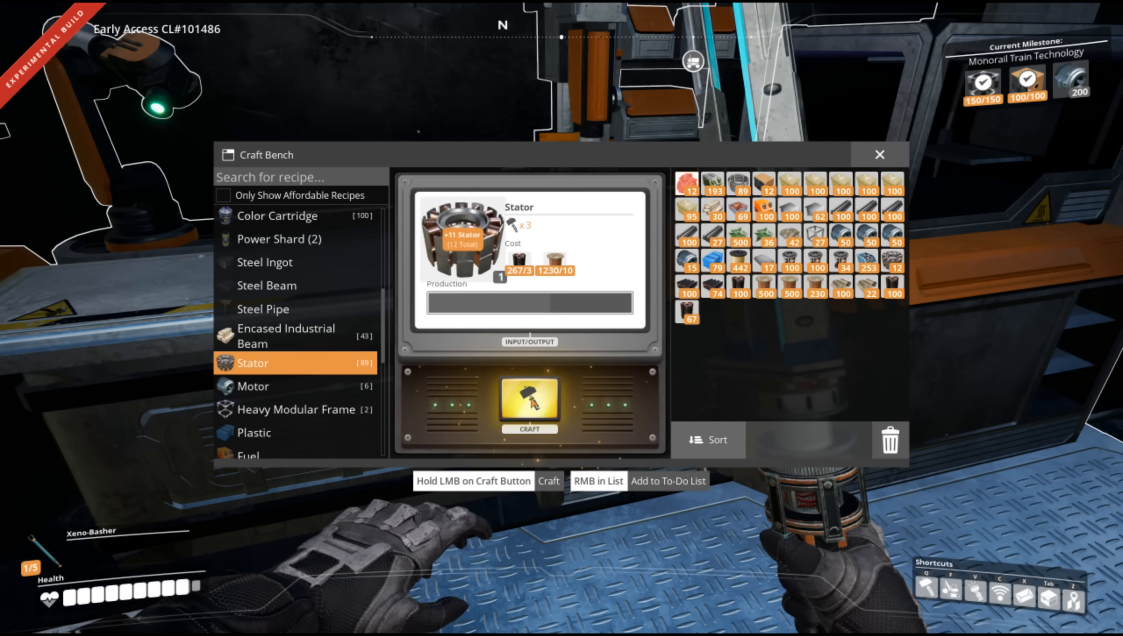
pyautogui.click(530, 406)
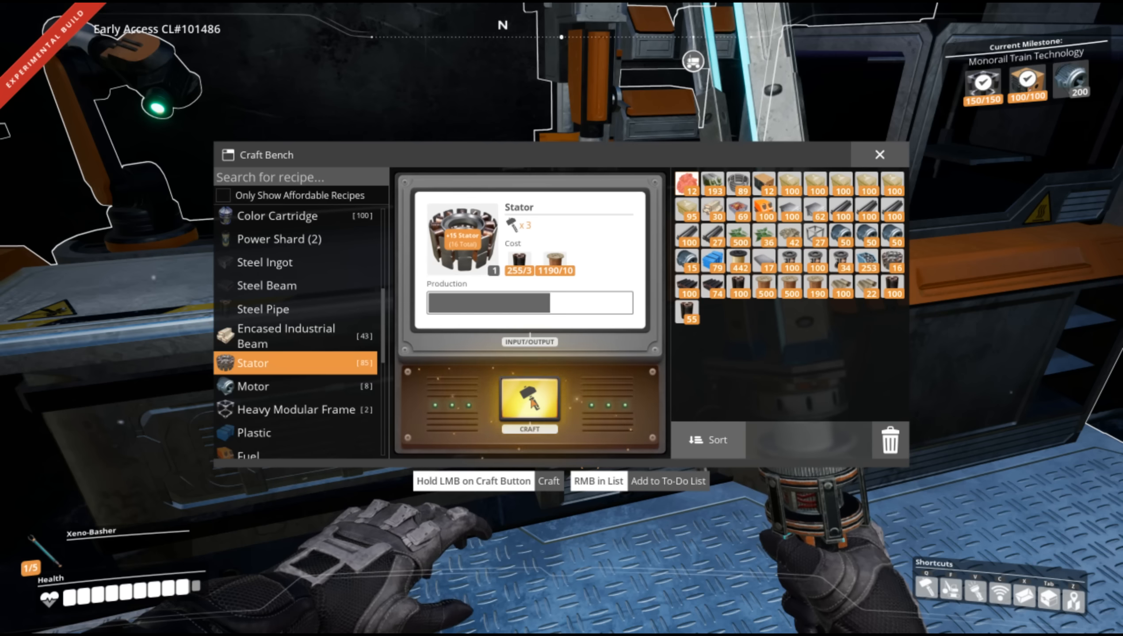
pyautogui.click(529, 405)
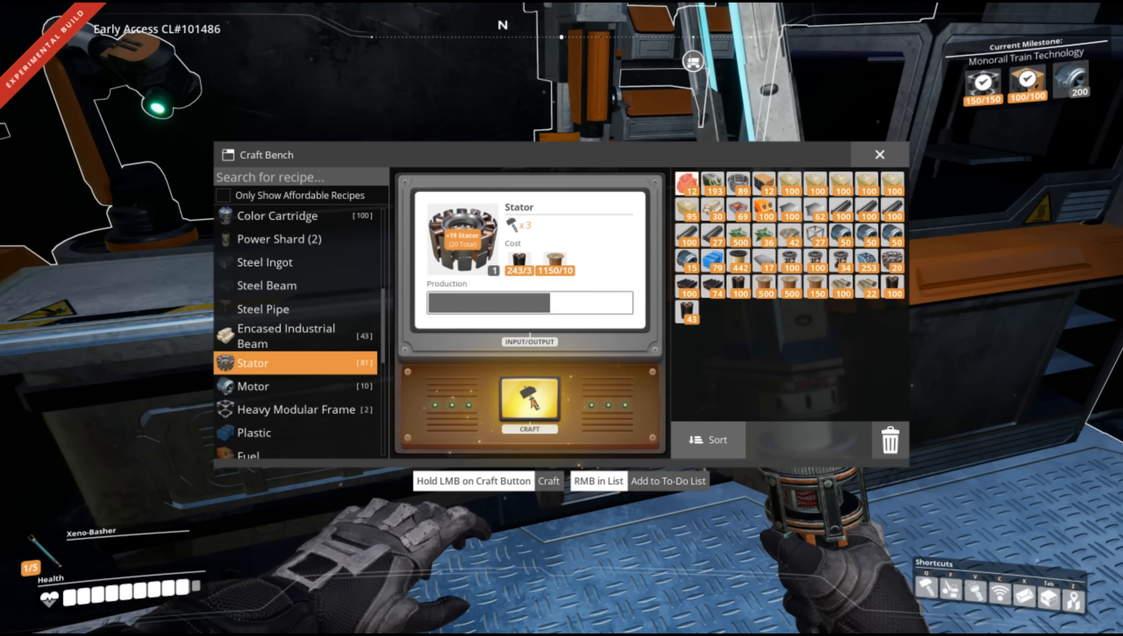
pyautogui.click(530, 405)
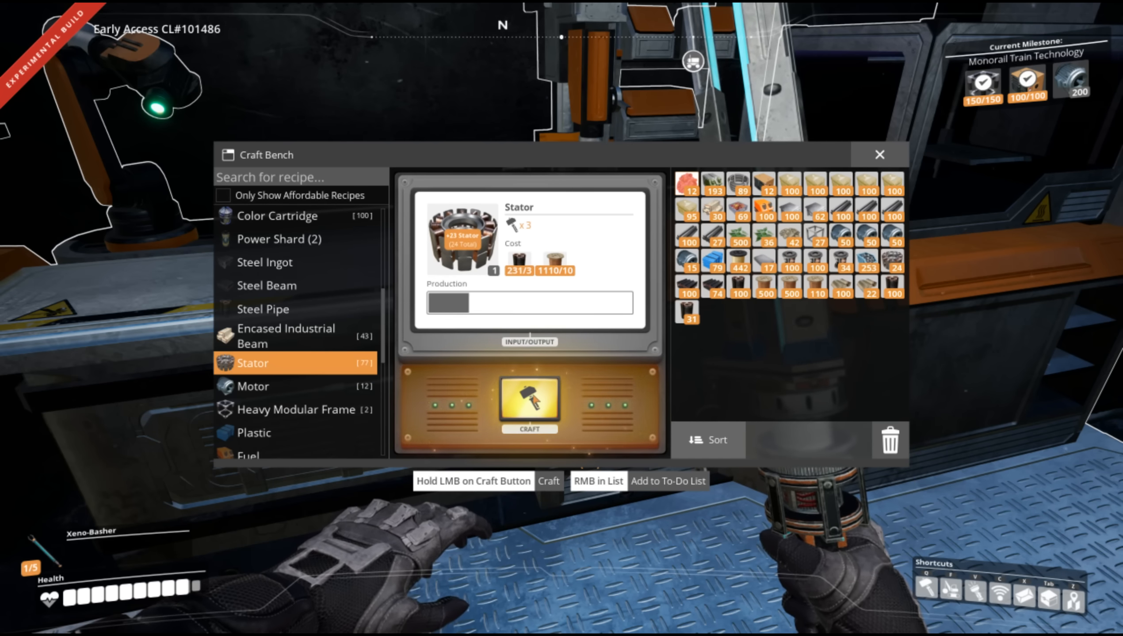
pyautogui.click(530, 406)
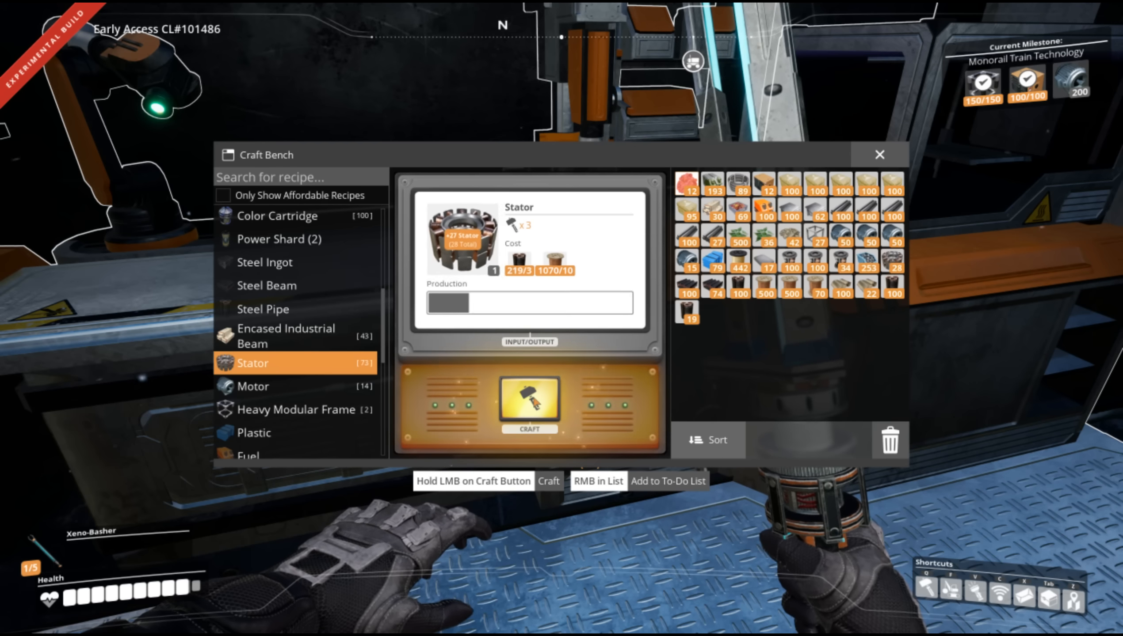
pyautogui.click(530, 404)
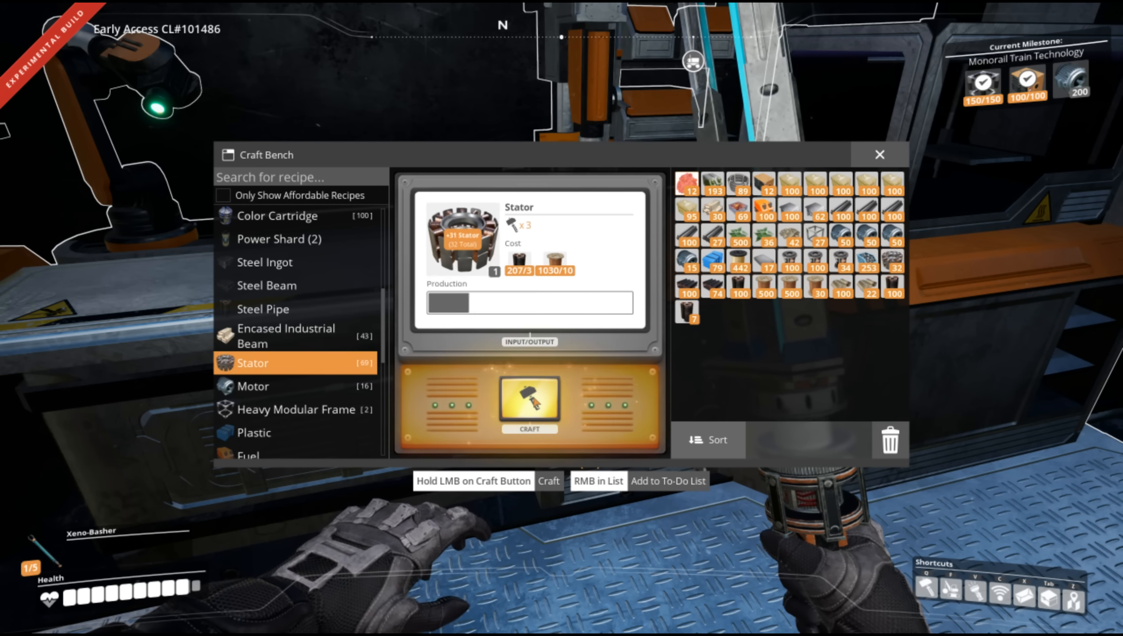
pyautogui.click(530, 405)
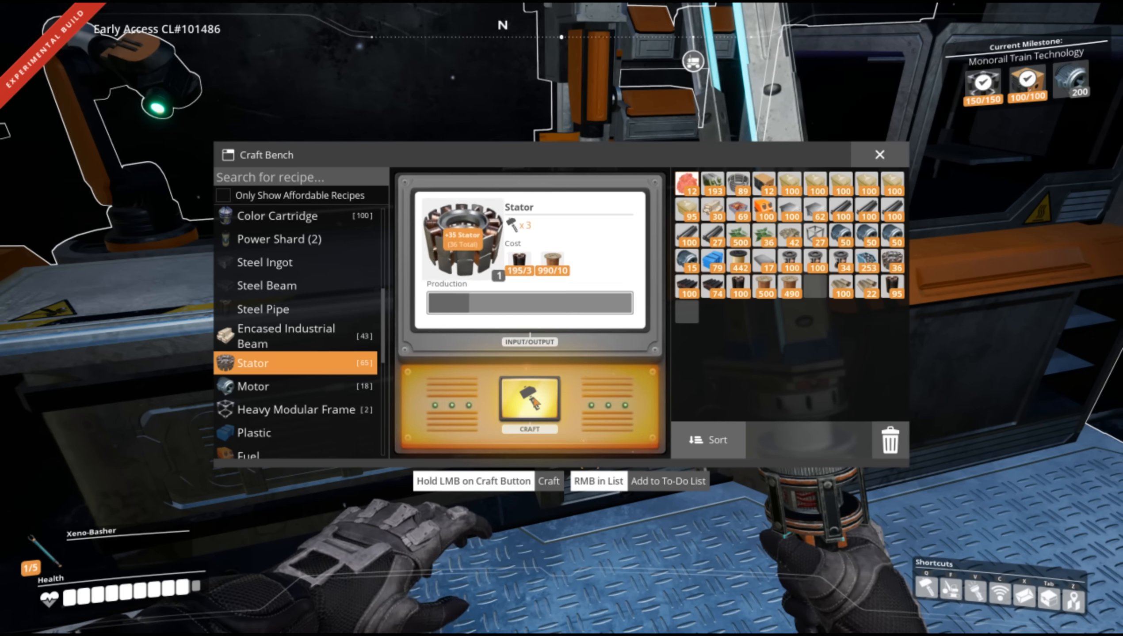
pyautogui.click(530, 406)
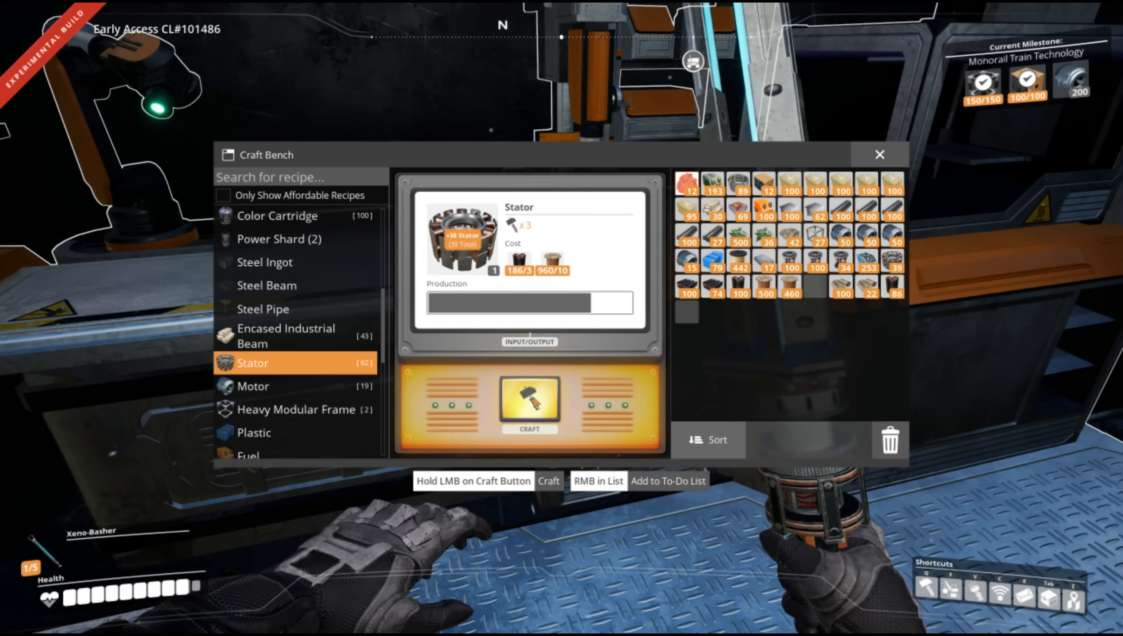
pyautogui.click(530, 398)
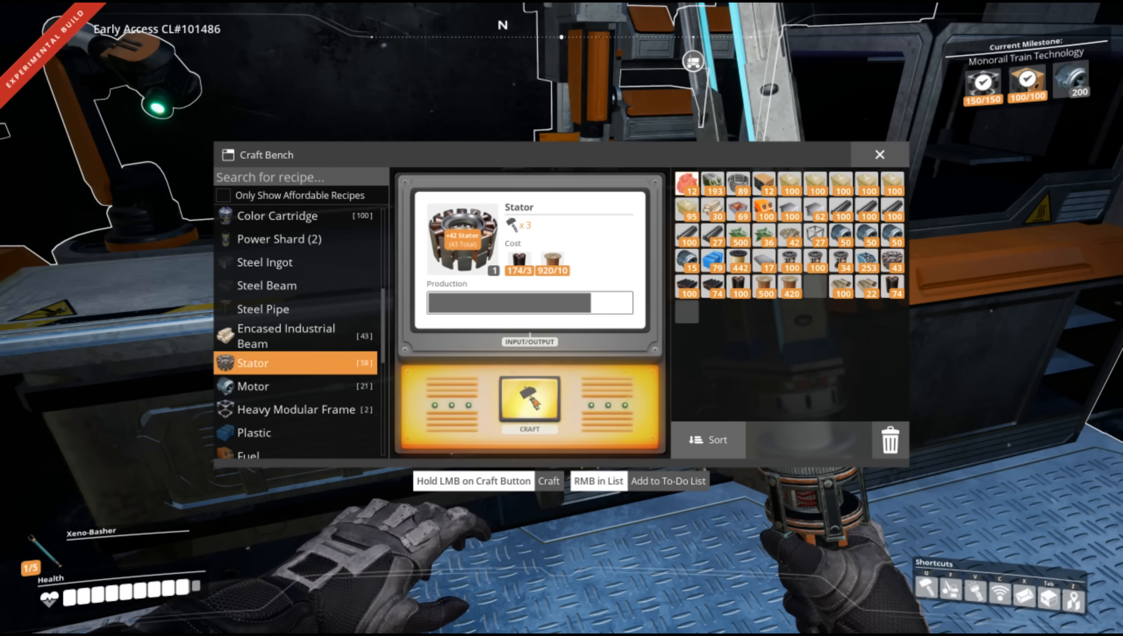
pyautogui.click(530, 401)
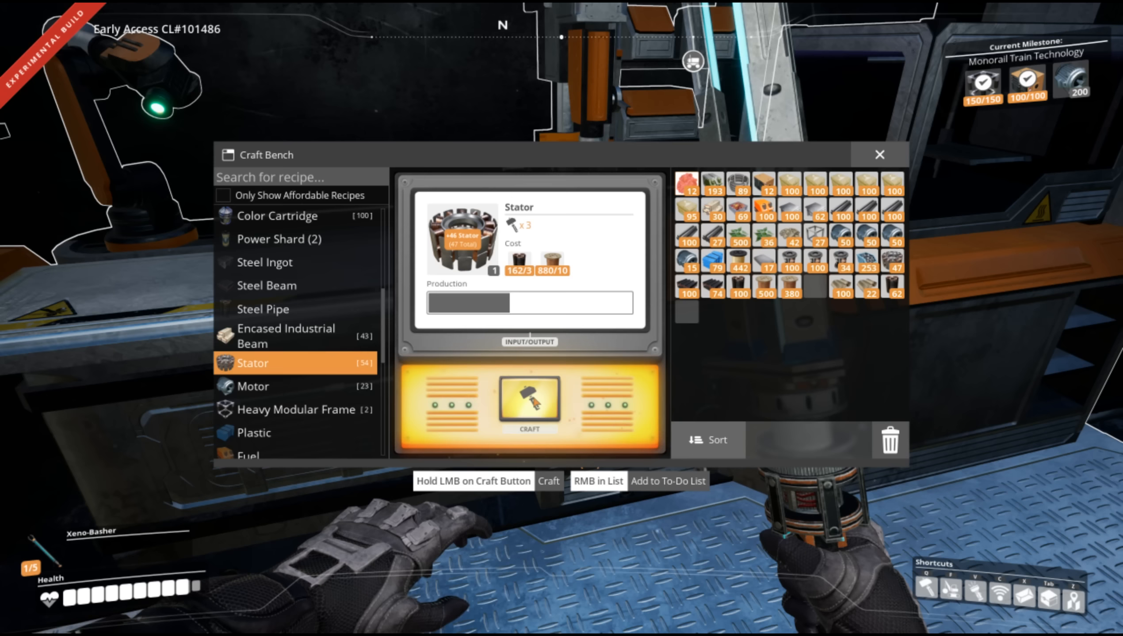
pyautogui.click(530, 399)
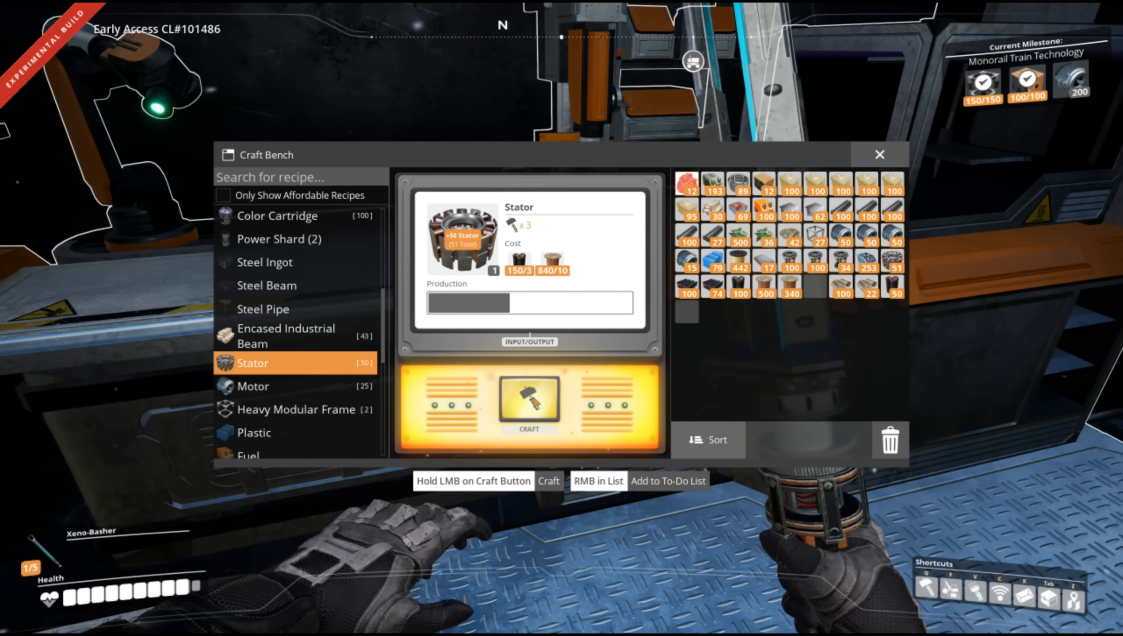
pyautogui.click(529, 405)
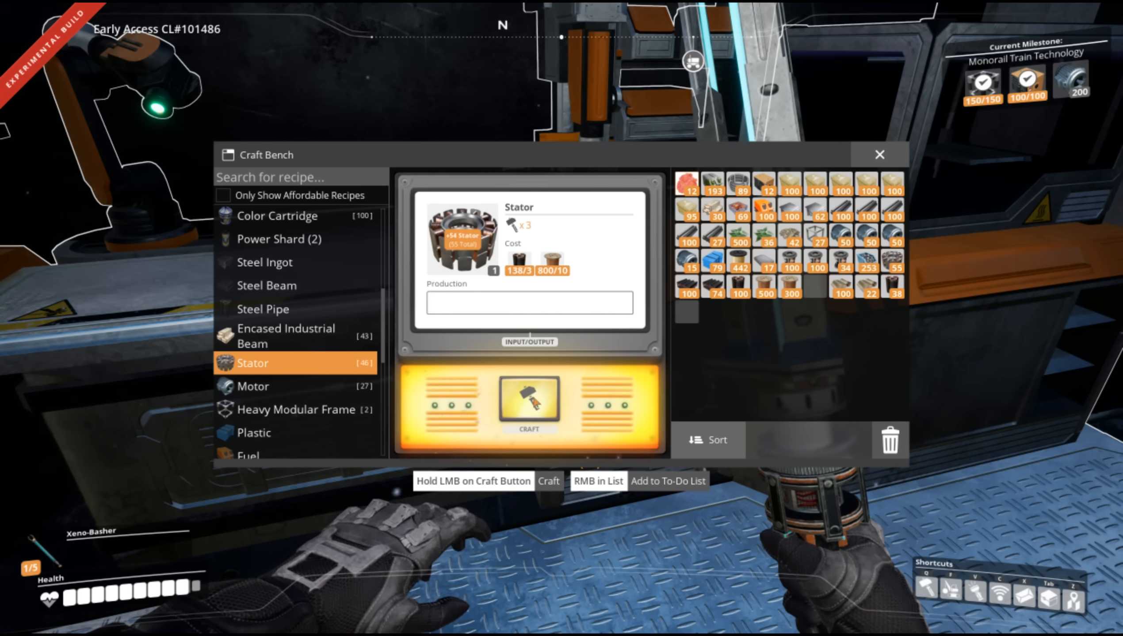
pyautogui.click(529, 404)
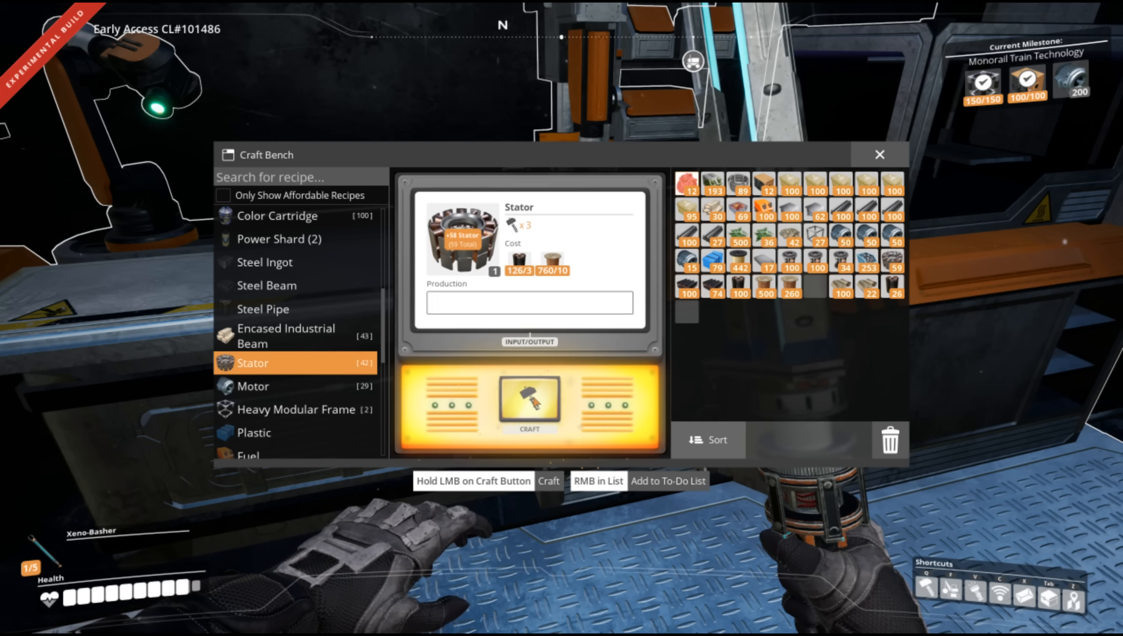
pyautogui.click(529, 405)
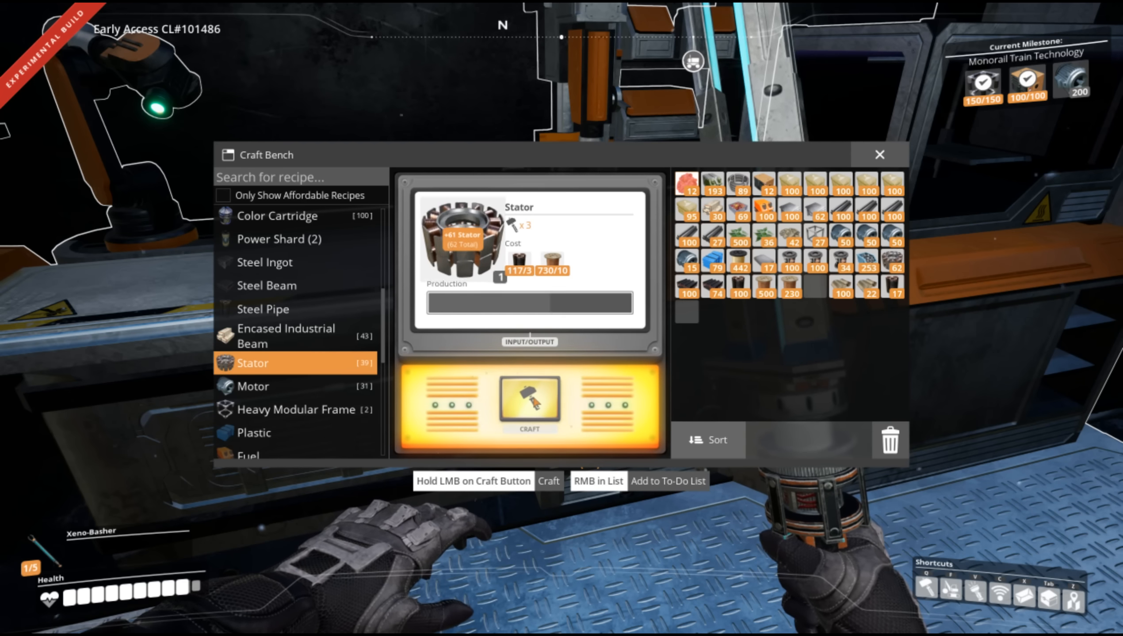
pyautogui.click(529, 401)
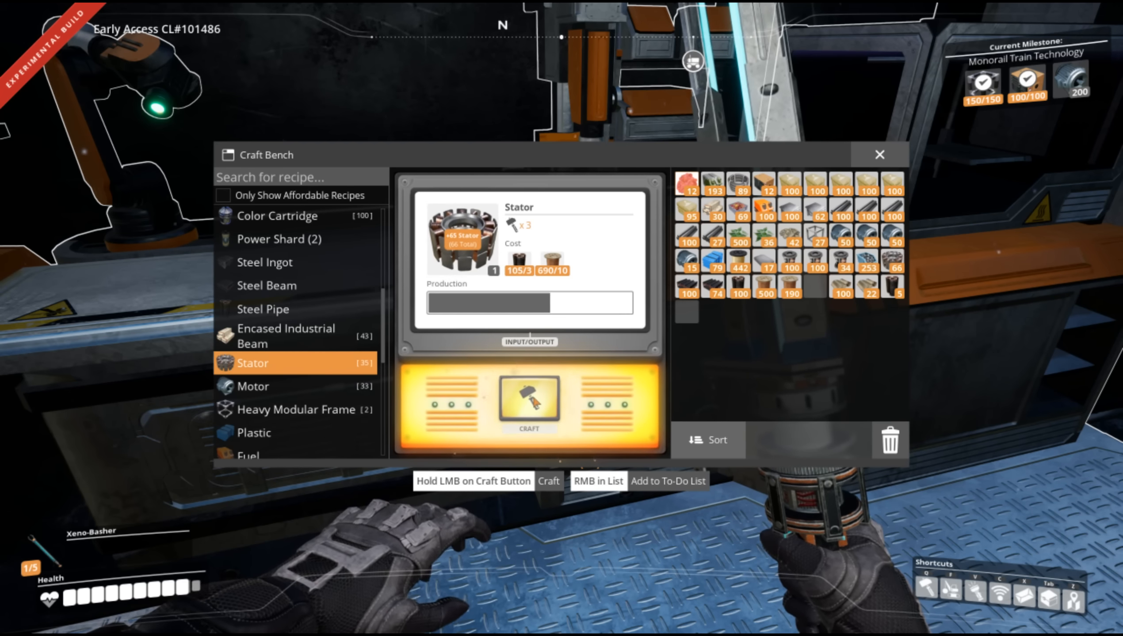
pyautogui.click(529, 403)
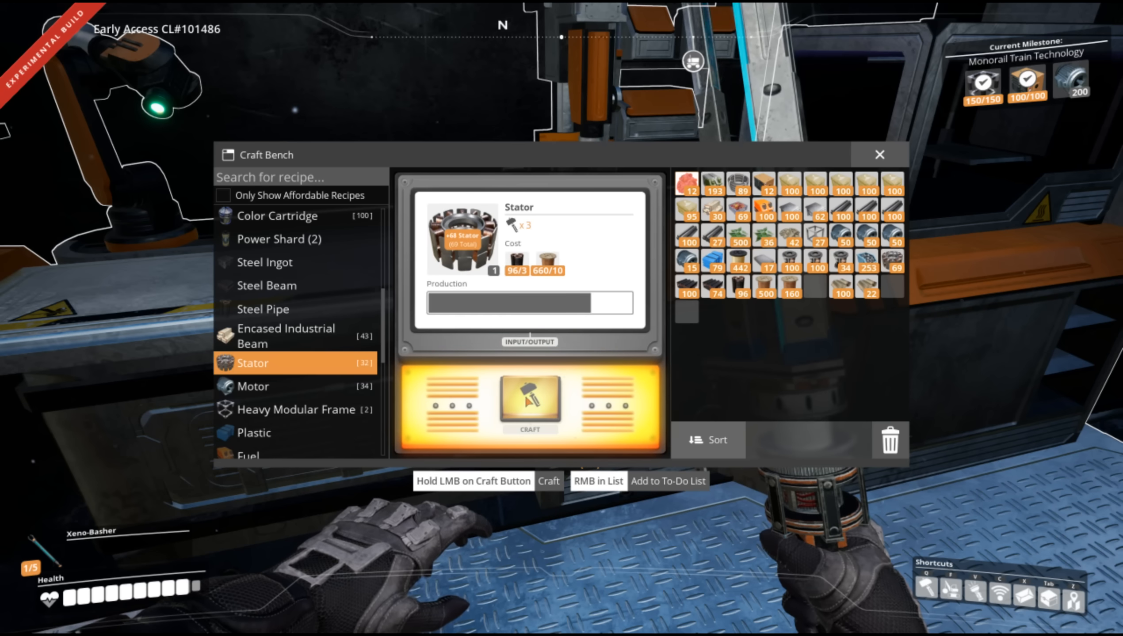
# Switch the craft bench to the Motor recipe and hand-craft repeated batches of motors.
pyautogui.click(253, 386)
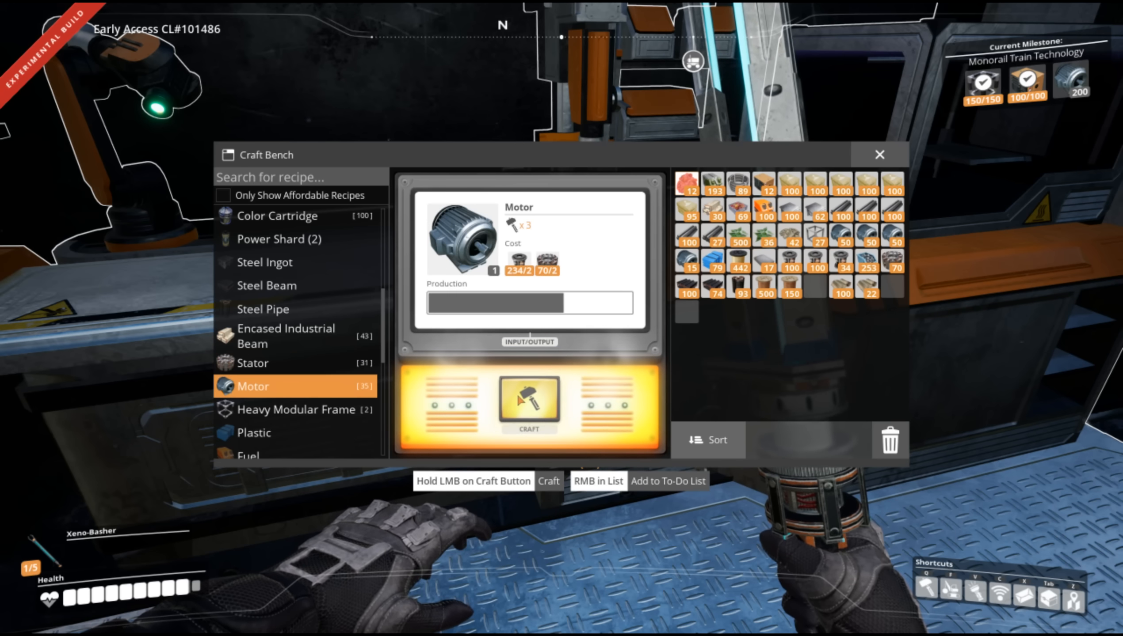
pyautogui.click(529, 403)
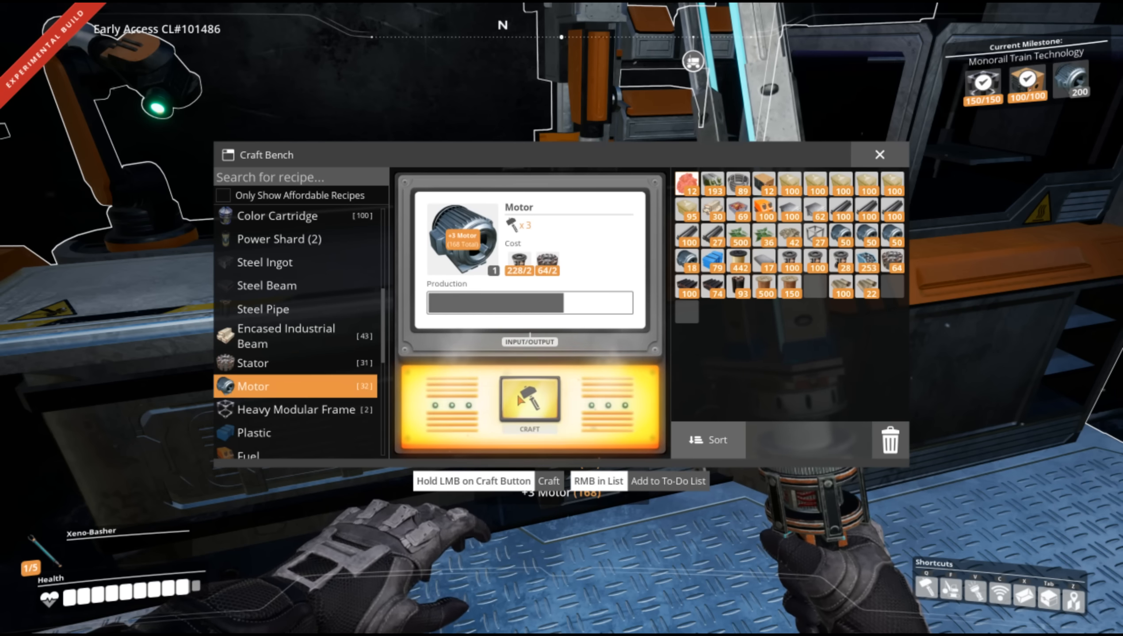
pyautogui.click(529, 400)
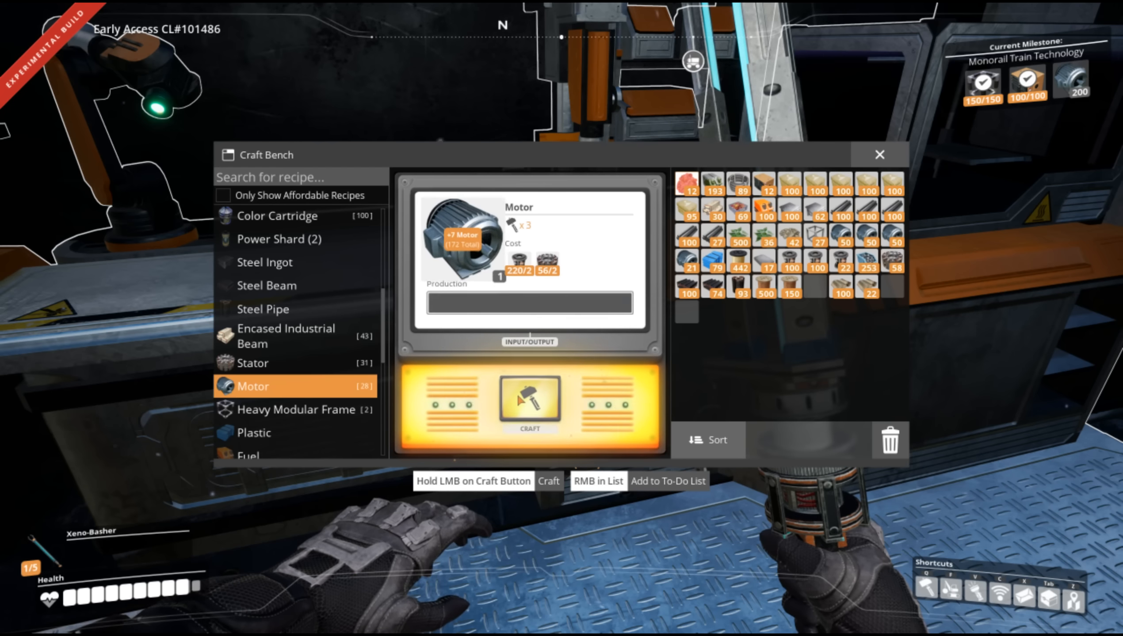
pyautogui.click(530, 399)
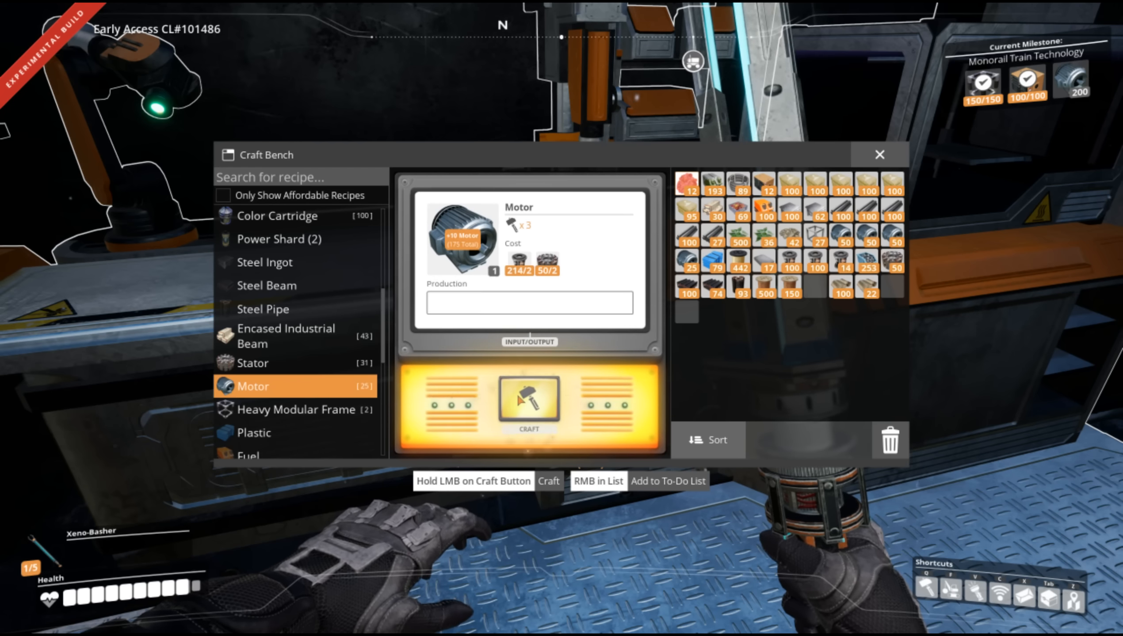
pyautogui.click(529, 401)
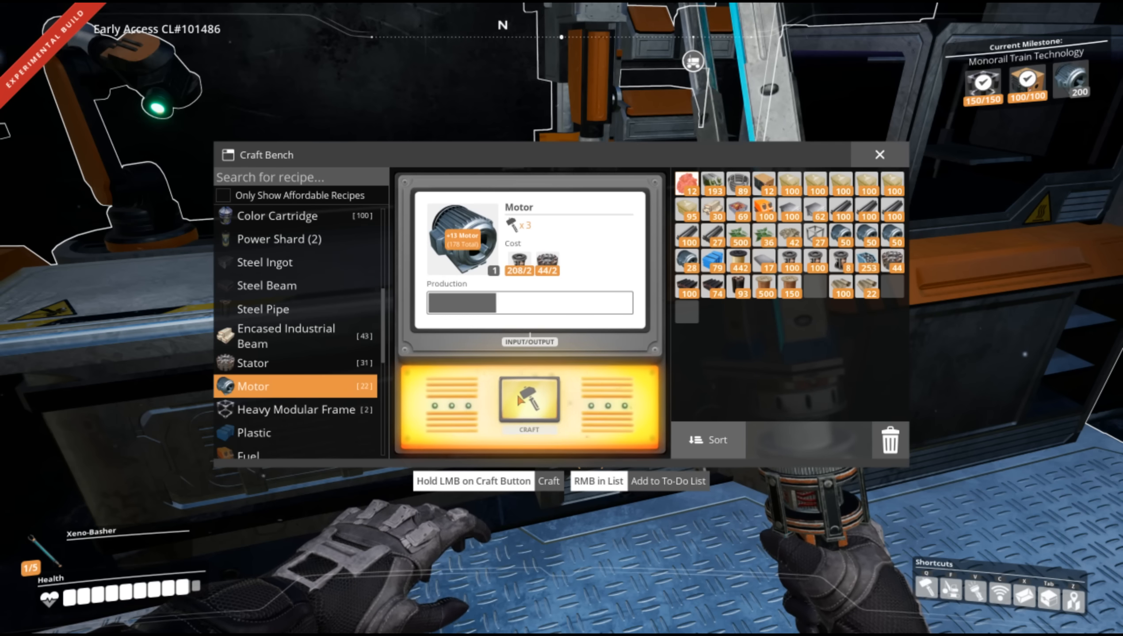
pyautogui.click(530, 401)
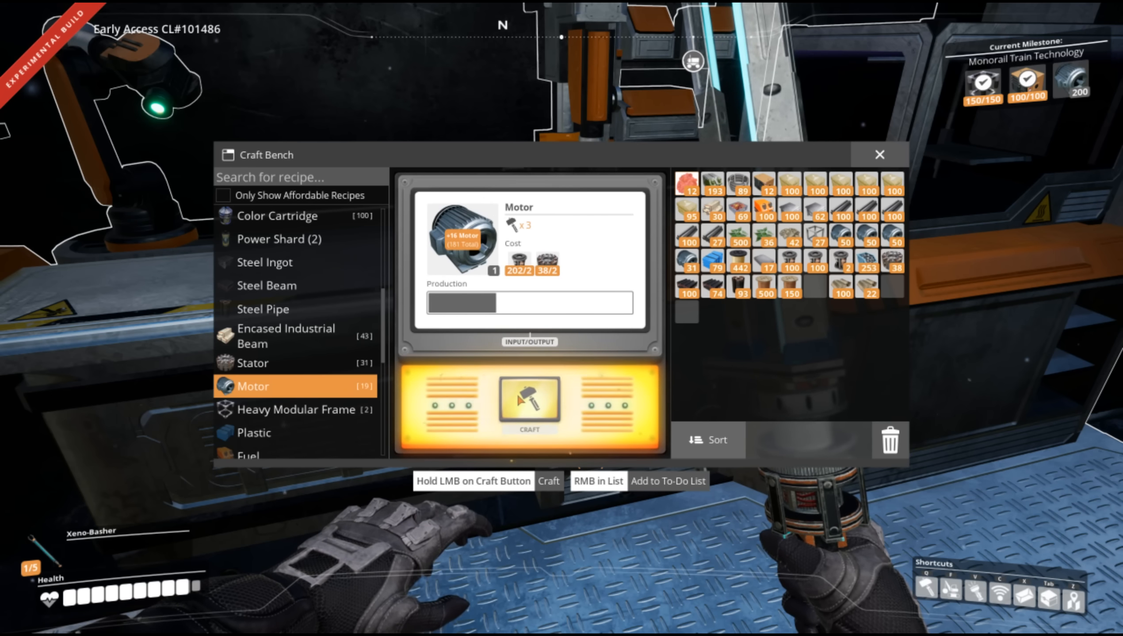
pyautogui.click(528, 402)
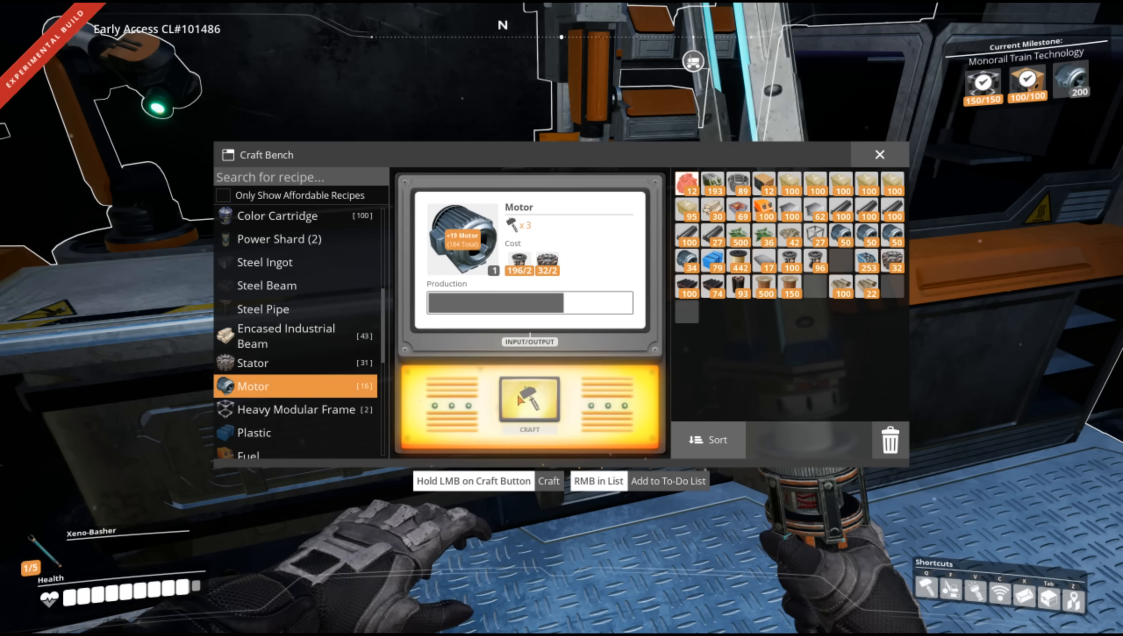
pyautogui.click(529, 405)
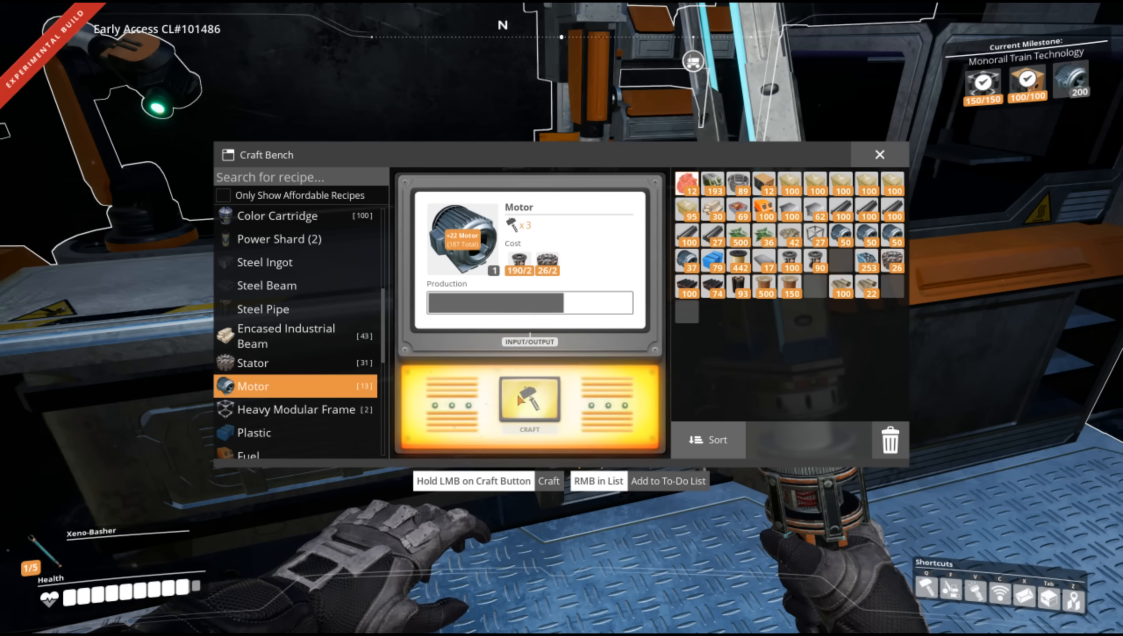
pyautogui.click(529, 401)
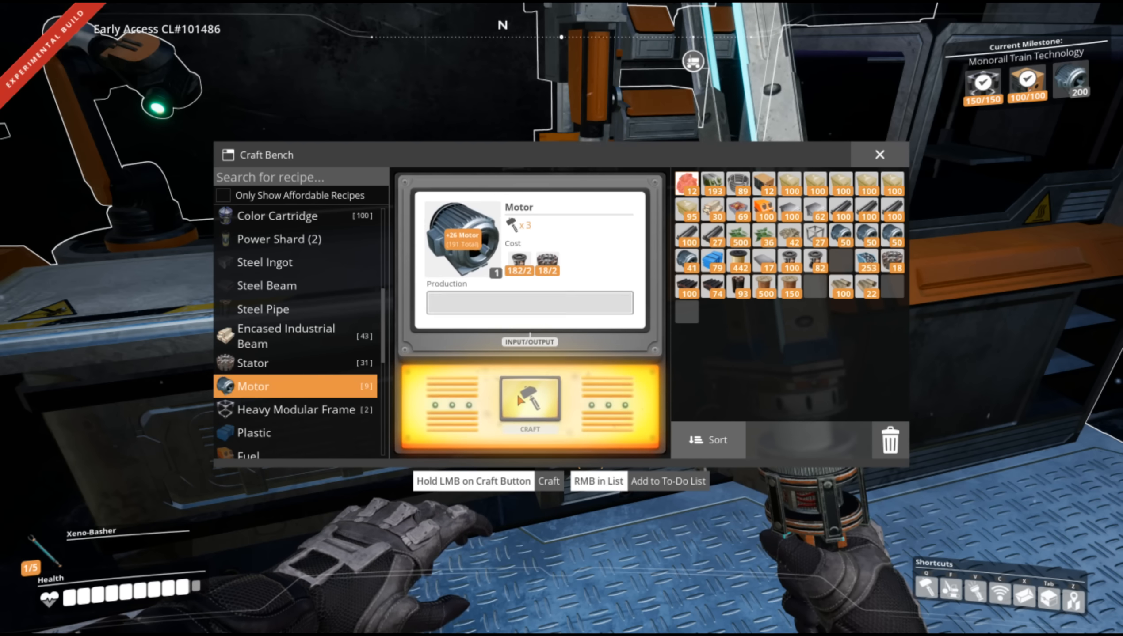
pyautogui.click(529, 402)
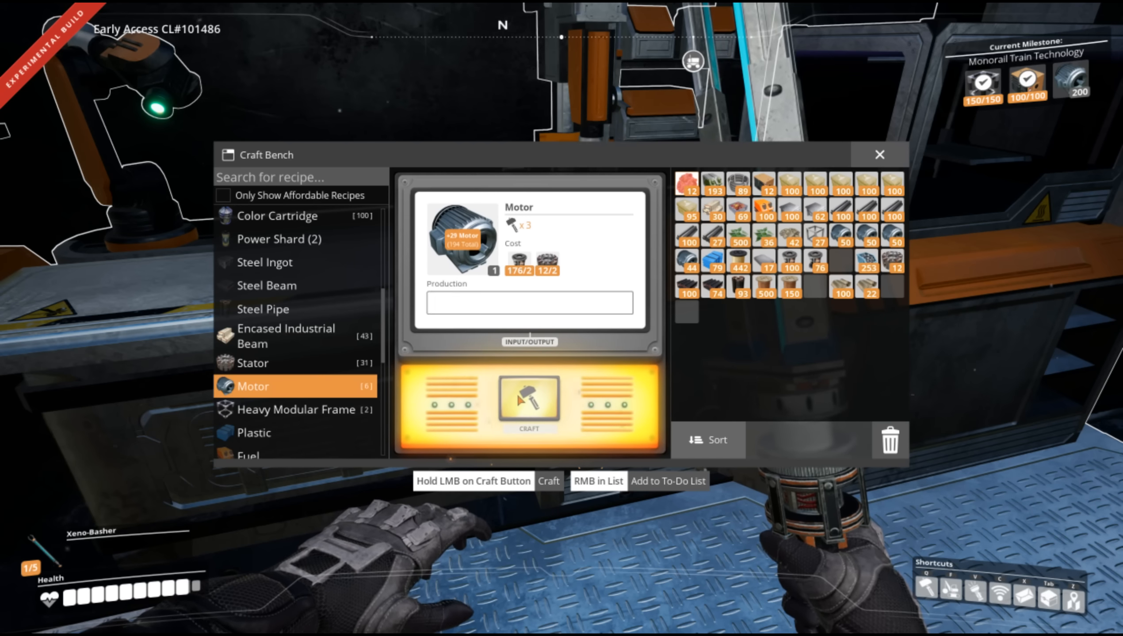
pyautogui.click(530, 404)
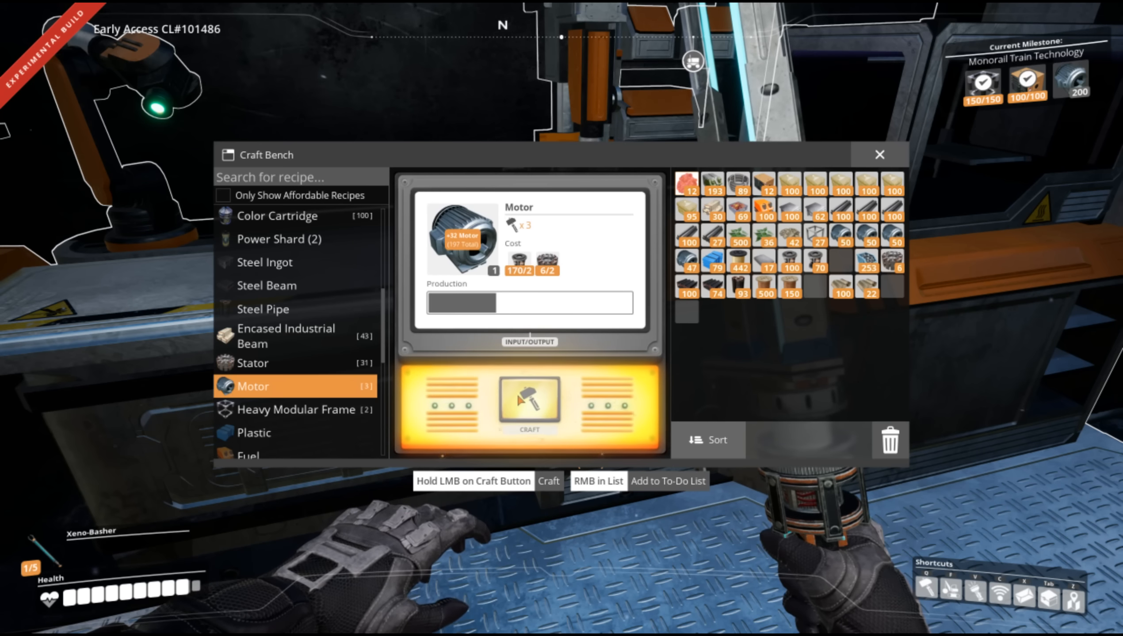
pyautogui.click(530, 405)
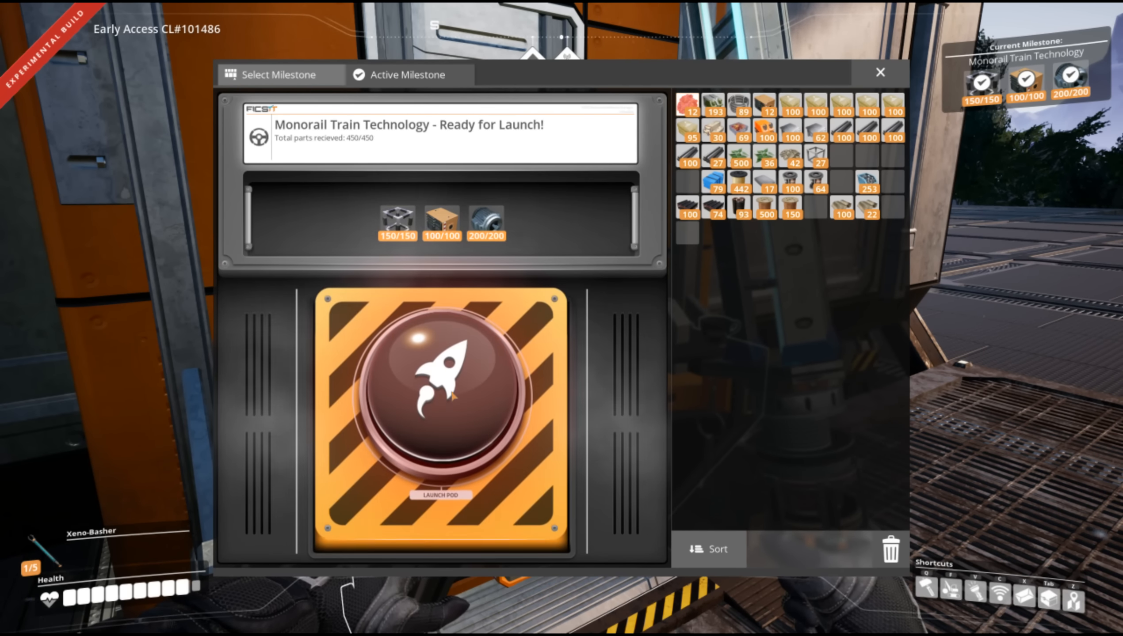
# Launch the pod, completing Monorail Train Technology with all 450 parts delivered.
pyautogui.click(442, 393)
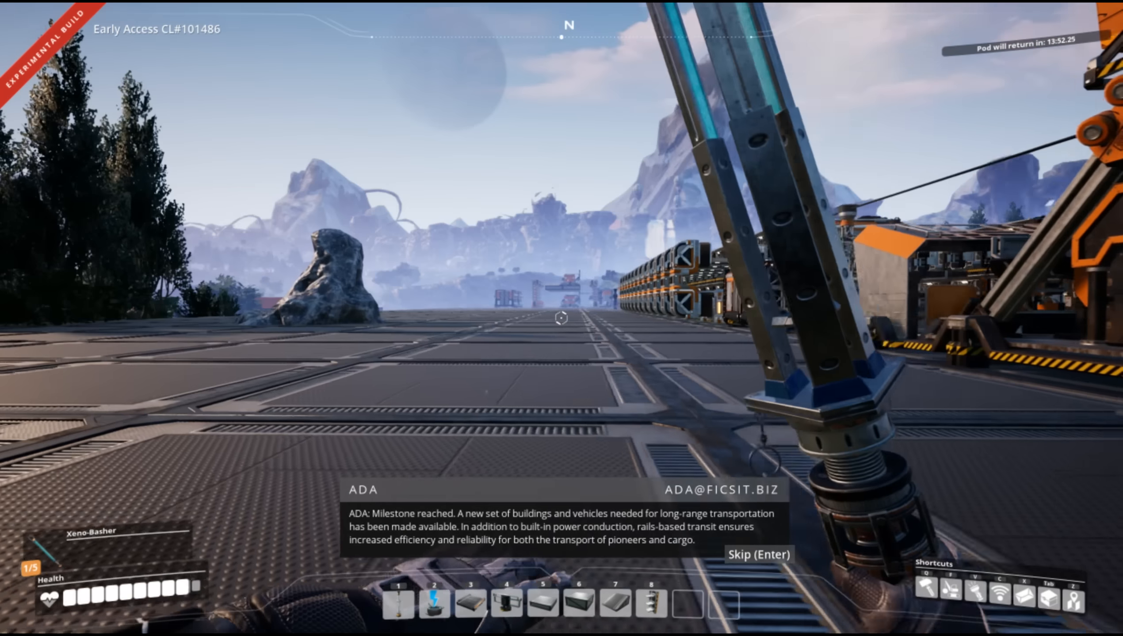
# Glance at the inventory, then view the Vehicles tab and the Electric Locomotive details.
pyautogui.press('Tab')
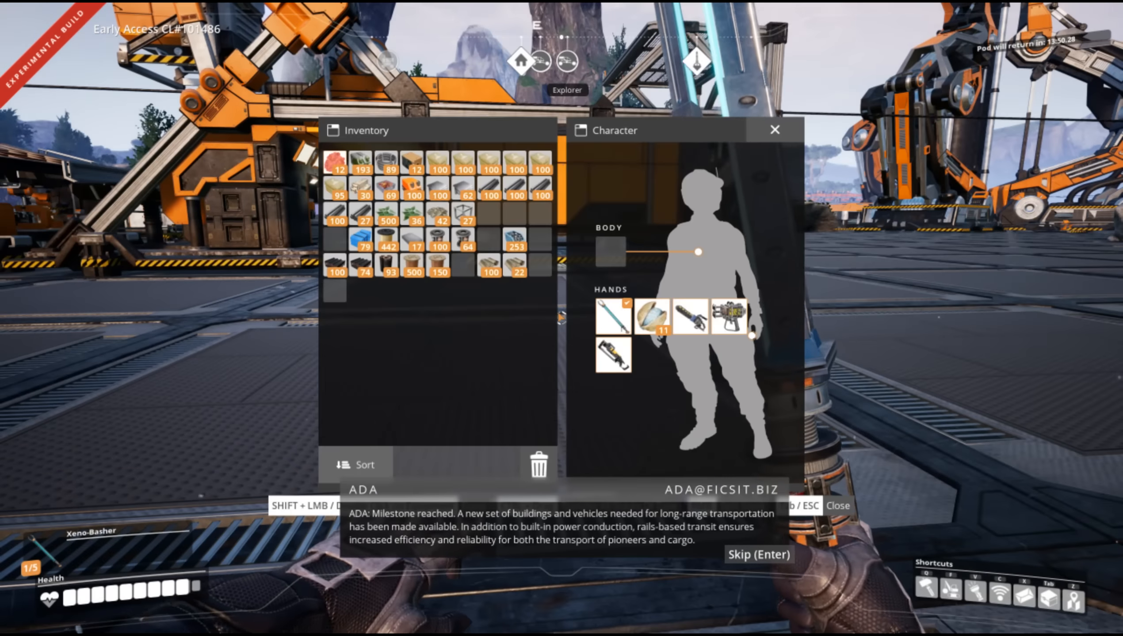
pyautogui.click(774, 130)
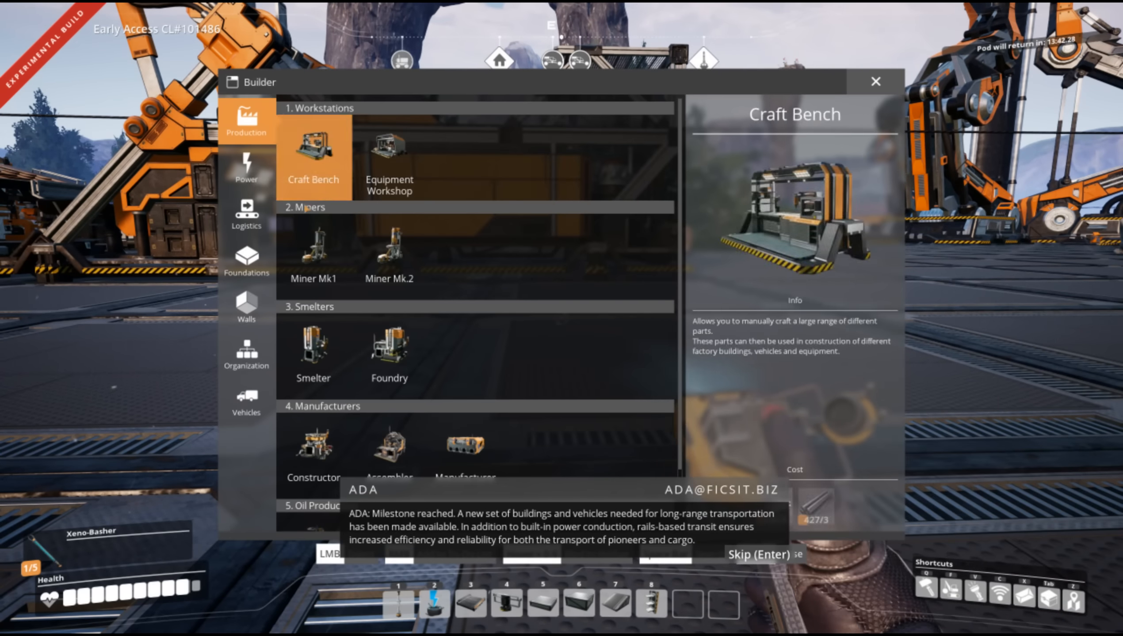
pyautogui.click(245, 401)
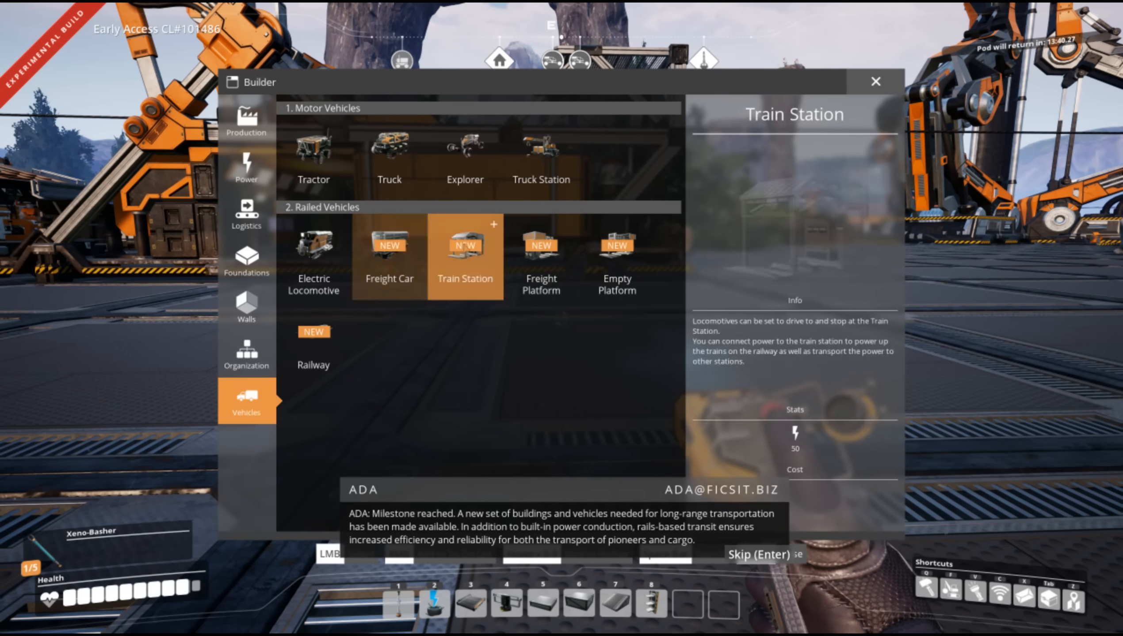
pyautogui.click(313, 247)
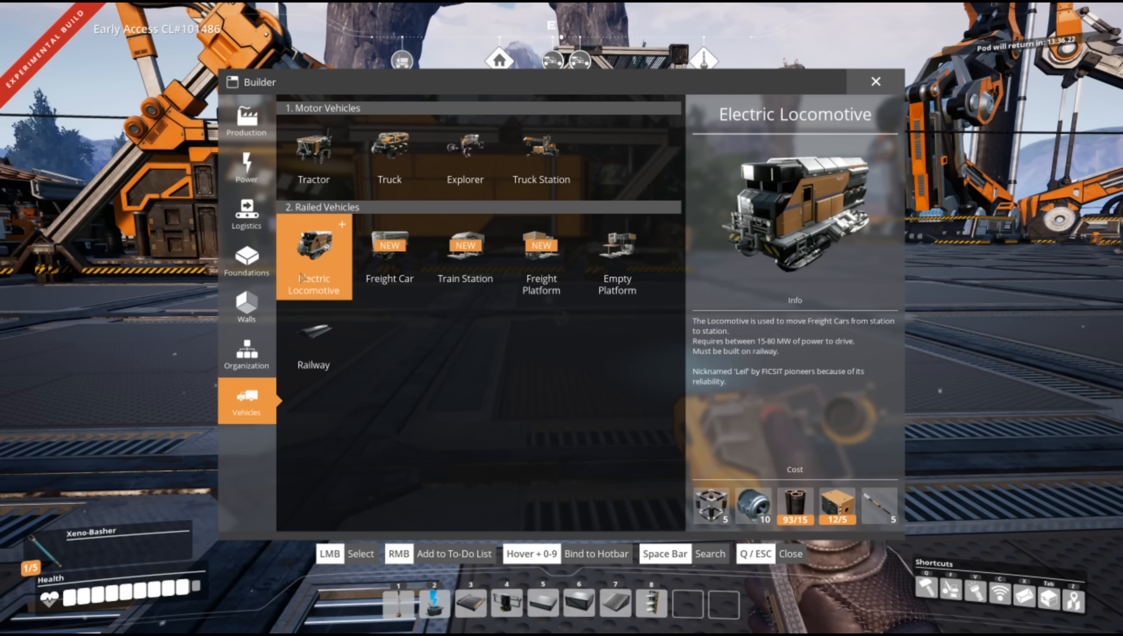
# Review Freight Platform, Empty Platform and Railway details, then select Railway to build.
pyautogui.click(465, 255)
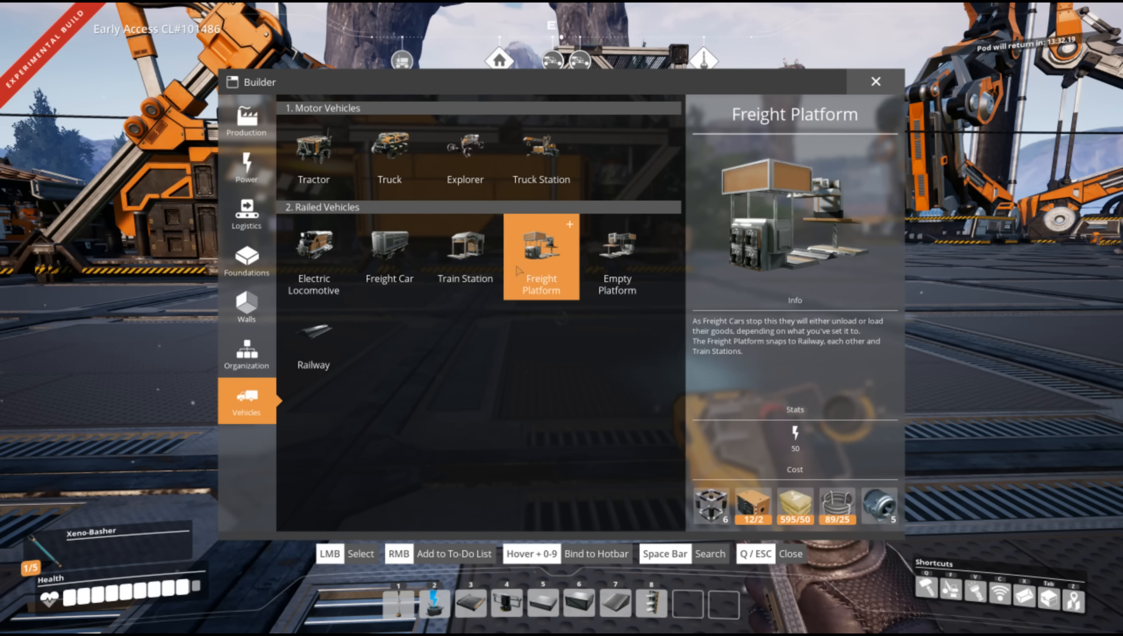
pyautogui.click(616, 258)
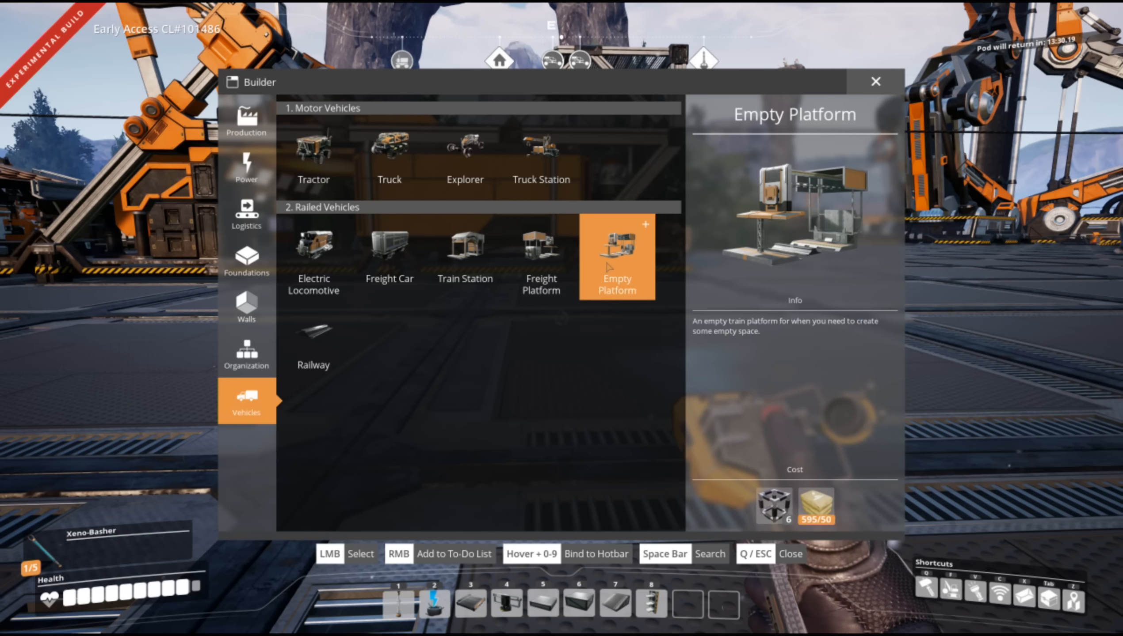
pyautogui.click(313, 341)
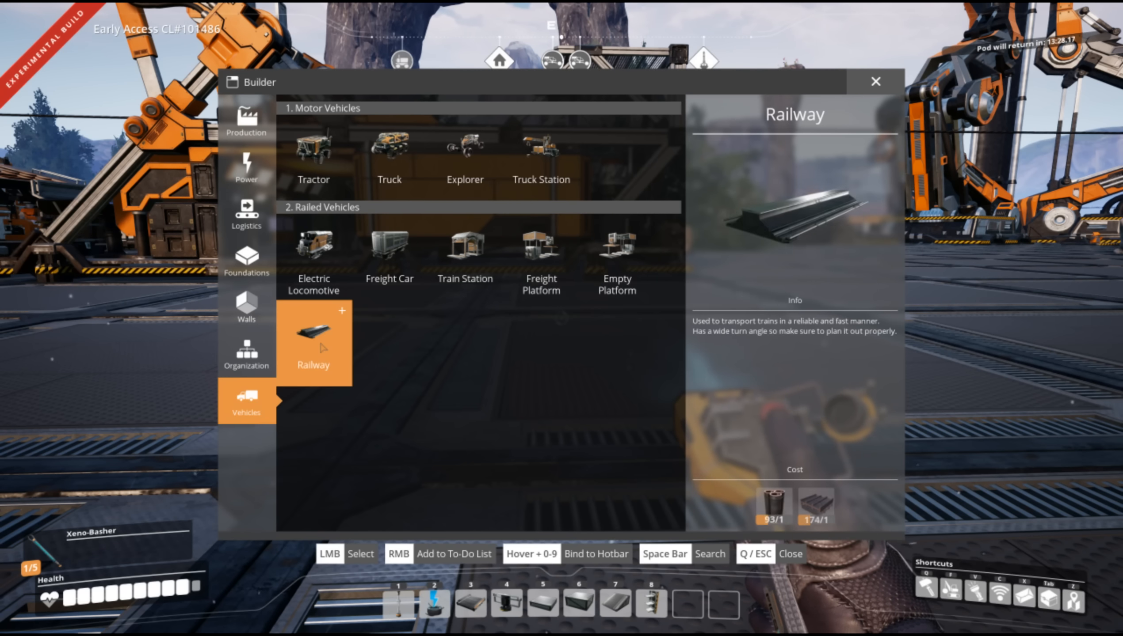
pyautogui.click(312, 341)
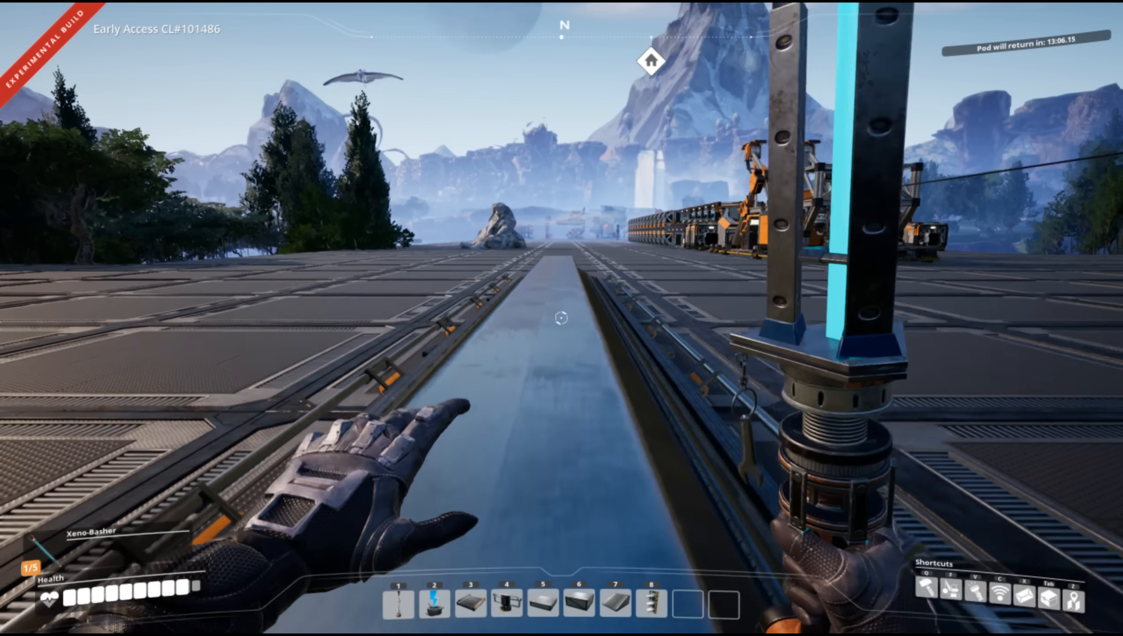
pyautogui.moveTo(562, 318)
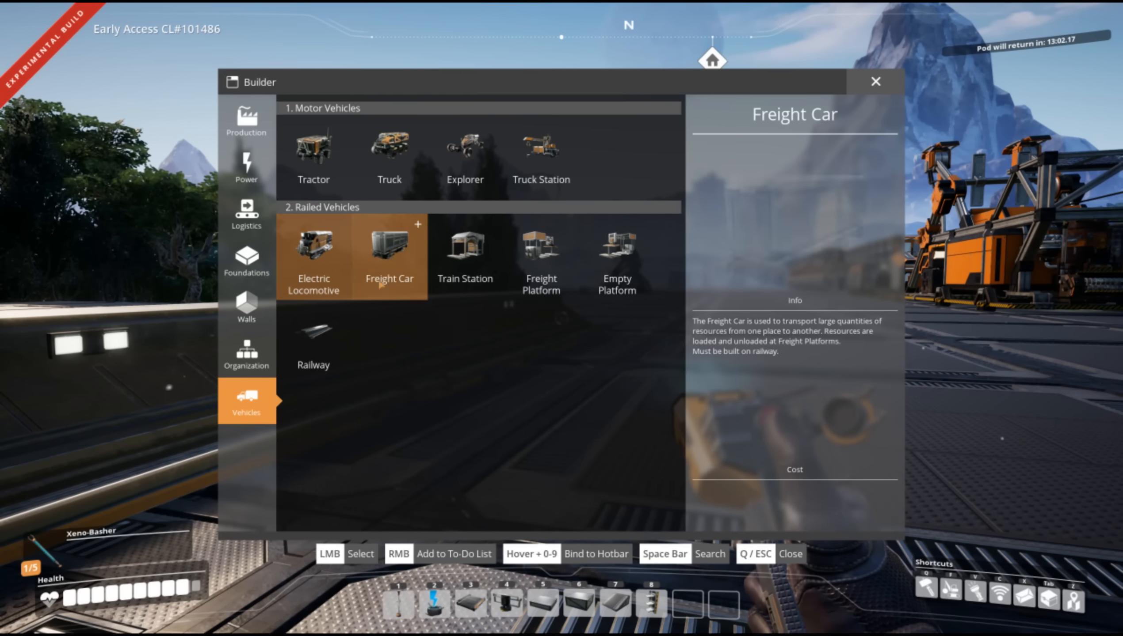
pyautogui.click(389, 246)
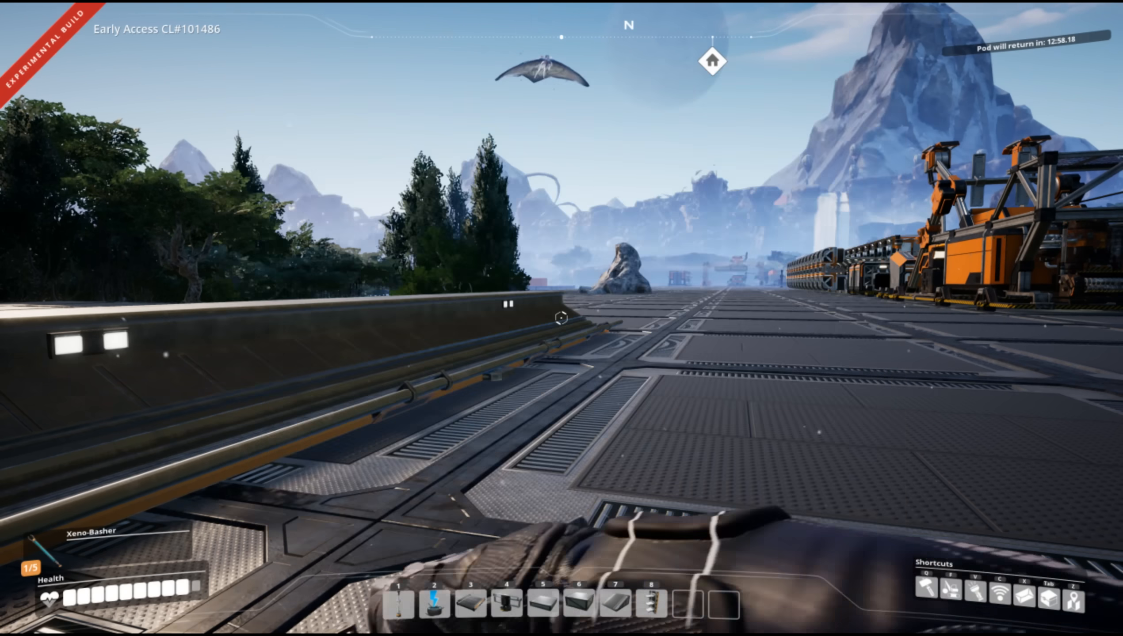
pyautogui.press('Tab')
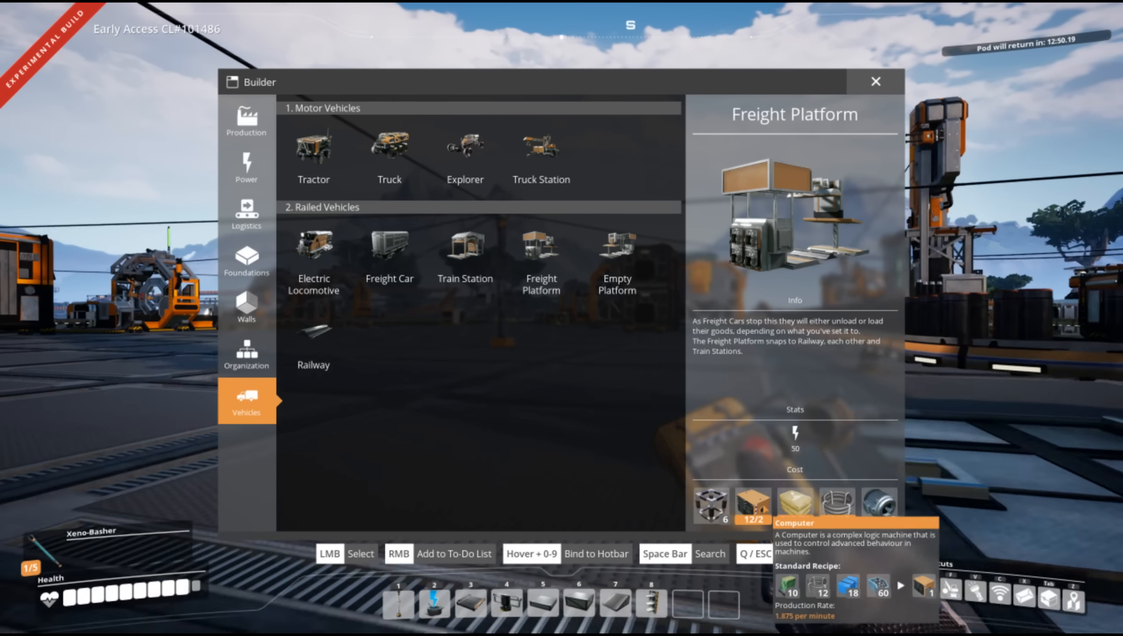
# Check the Freight Platform cost, then select Train Station and start positioning its hologram.
pyautogui.click(465, 247)
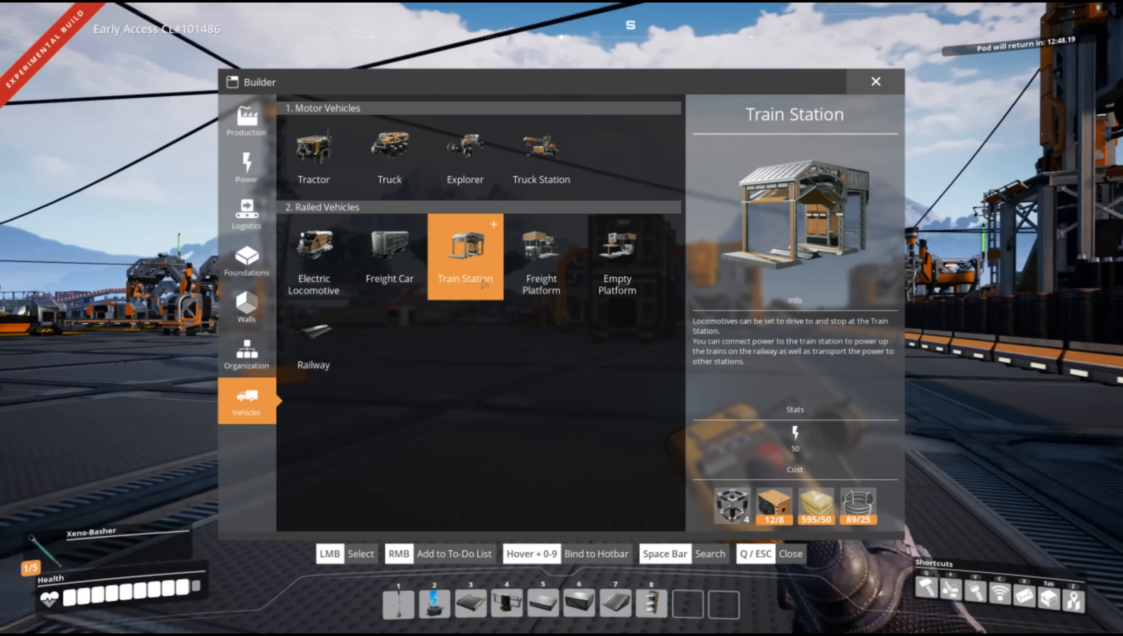
pyautogui.click(541, 256)
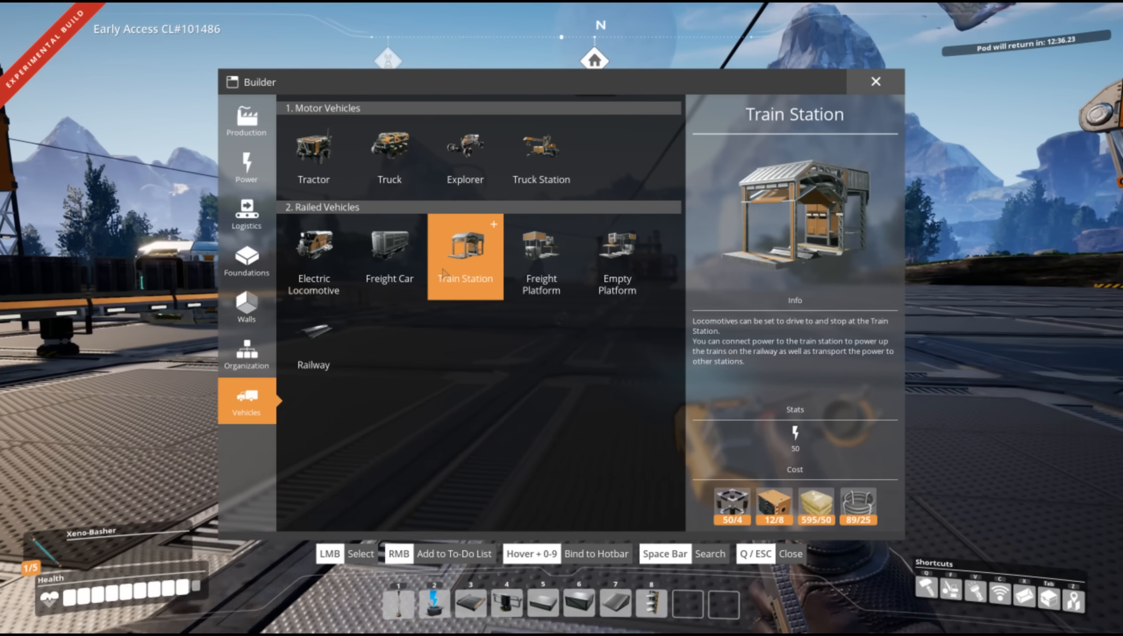
pyautogui.click(541, 257)
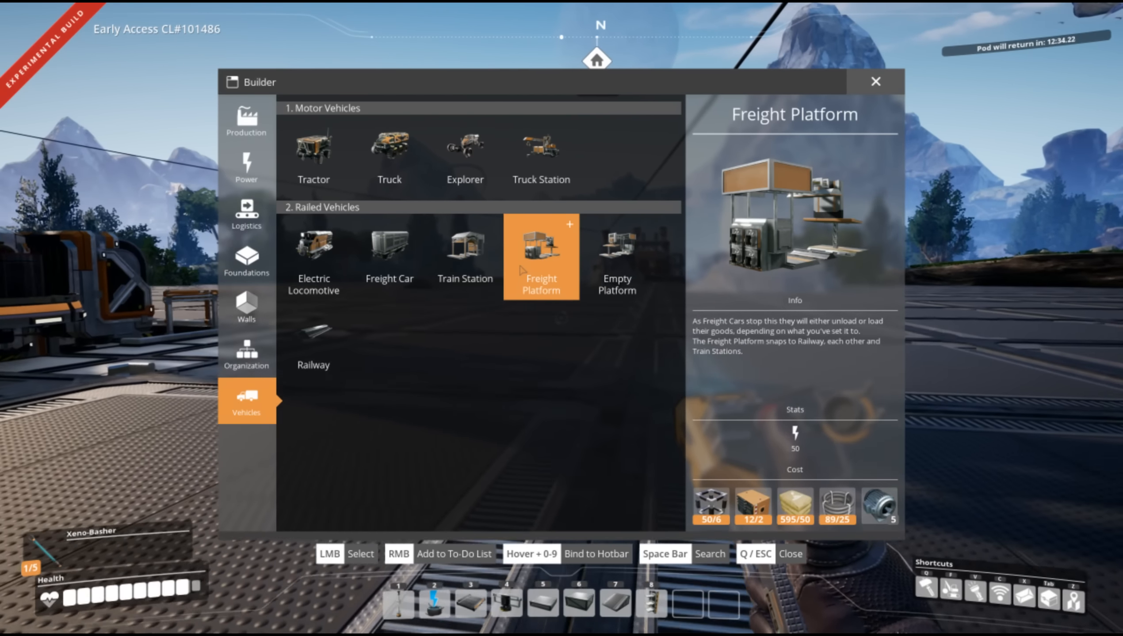
pyautogui.press('Escape')
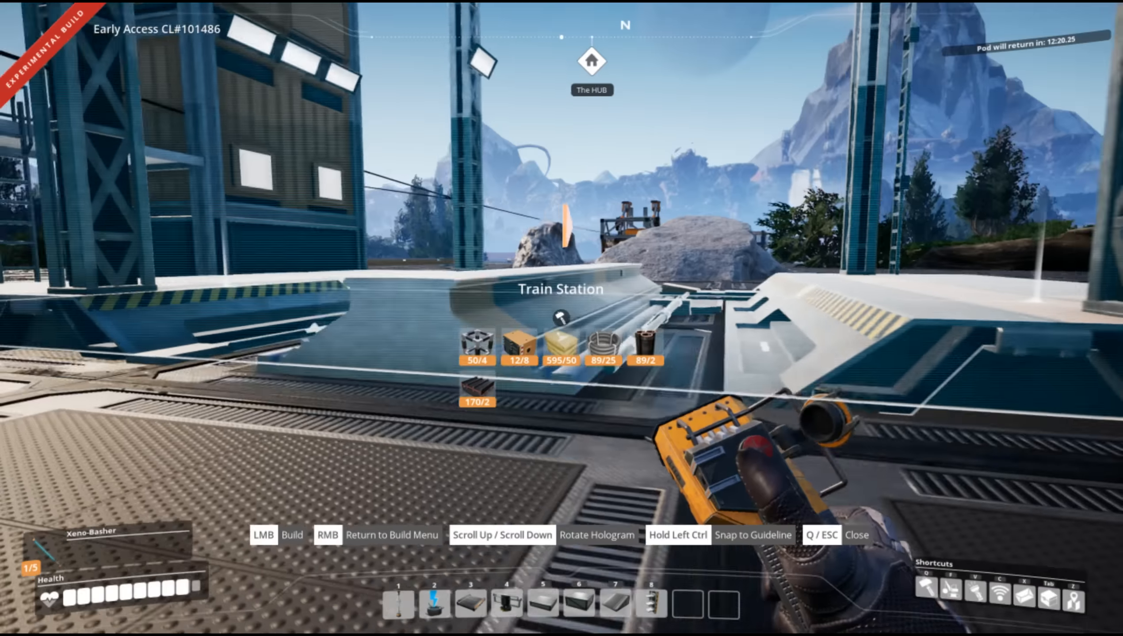
pyautogui.moveTo(561, 319)
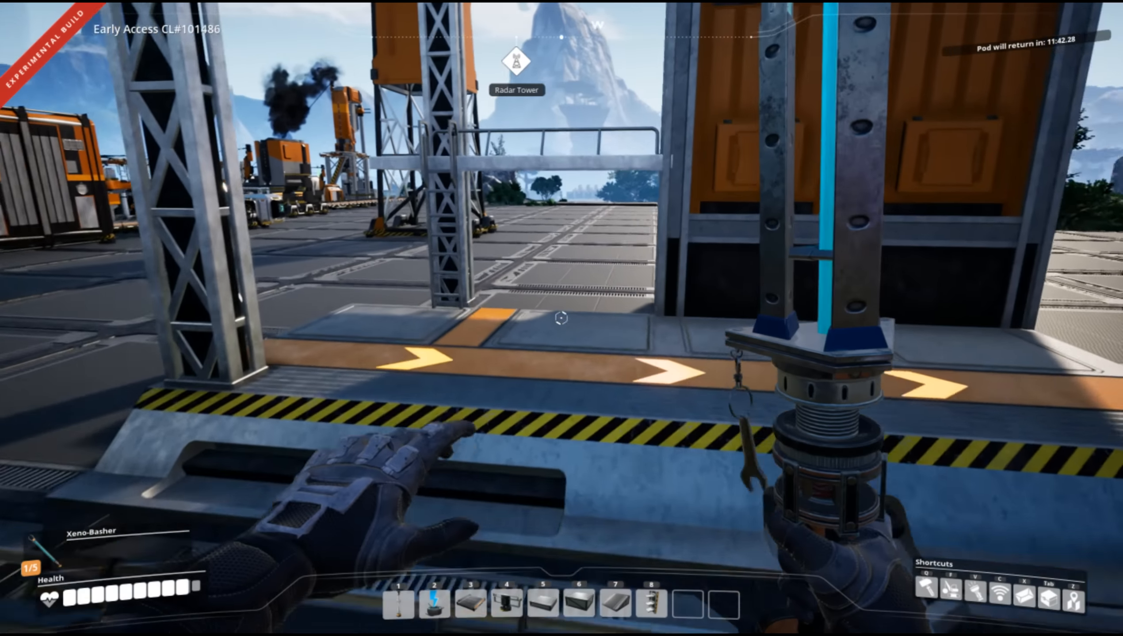
pyautogui.moveTo(562, 318)
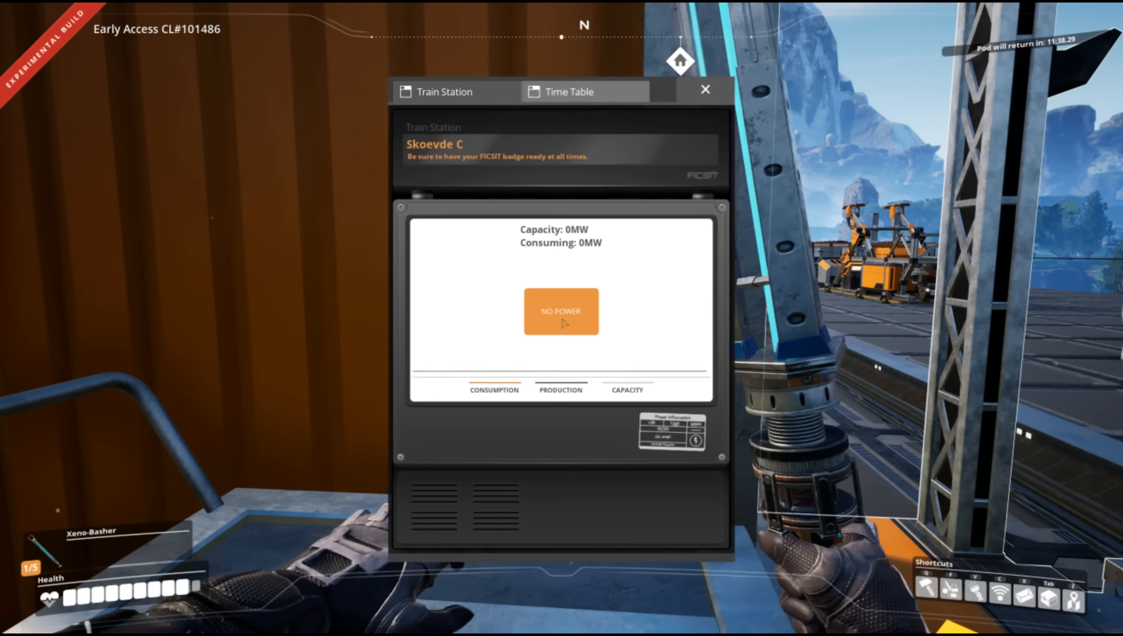
pyautogui.click(566, 91)
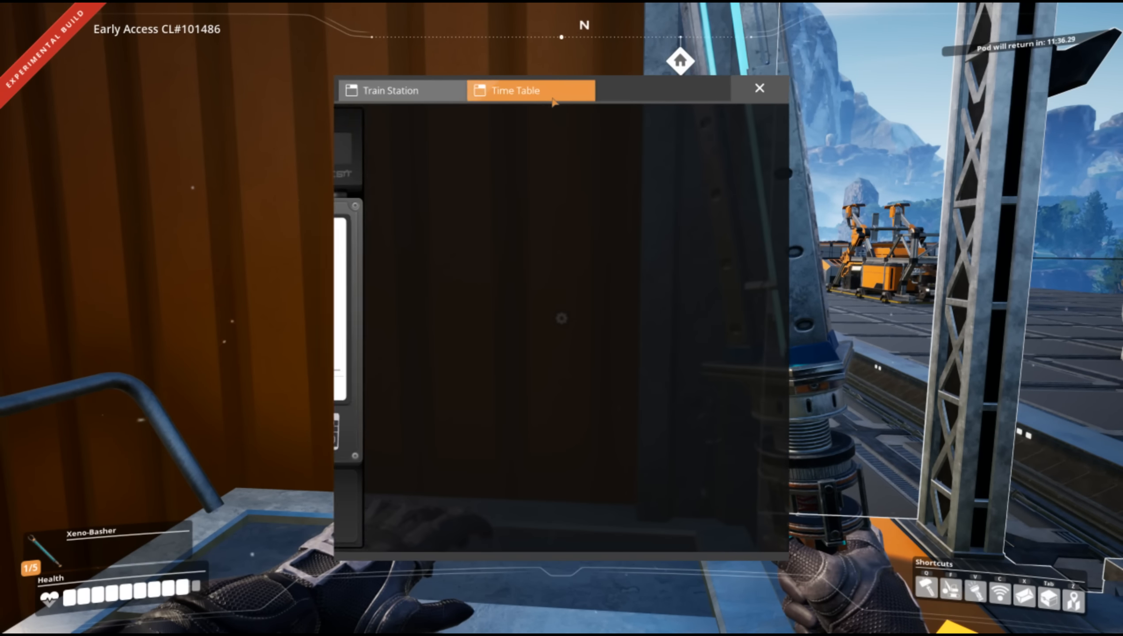
pyautogui.click(389, 90)
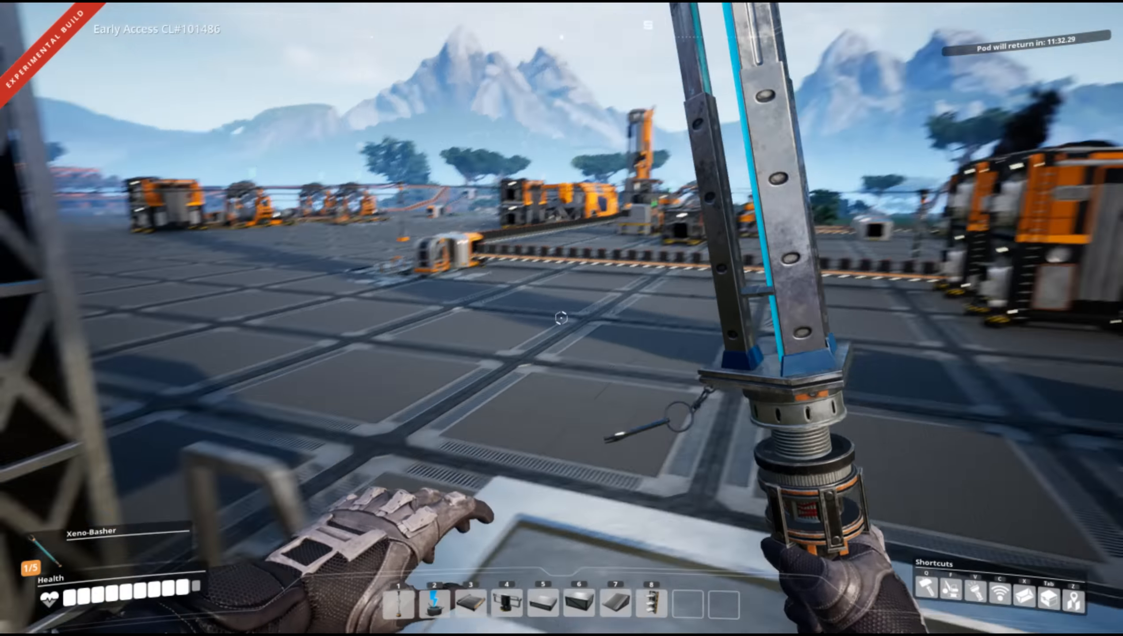
pyautogui.moveTo(561, 319)
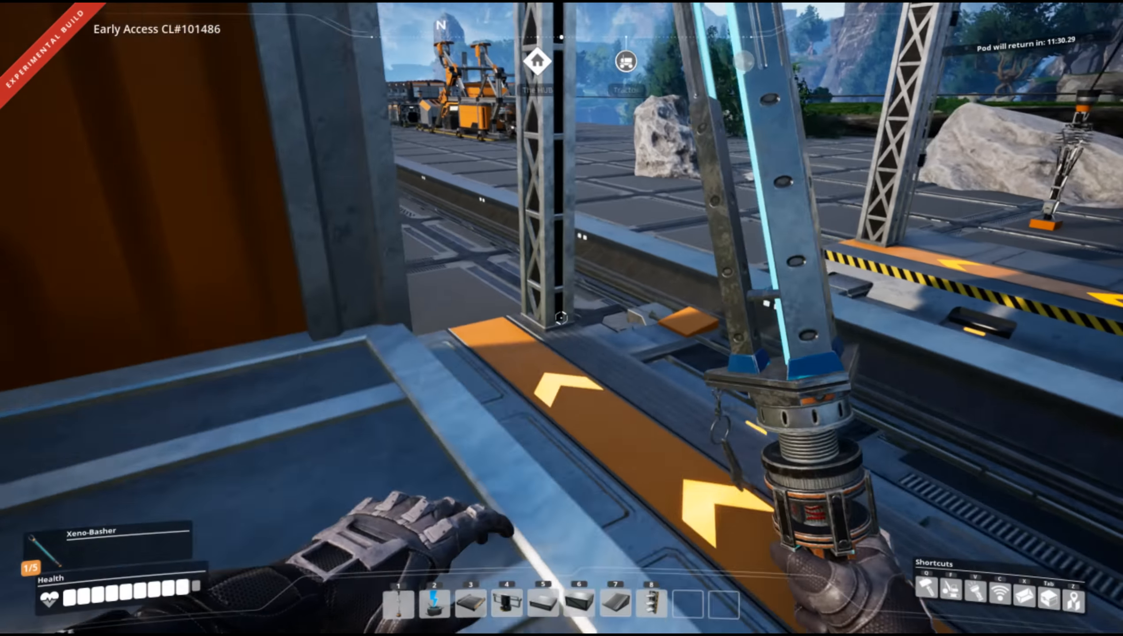
pyautogui.press('tab')
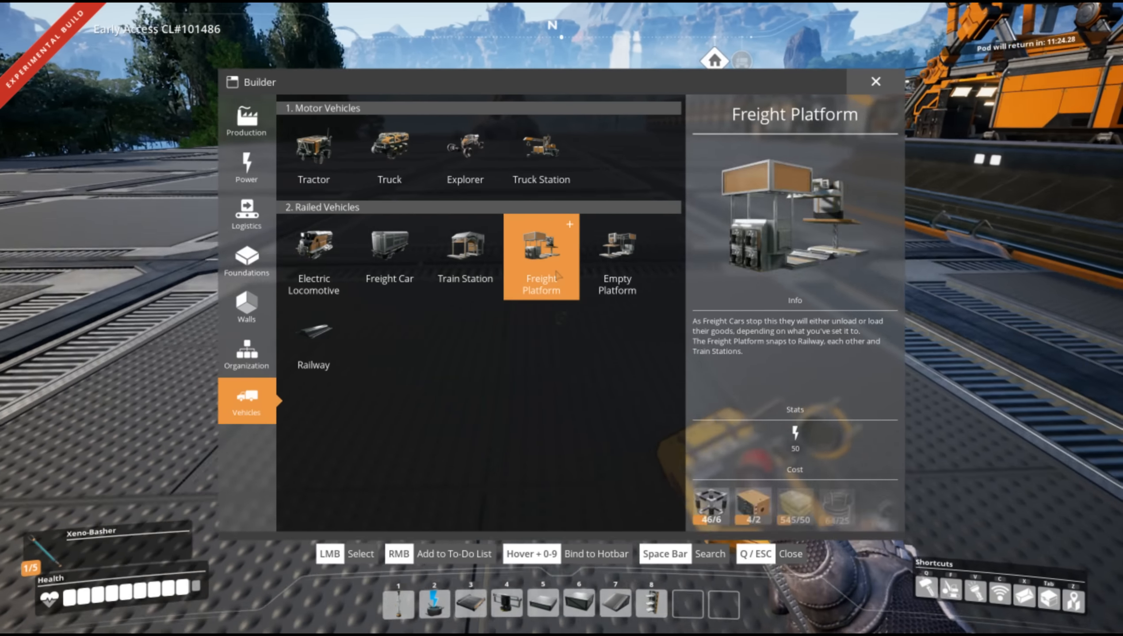
# Select a Freight Platform and Freight Car from Vehicles, then view the station's power overview.
pyautogui.click(541, 257)
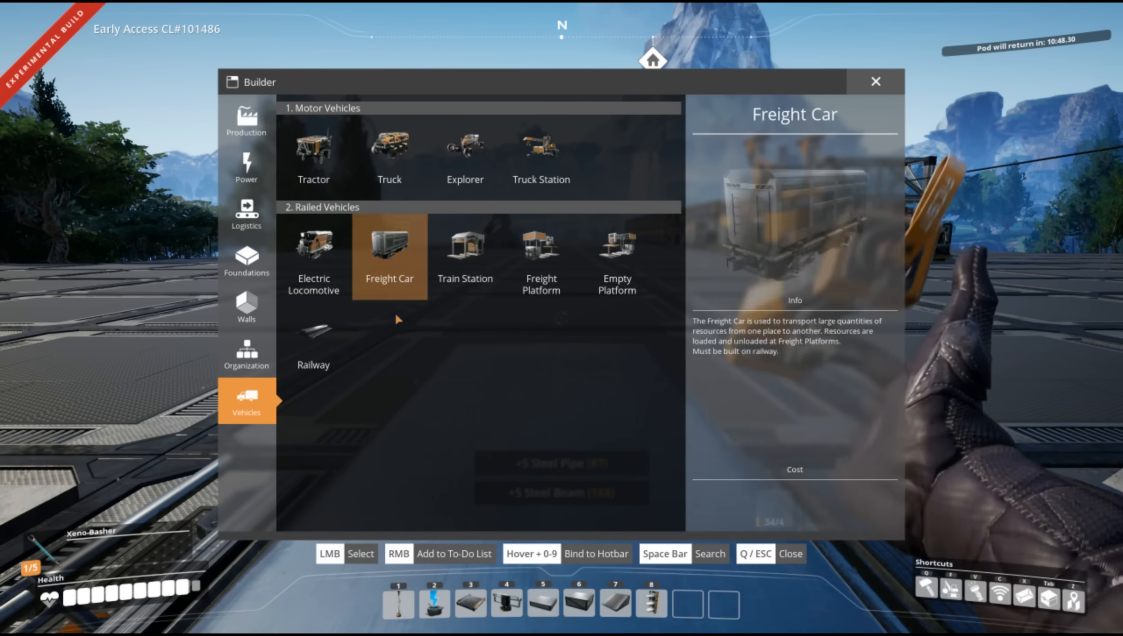
pyautogui.click(313, 335)
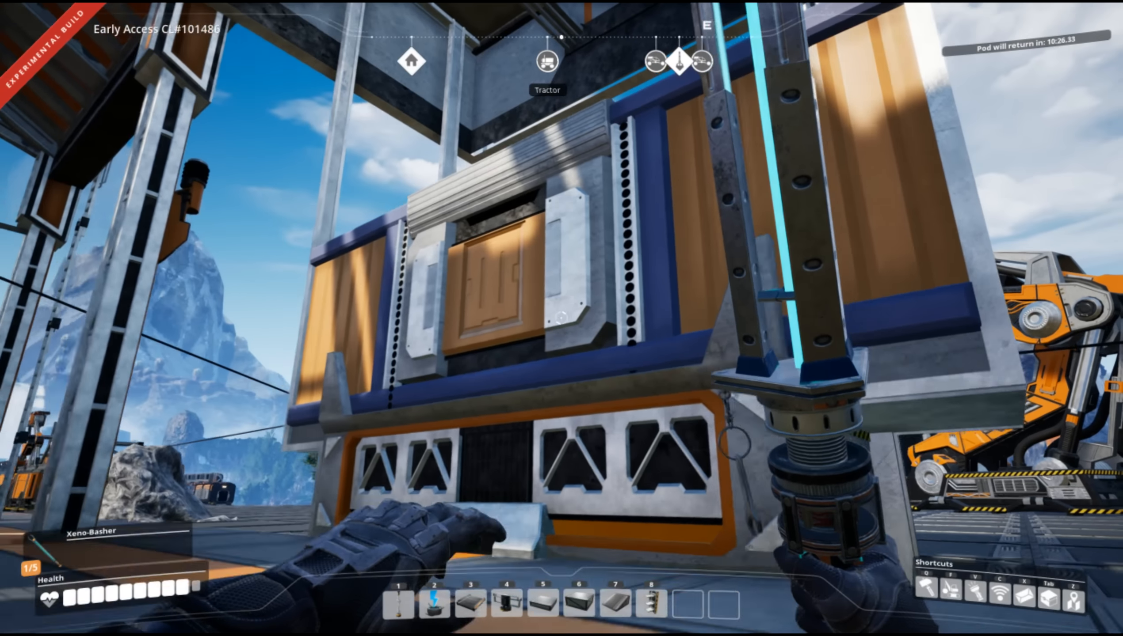
pyautogui.moveTo(561, 319)
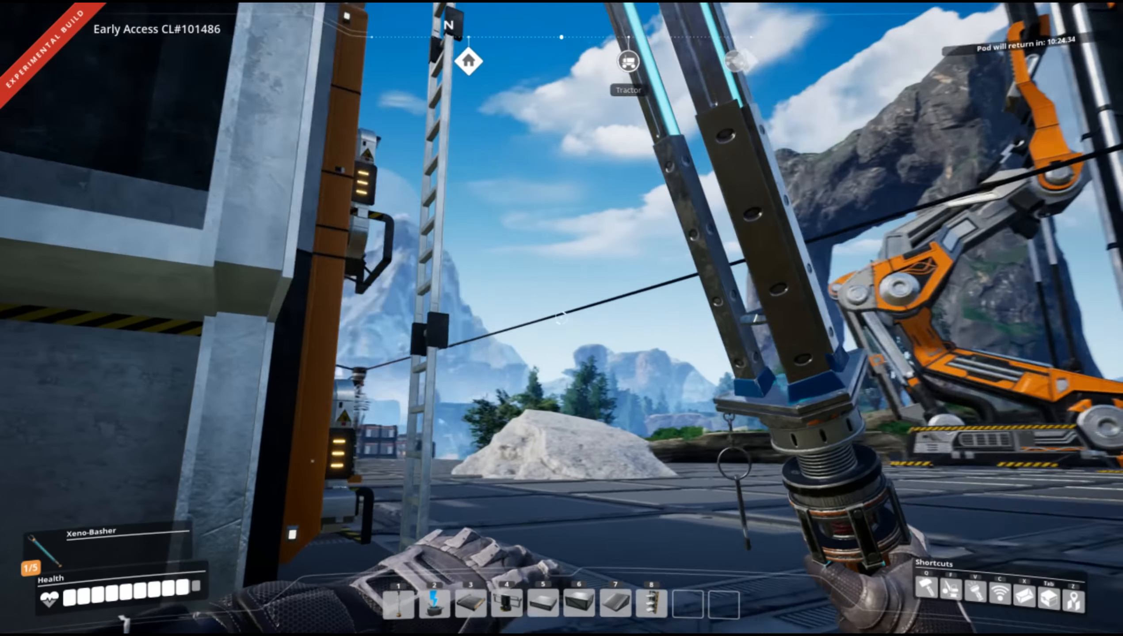
pyautogui.moveTo(562, 318)
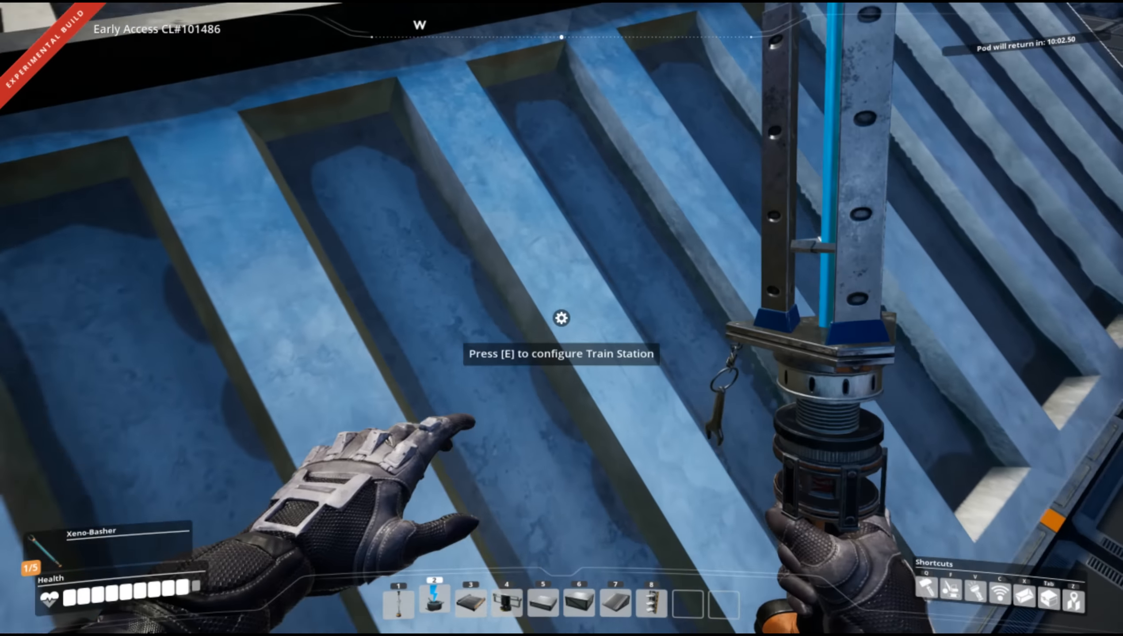
pyautogui.press('e')
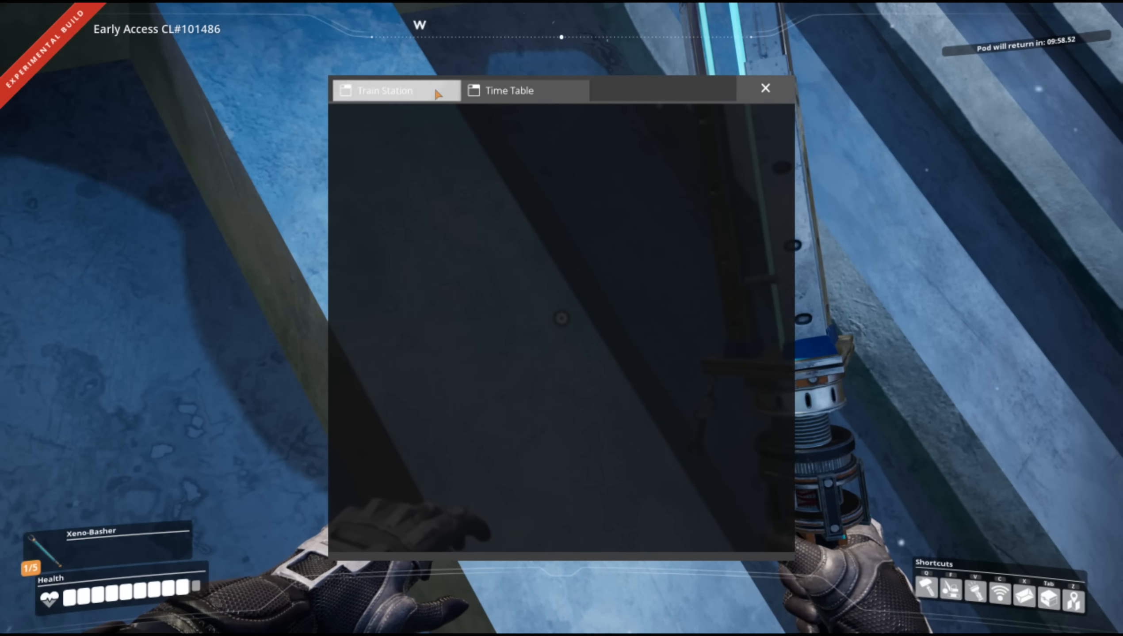
pyautogui.click(765, 88)
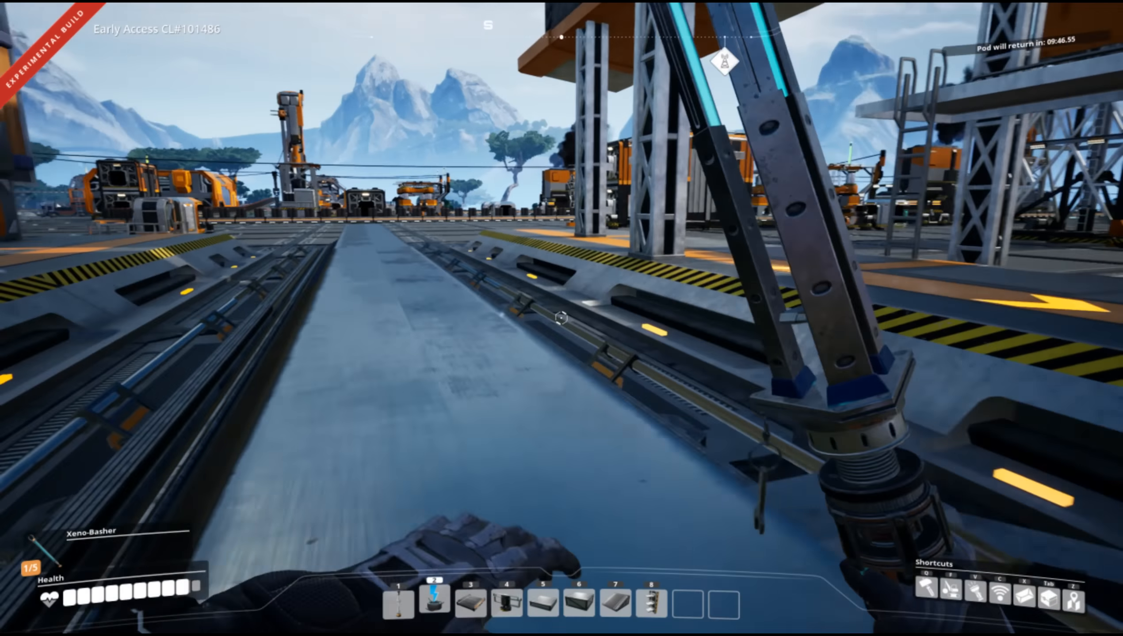
pyautogui.moveTo(561, 318)
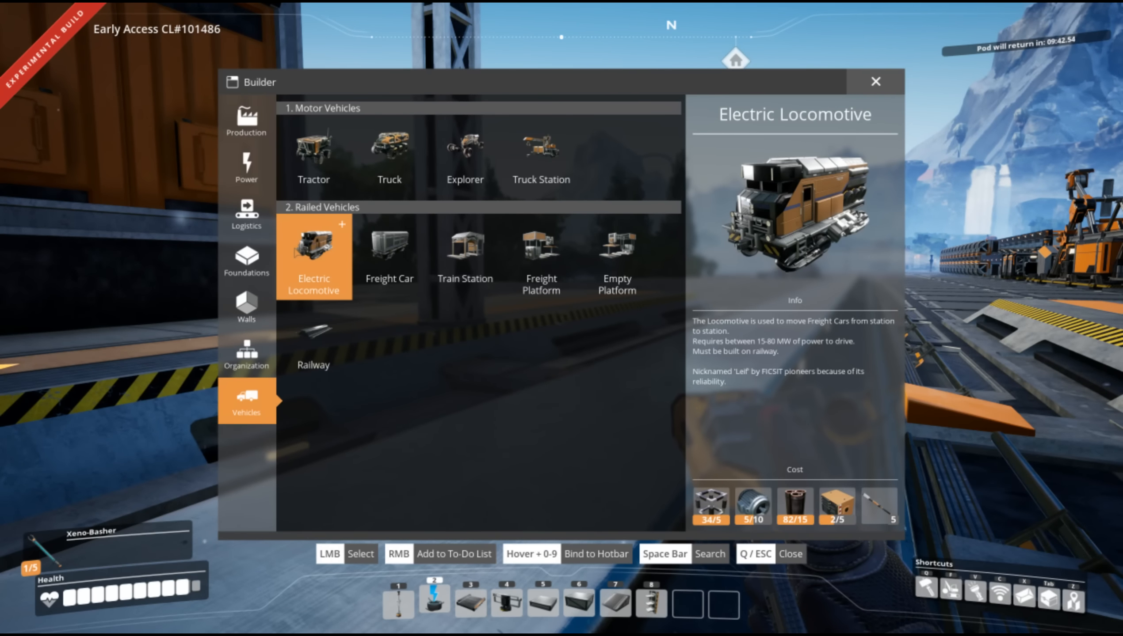
# Select the Freight Car to place on the rail, then respawn after being killed.
pyautogui.click(390, 258)
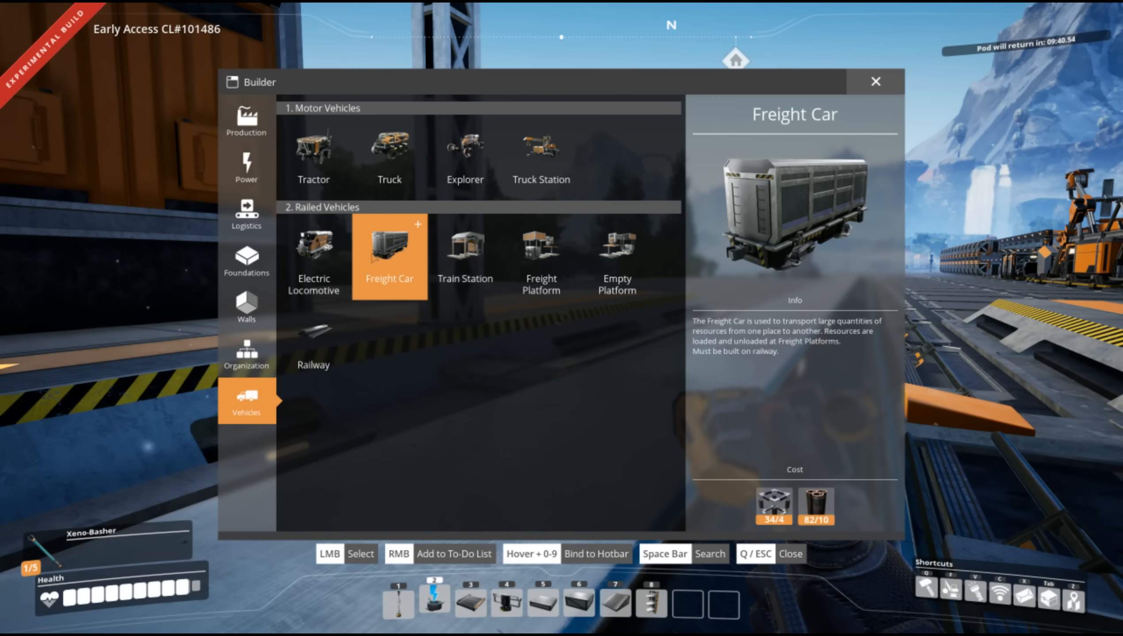
pyautogui.click(388, 255)
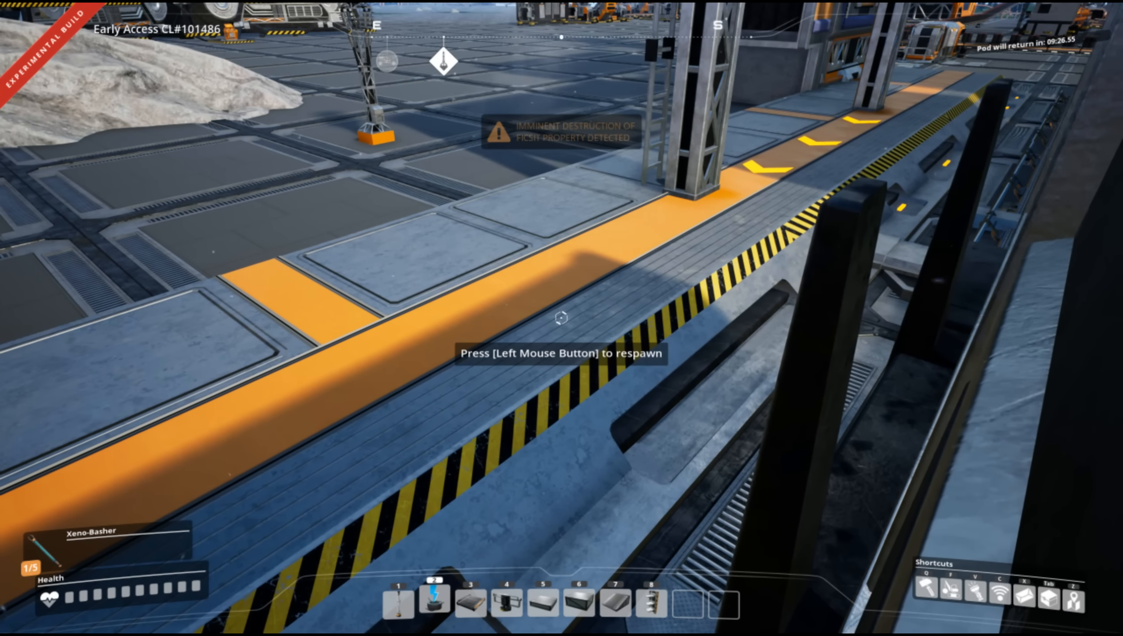
pyautogui.moveTo(561, 318)
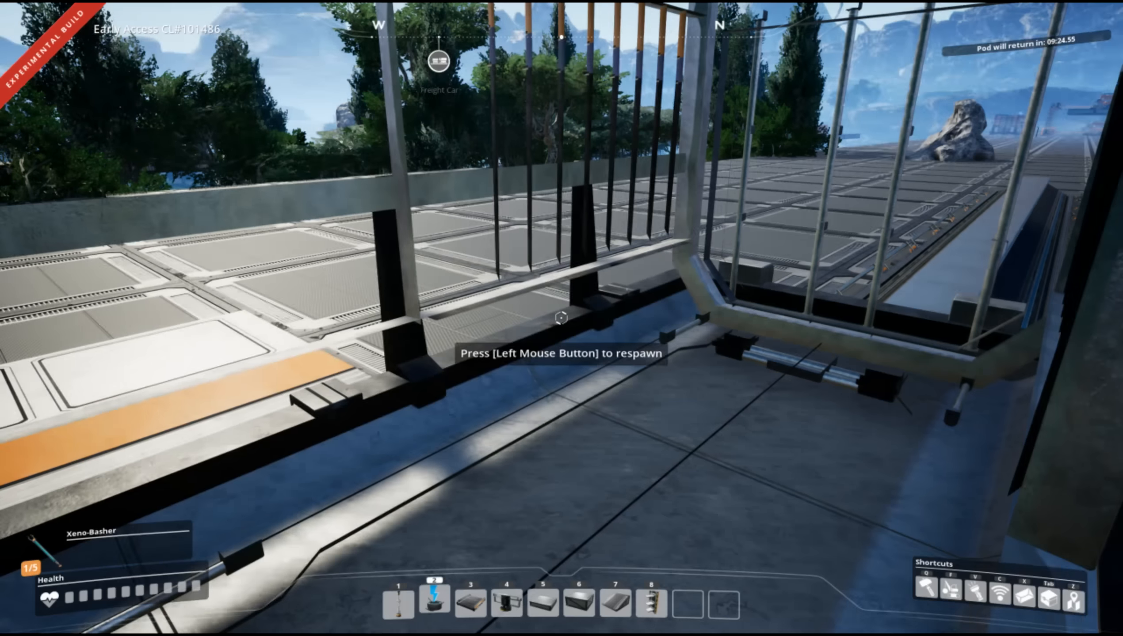
pyautogui.click(562, 318)
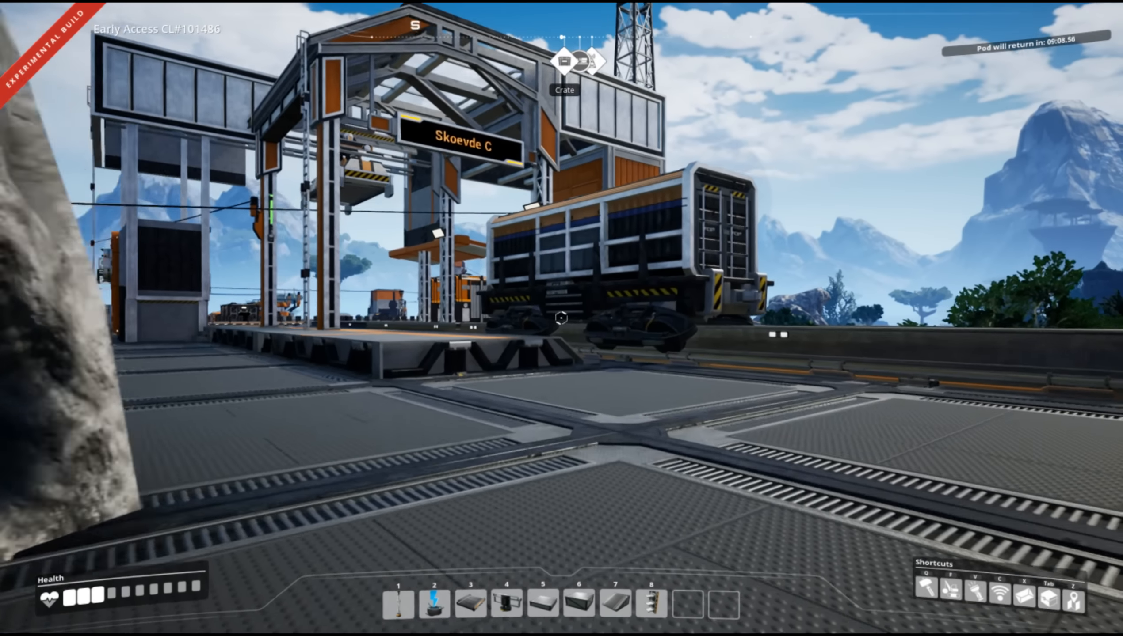
pyautogui.moveTo(562, 318)
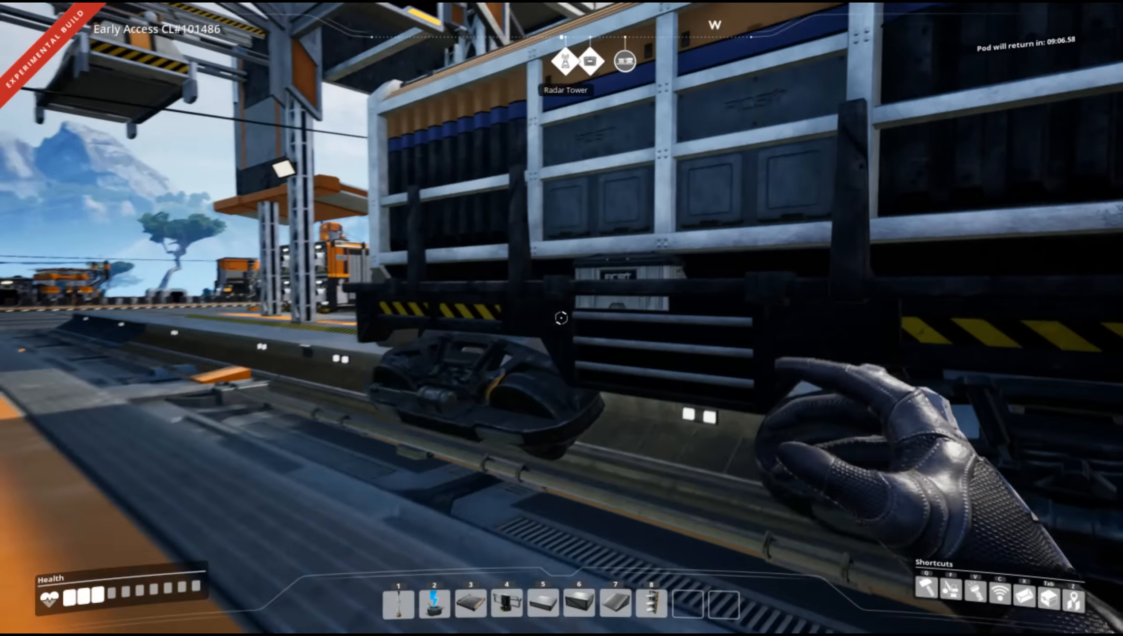
pyautogui.moveTo(561, 318)
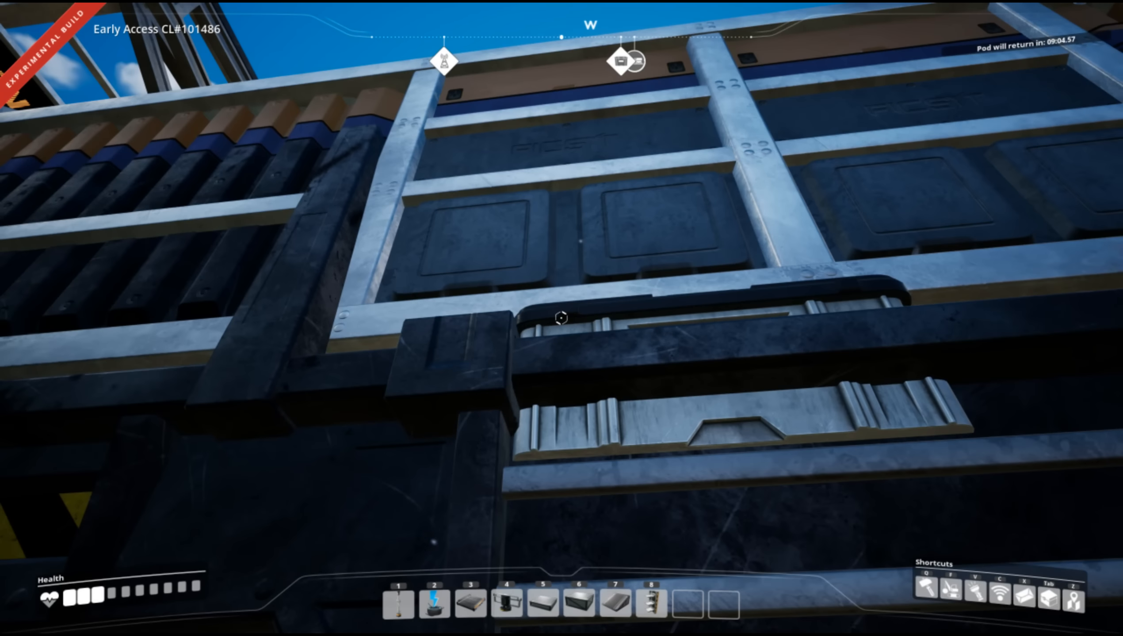
# Grab all items from the death crate and re-equip the beryl nuts and gear in hand slots.
pyautogui.click(560, 317)
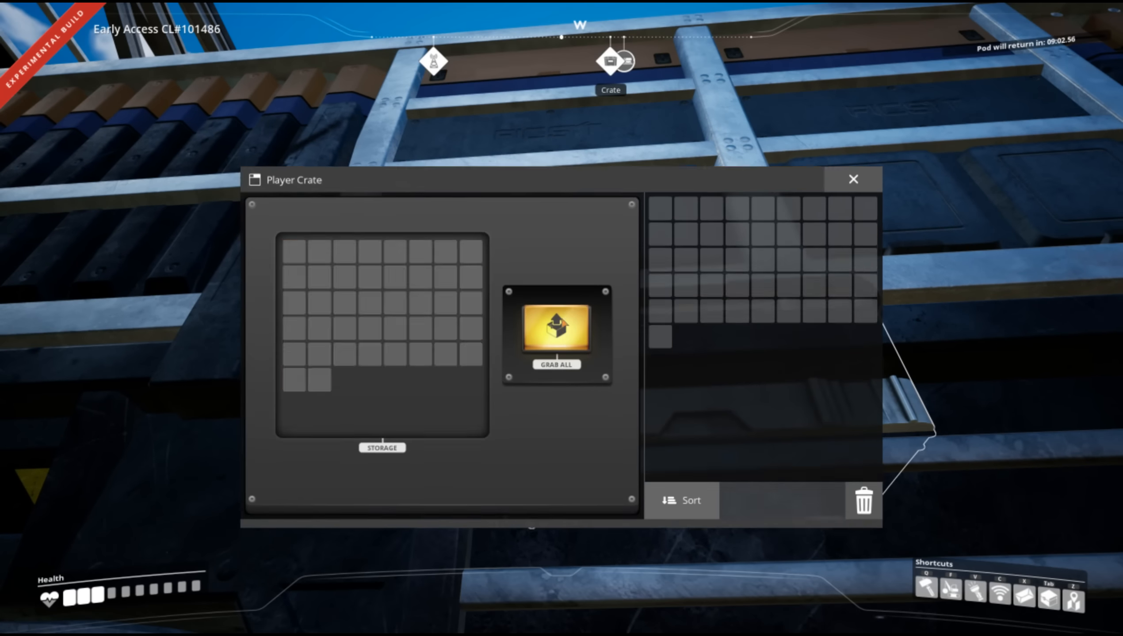
pyautogui.click(556, 330)
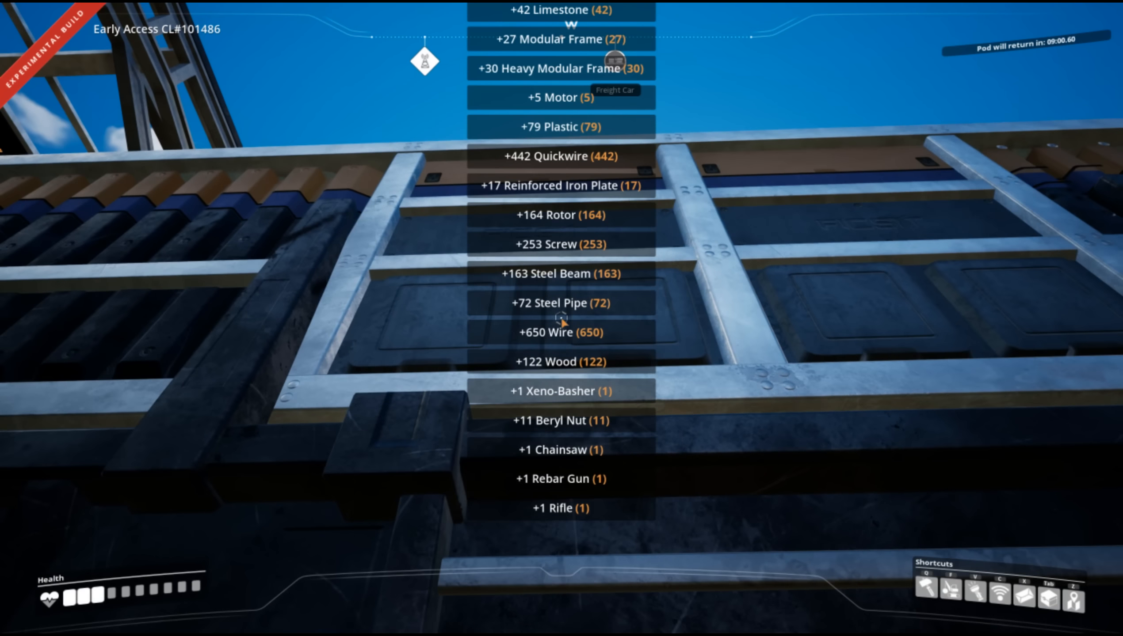
pyautogui.press('Tab')
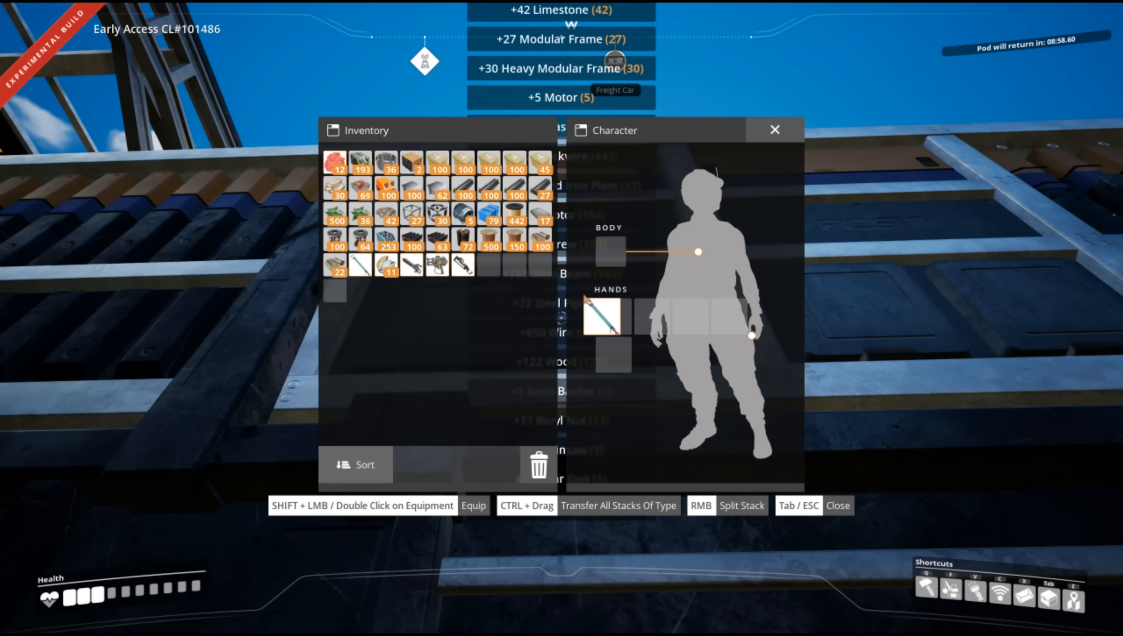
pyautogui.doubleClick(386, 265)
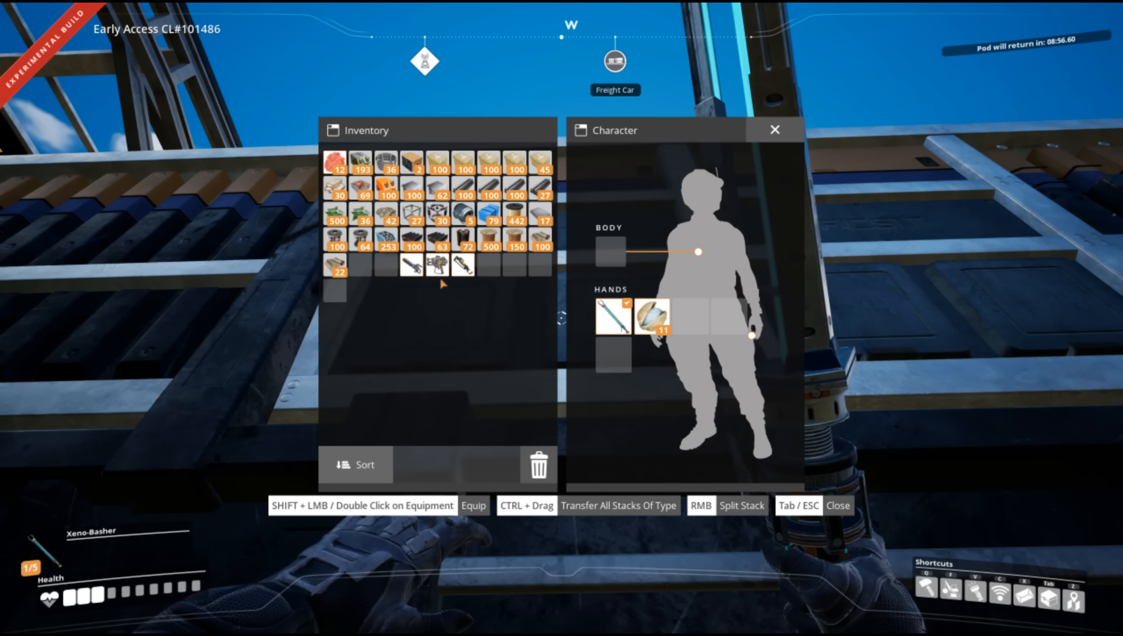
pyautogui.doubleClick(412, 265)
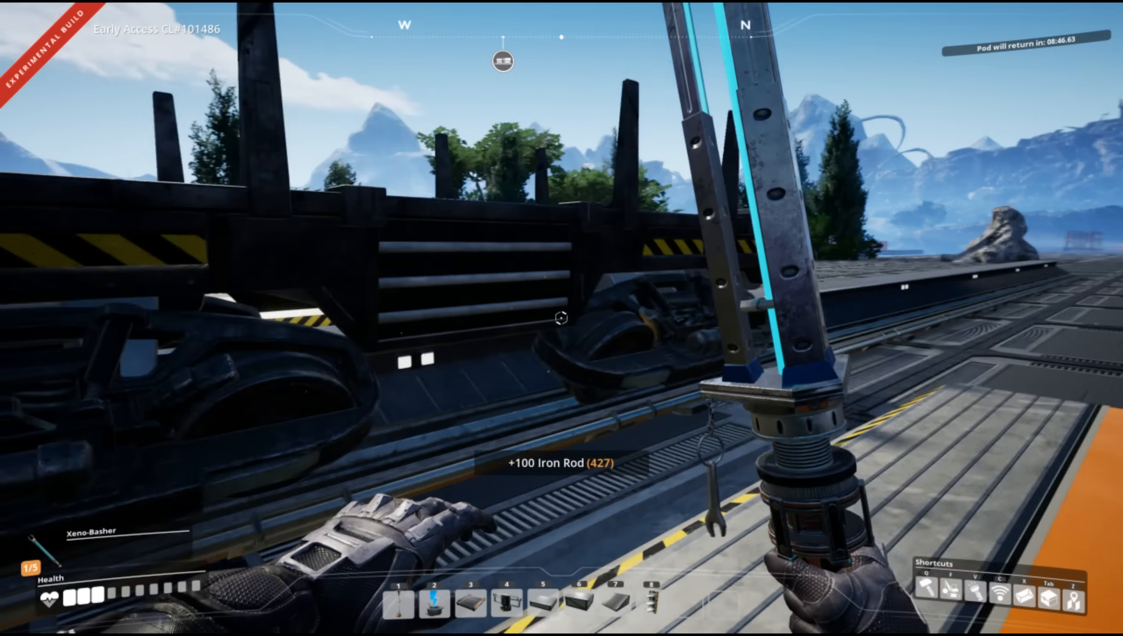
pyautogui.moveTo(562, 318)
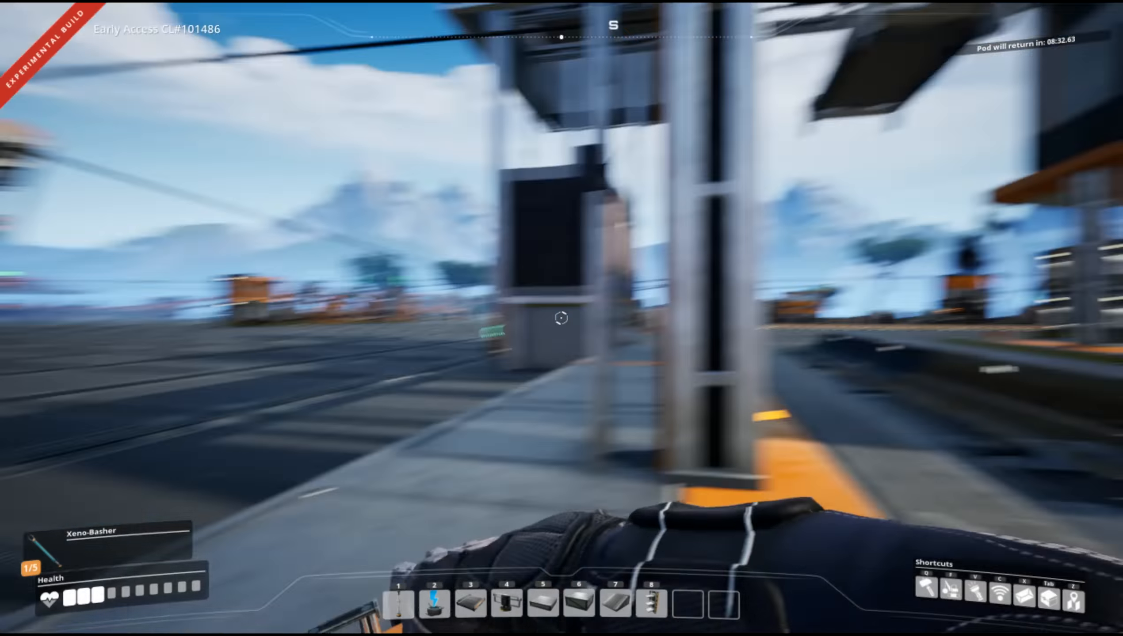
pyautogui.press('Tab')
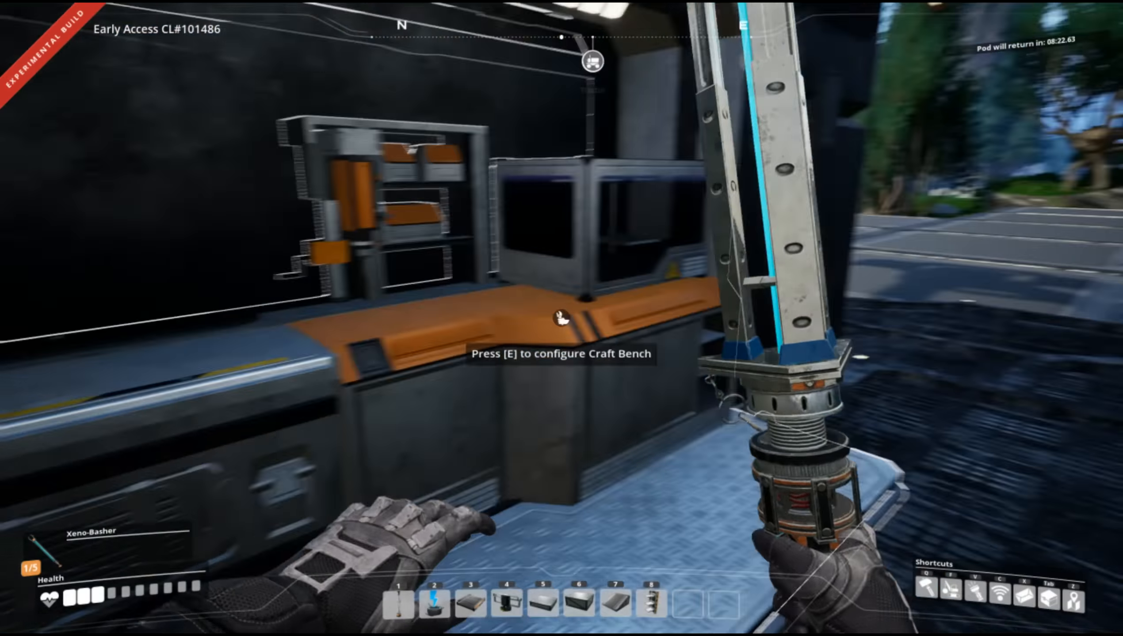
pyautogui.press('e')
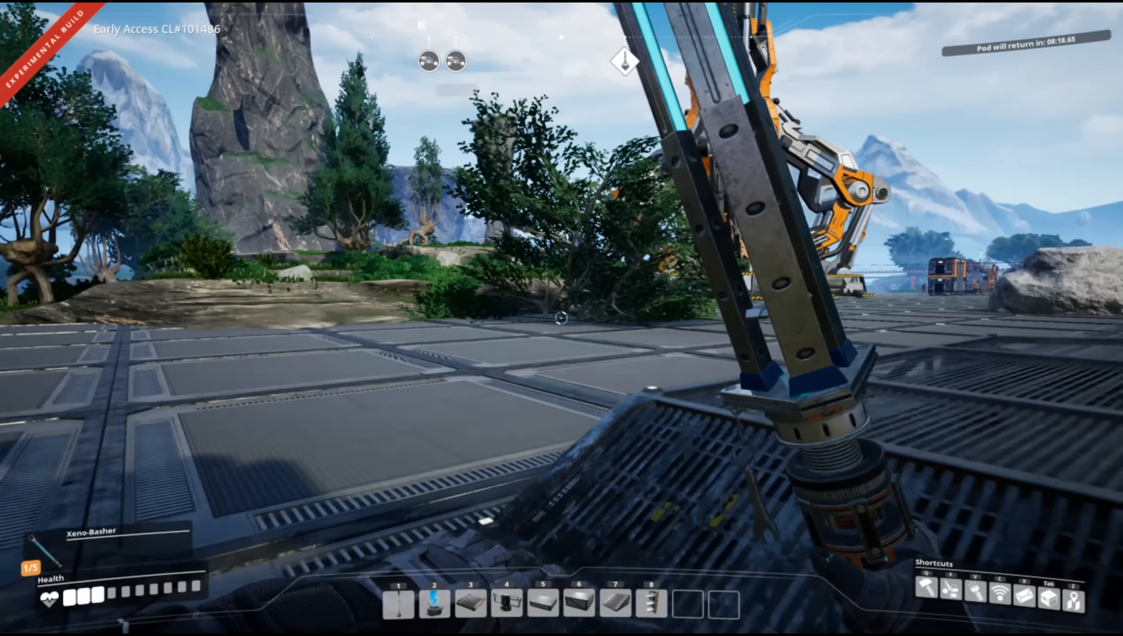
pyautogui.moveTo(561, 318)
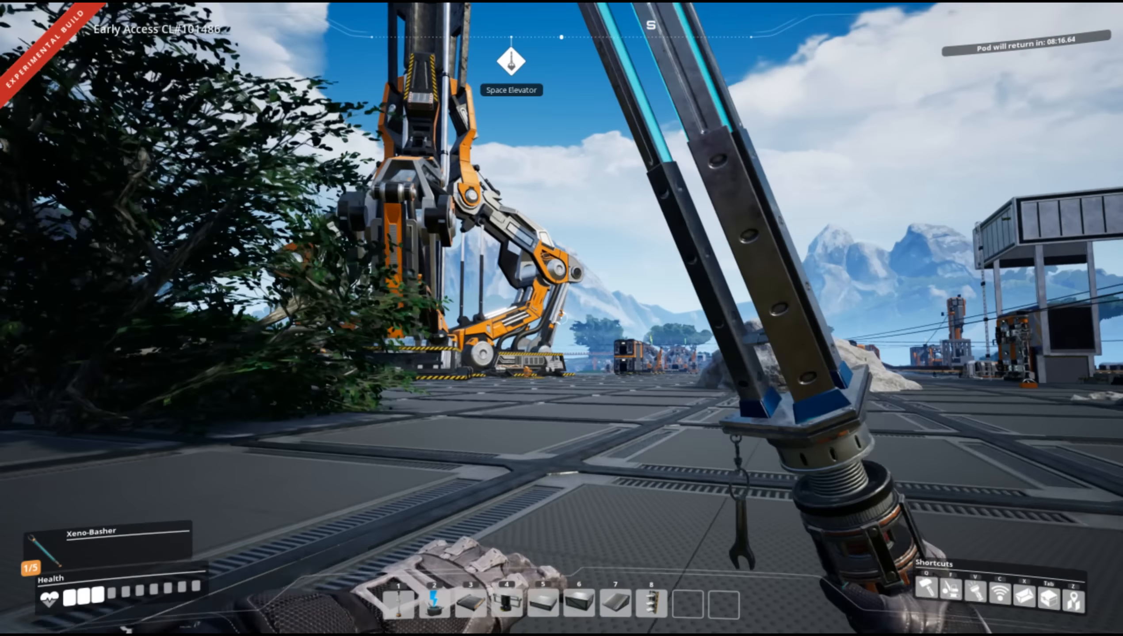
pyautogui.moveTo(562, 318)
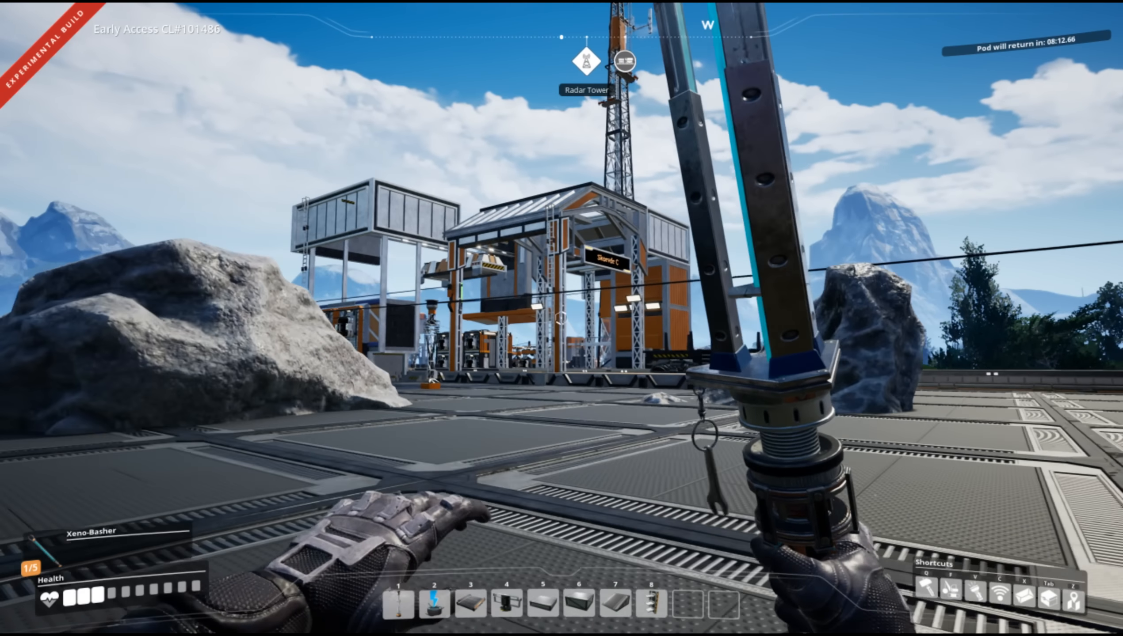
pyautogui.moveTo(561, 318)
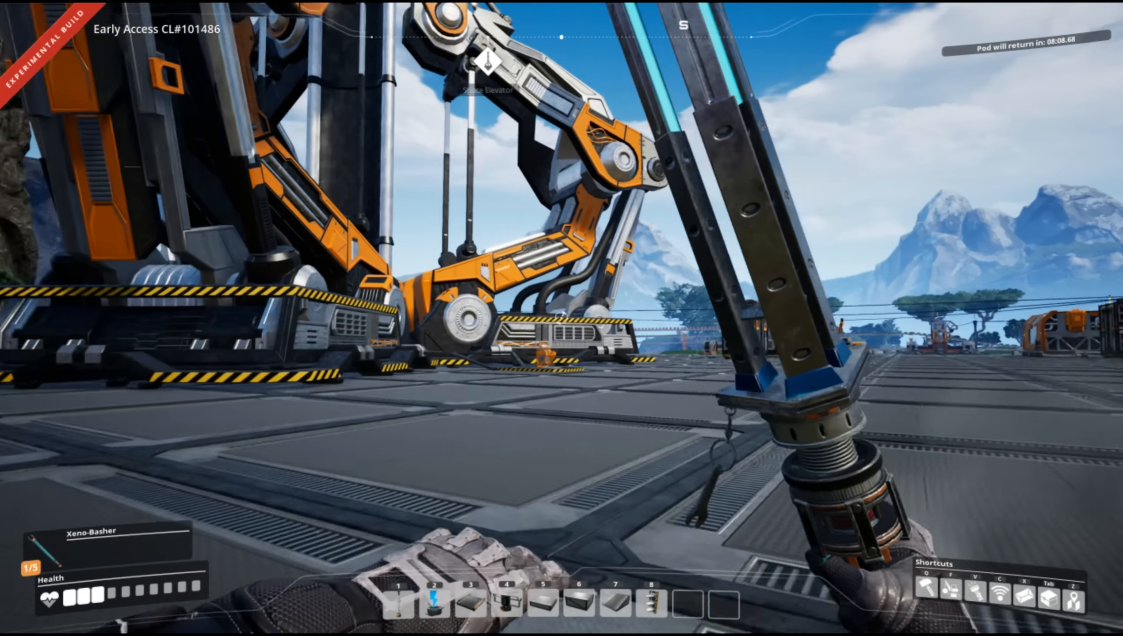
pyautogui.moveTo(561, 318)
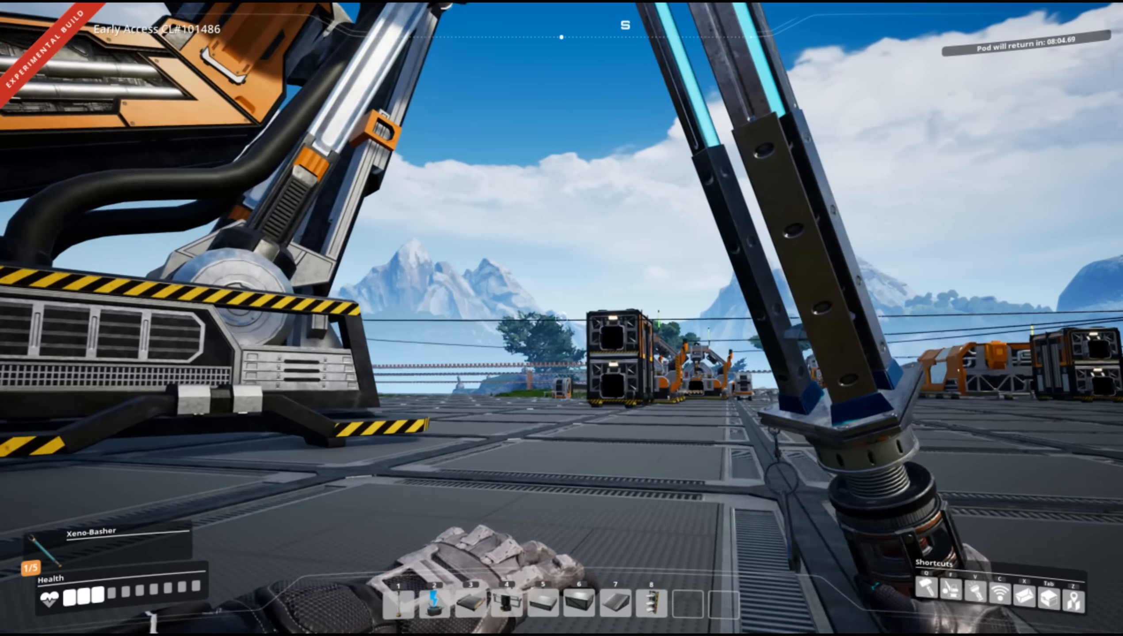
pyautogui.moveTo(562, 319)
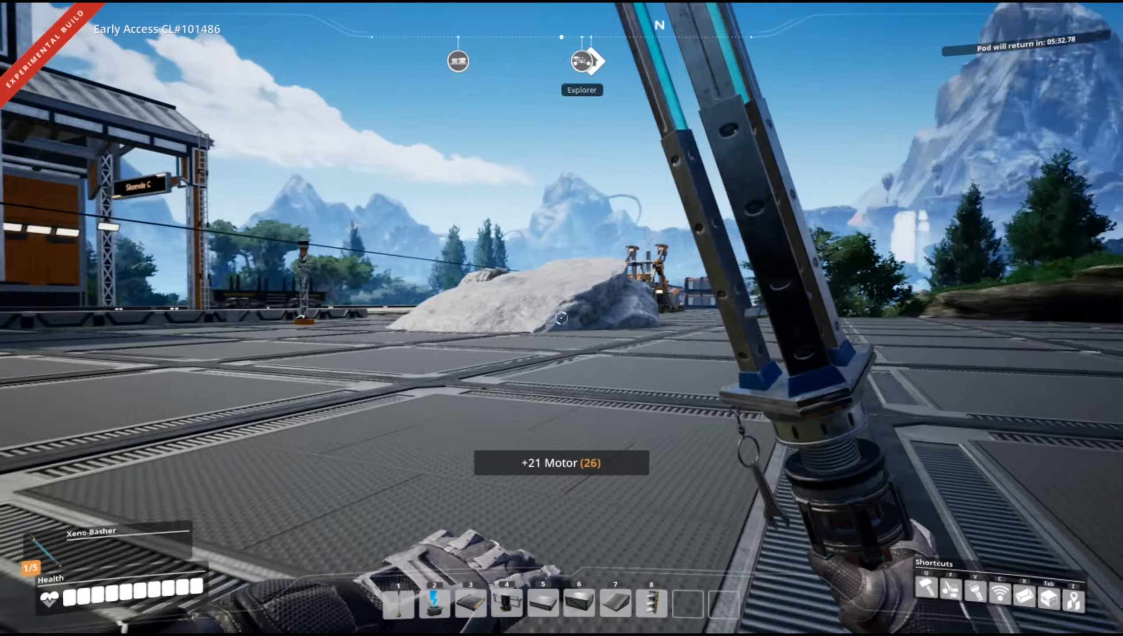
pyautogui.moveTo(561, 318)
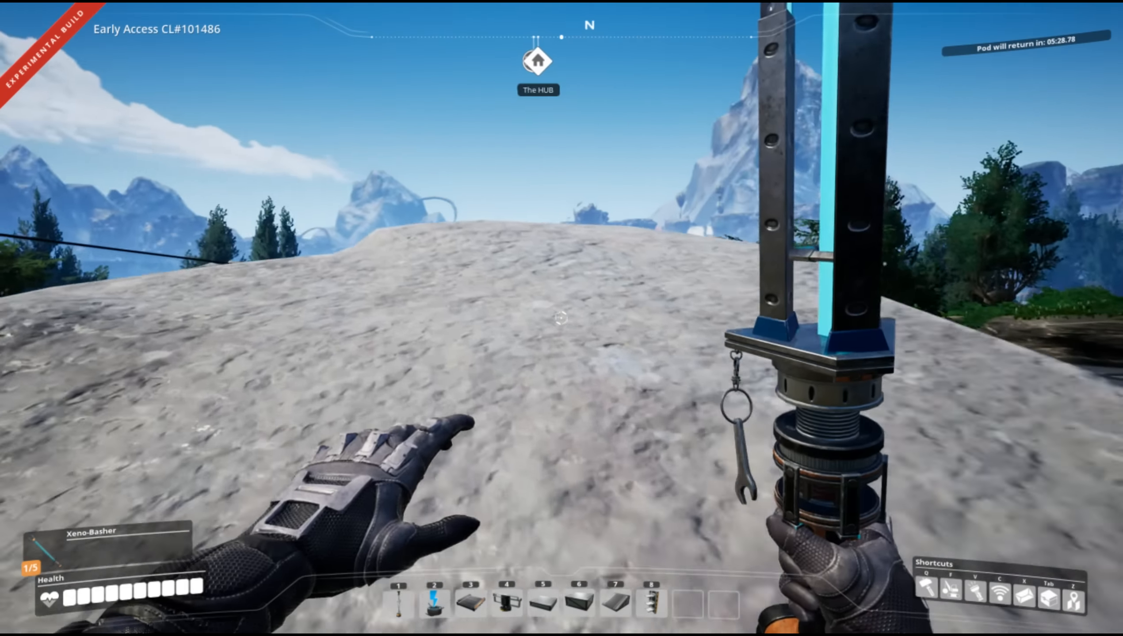
# Start placing an Electric Locomotive hologram beside the Skoevde C station.
pyautogui.press('Tab')
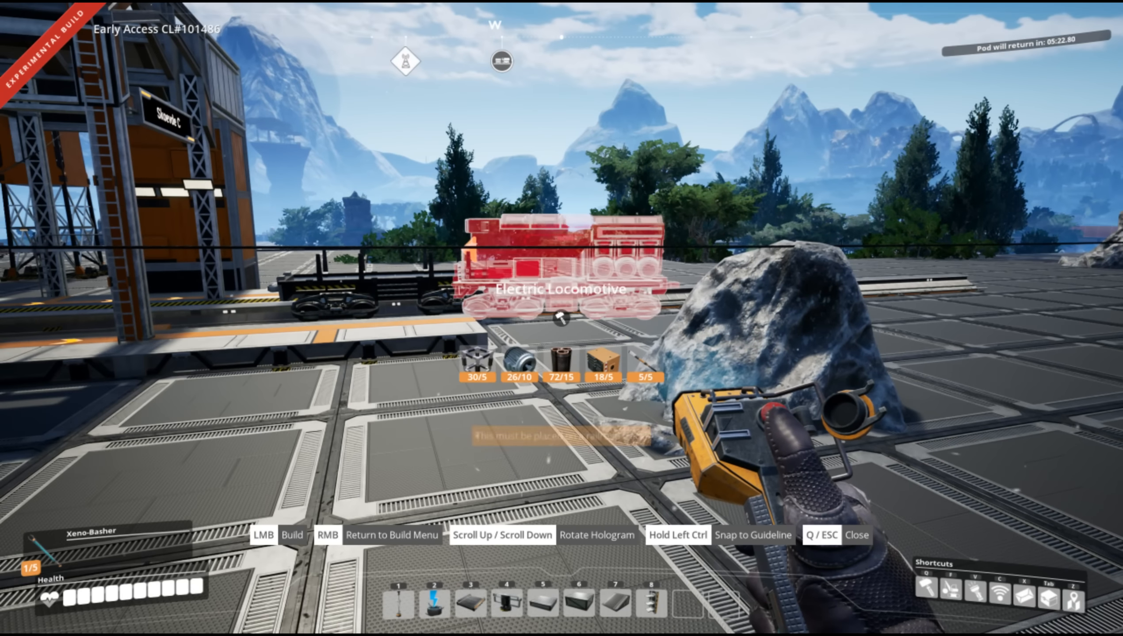
pyautogui.moveTo(558, 318)
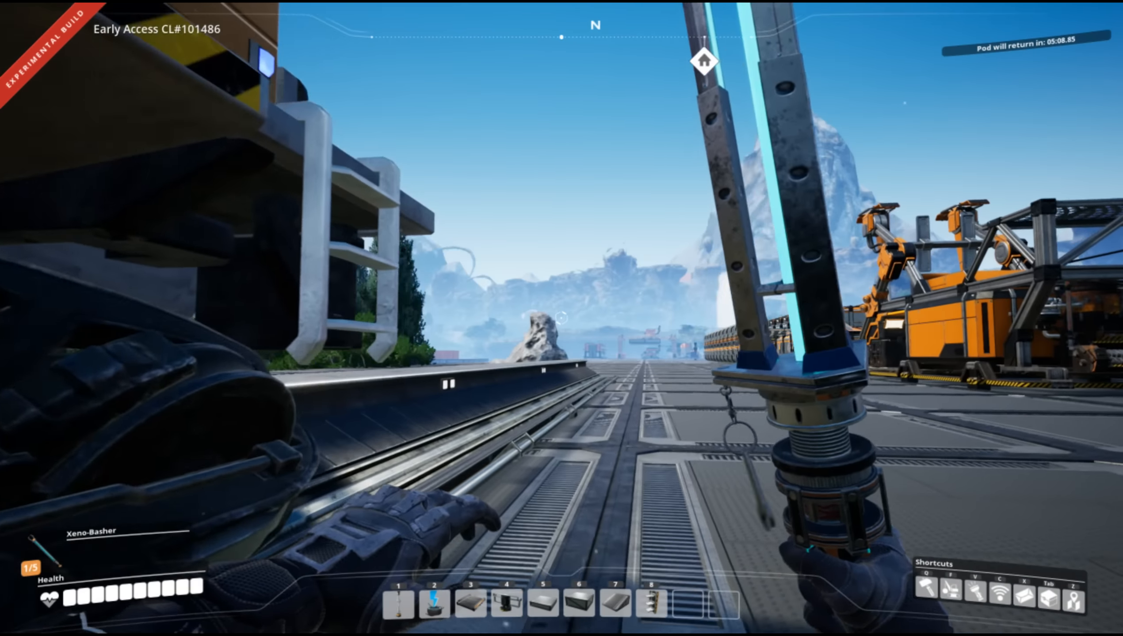
pyautogui.moveTo(561, 318)
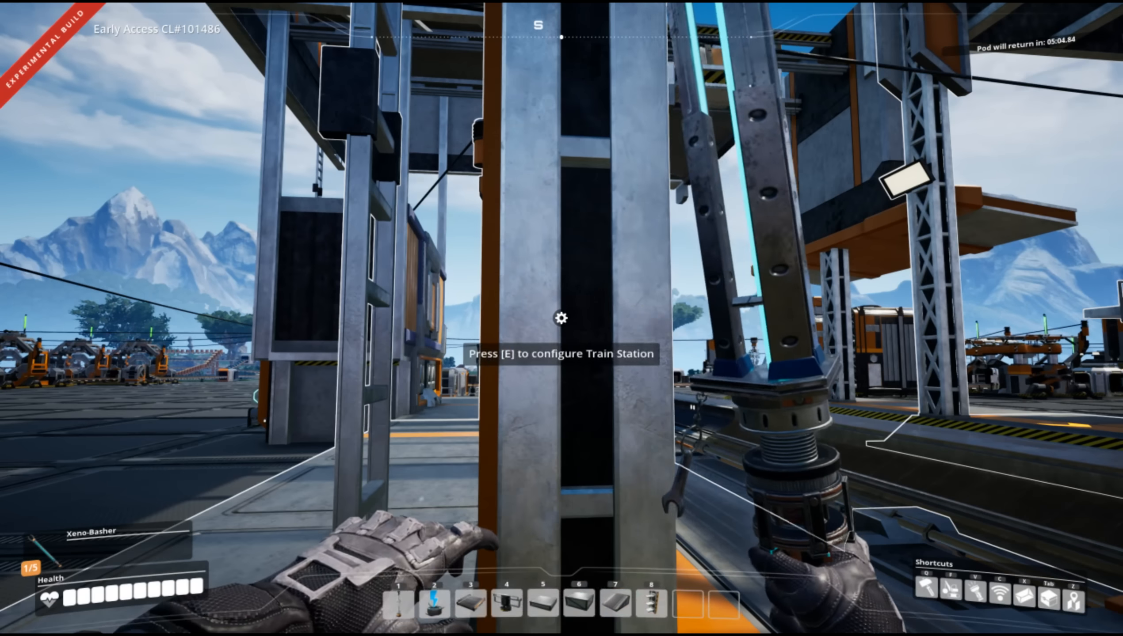
# Check Skoevde C's 1,150 MW power graph, then select another Train Station to build.
pyautogui.press('e')
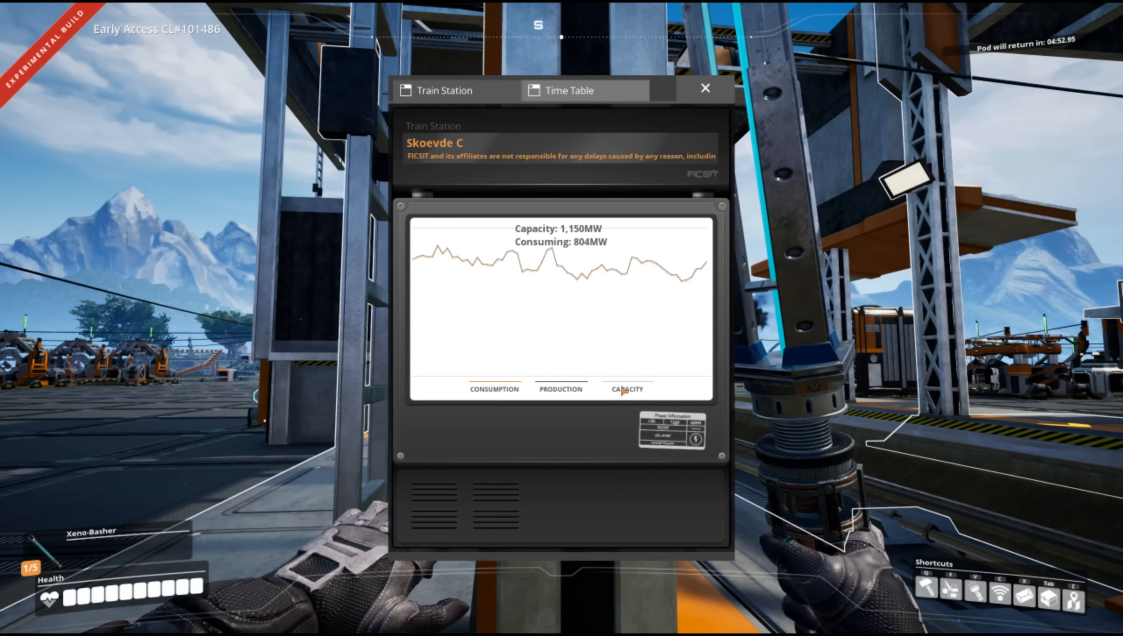
pyautogui.click(703, 89)
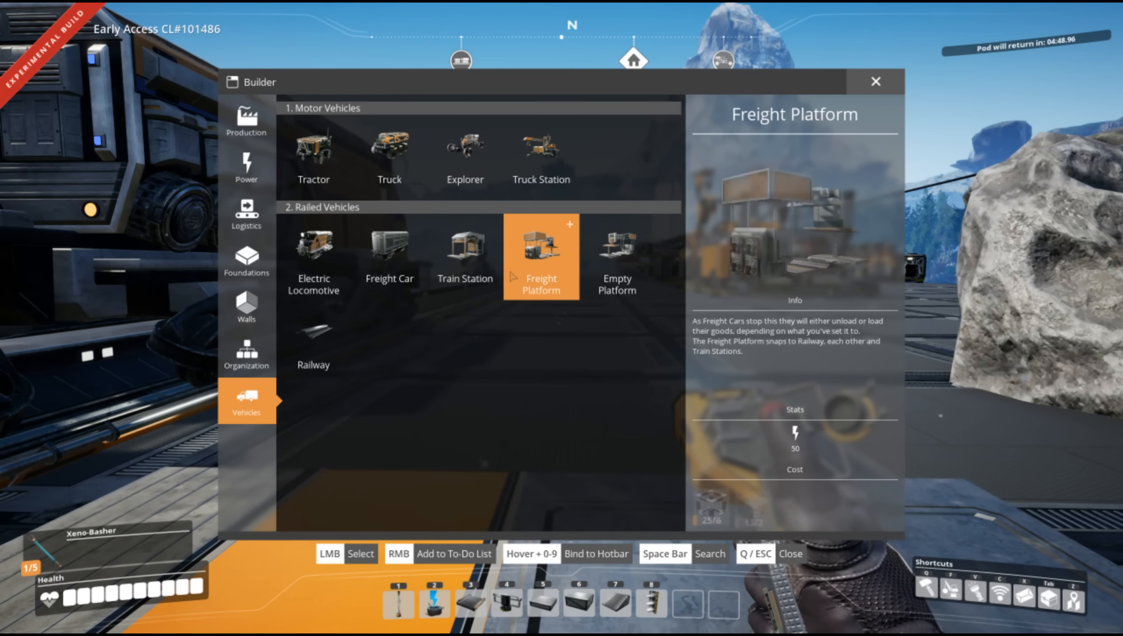
pyautogui.click(464, 256)
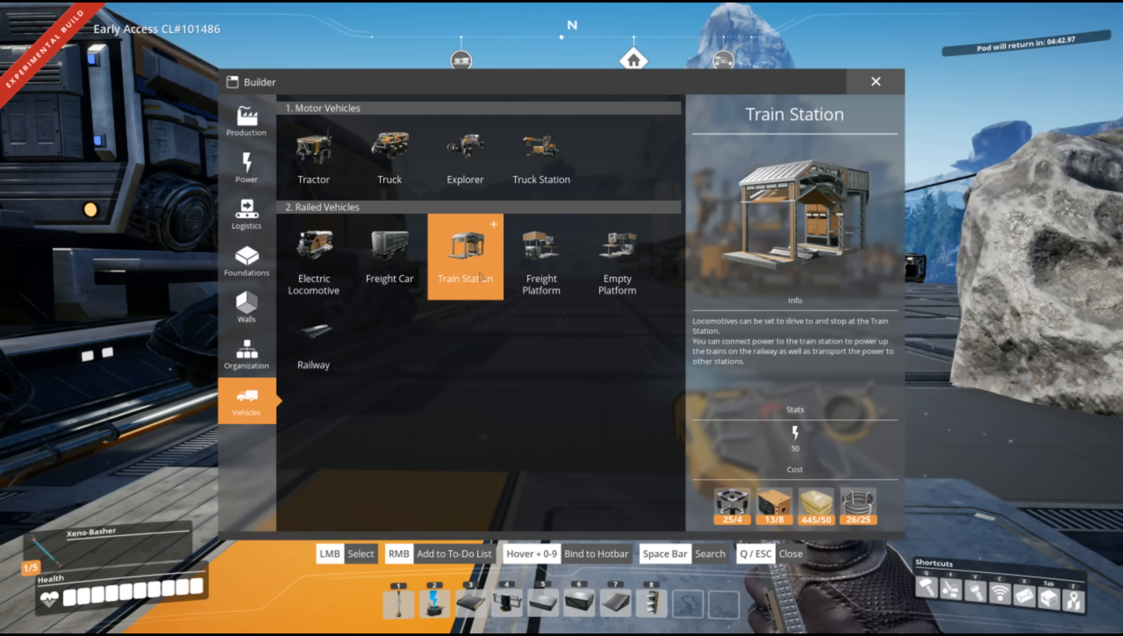
pyautogui.click(465, 250)
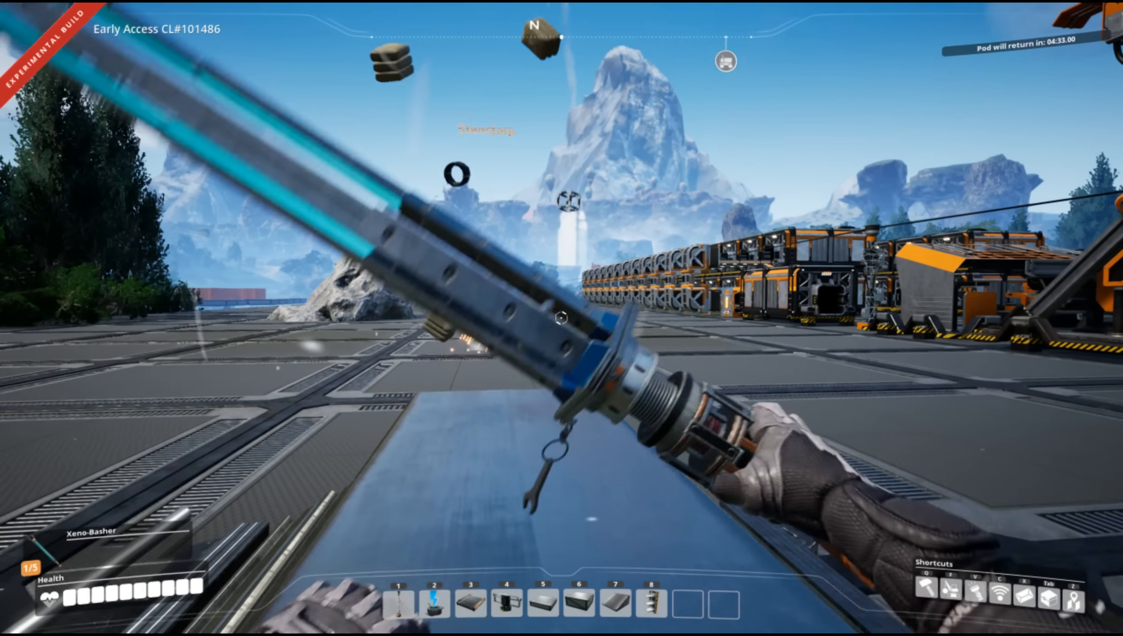
# Drive the Electric Locomotive gently along the rails into Skoevde C station and step out.
pyautogui.press('Tab')
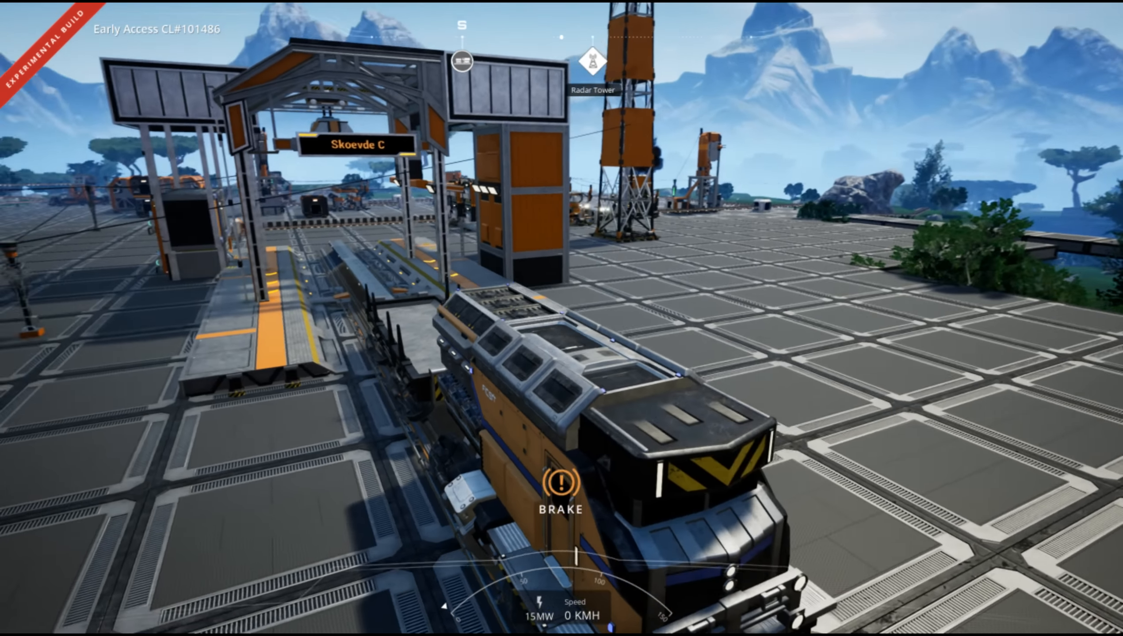
pyautogui.moveTo(561, 319)
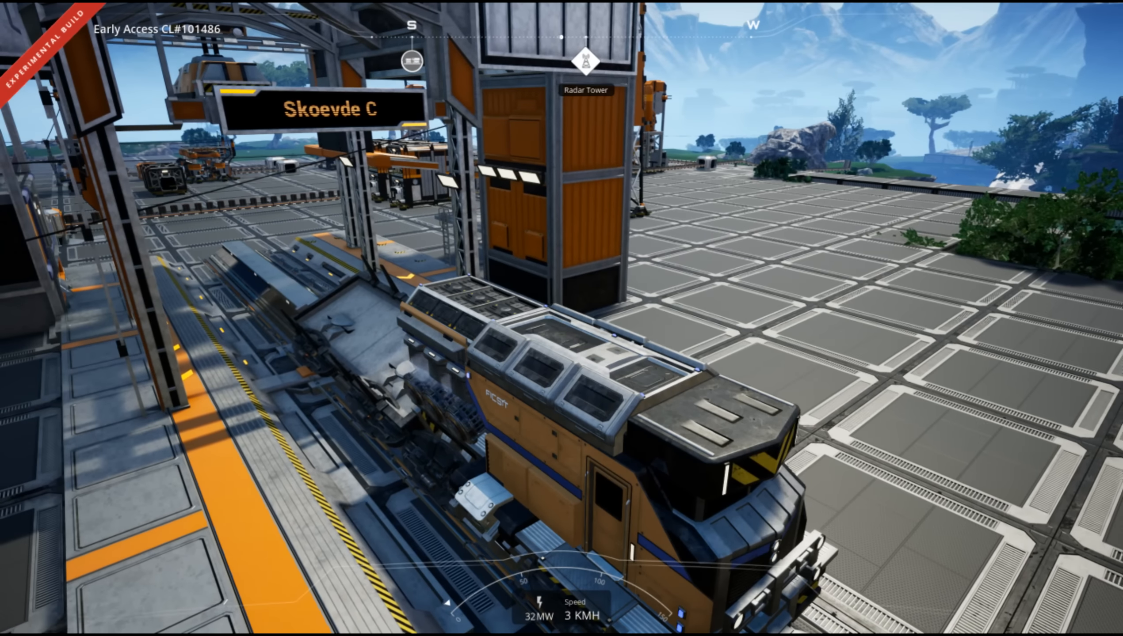
pyautogui.press('space')
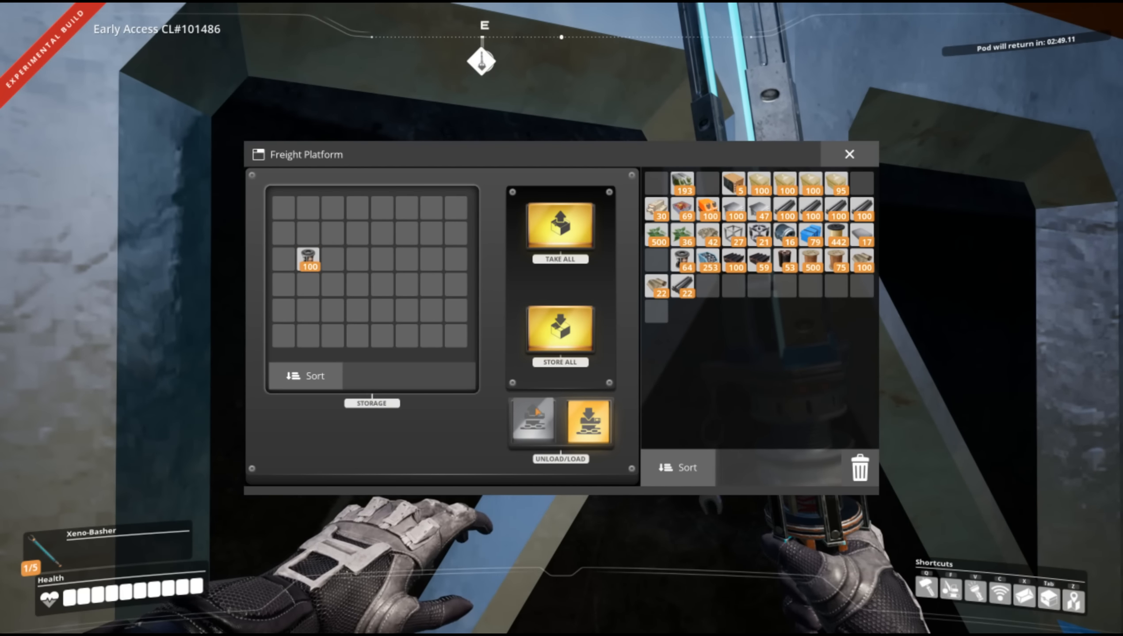
# Switch the Freight Platform's UNLOAD/LOAD toggle to Unload.
pyautogui.click(532, 422)
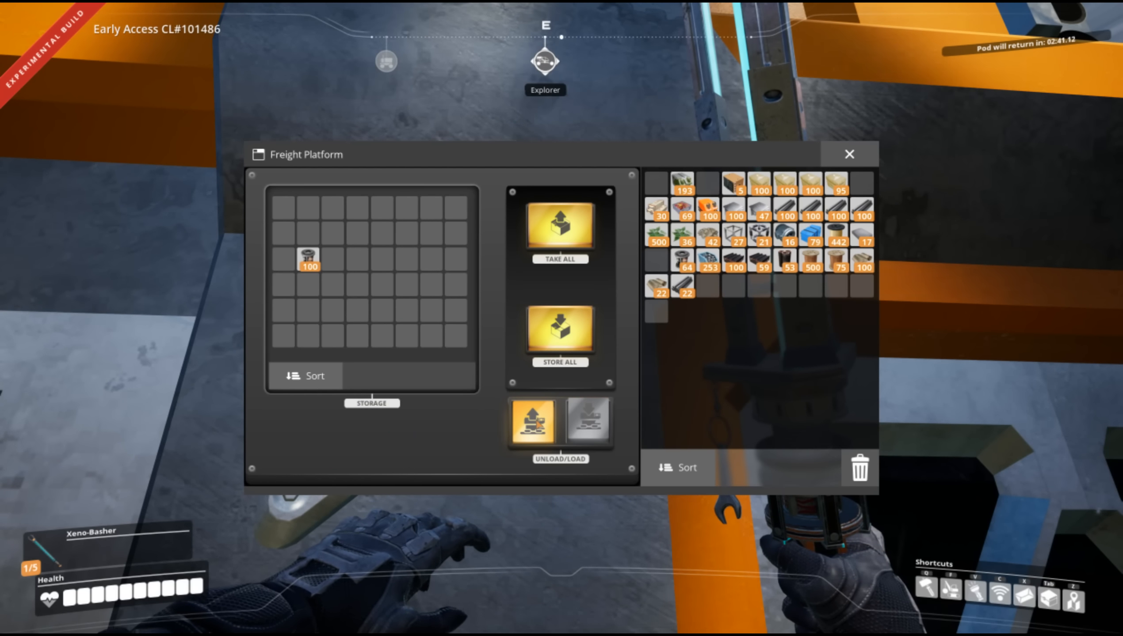
pyautogui.click(587, 423)
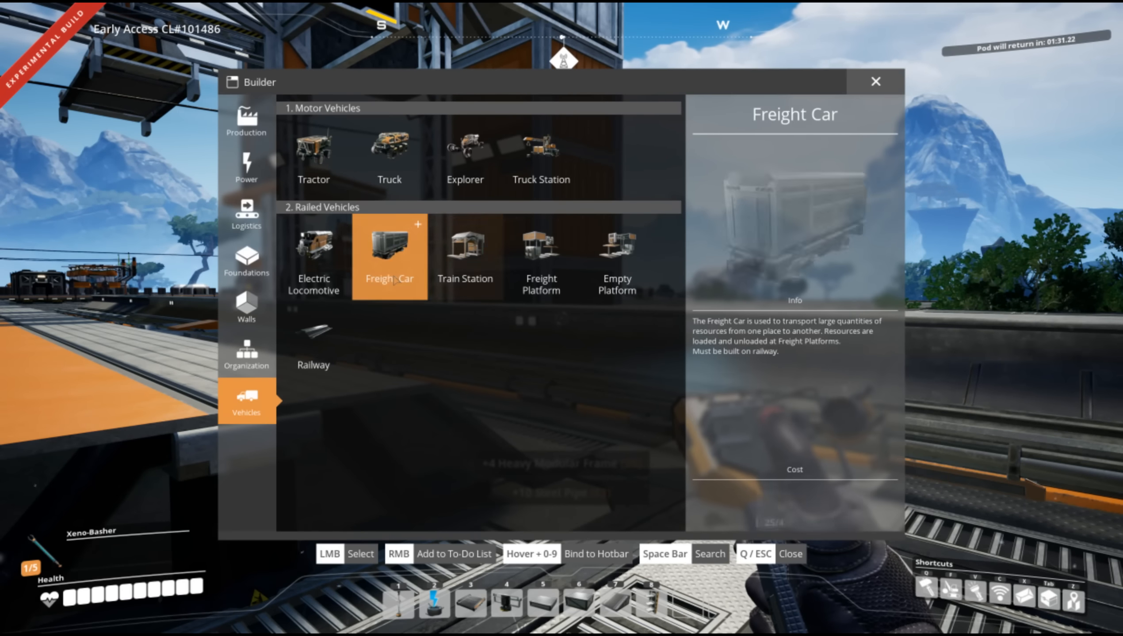
# Select the Freight Car from Build menu > Vehicles as the next buildable.
pyautogui.click(389, 255)
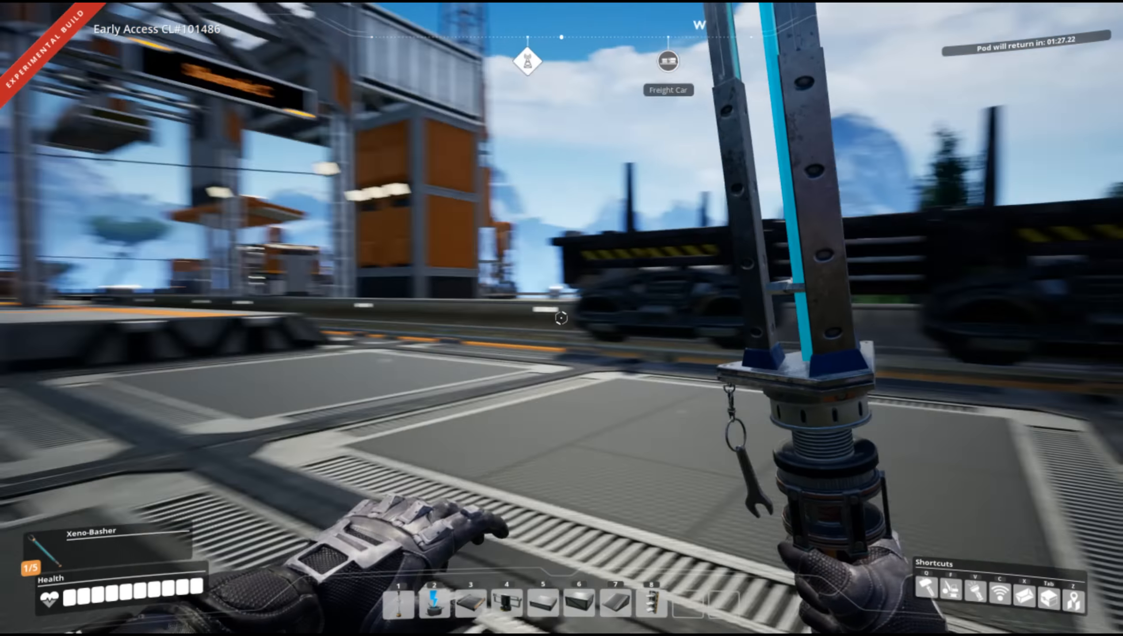
pyautogui.moveTo(561, 318)
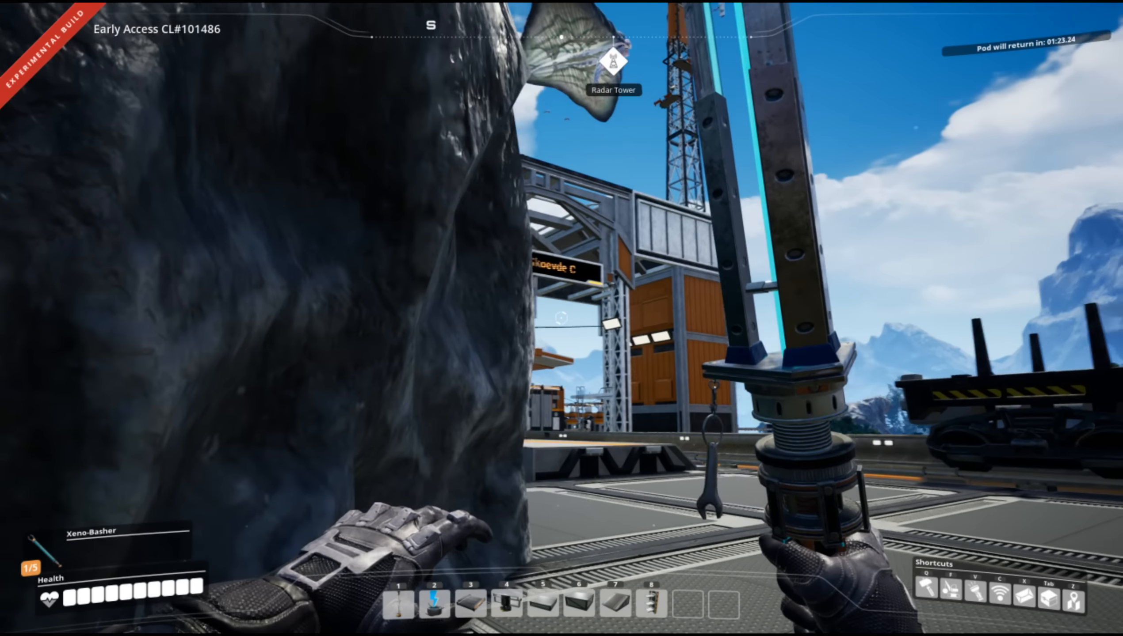
pyautogui.moveTo(561, 319)
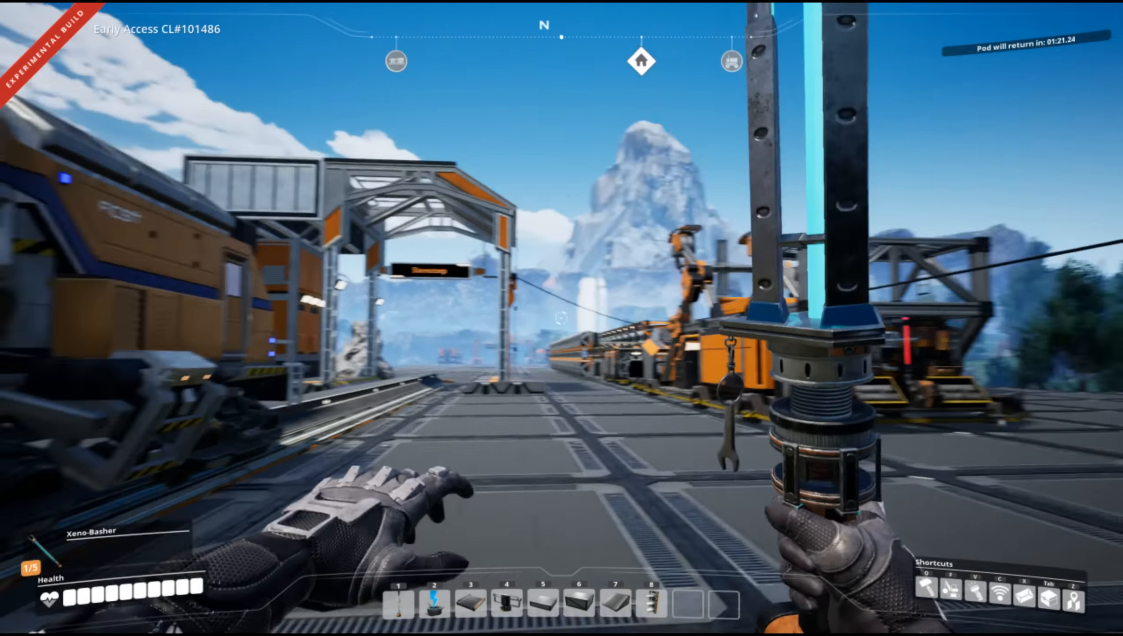
pyautogui.moveTo(561, 318)
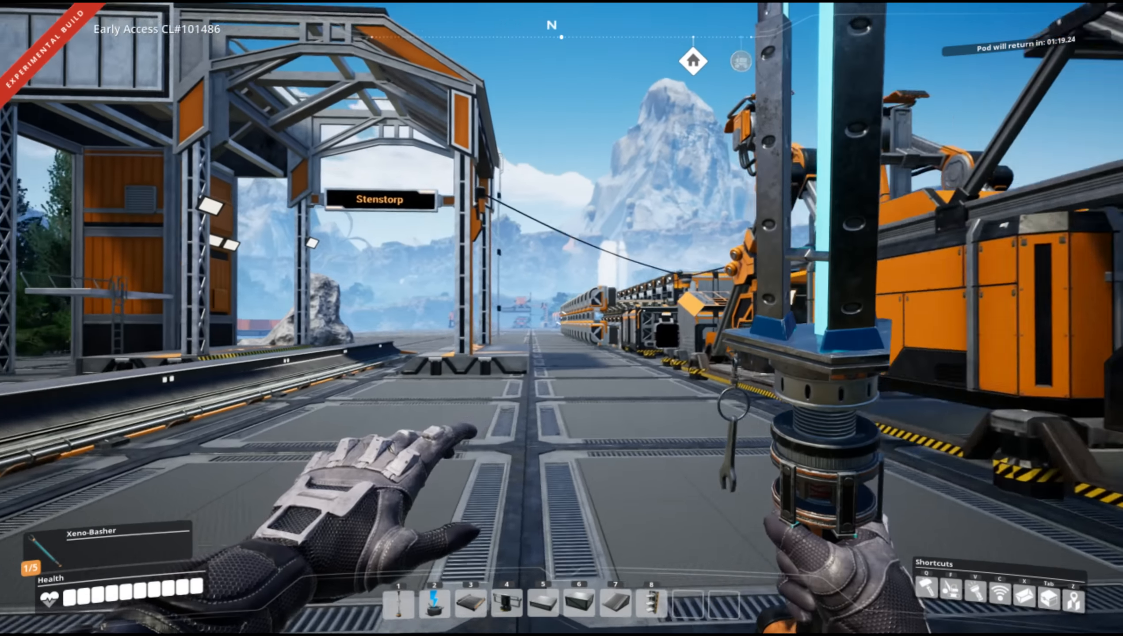
pyautogui.moveTo(562, 318)
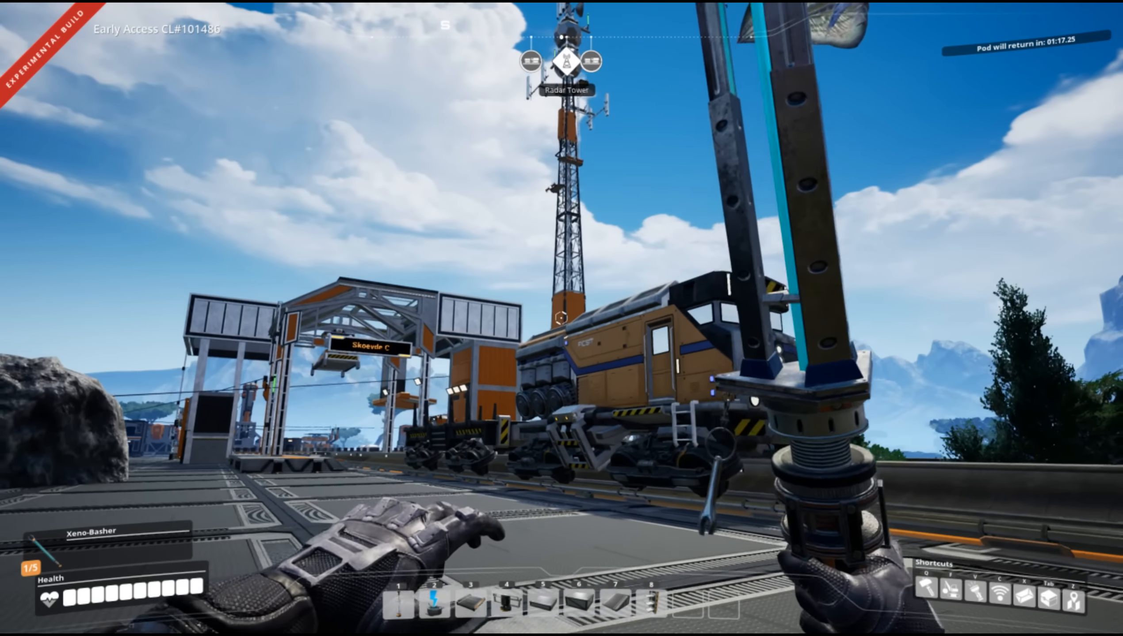